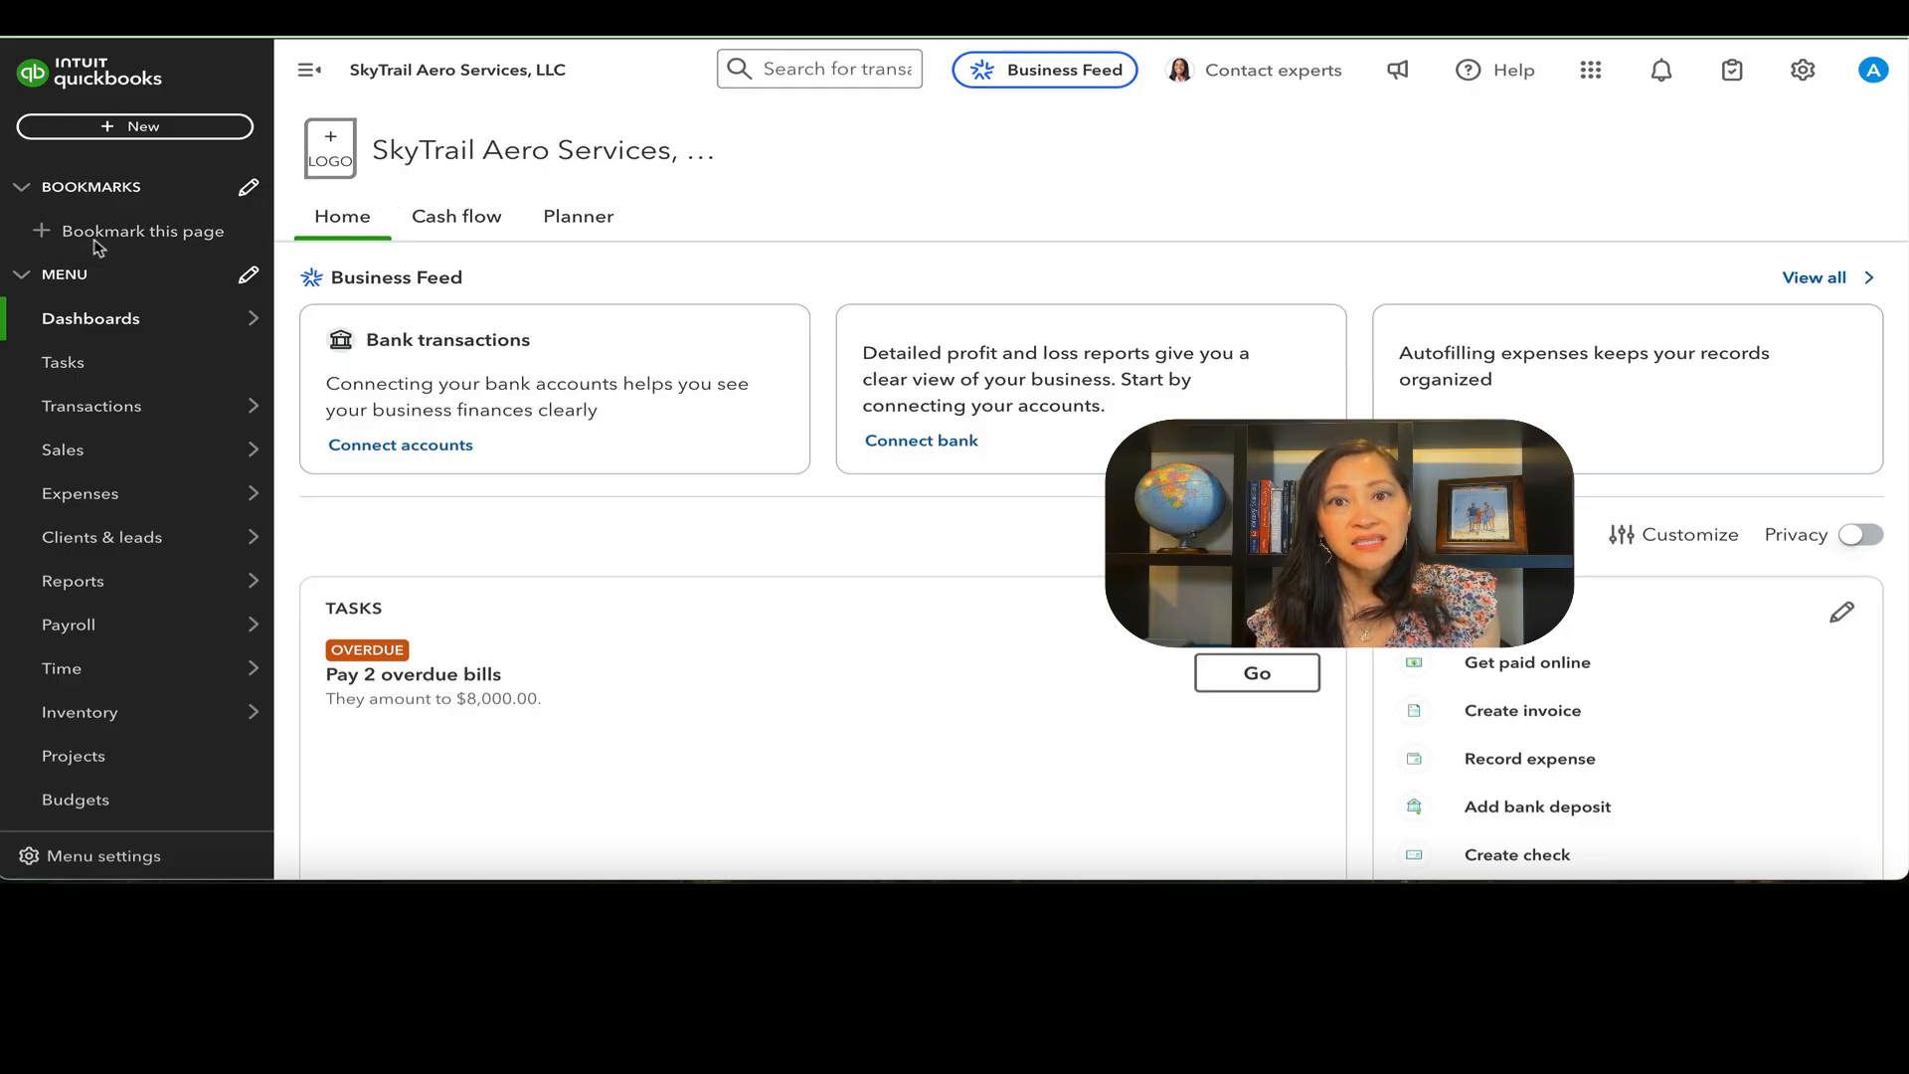
click(61, 449)
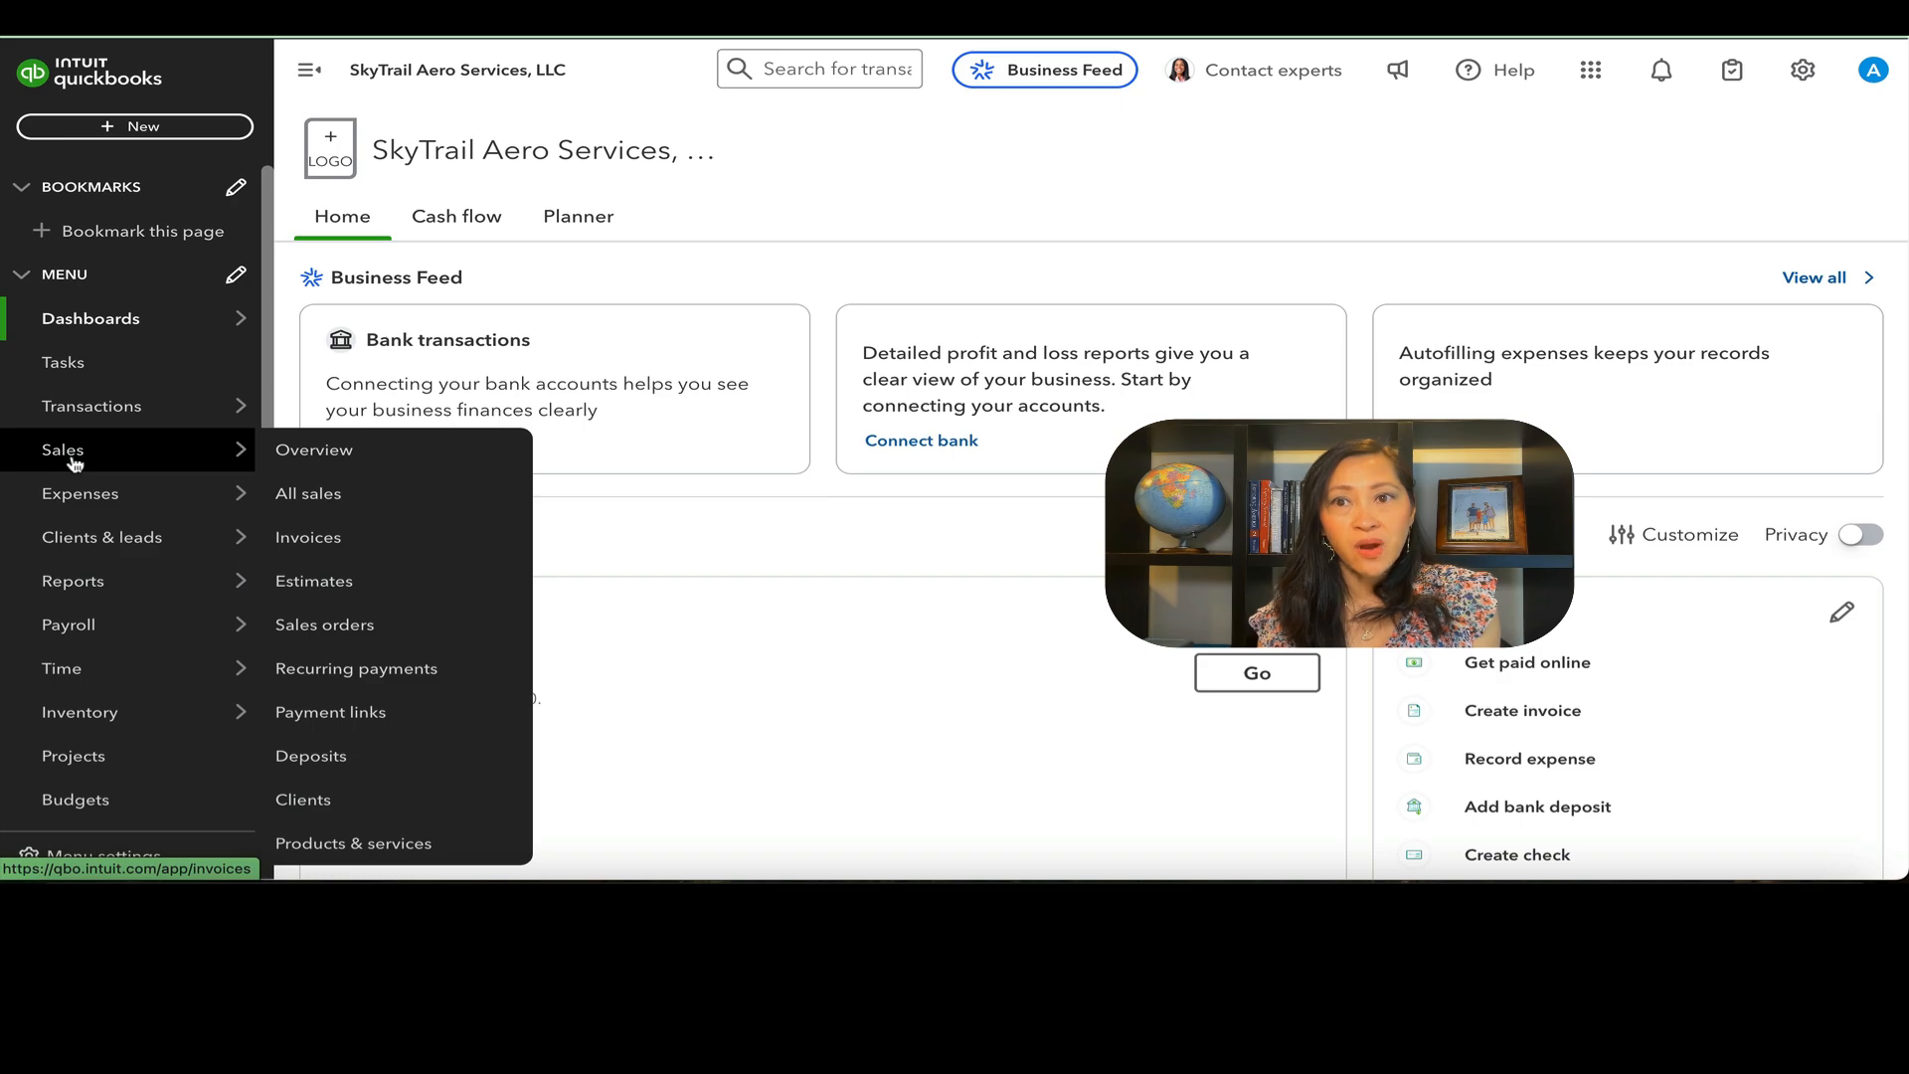
click(307, 537)
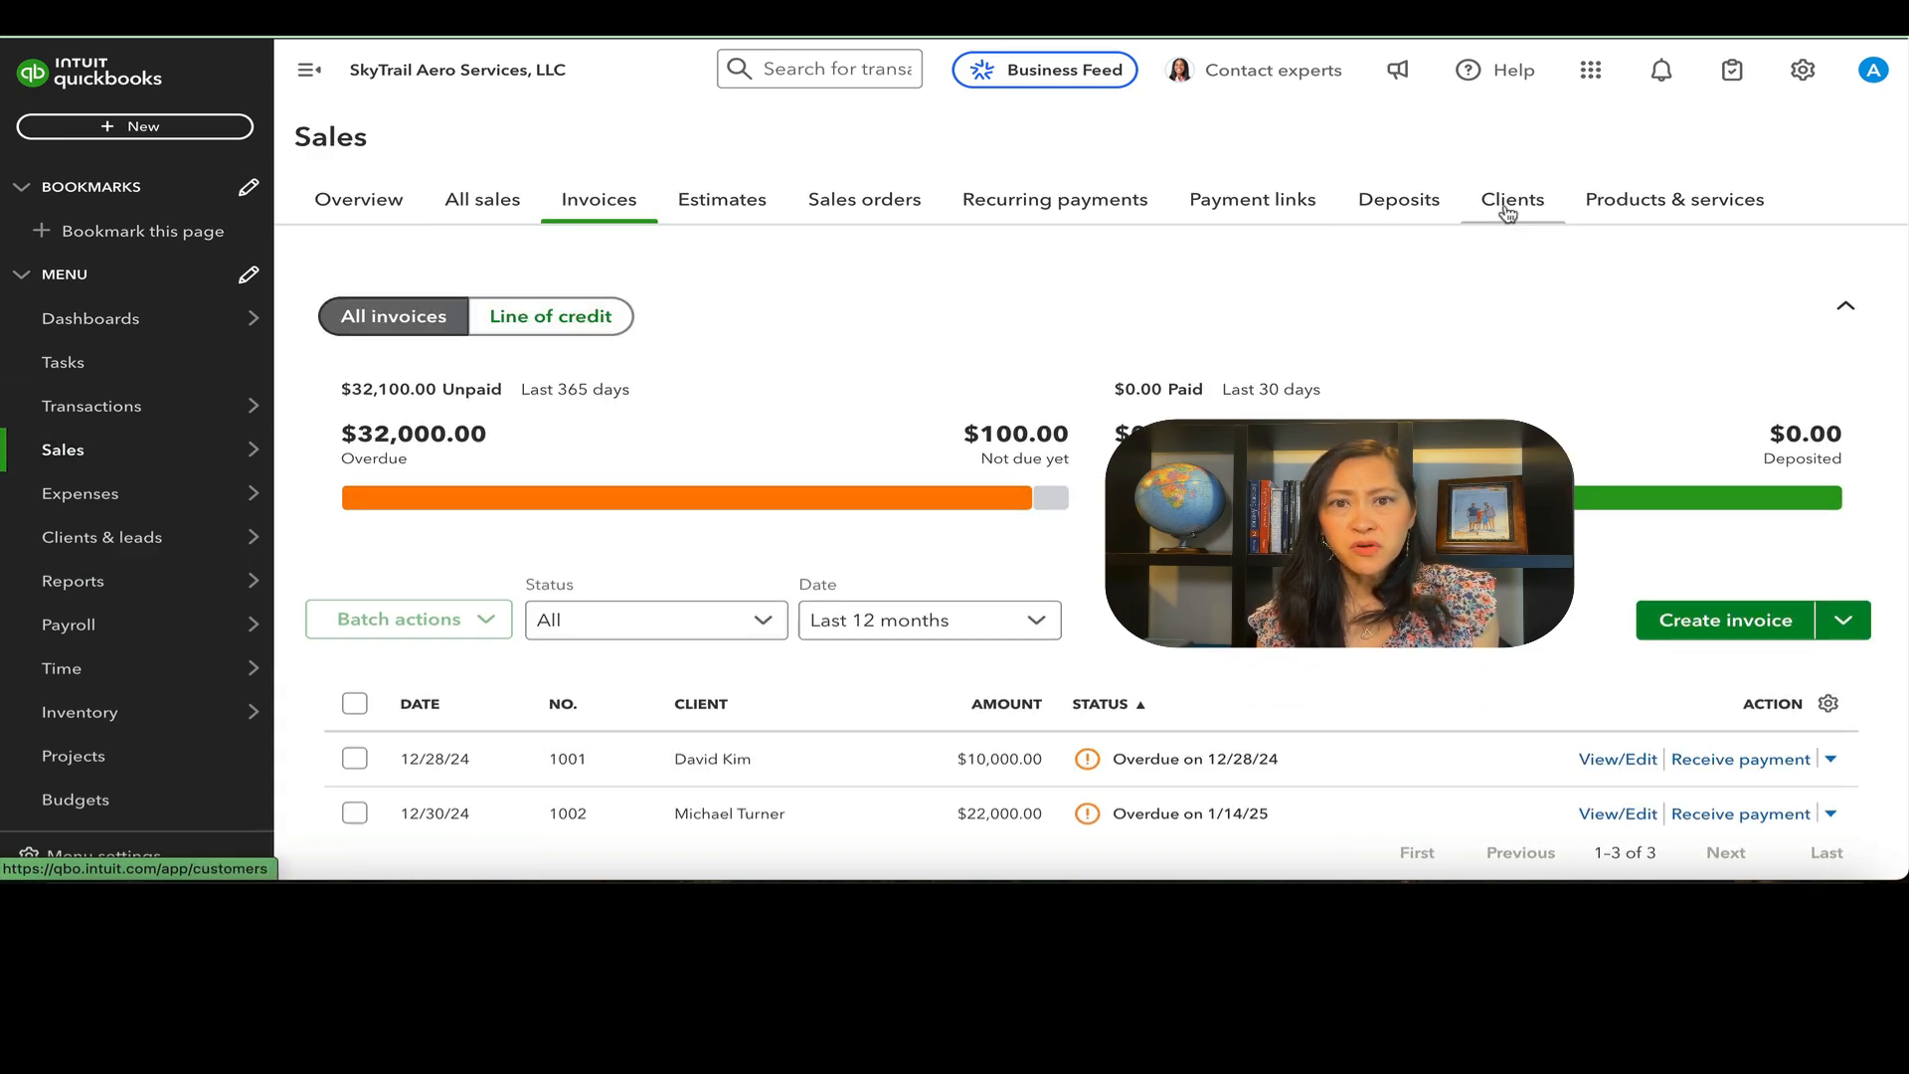
click(1512, 199)
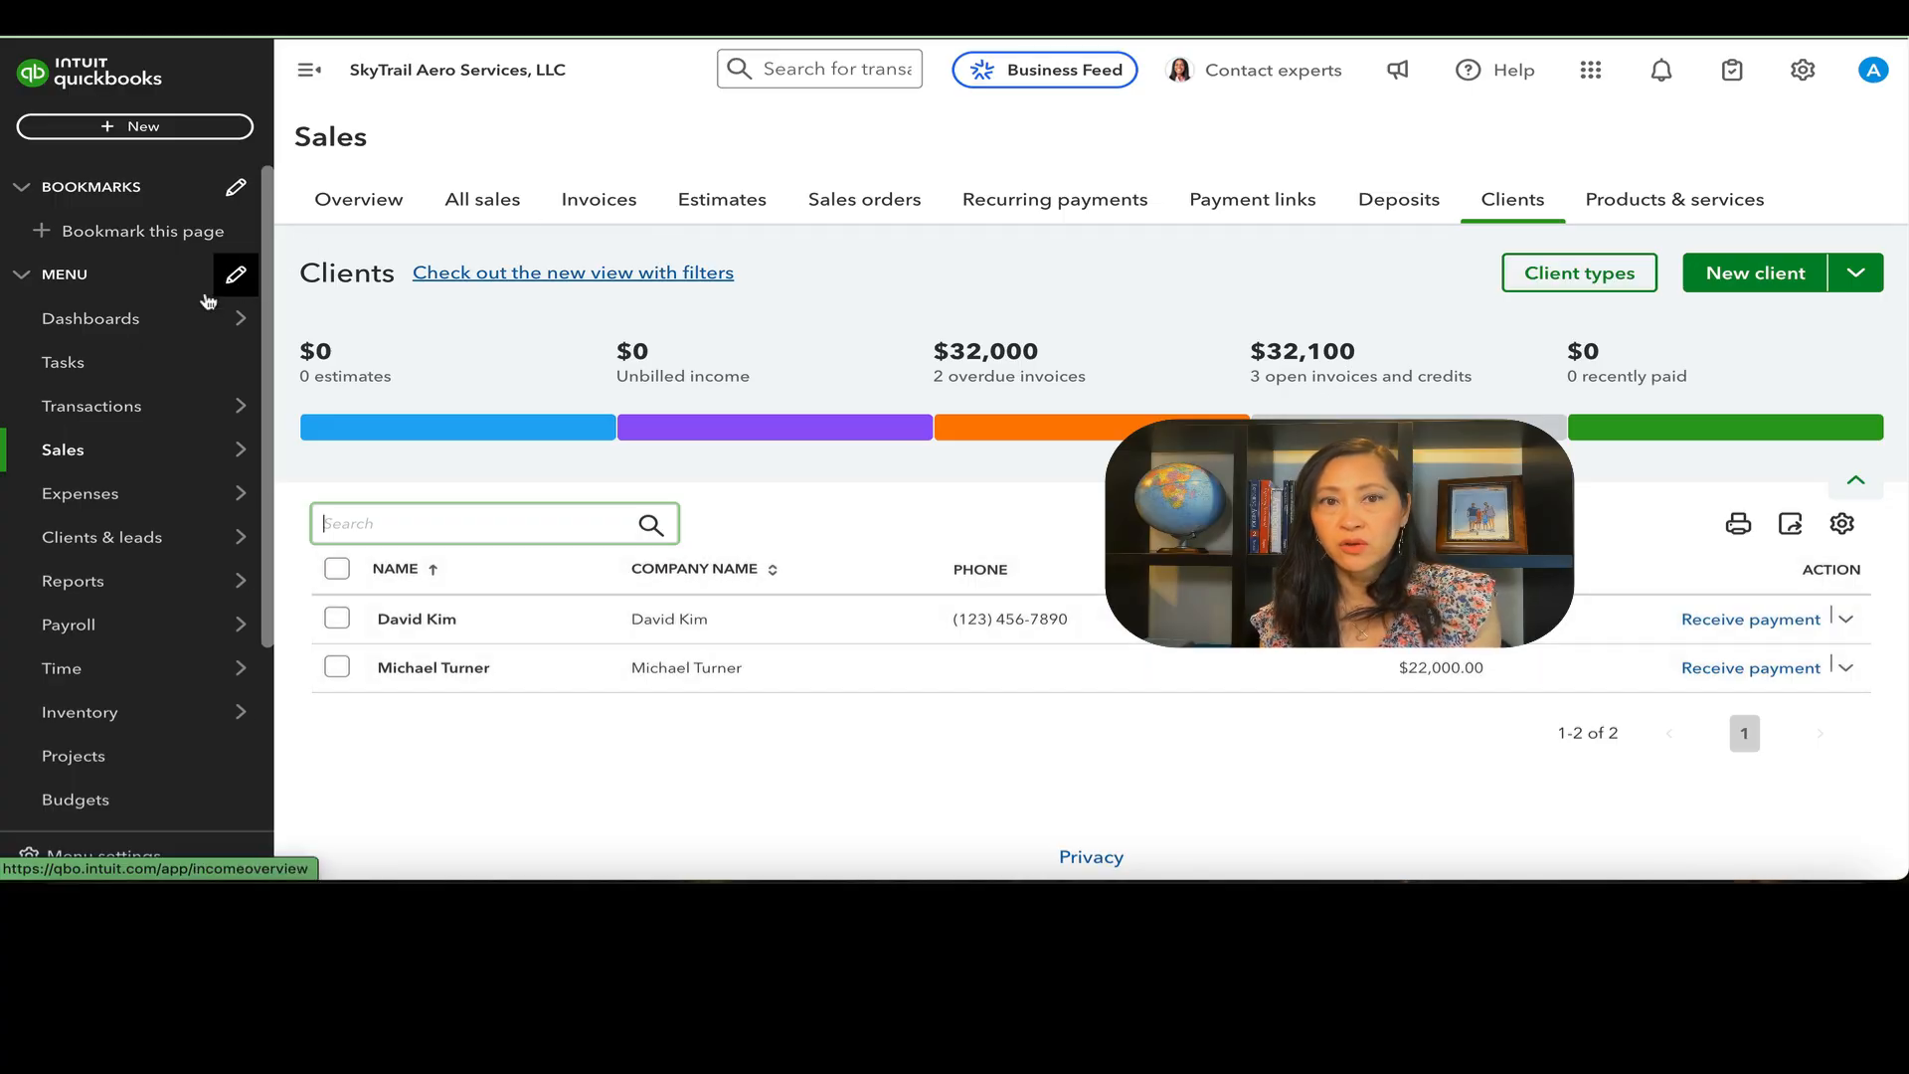
click(90, 319)
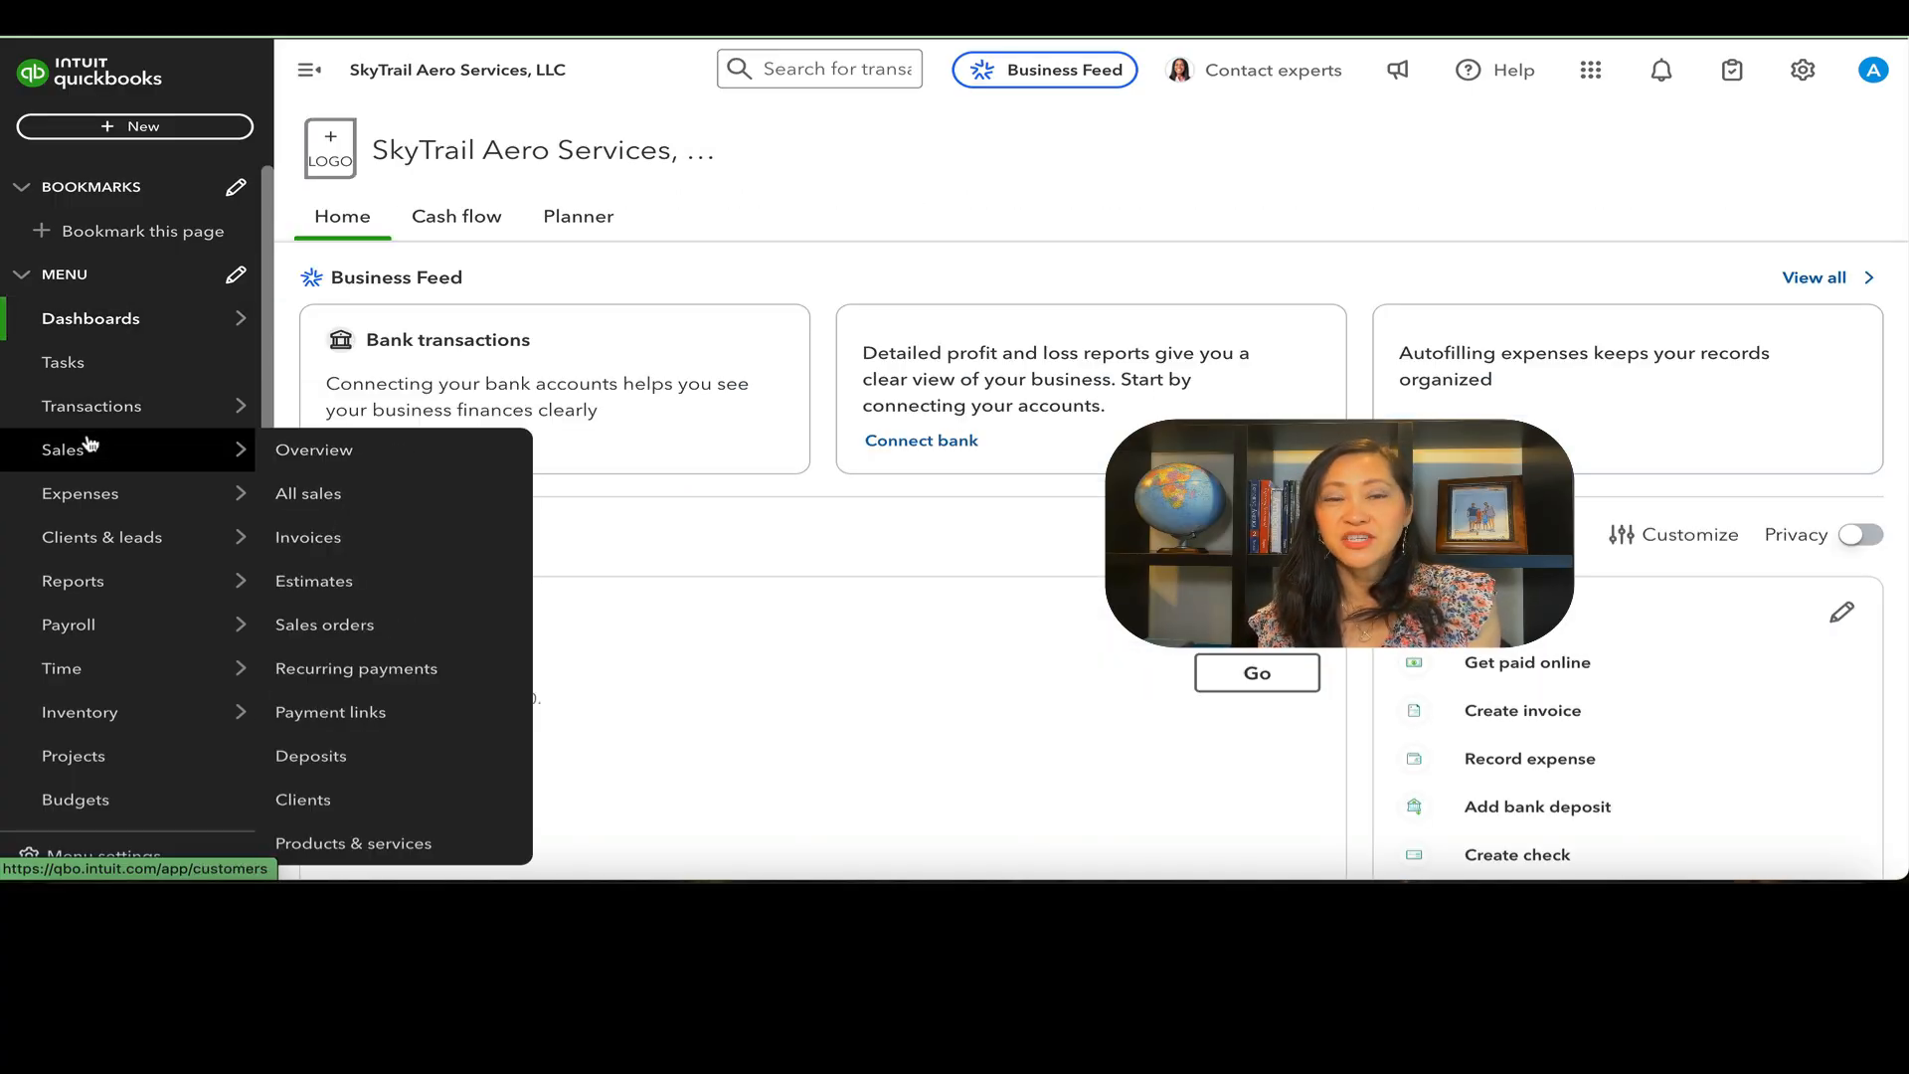
mouse_move(309, 537)
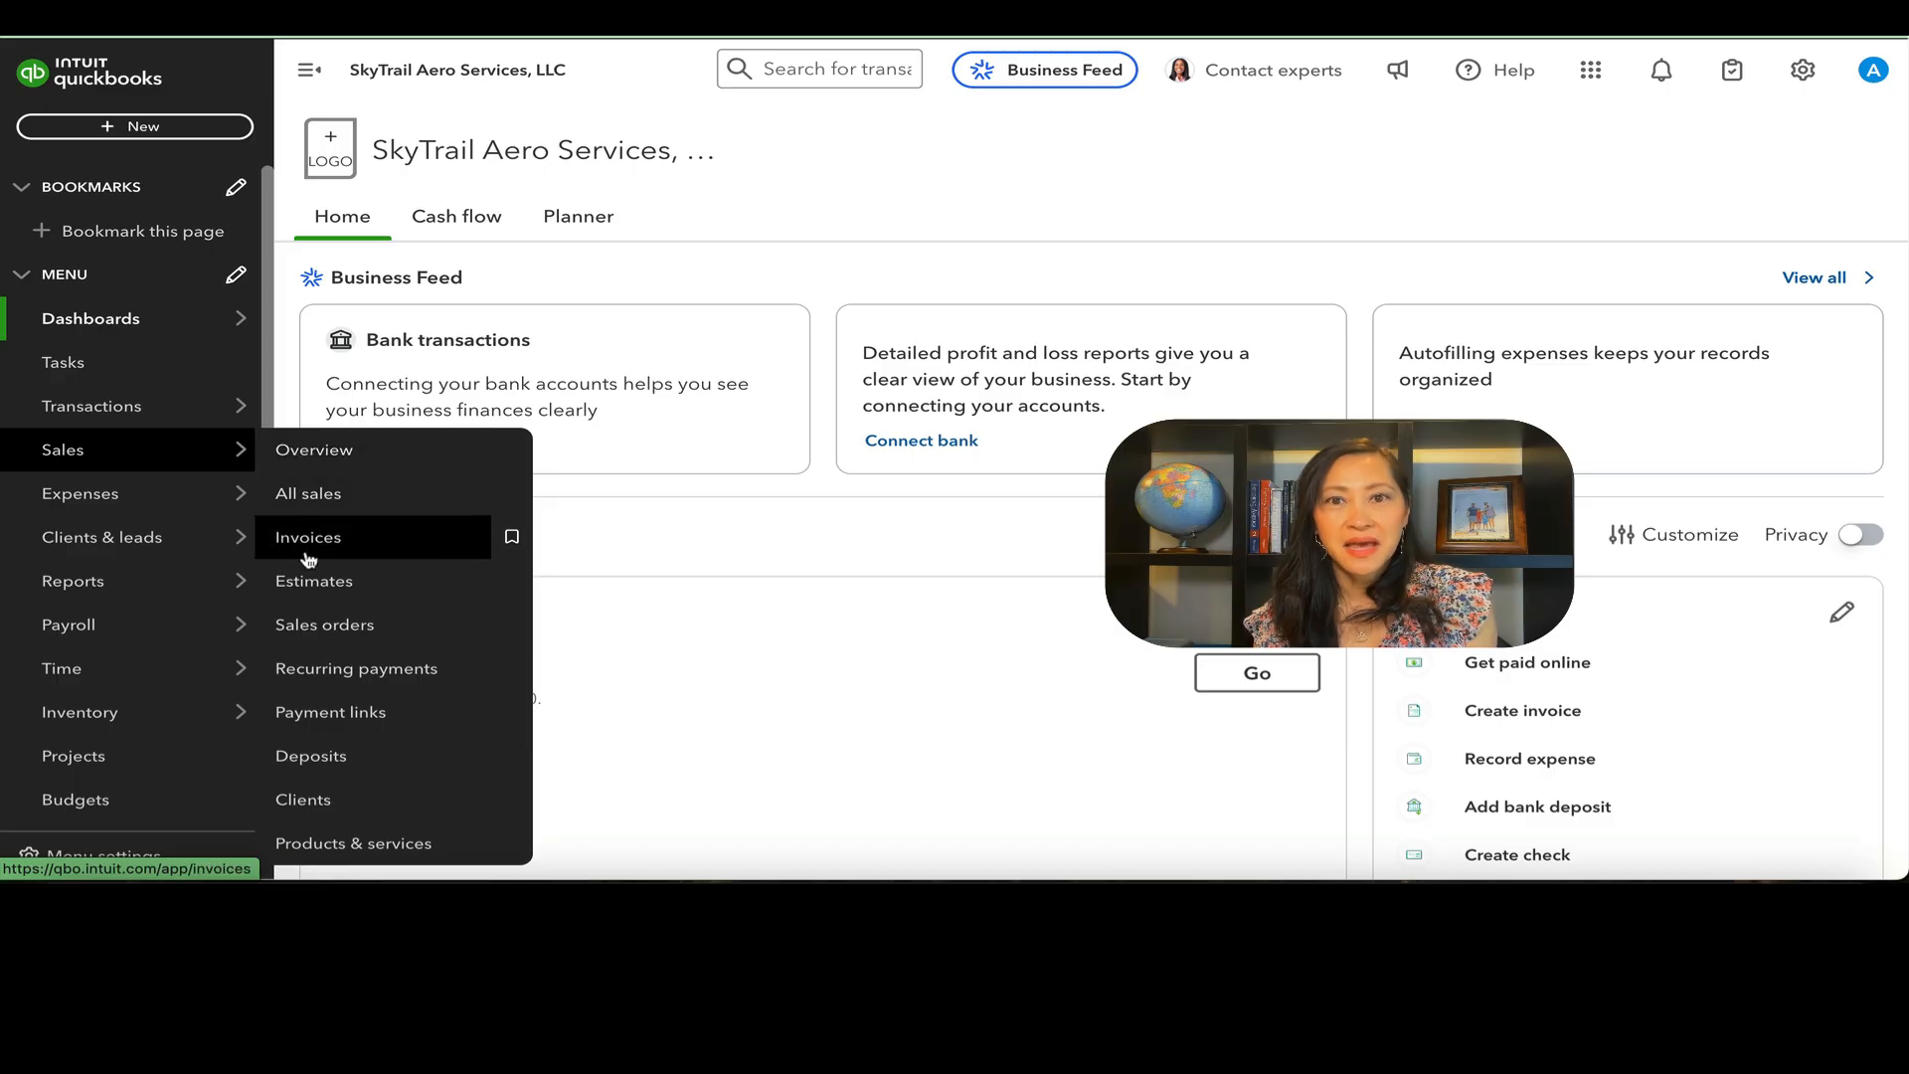
click(302, 799)
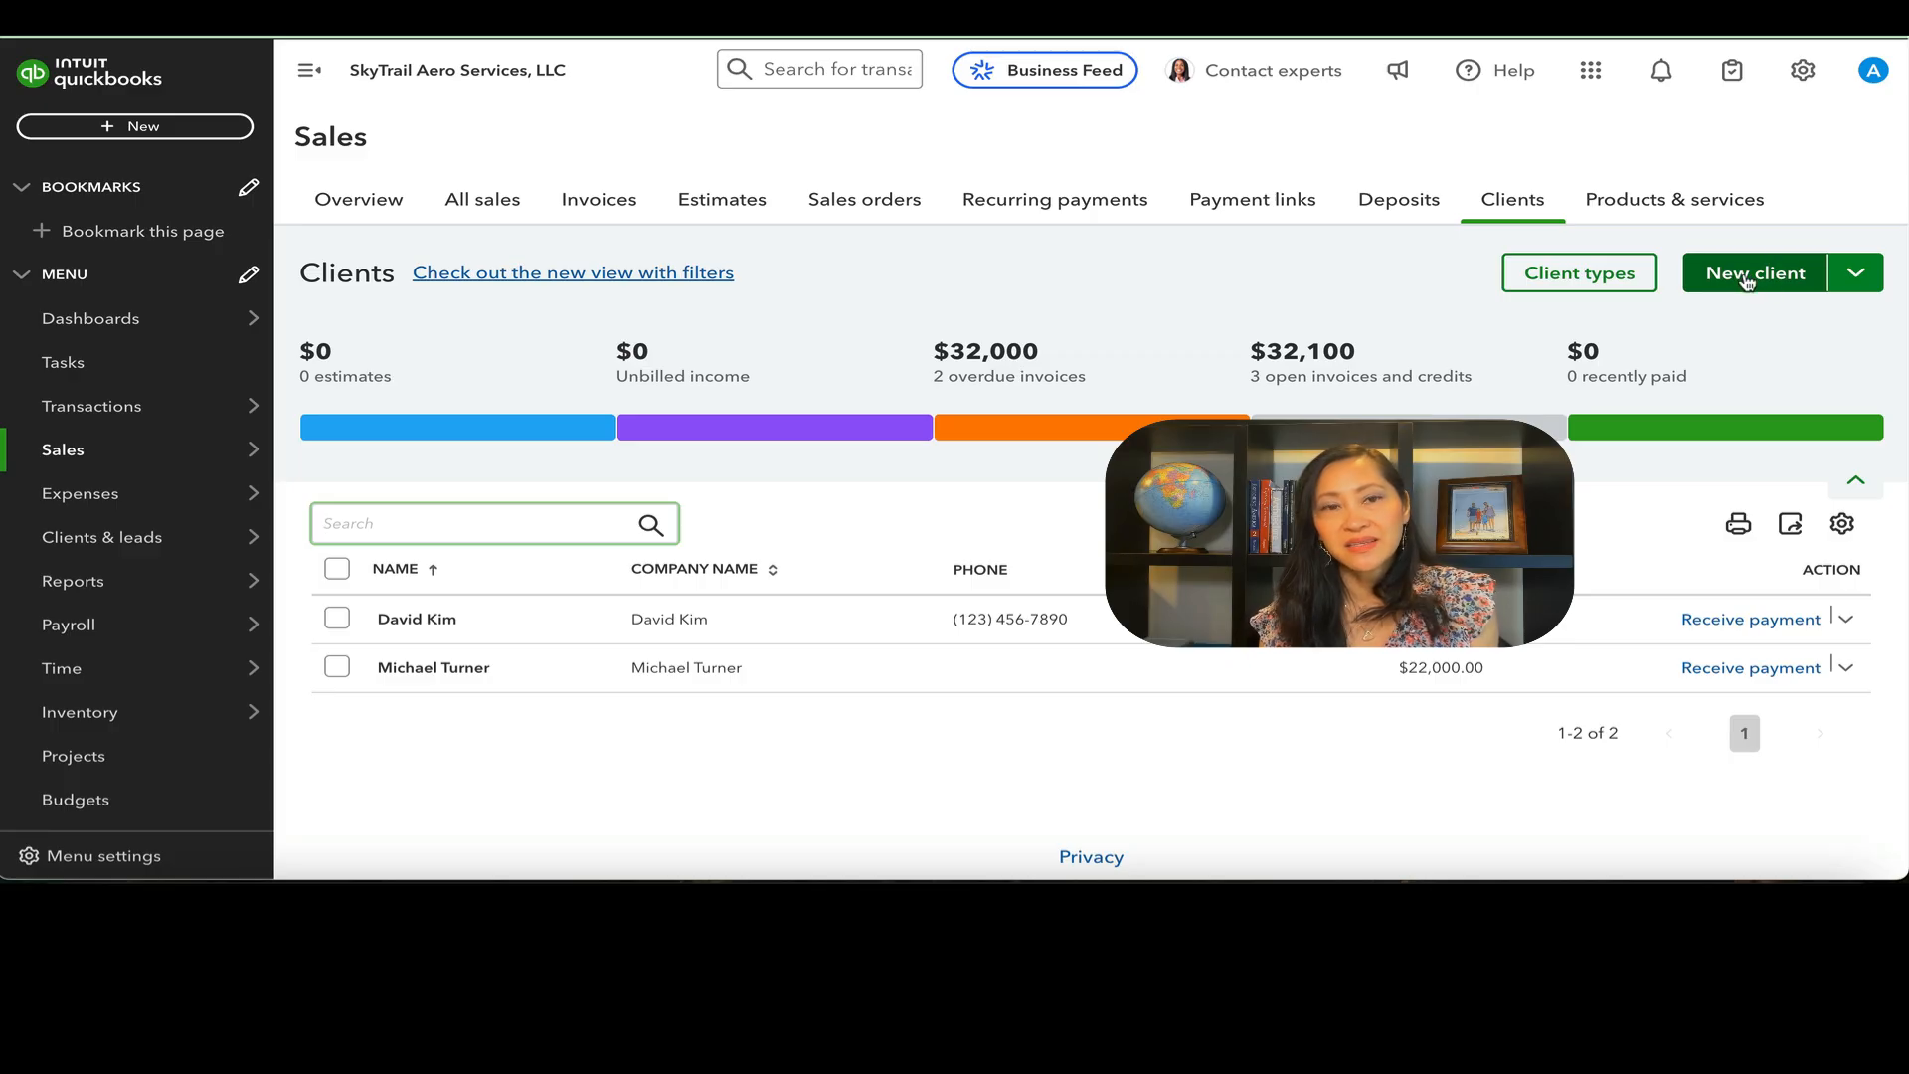
click(1753, 272)
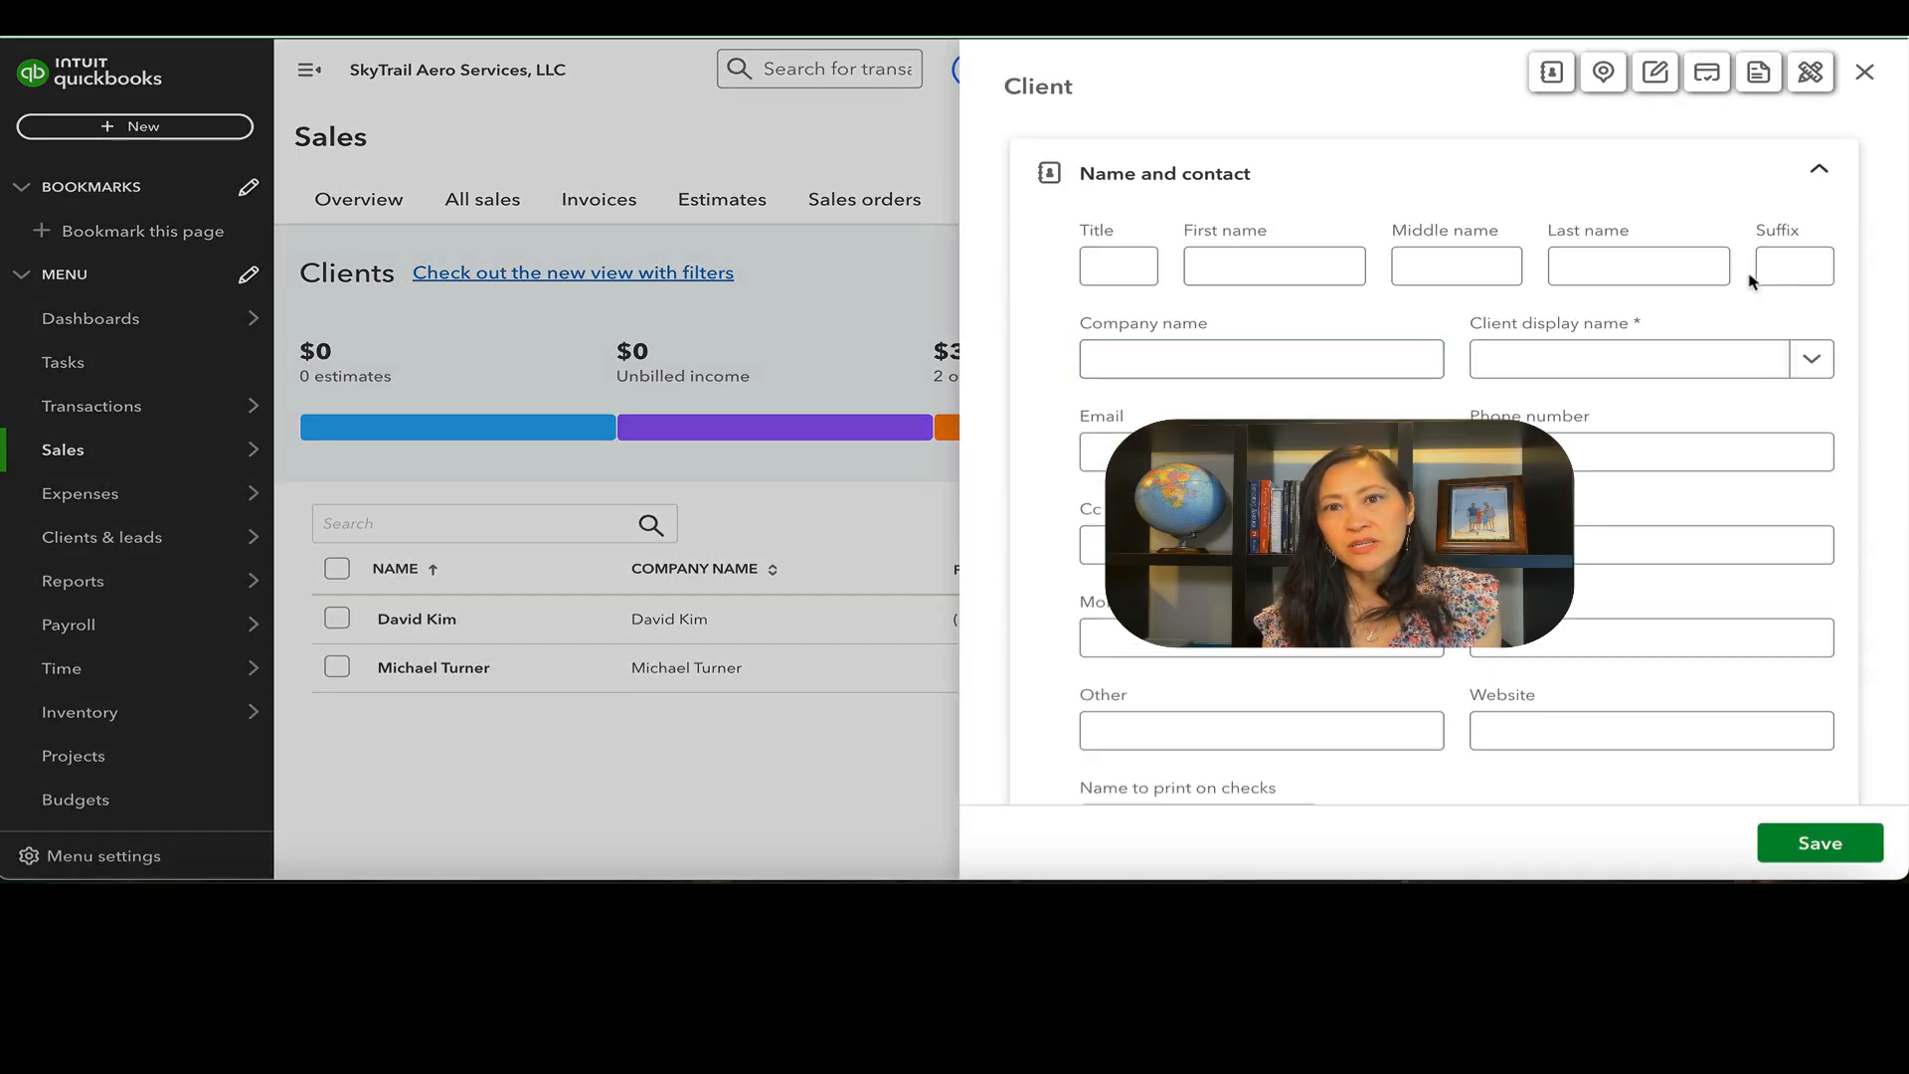
click(1274, 266)
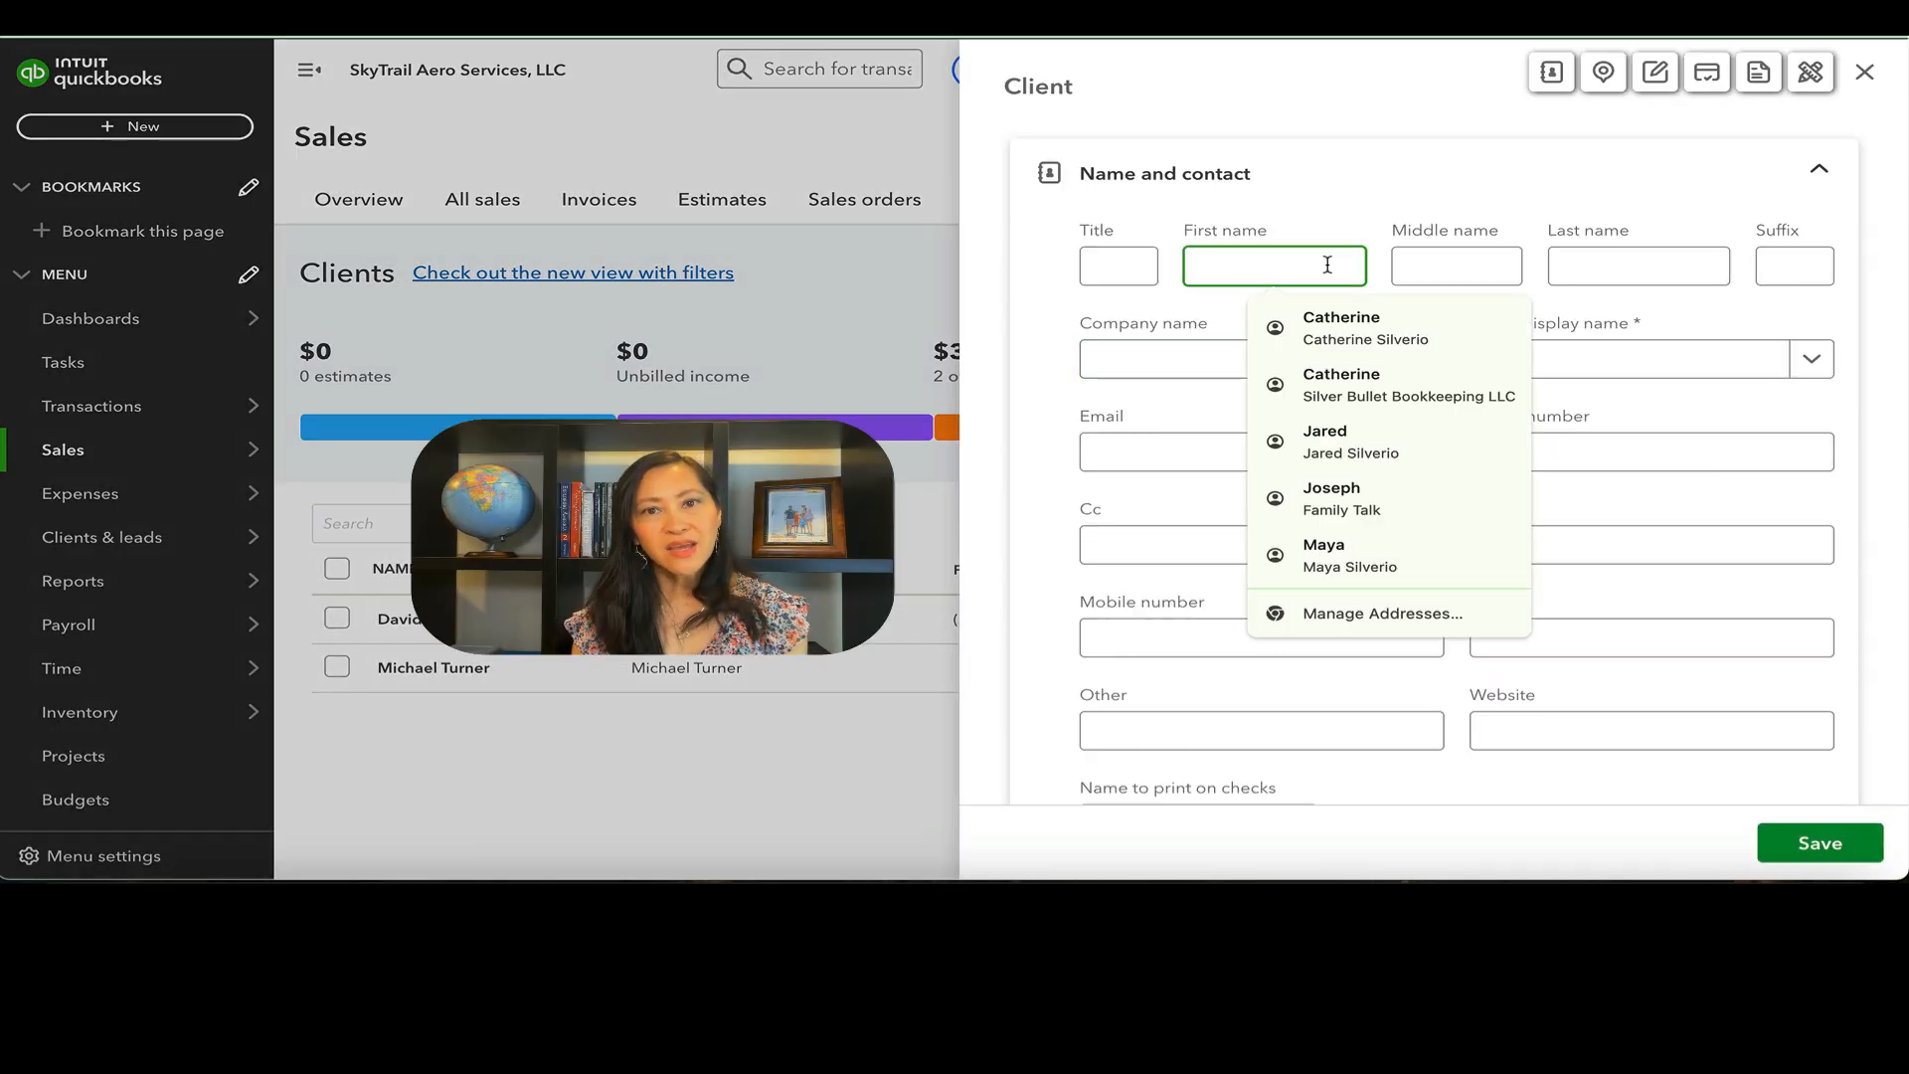
text(Emily)
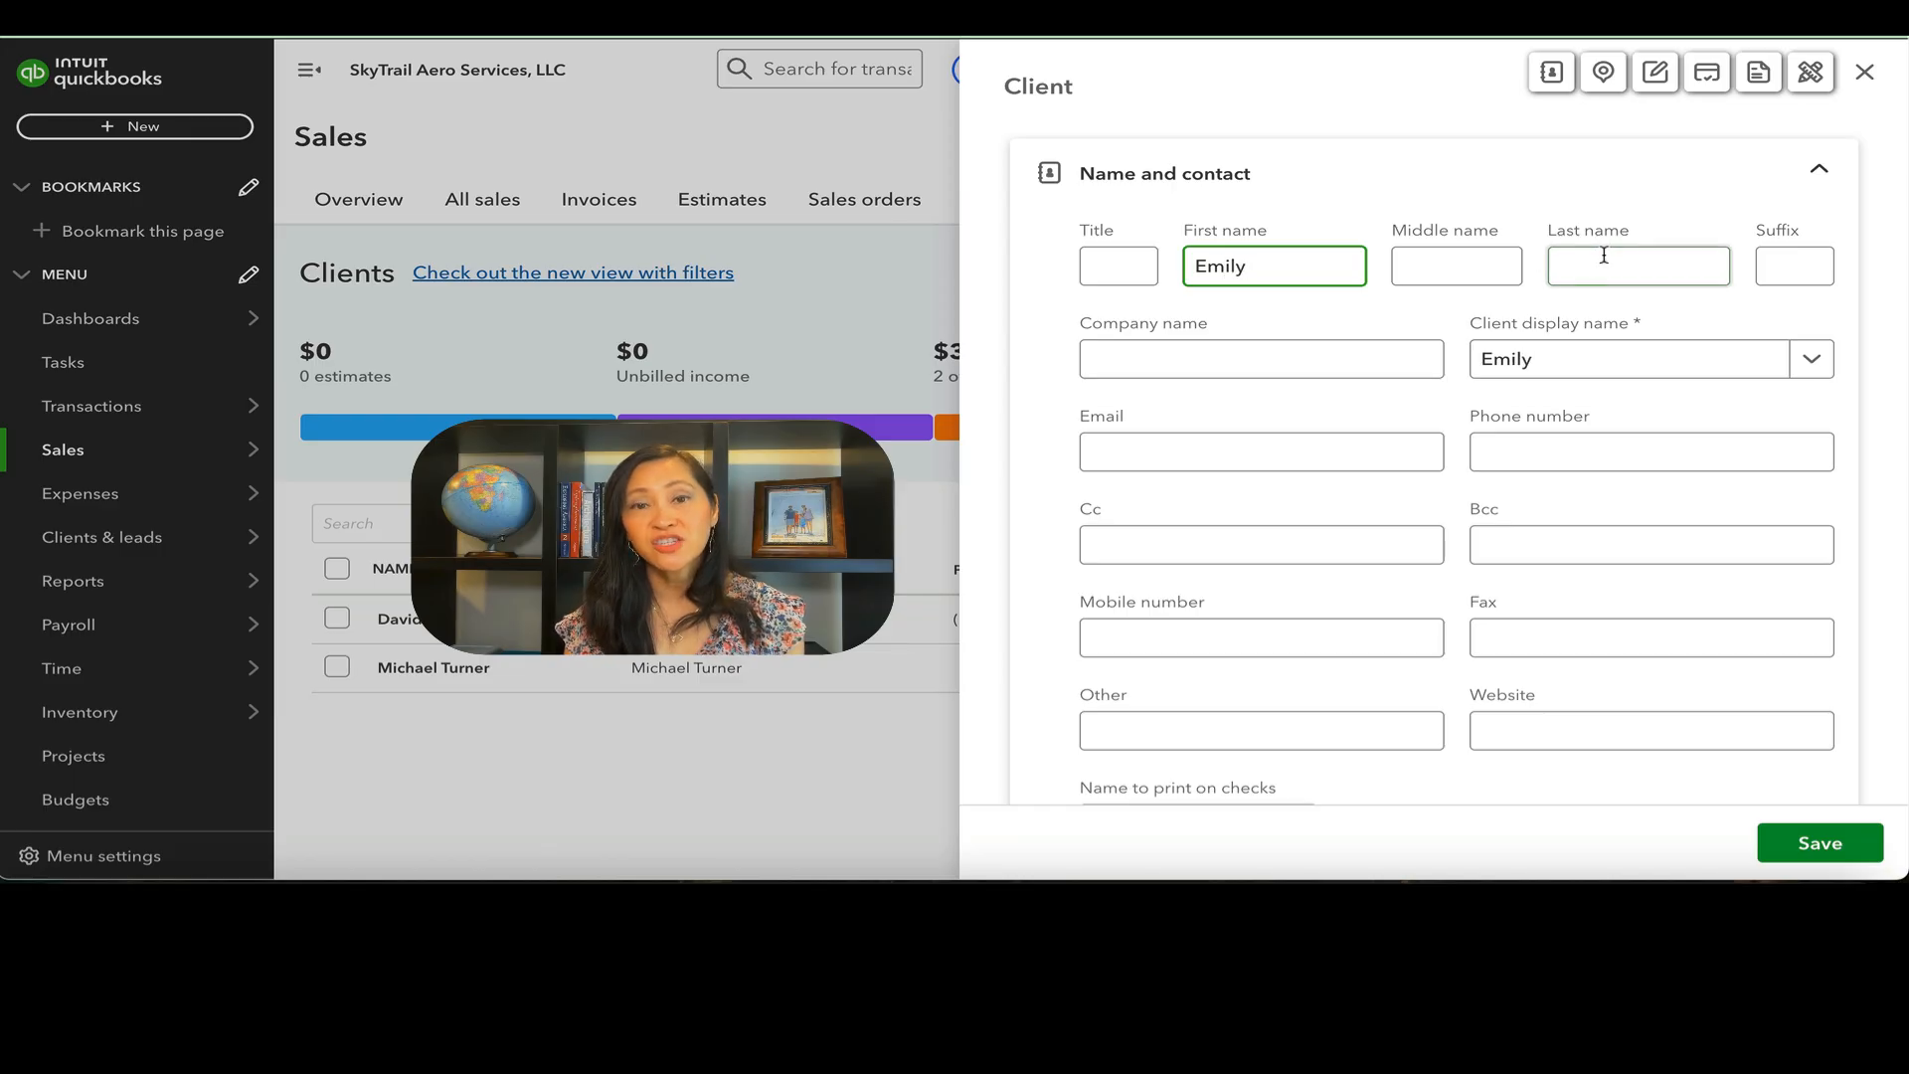
text(Jetson)
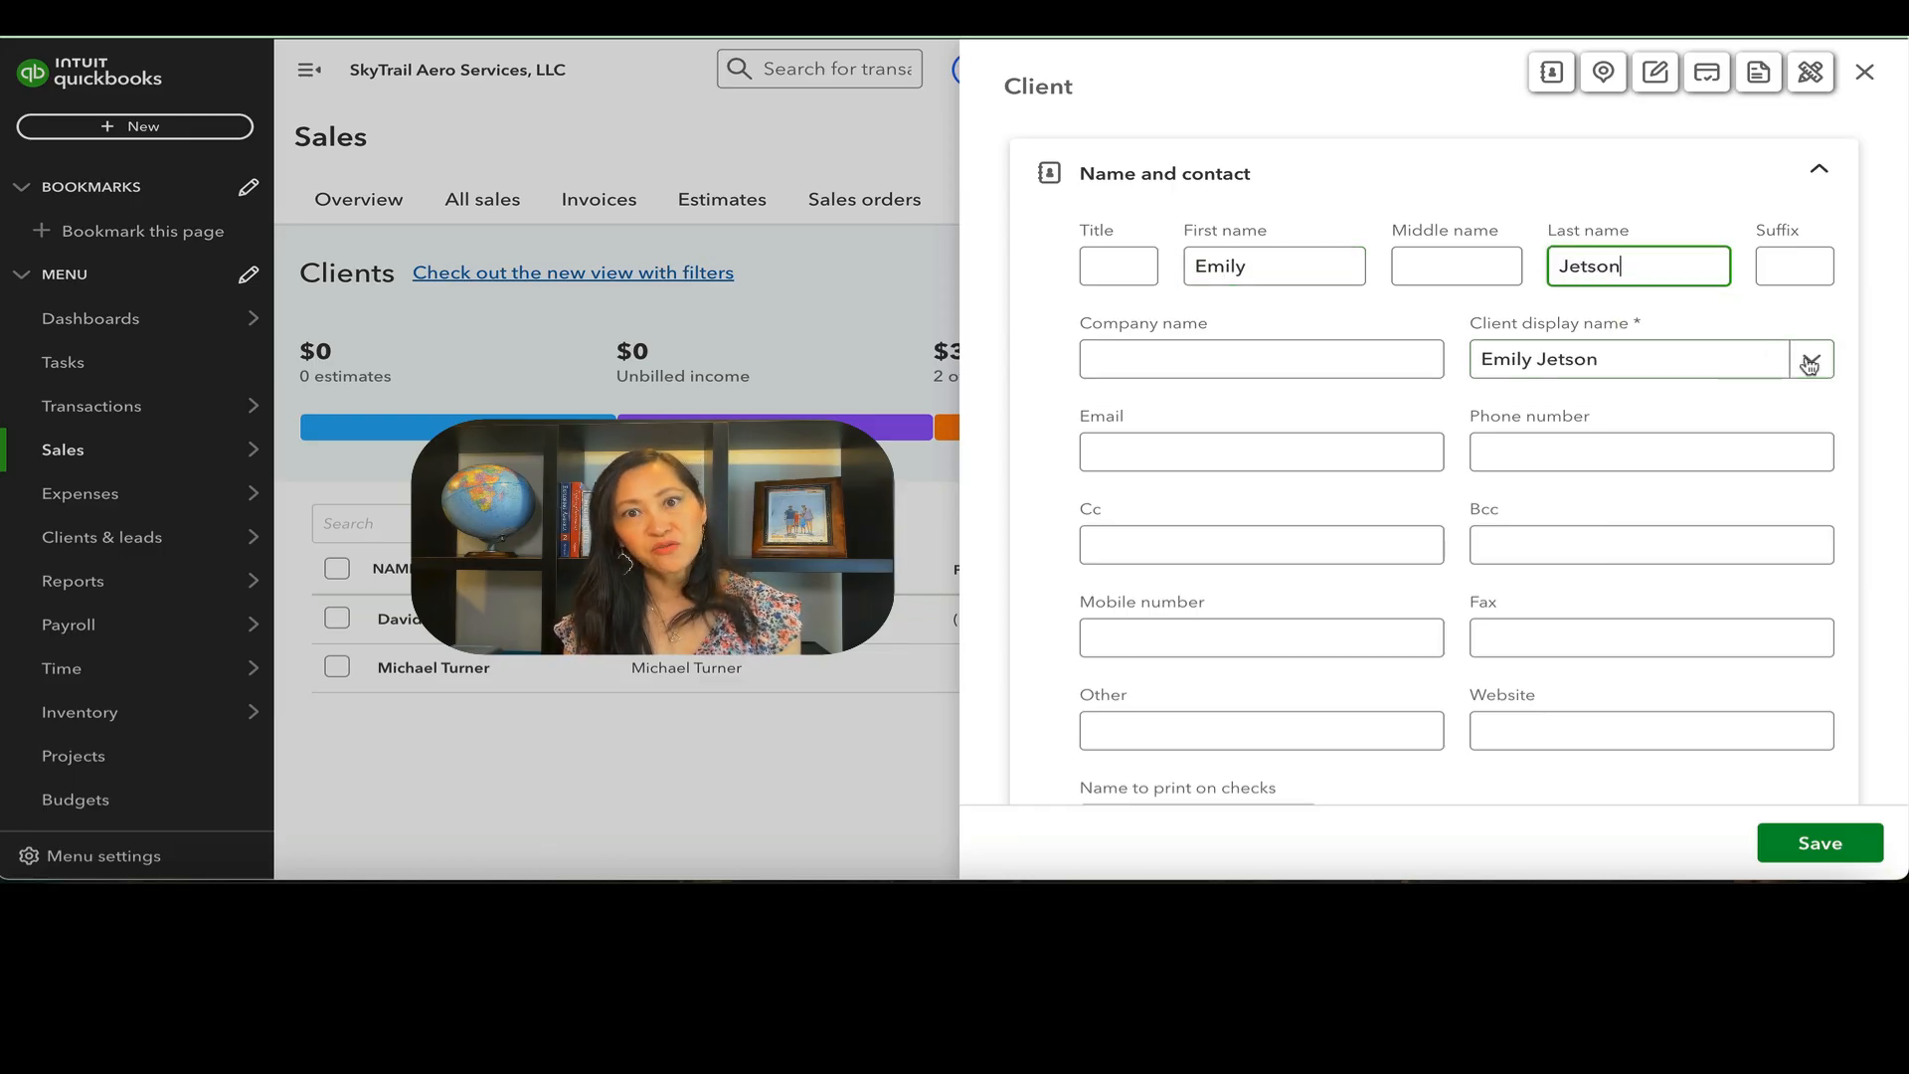
click(1812, 358)
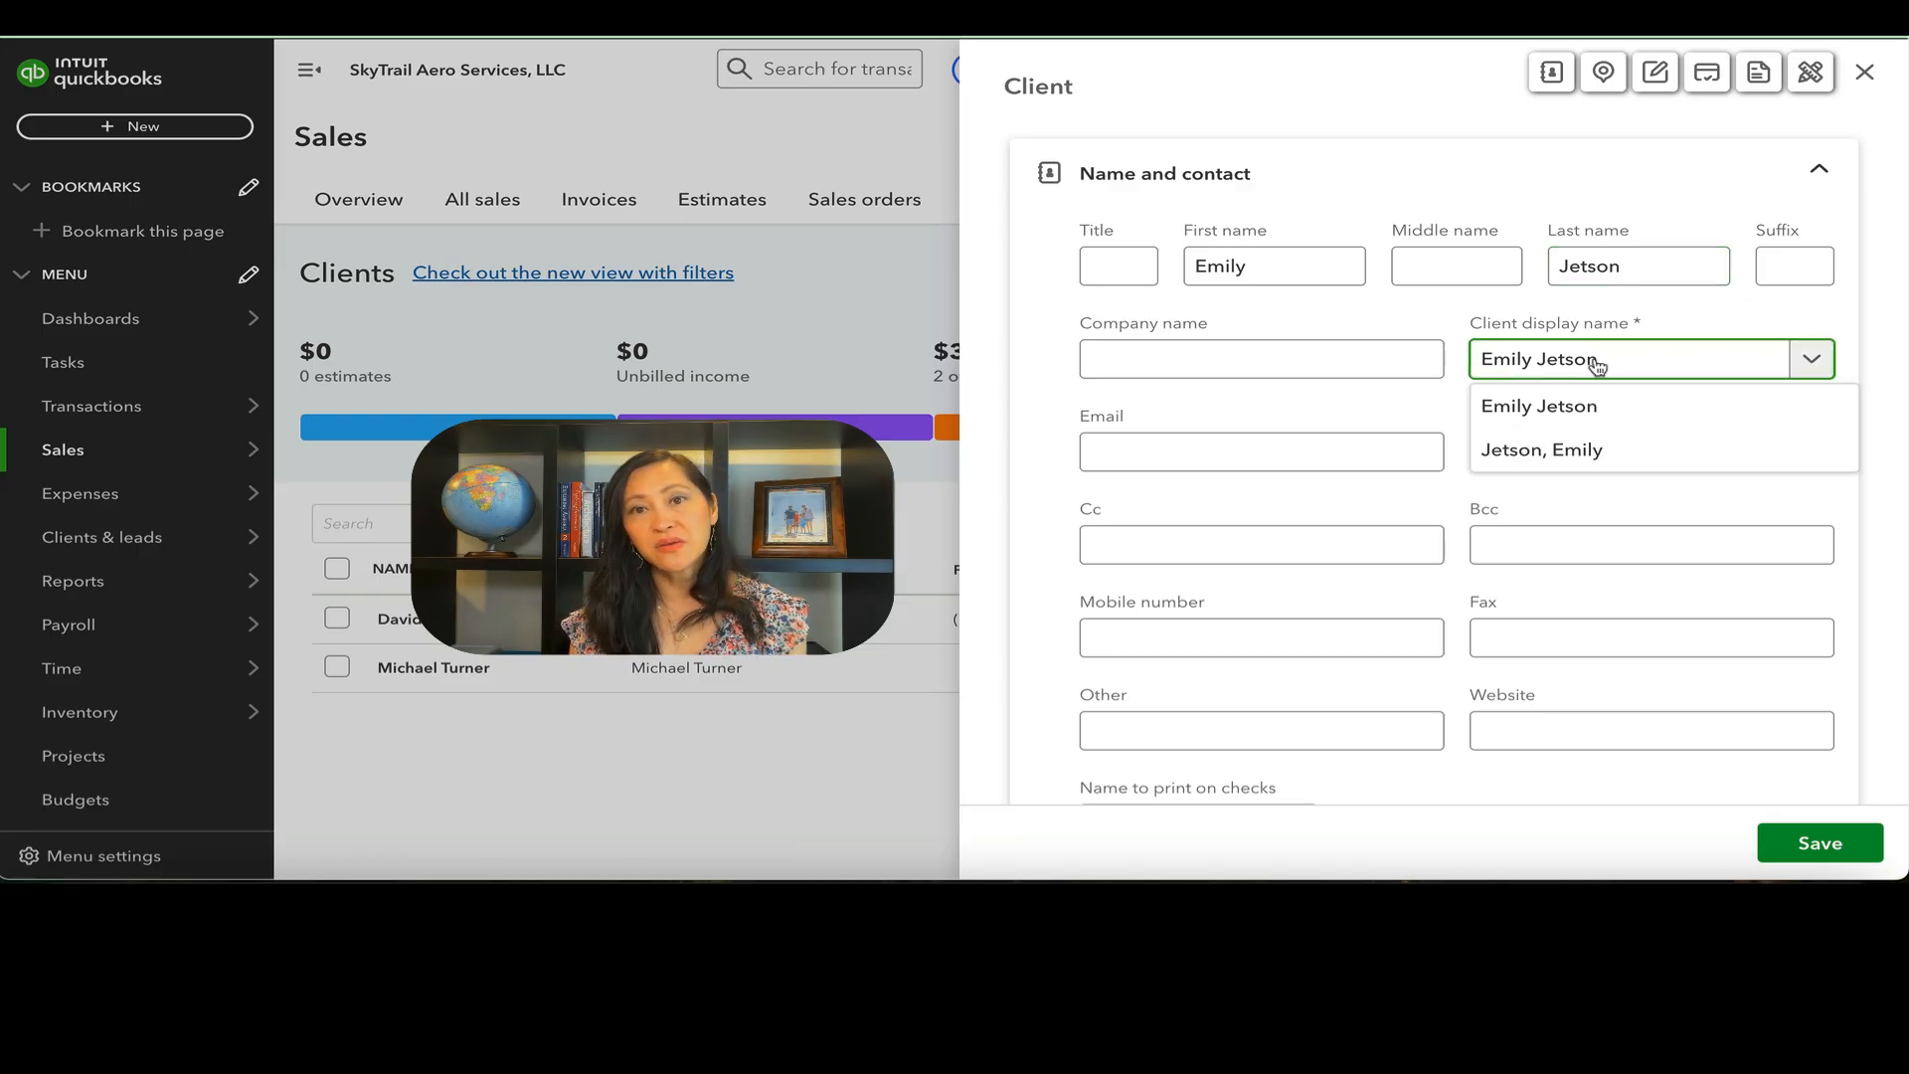
mouse_move(1539, 406)
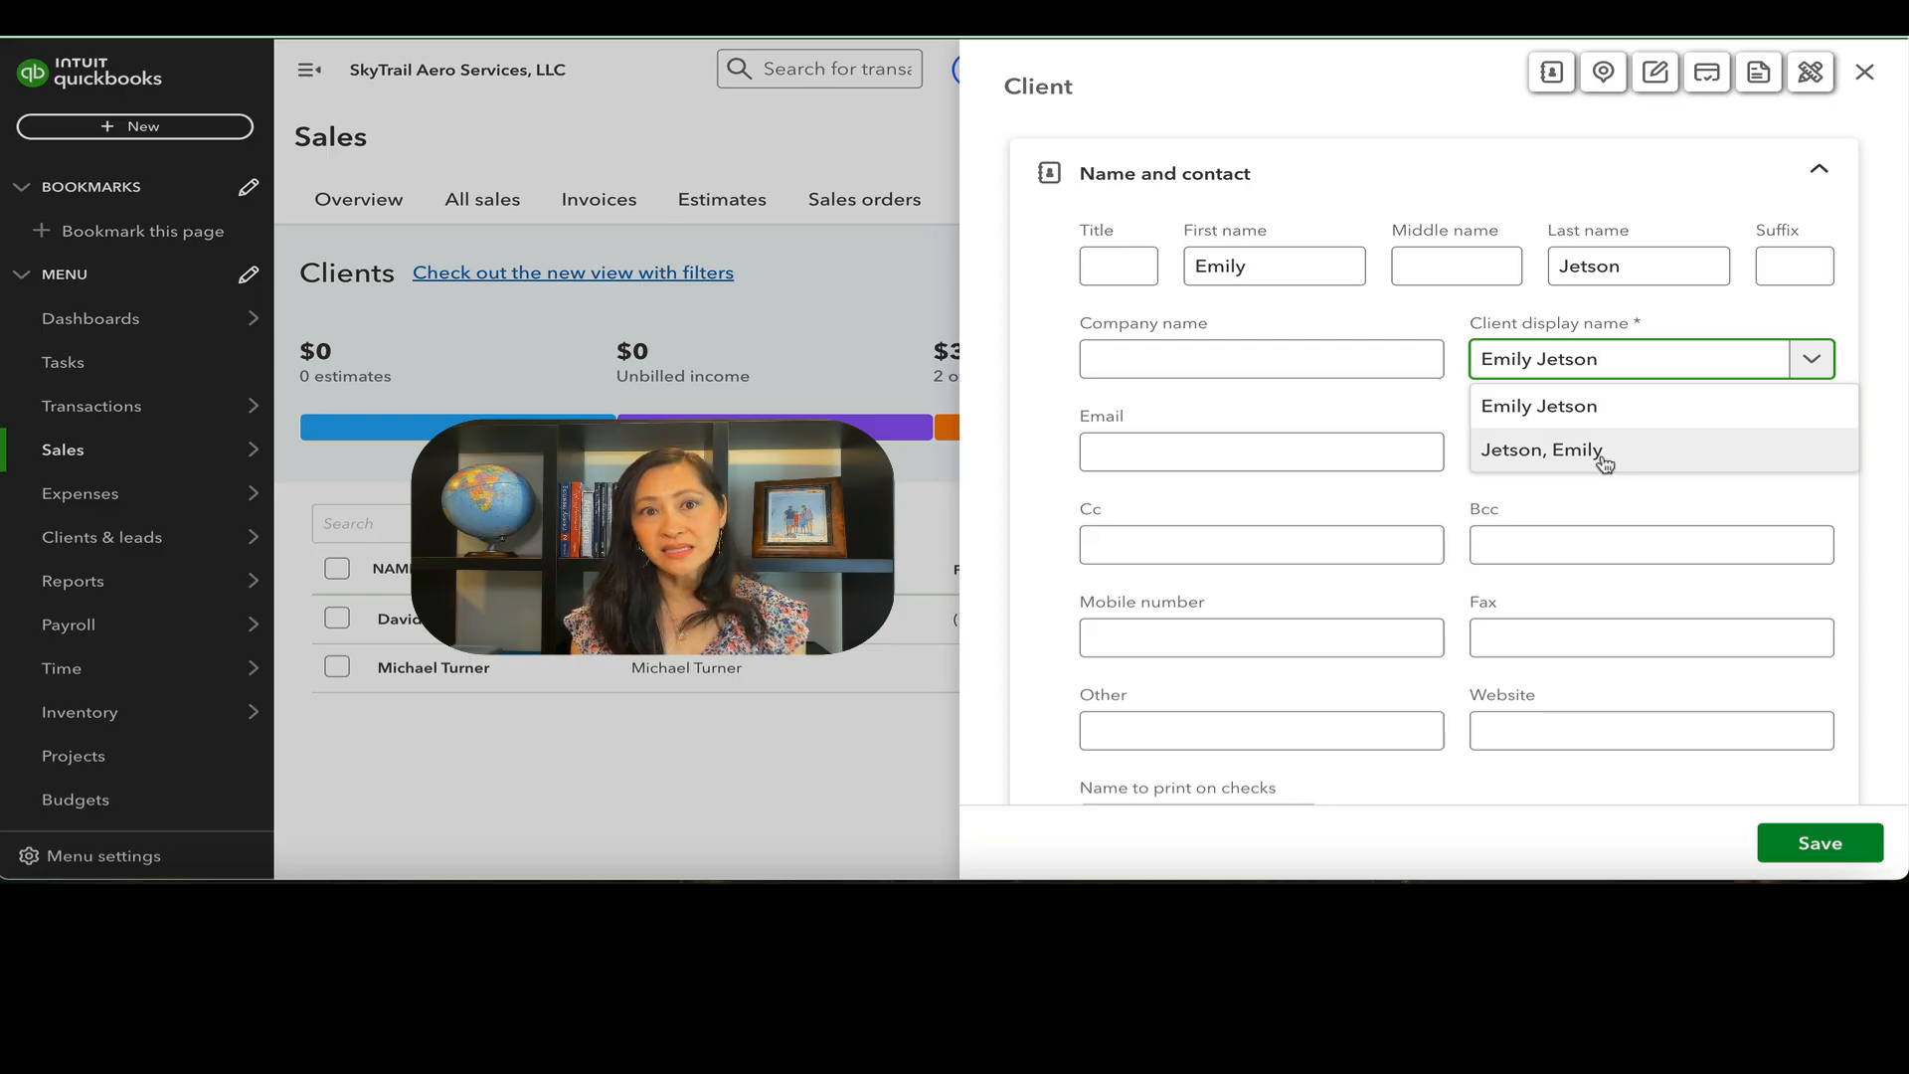
click(1542, 450)
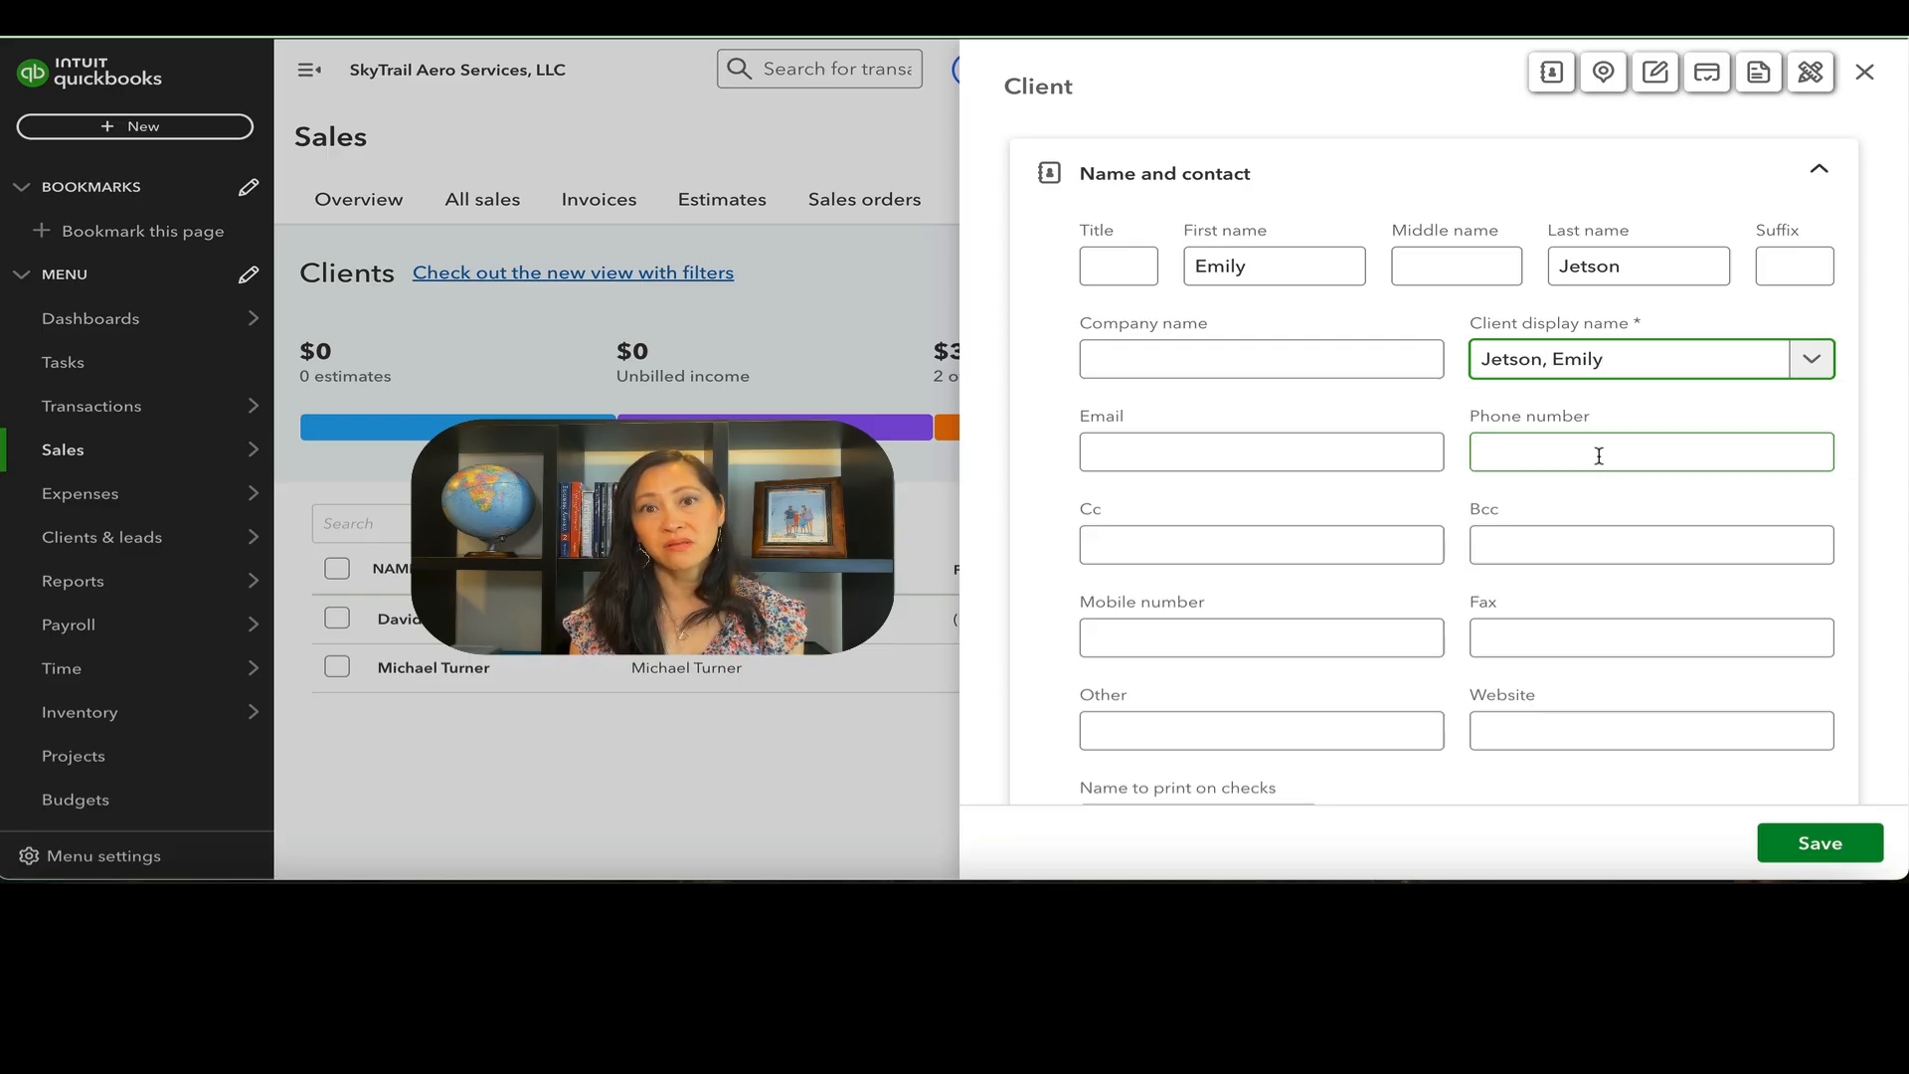
click(1638, 358)
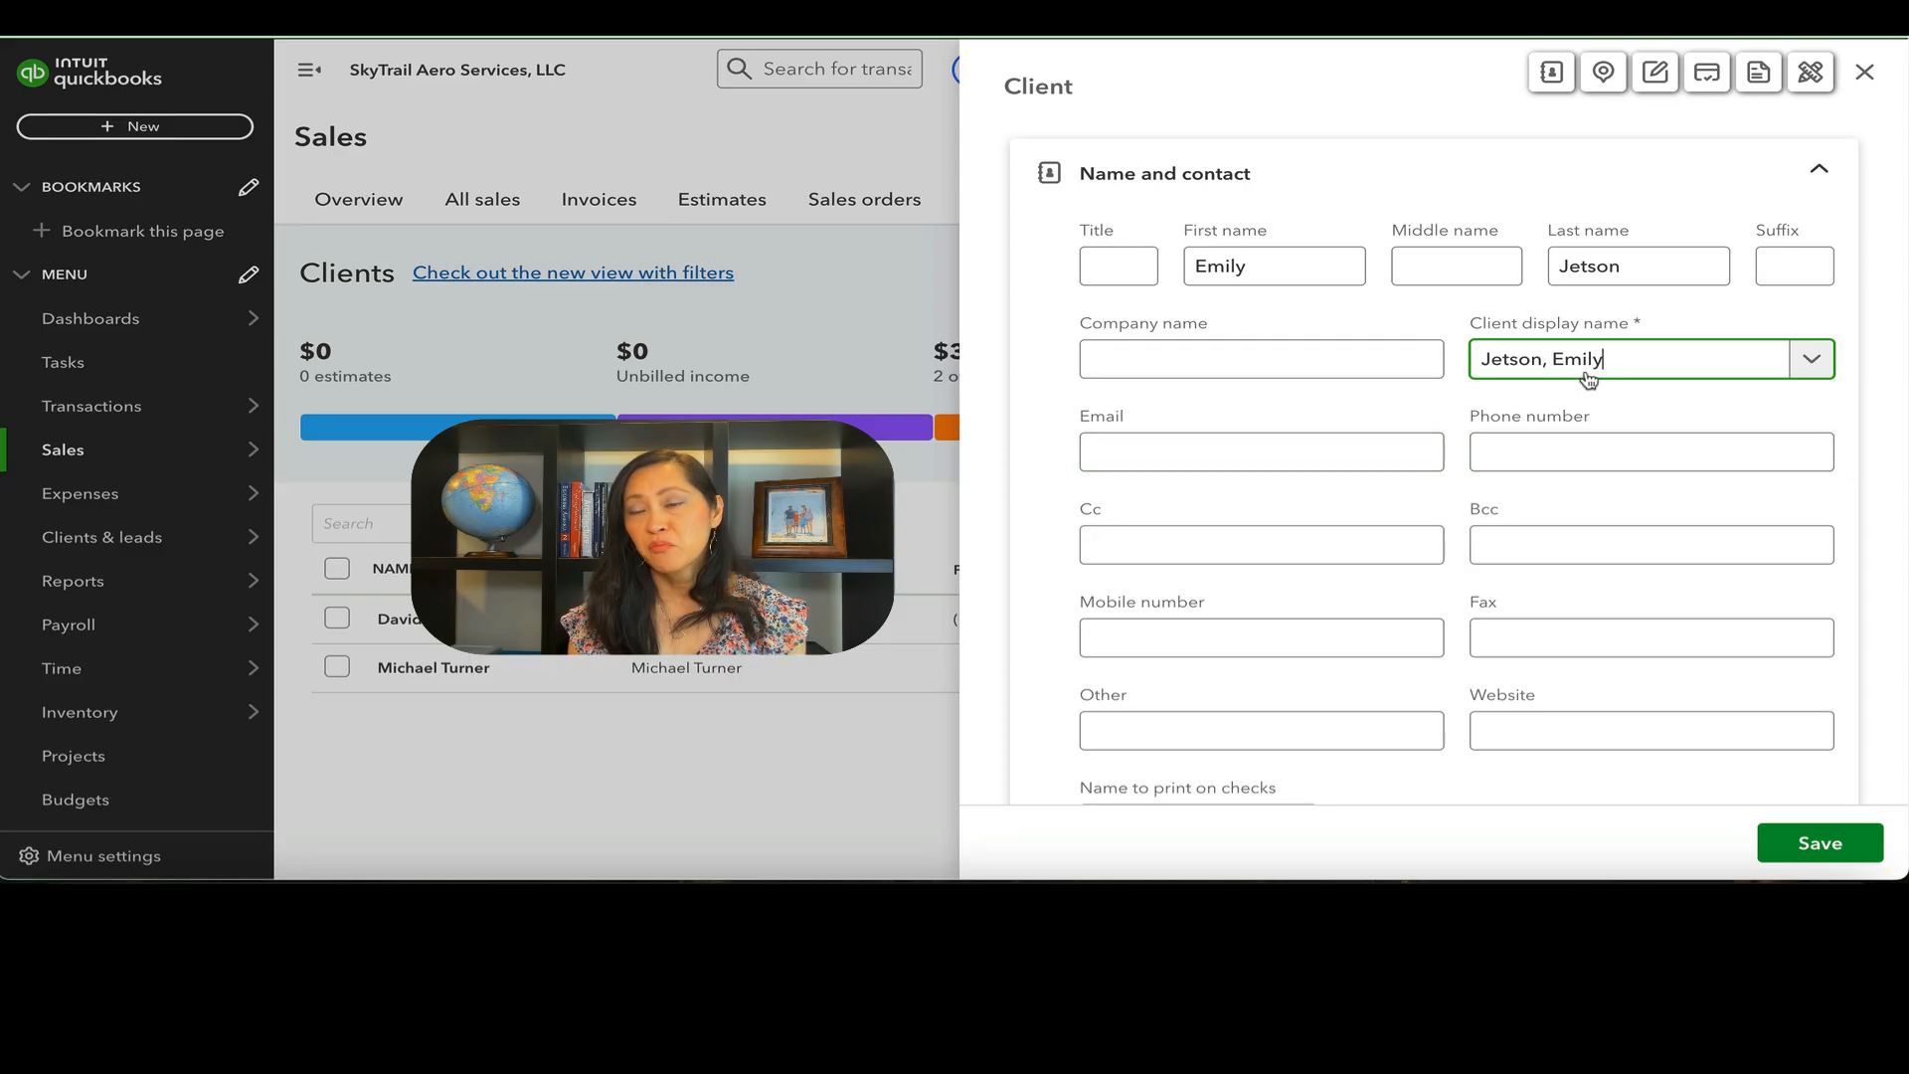
click(1260, 451)
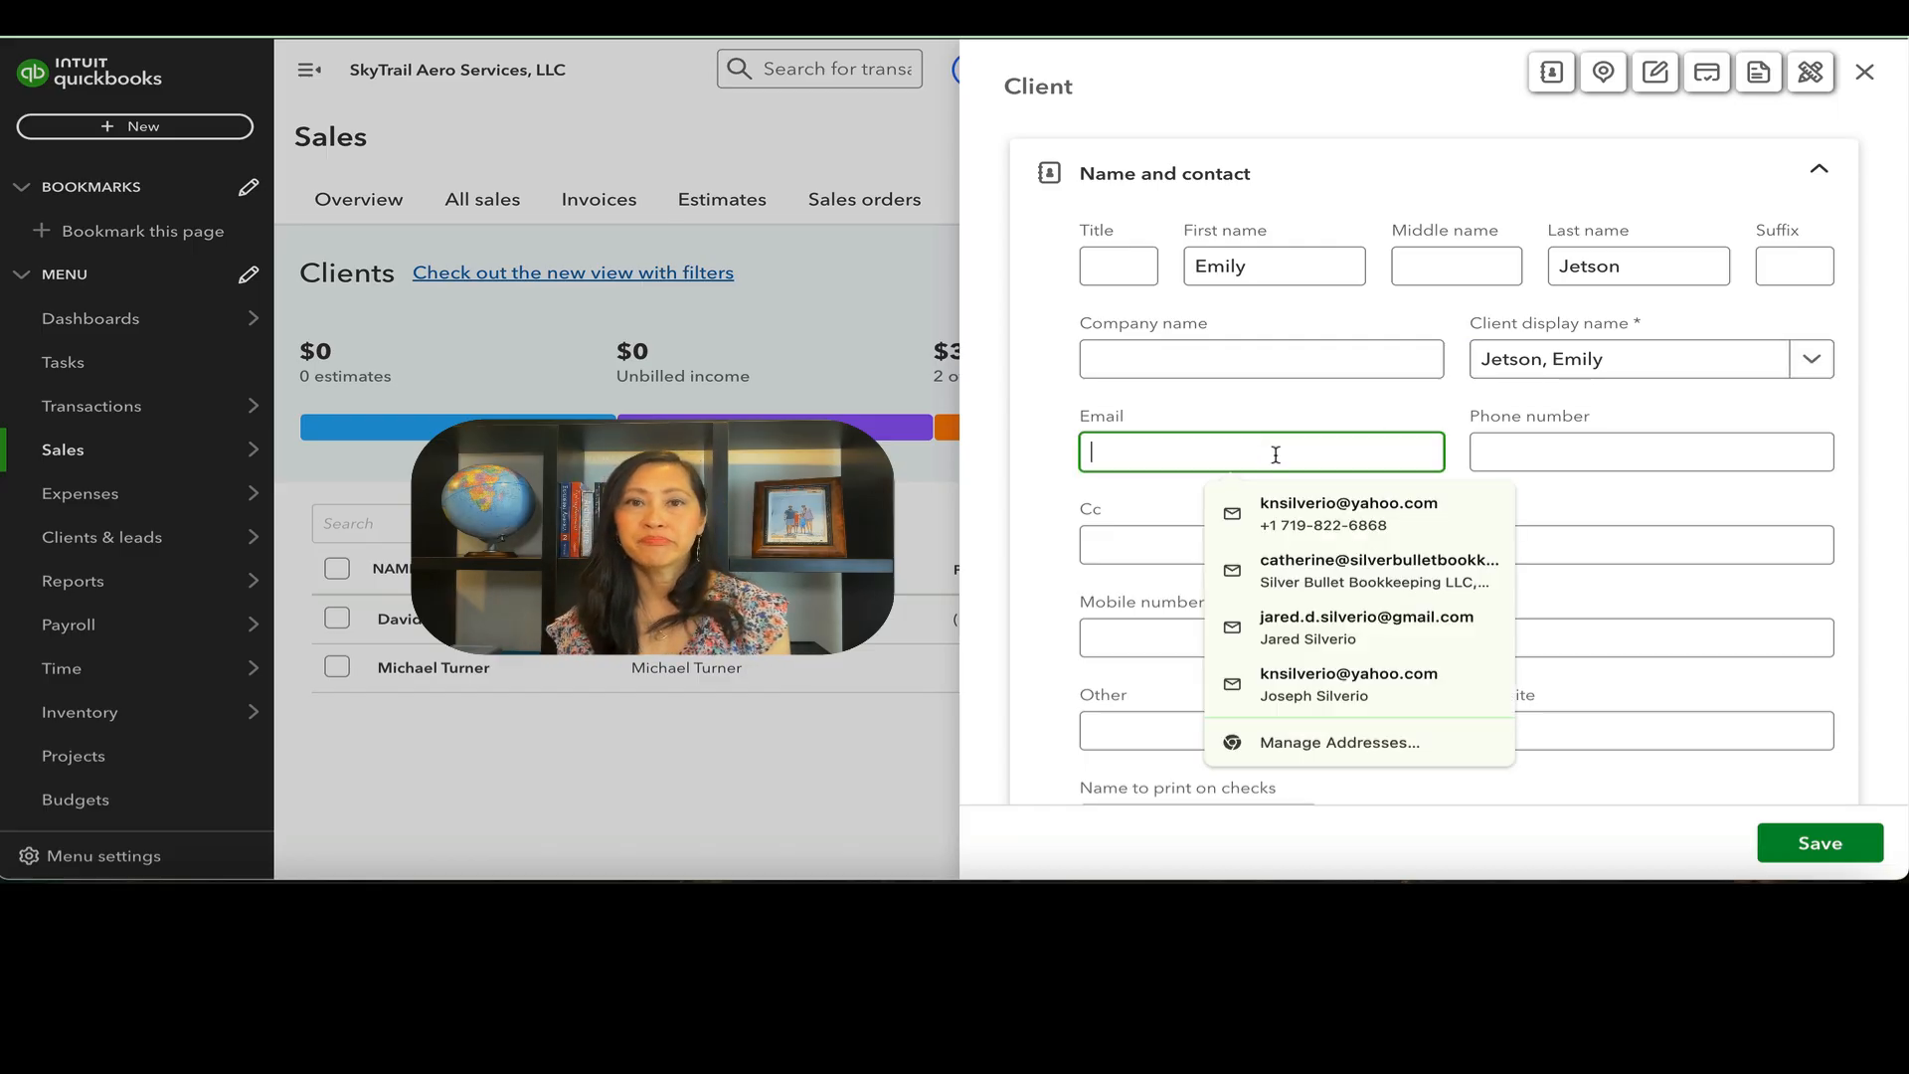
text(name@email.)
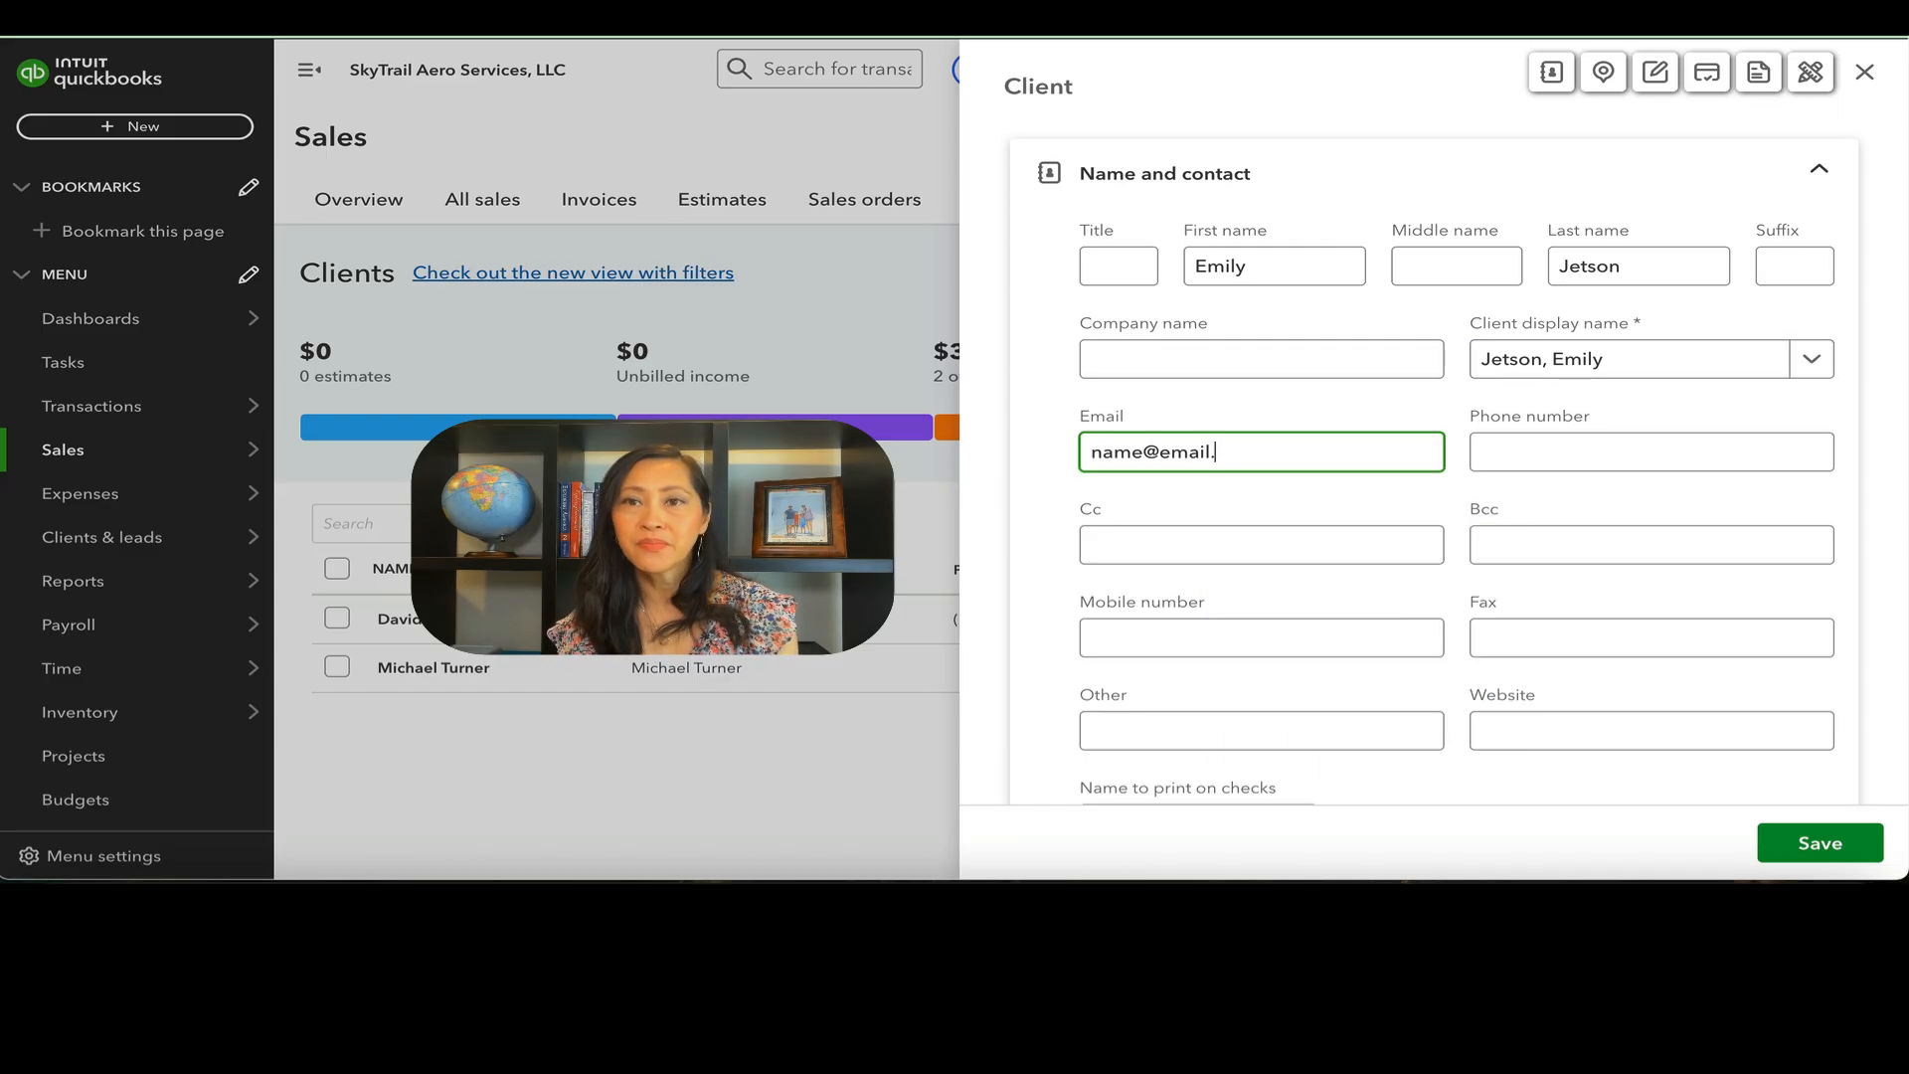
text(com)
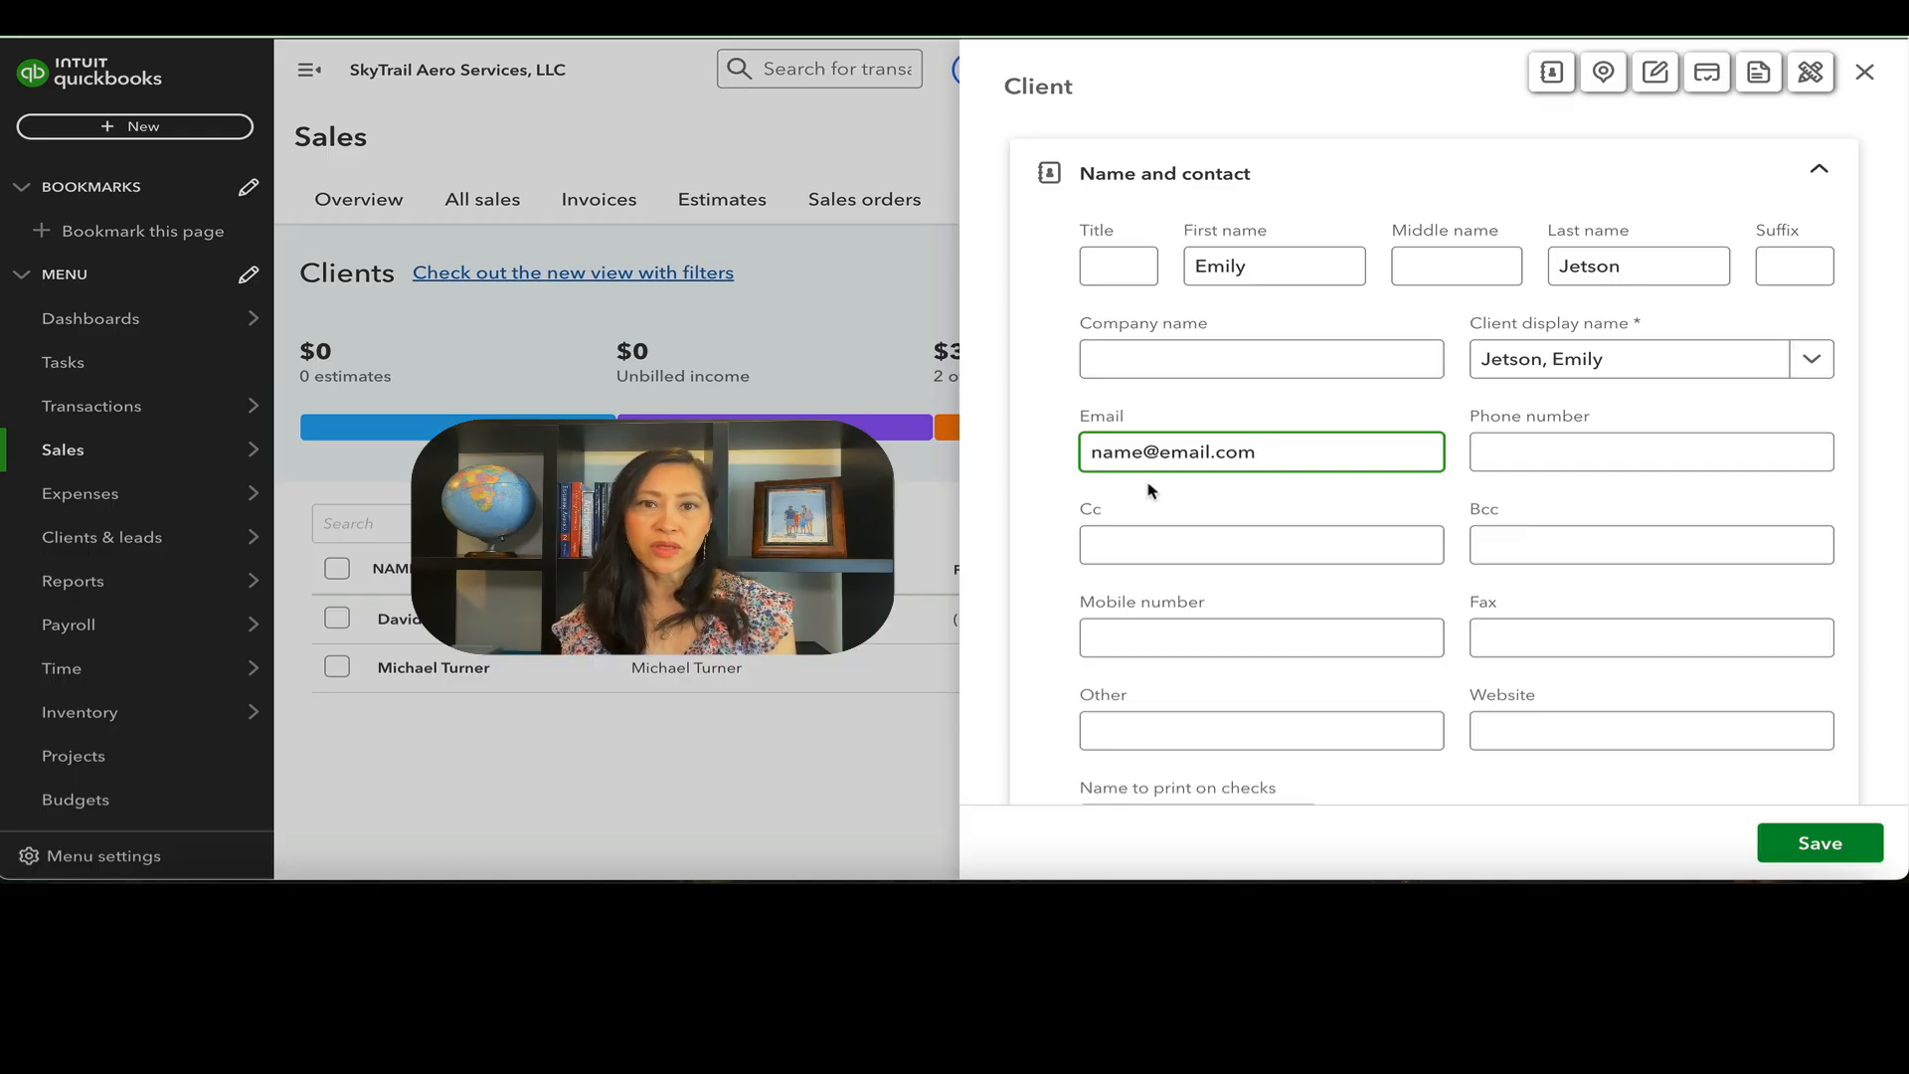
text(123-456-)
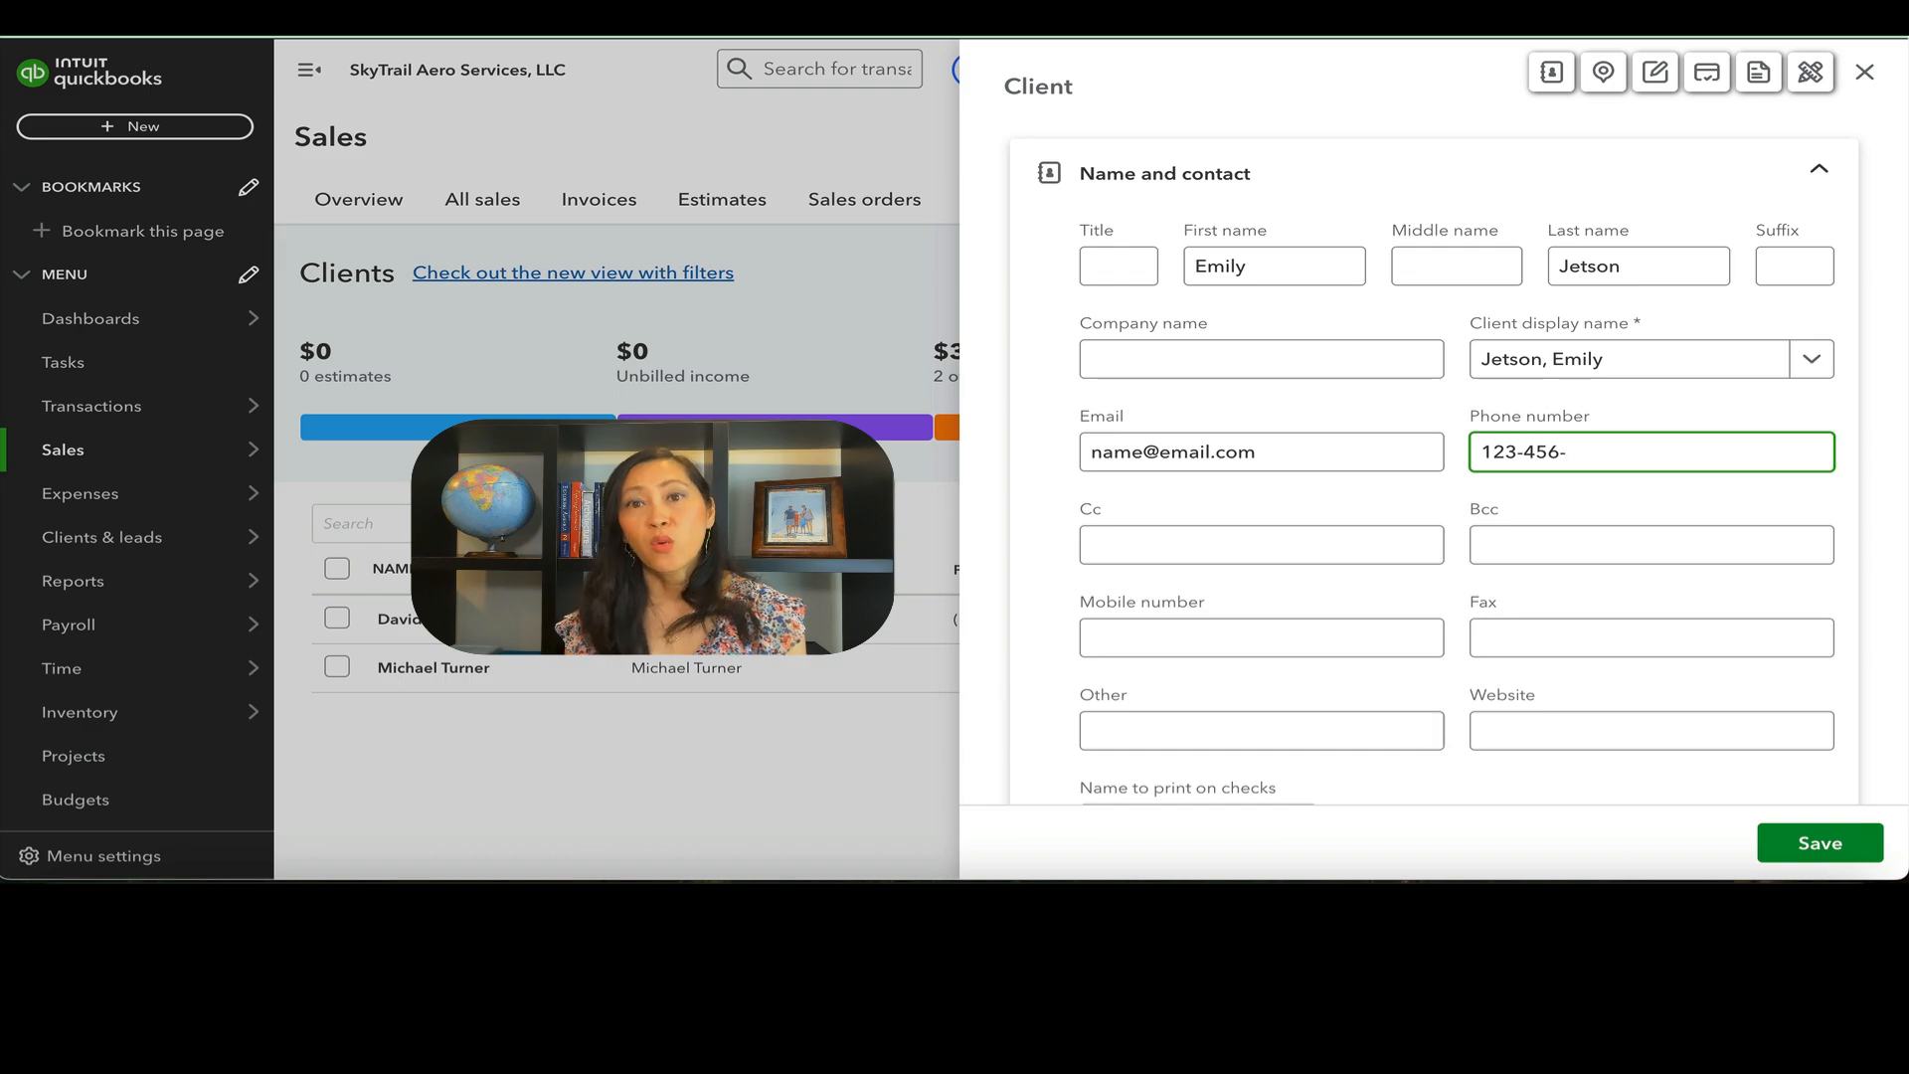
text(7890)
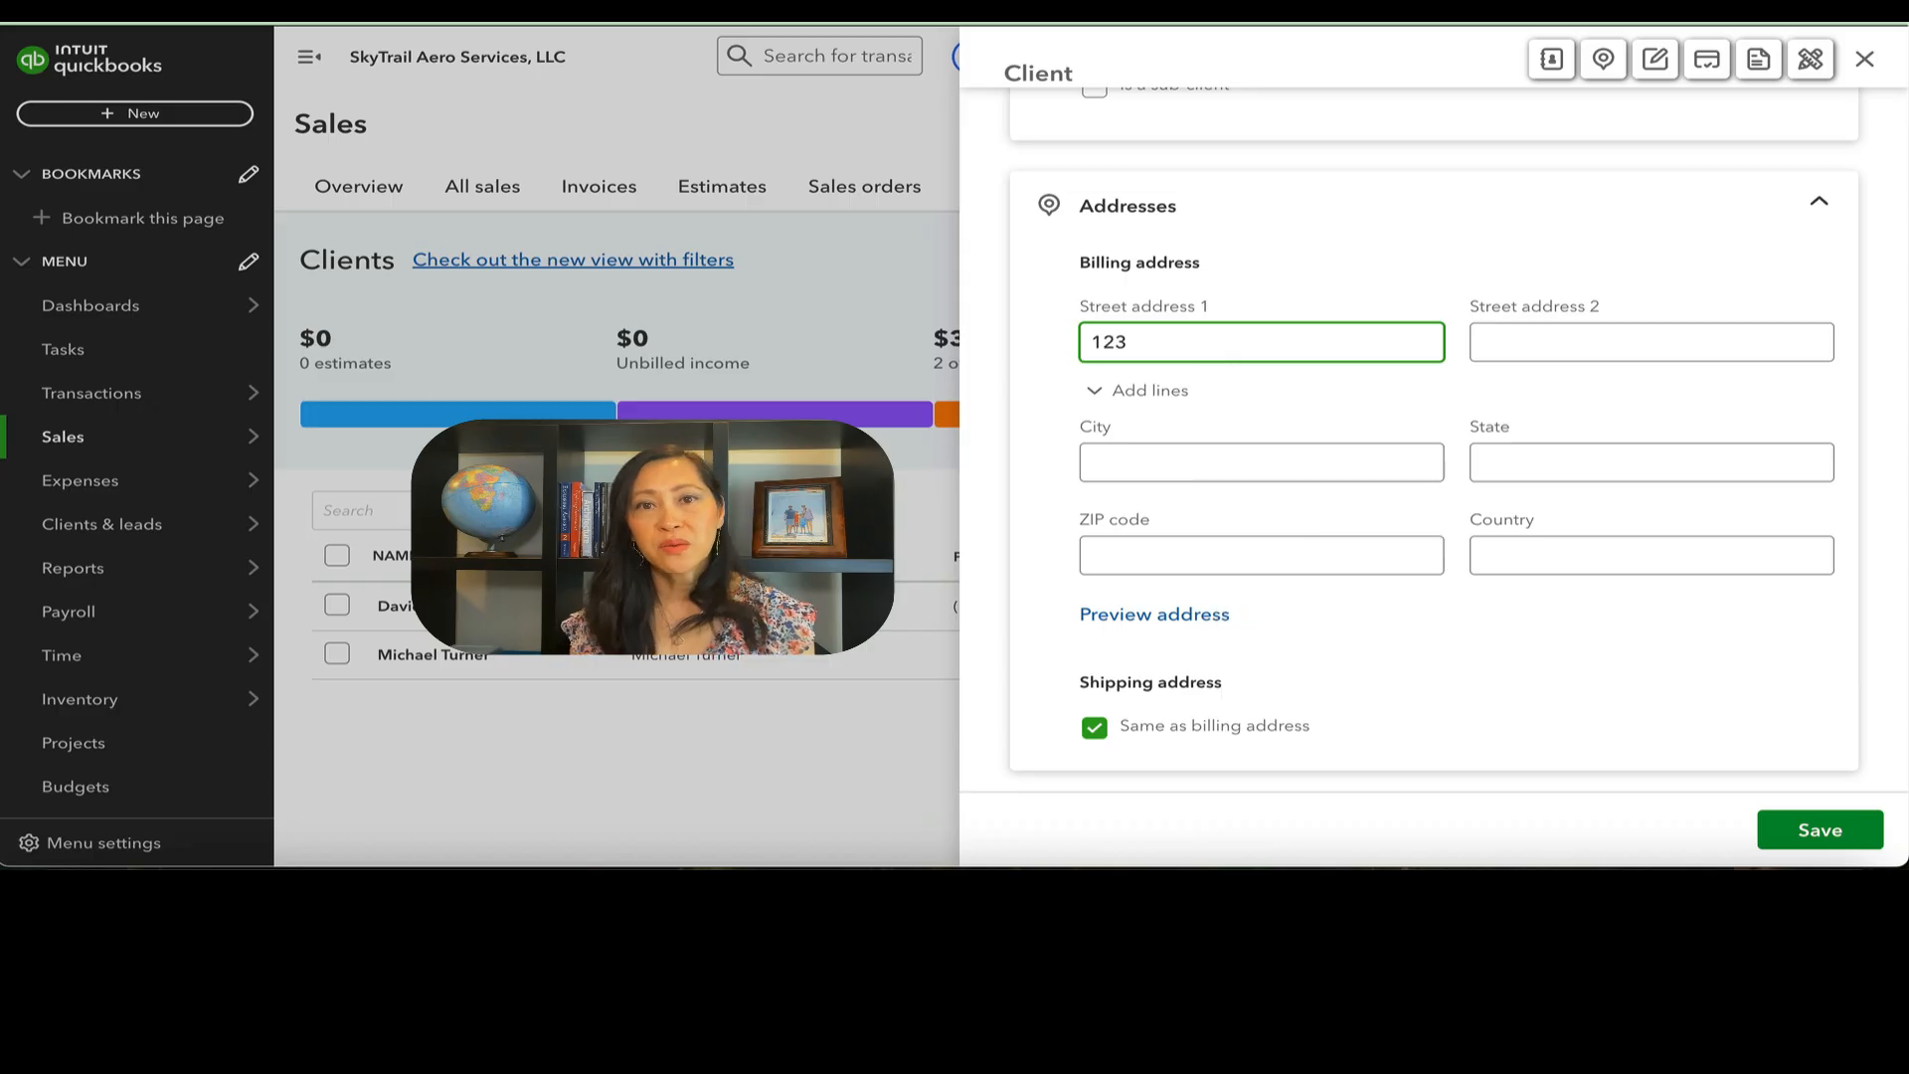
text(Ma)
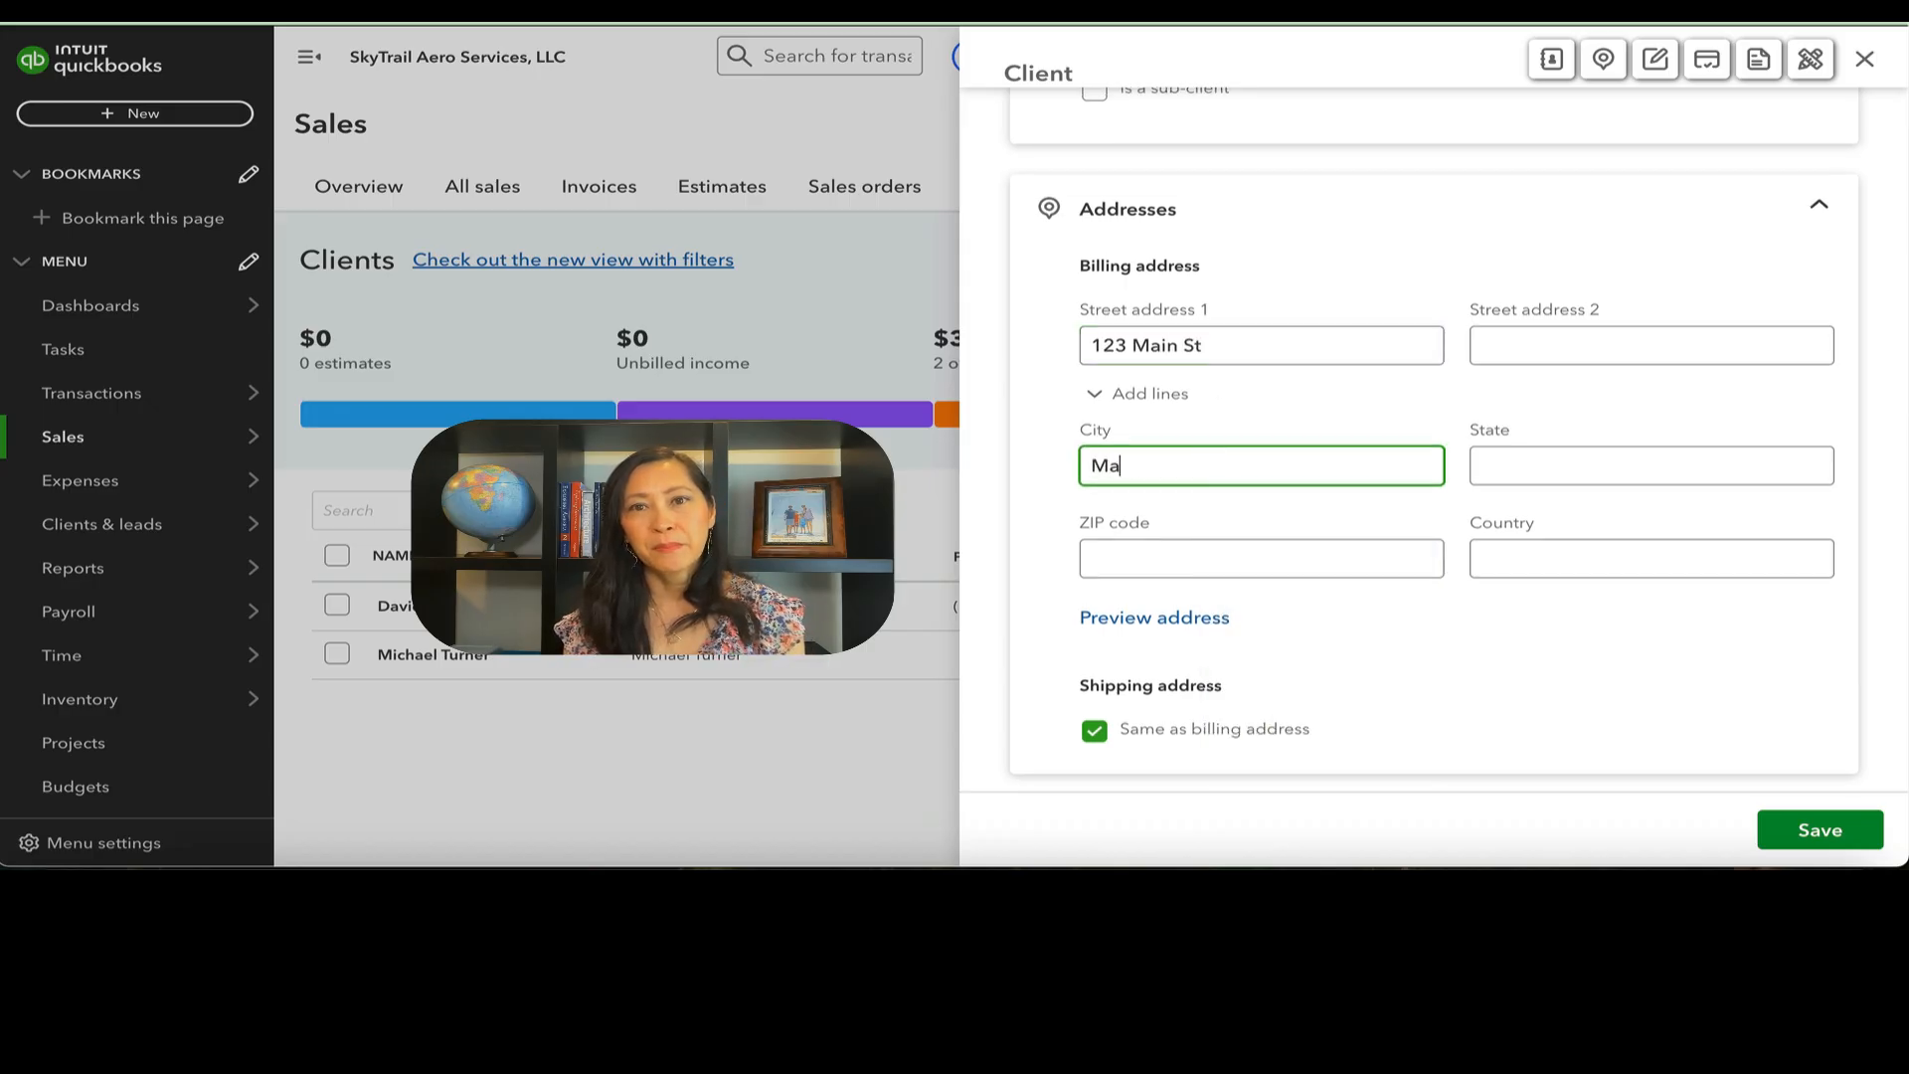
text(XY)
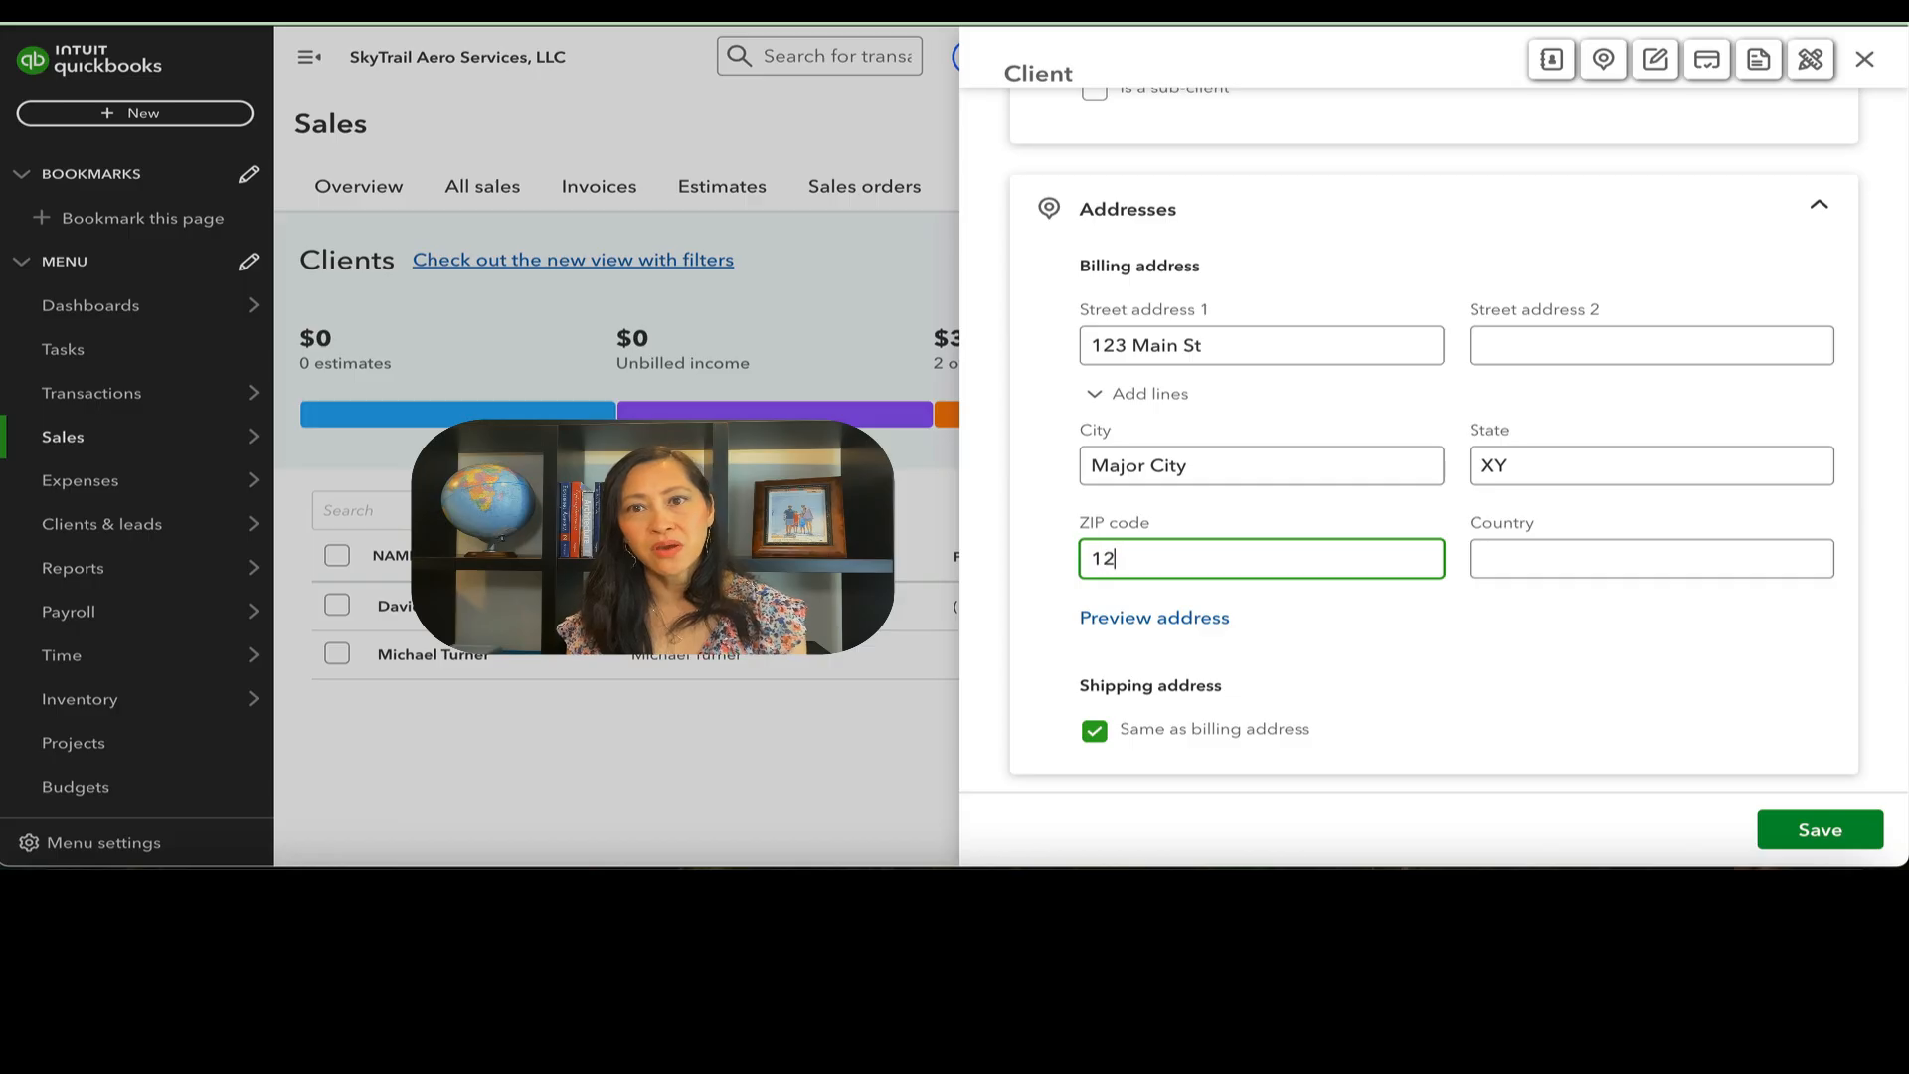
text(345)
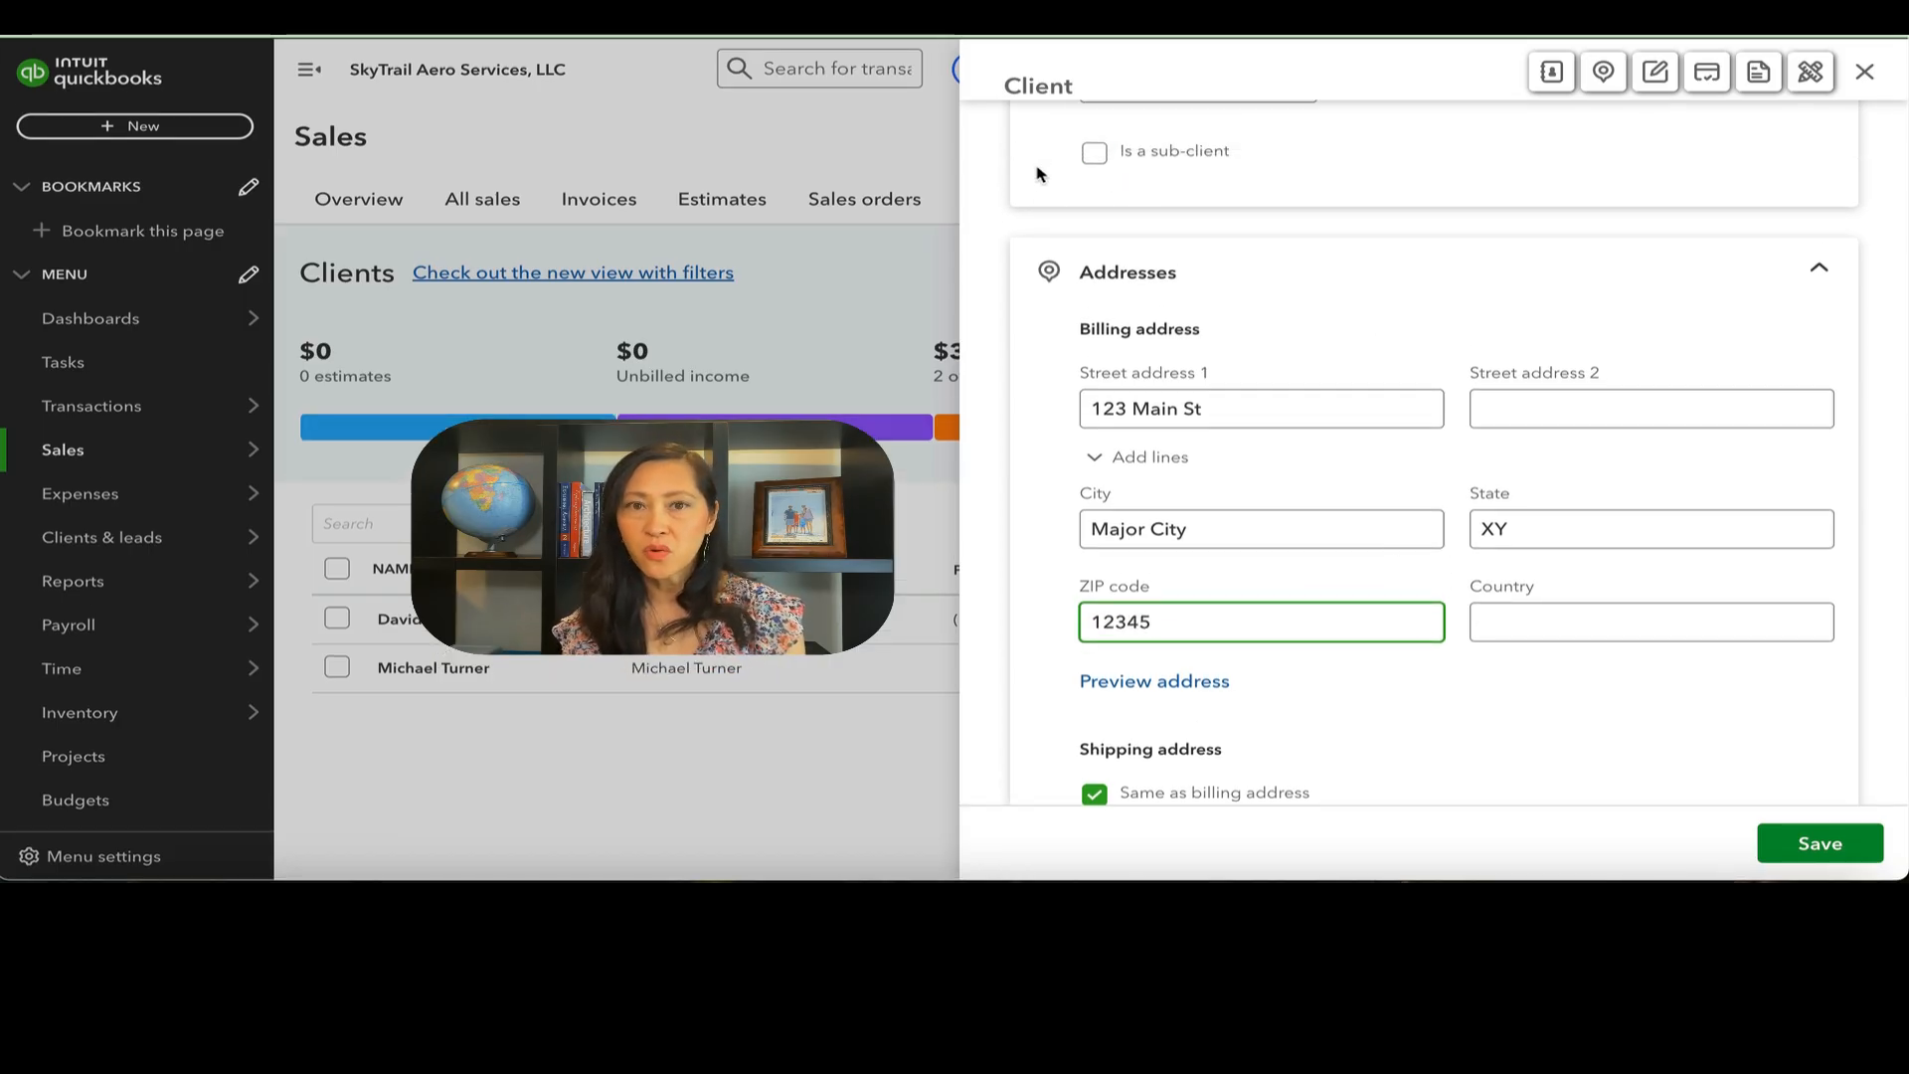
scroll(down, 3)
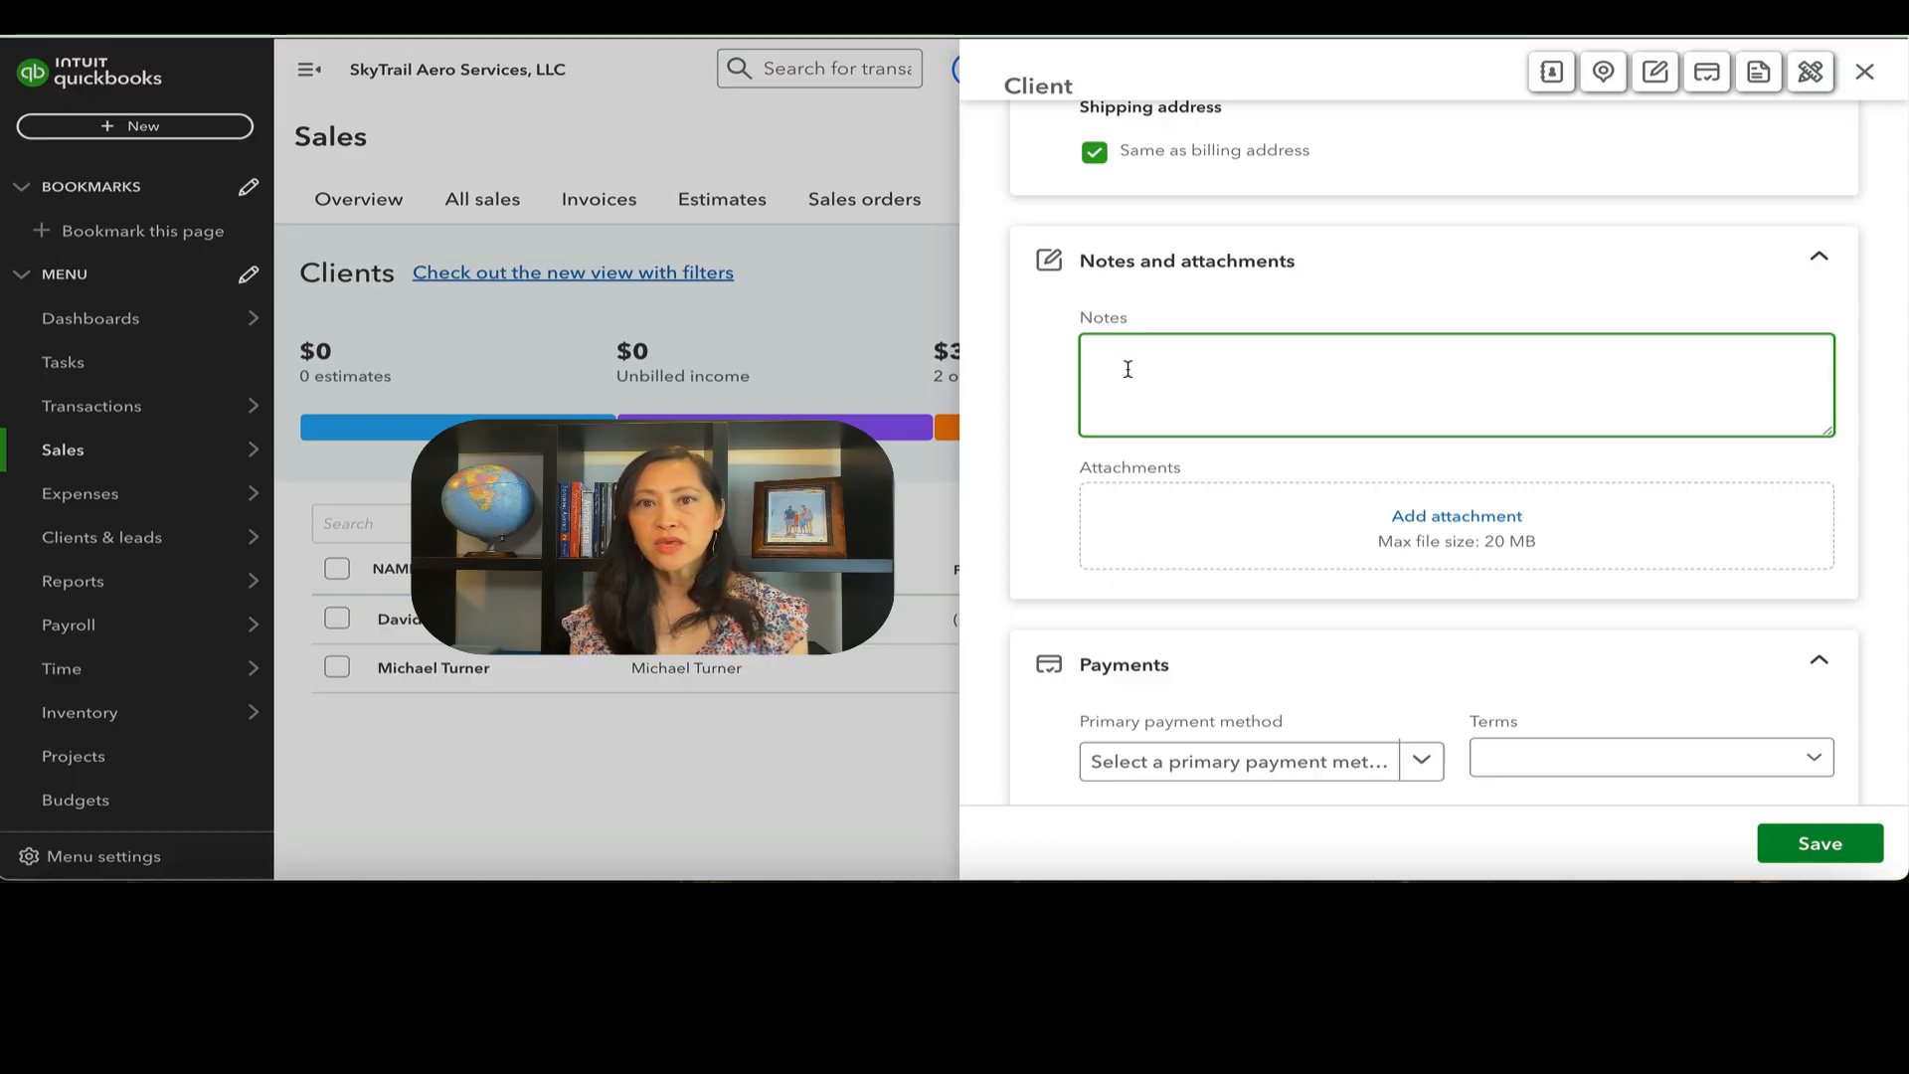
text(lsefhrwkslfnm;)
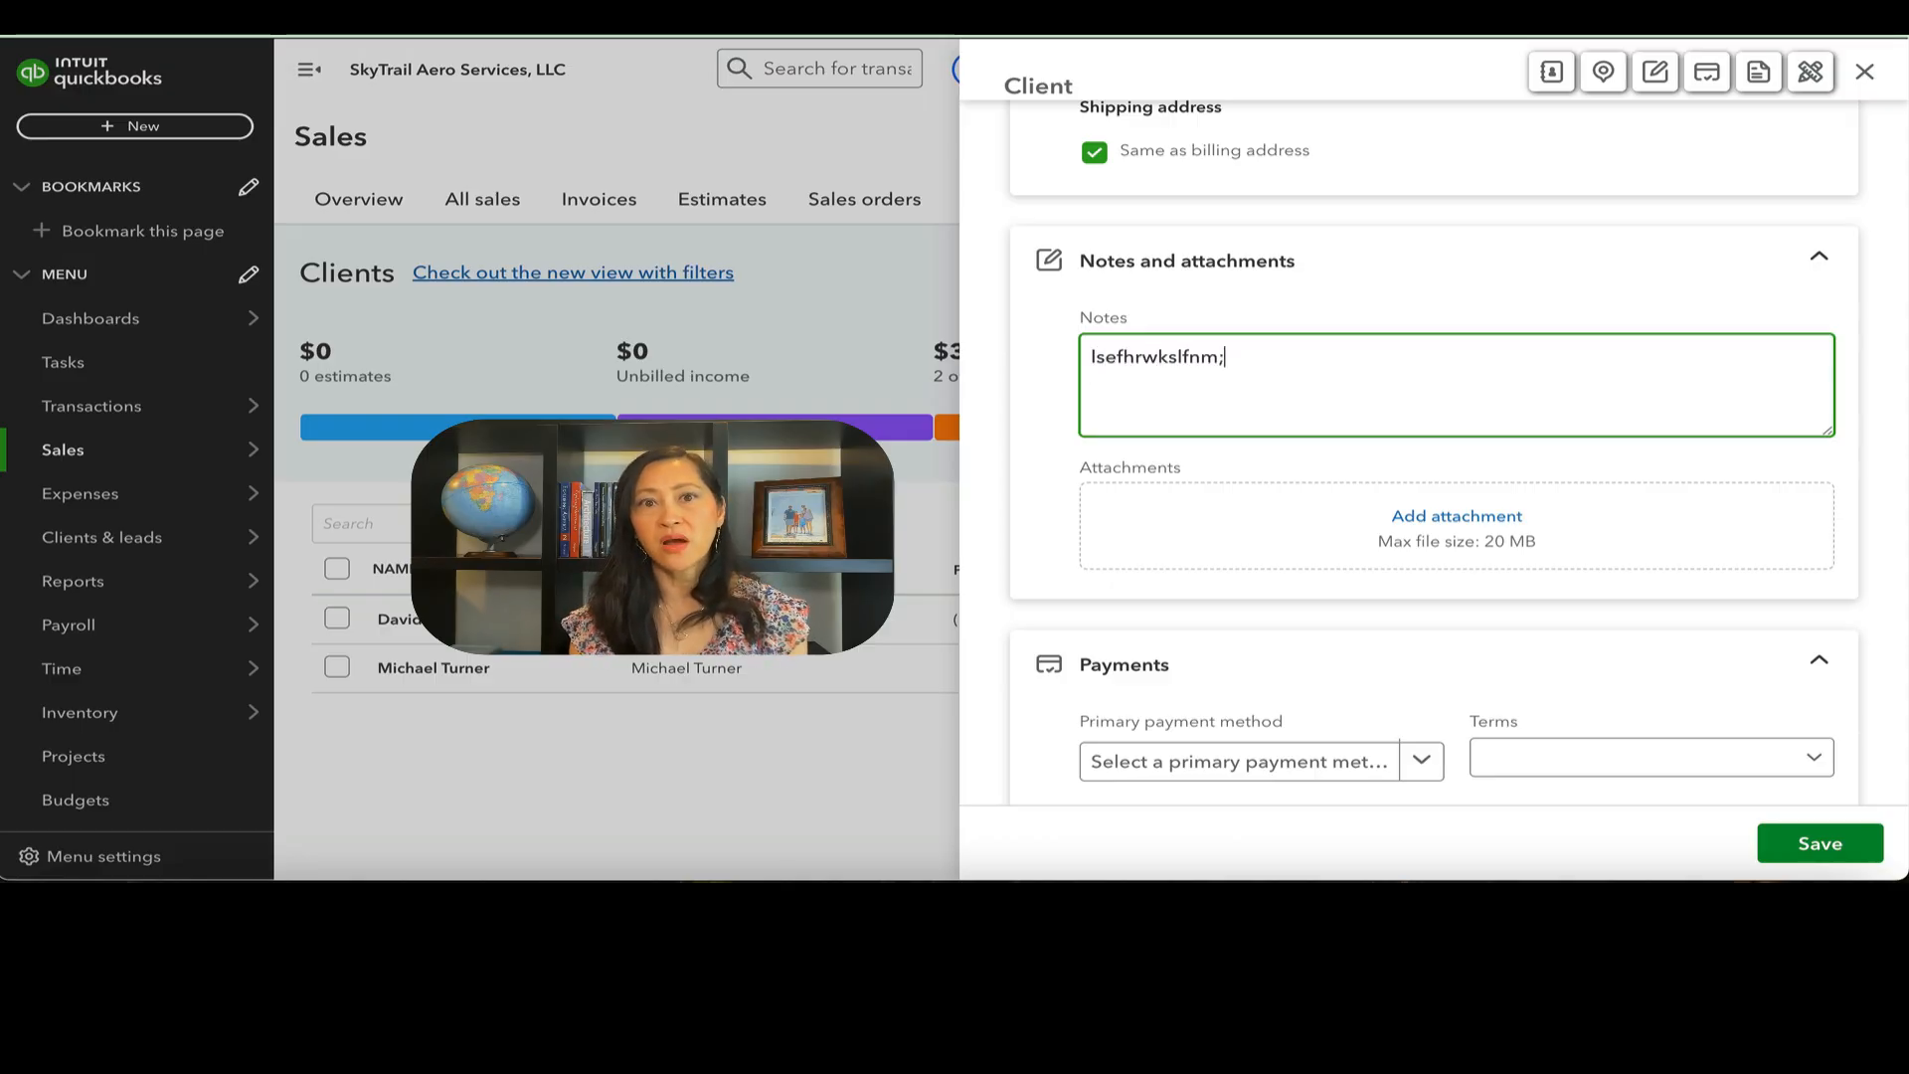
text(xvjha)
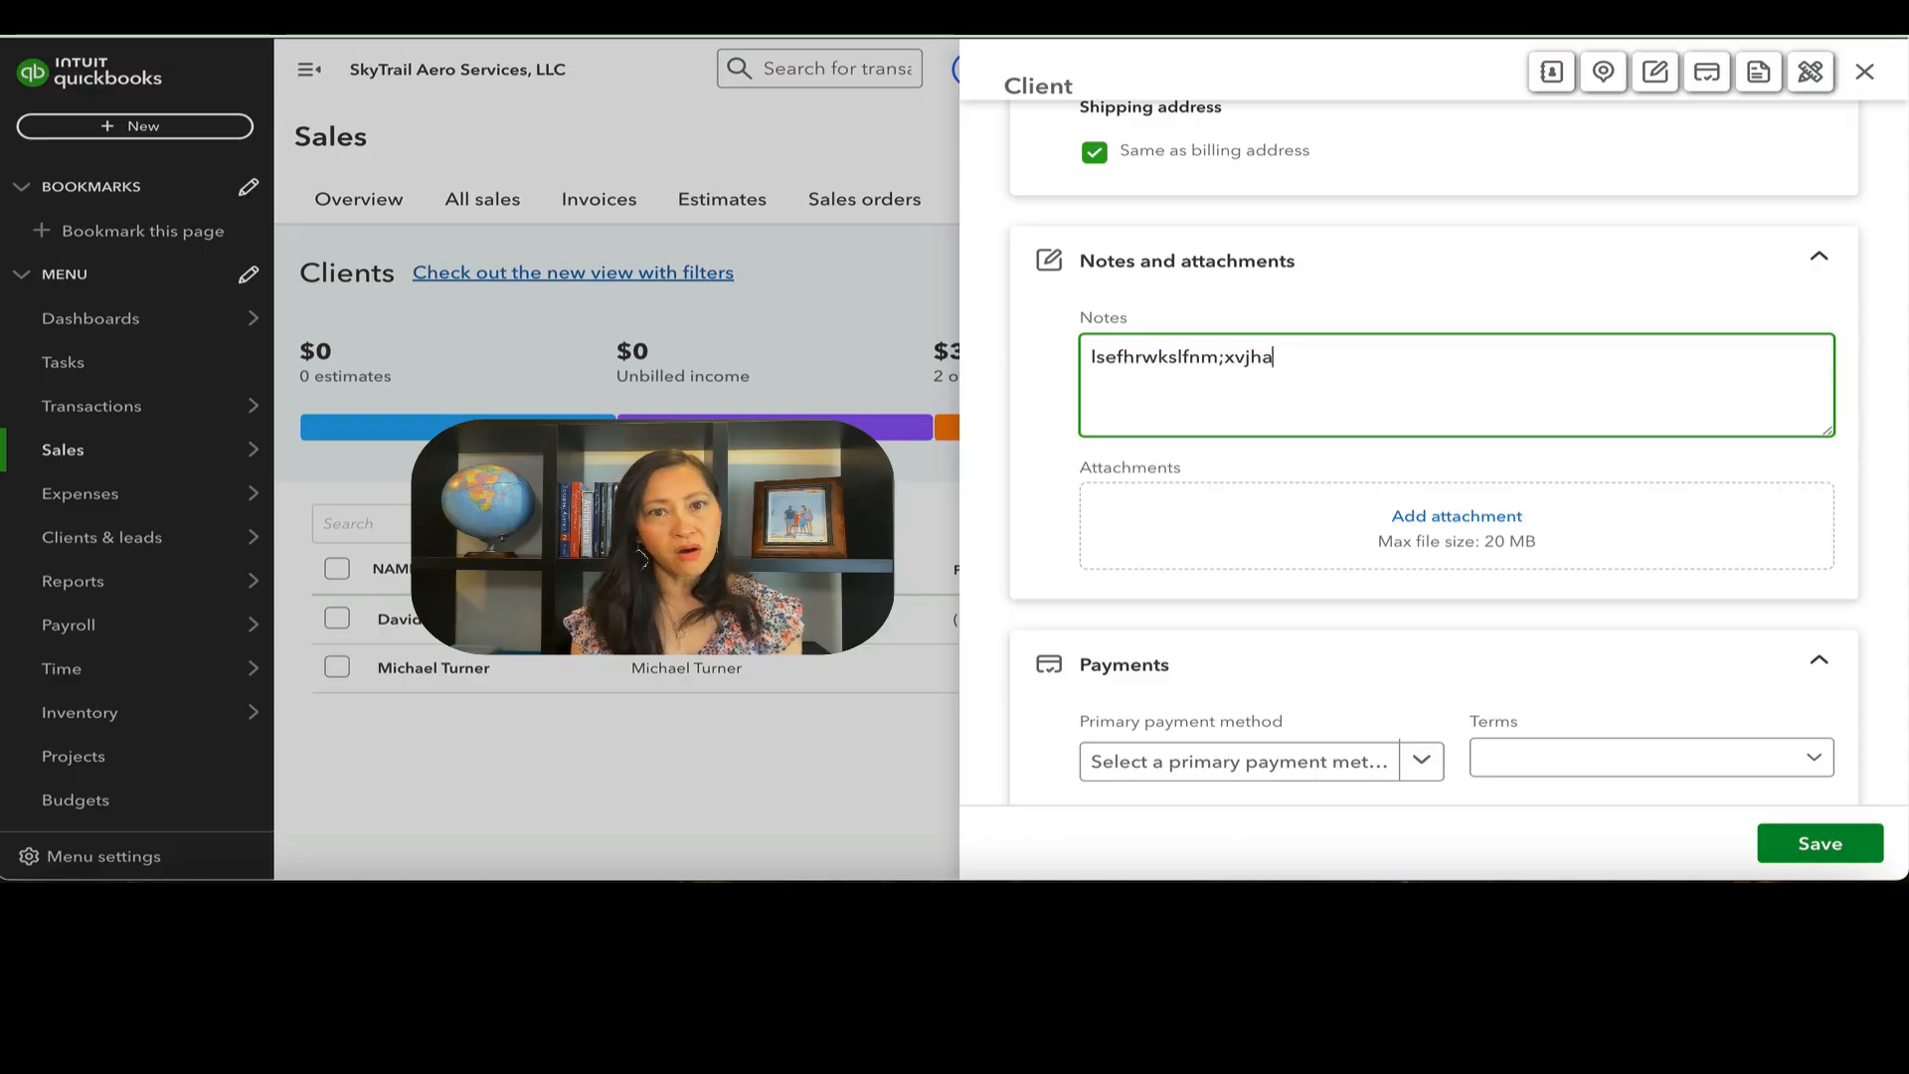
key(ctrl+a)
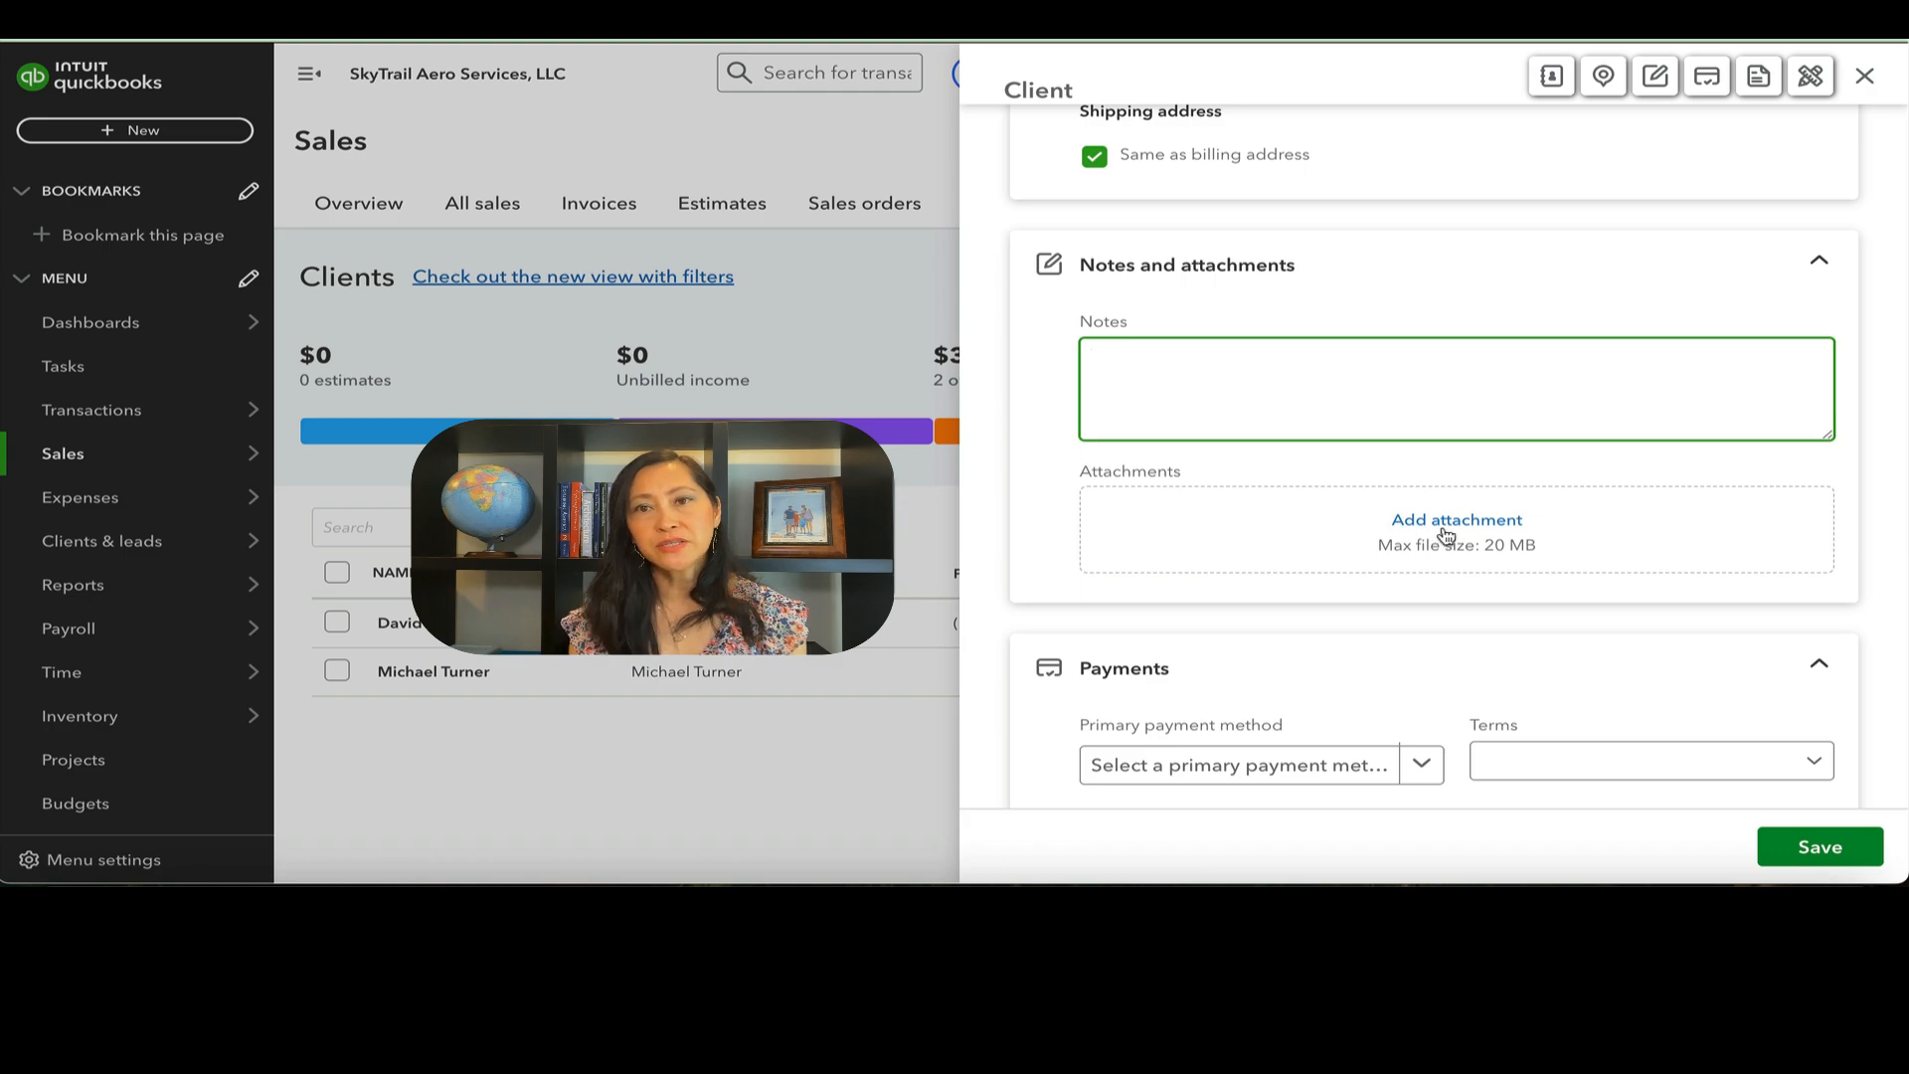
click(1454, 390)
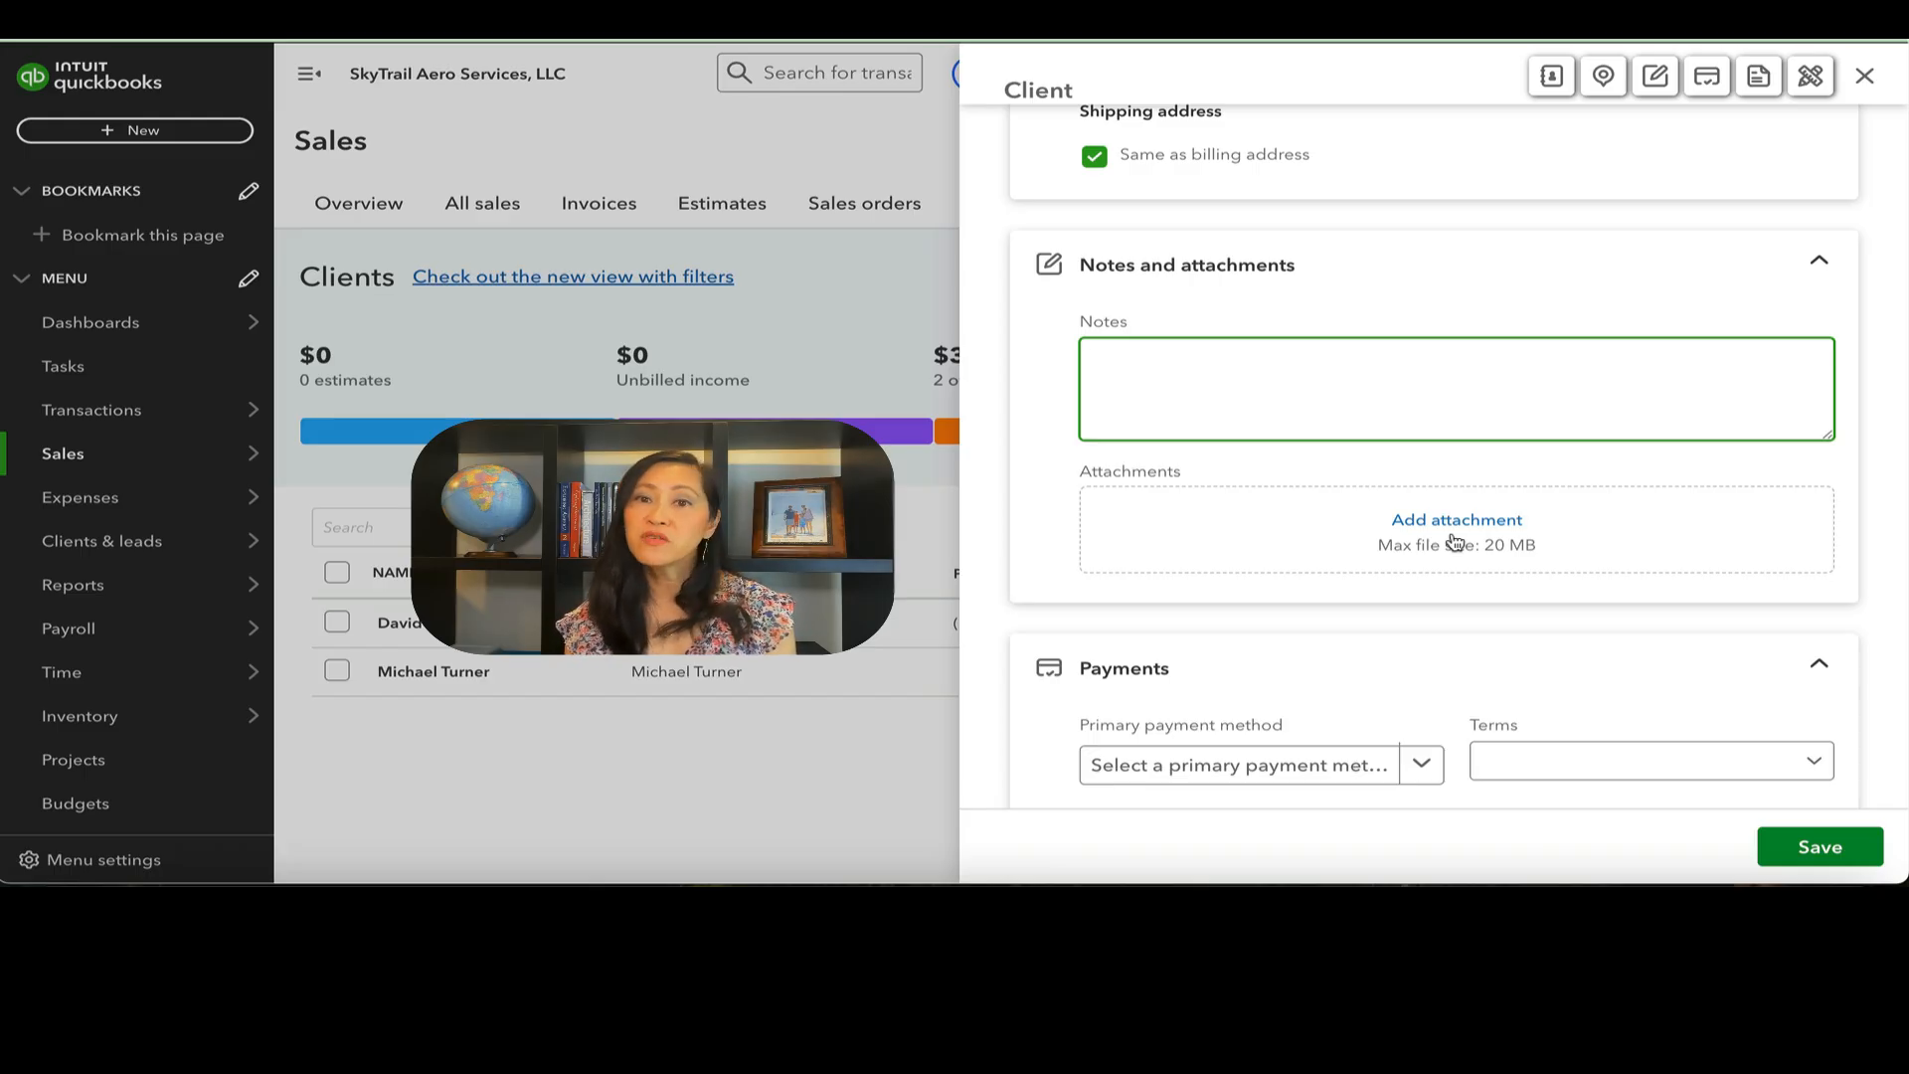
click(1454, 390)
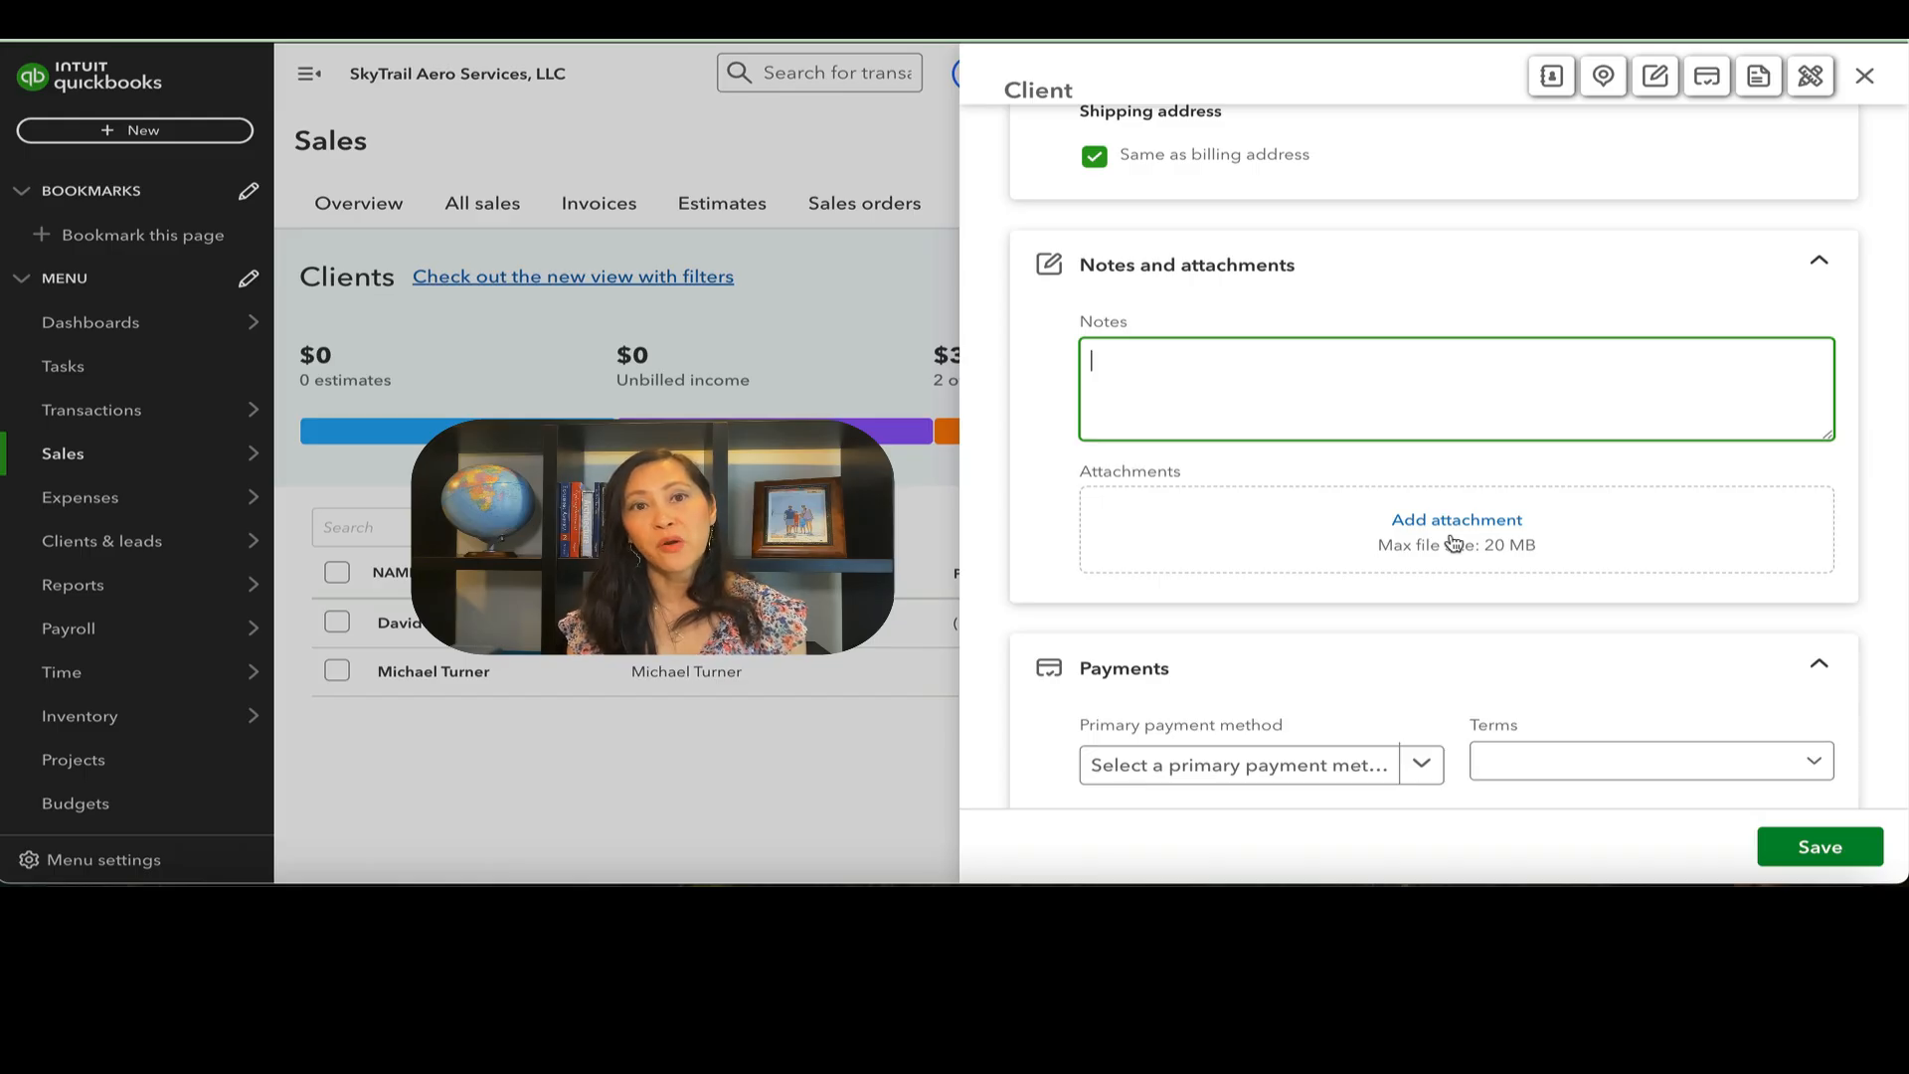
scroll(down, 3)
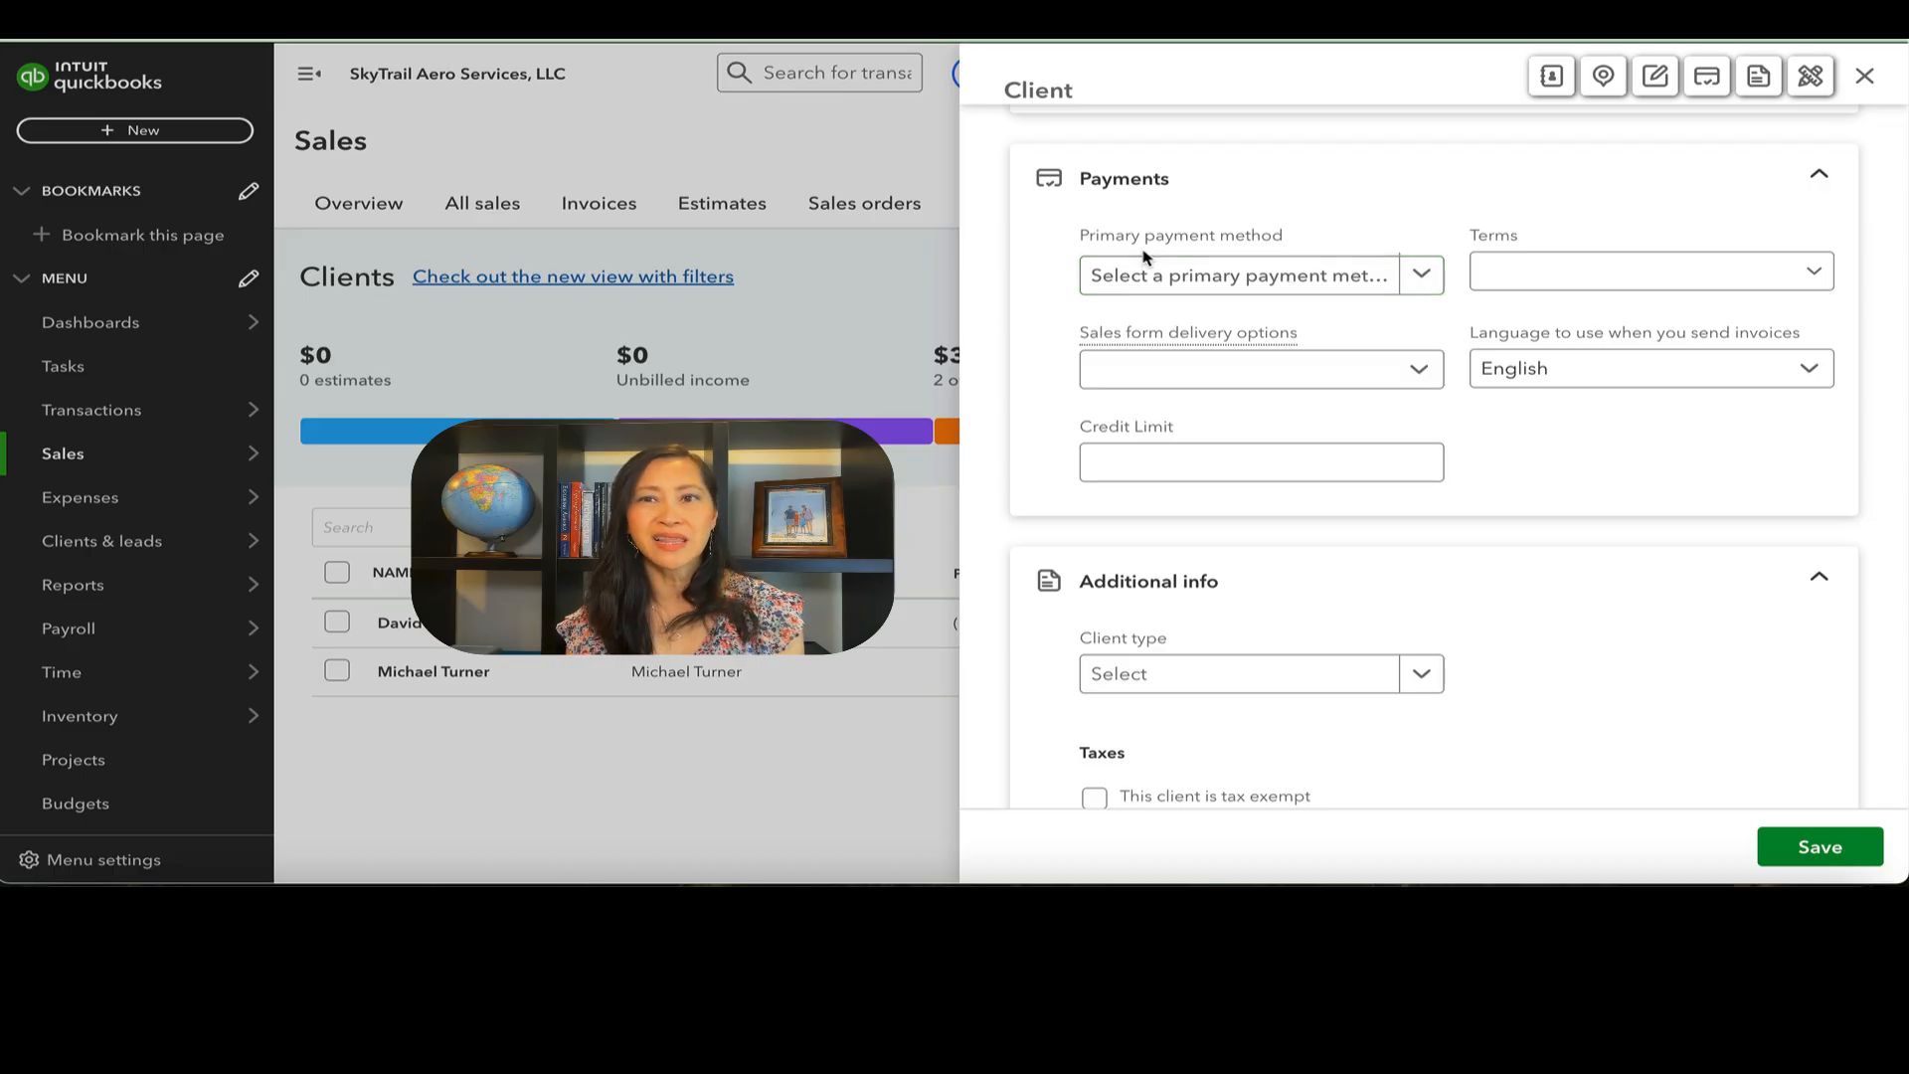
mouse_move(1133, 260)
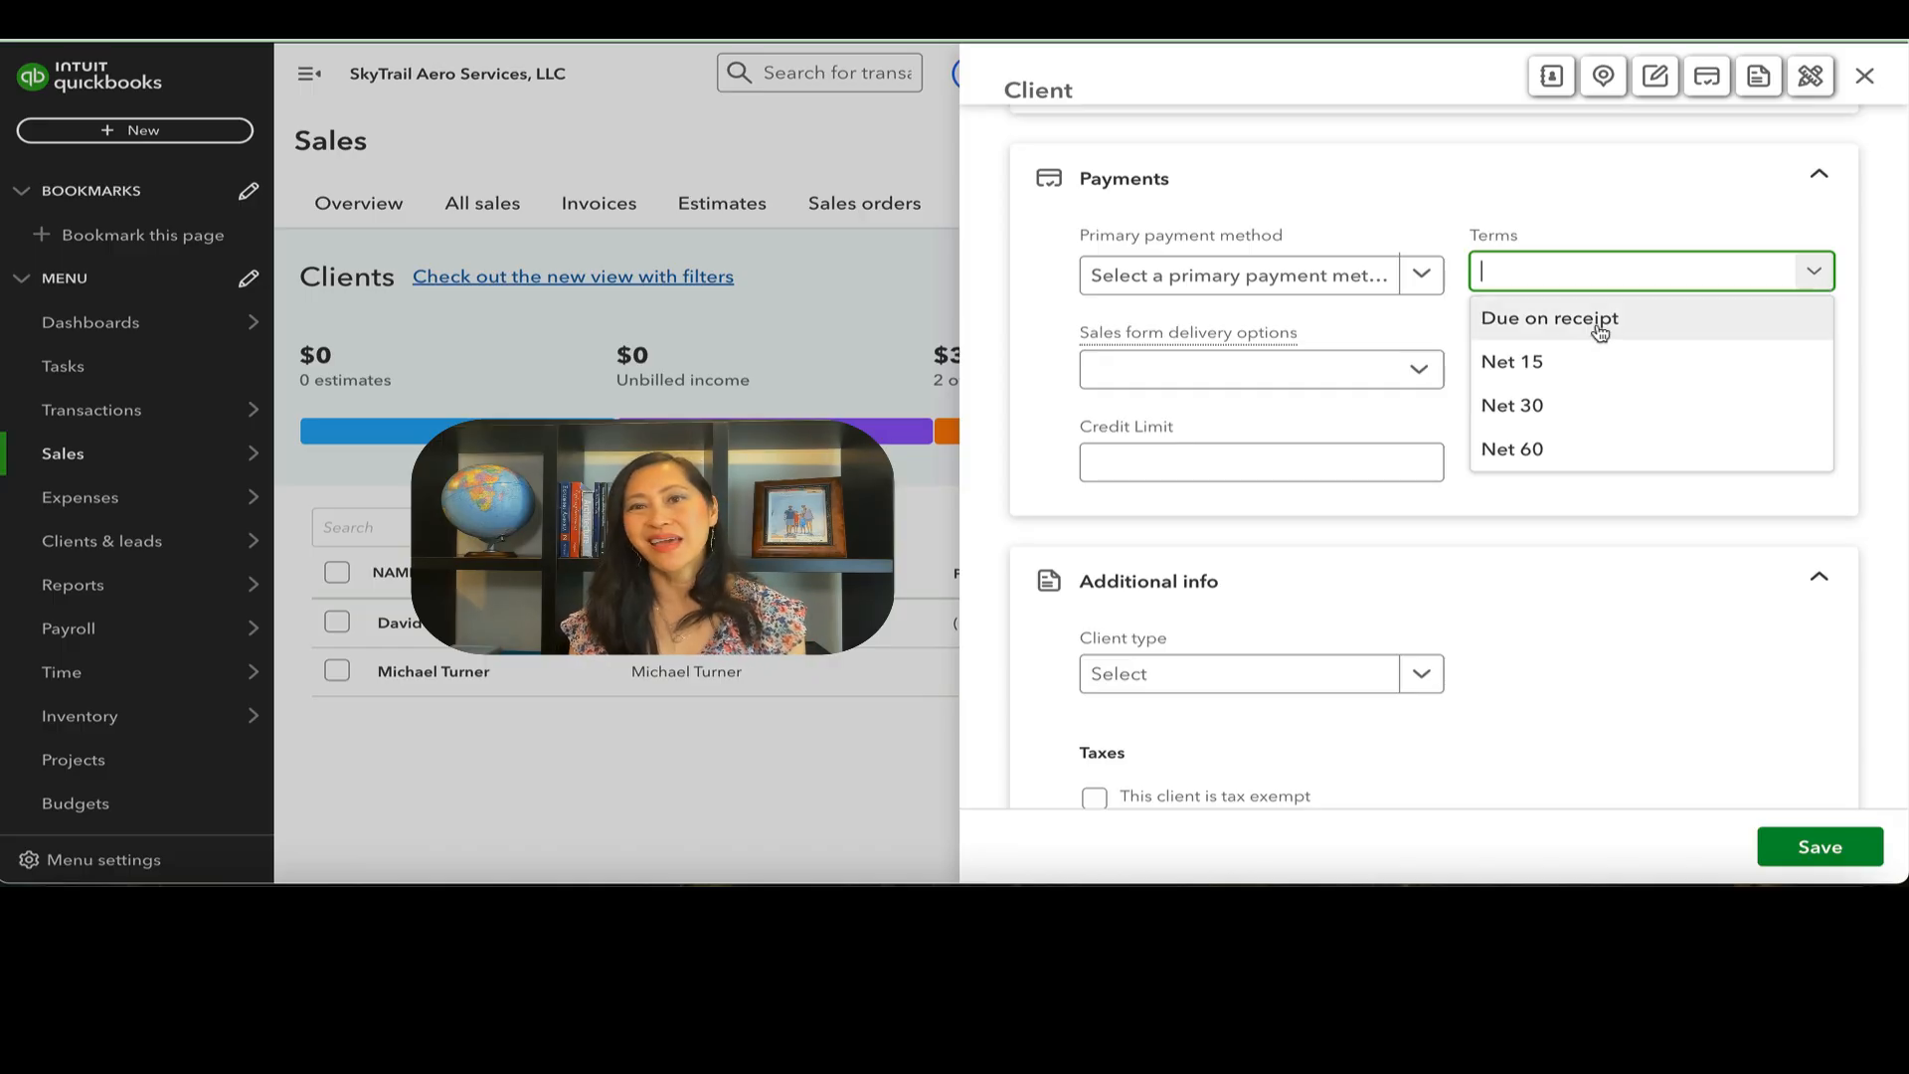
mouse_move(1532, 368)
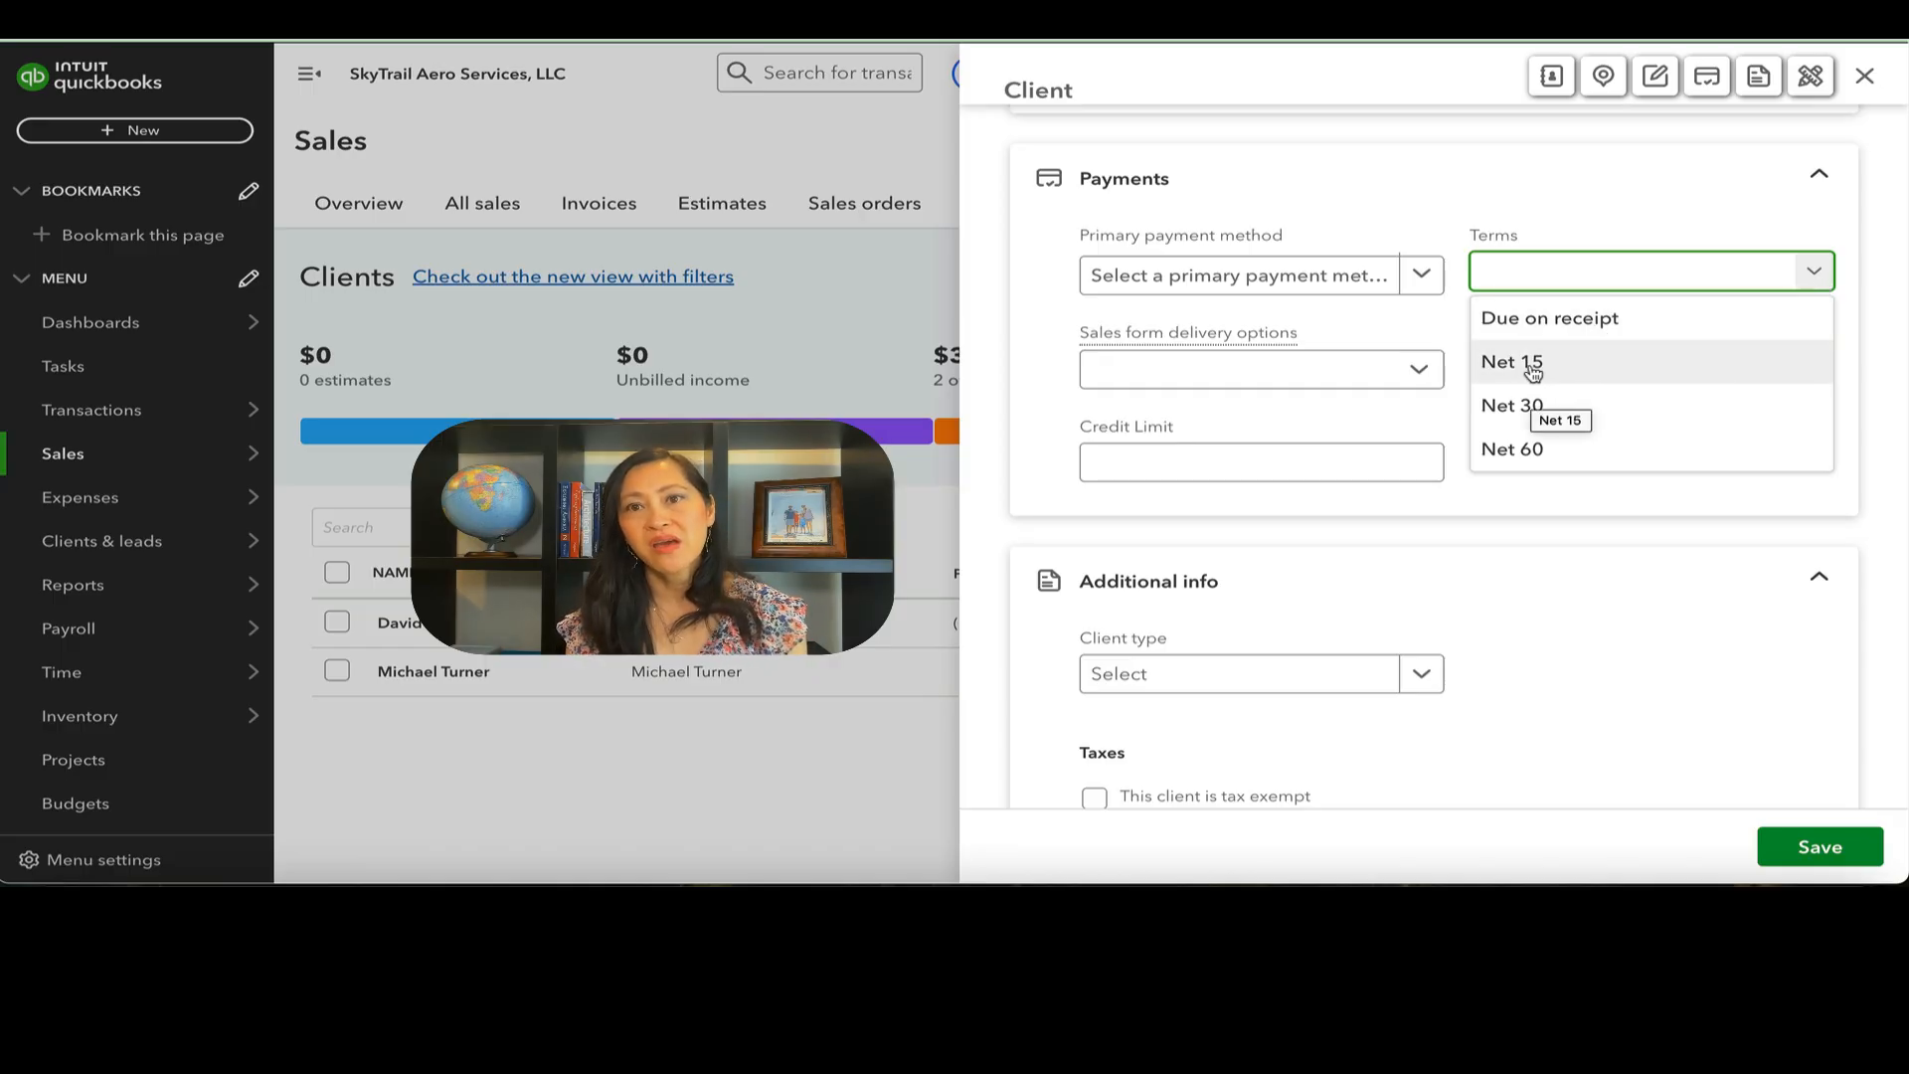
click(1509, 362)
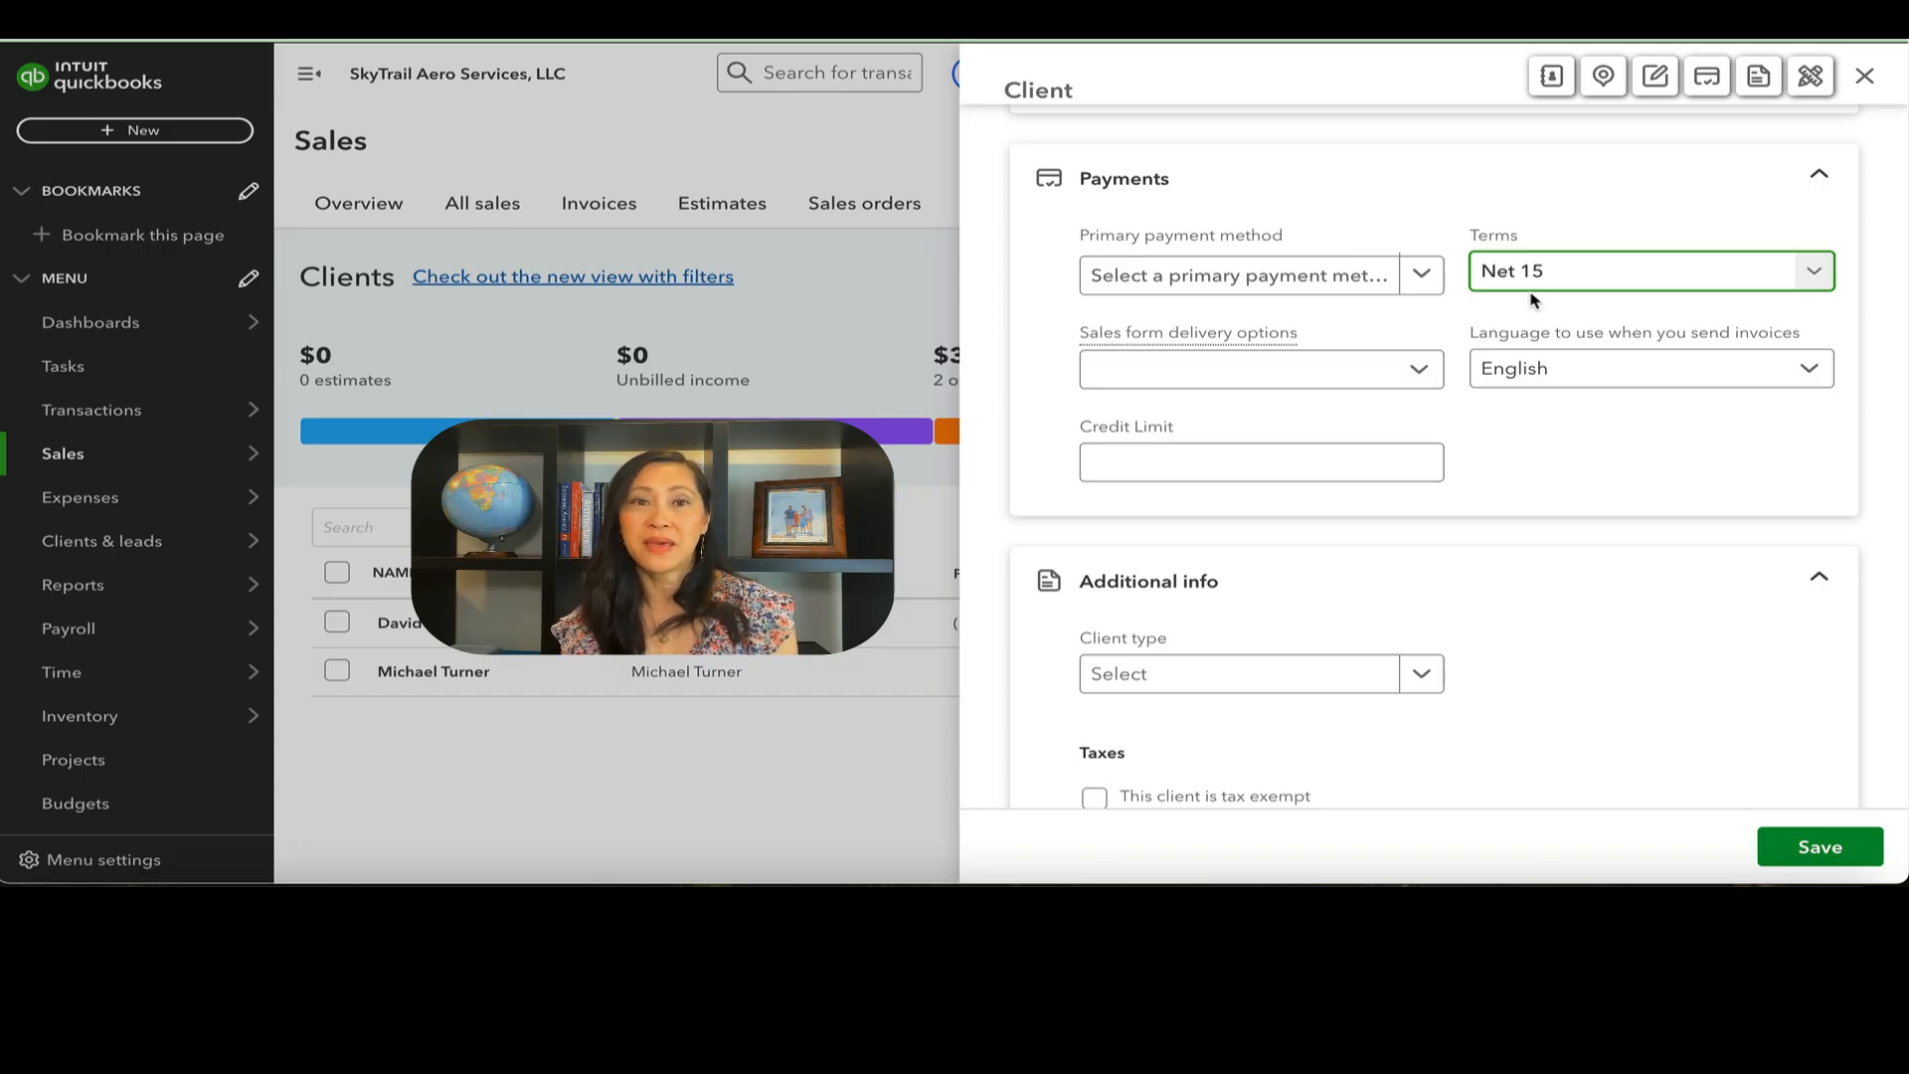
scroll(down, 3)
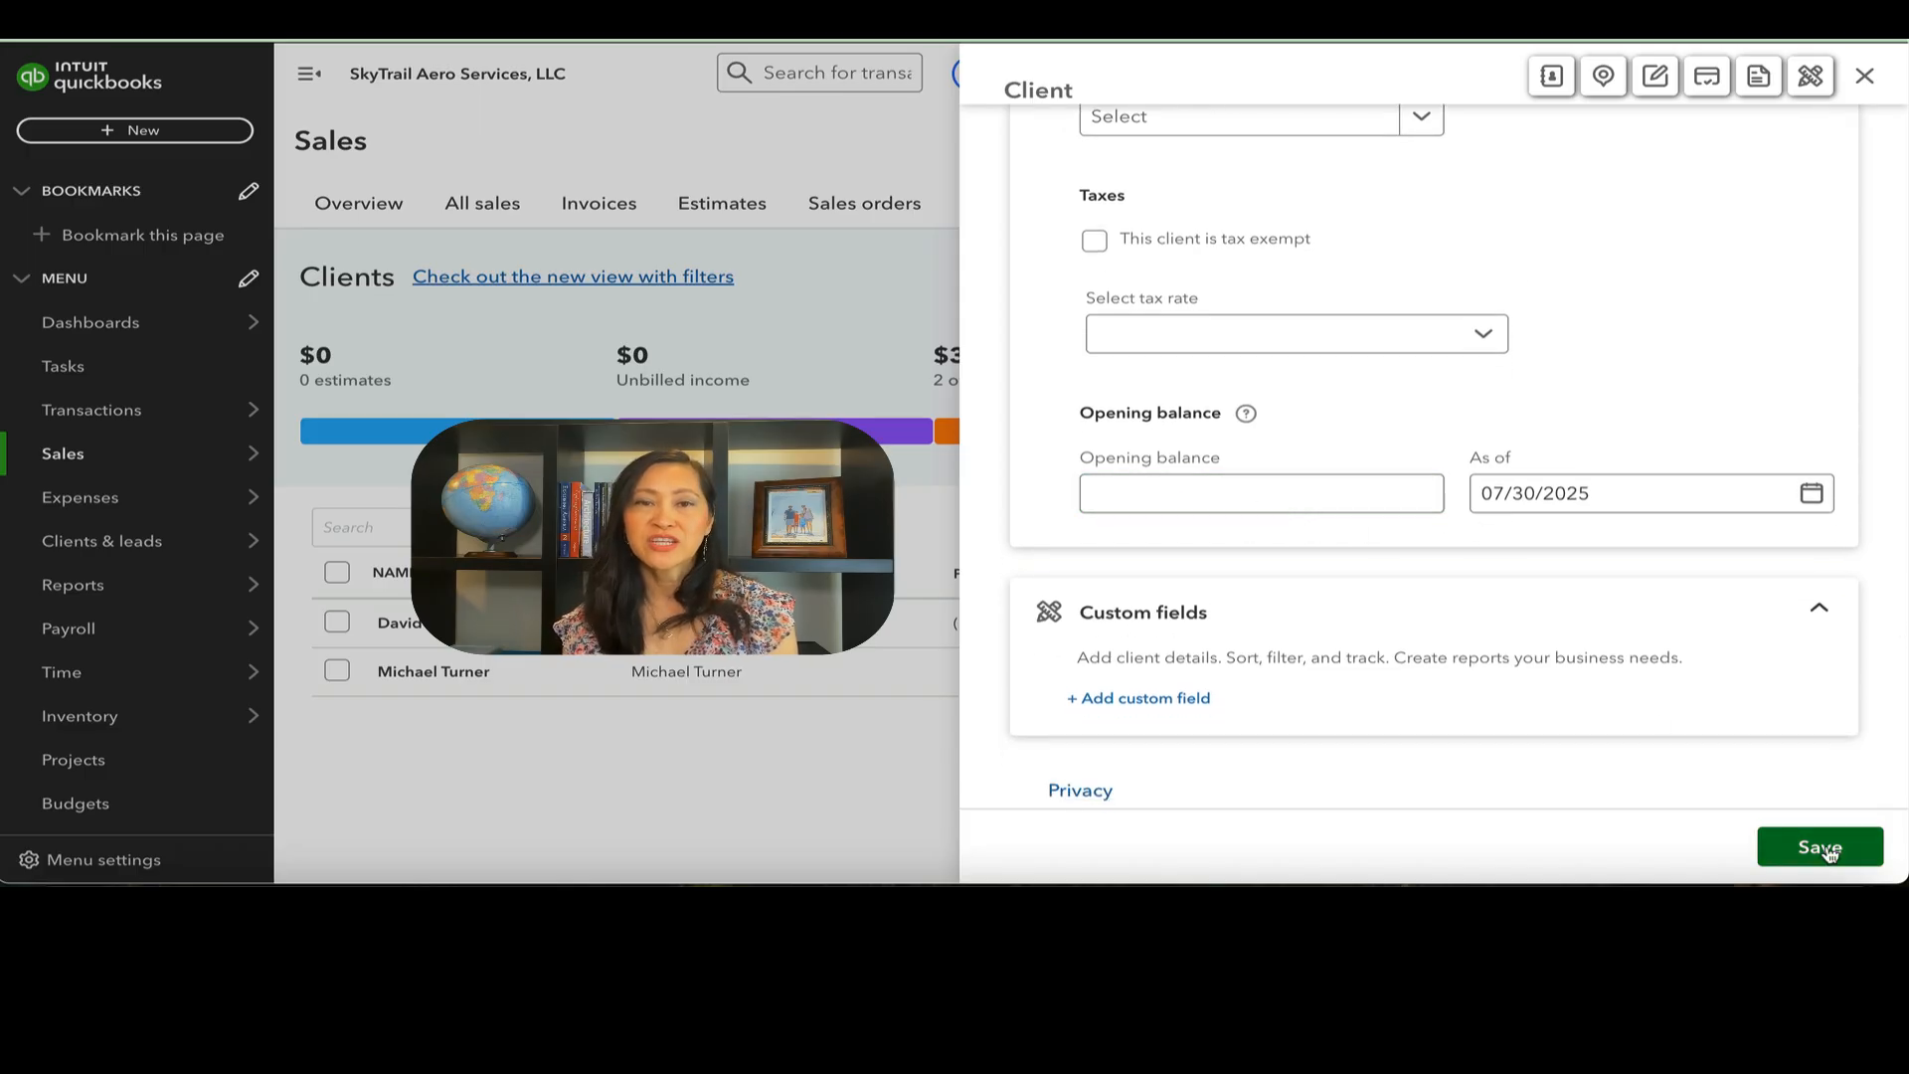
click(1819, 847)
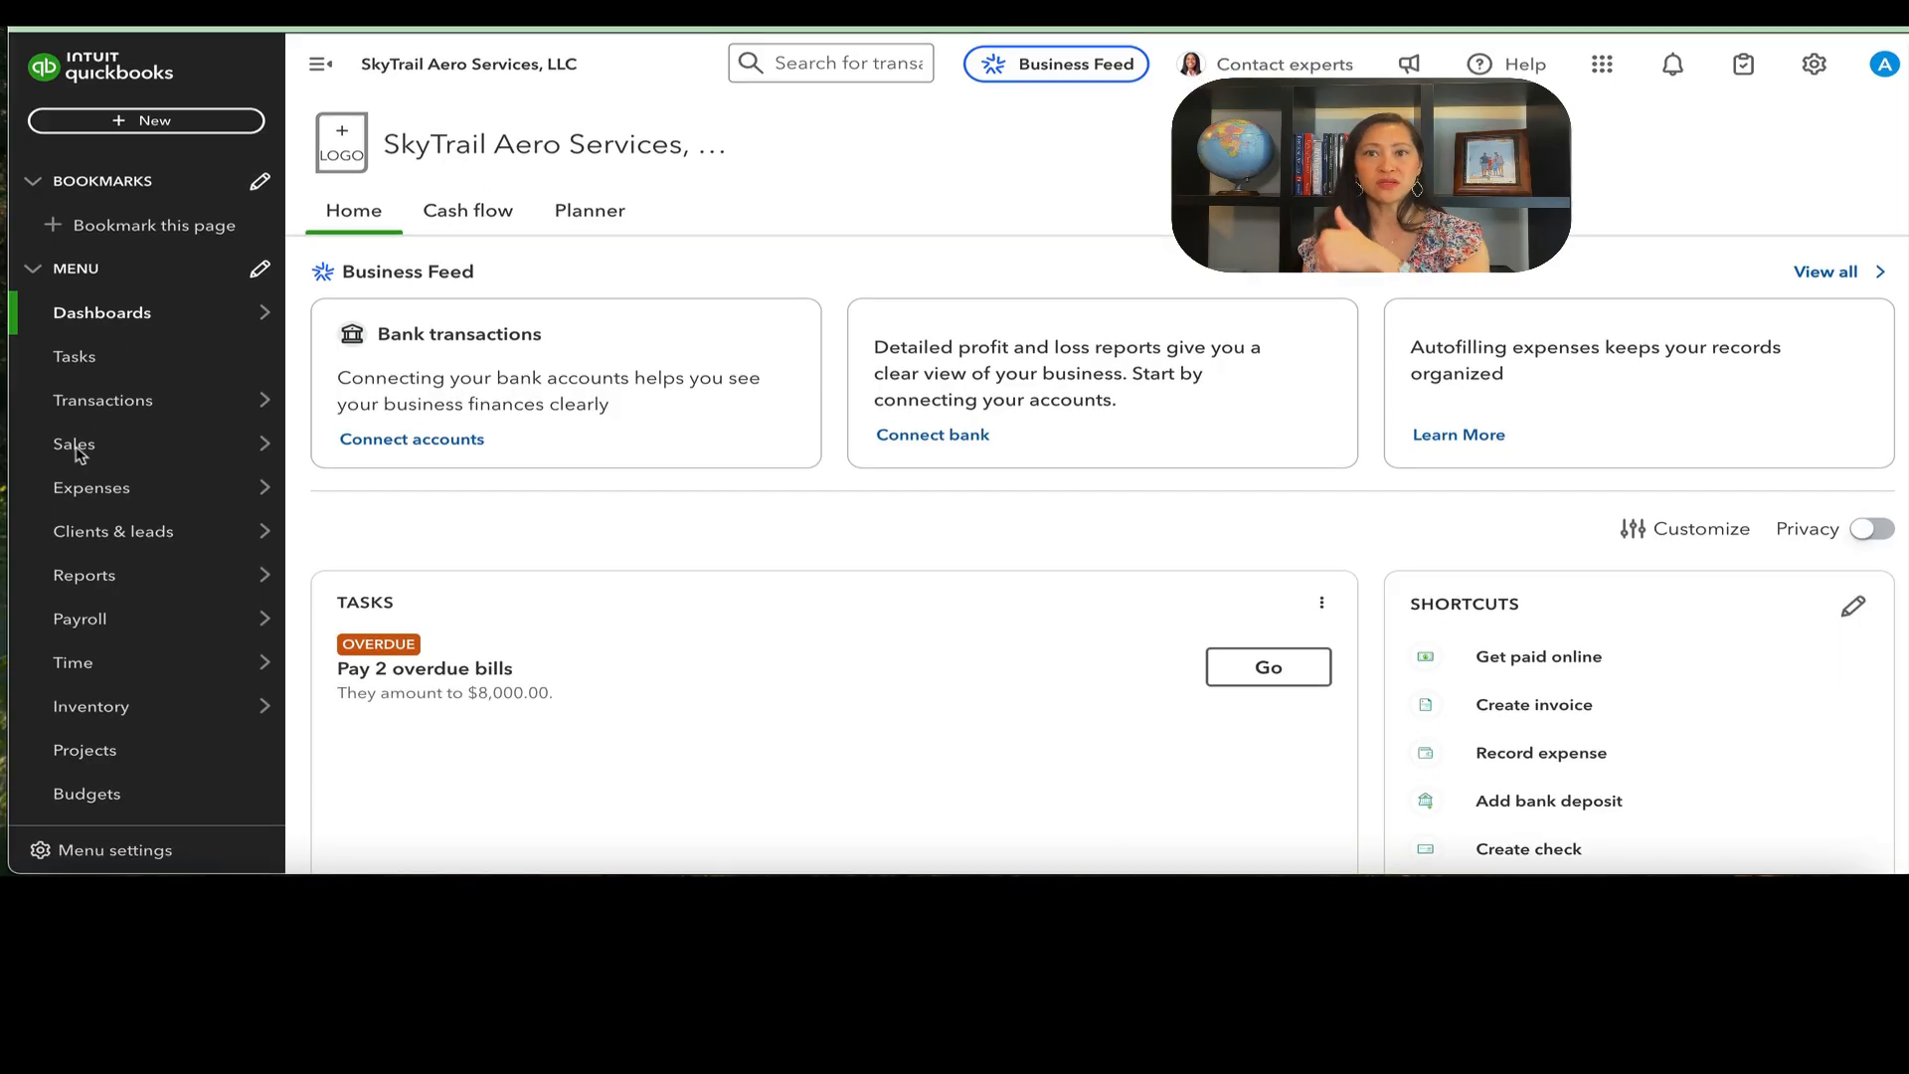
- Open a blank new invoice, number 1005, via + New > Invoice
click(75, 444)
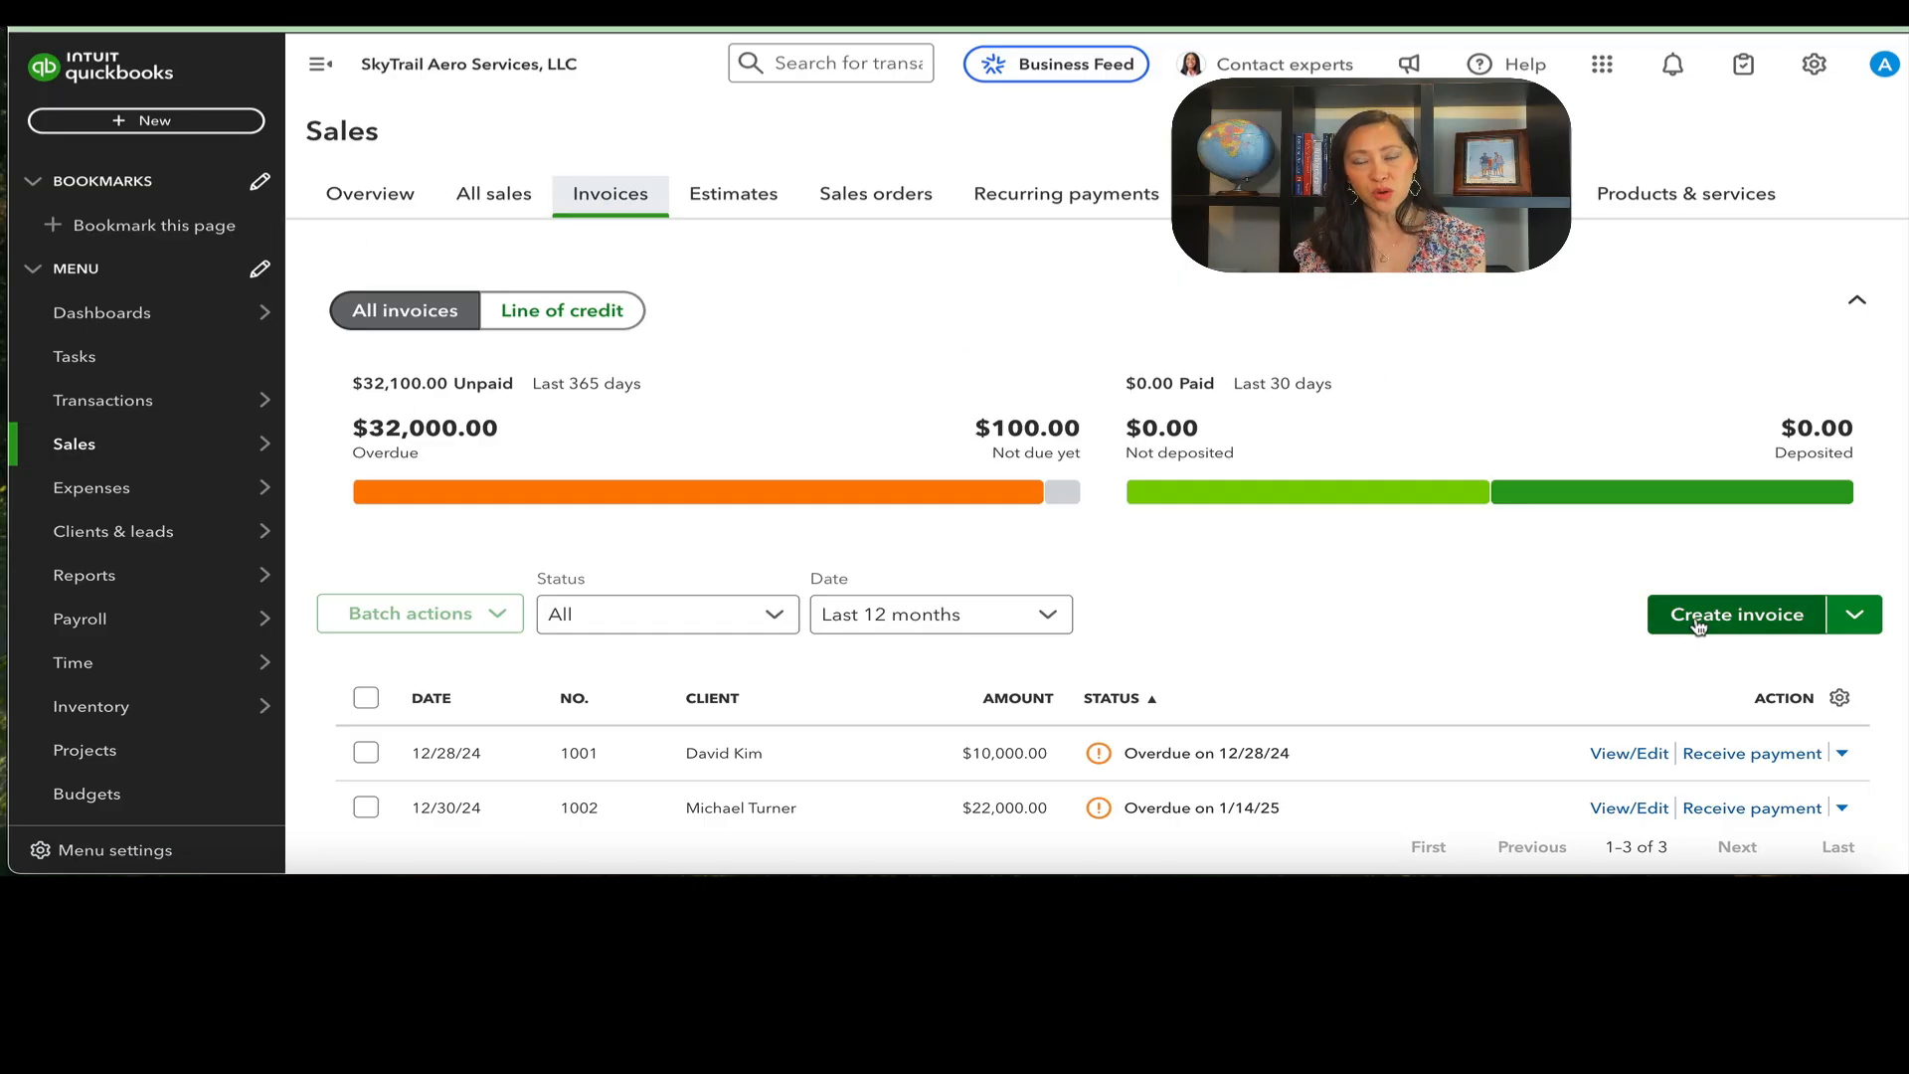
click(1738, 614)
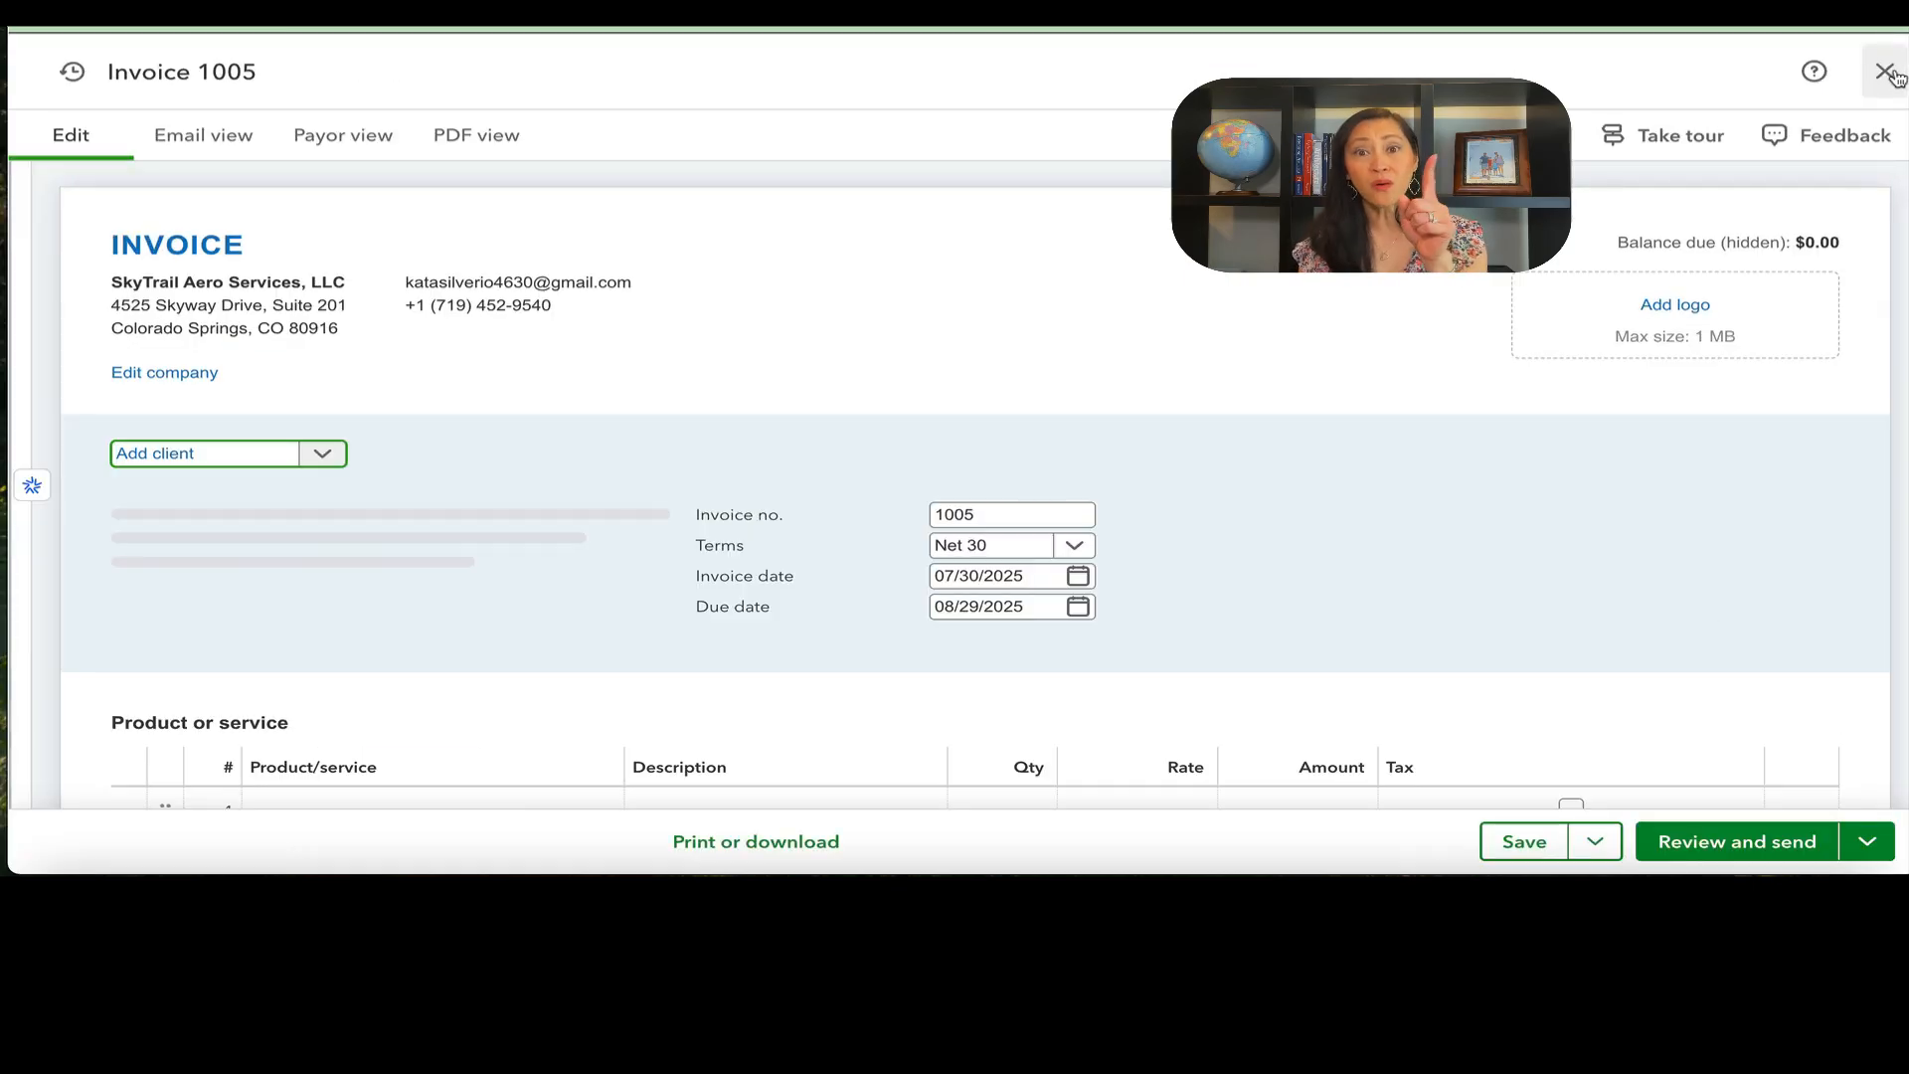
click(1893, 71)
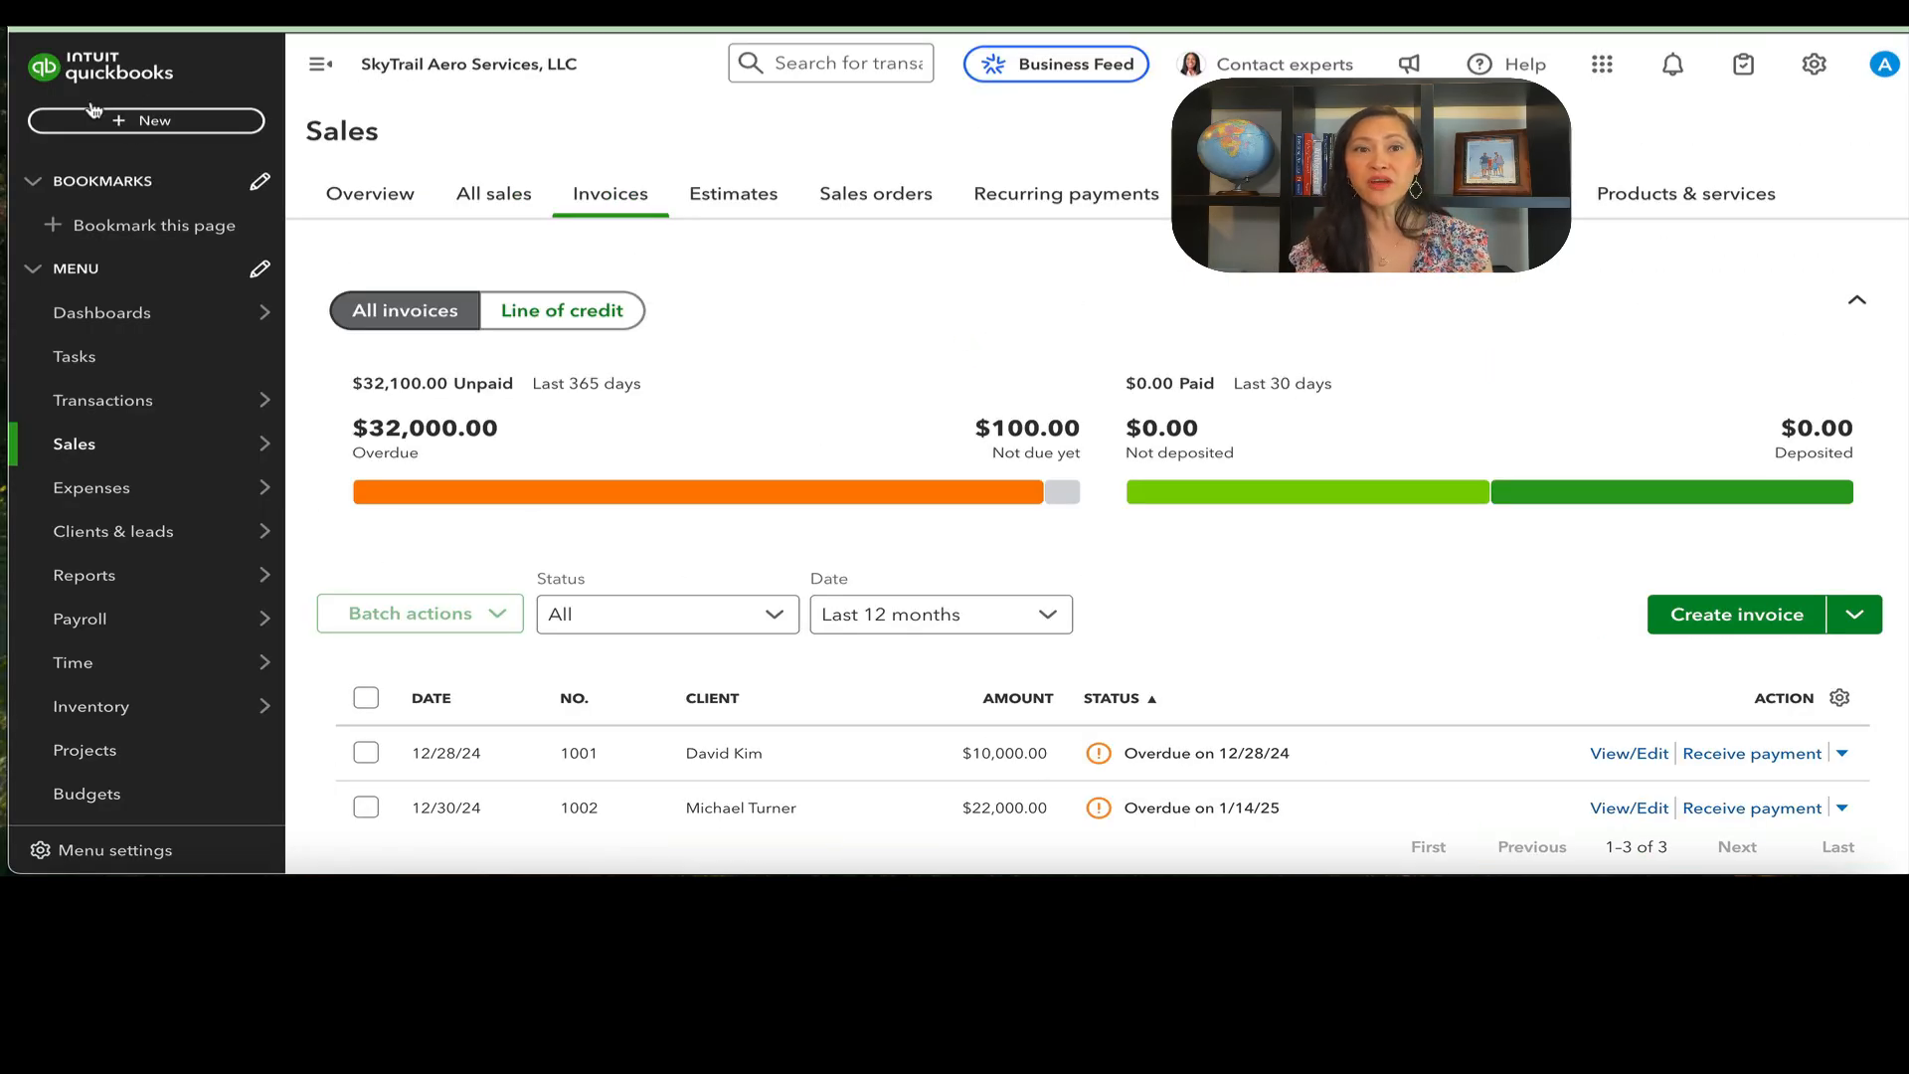
click(146, 120)
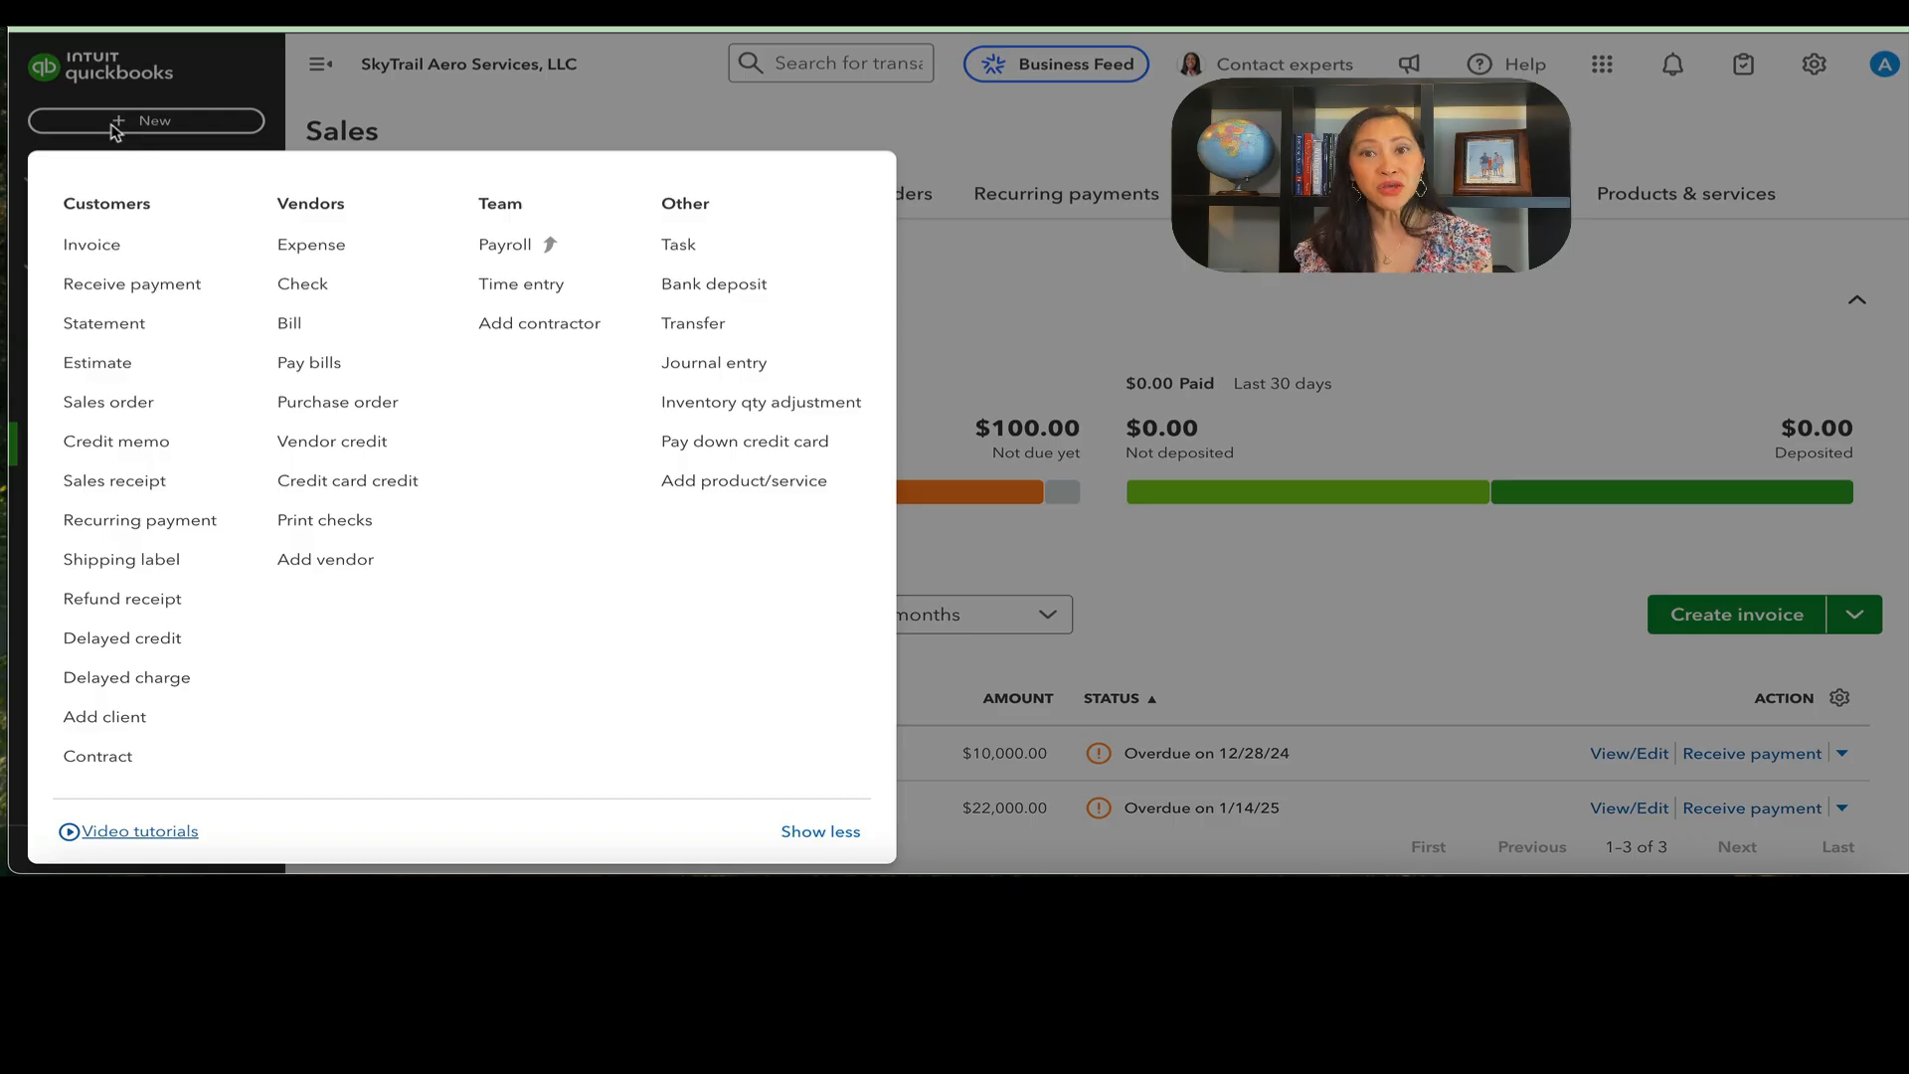
click(91, 244)
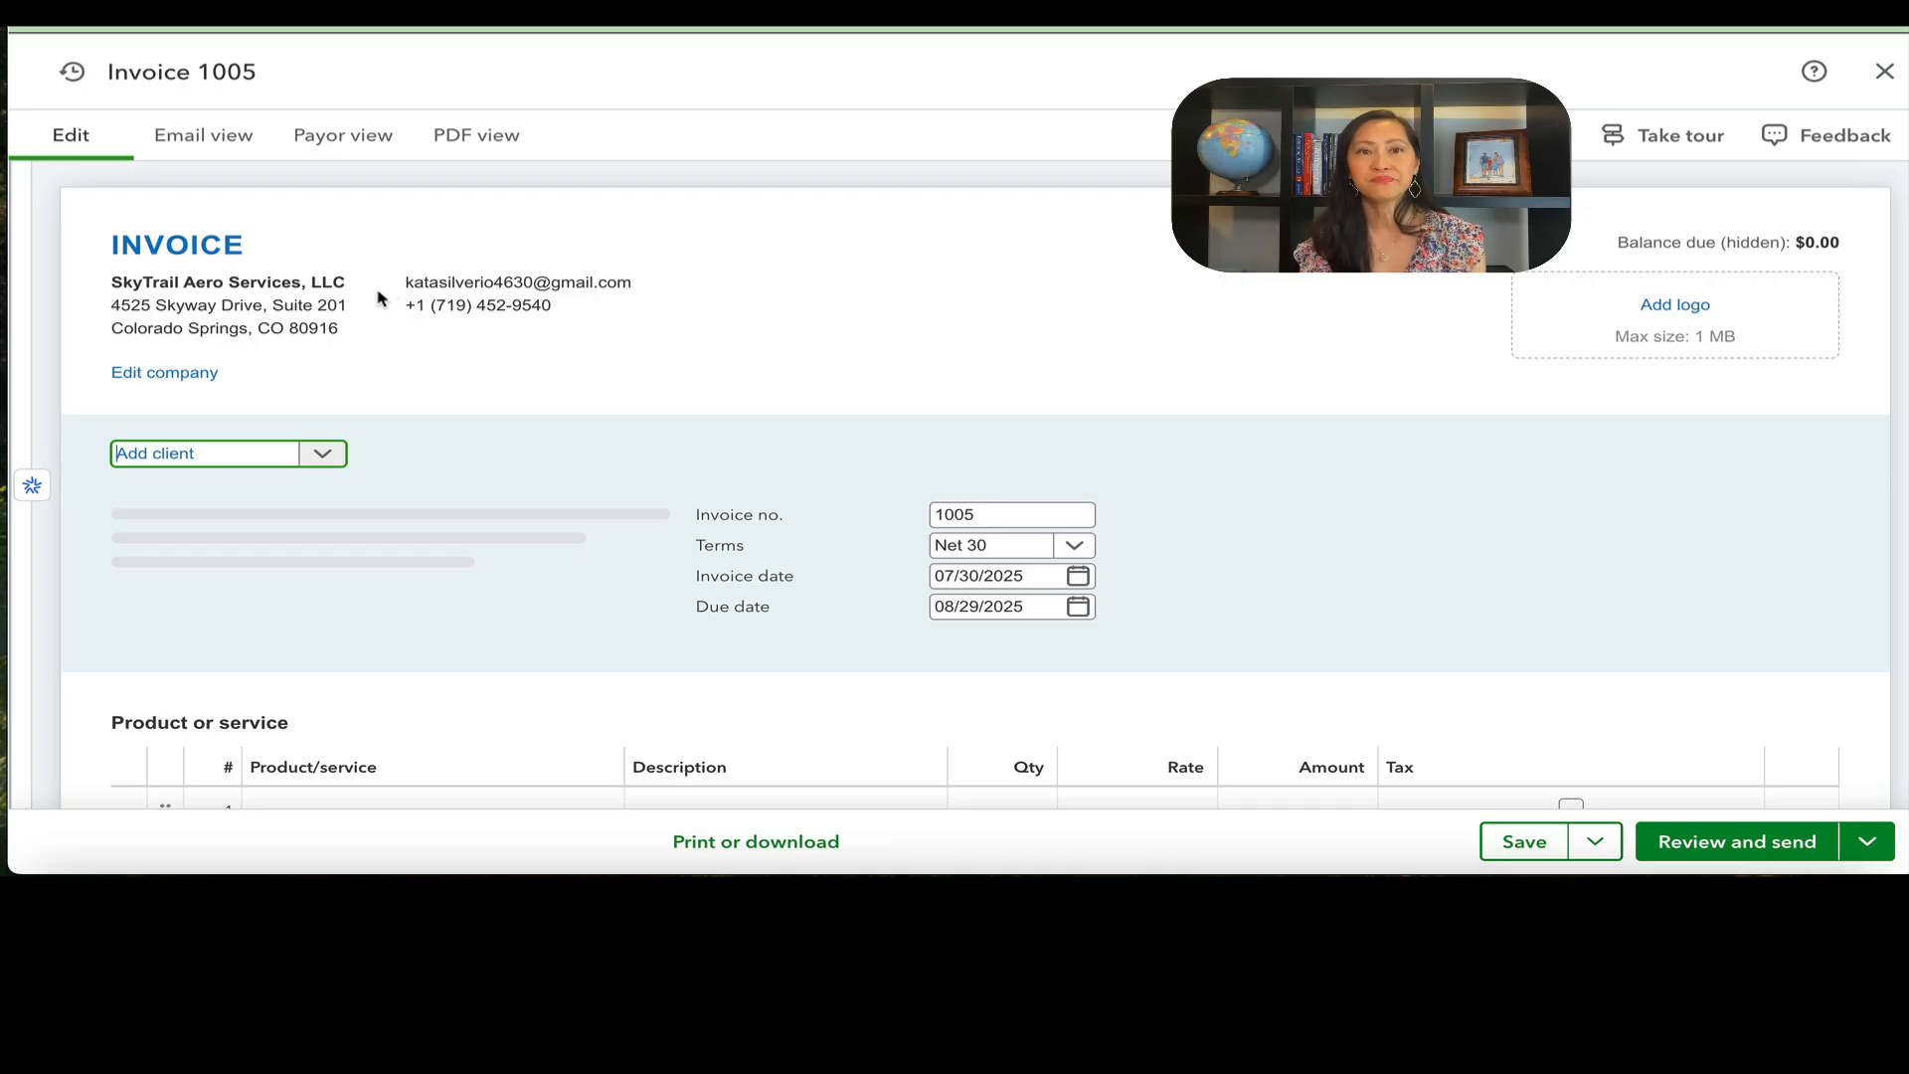
click(226, 453)
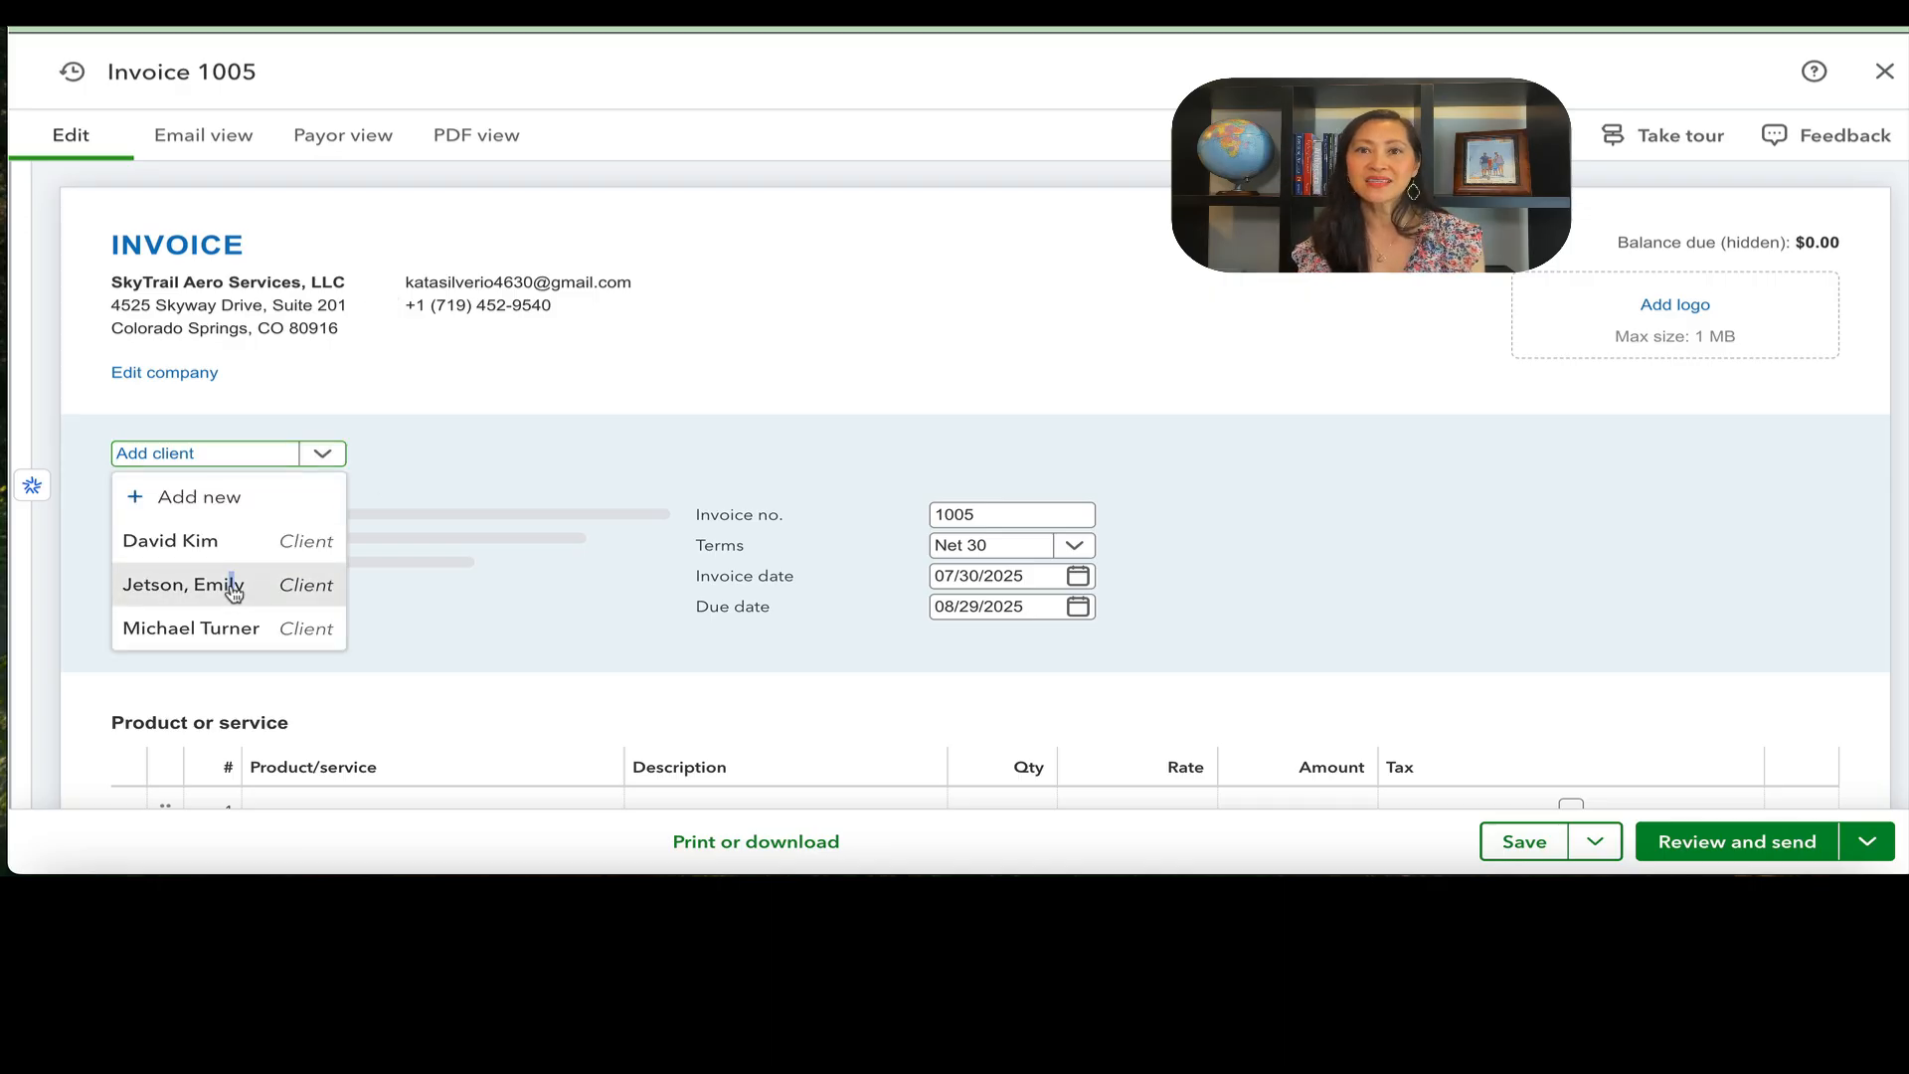
click(183, 586)
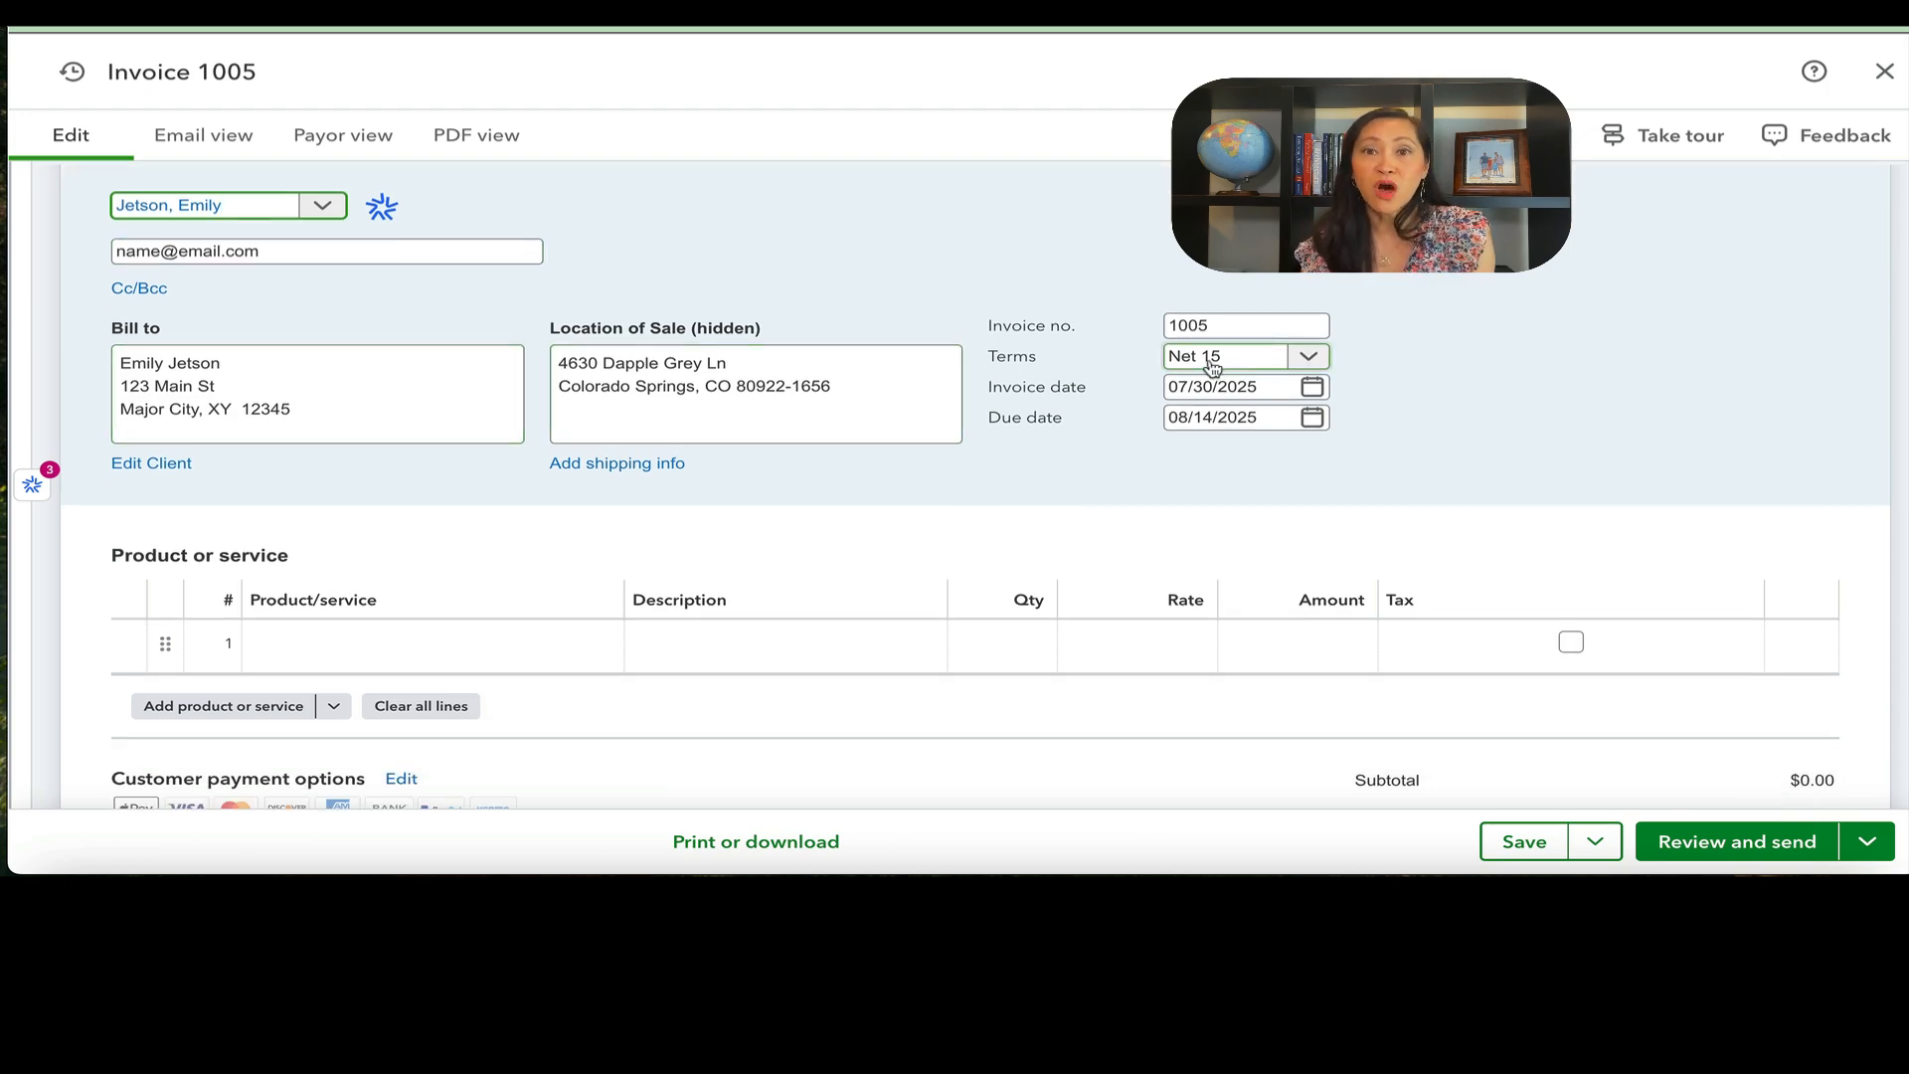
click(413, 643)
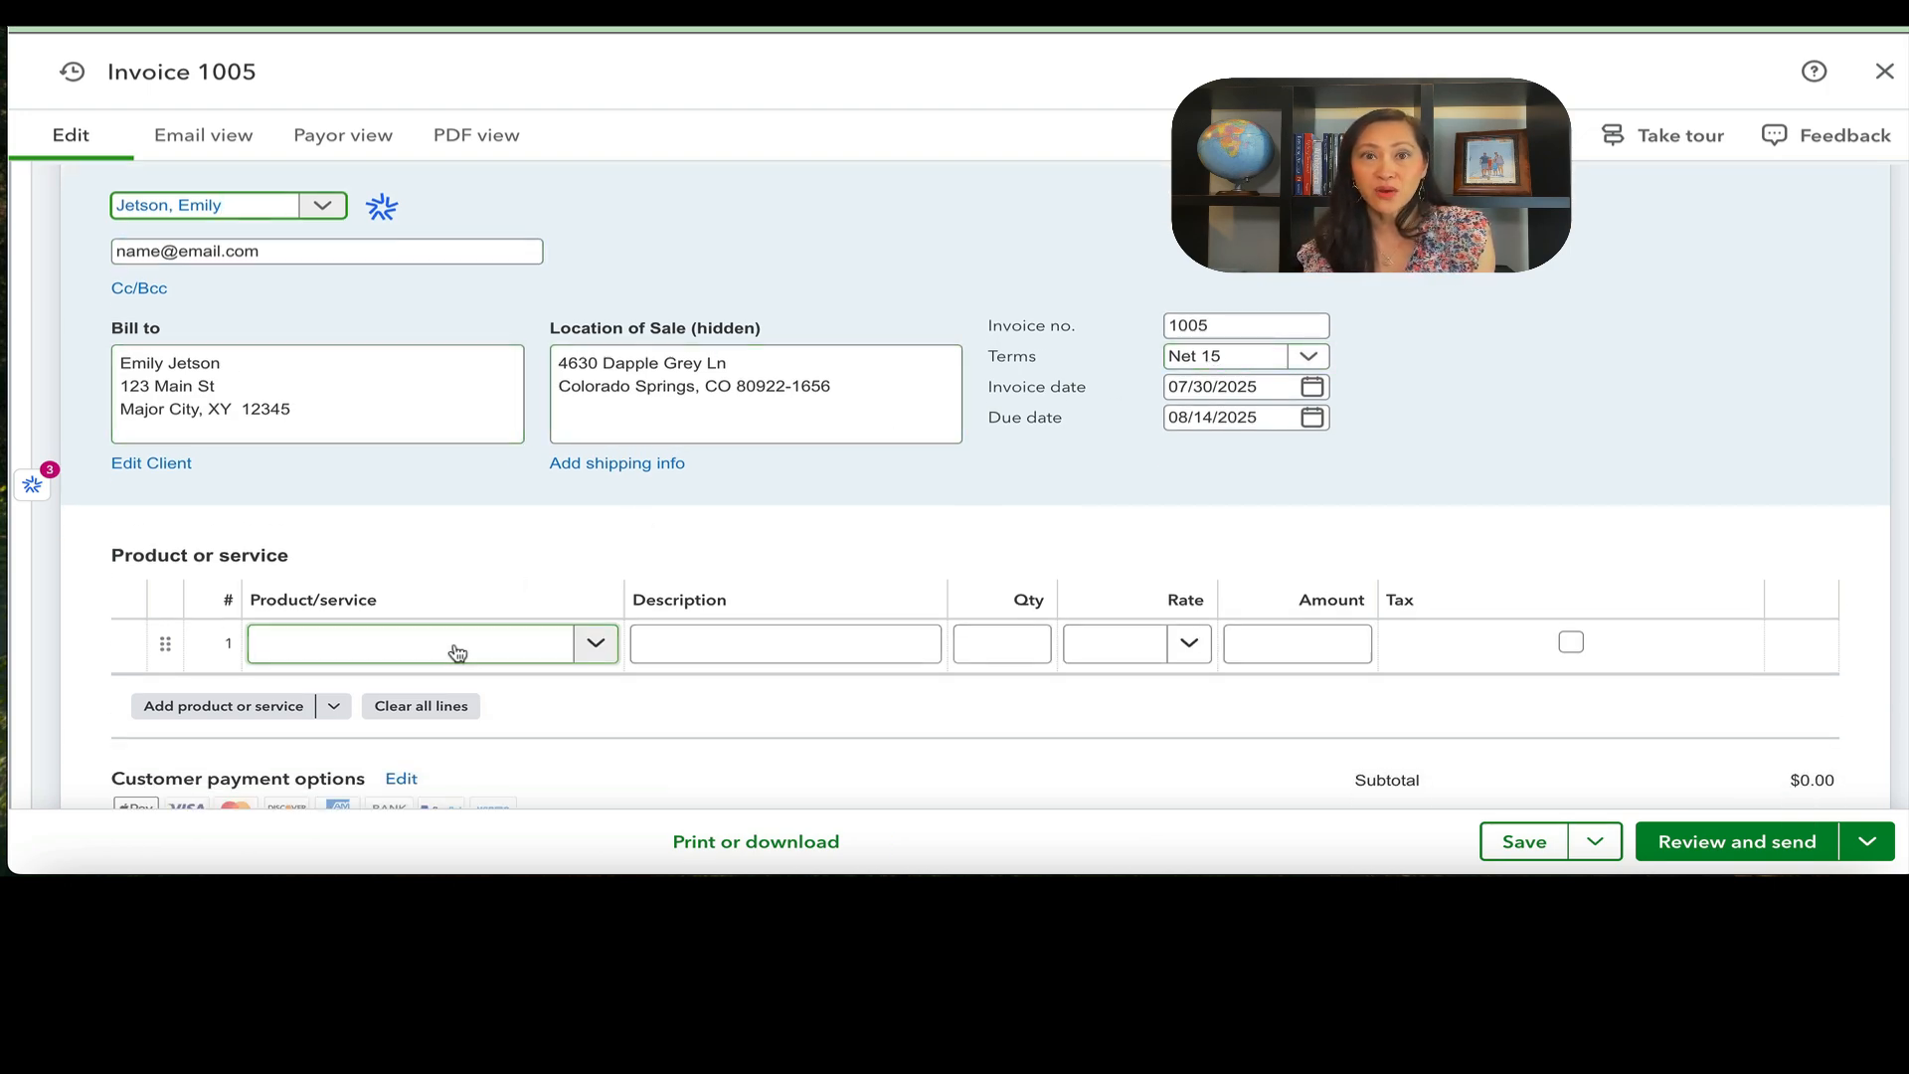
click(434, 644)
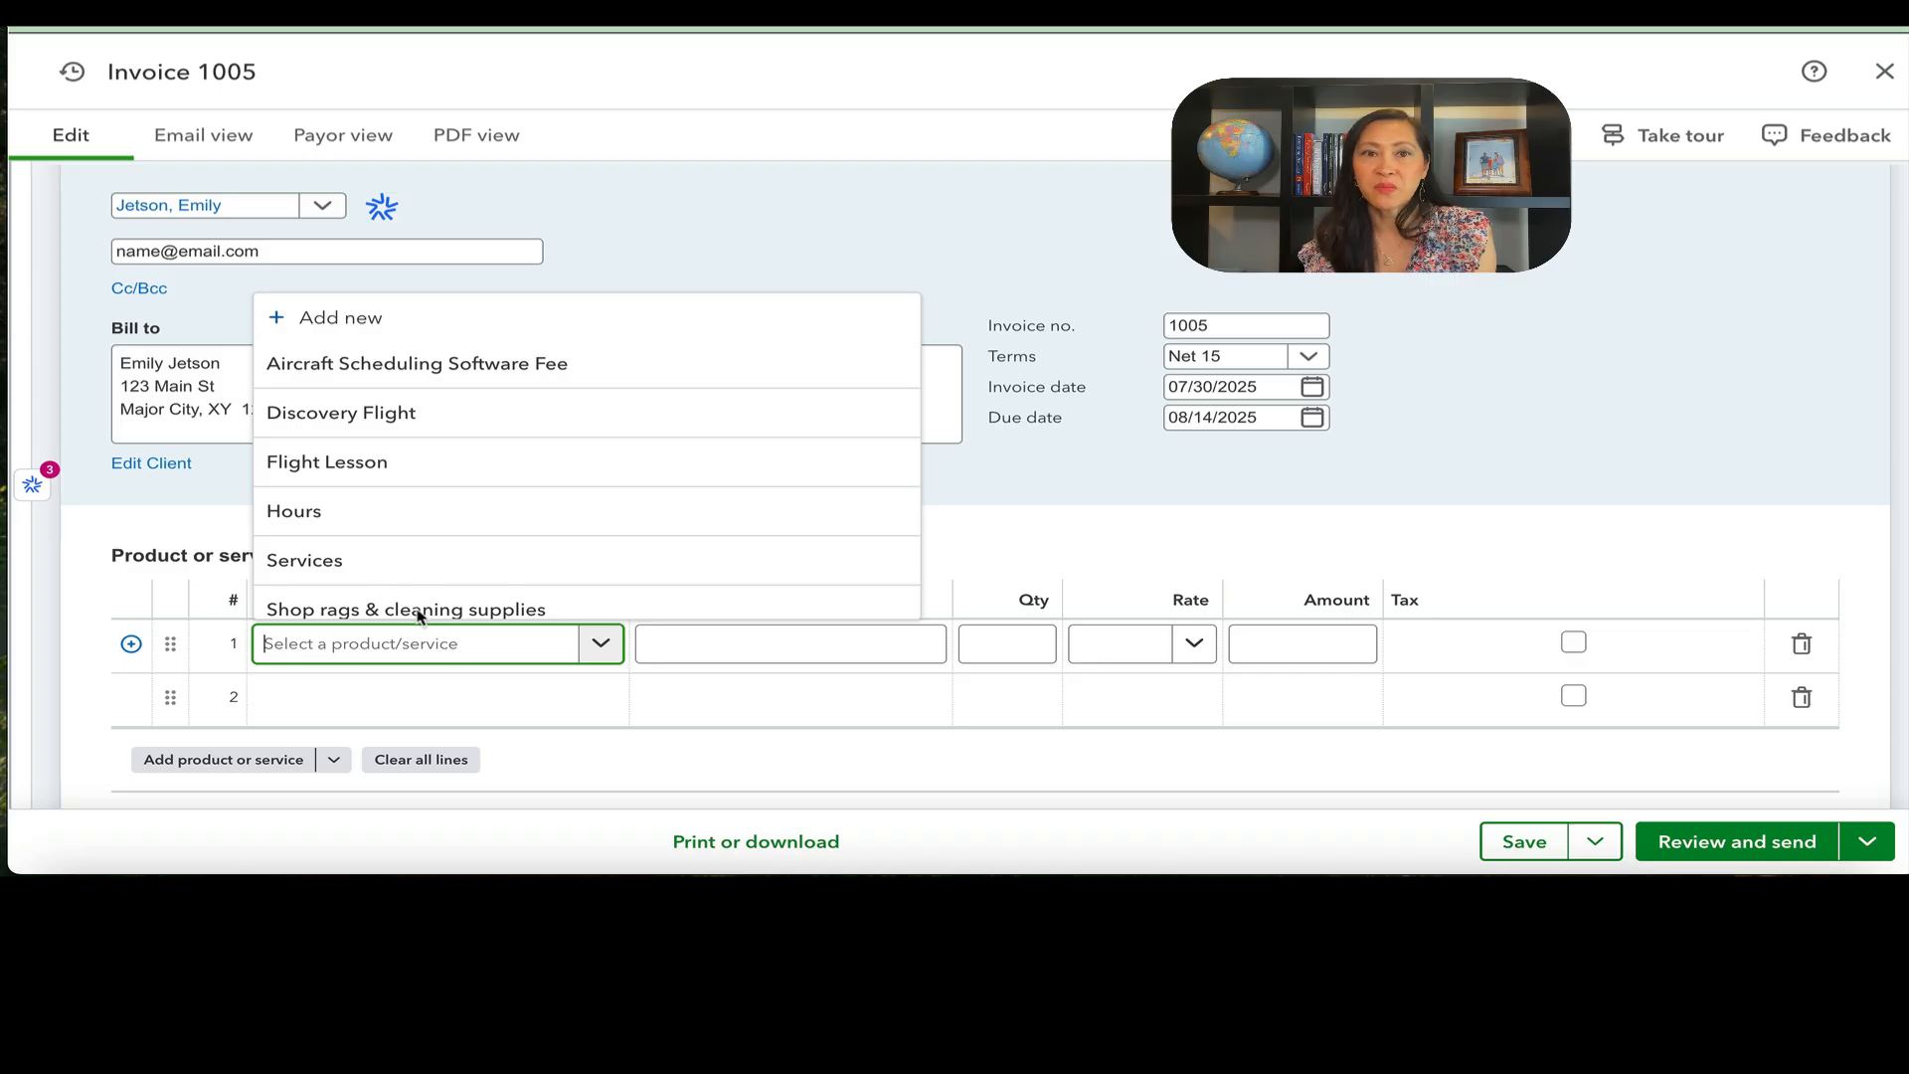
click(326, 462)
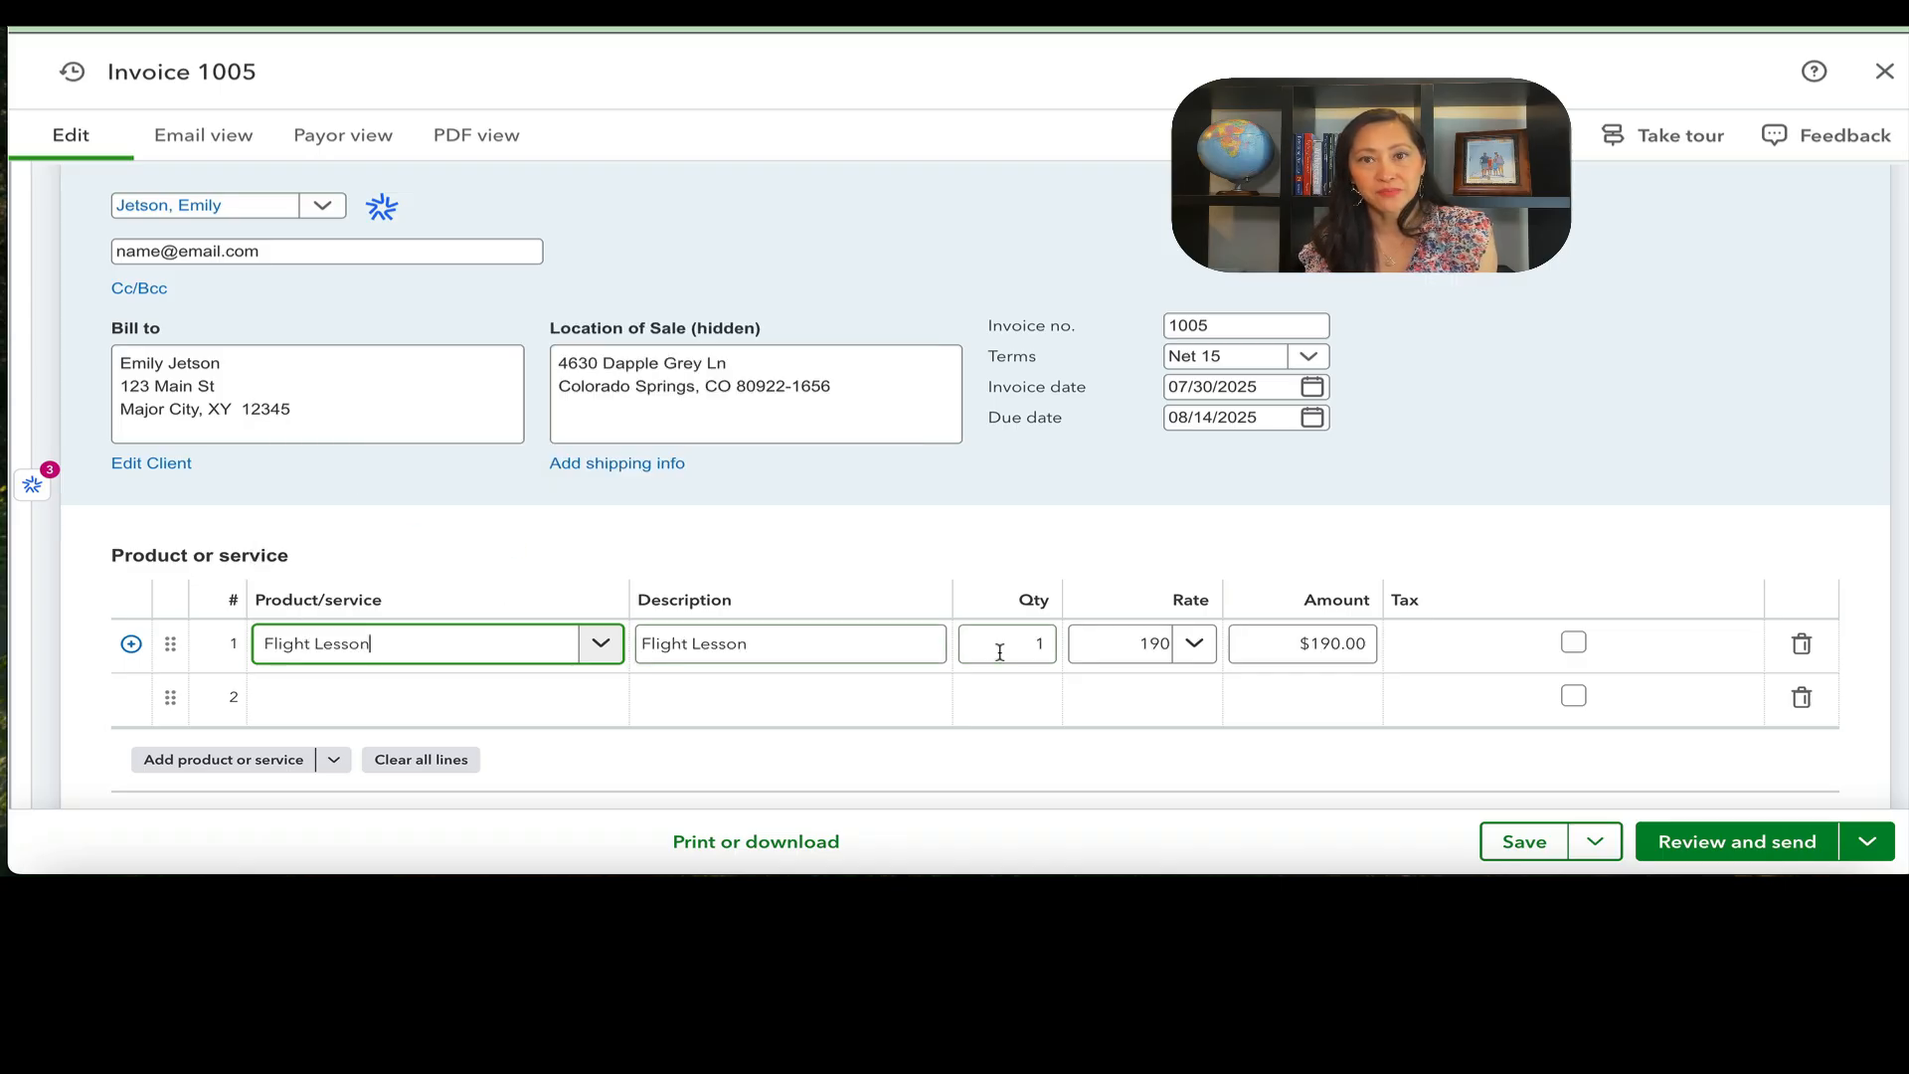
text(5)
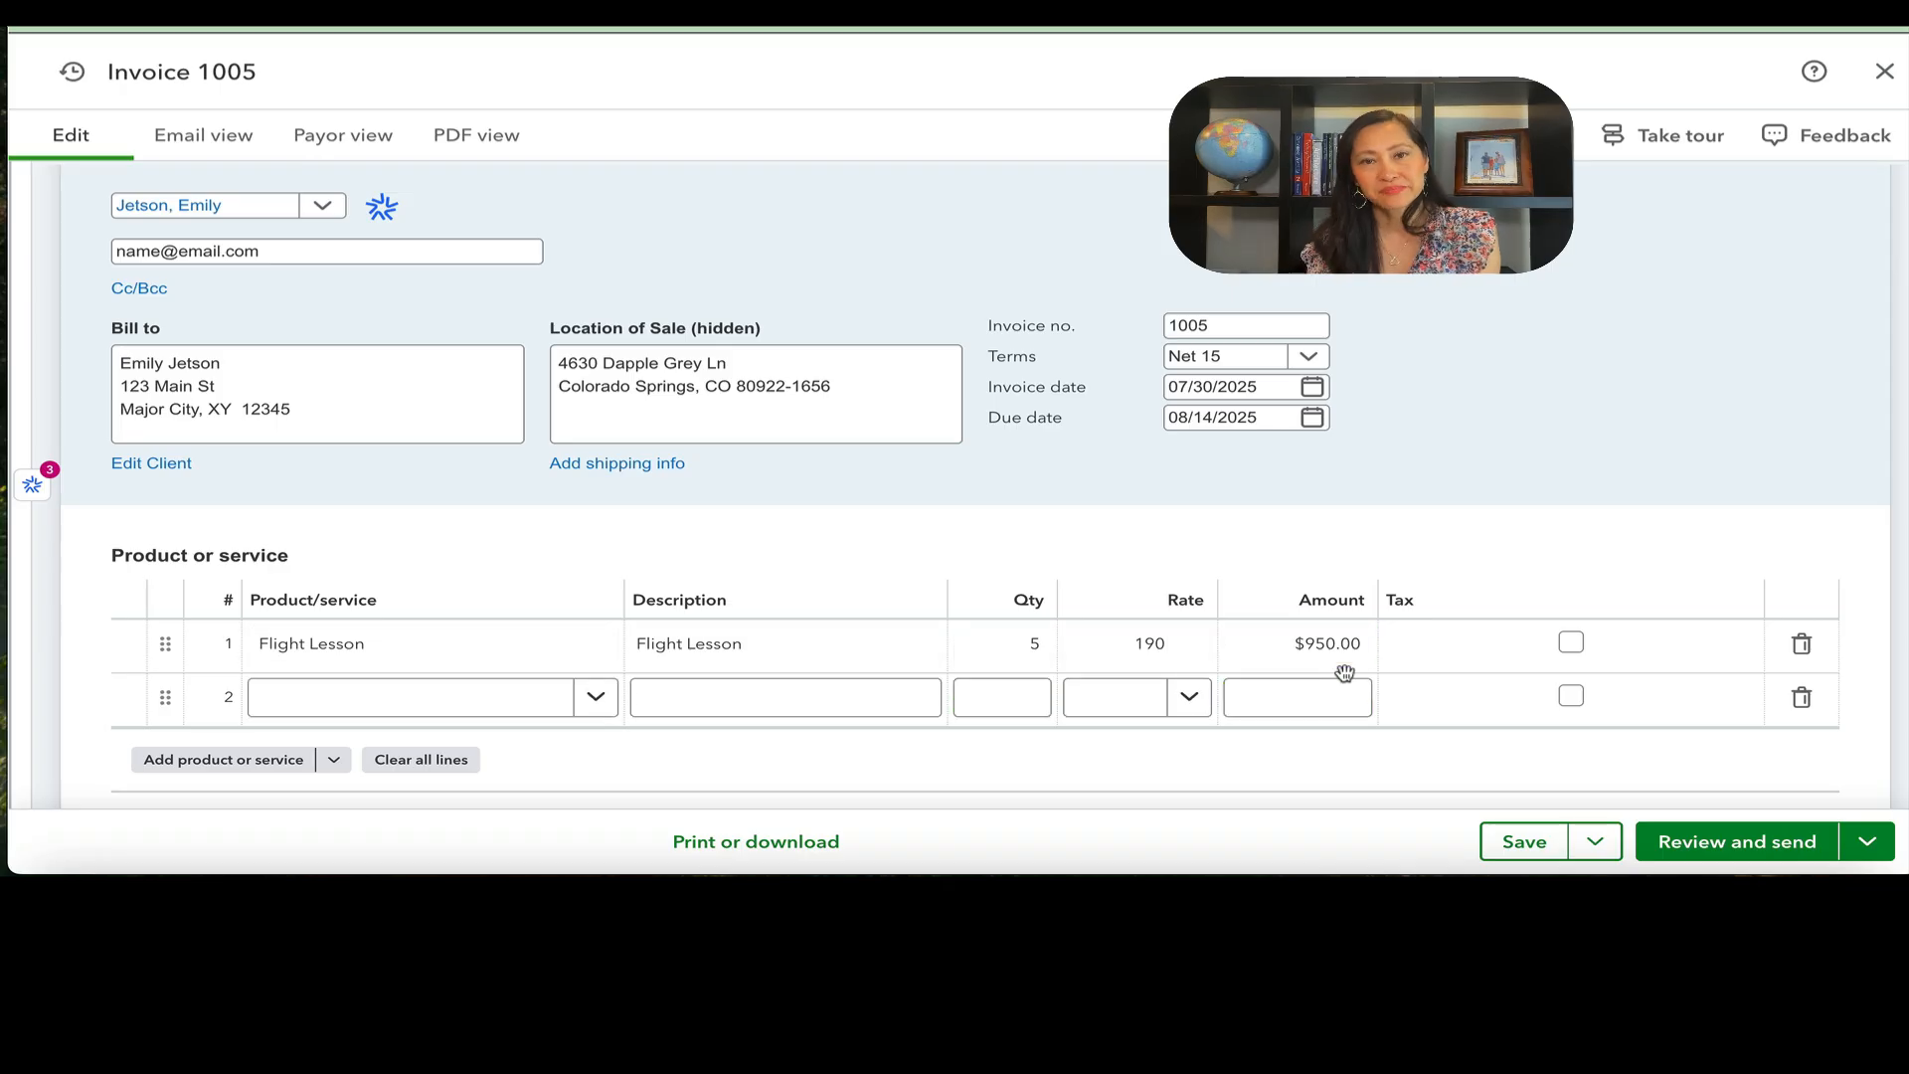
scroll(down, 3)
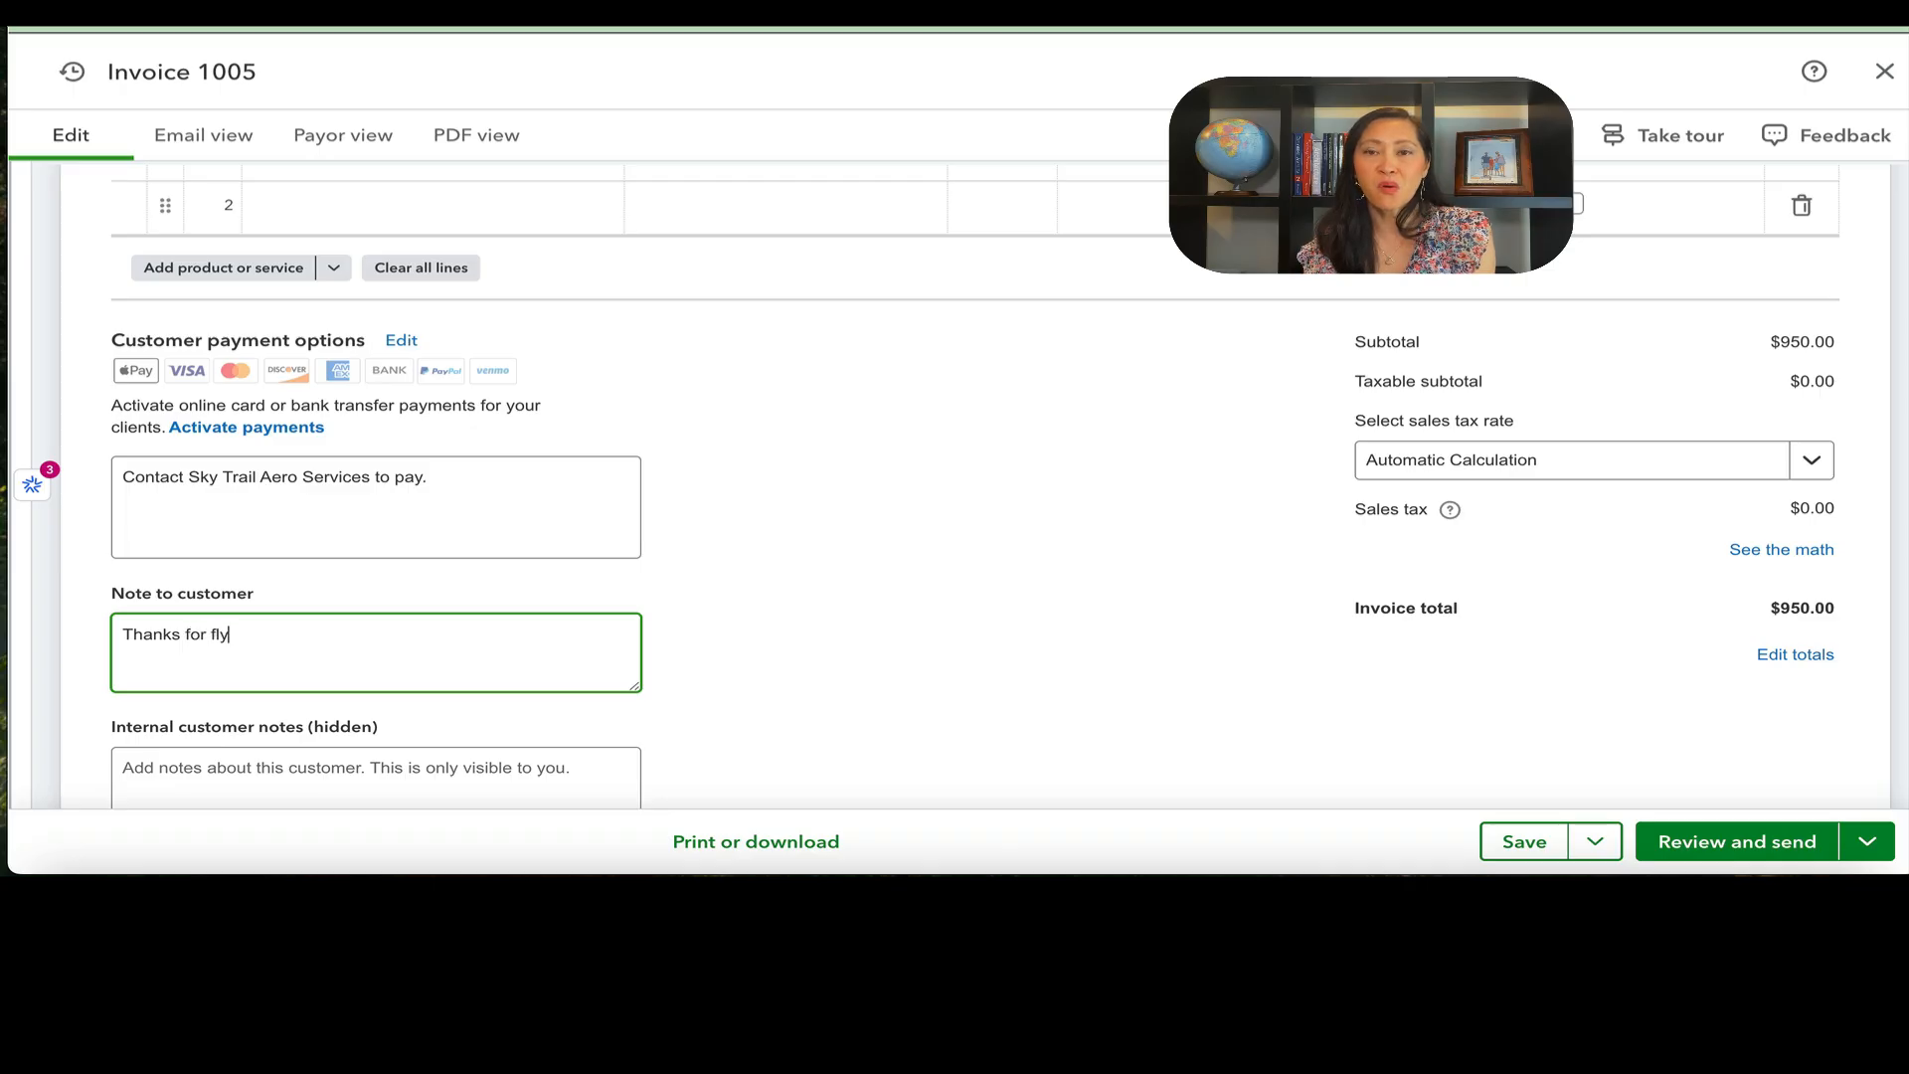
text(ing with)
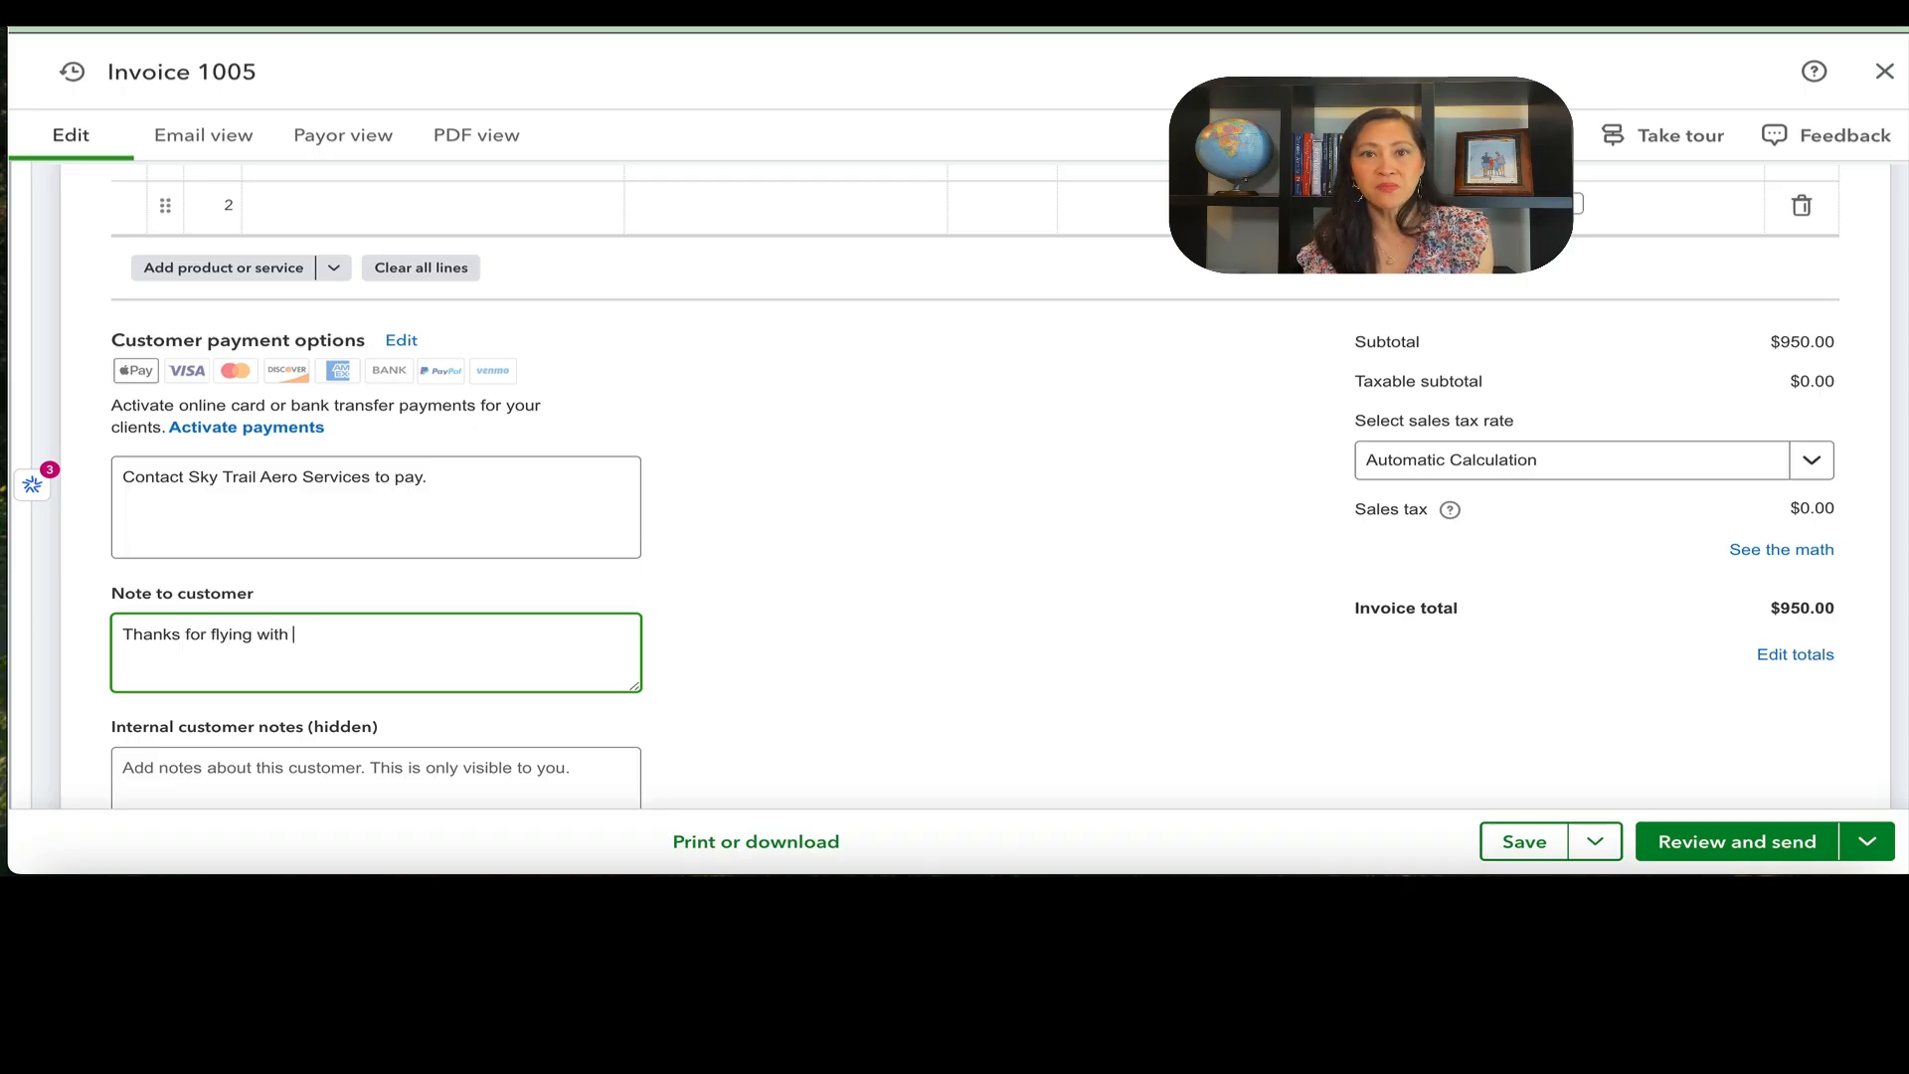
text(us.)
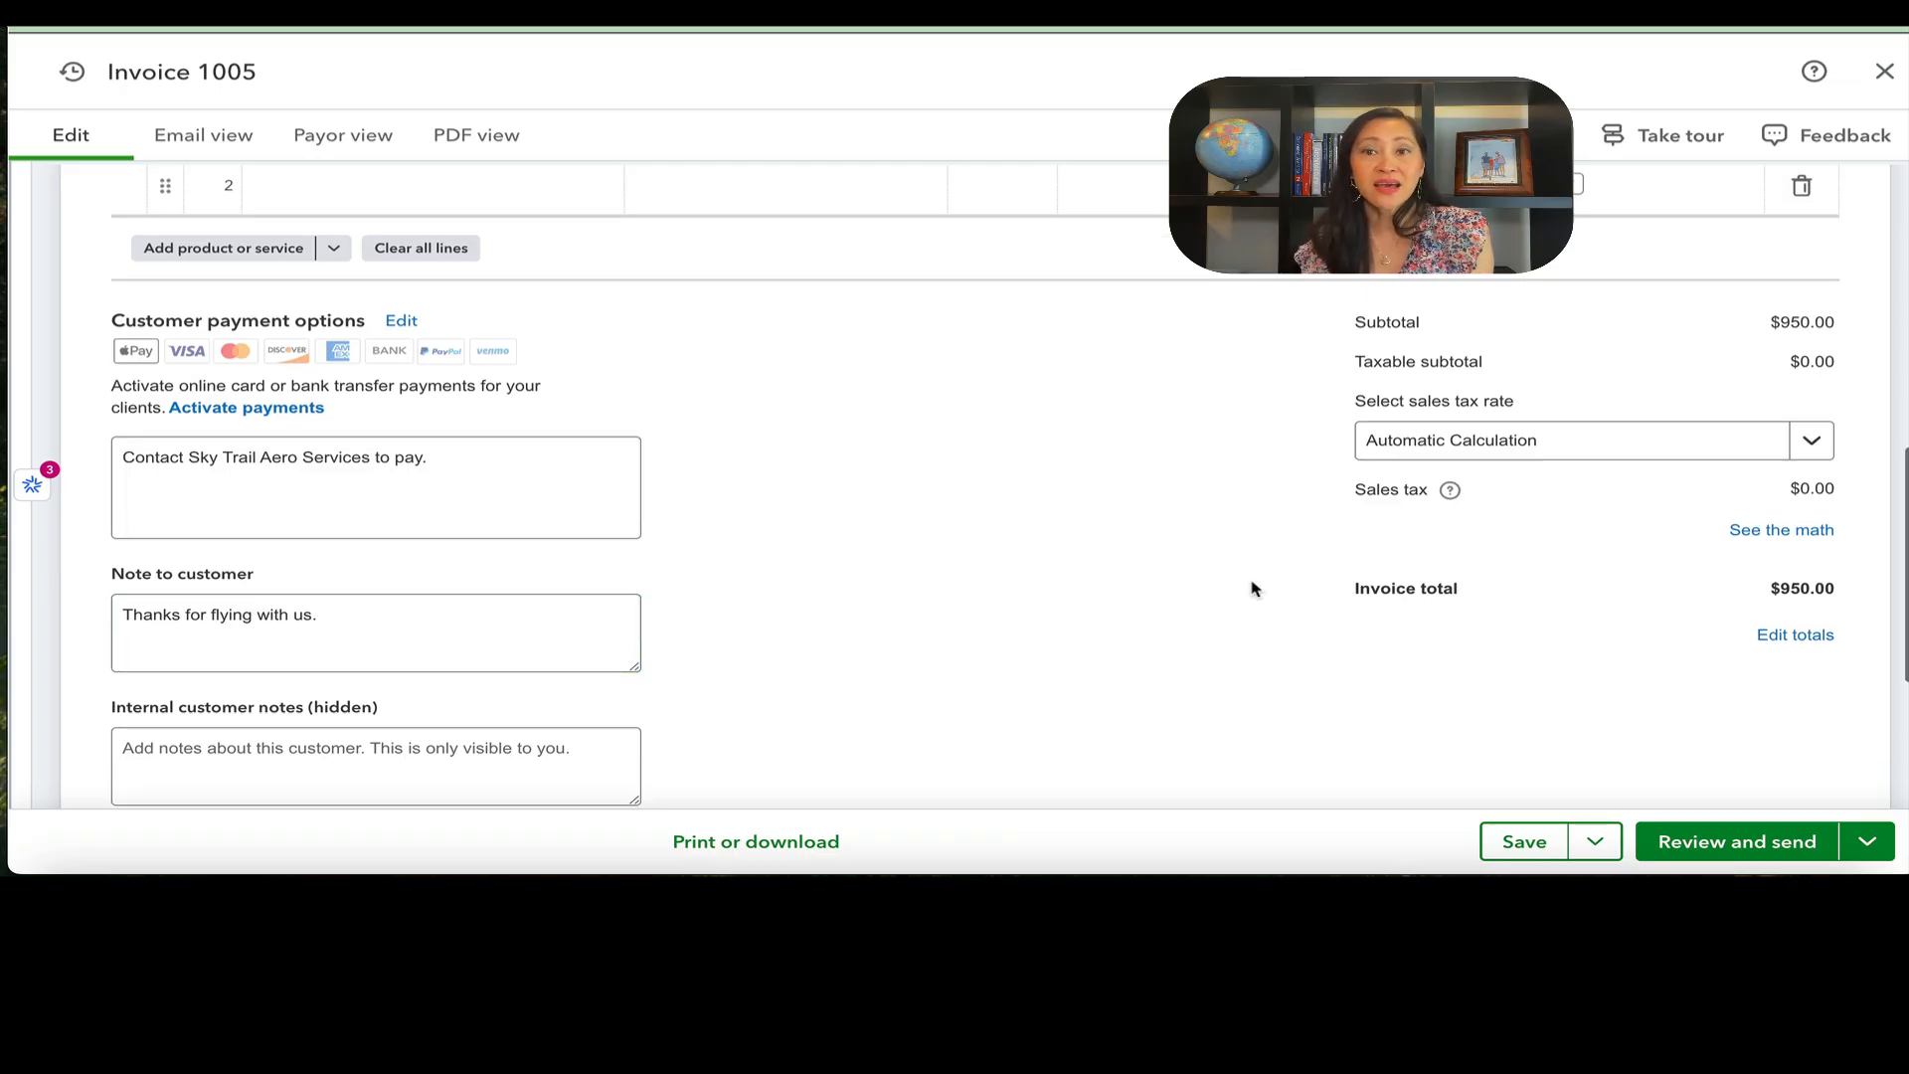
mouse_move(1199, 435)
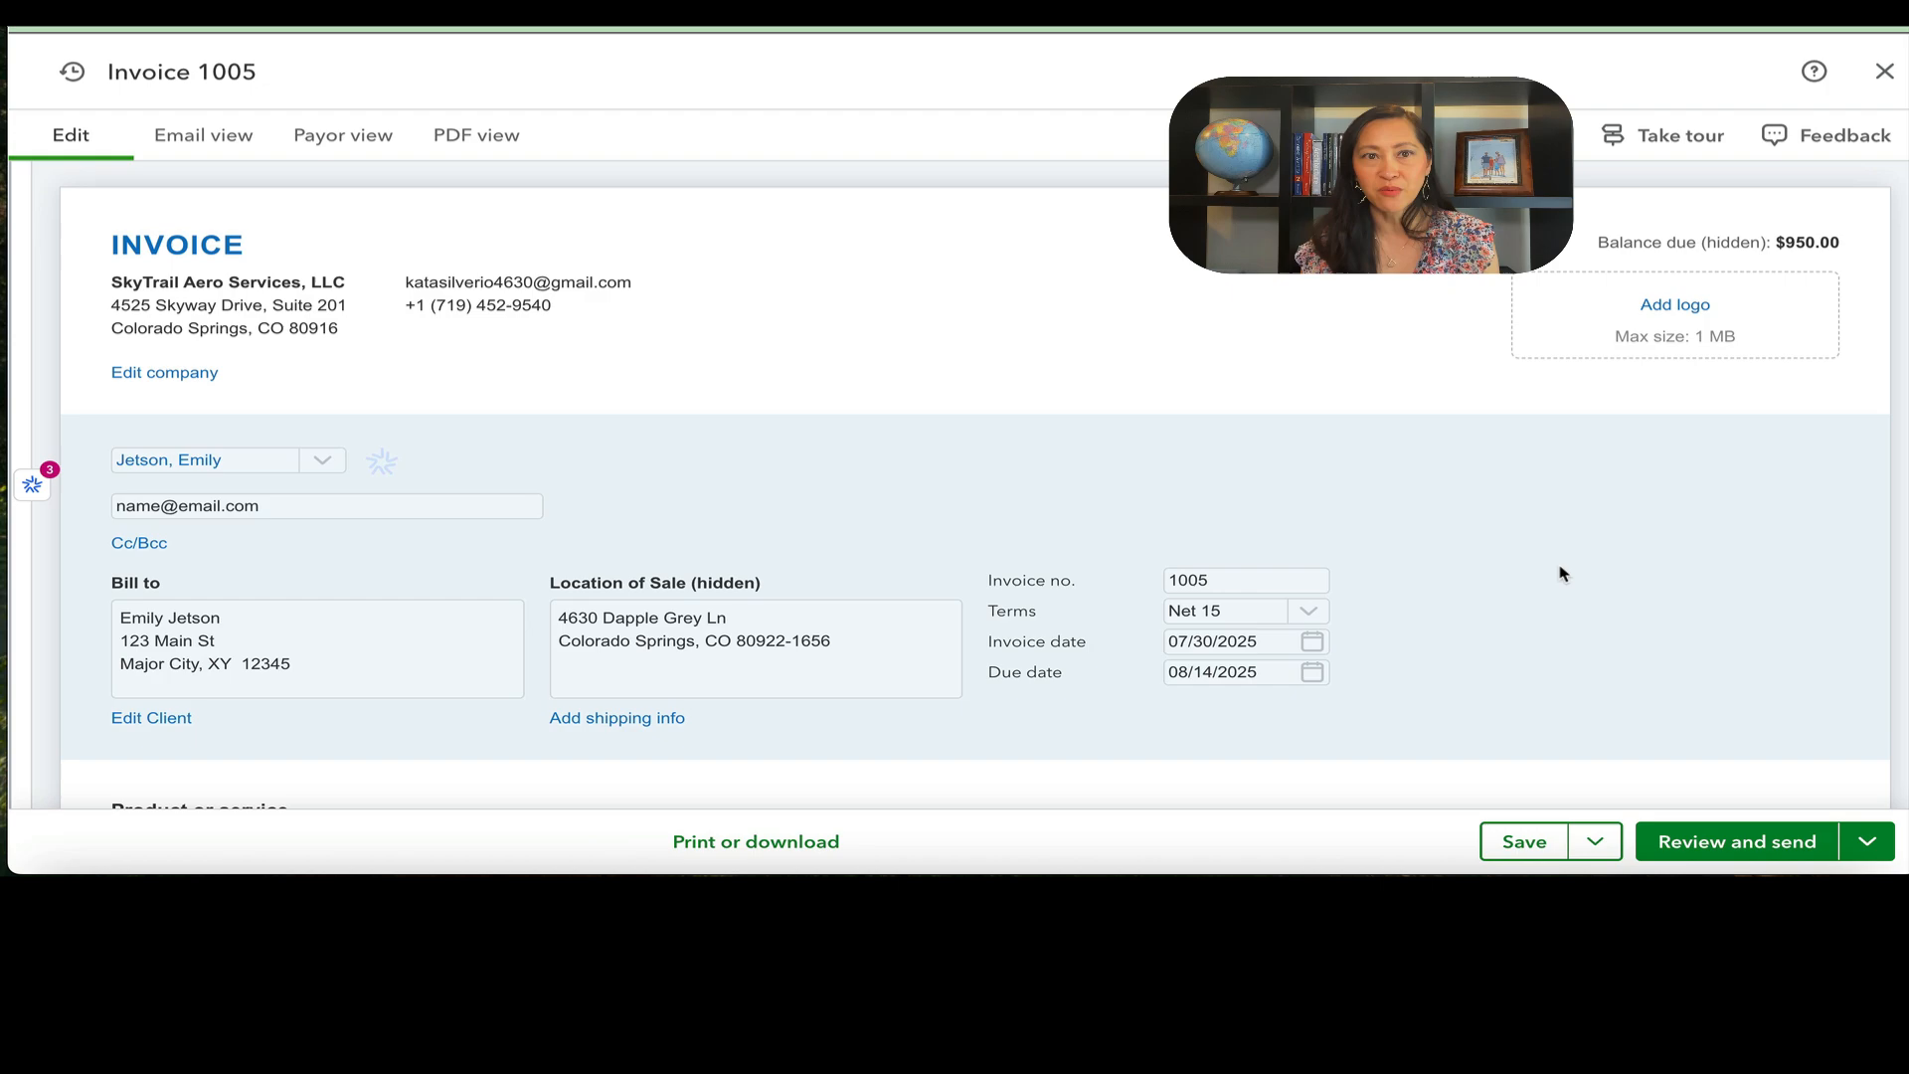
- Save invoice 1005 and view its transaction journal under More actions
click(1523, 841)
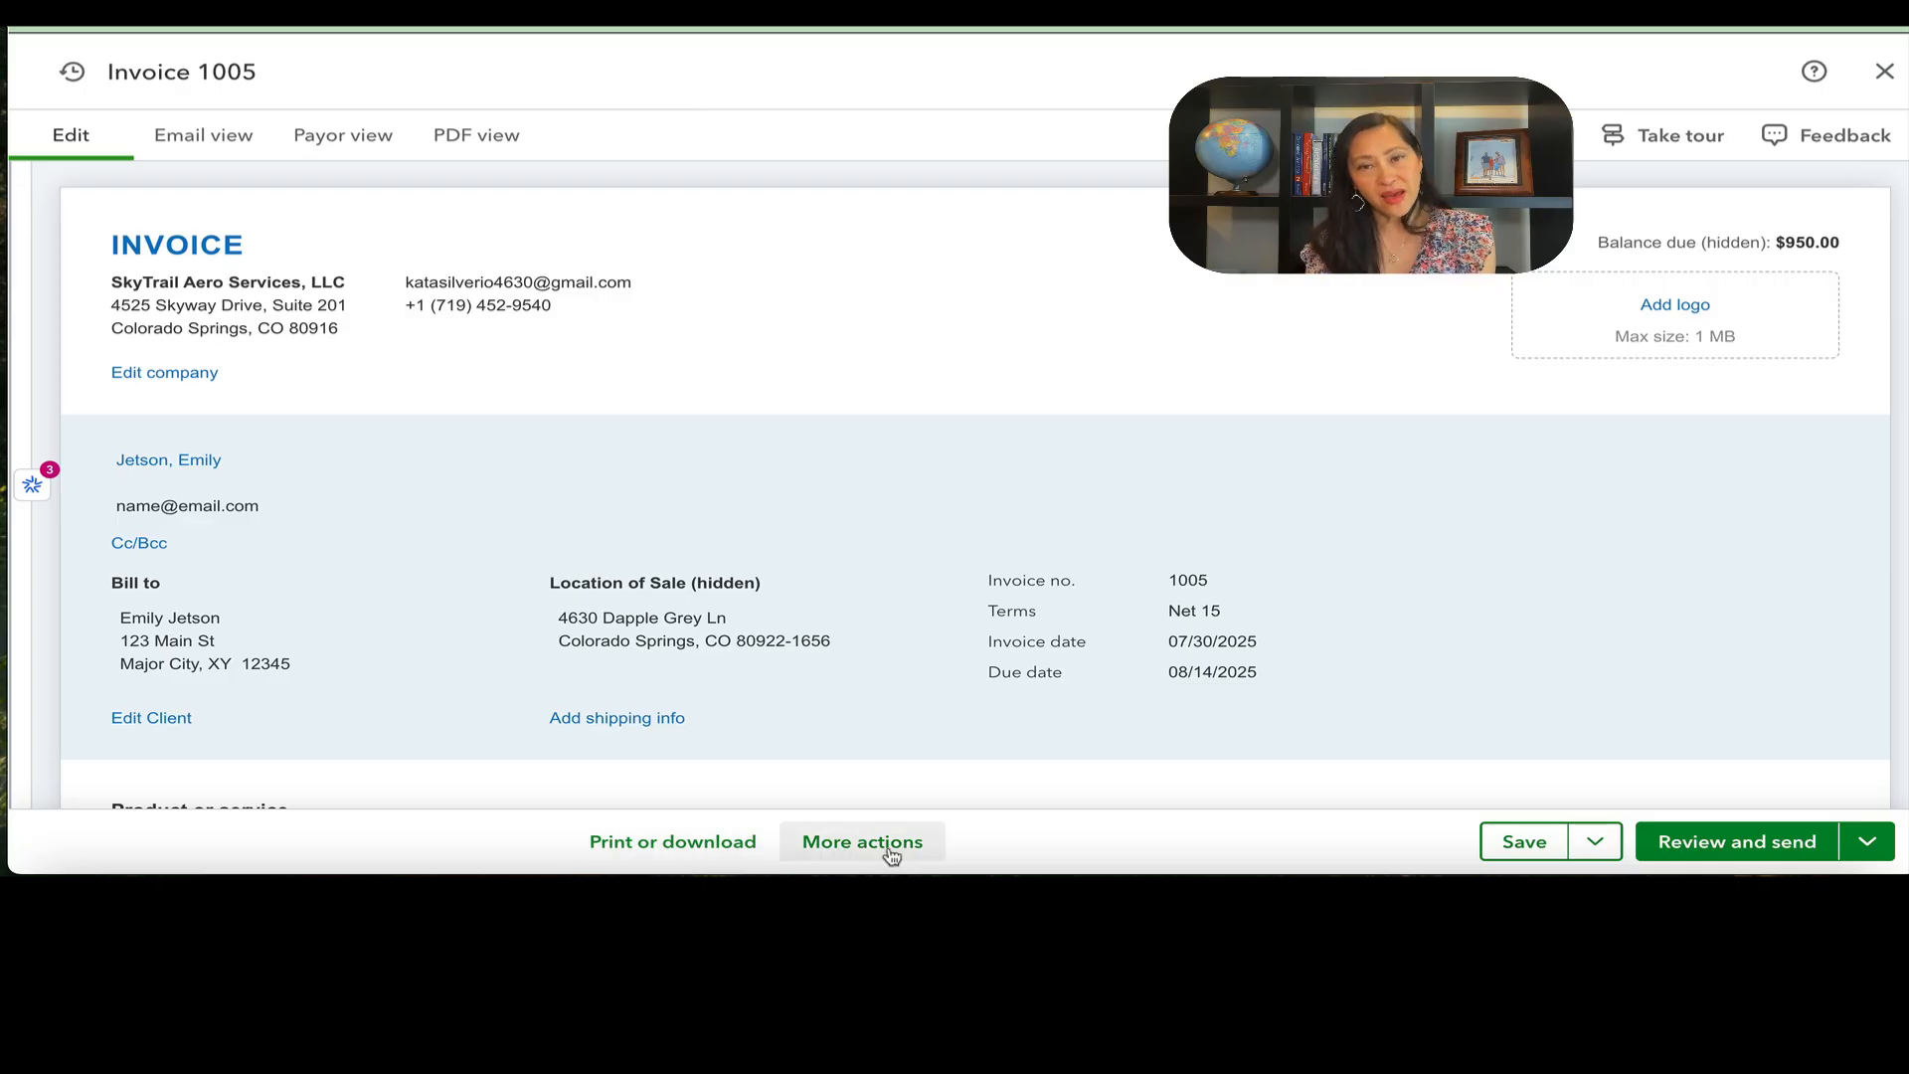
click(862, 841)
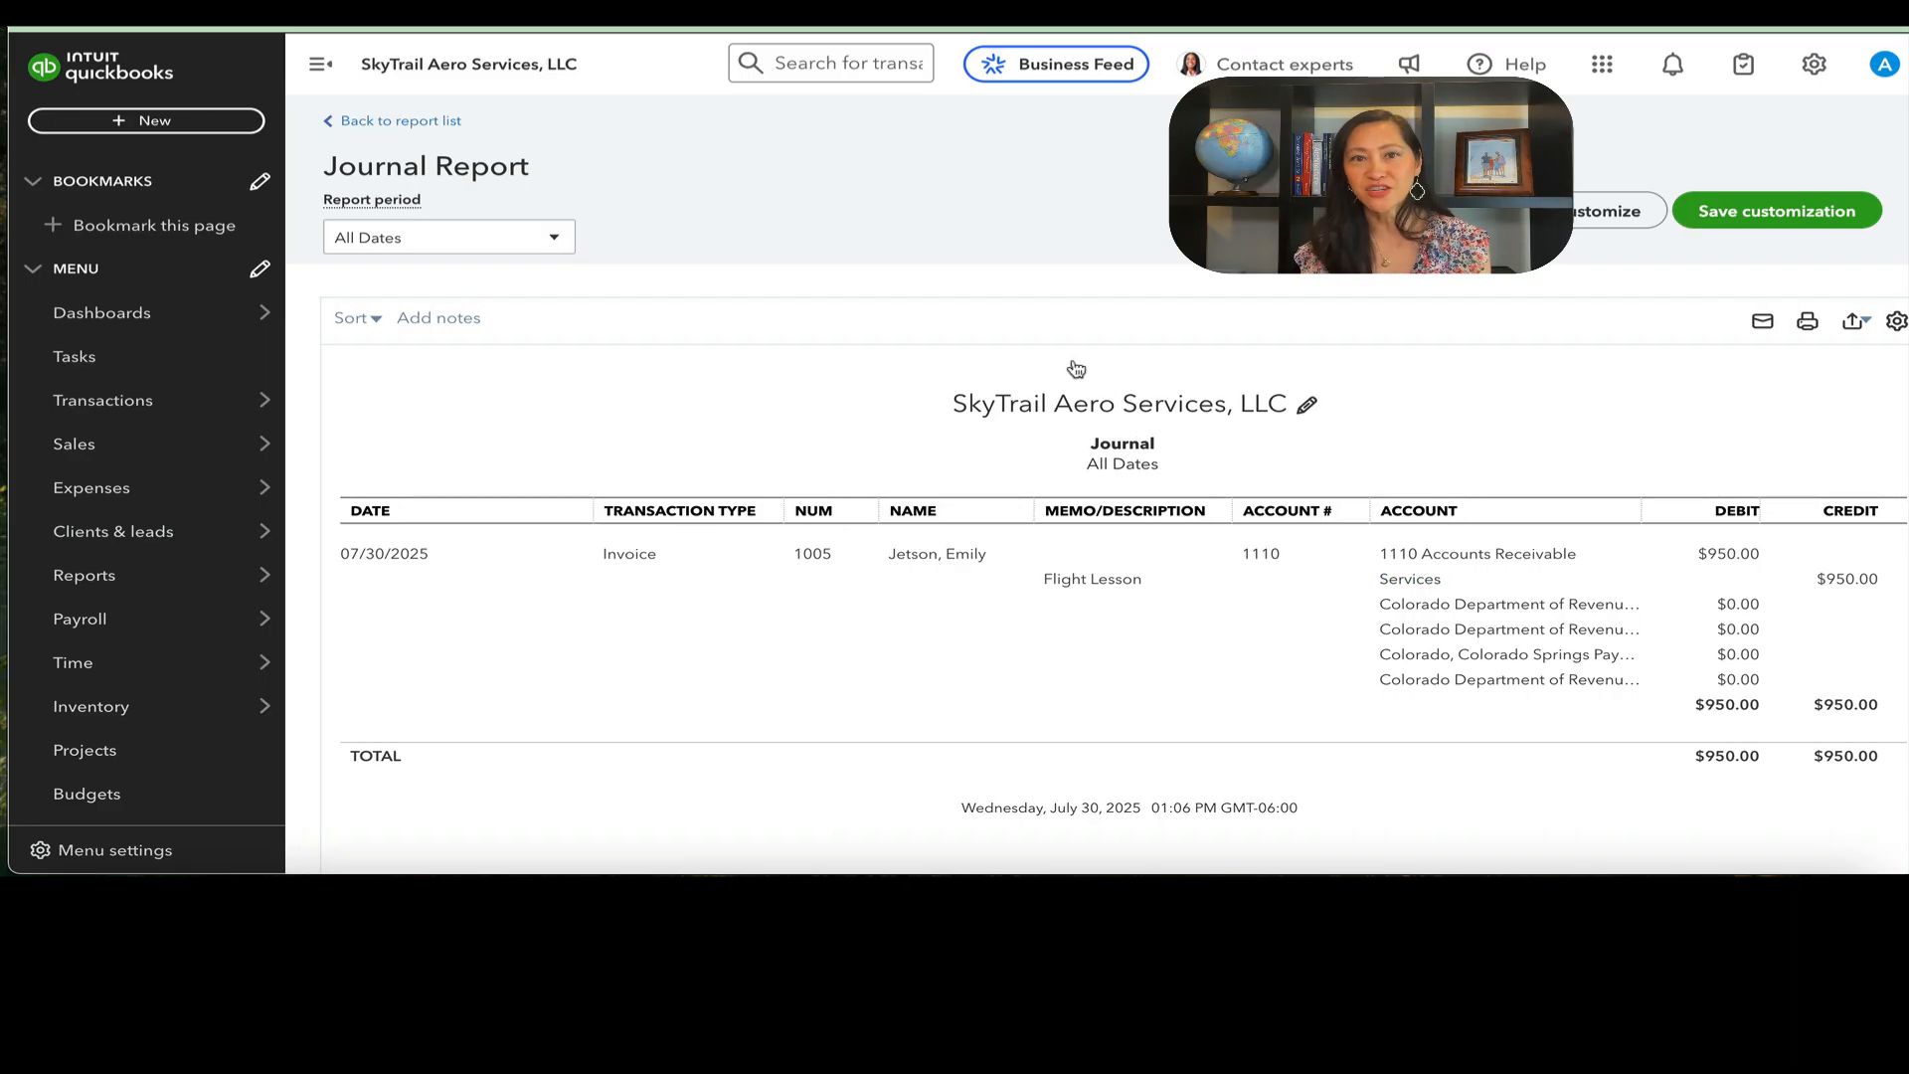
- Save and close invoice 1005, then return to the dashboard
click(629, 553)
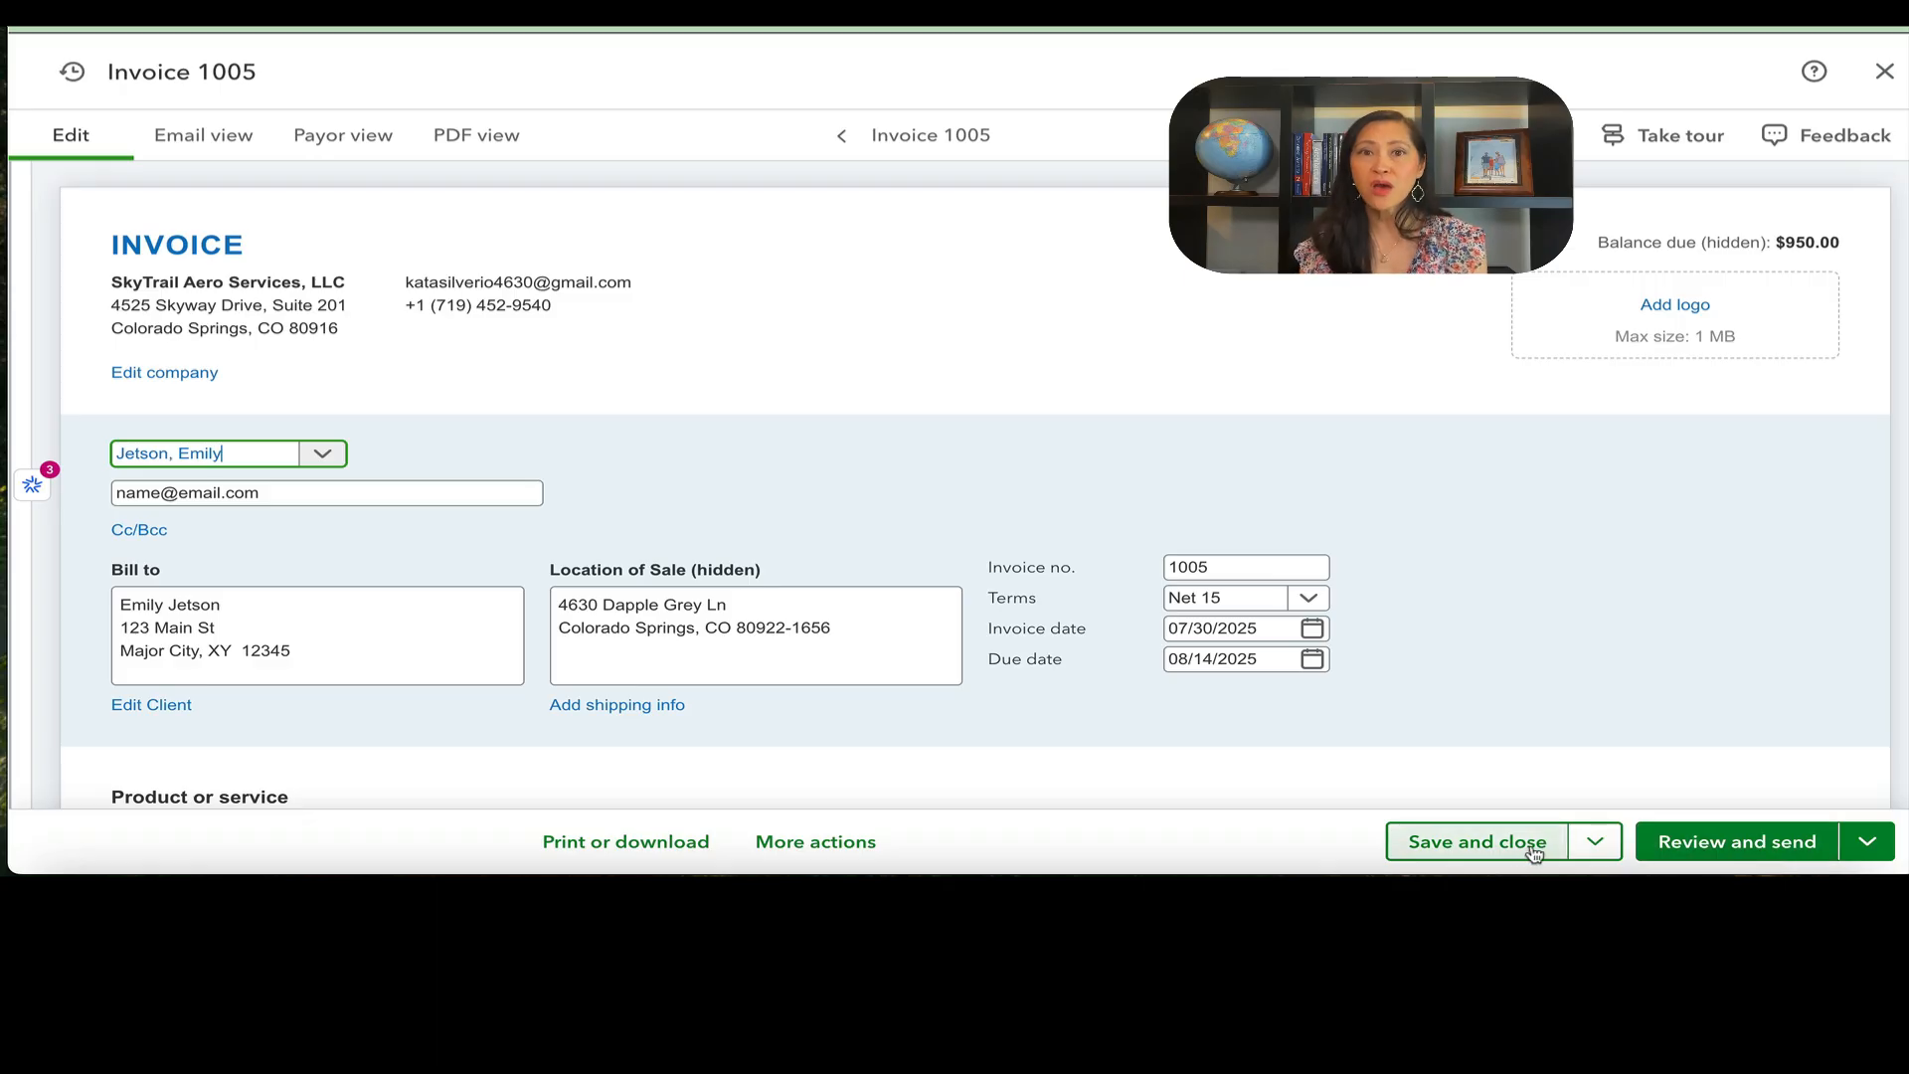
click(1476, 842)
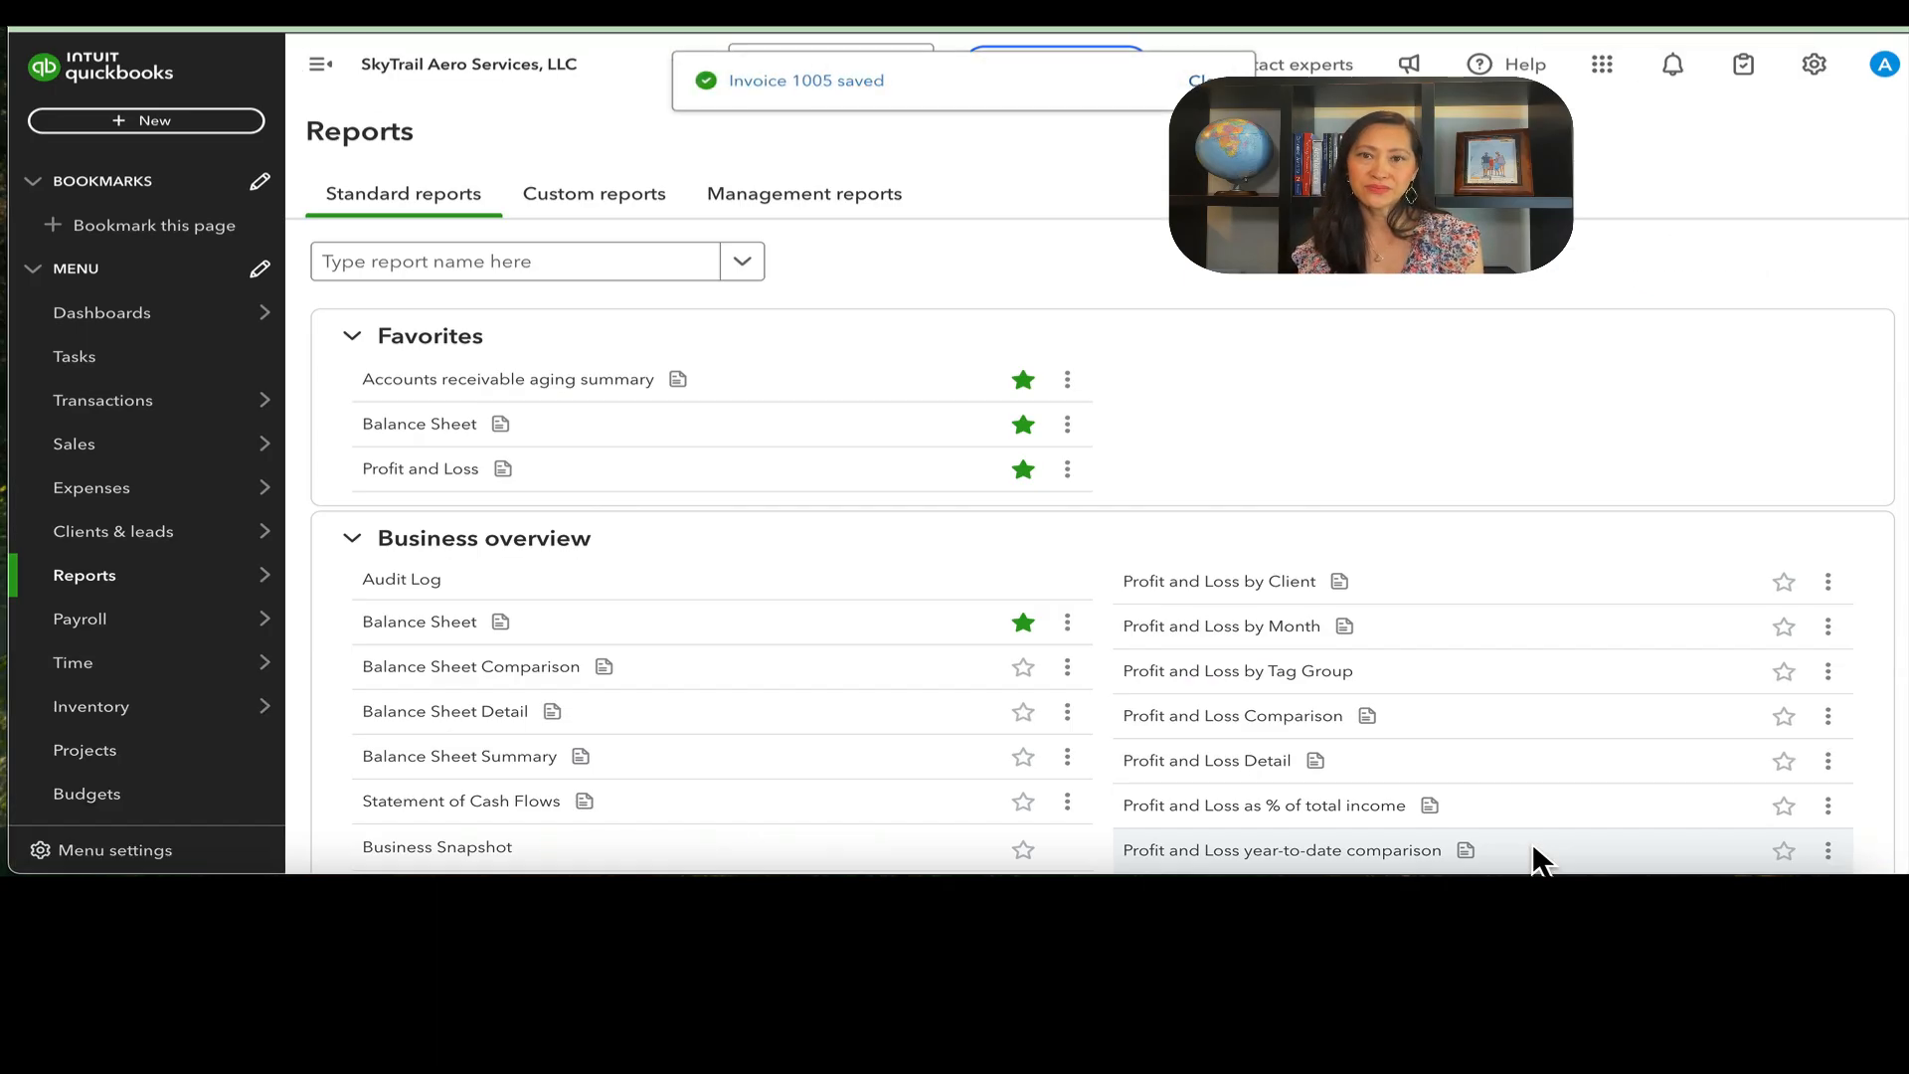
click(101, 474)
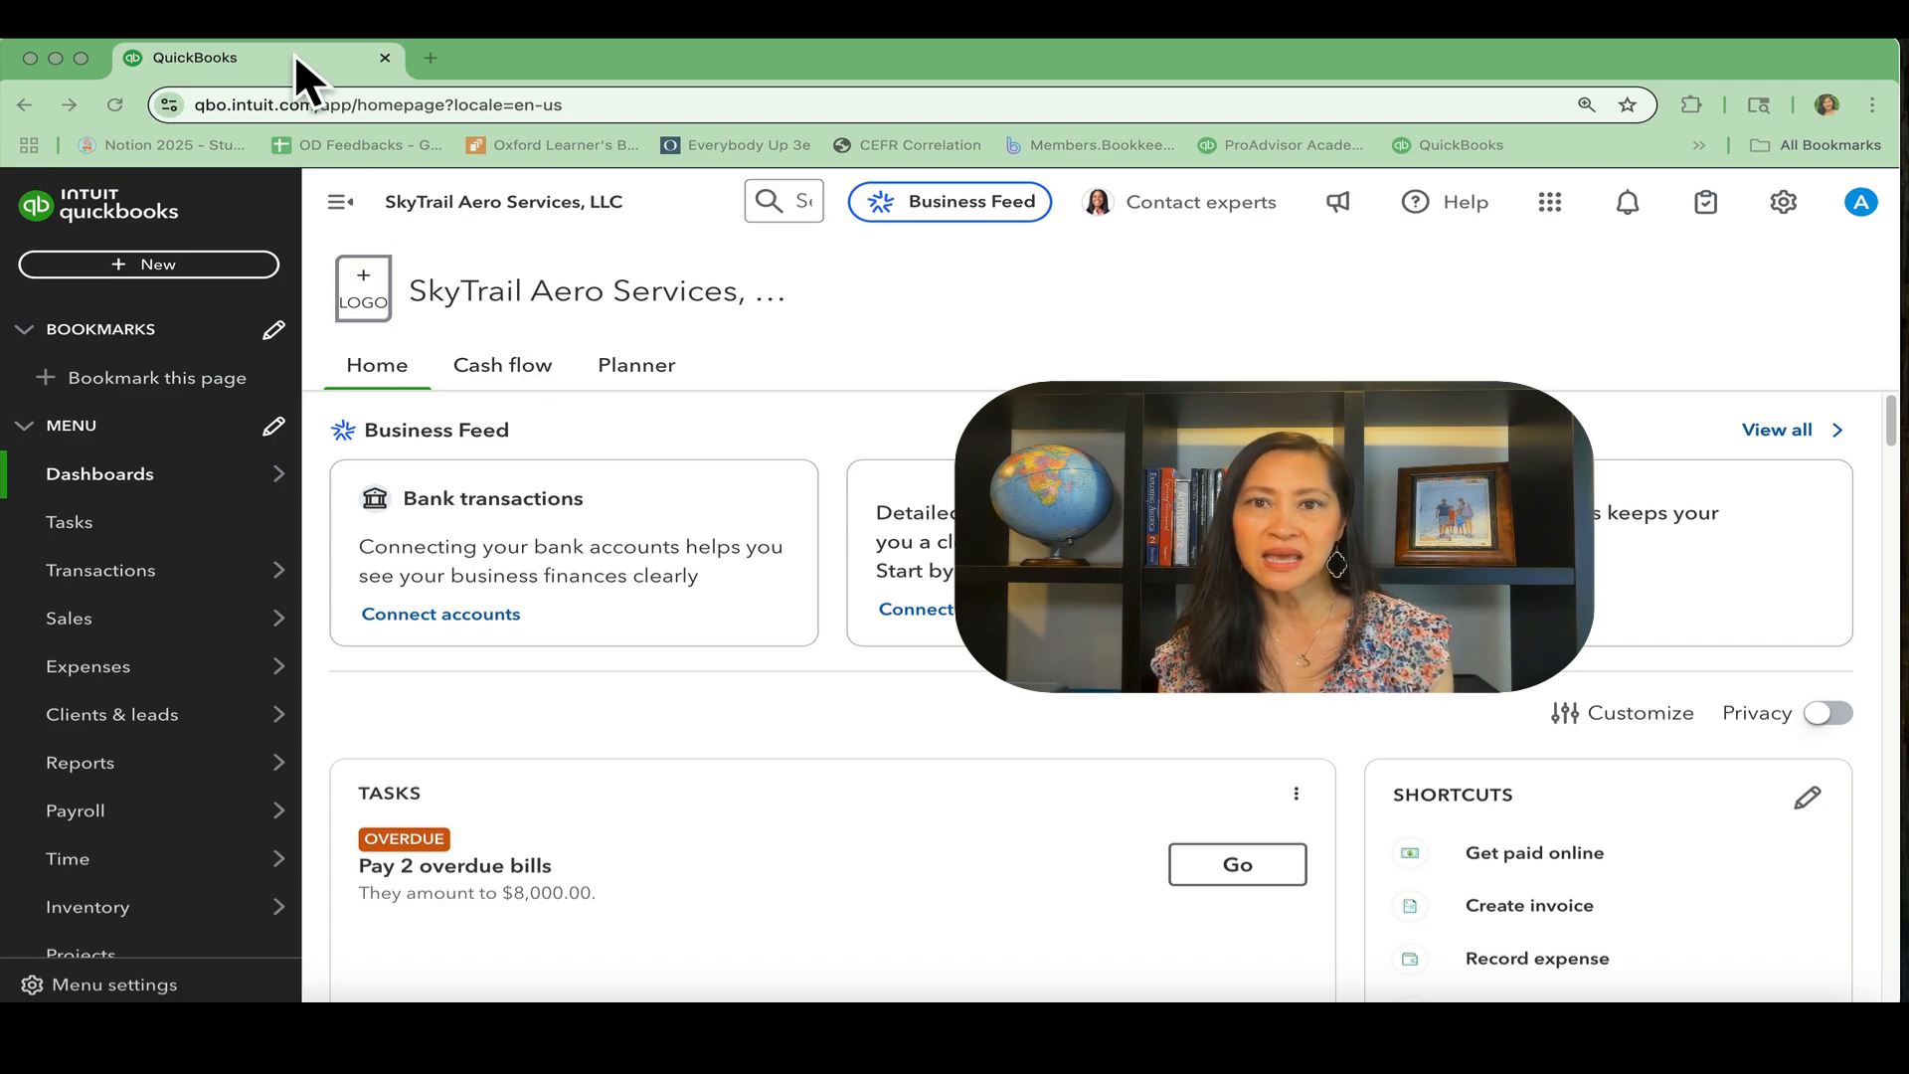
- Open QuickBooks in a second tab, glance at + New, and return to the dashboard
click(429, 58)
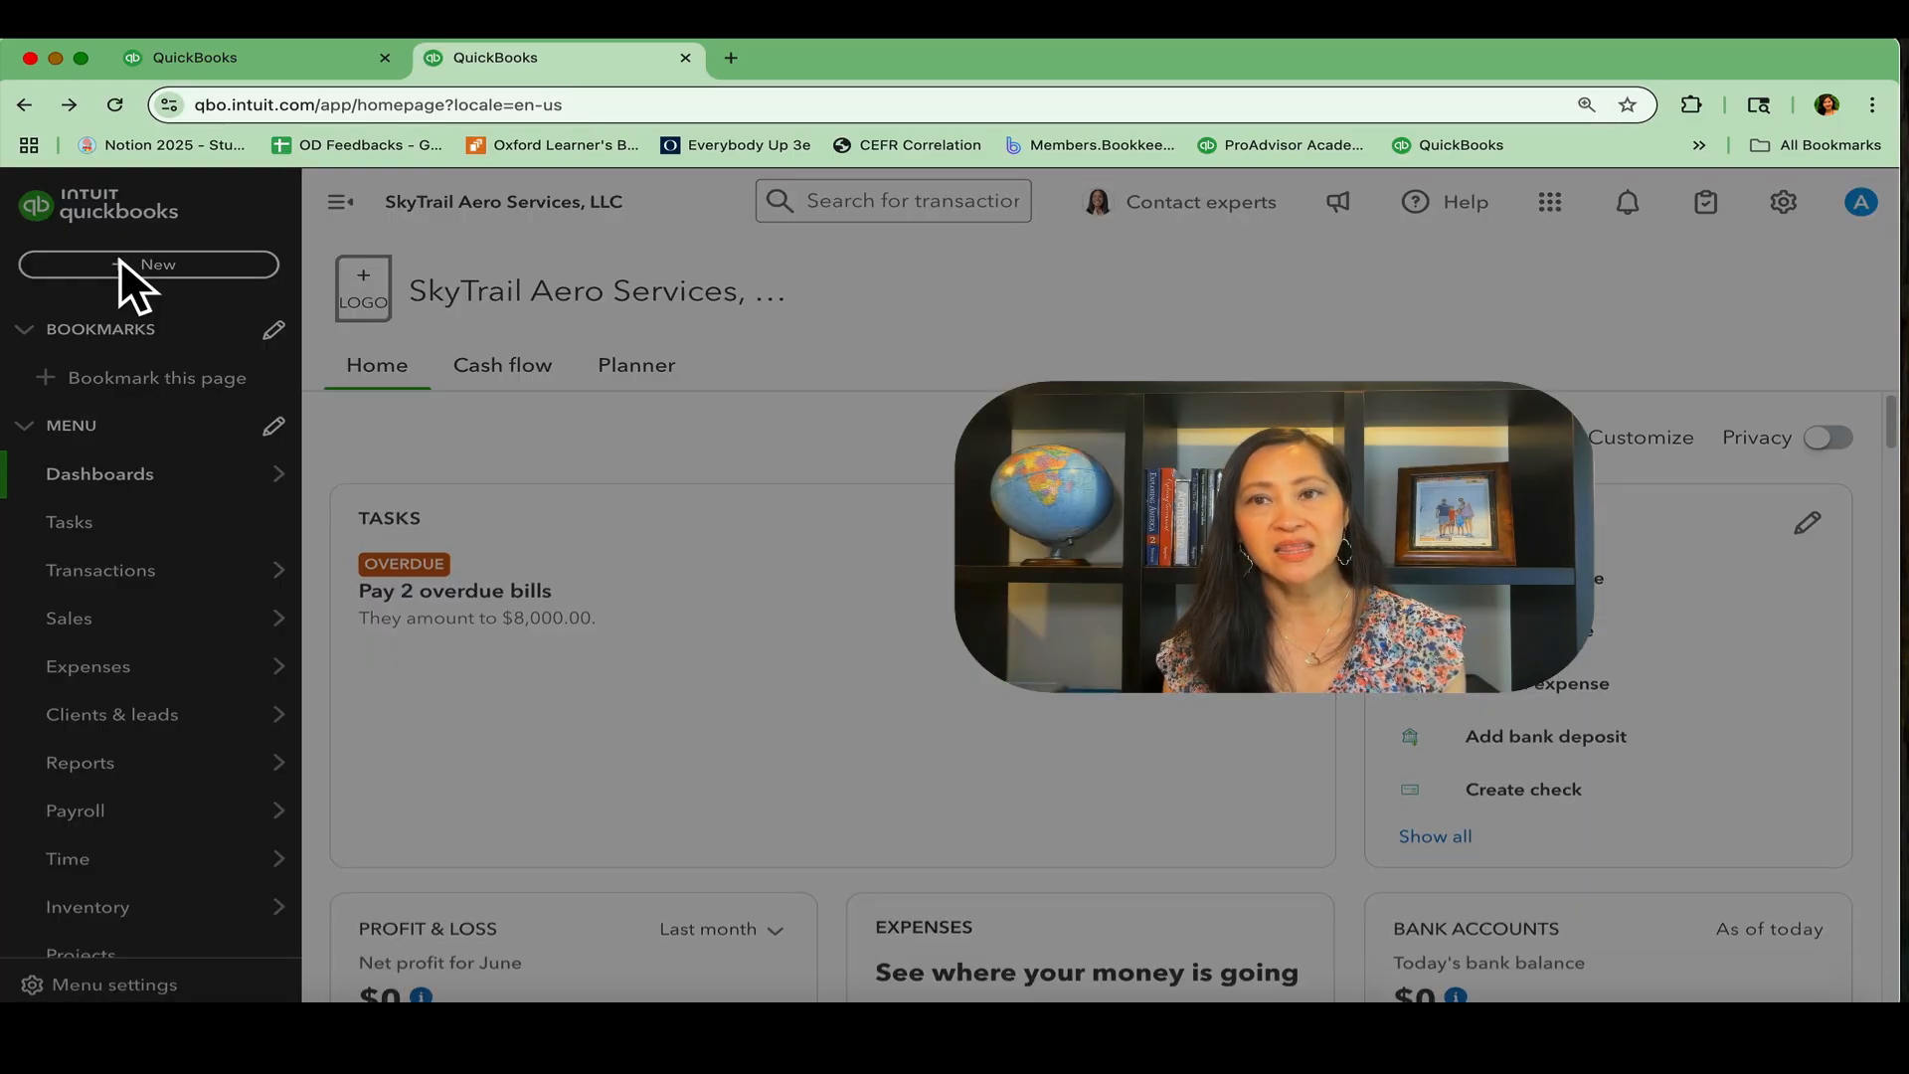
click(148, 264)
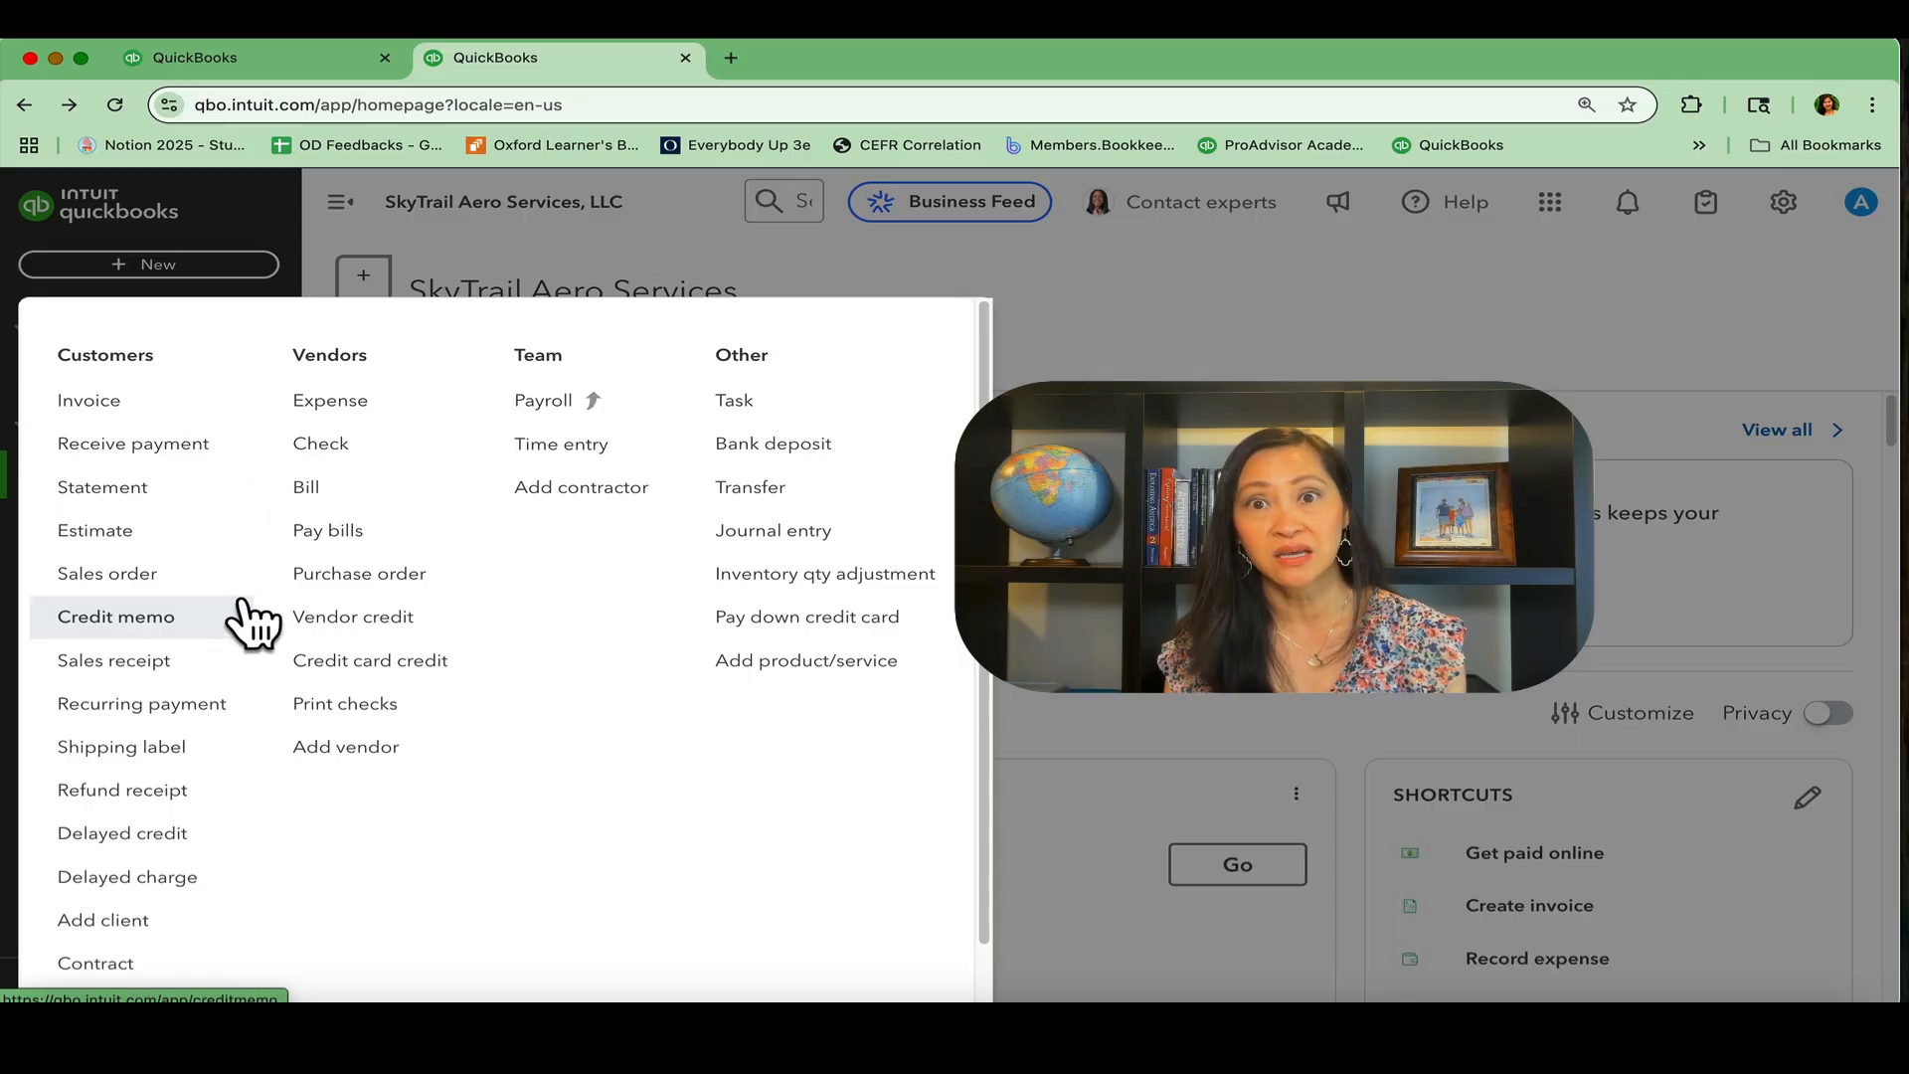
mouse_move(114, 661)
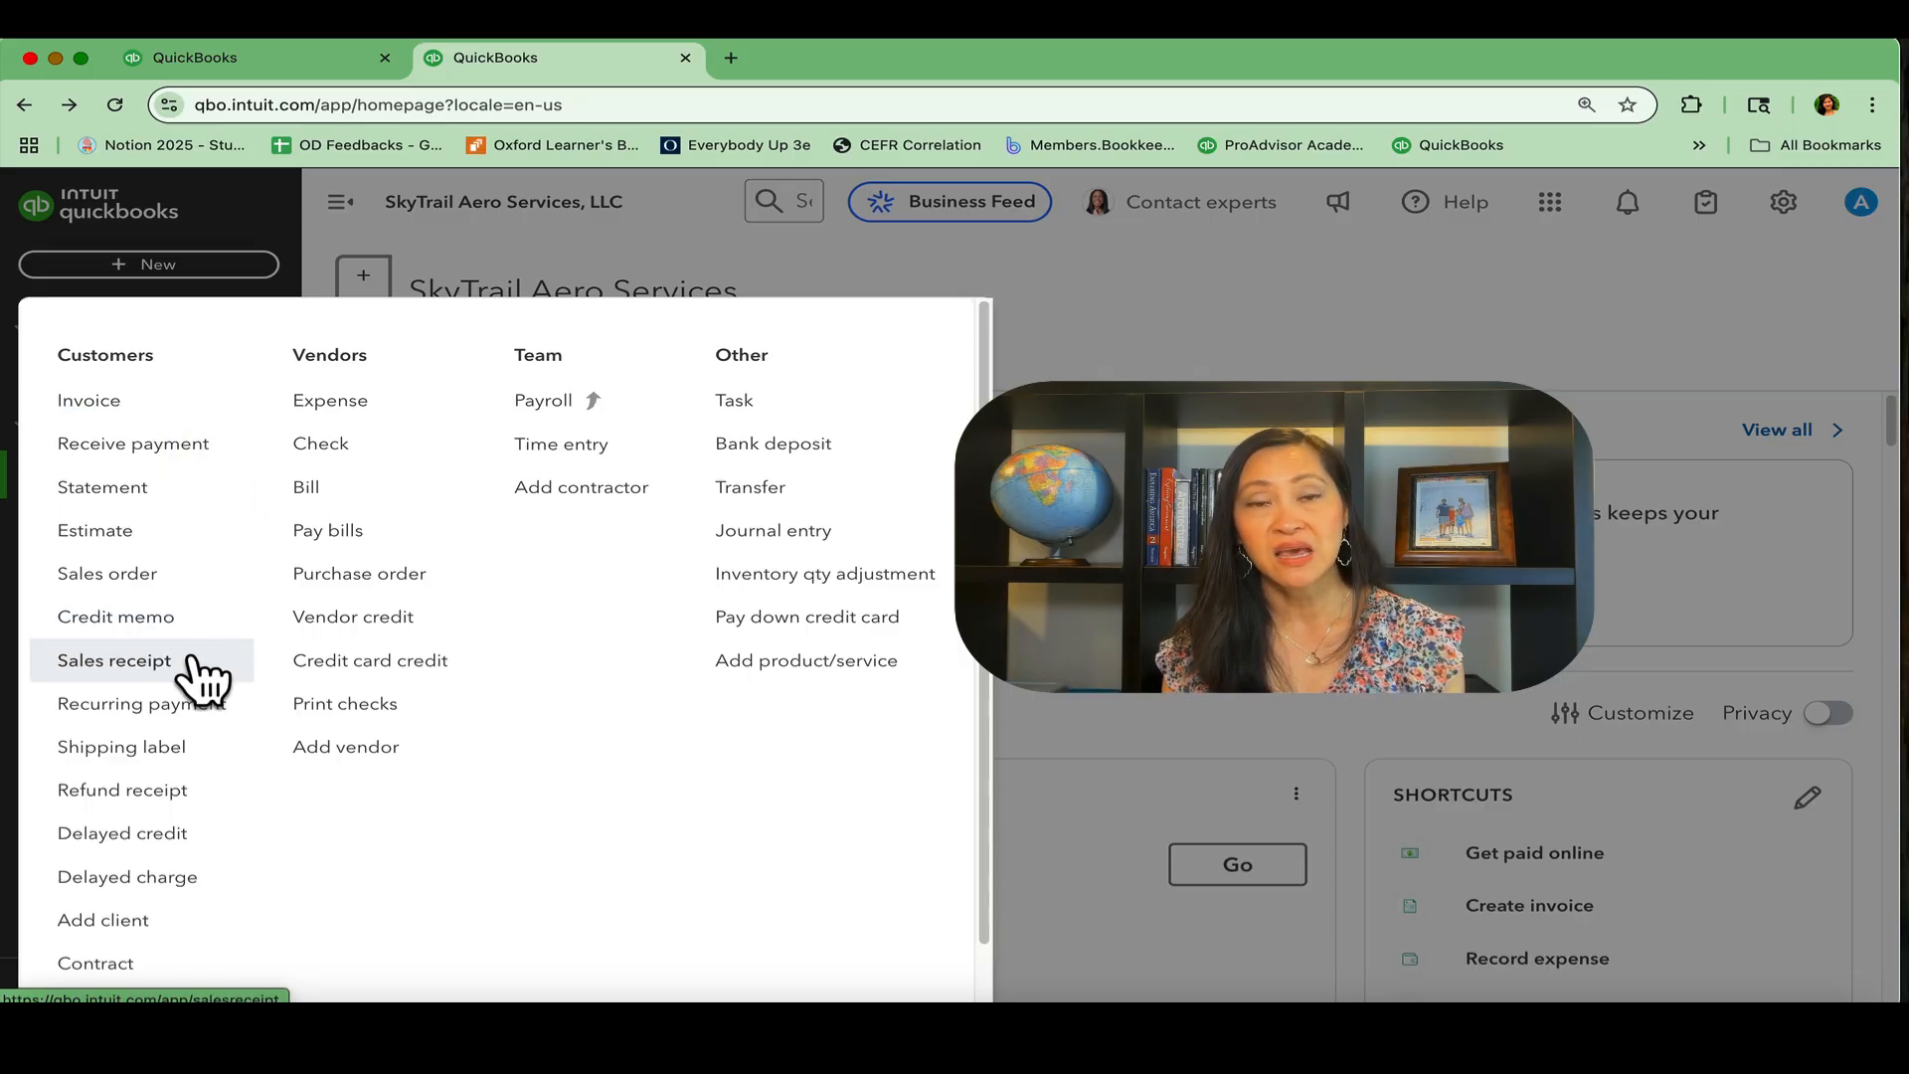
mouse_move(135, 441)
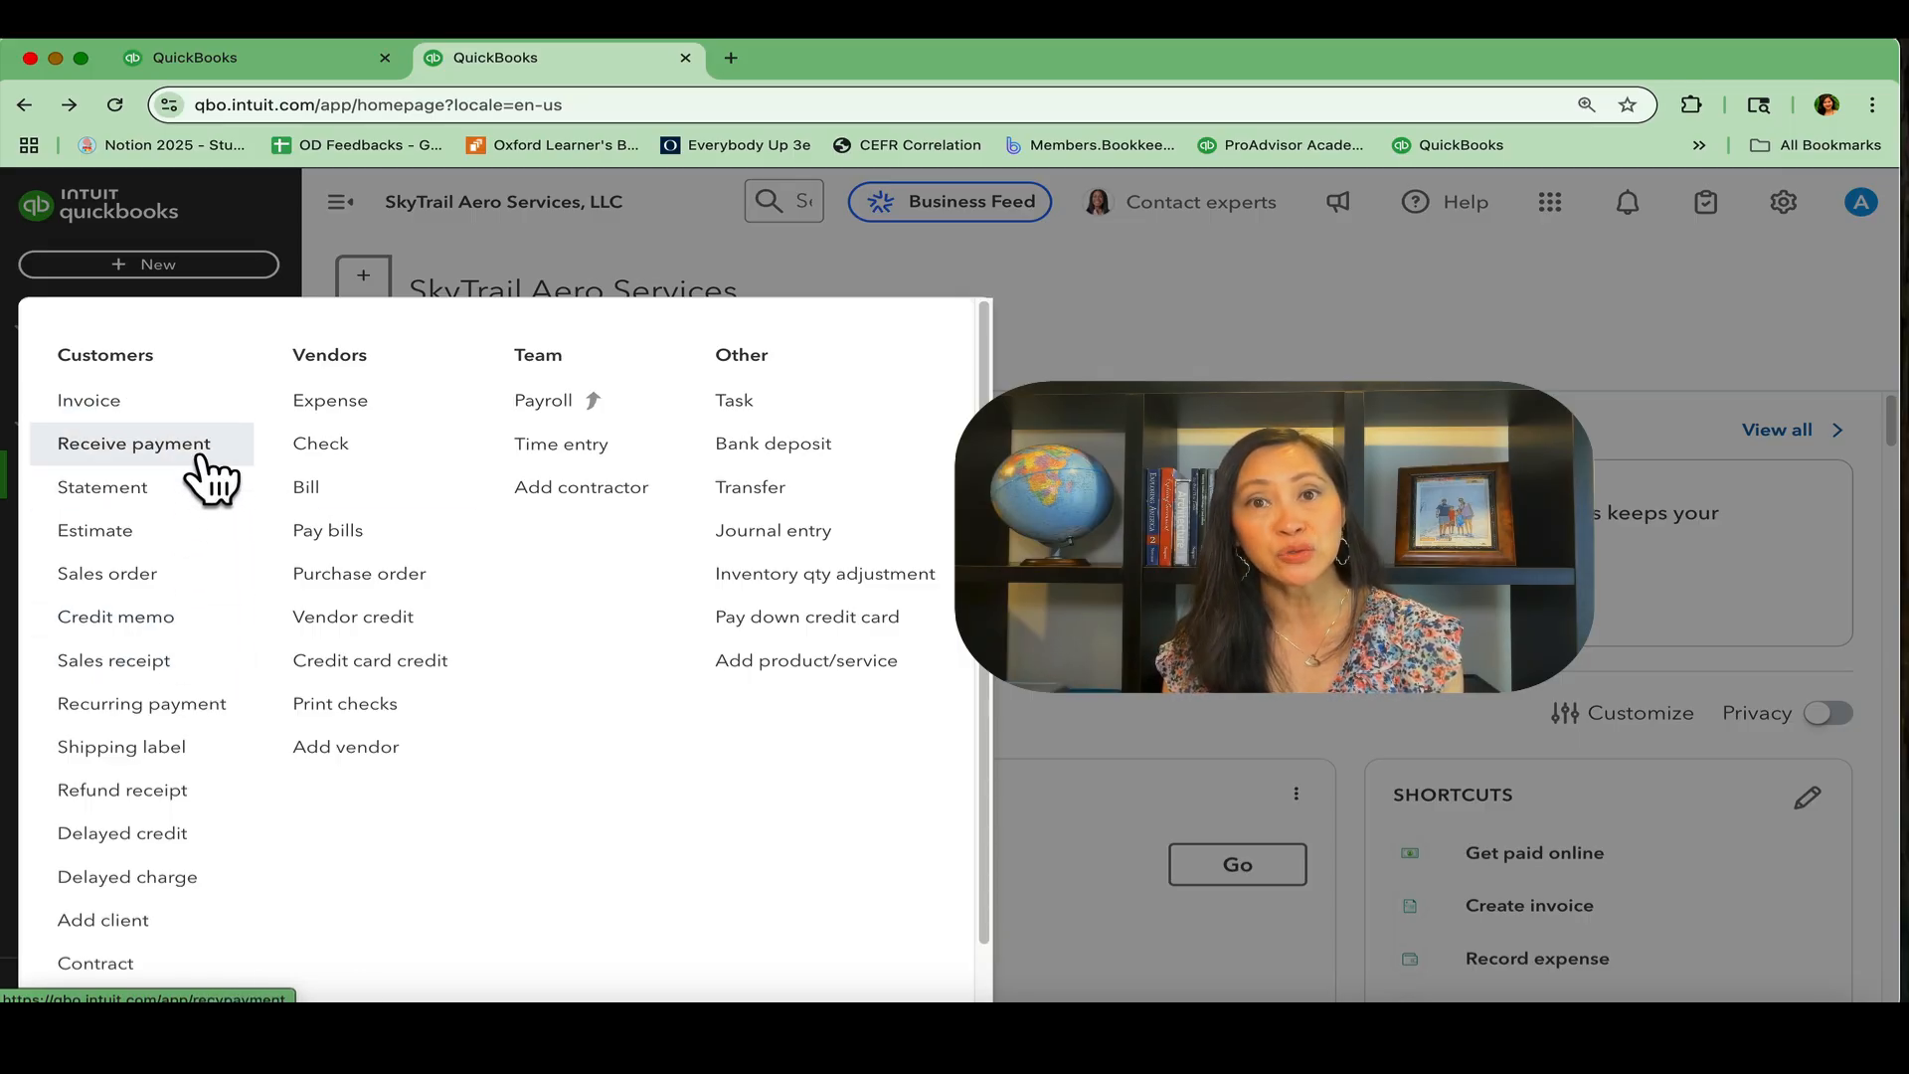
mouse_move(87, 400)
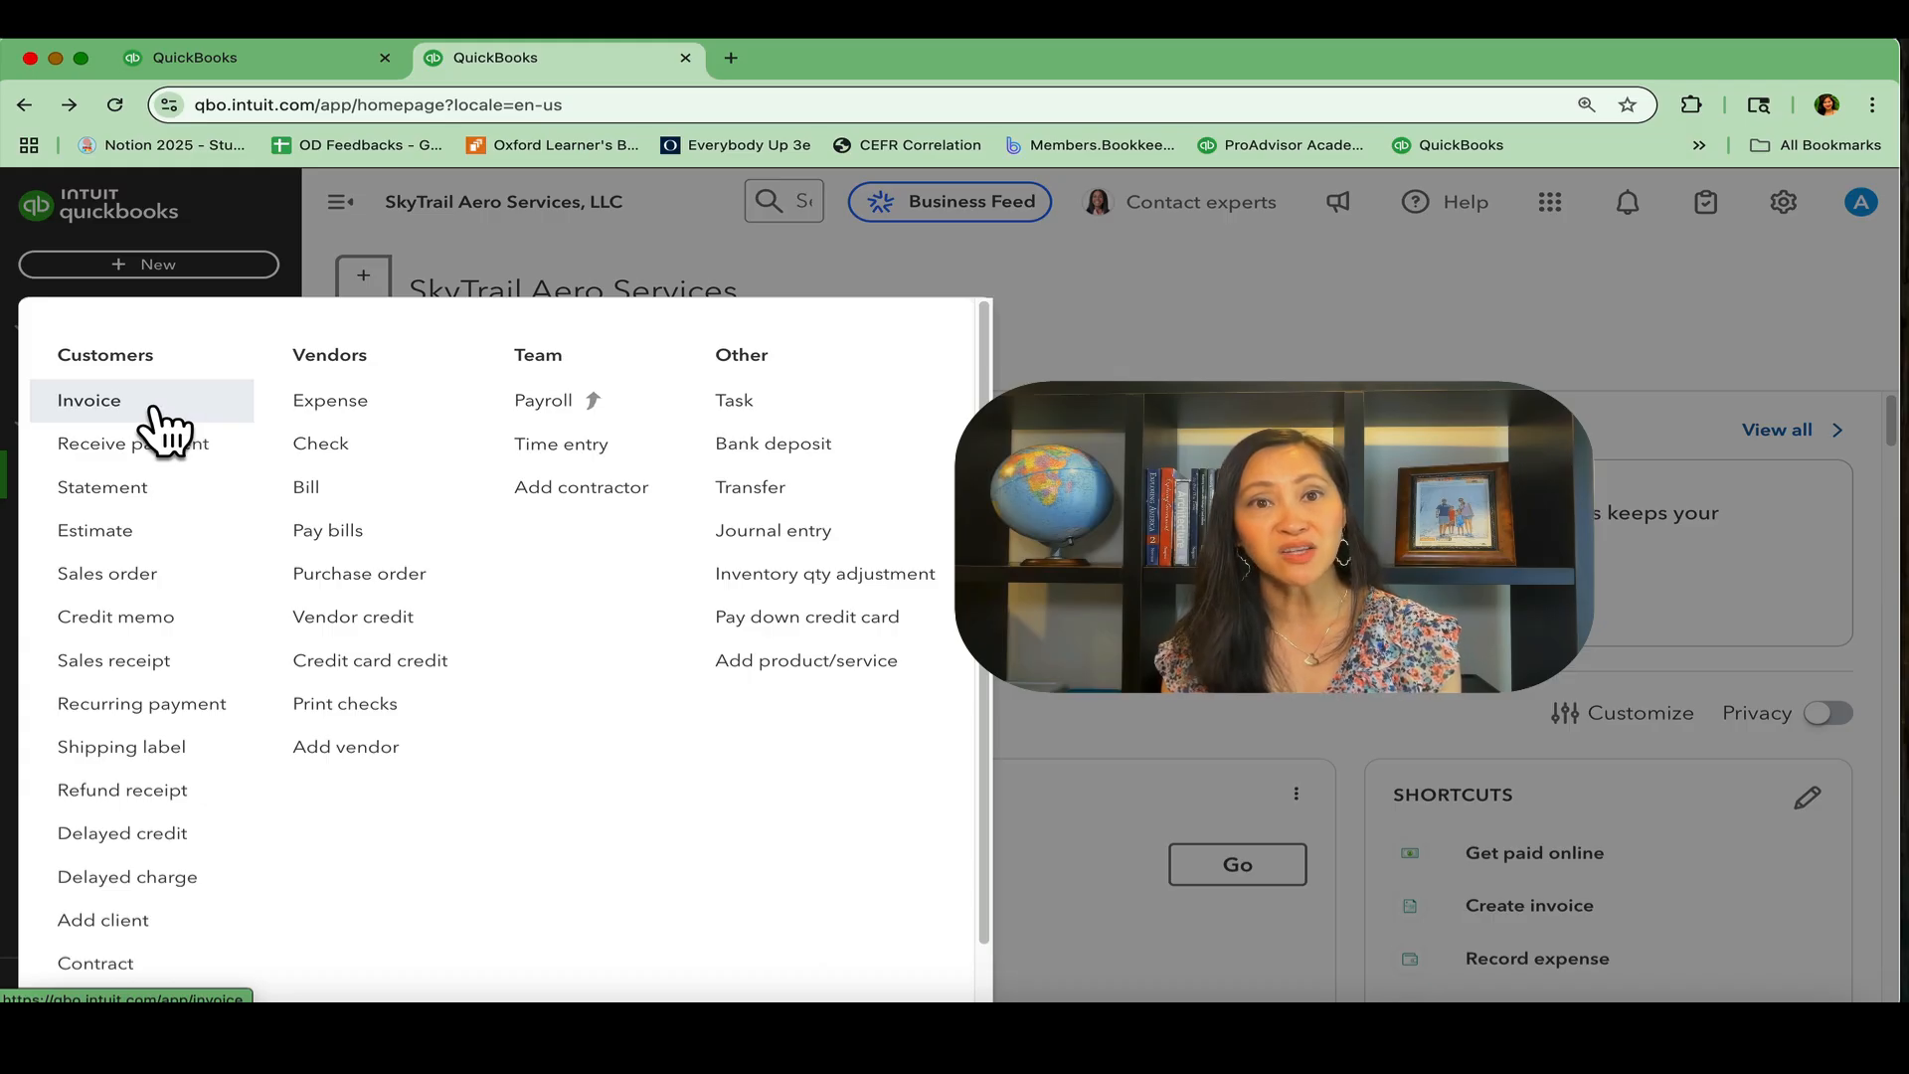
mouse_move(116, 616)
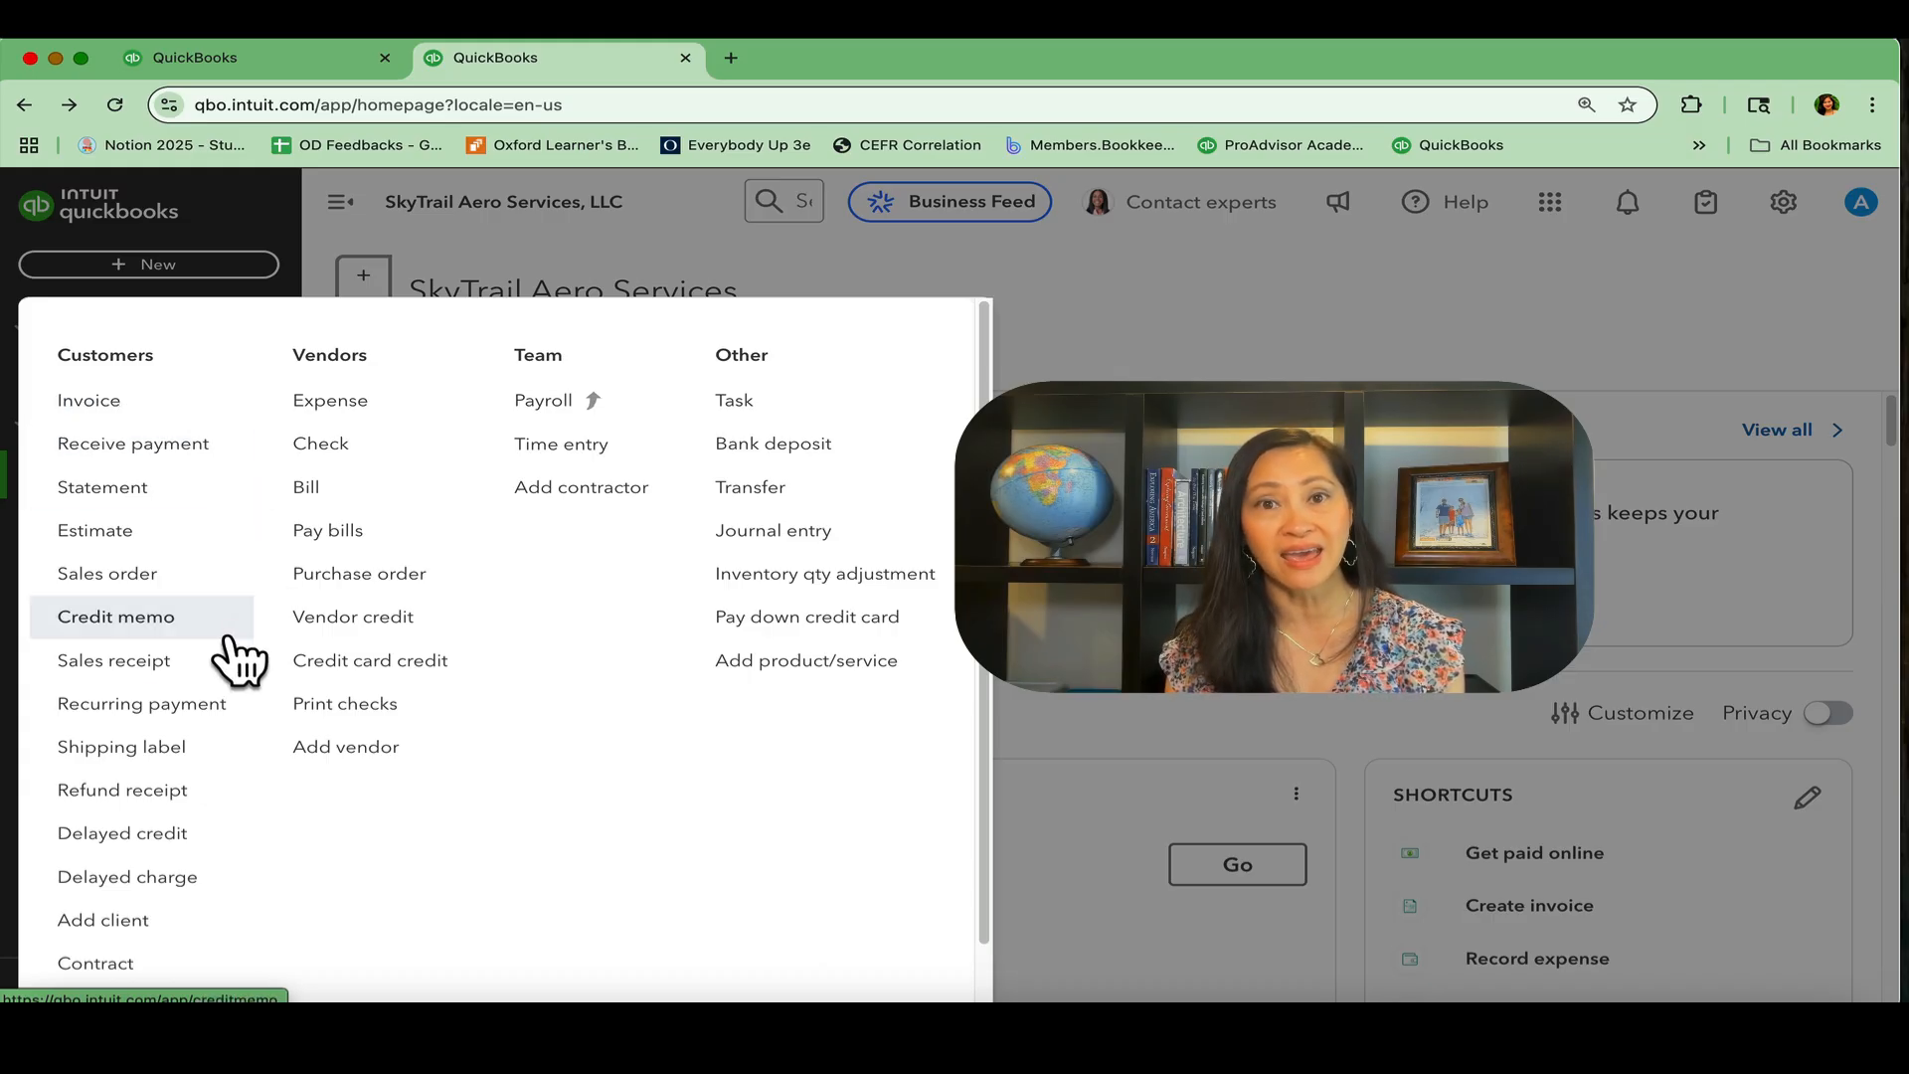
mouse_move(112, 660)
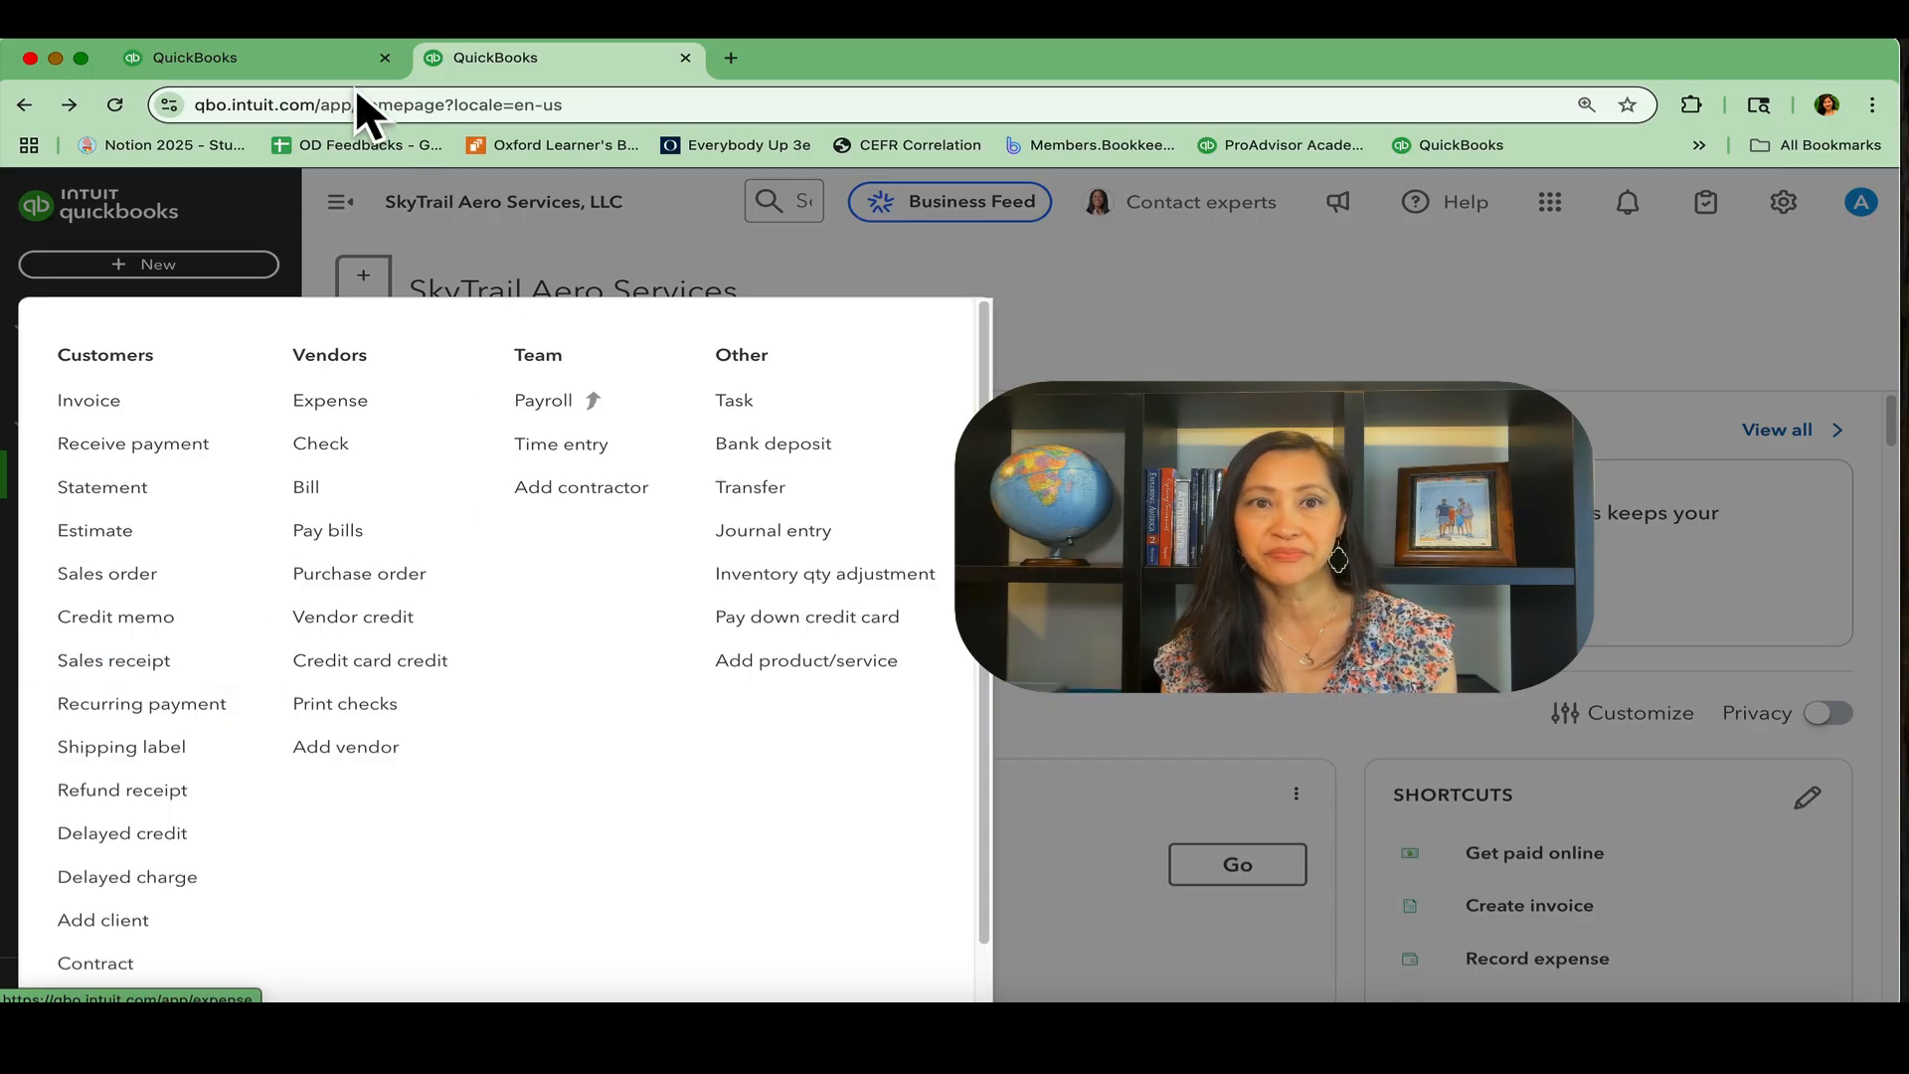
click(250, 58)
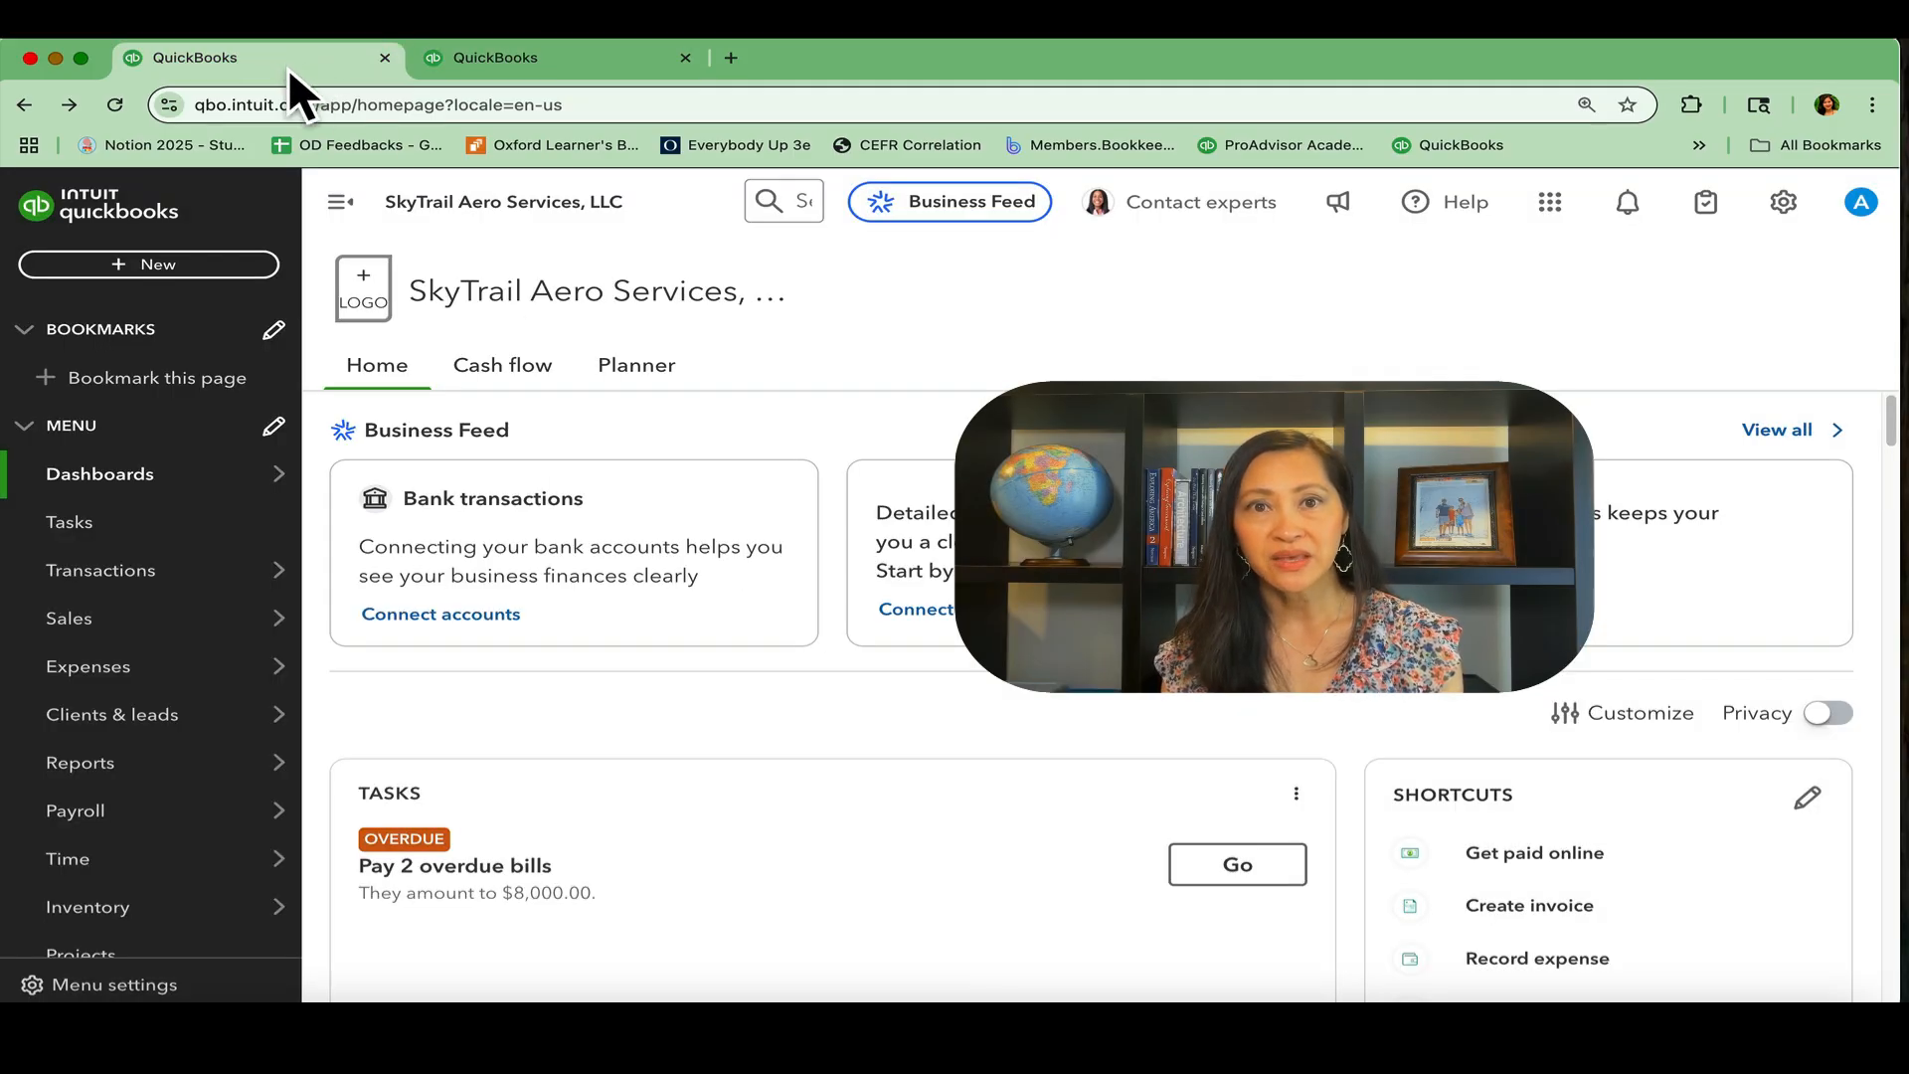
- Add new client 'Skywalker, Jet' with email and phone to sales receipt 1006
click(149, 264)
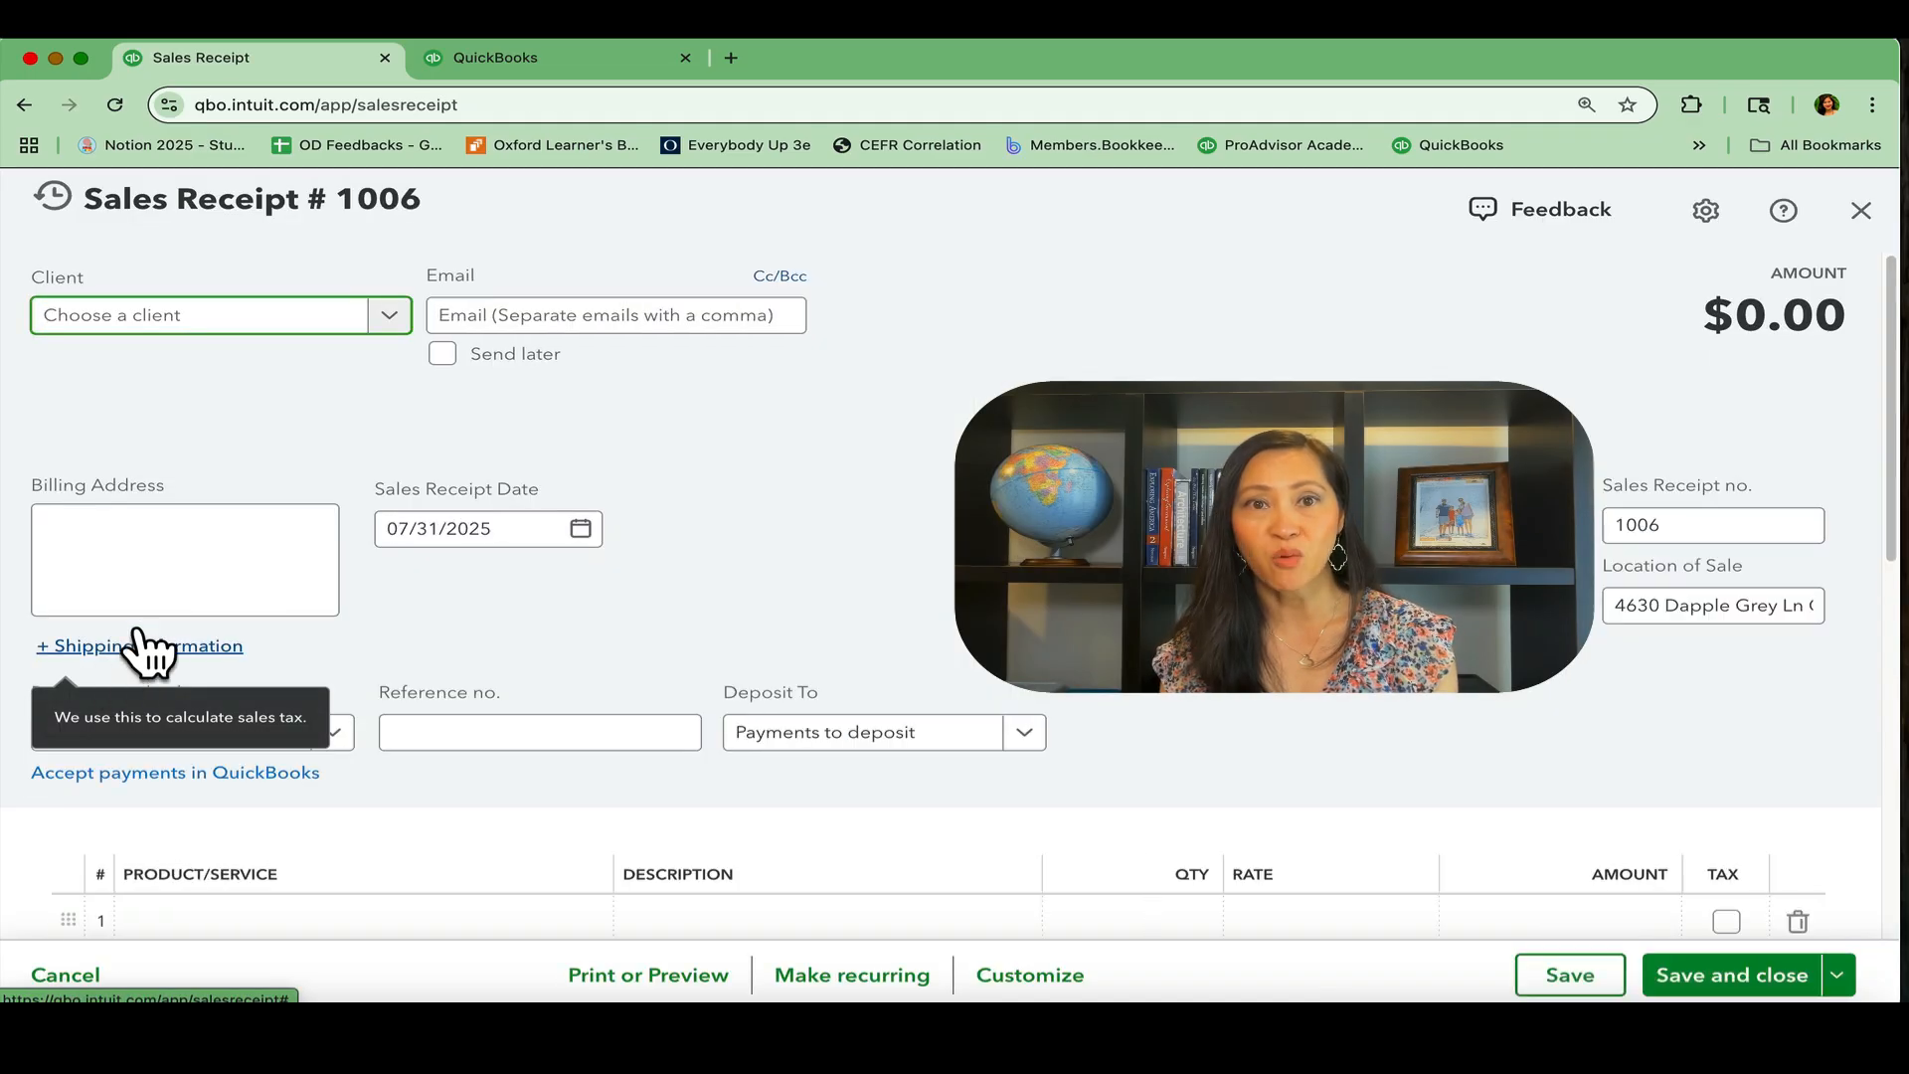
text(Jet Skywalker)
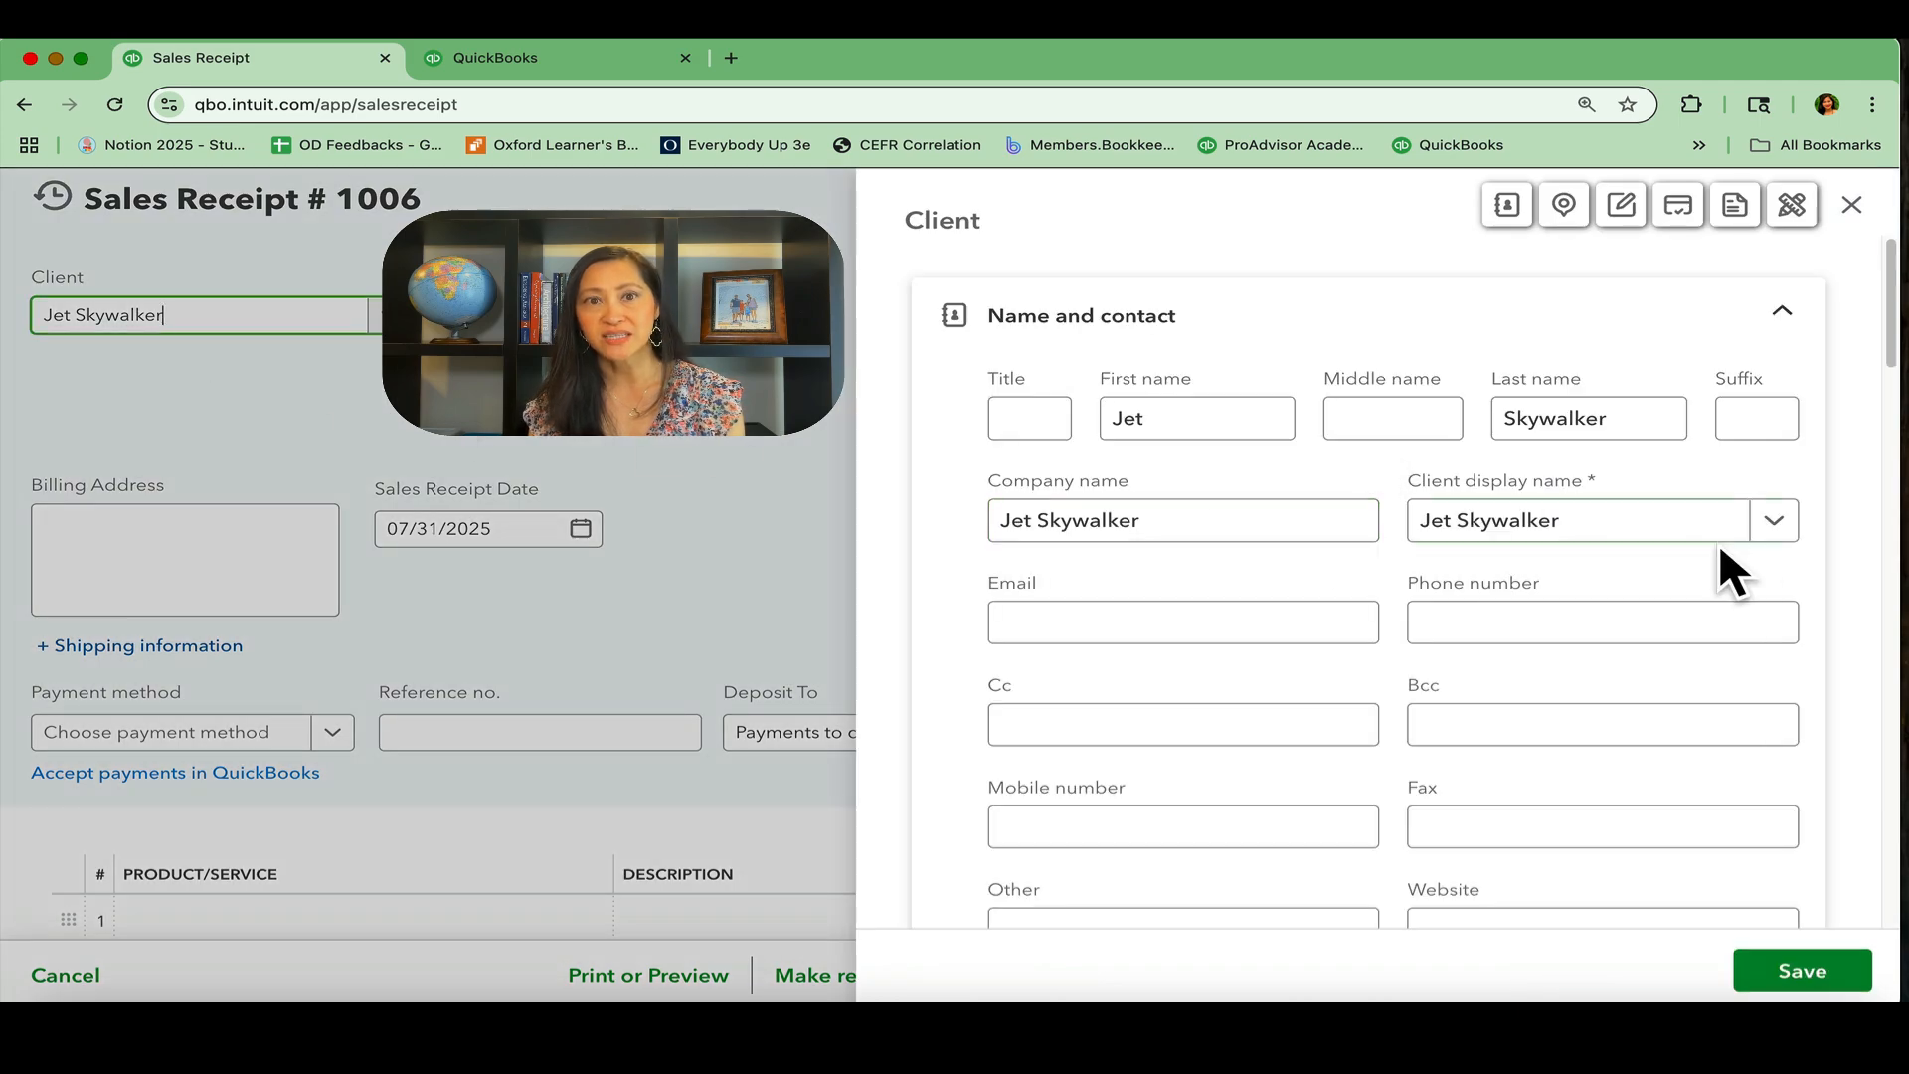
click(1578, 520)
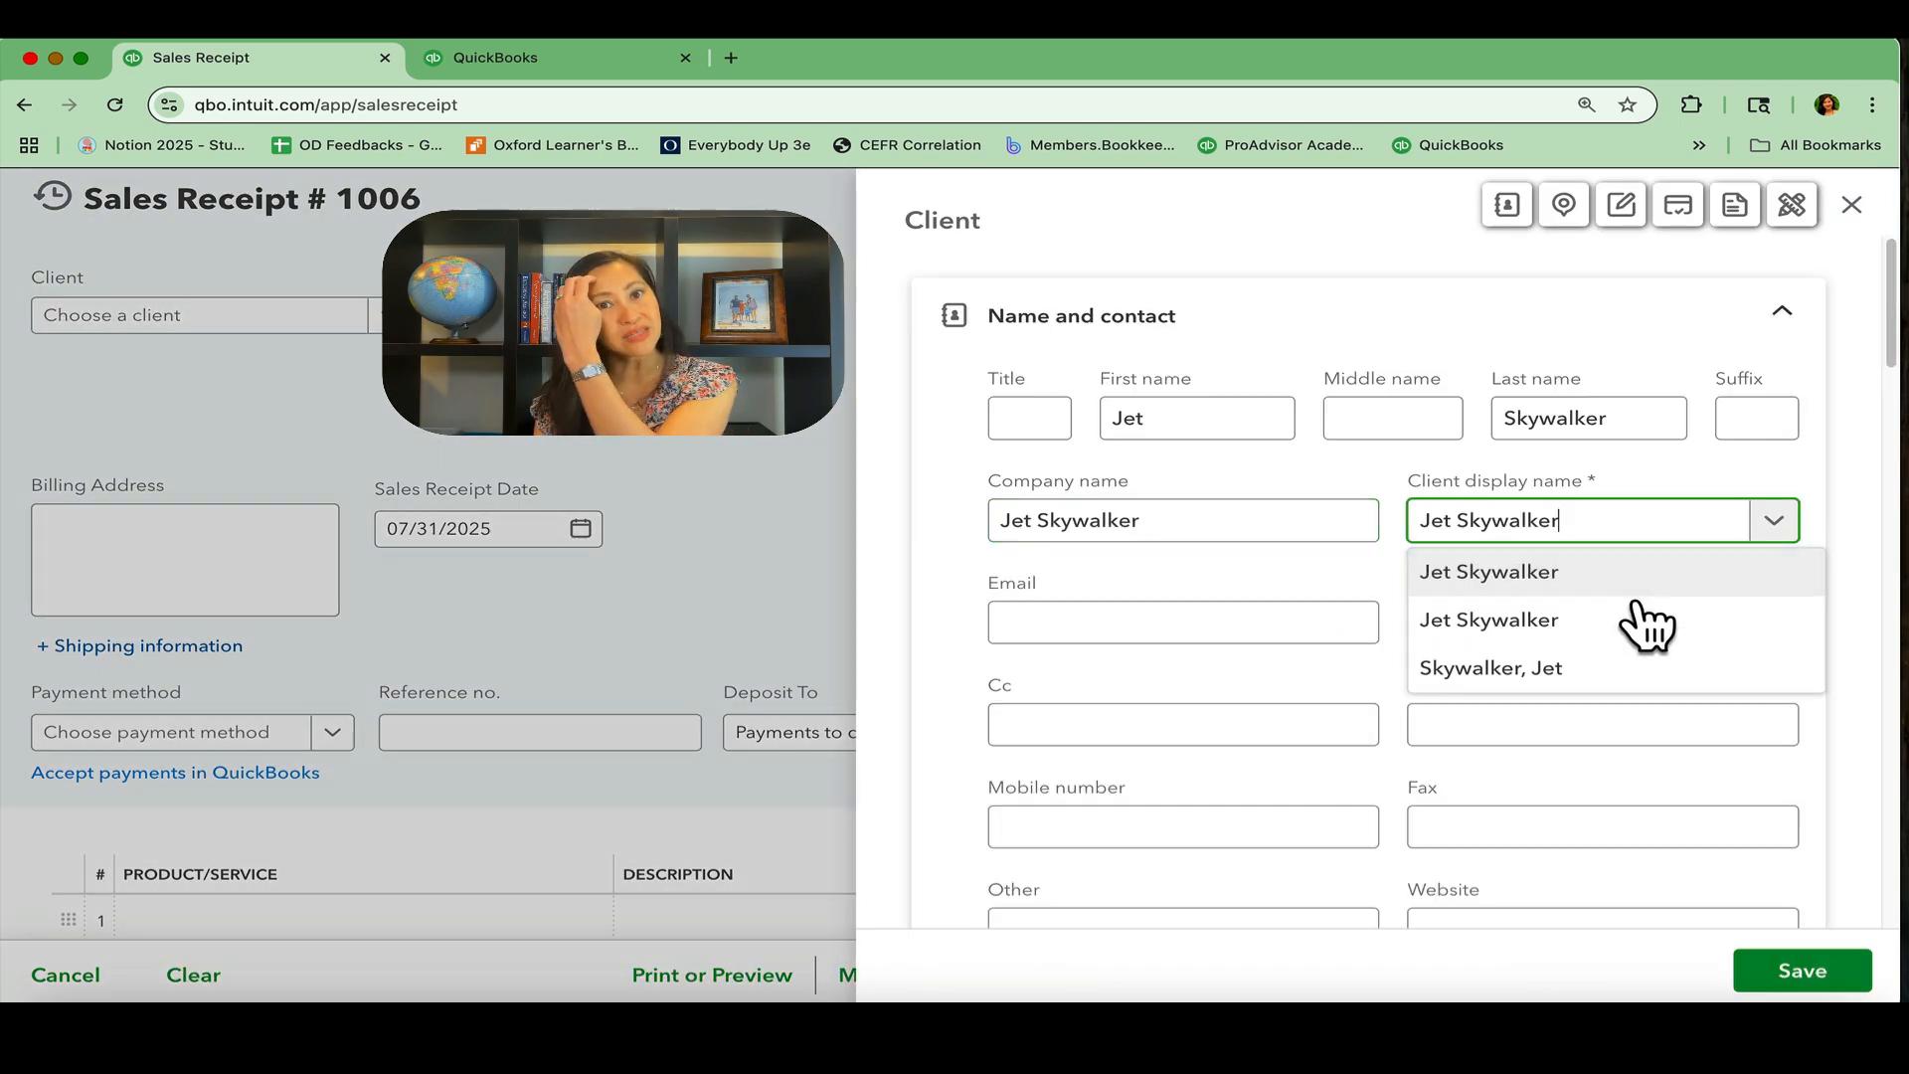
click(1490, 667)
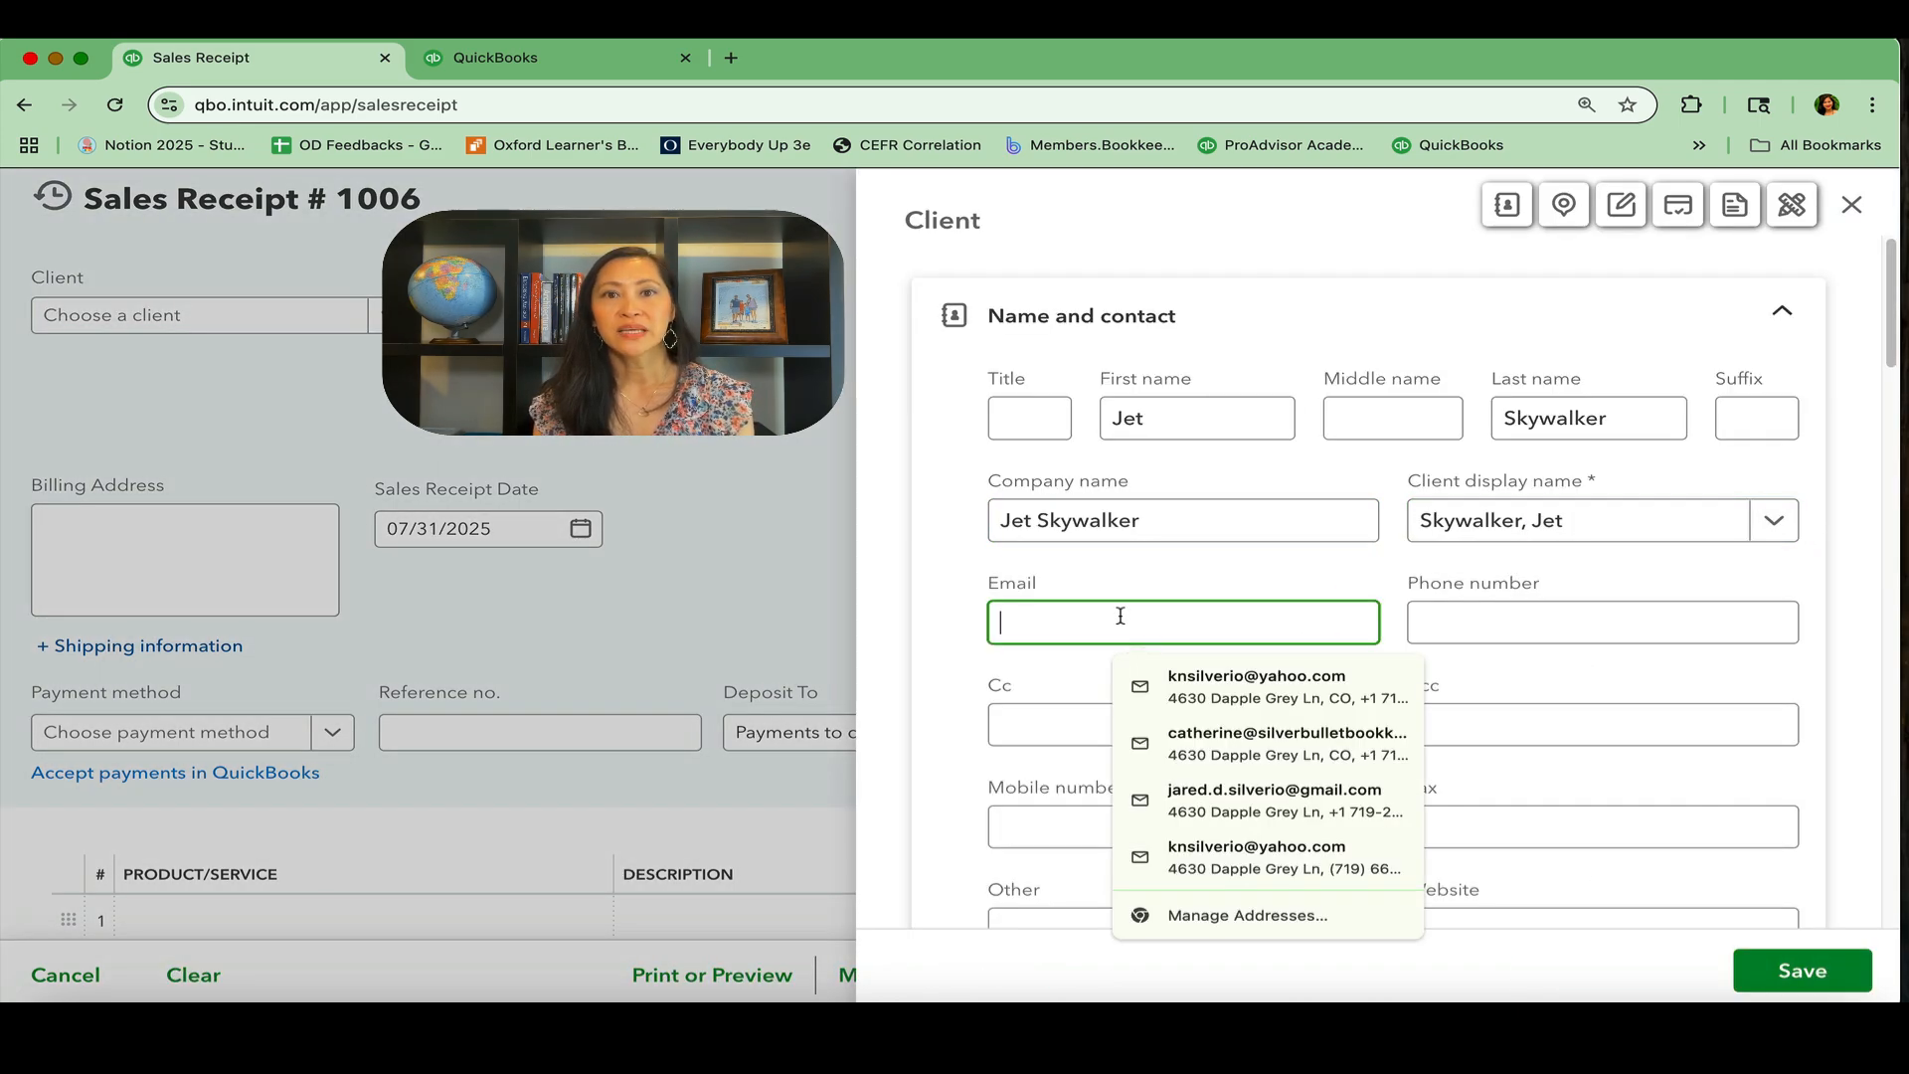
text(jet@email.)
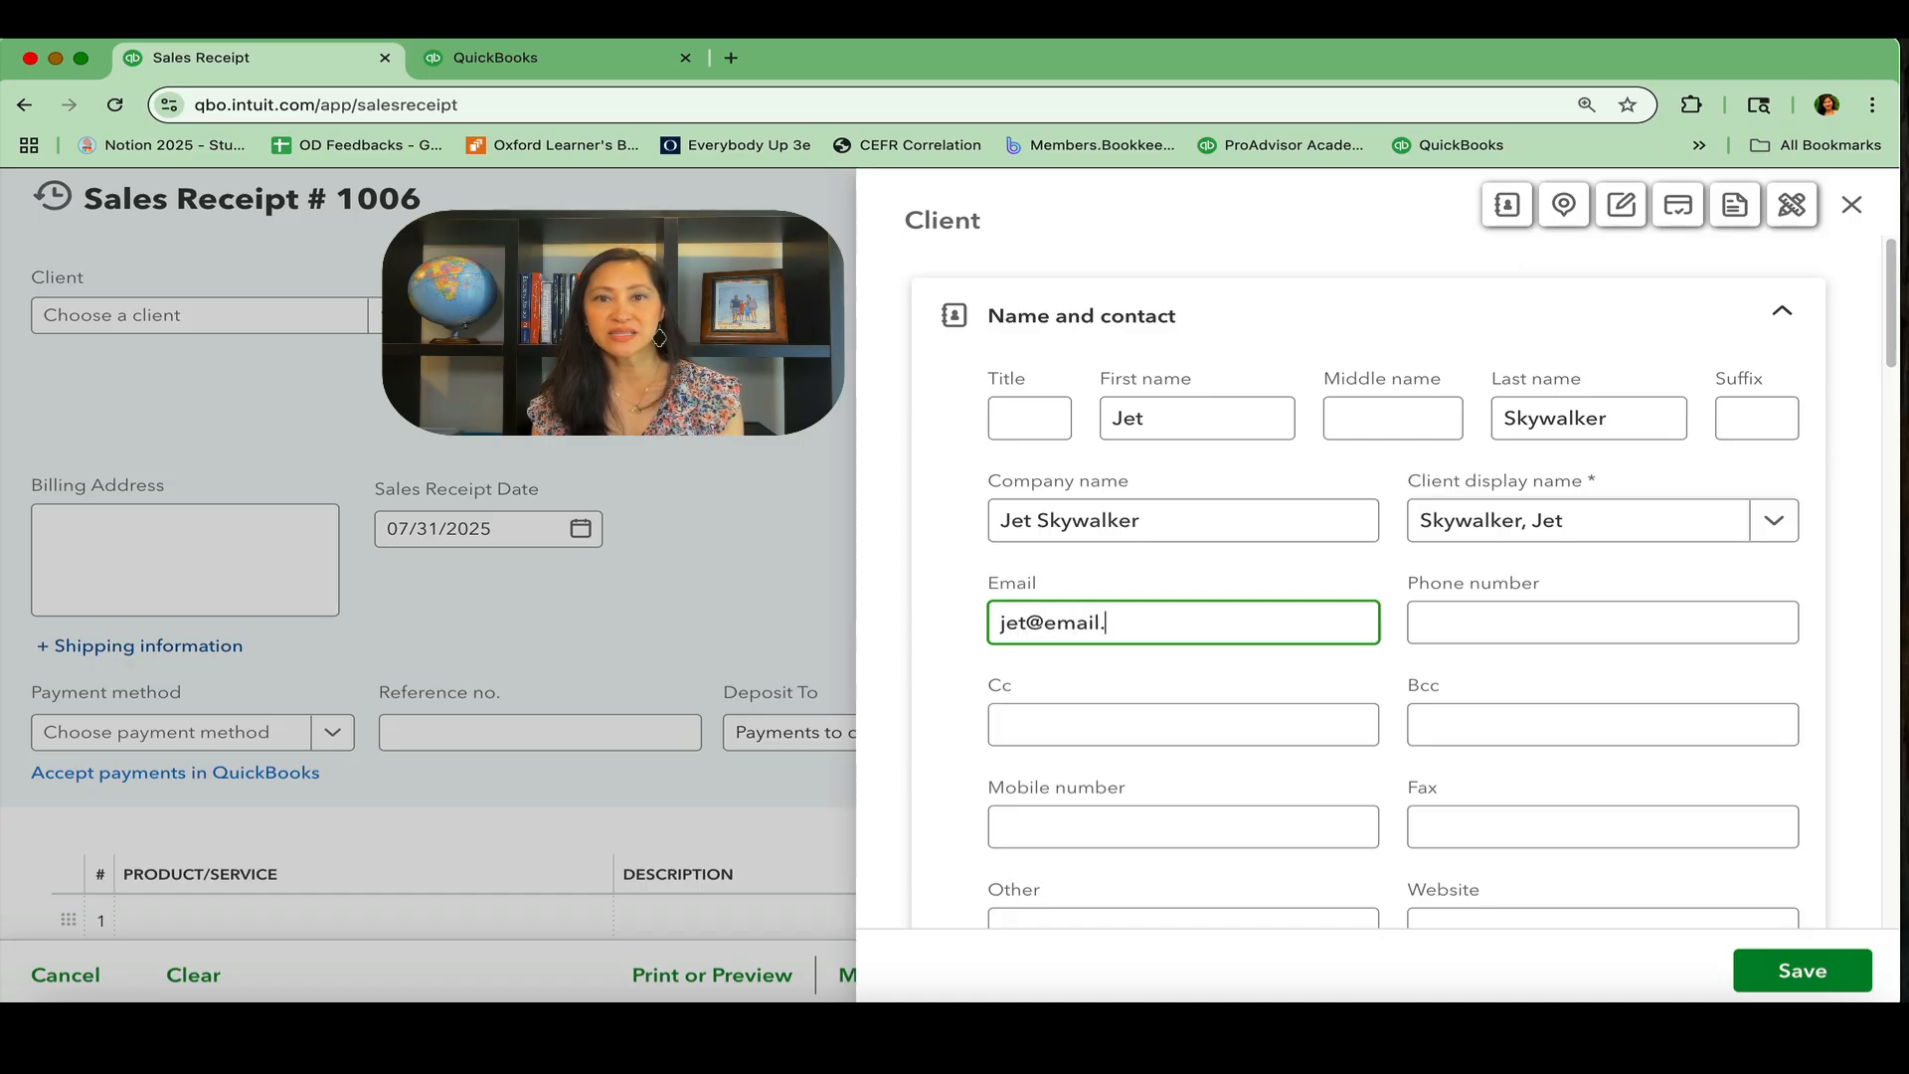
click(1601, 622)
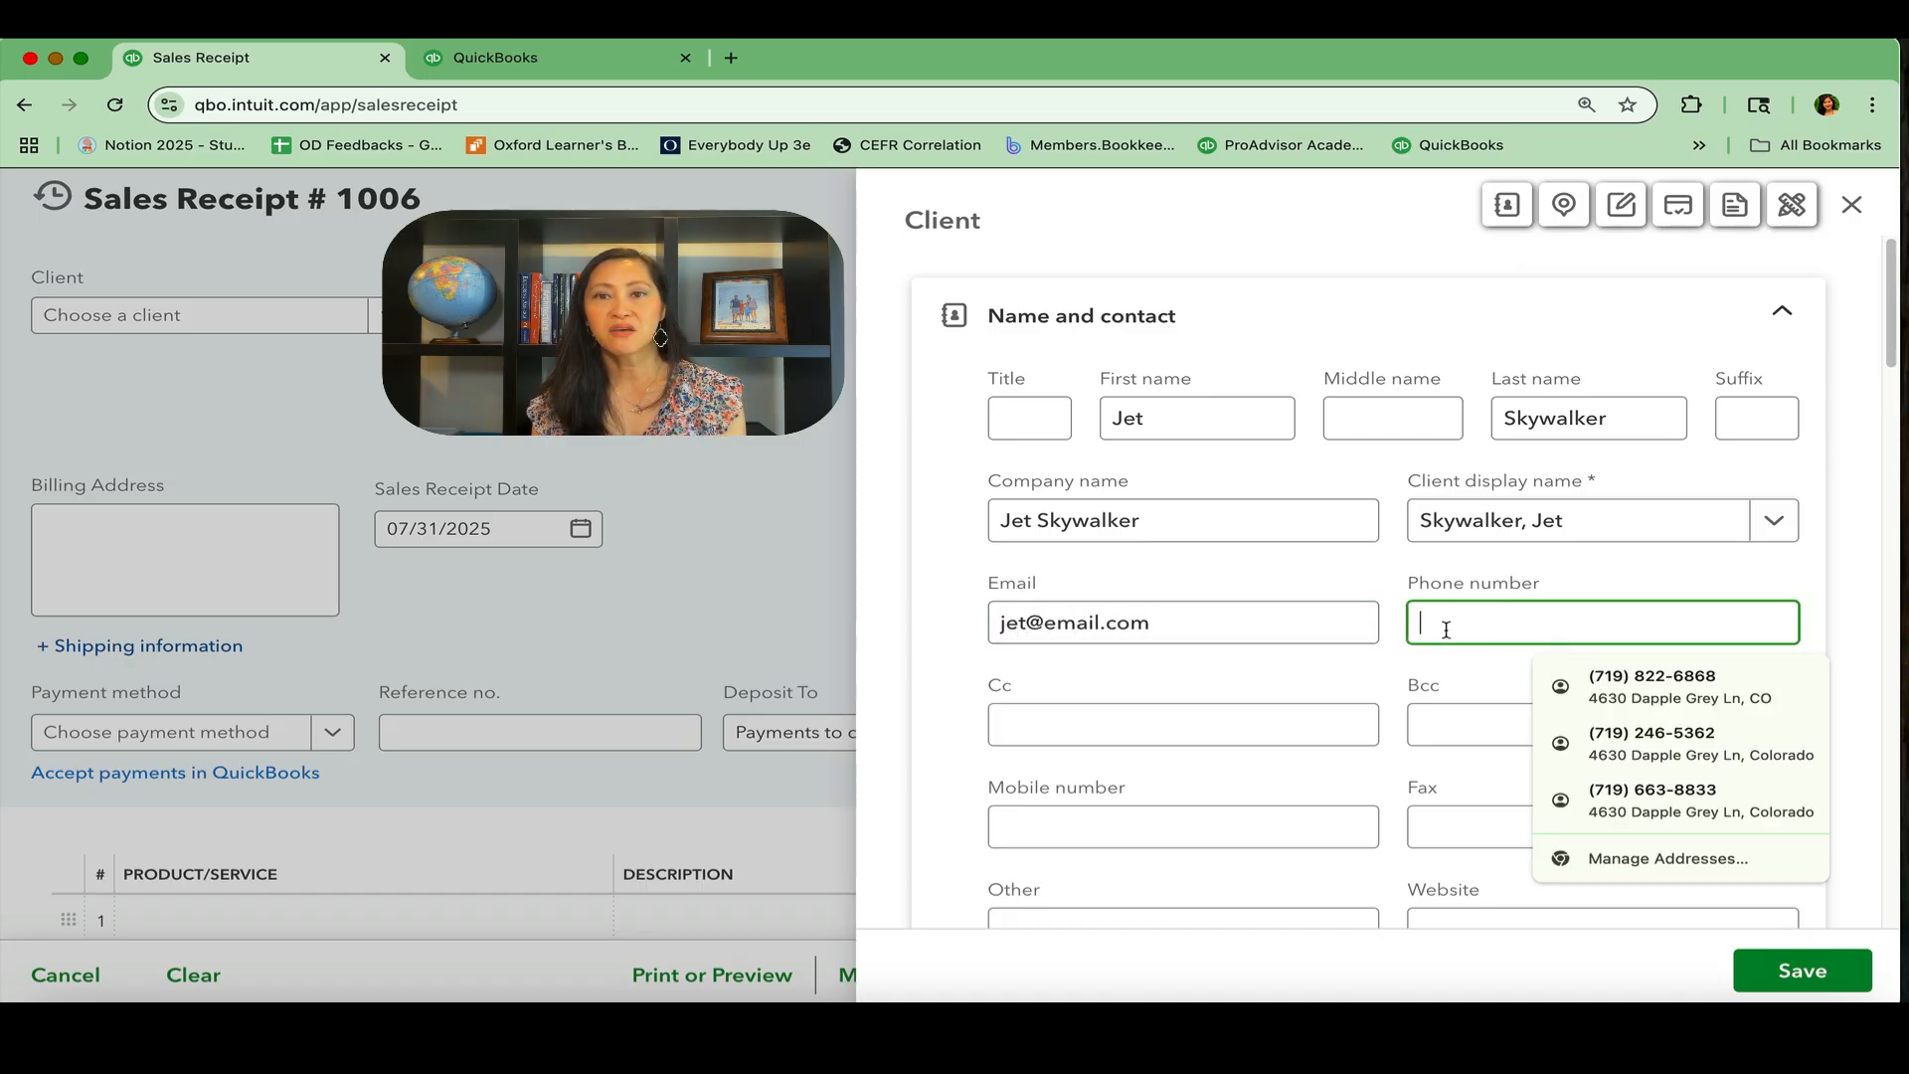
text(123-4567890)
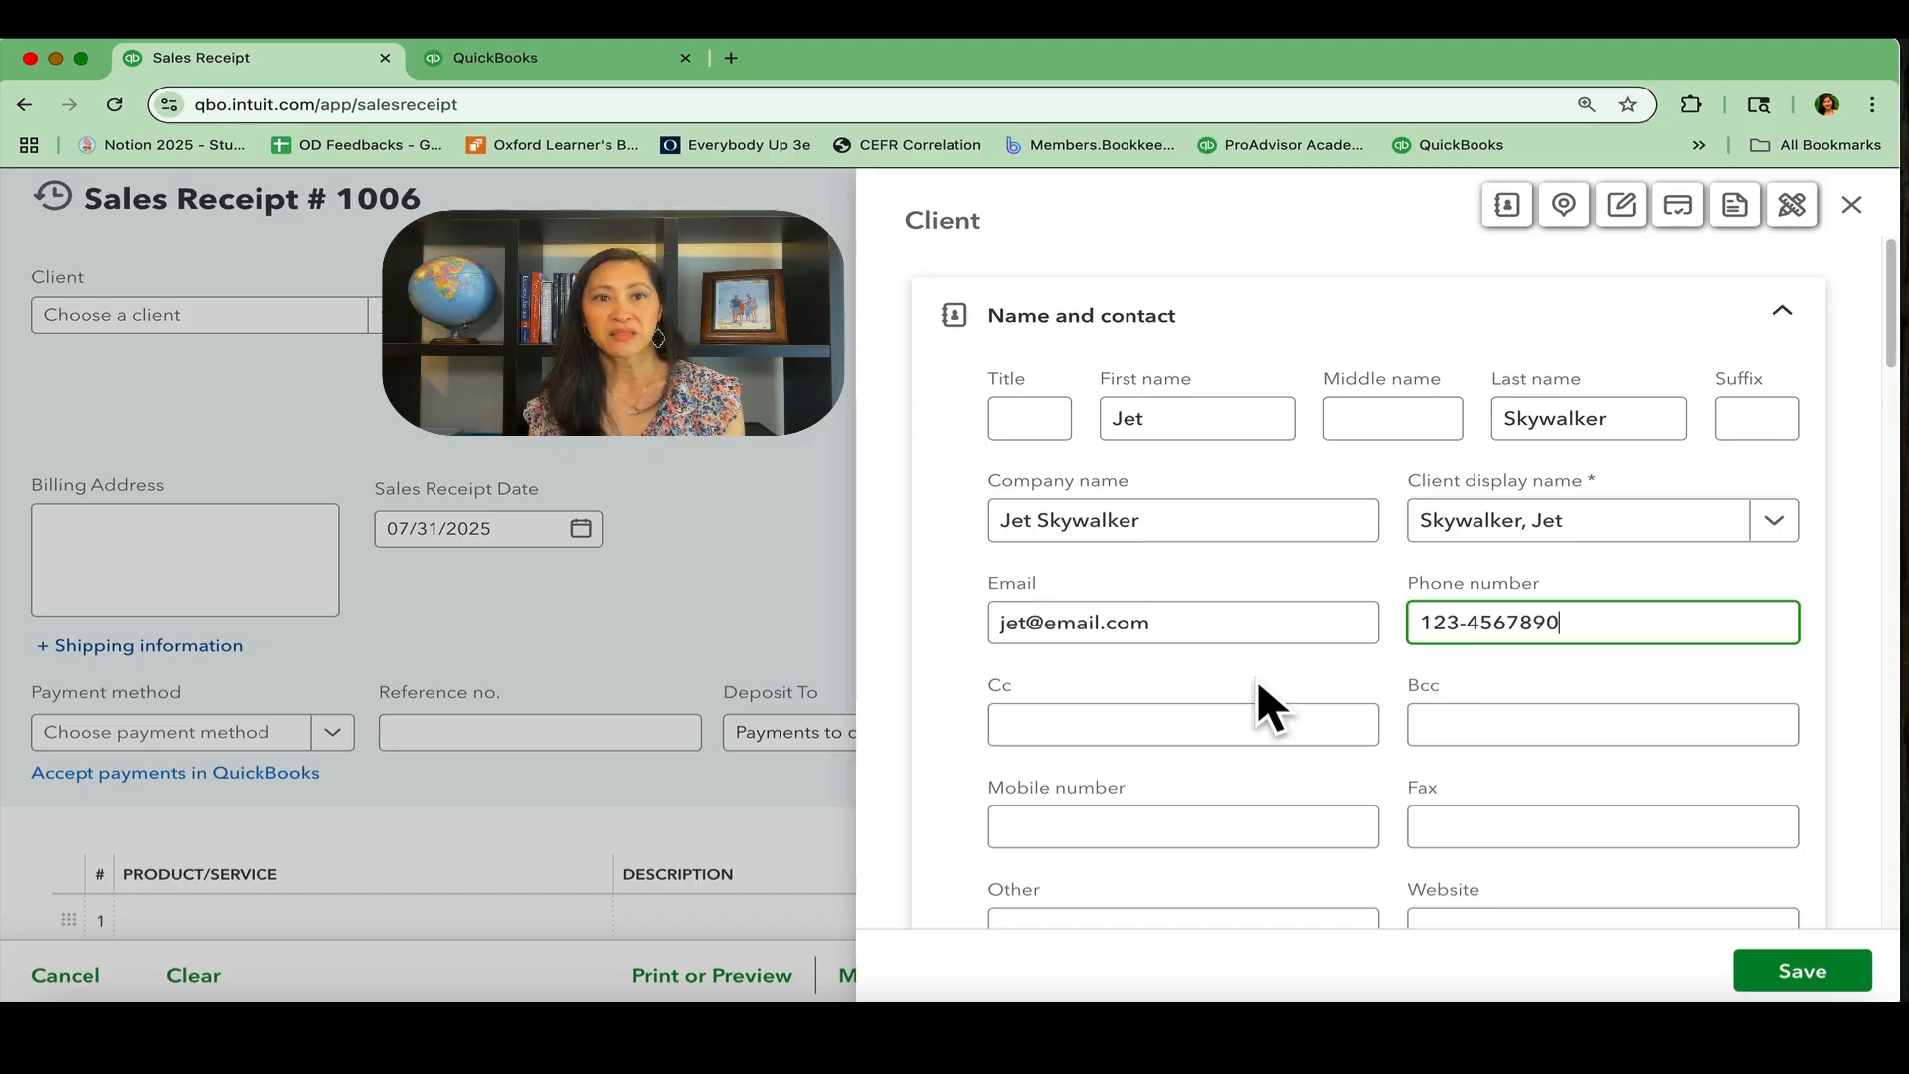
click(1801, 970)
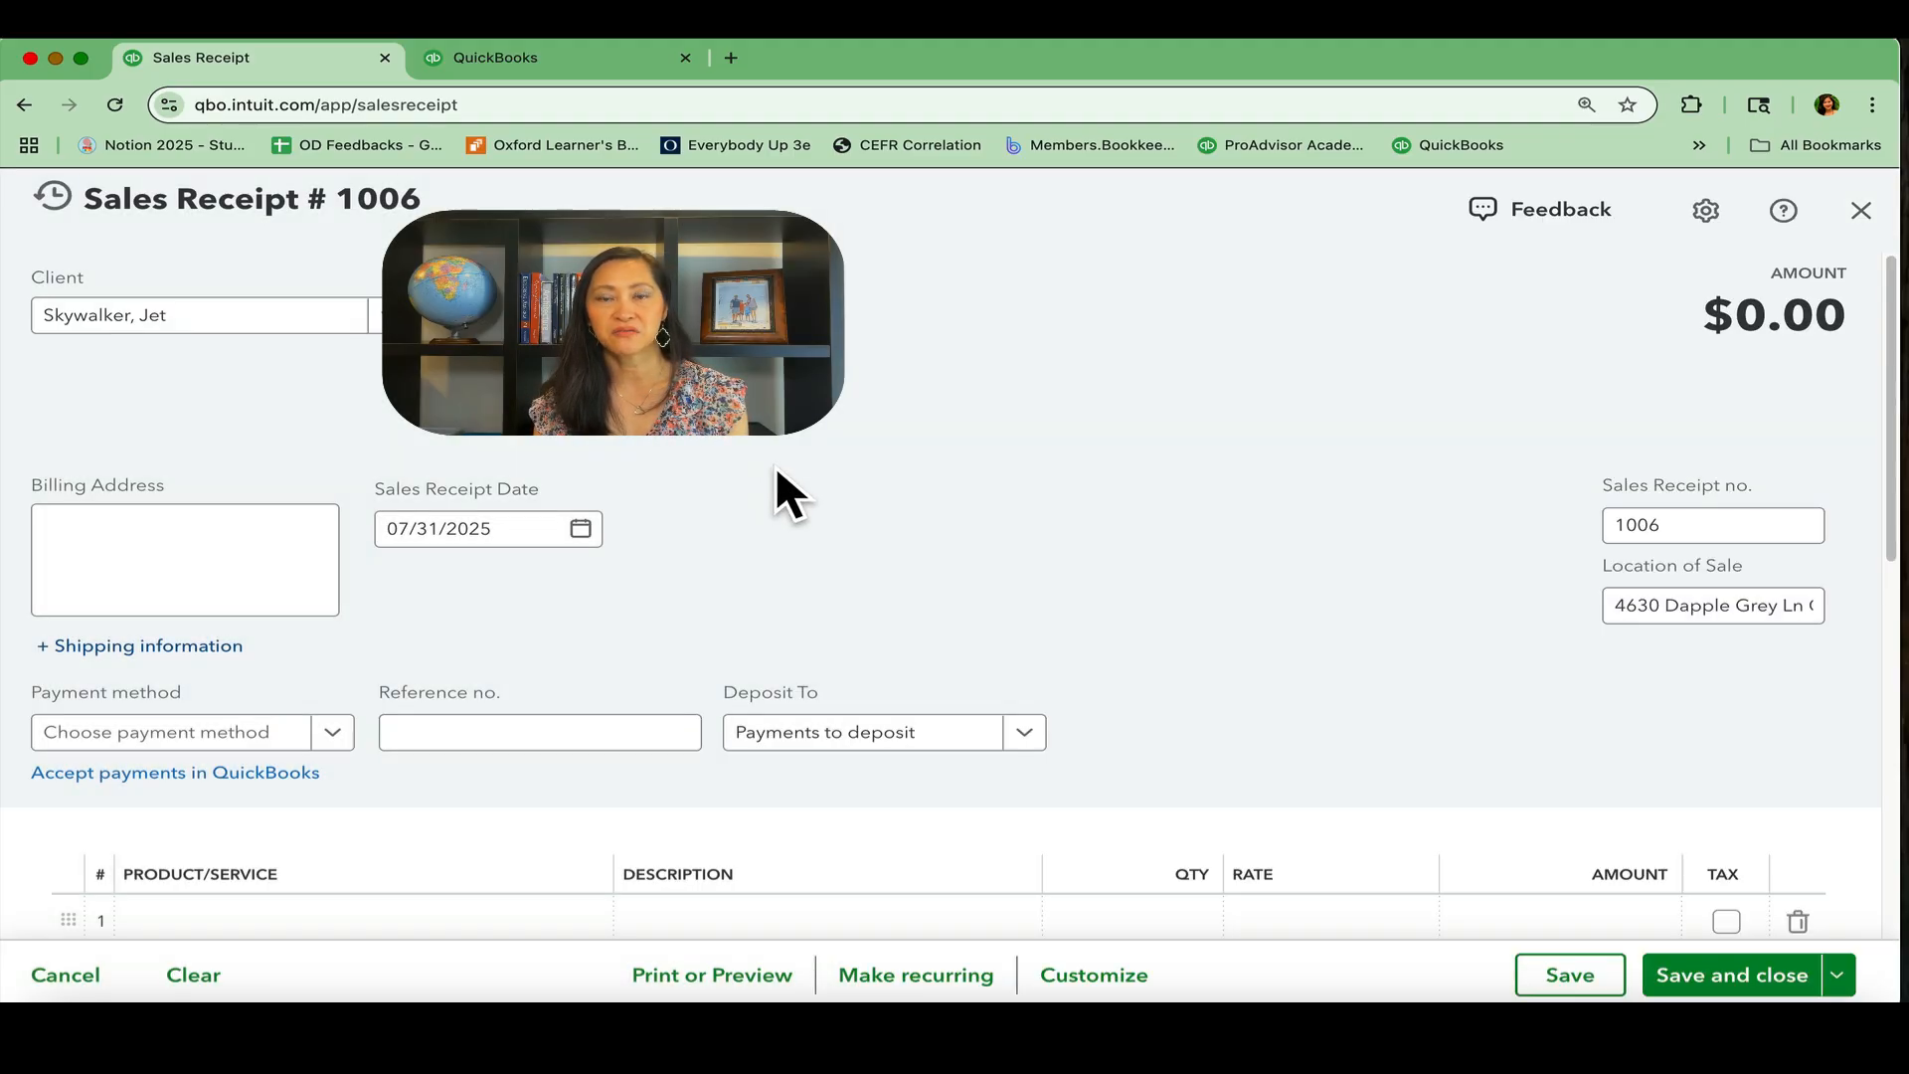
- Add a $250 Discovery Flight line, paid by check with reference 12345
click(353, 699)
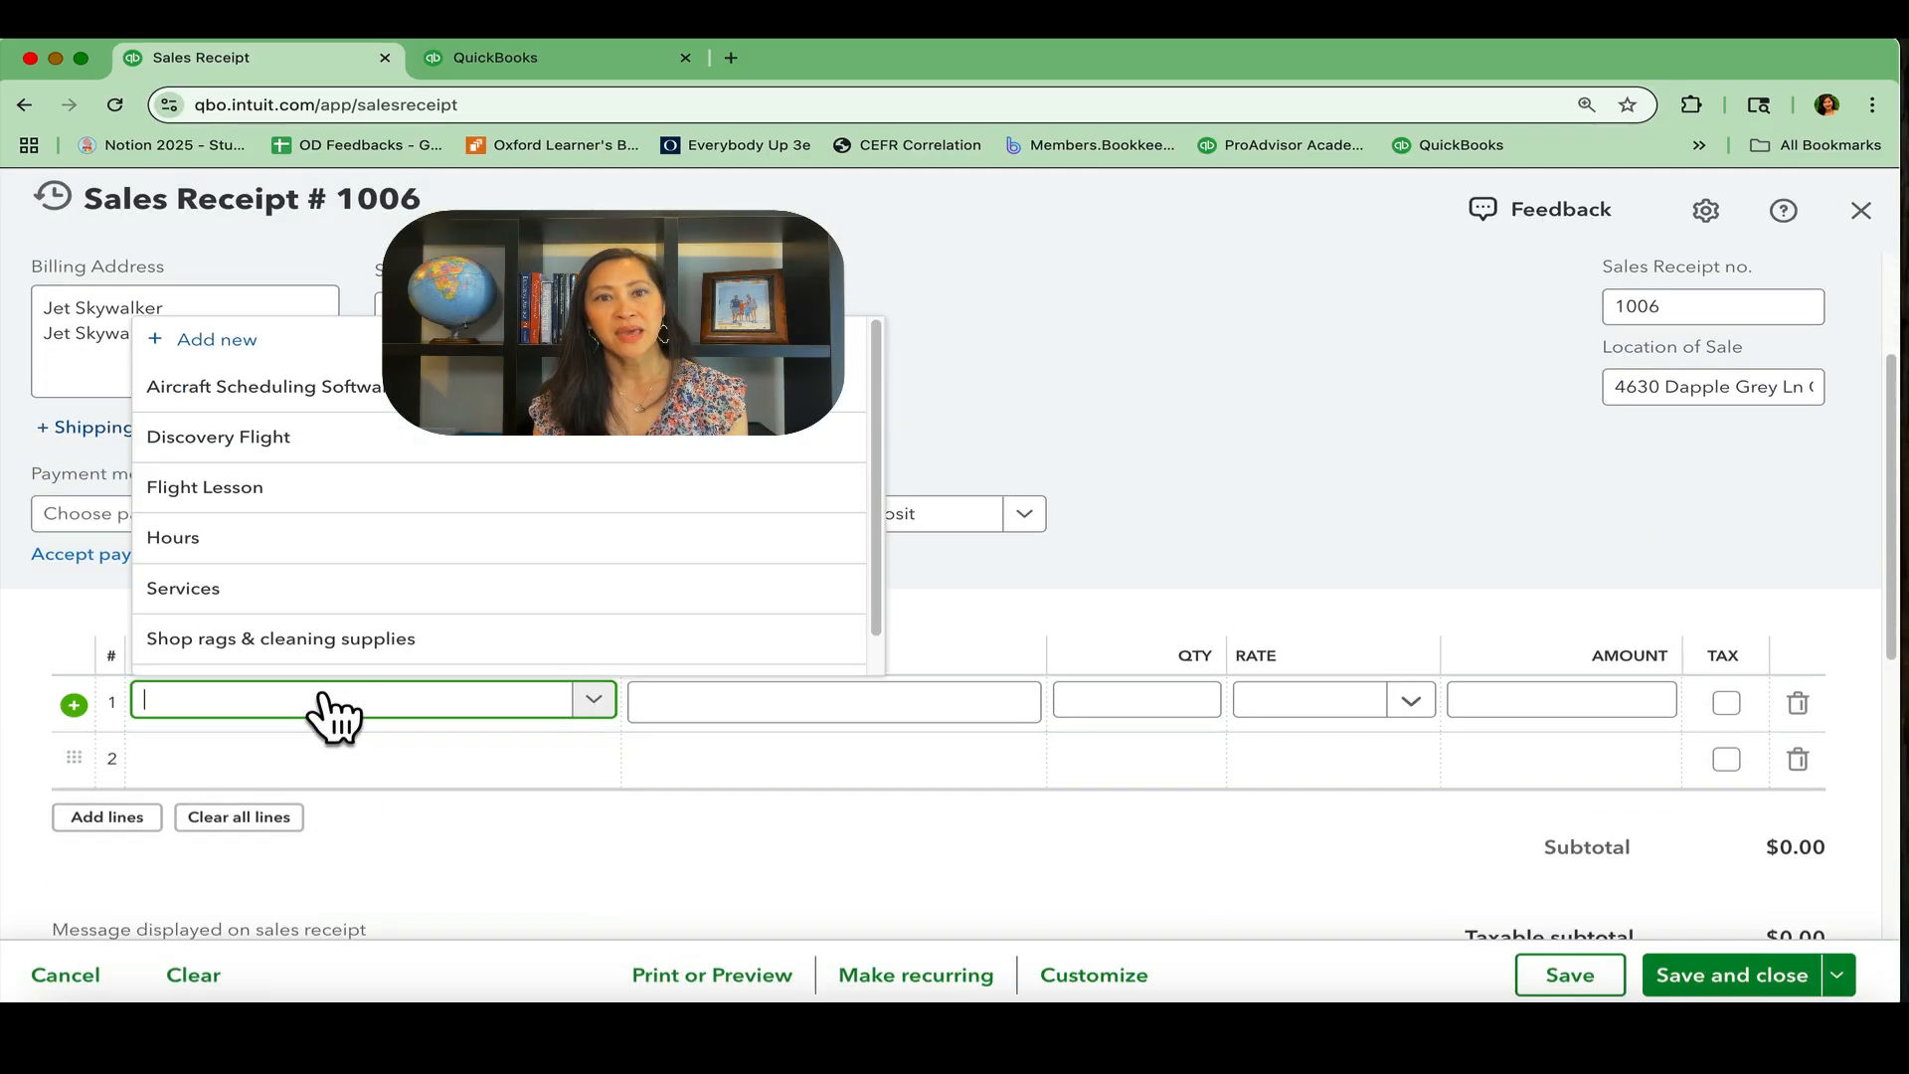
click(217, 436)
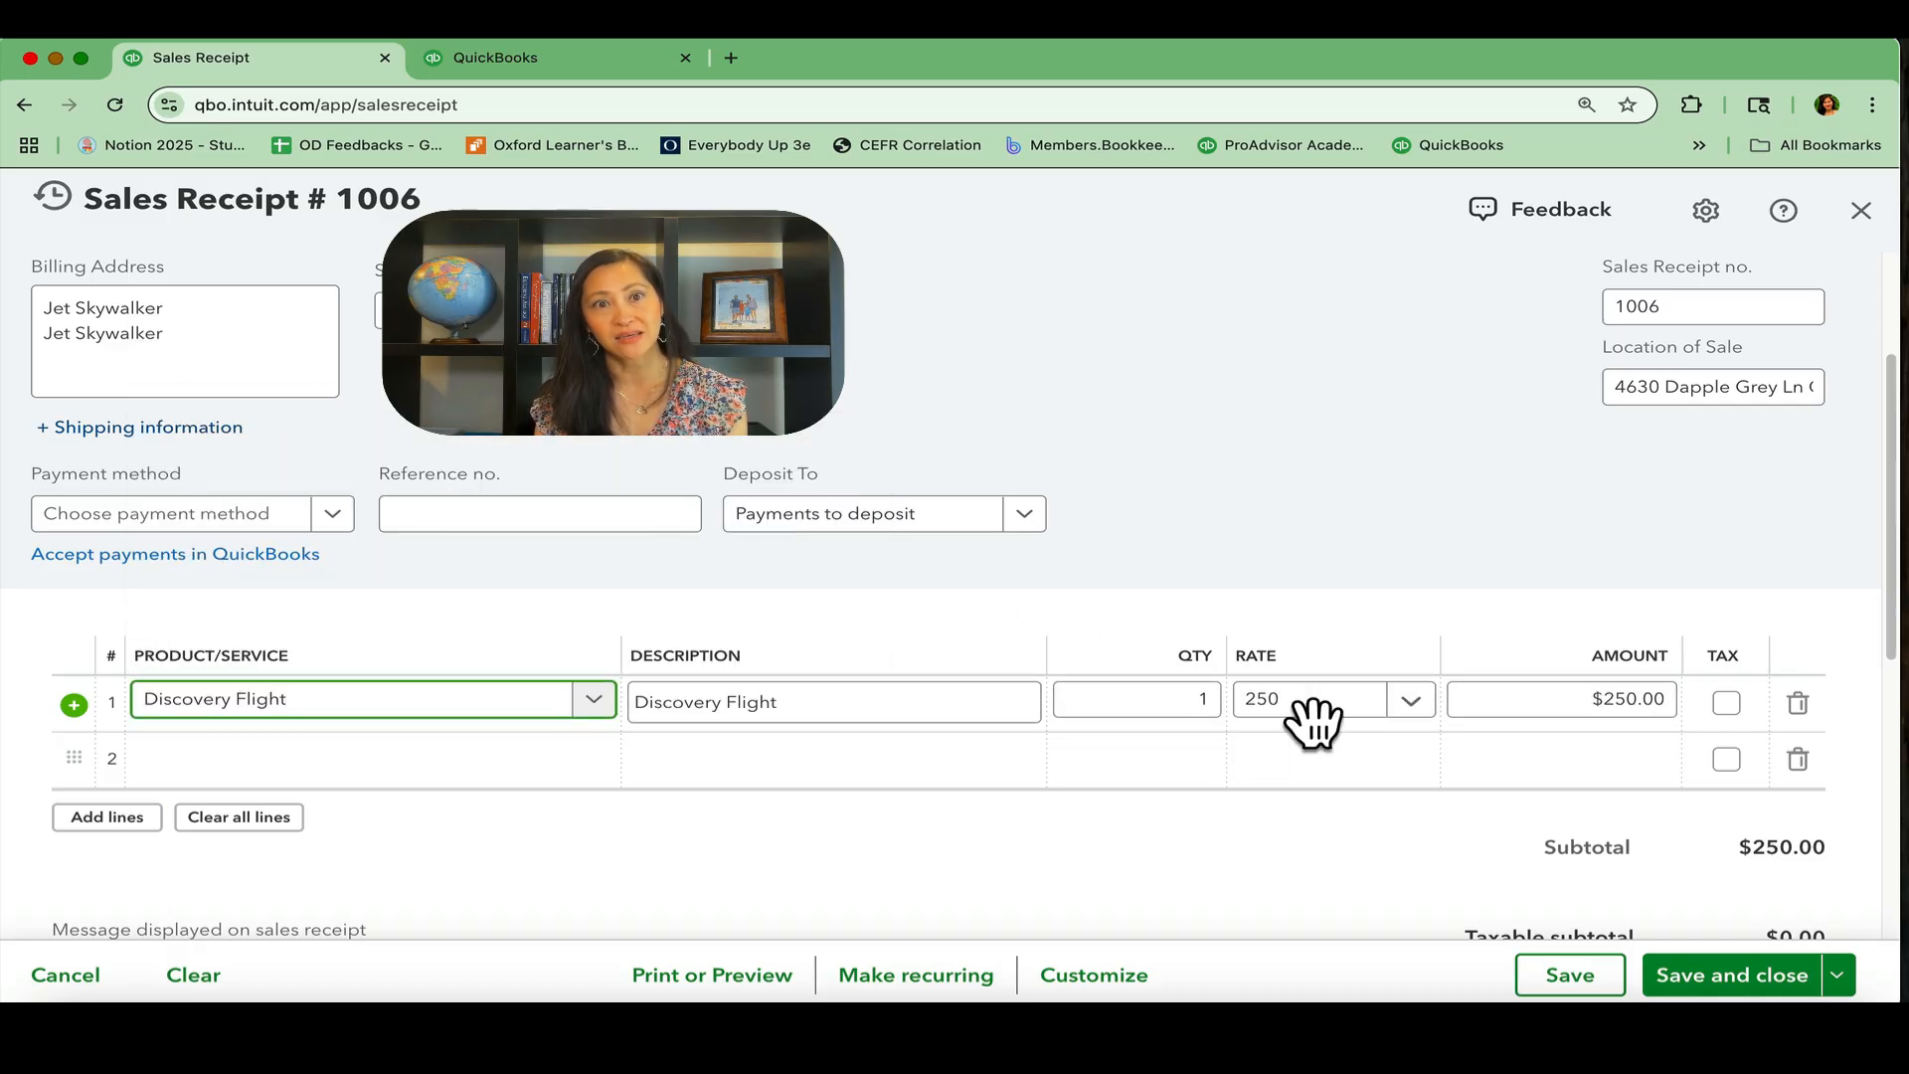
click(189, 513)
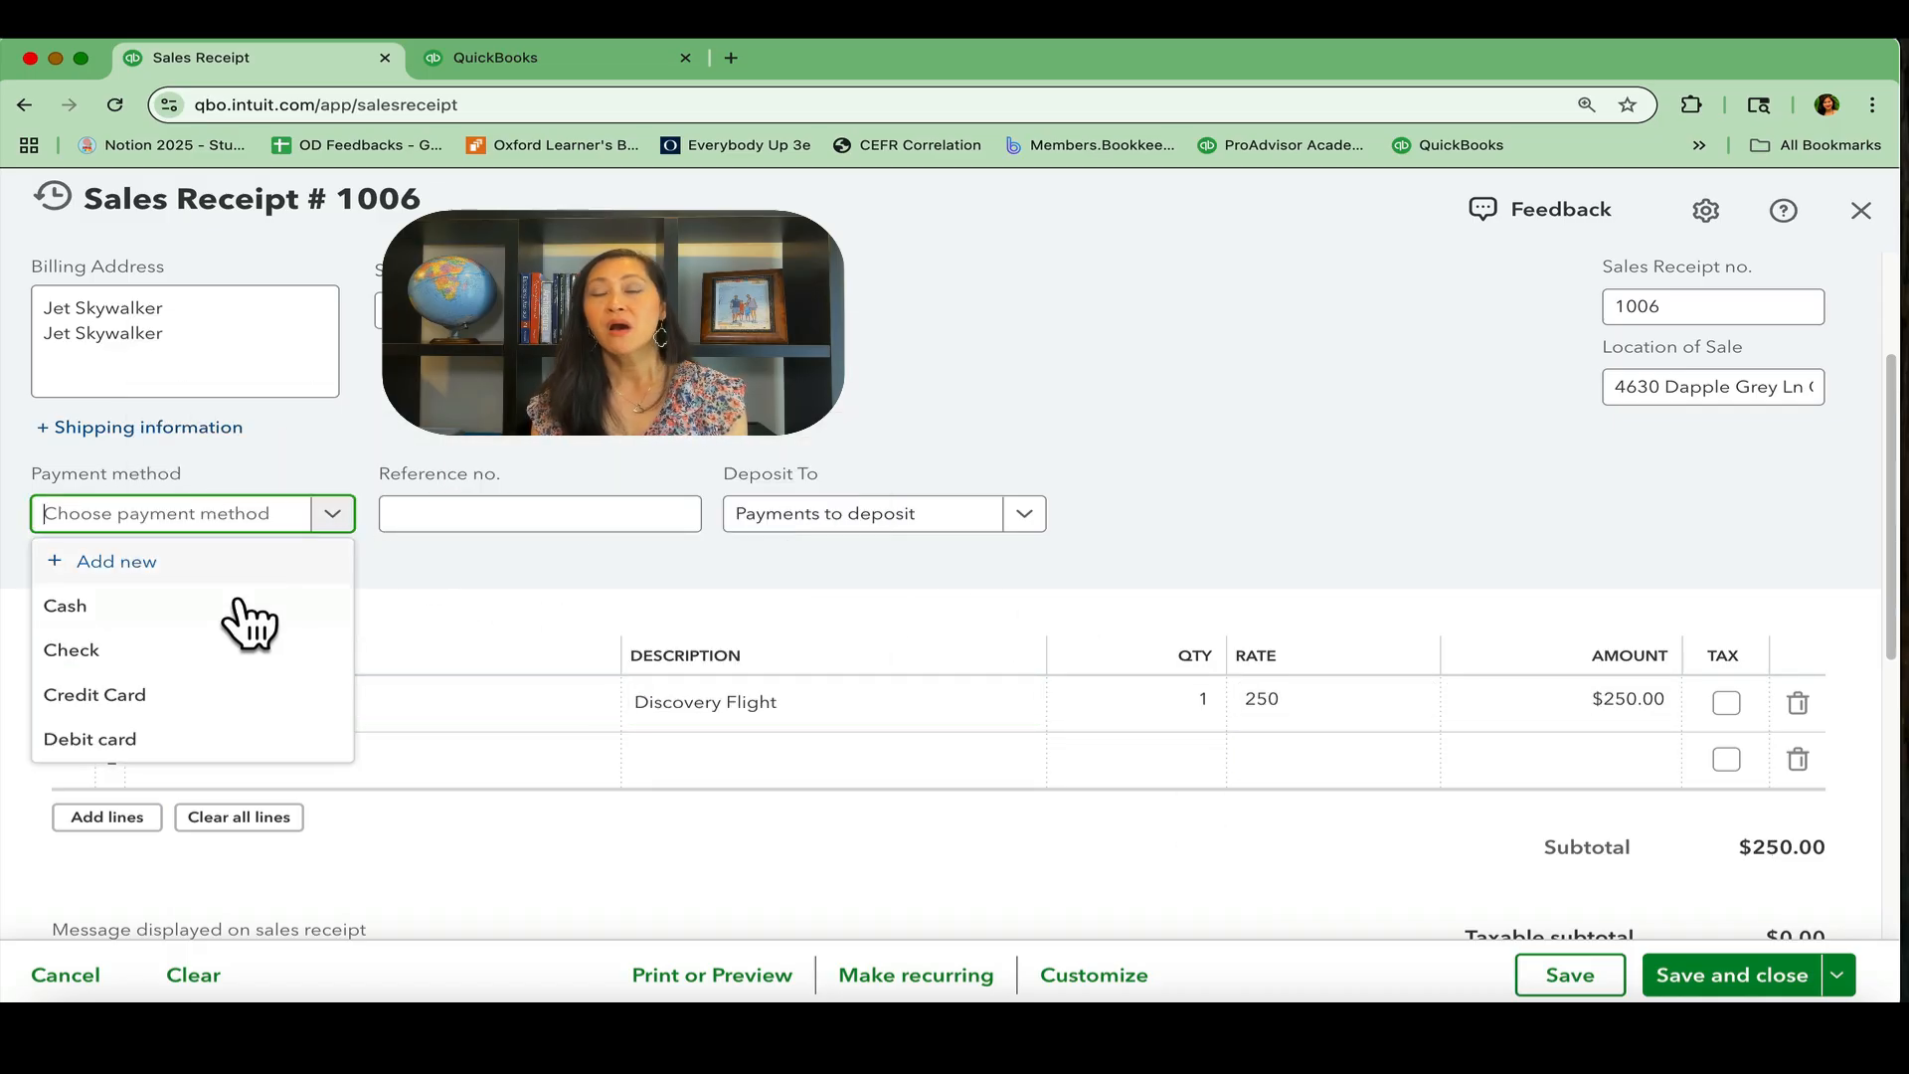
click(70, 650)
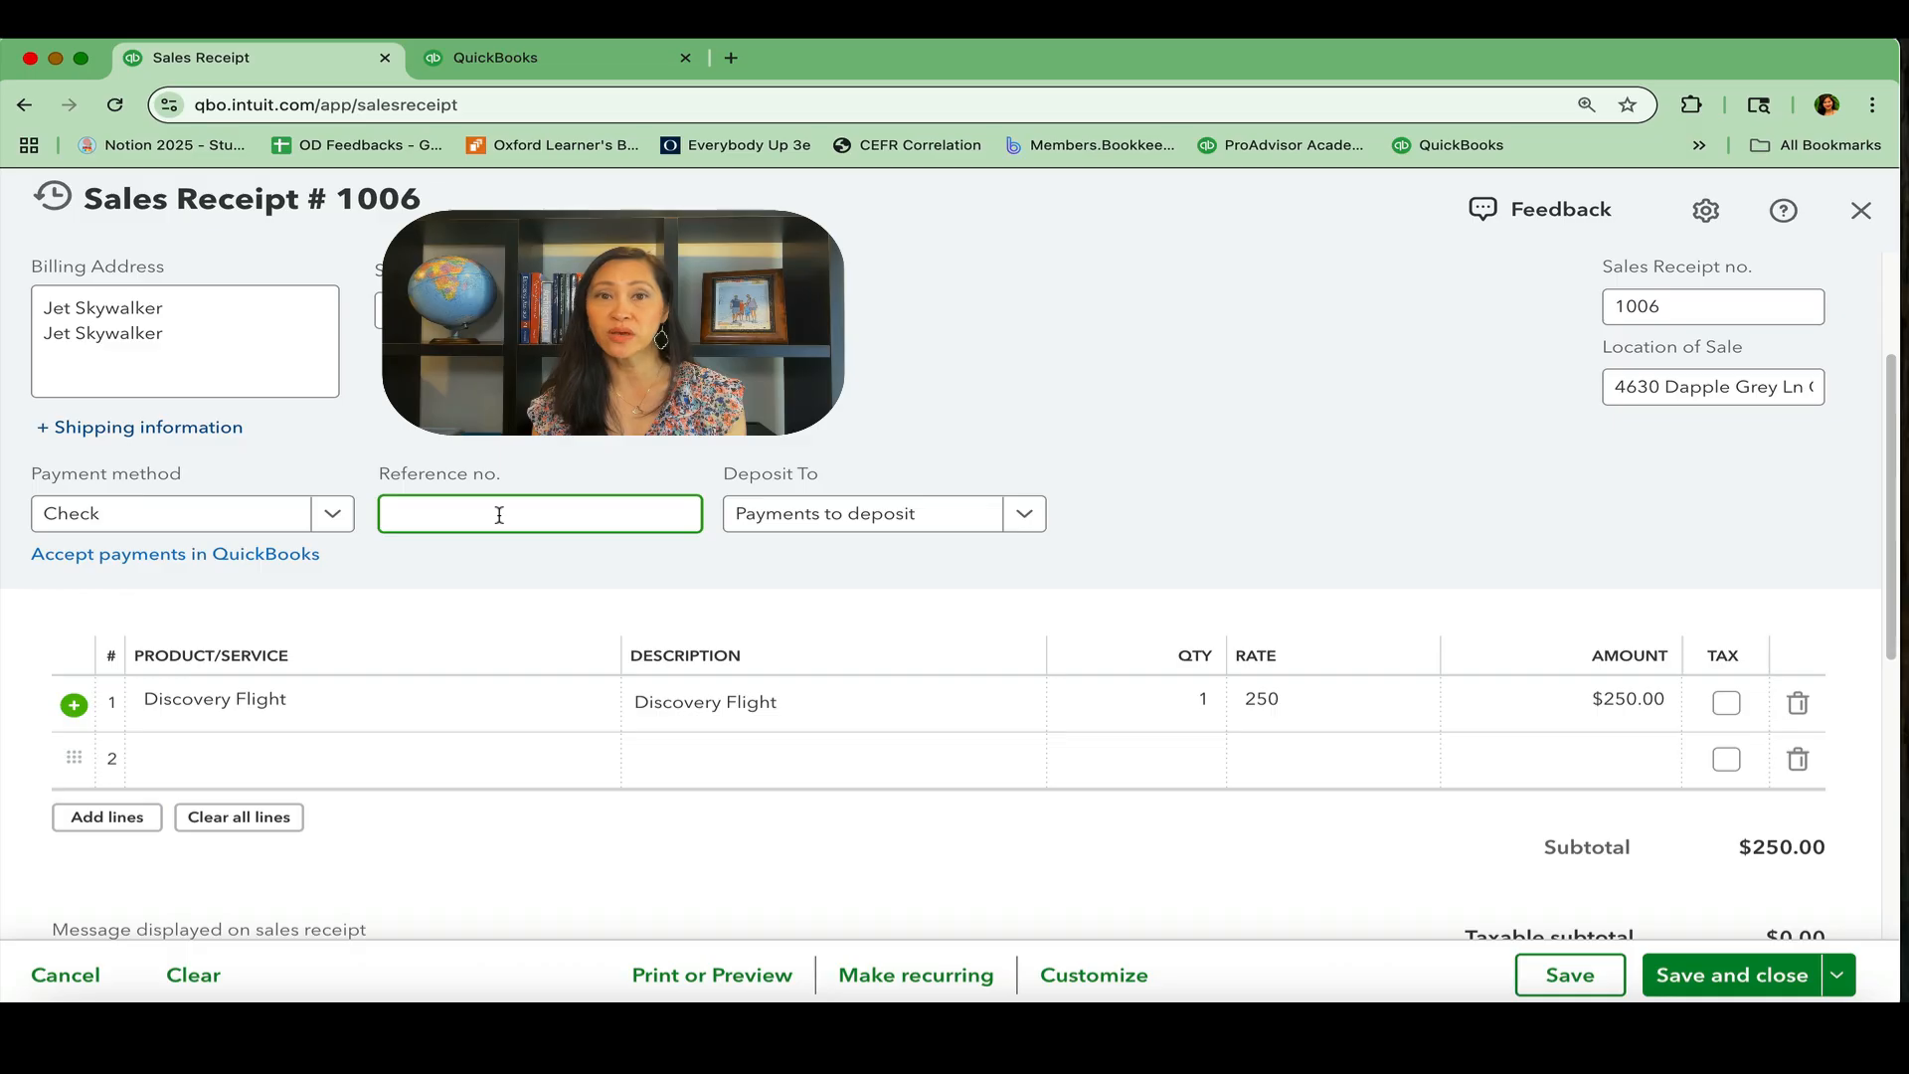
click(538, 513)
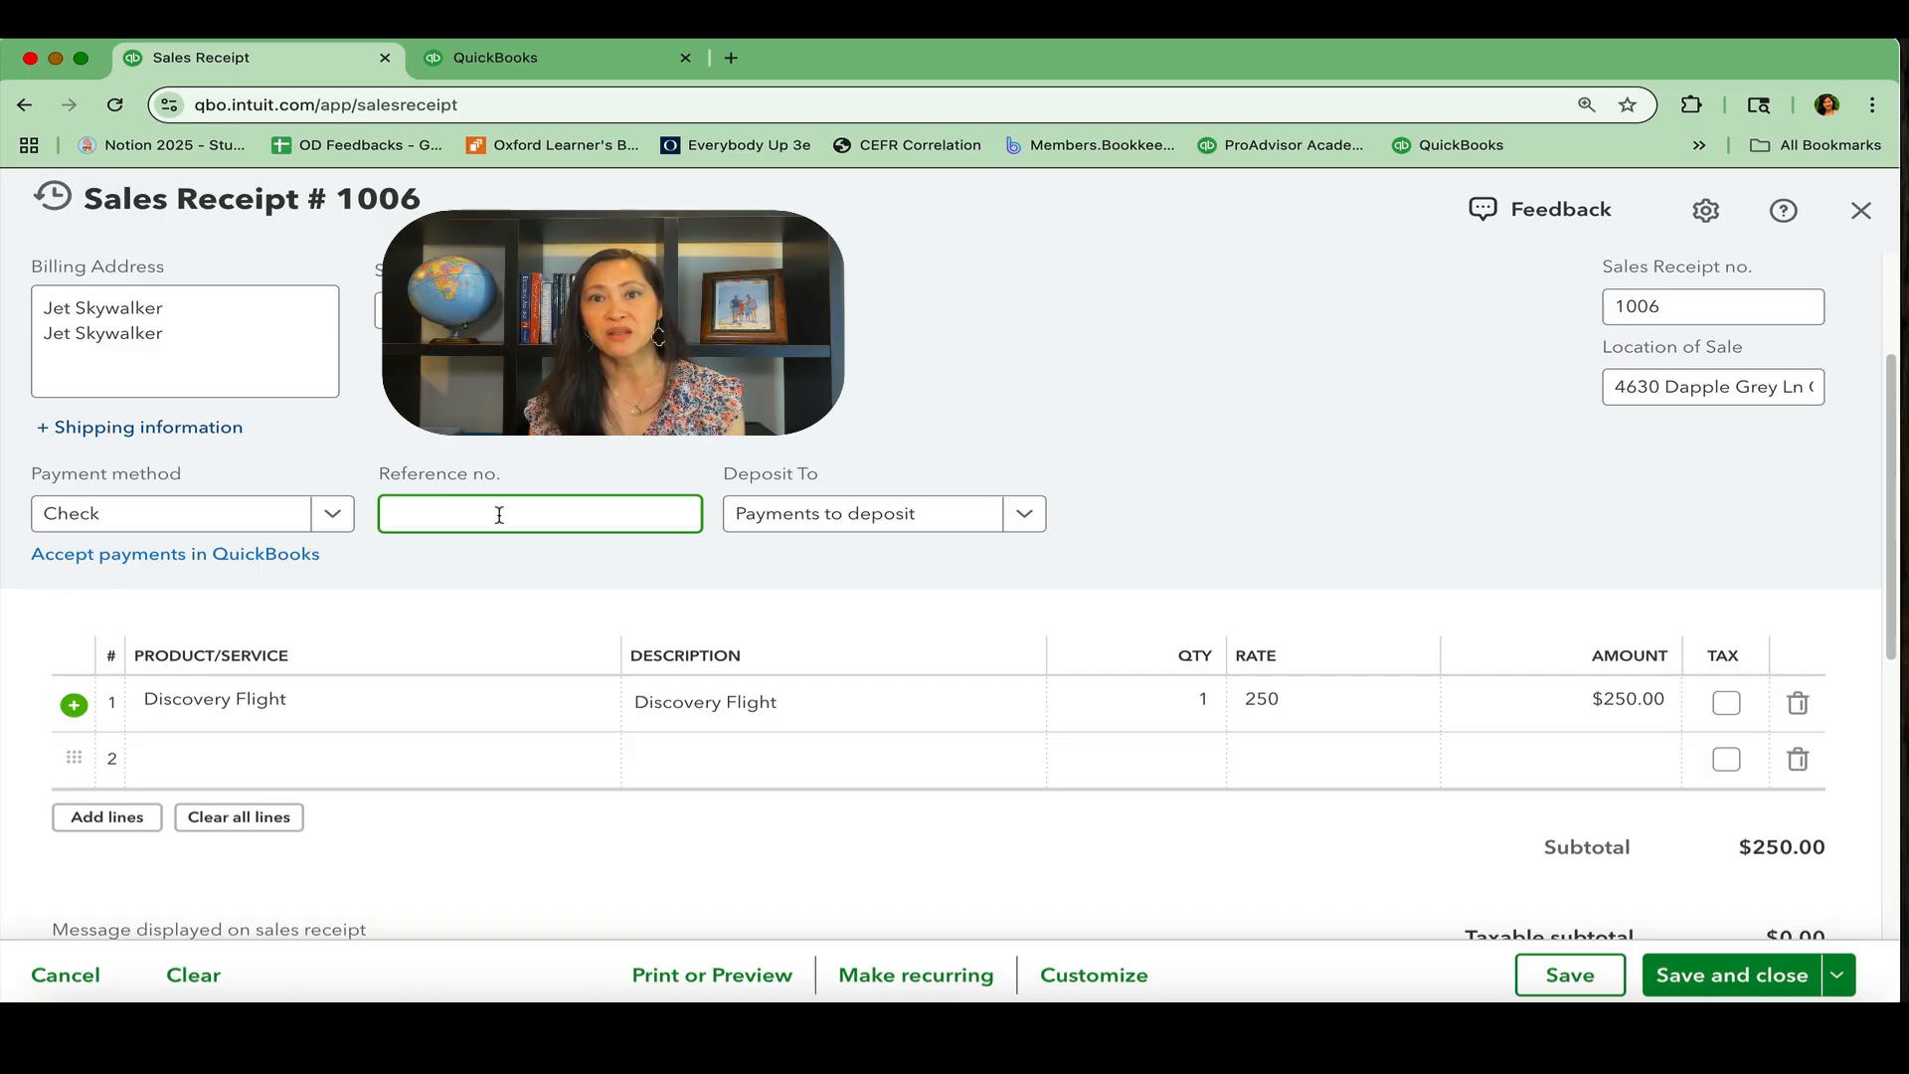
text(12345)
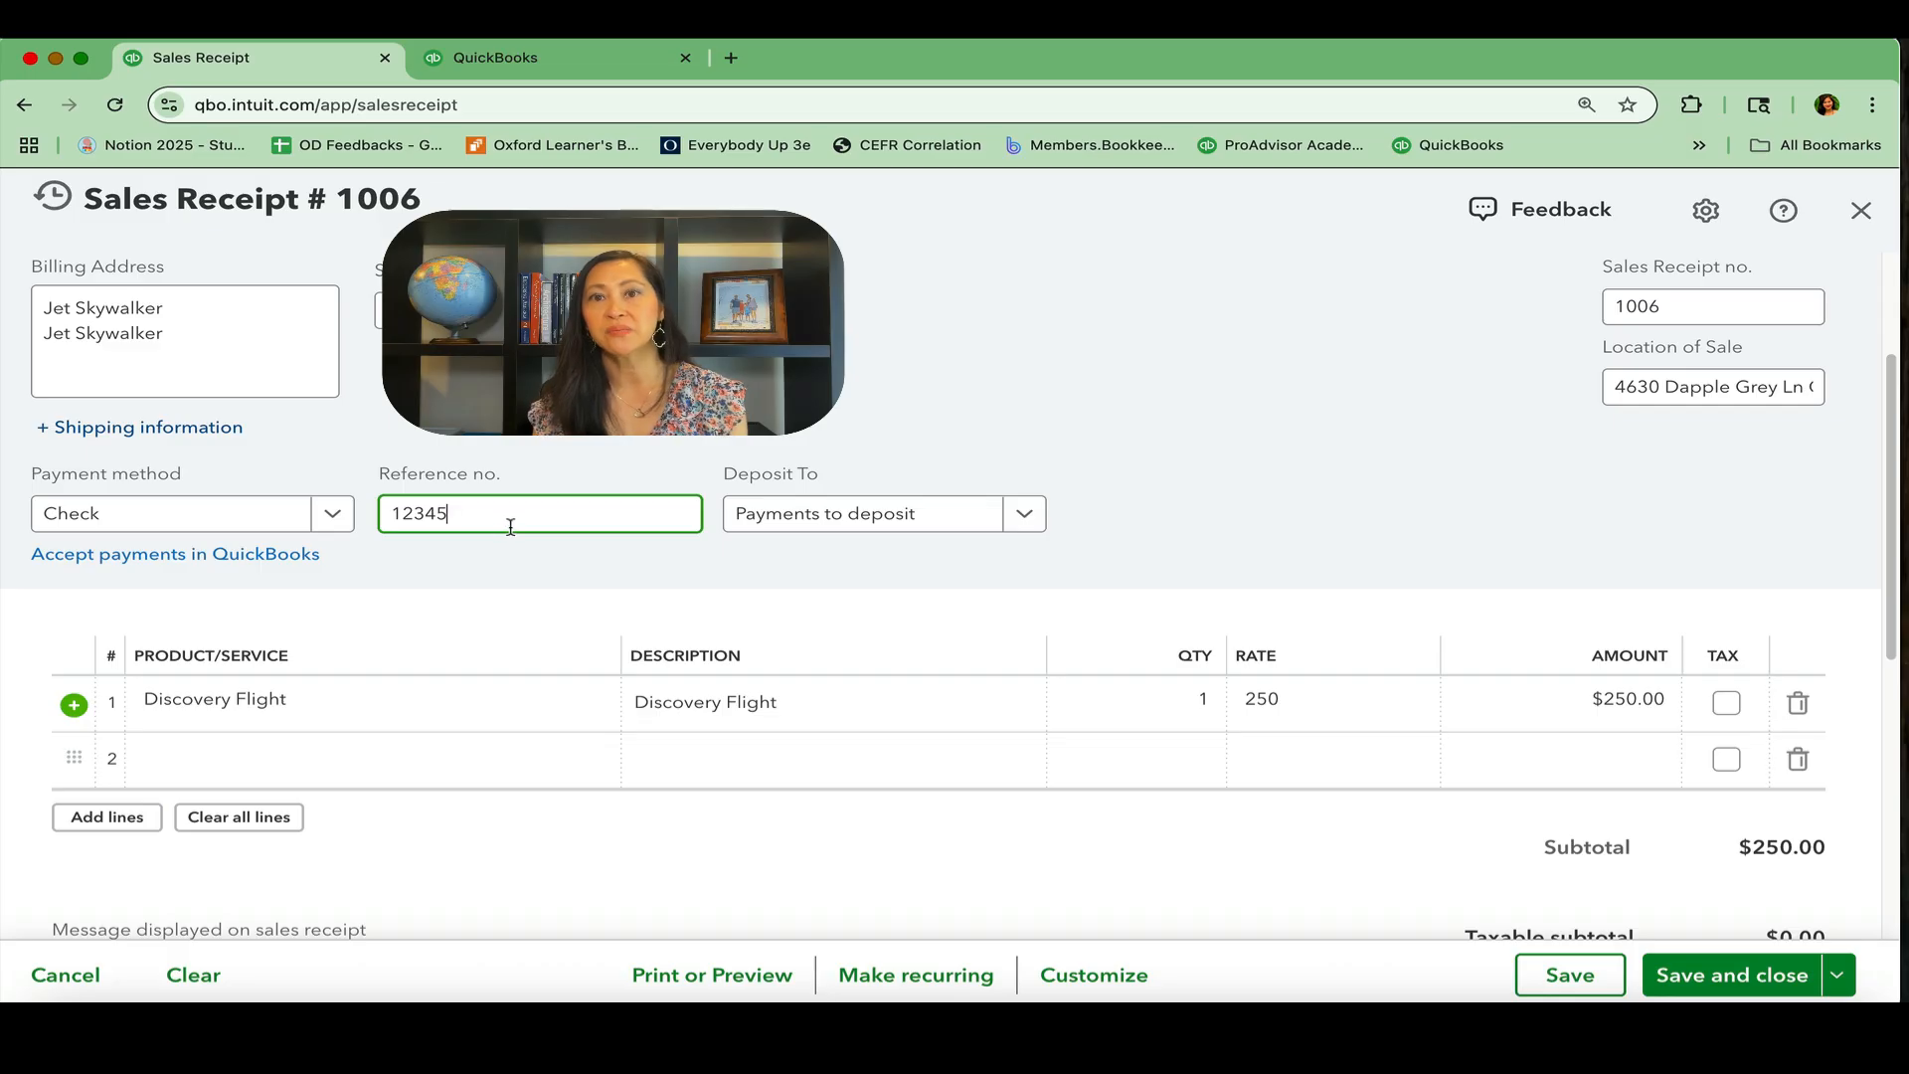
mouse_move(731, 517)
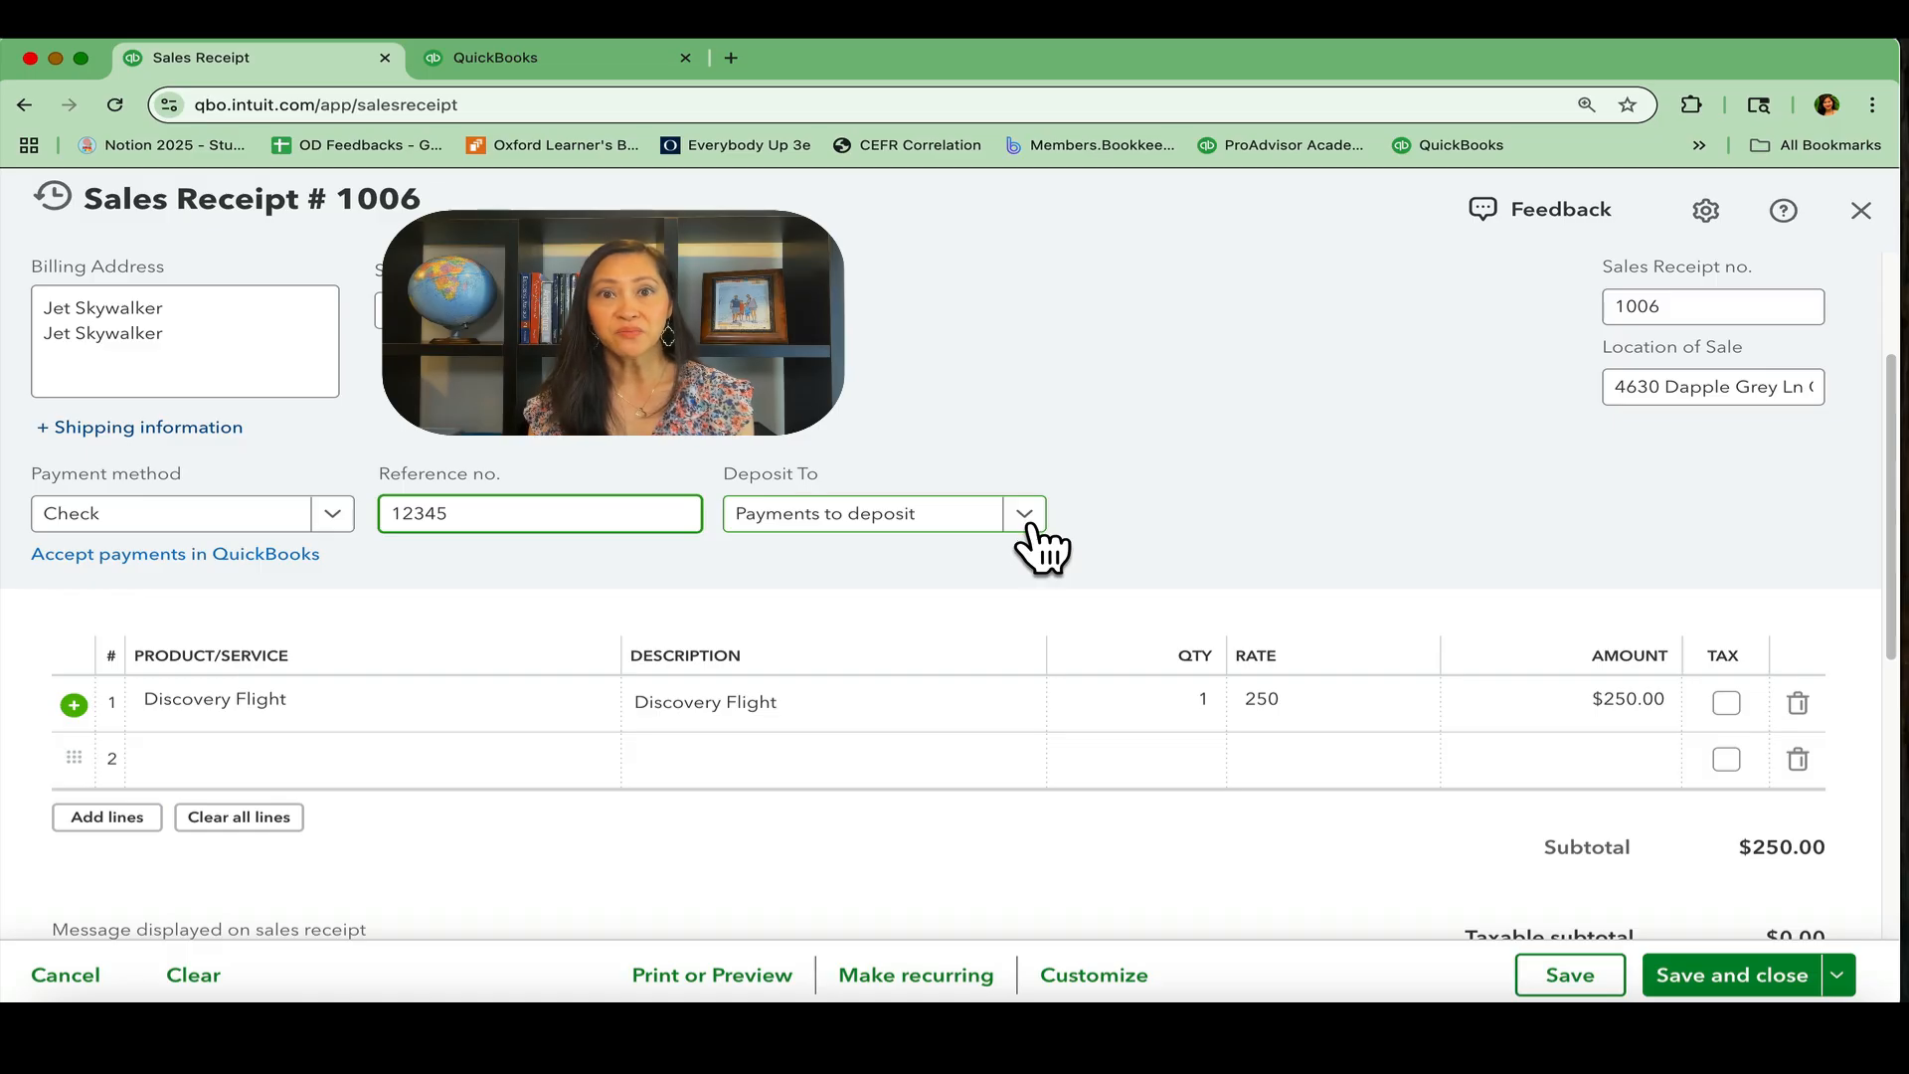
- Review receipt 1006's Deposit To accounts, keeping Payments to deposit, and switch to the other tab
click(1024, 513)
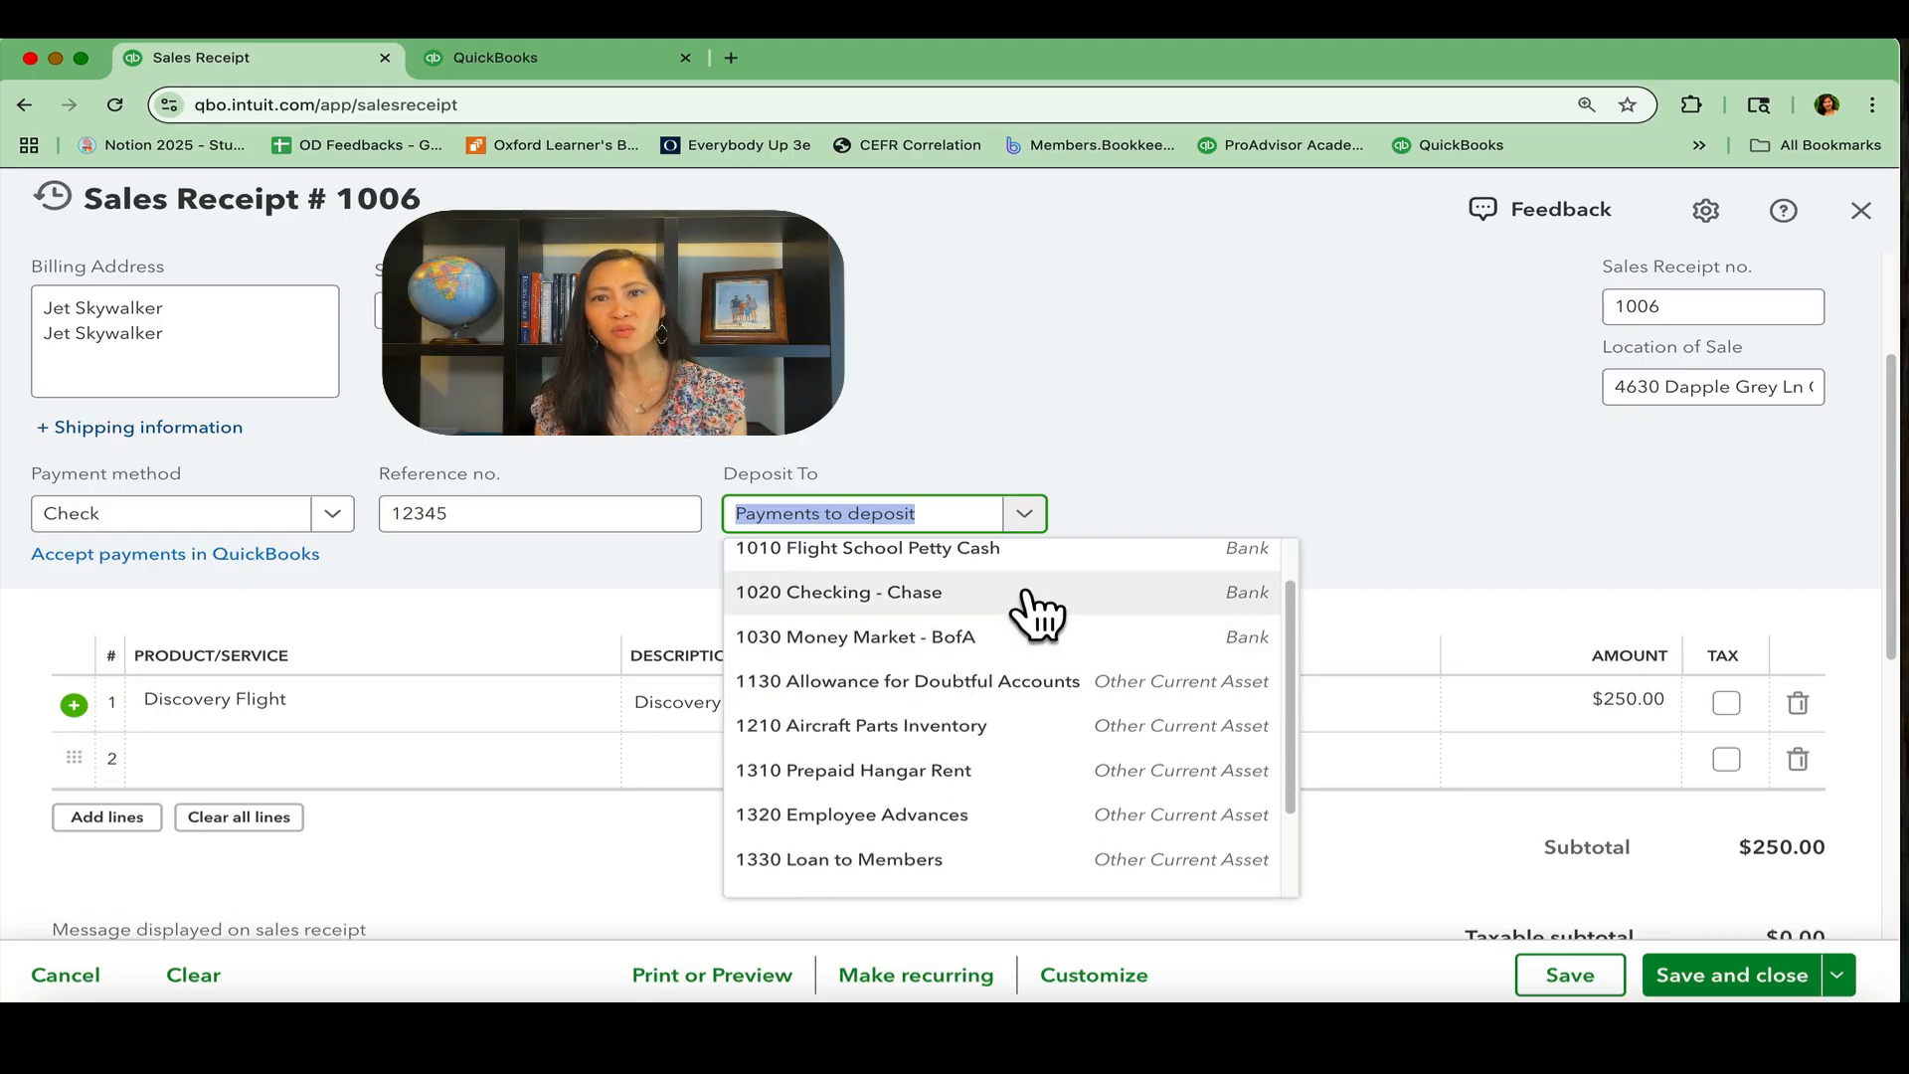
scroll(down, 3)
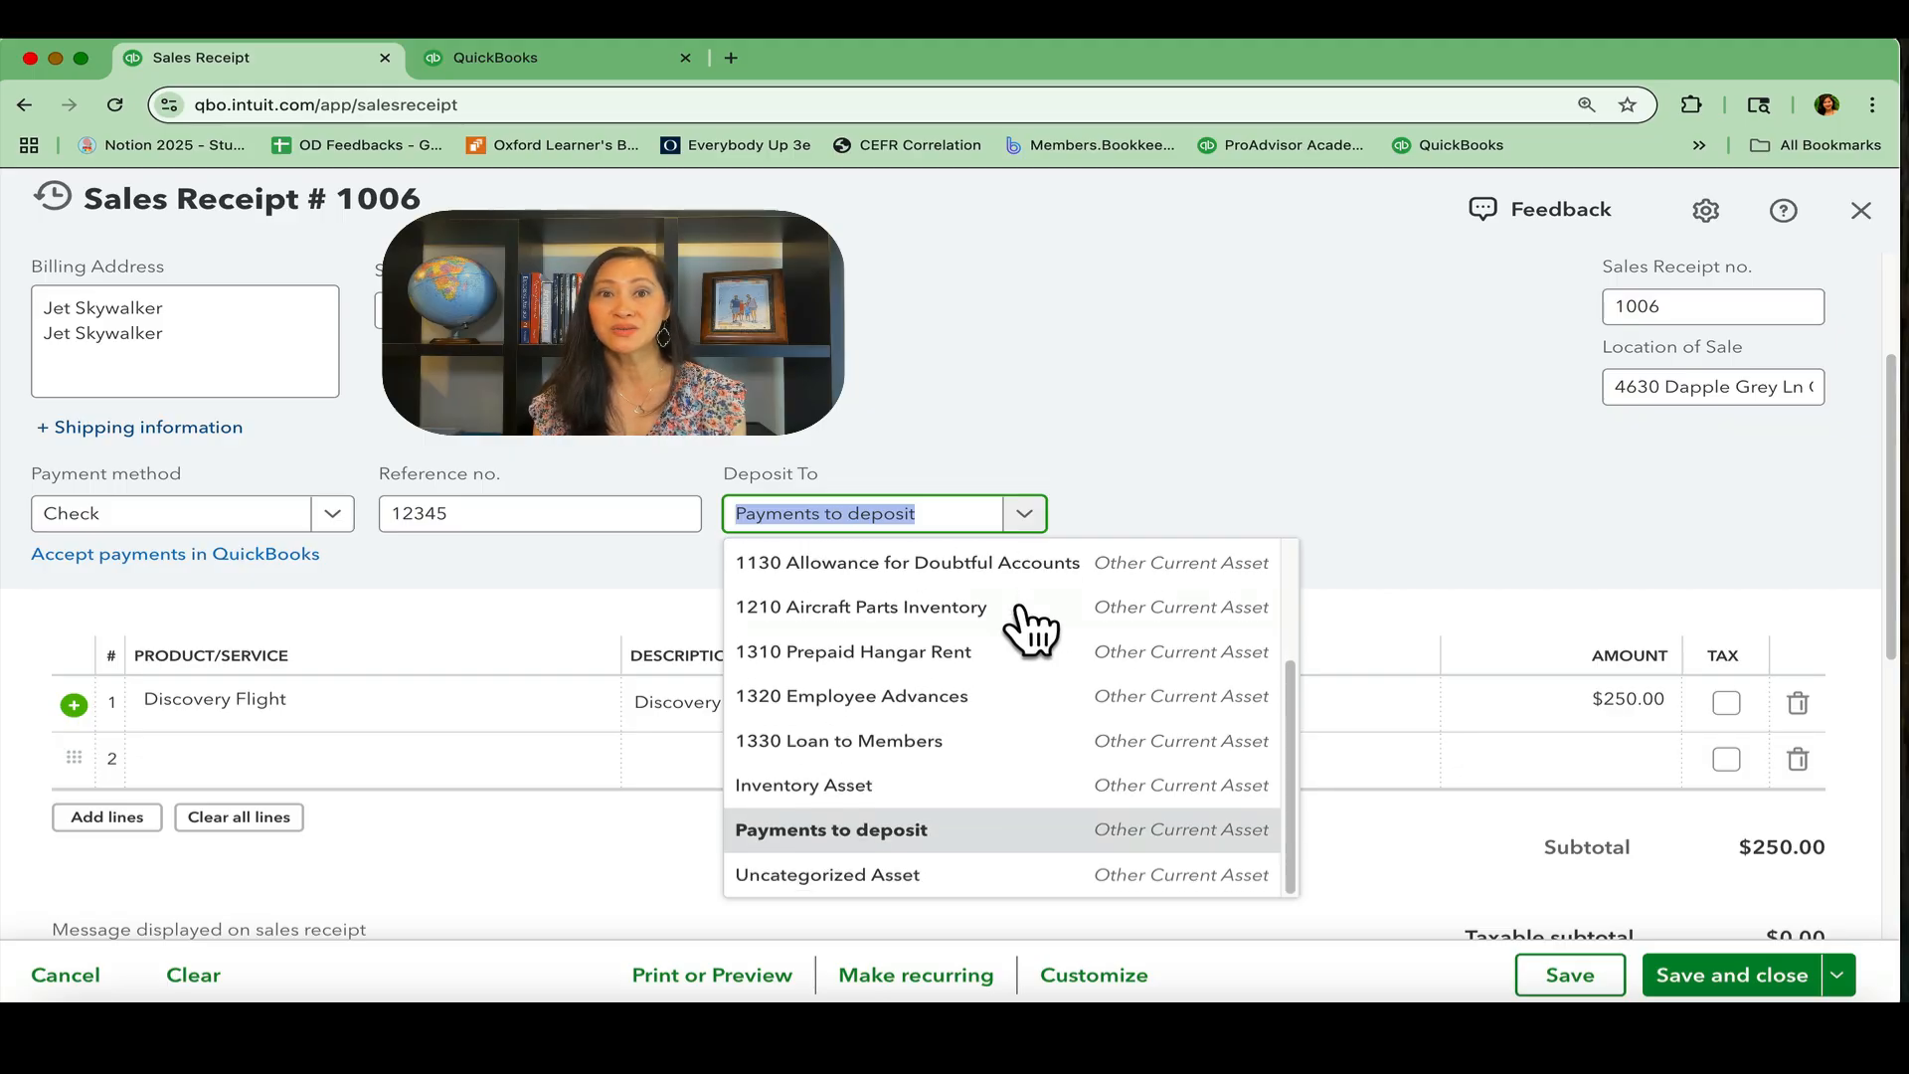
click(830, 829)
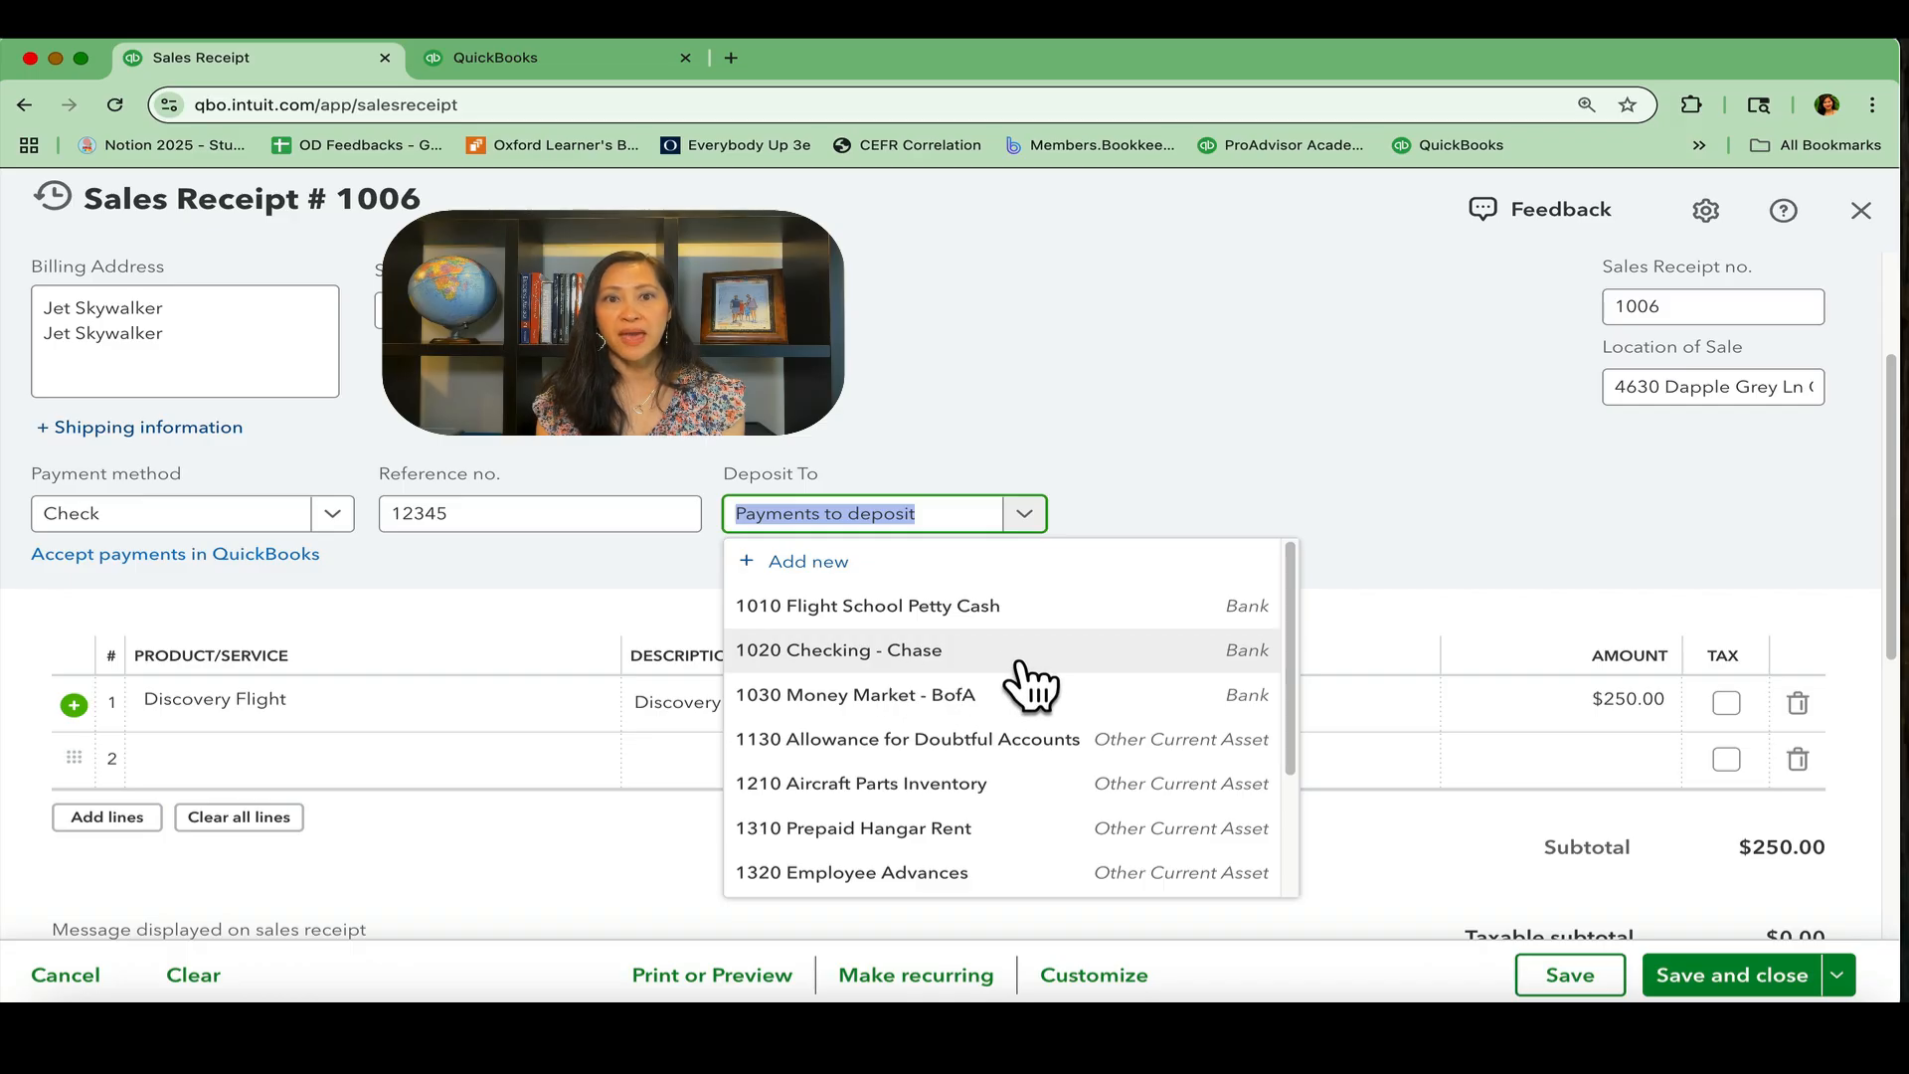
mouse_move(1017, 684)
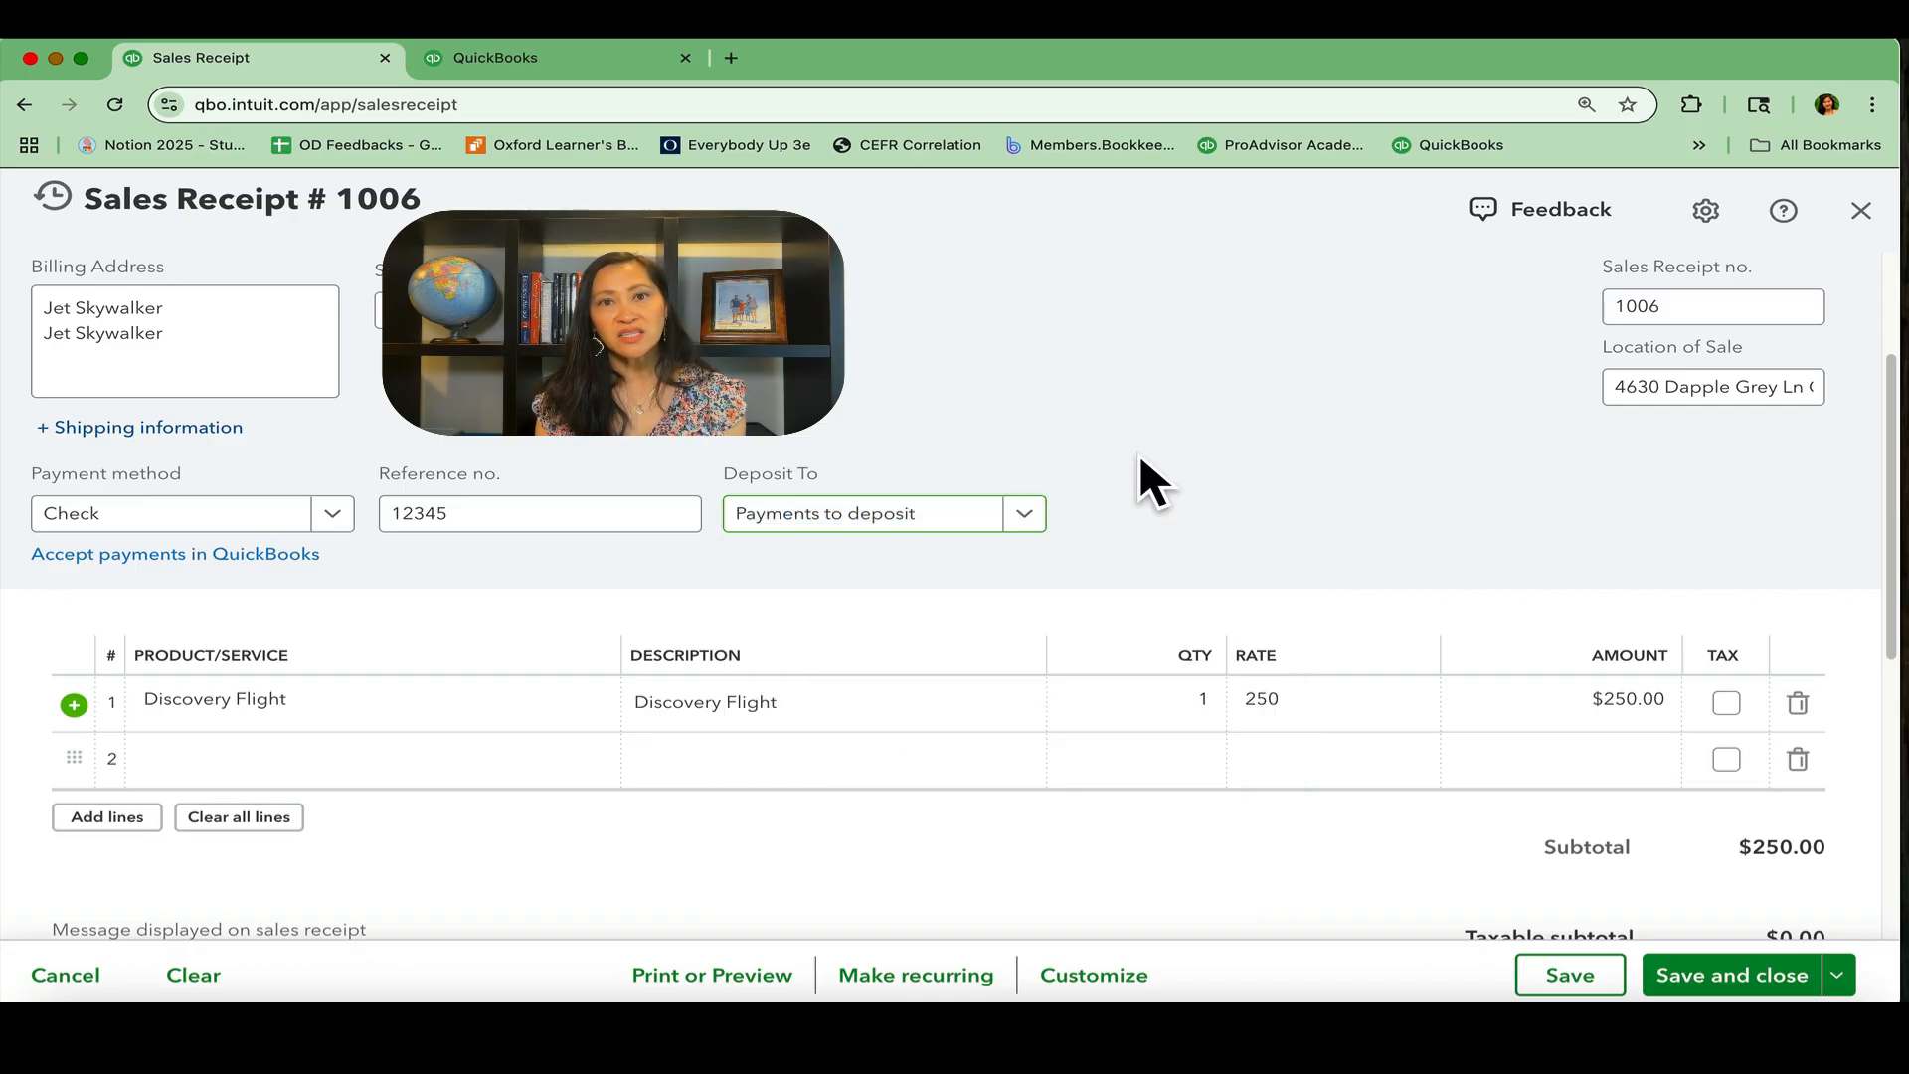
click(497, 58)
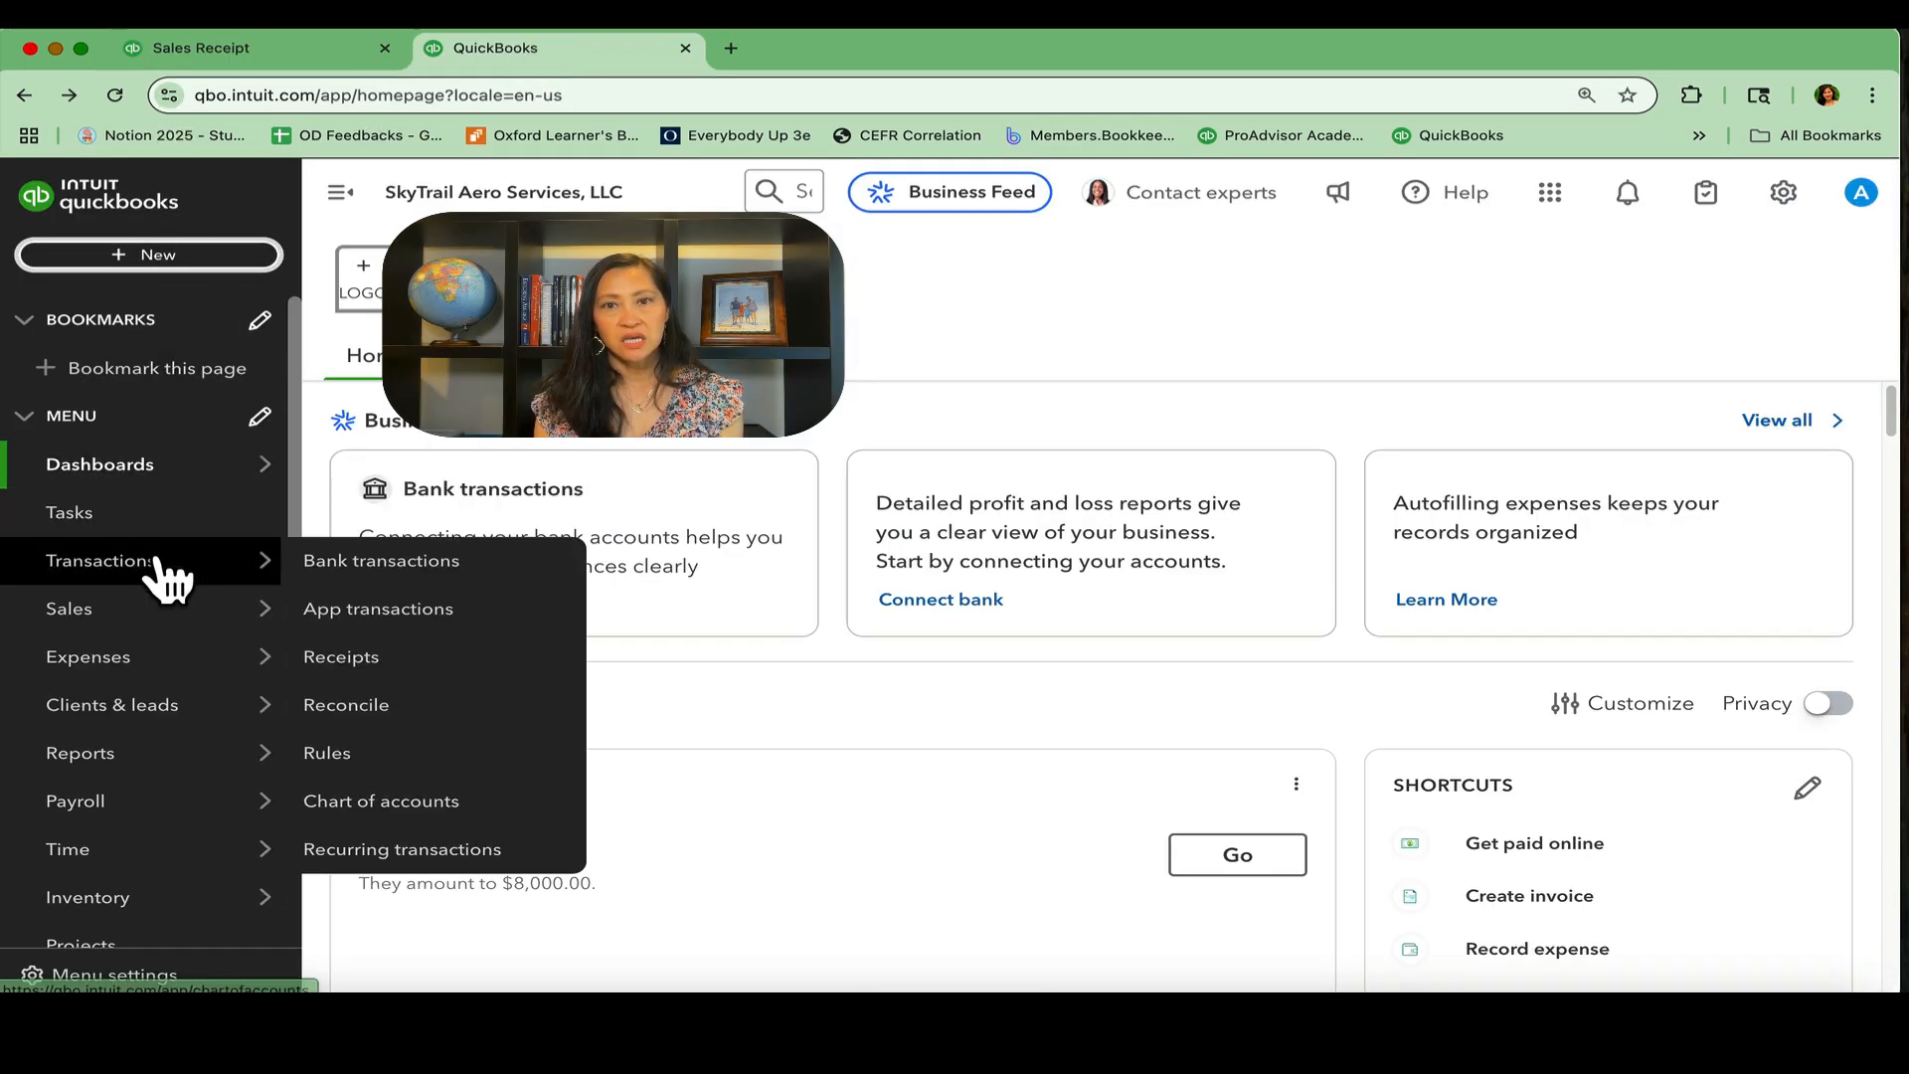
- Rename the Payments to deposit account to 'Top drawer' in the chart of accounts
click(380, 800)
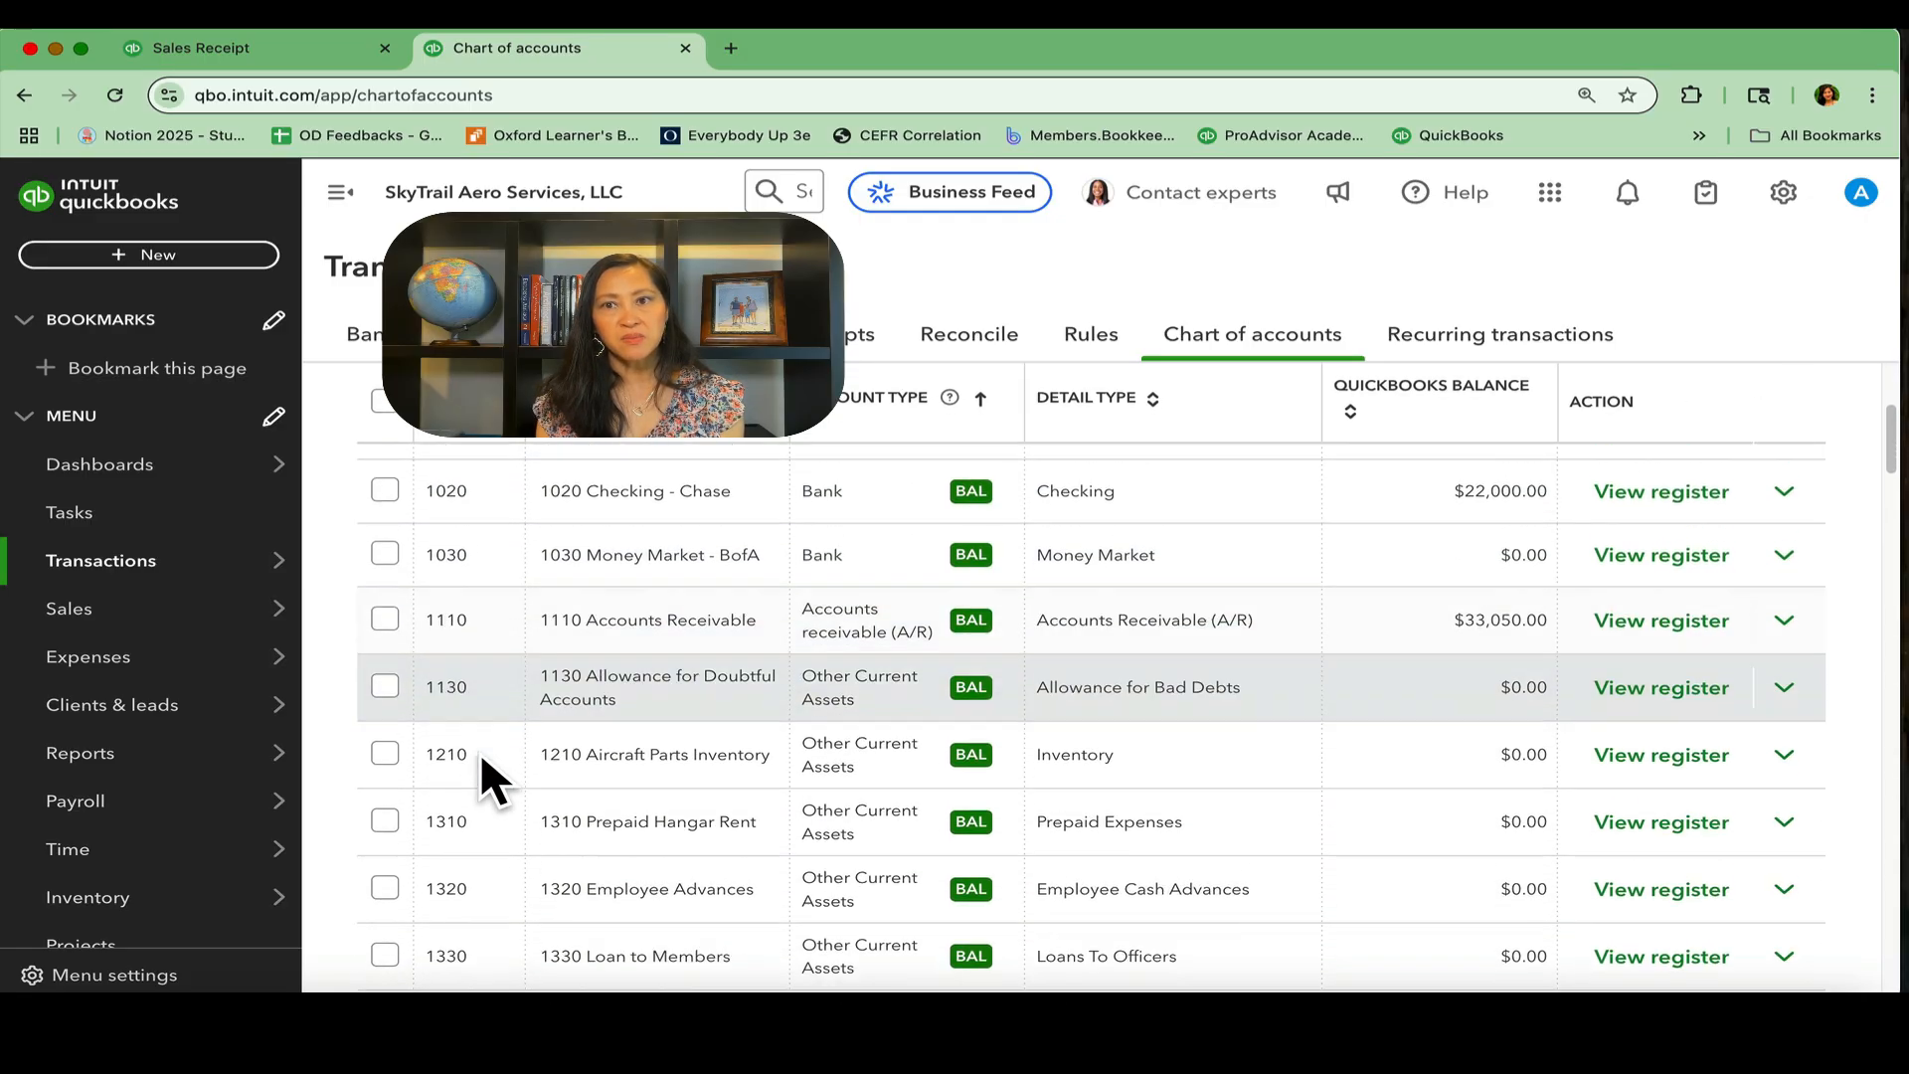
scroll(down, 3)
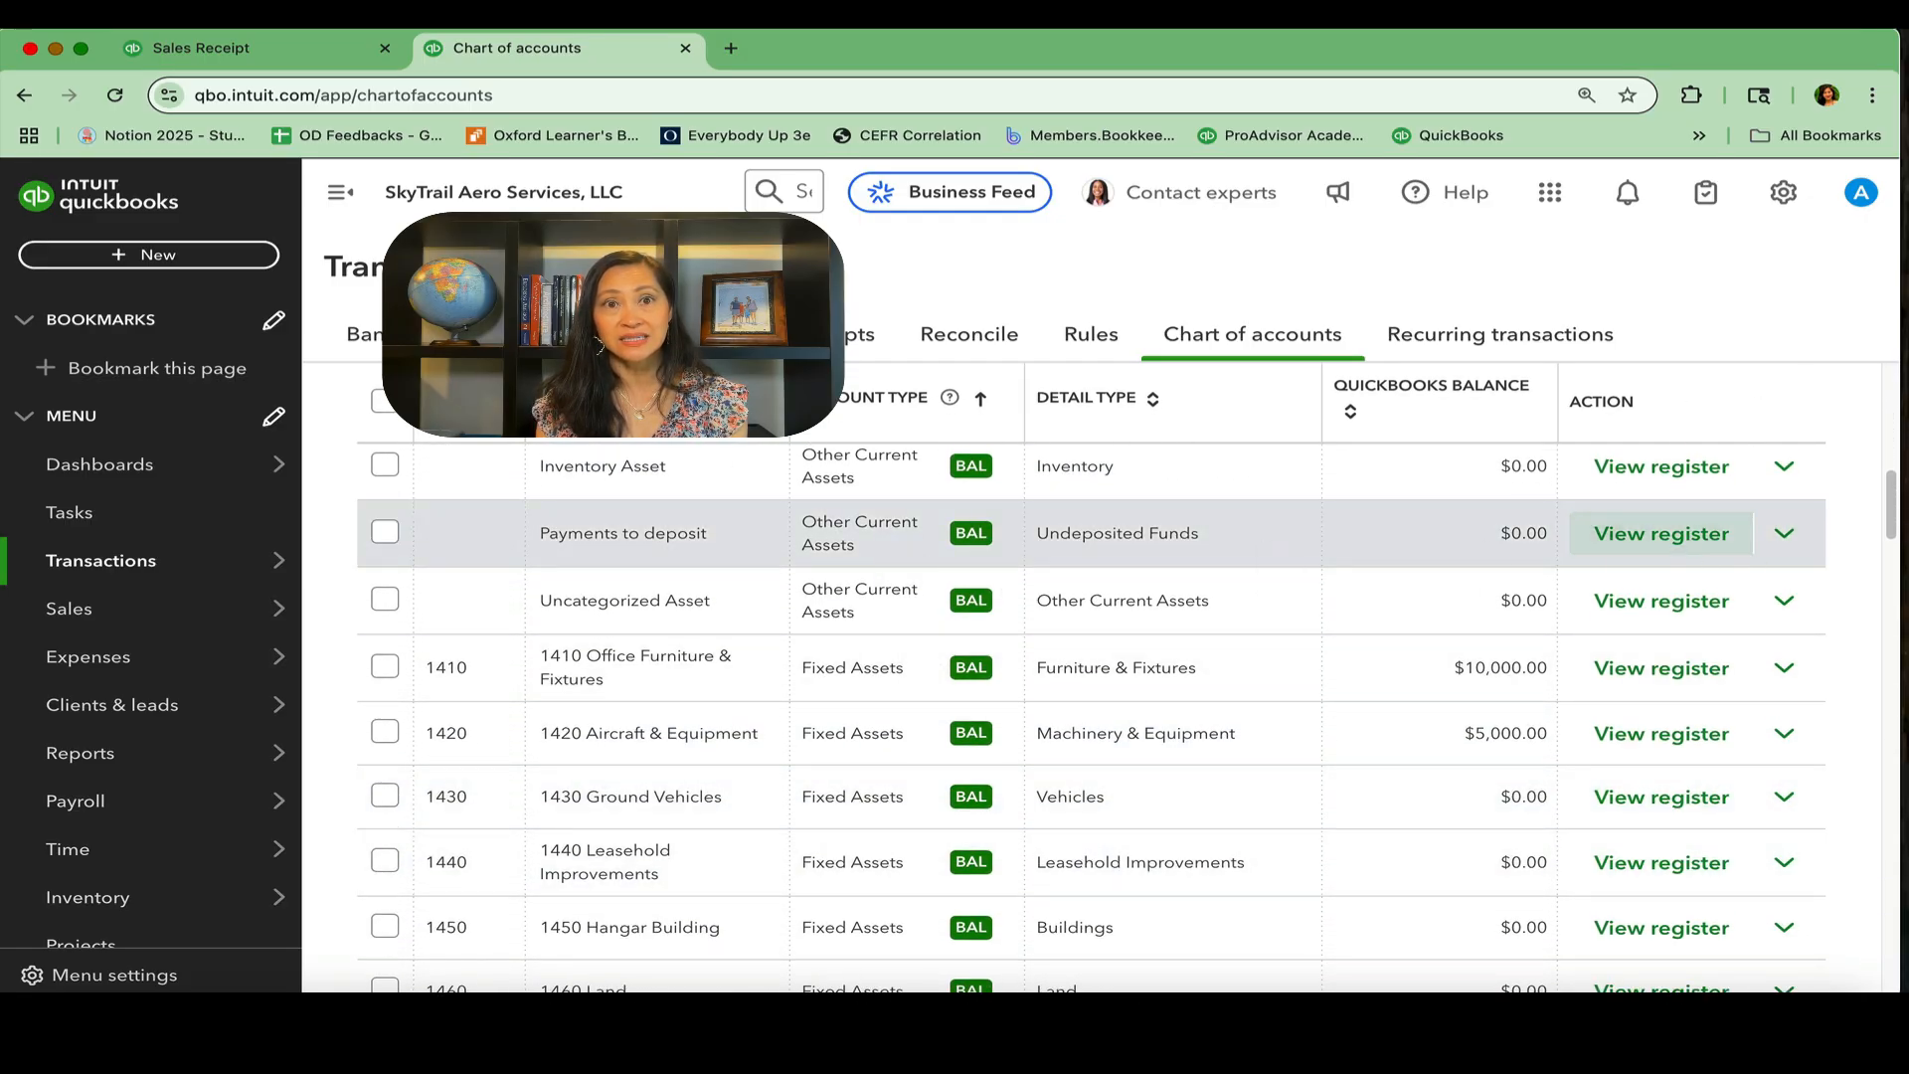
mouse_move(836, 572)
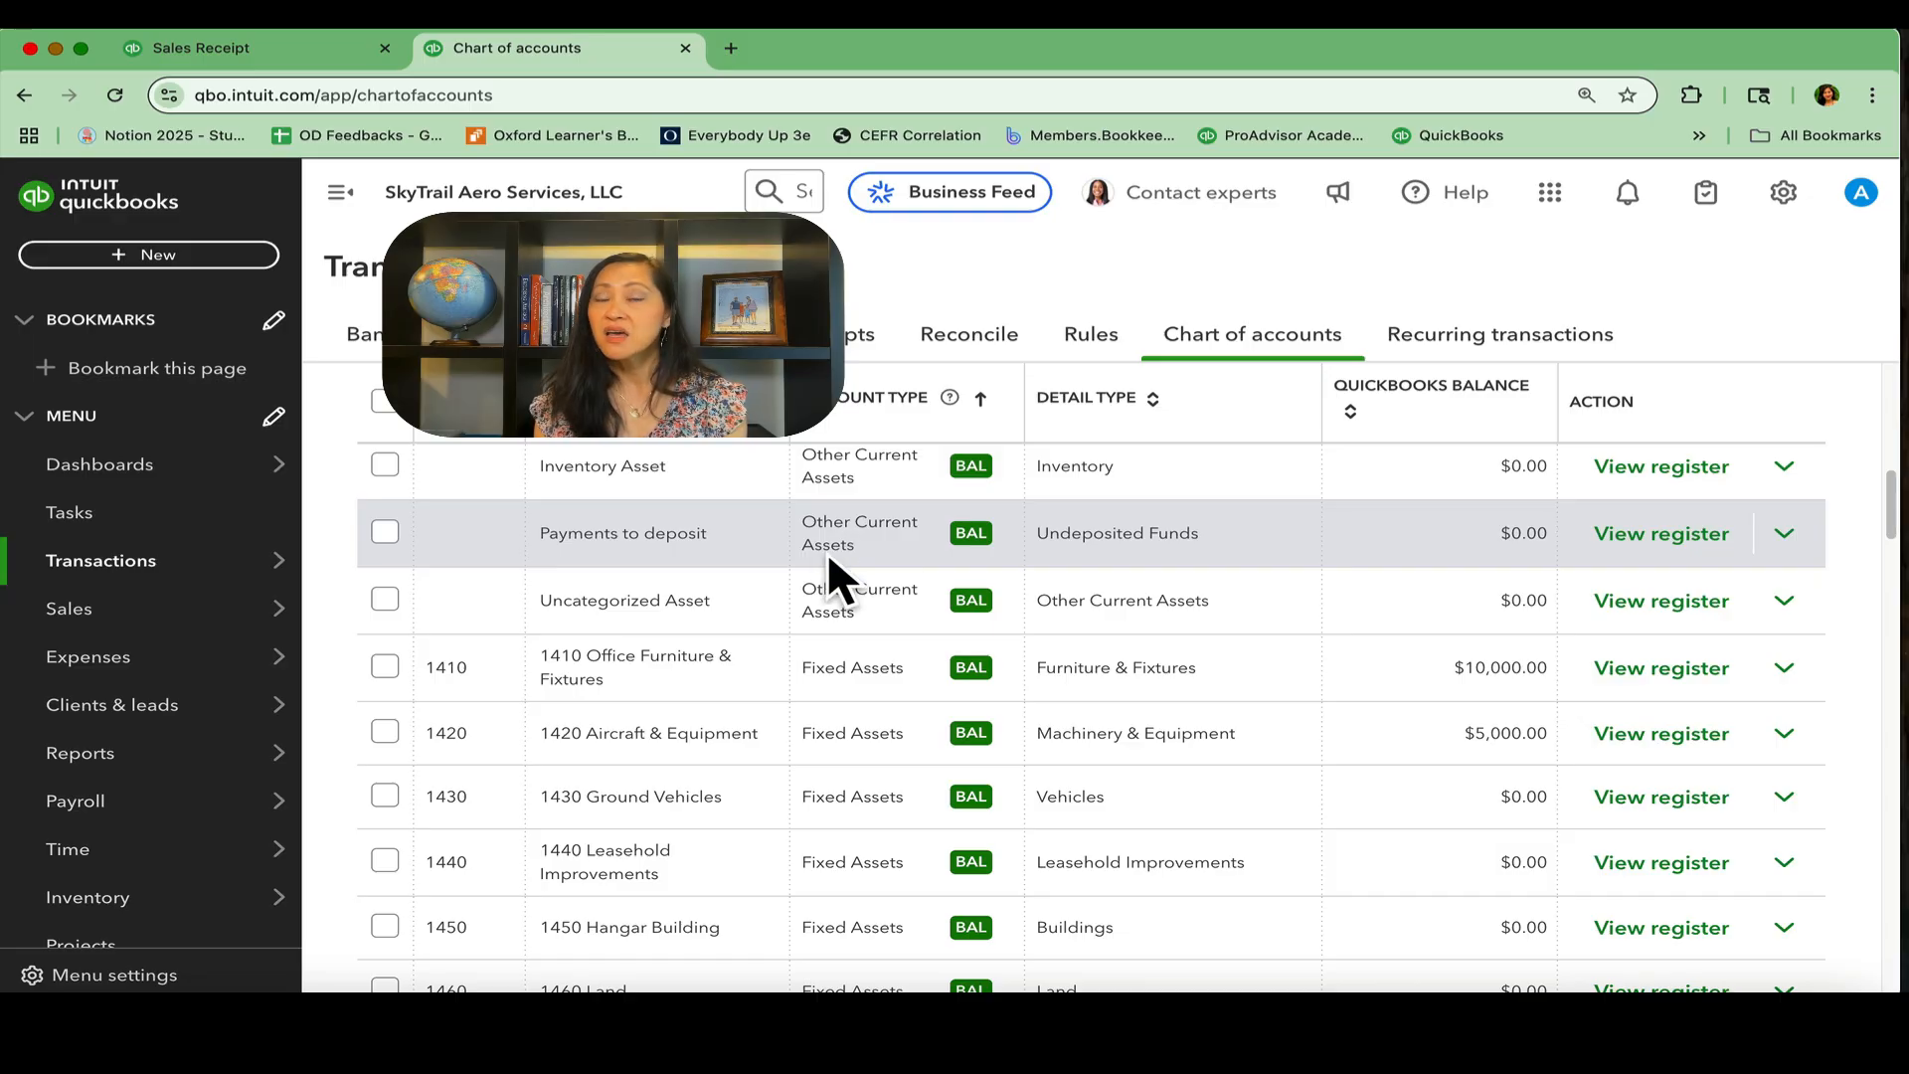
mouse_move(901, 579)
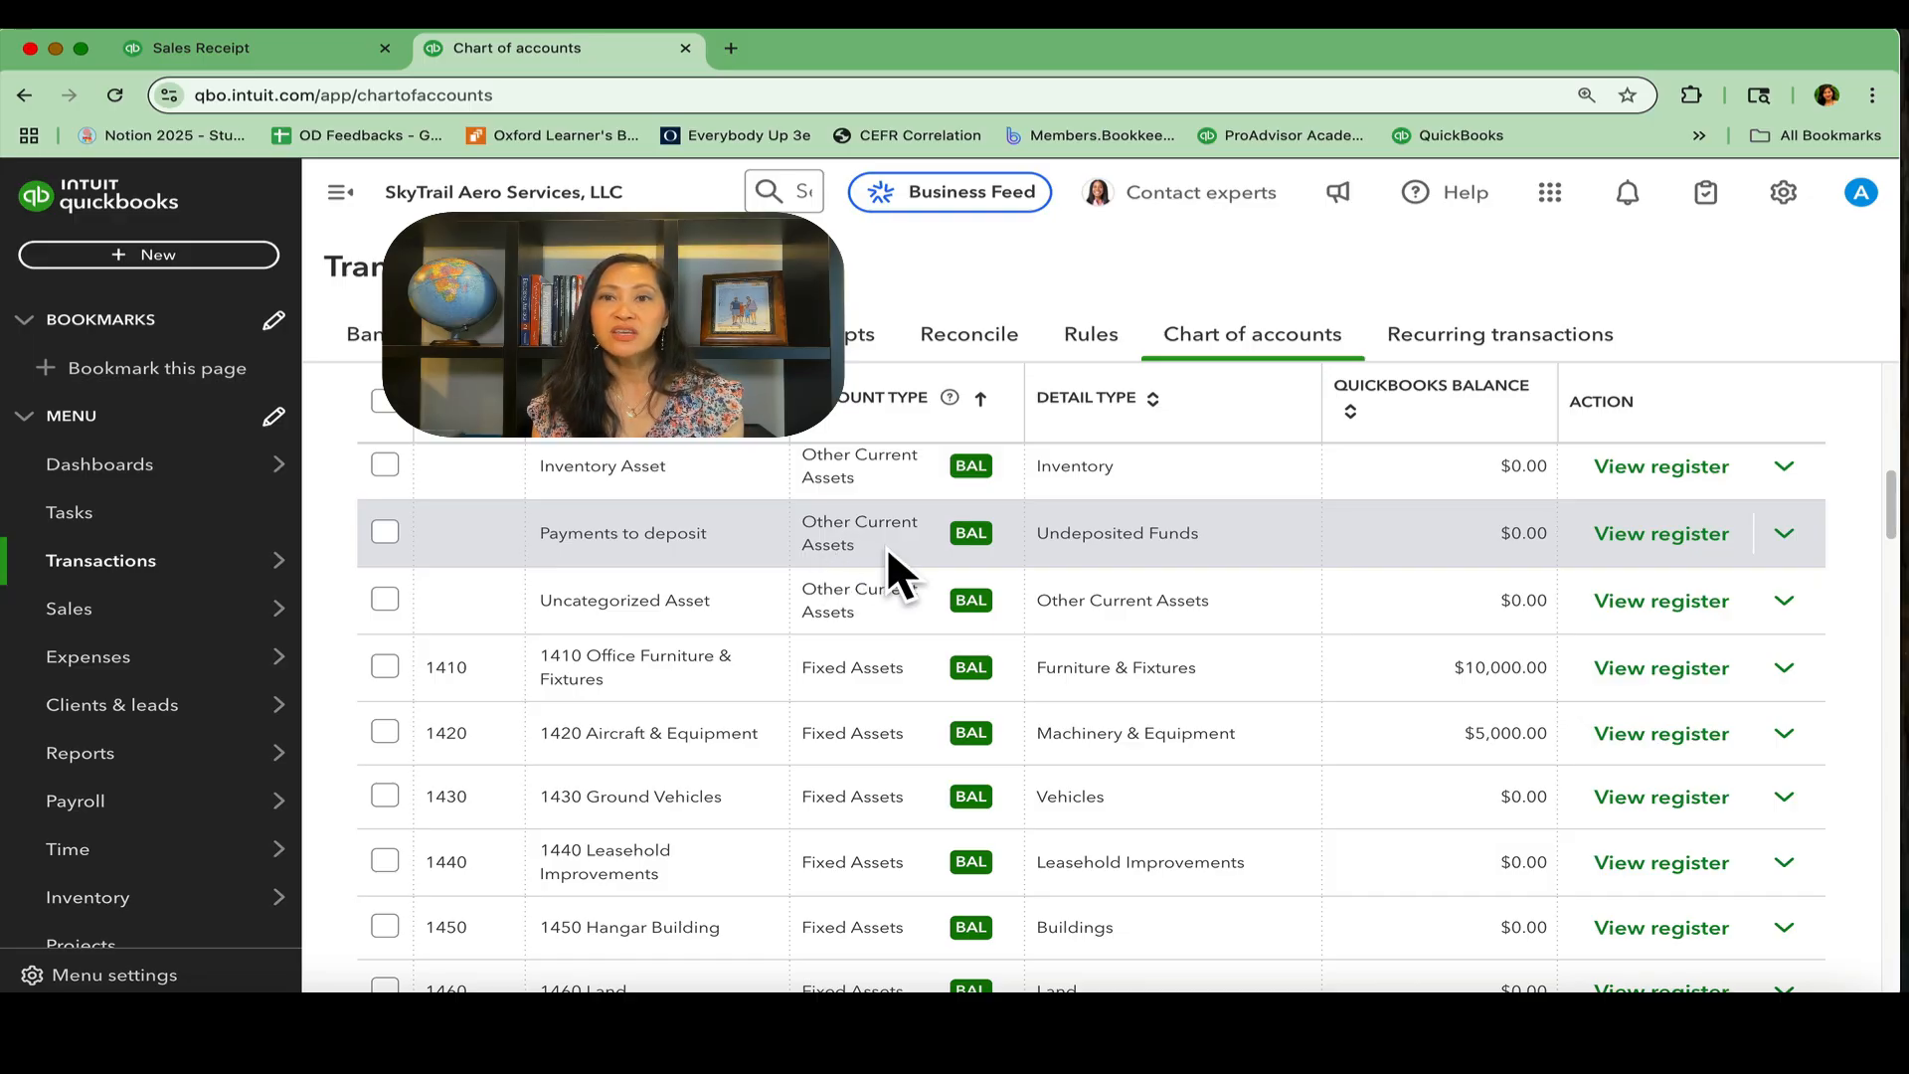
click(1784, 532)
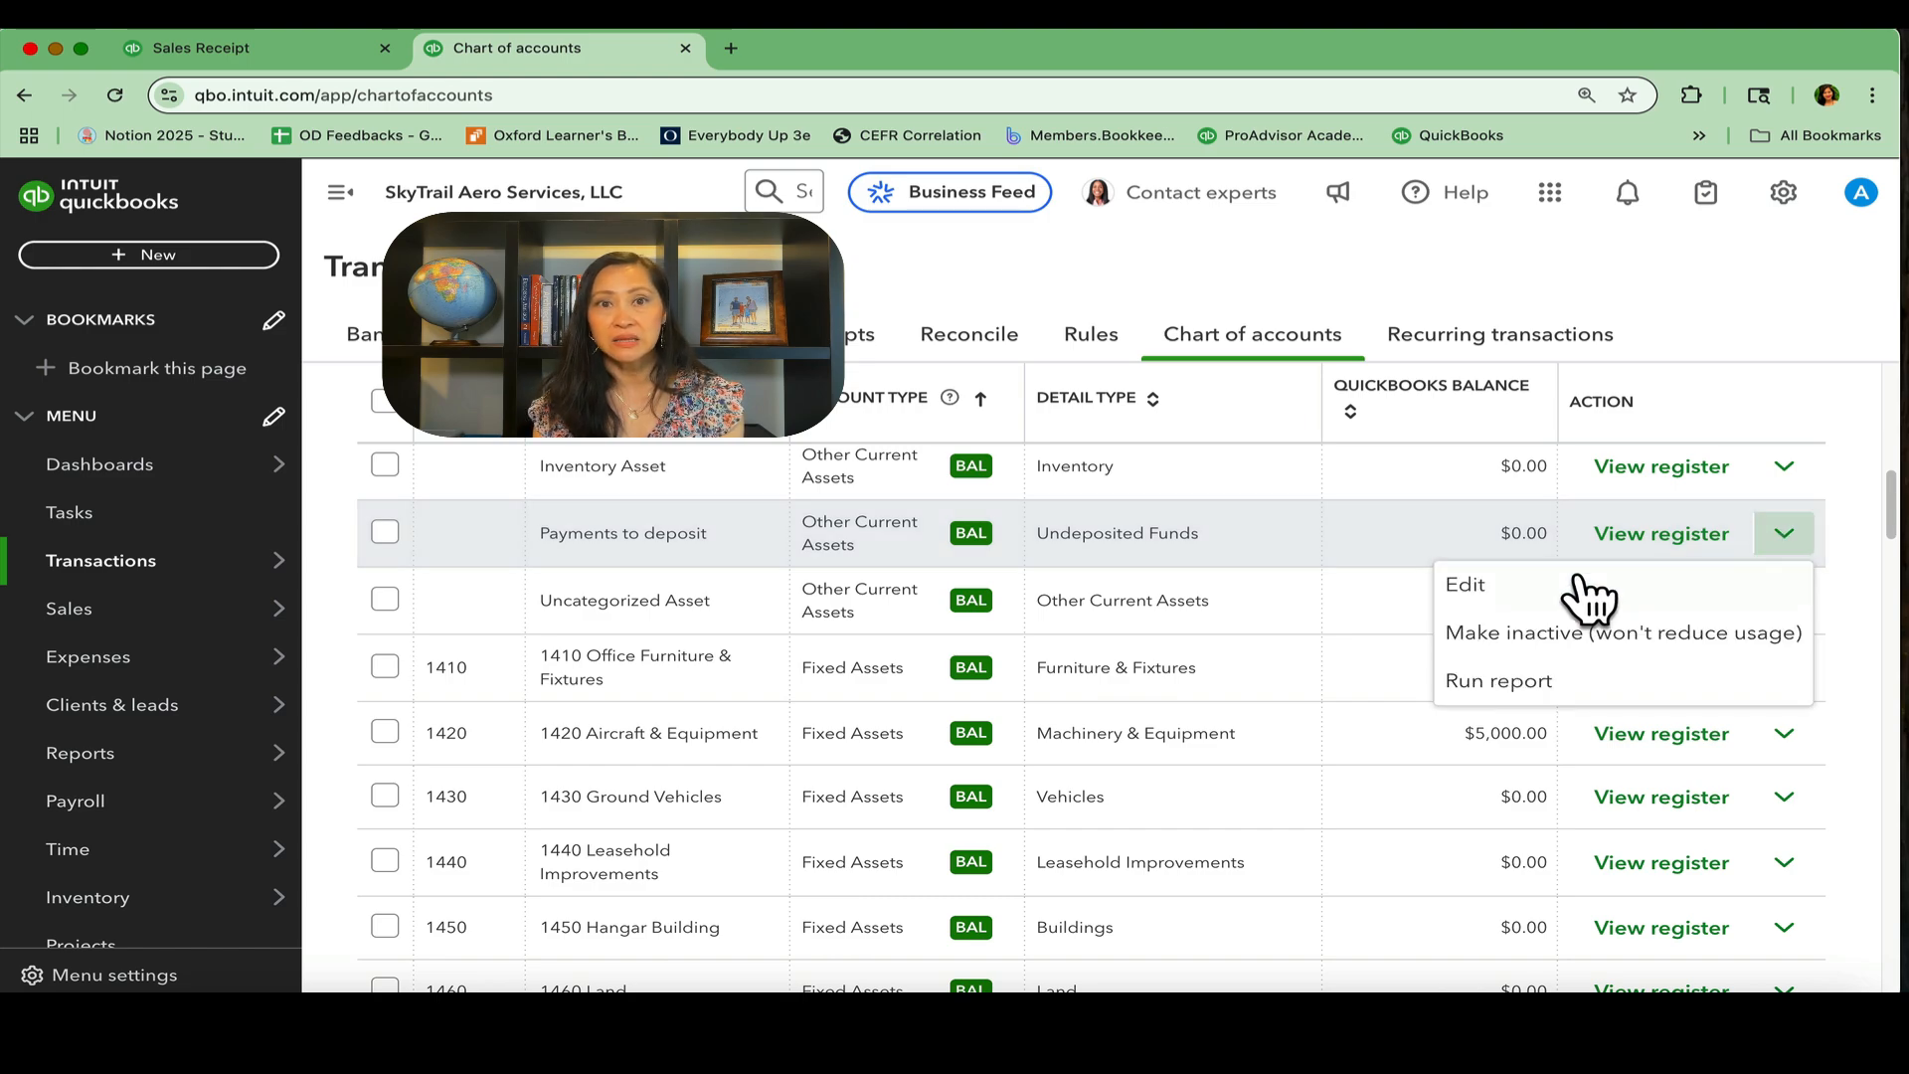
click(1463, 585)
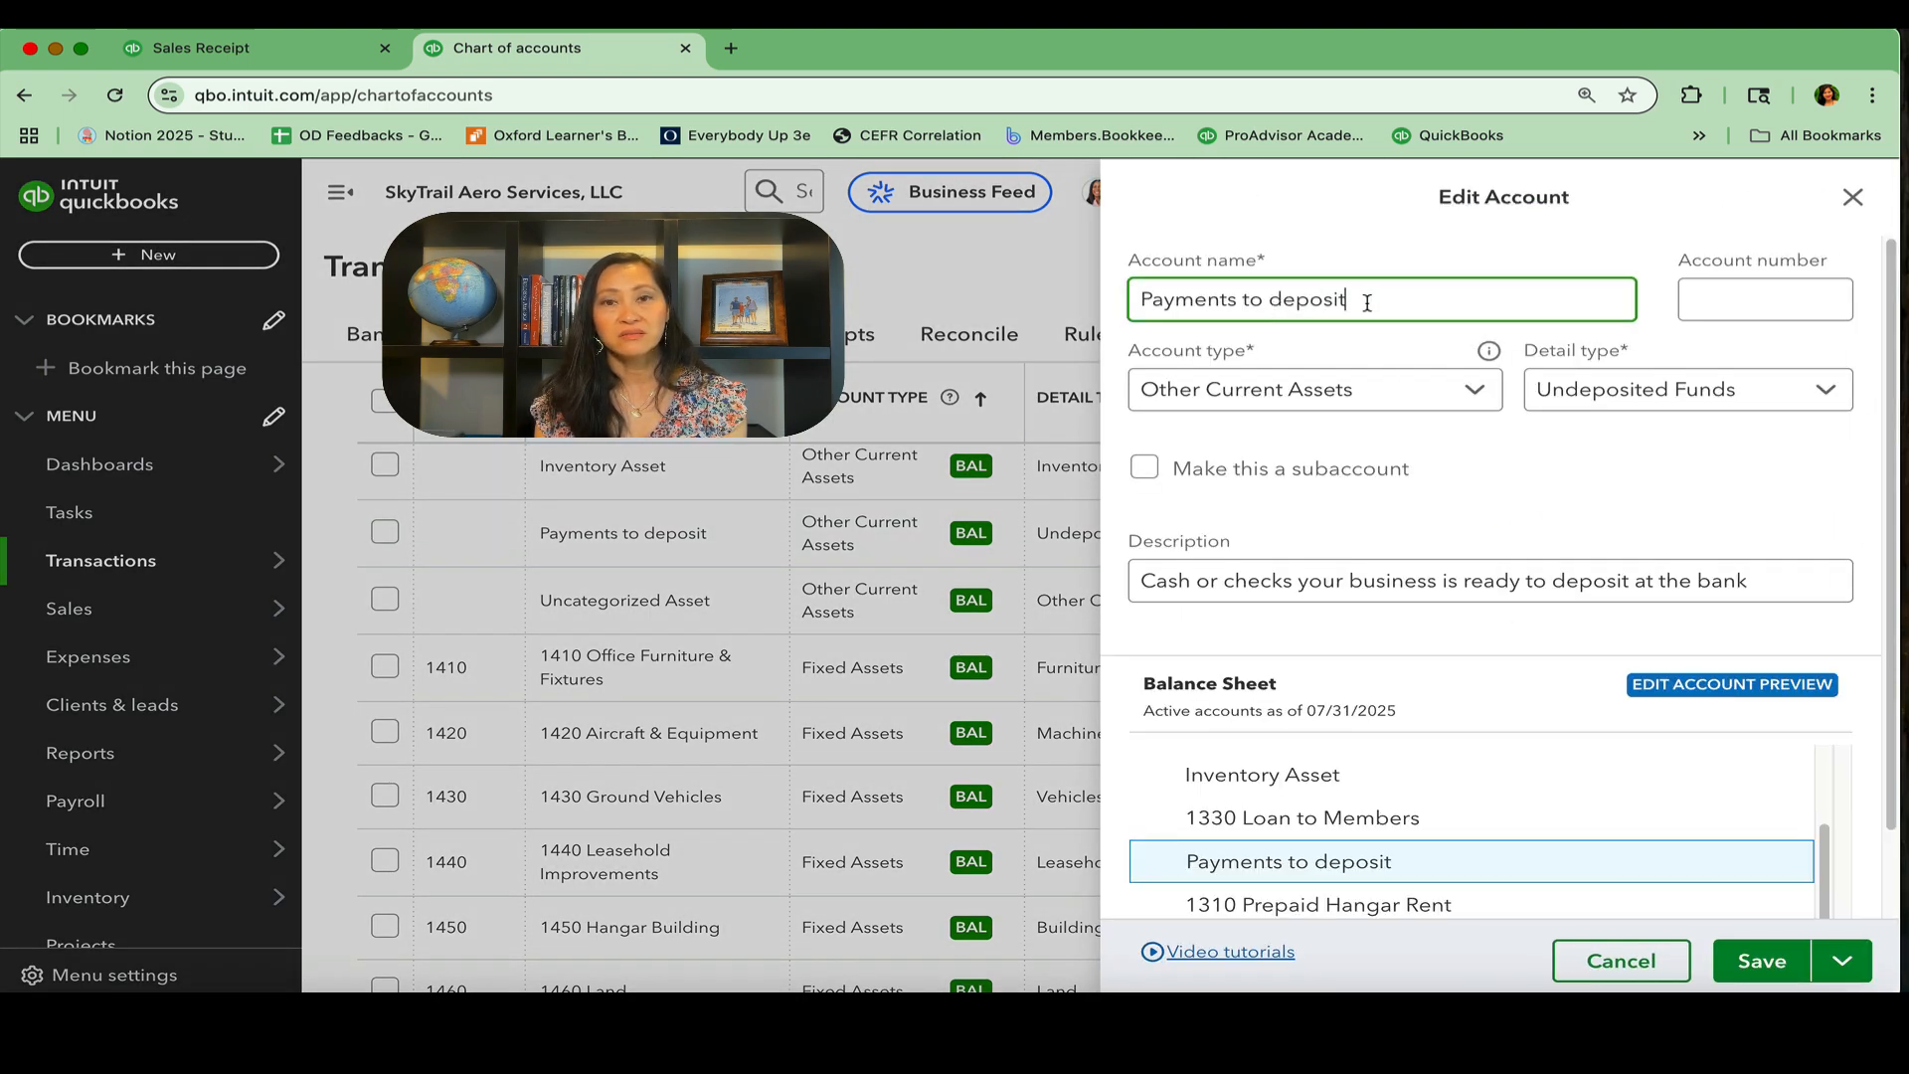
text(Money in)
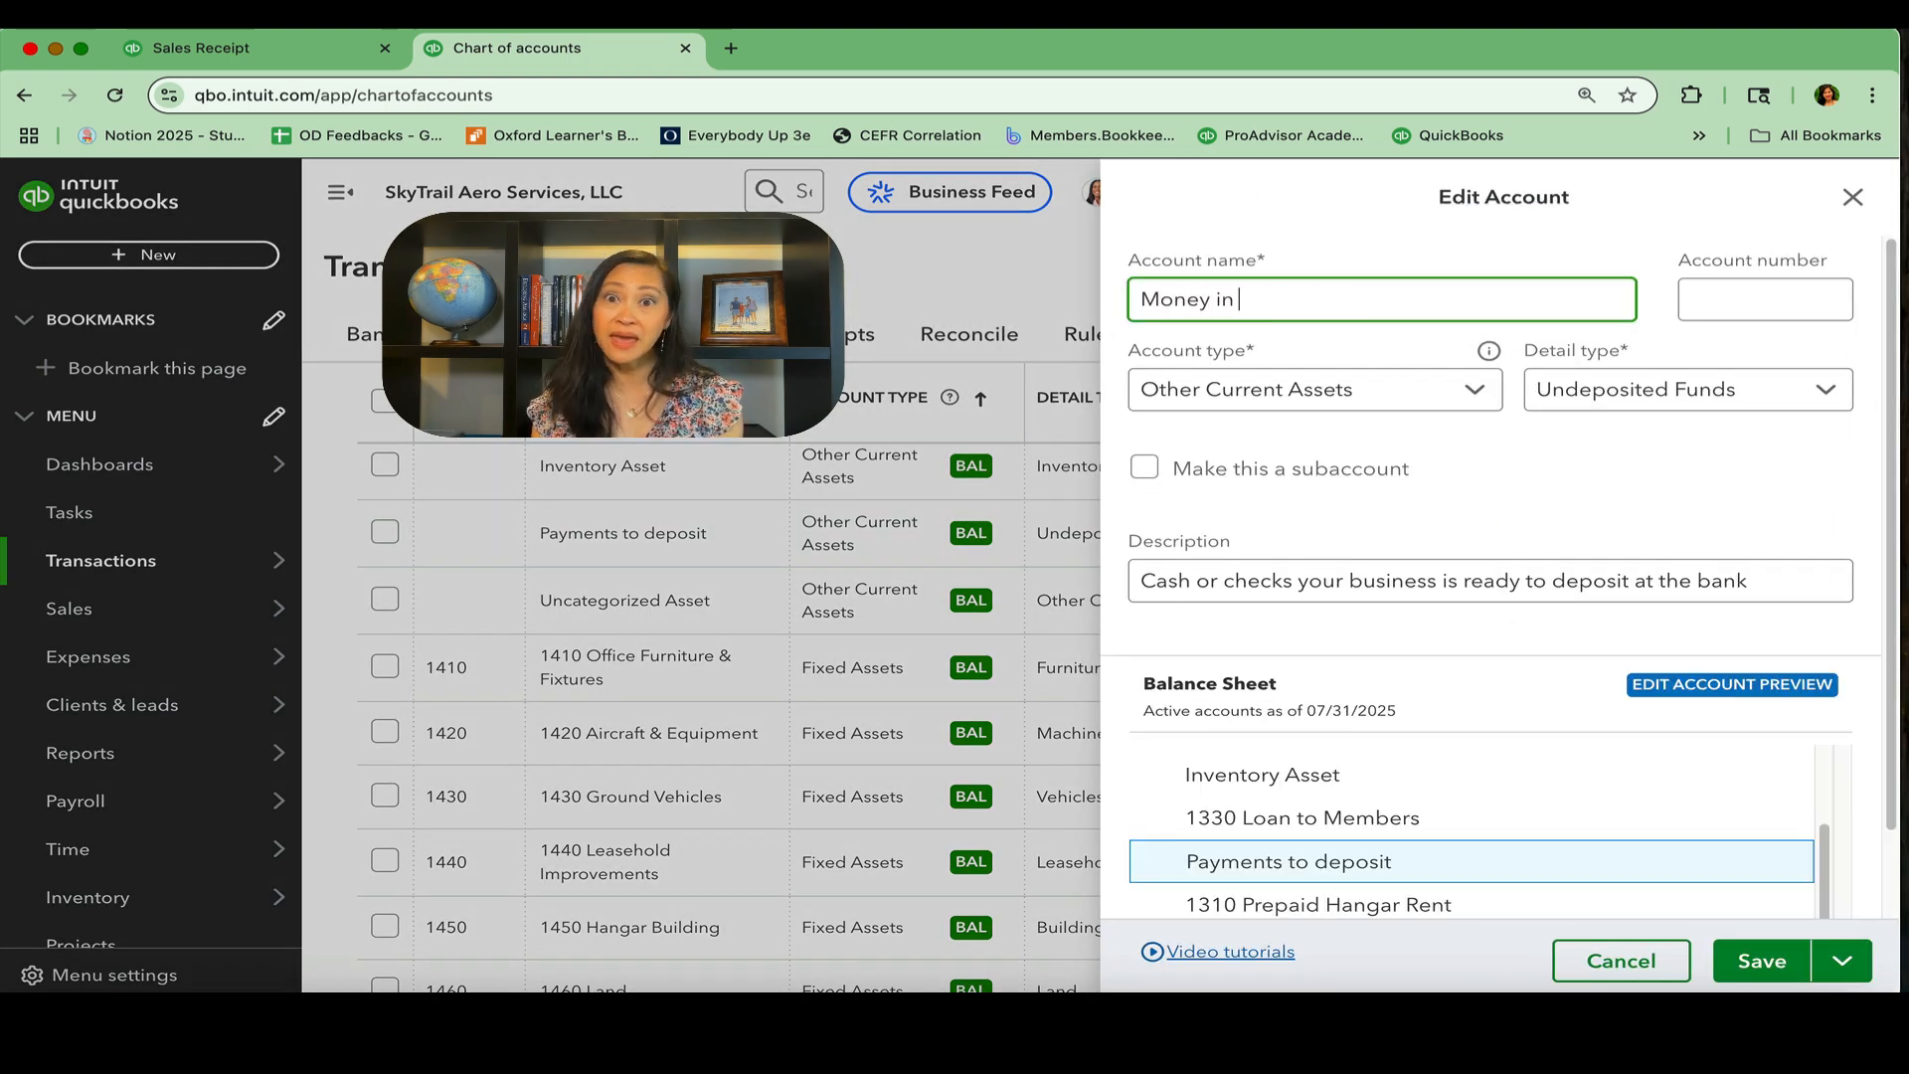
text(Limbo)
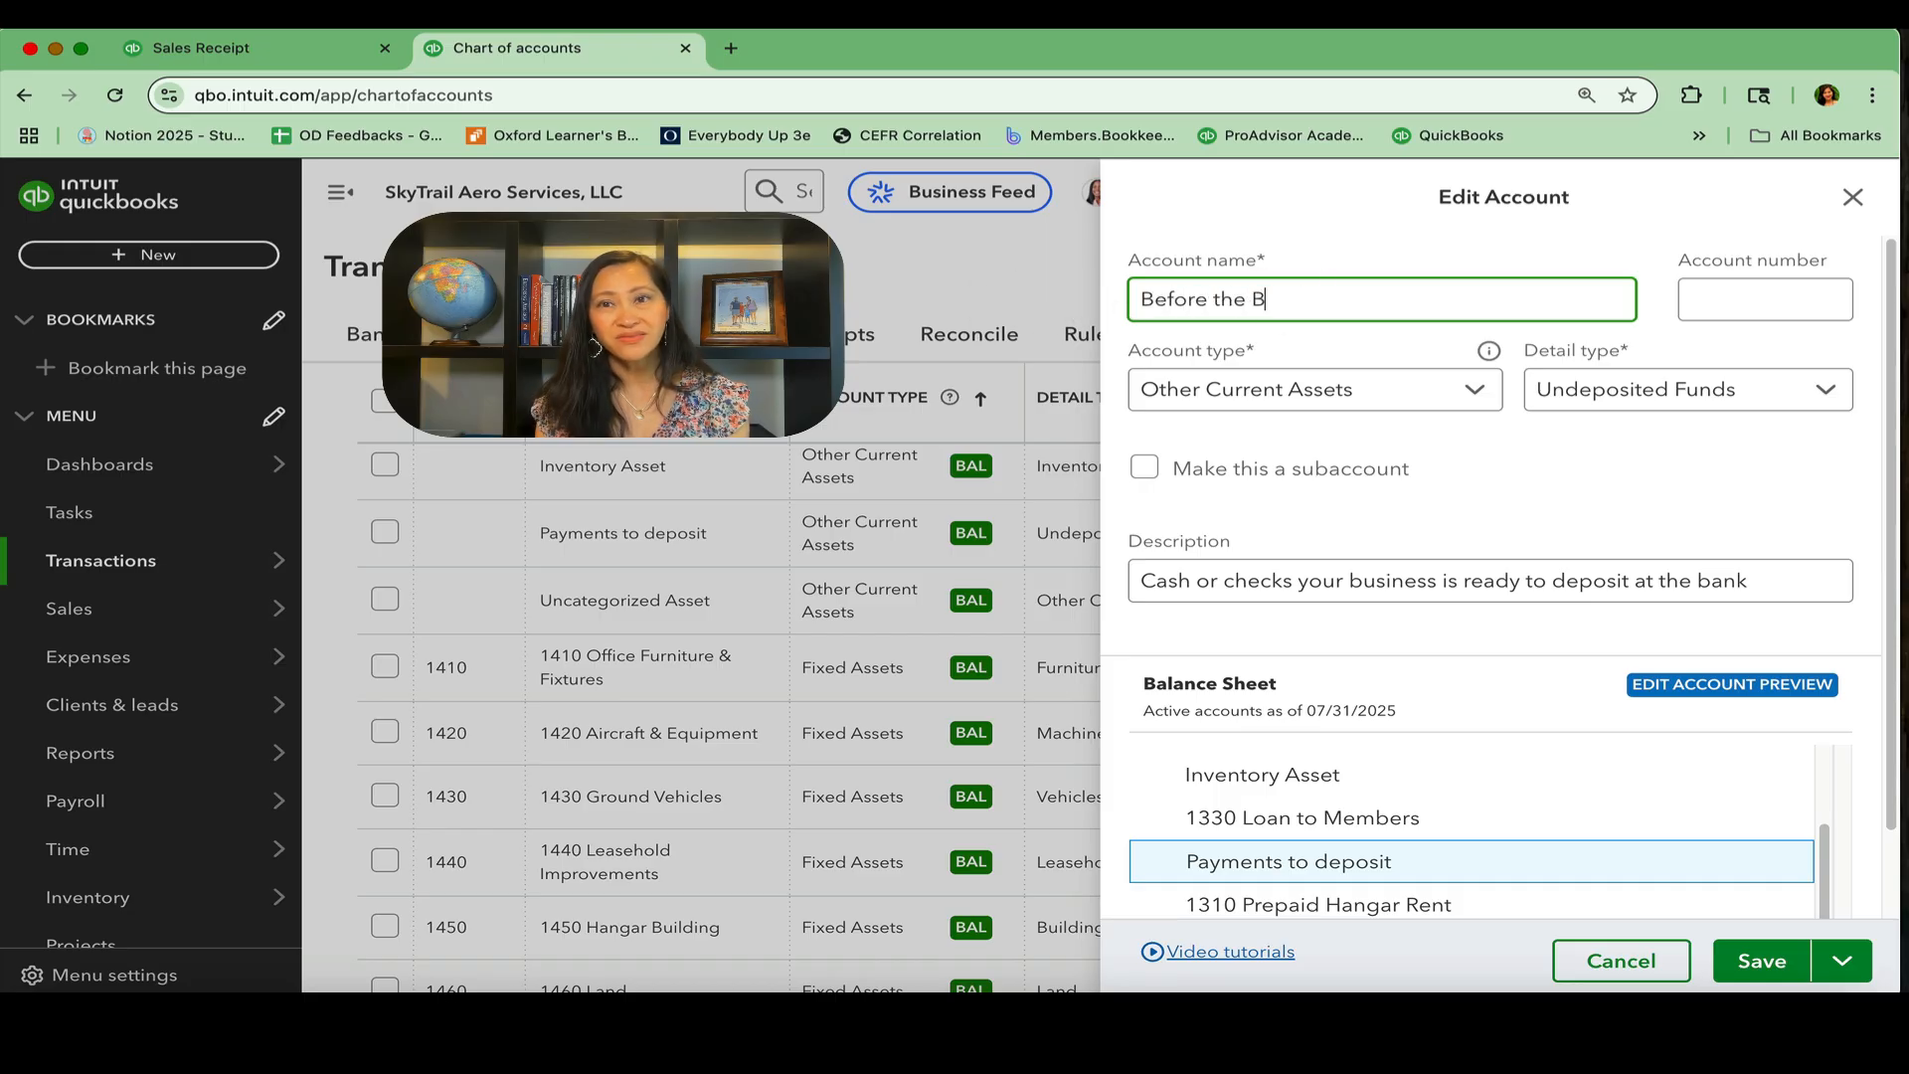
text(To pdra)
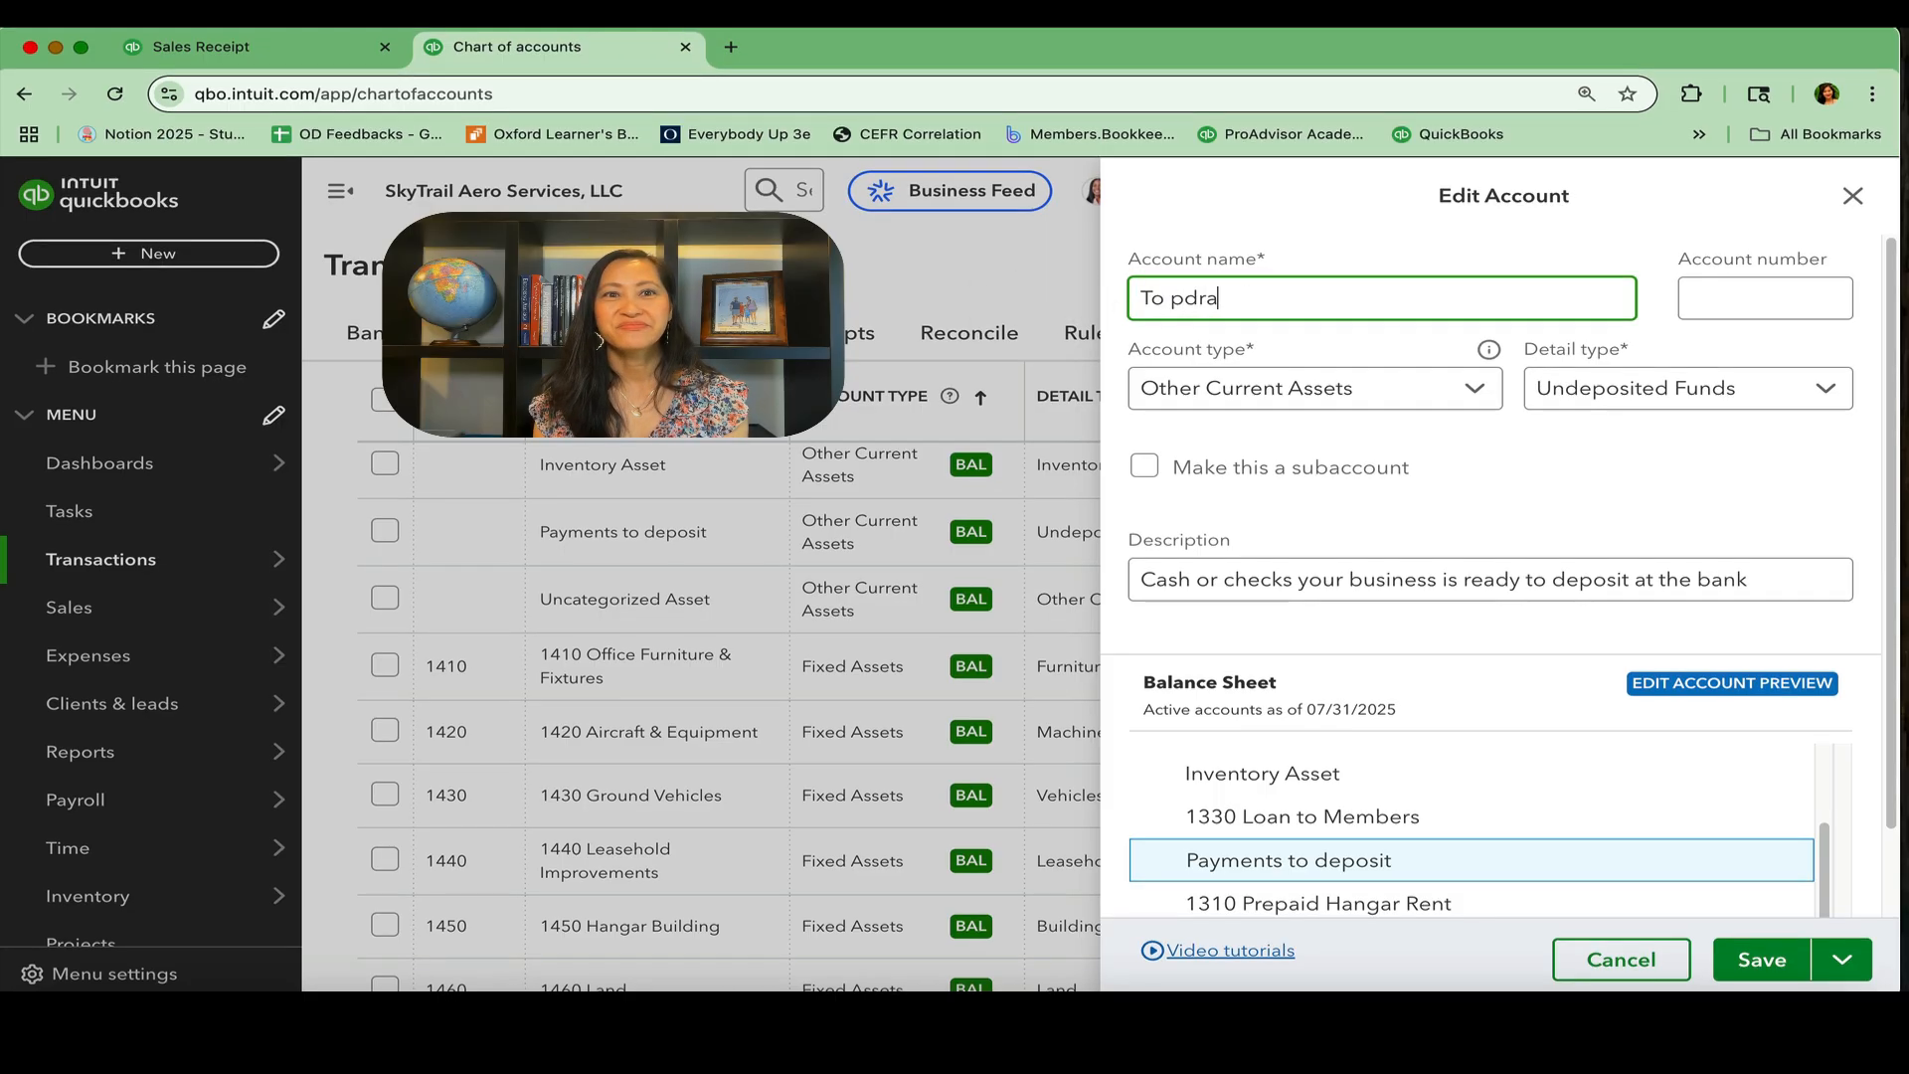
text(Top drawer)
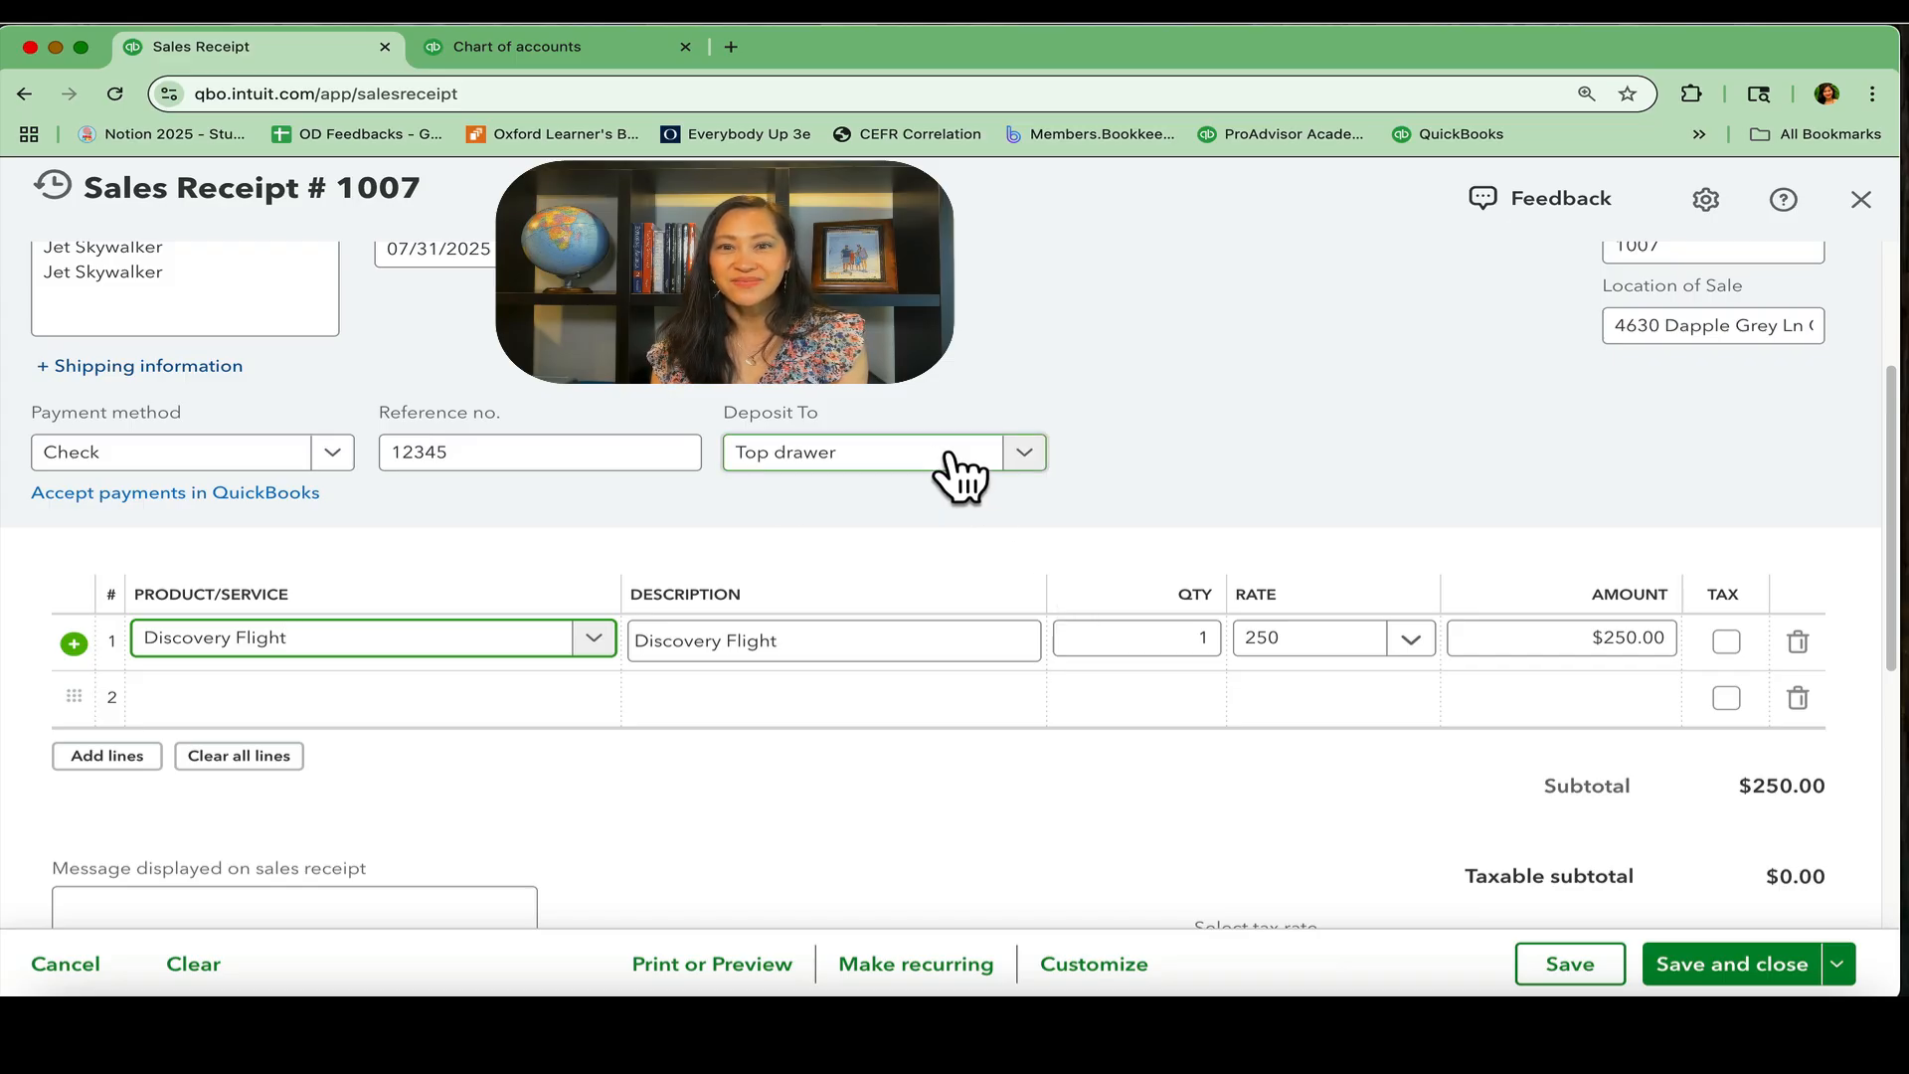
- Save sales receipt 1007 and check the chart of accounts: Checking - Chase $22,250.00, Top drawer $0.00
click(1021, 452)
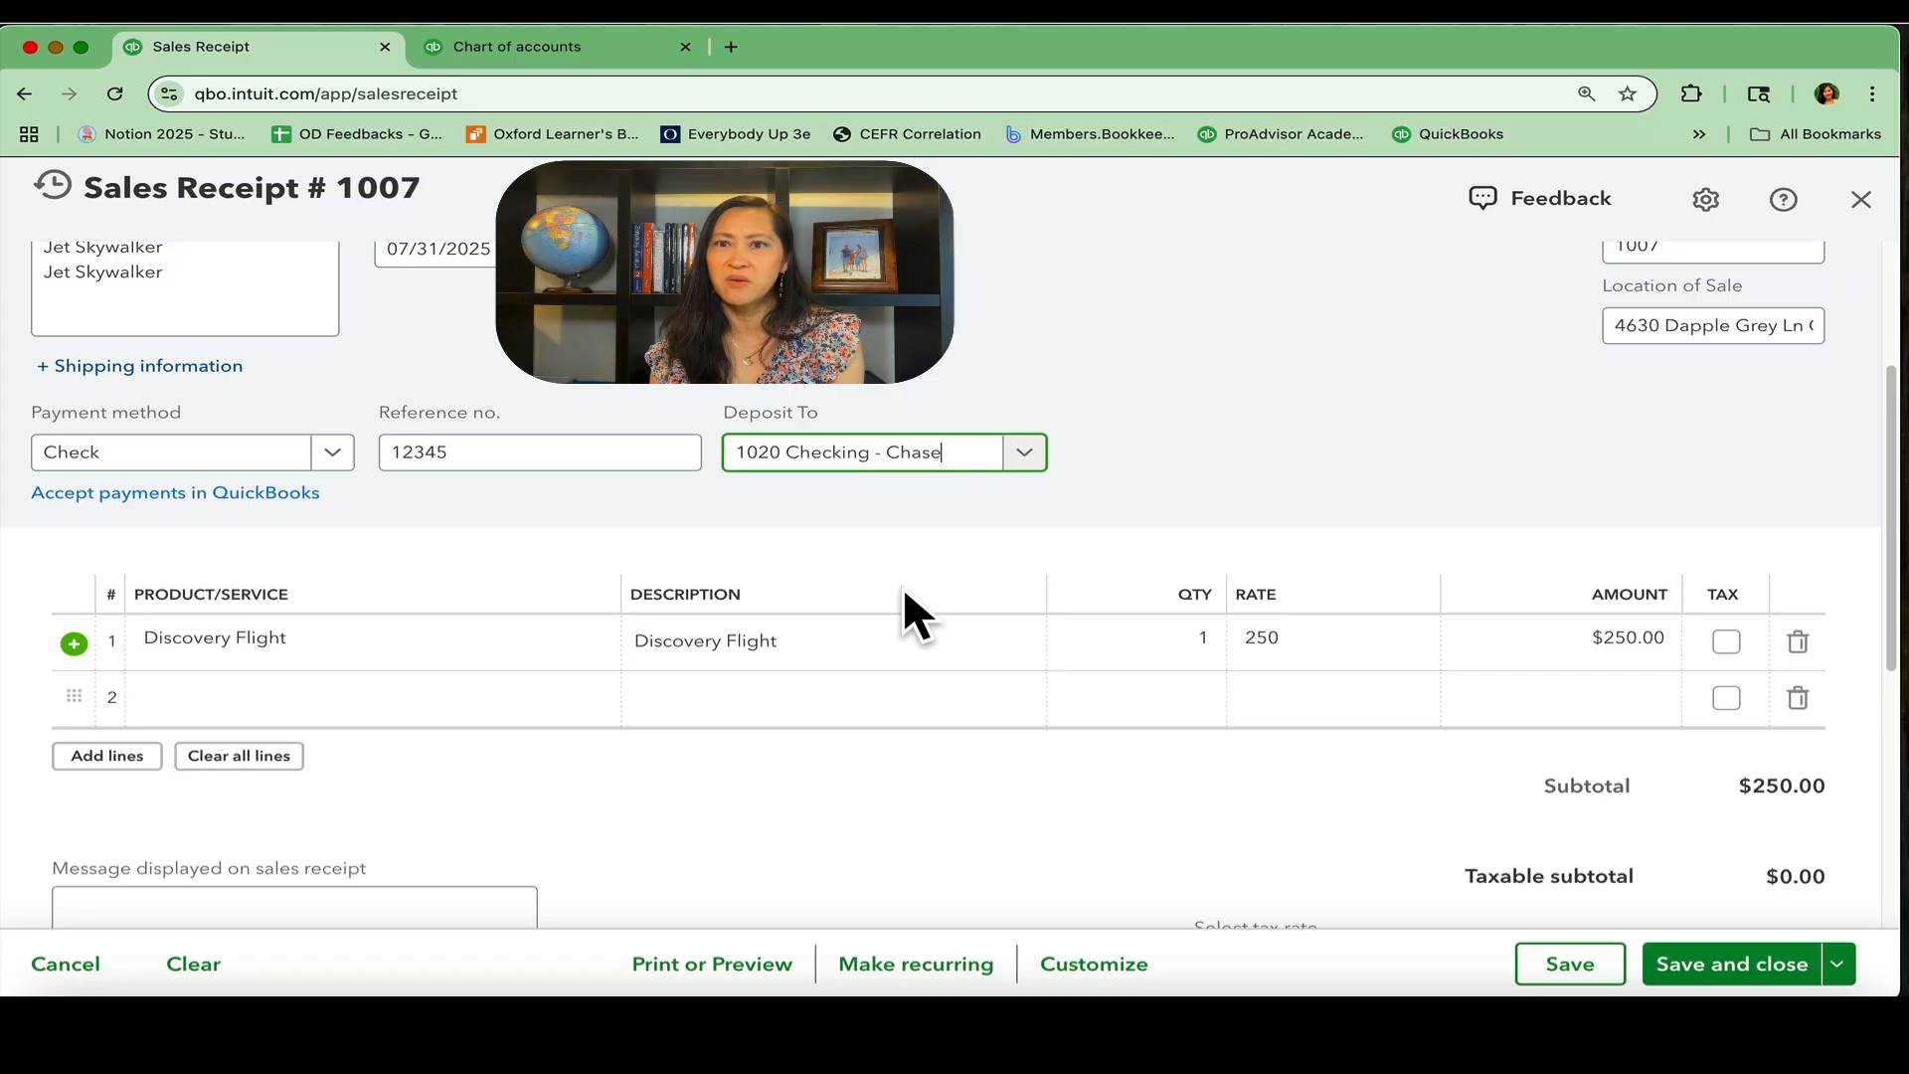
mouse_move(1456, 623)
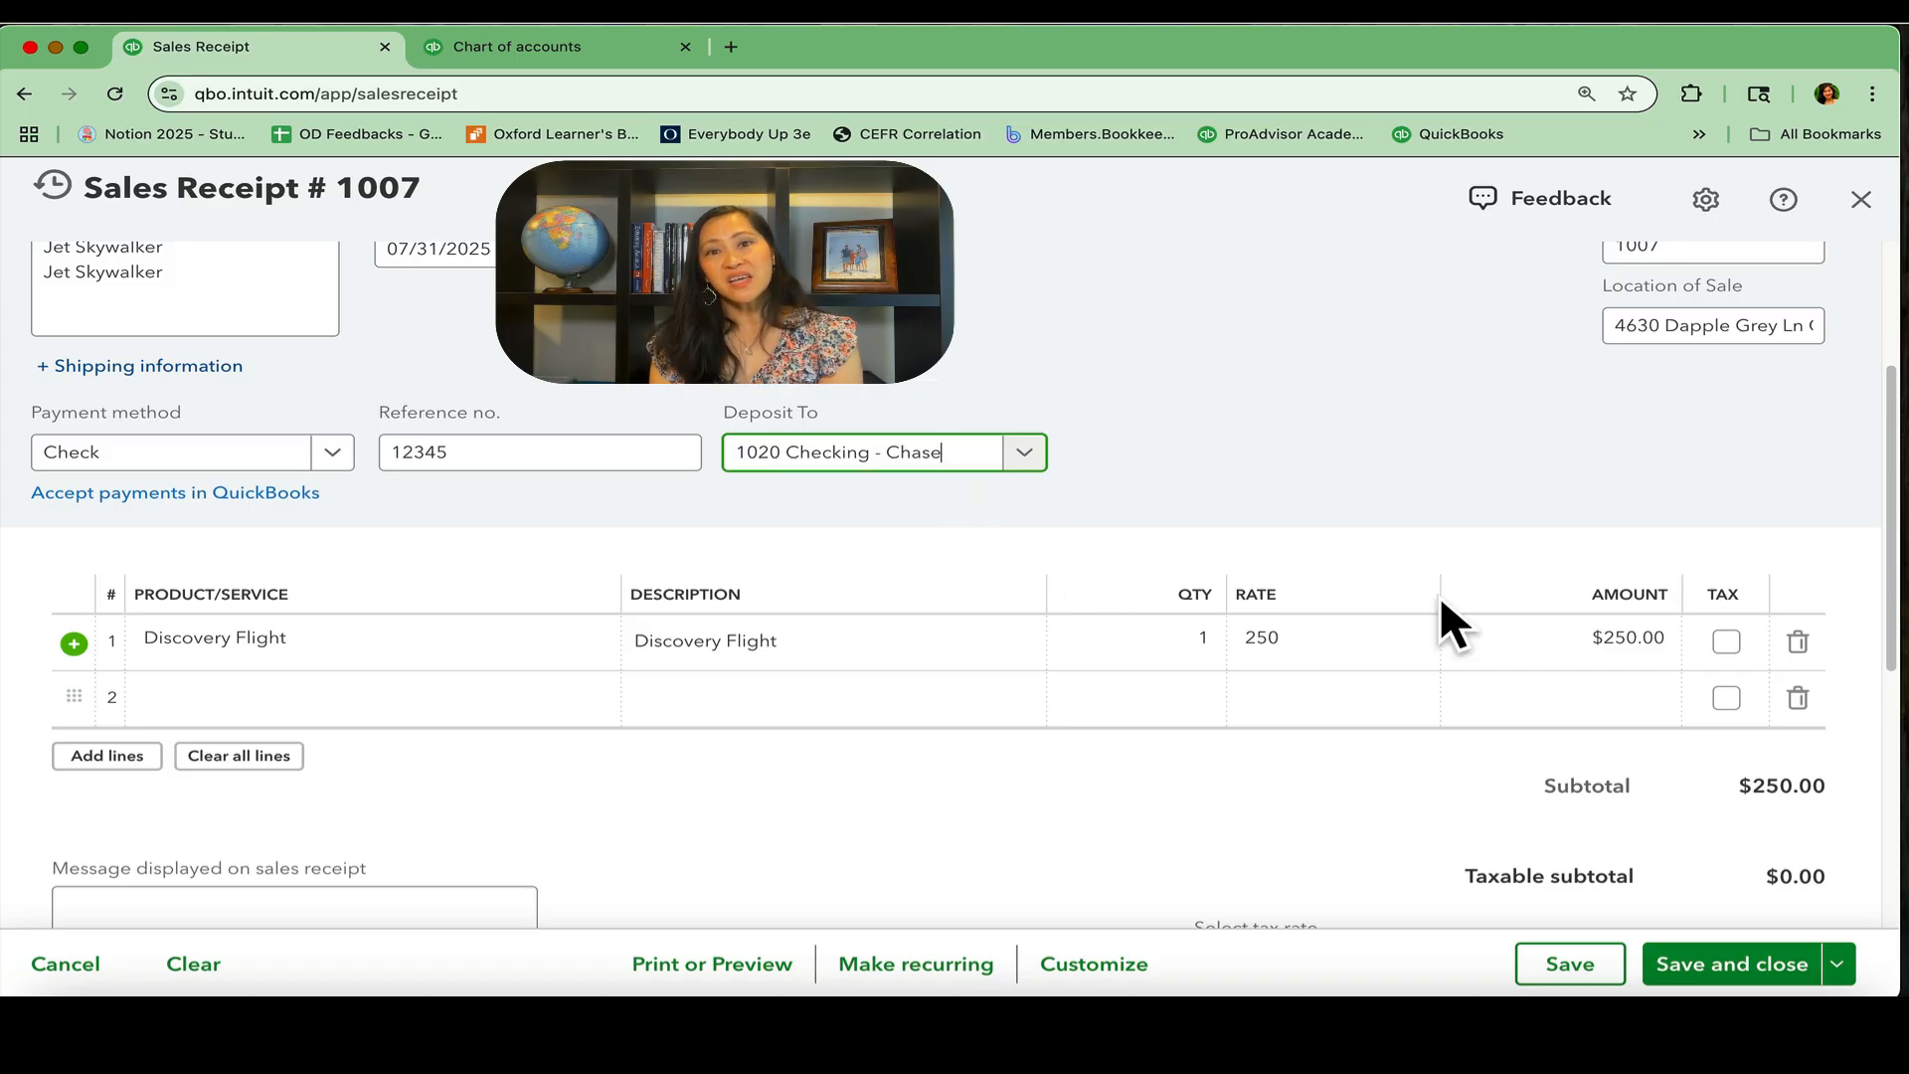
click(1569, 964)
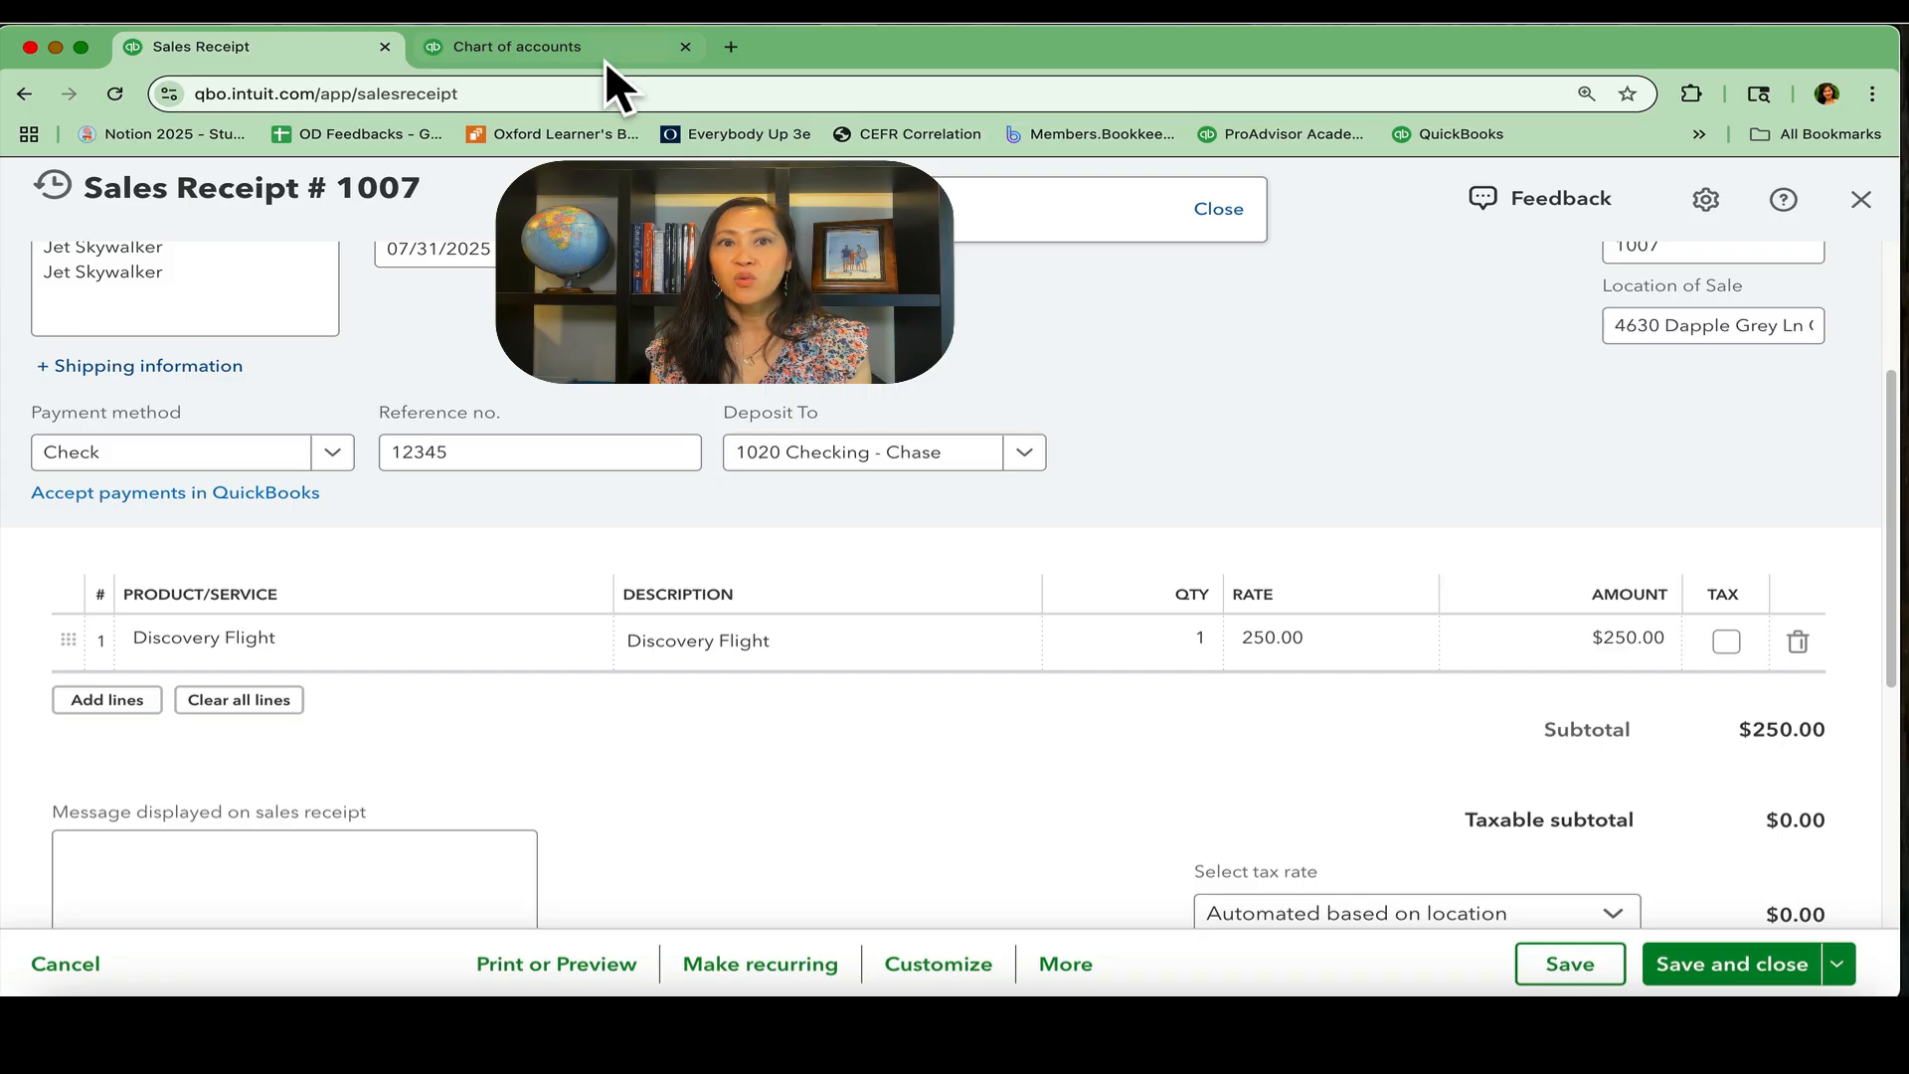
click(524, 46)
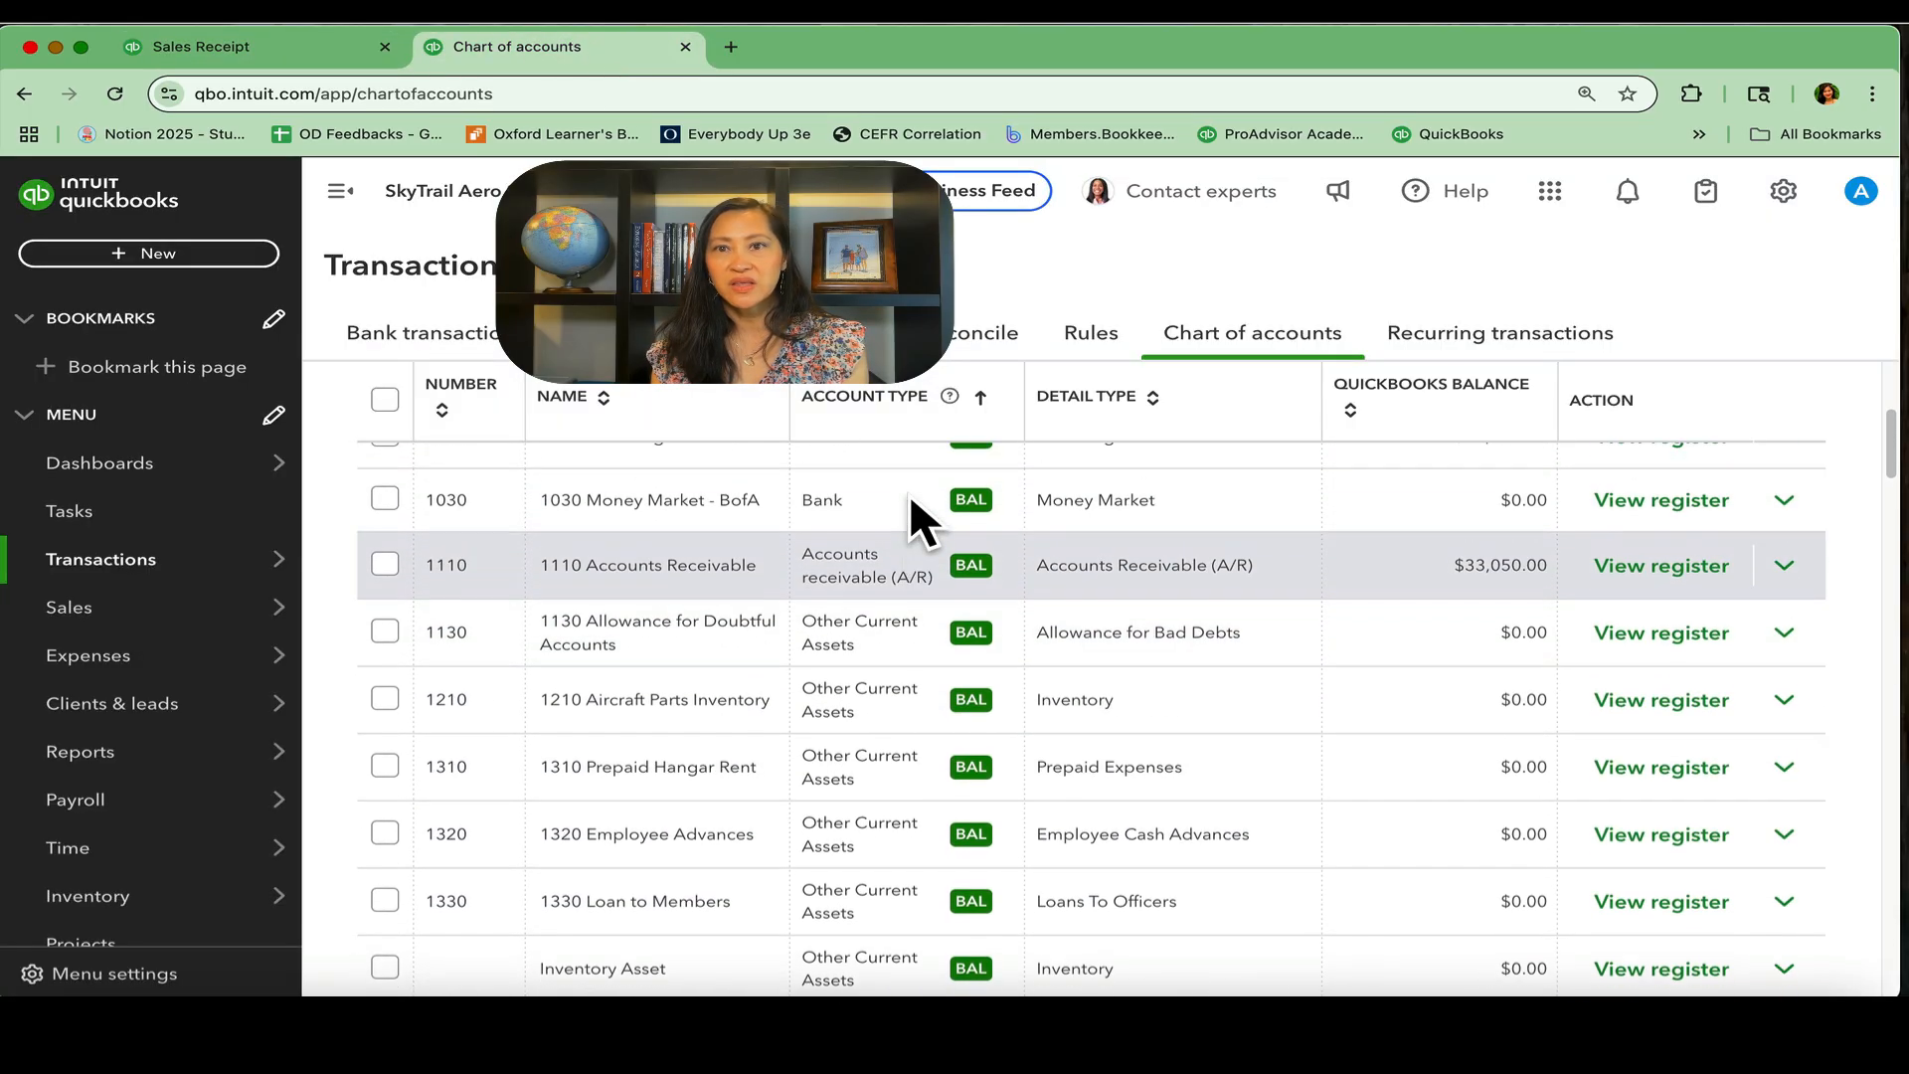
scroll(up, 3)
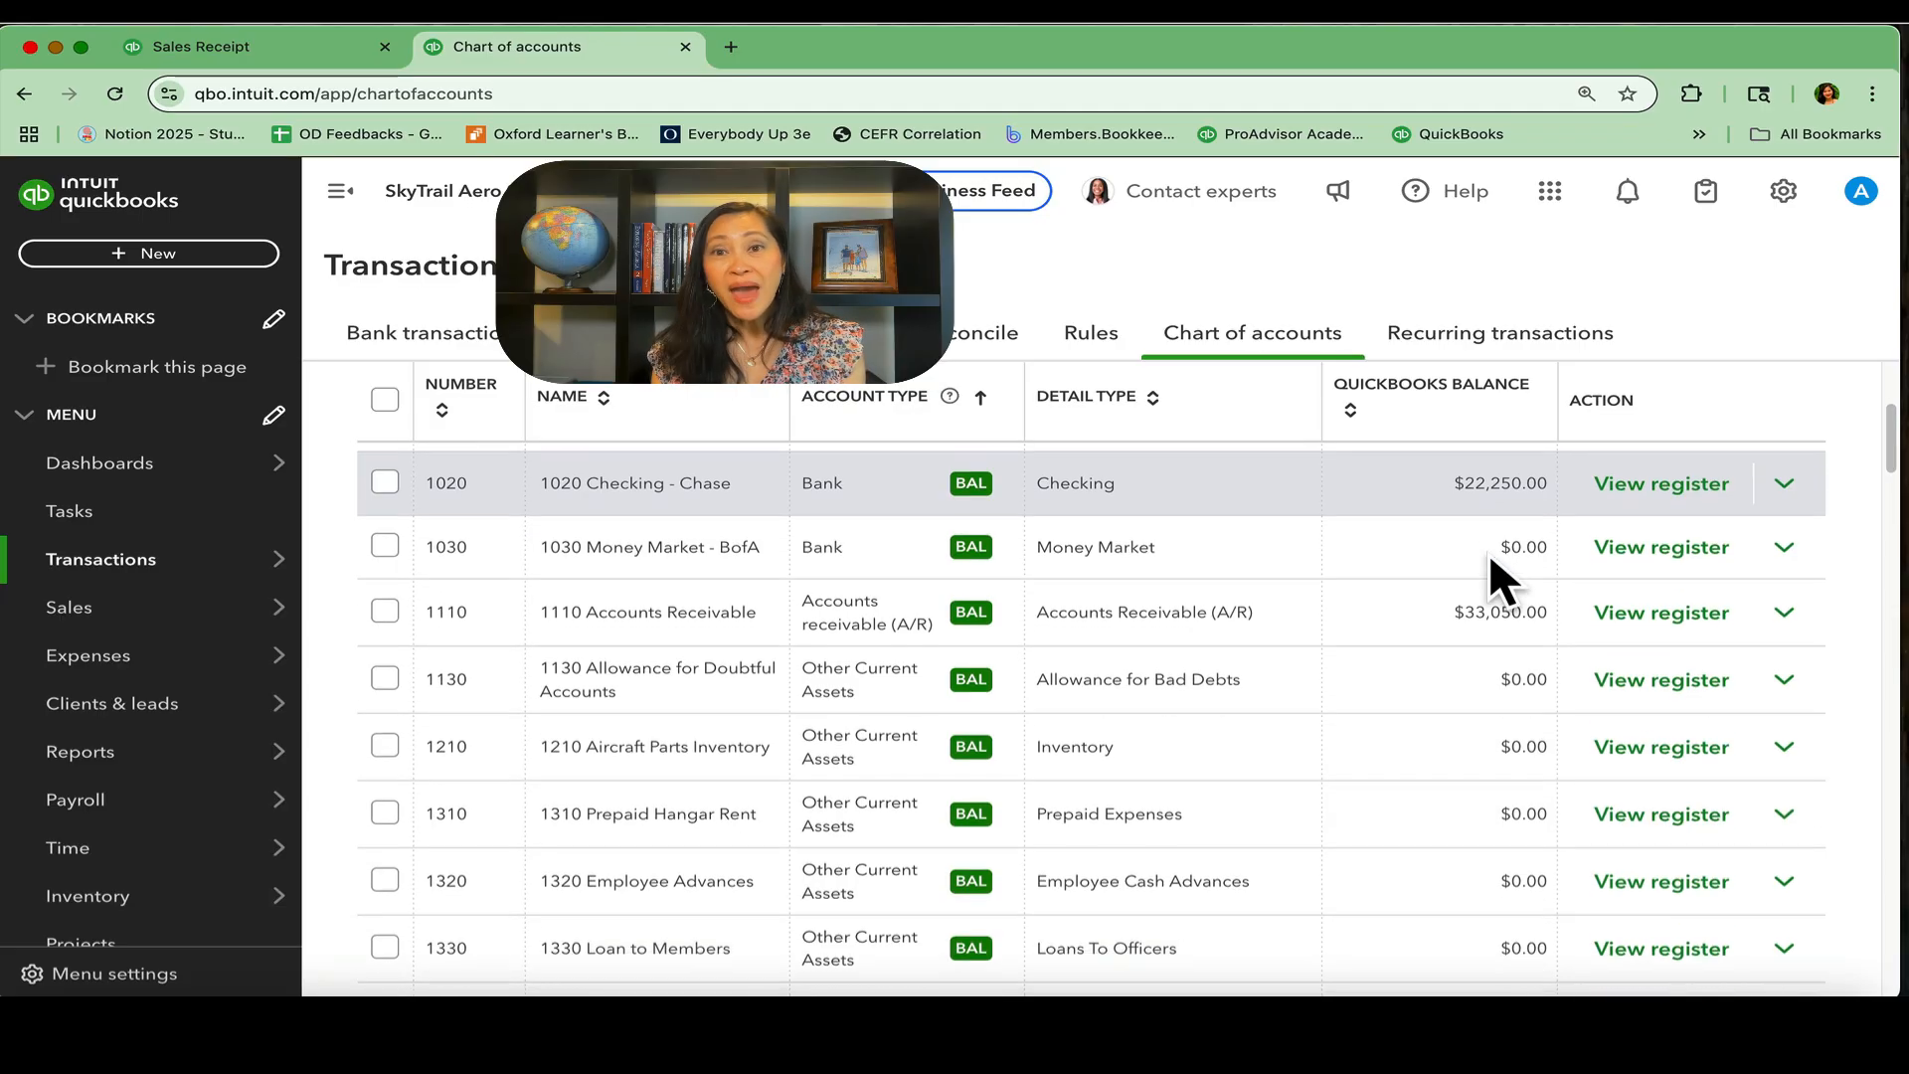
scroll(down, 3)
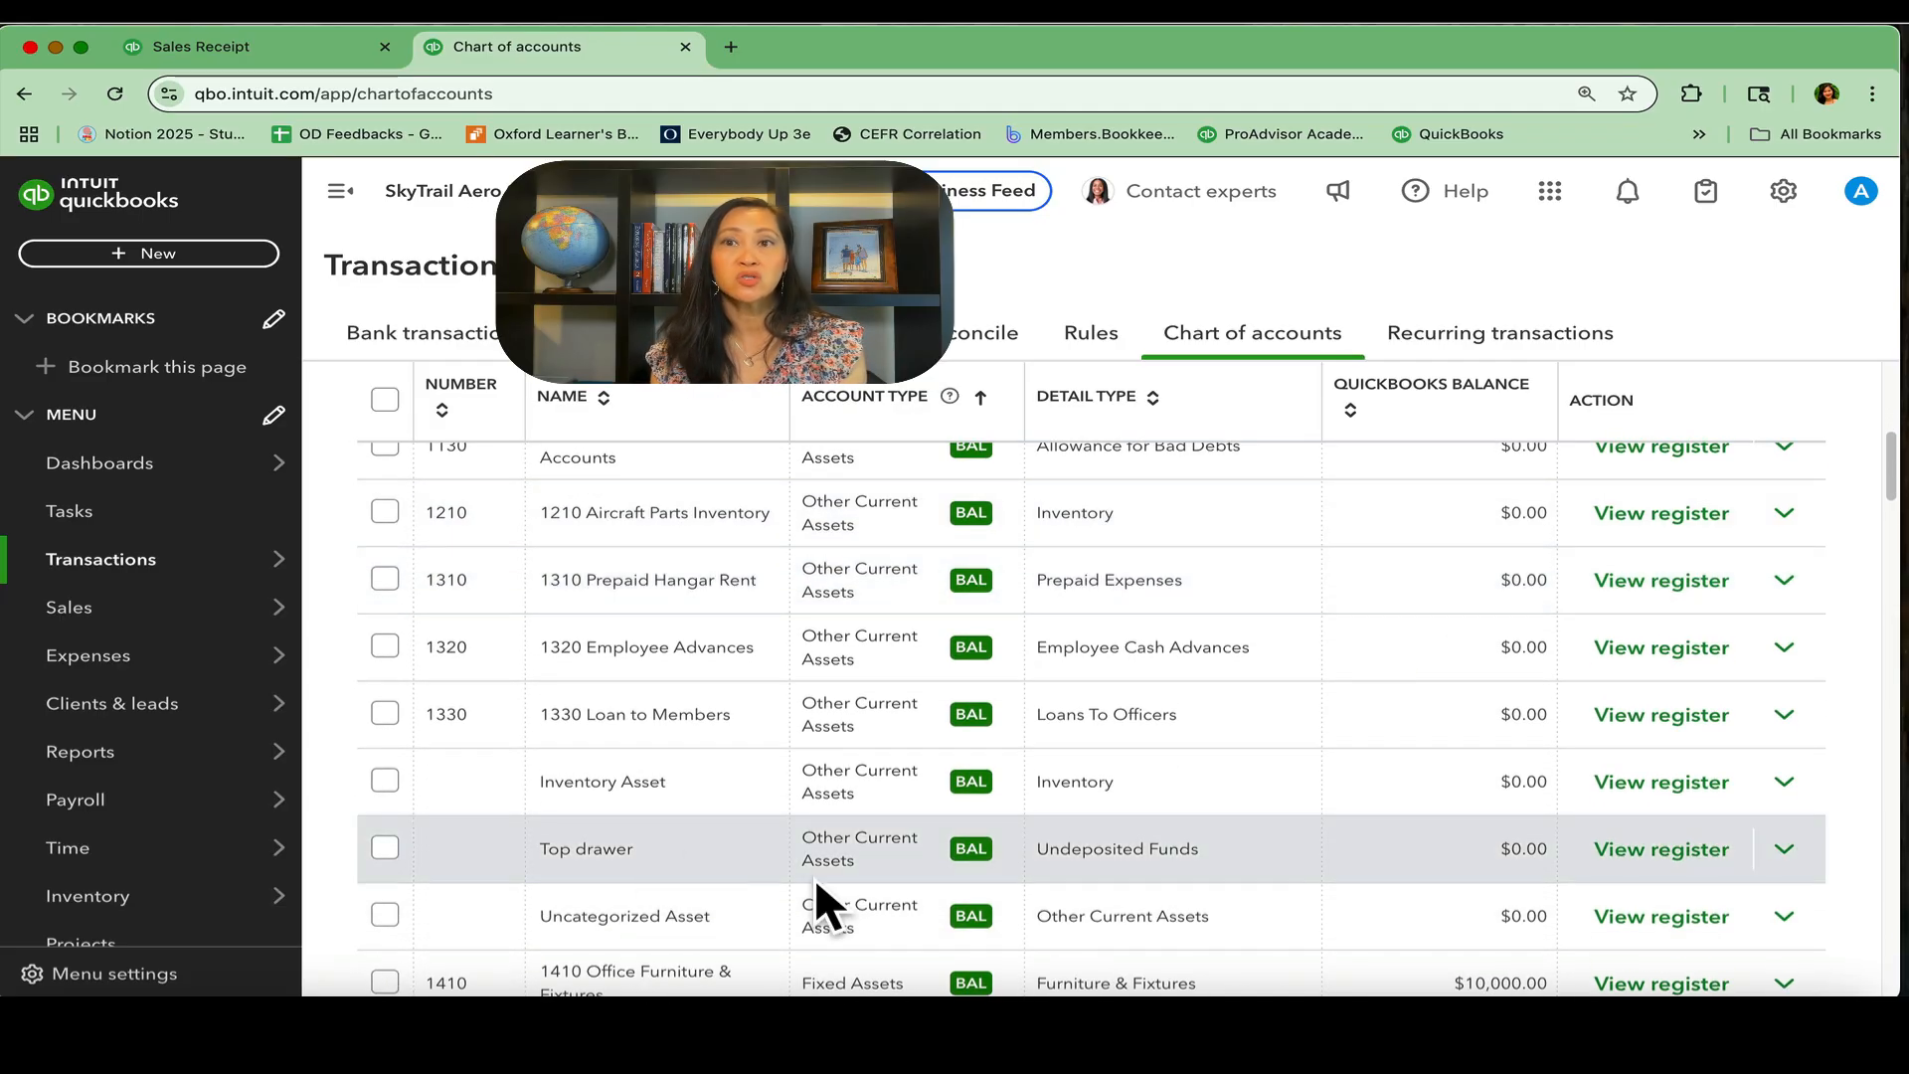
mouse_move(1118, 883)
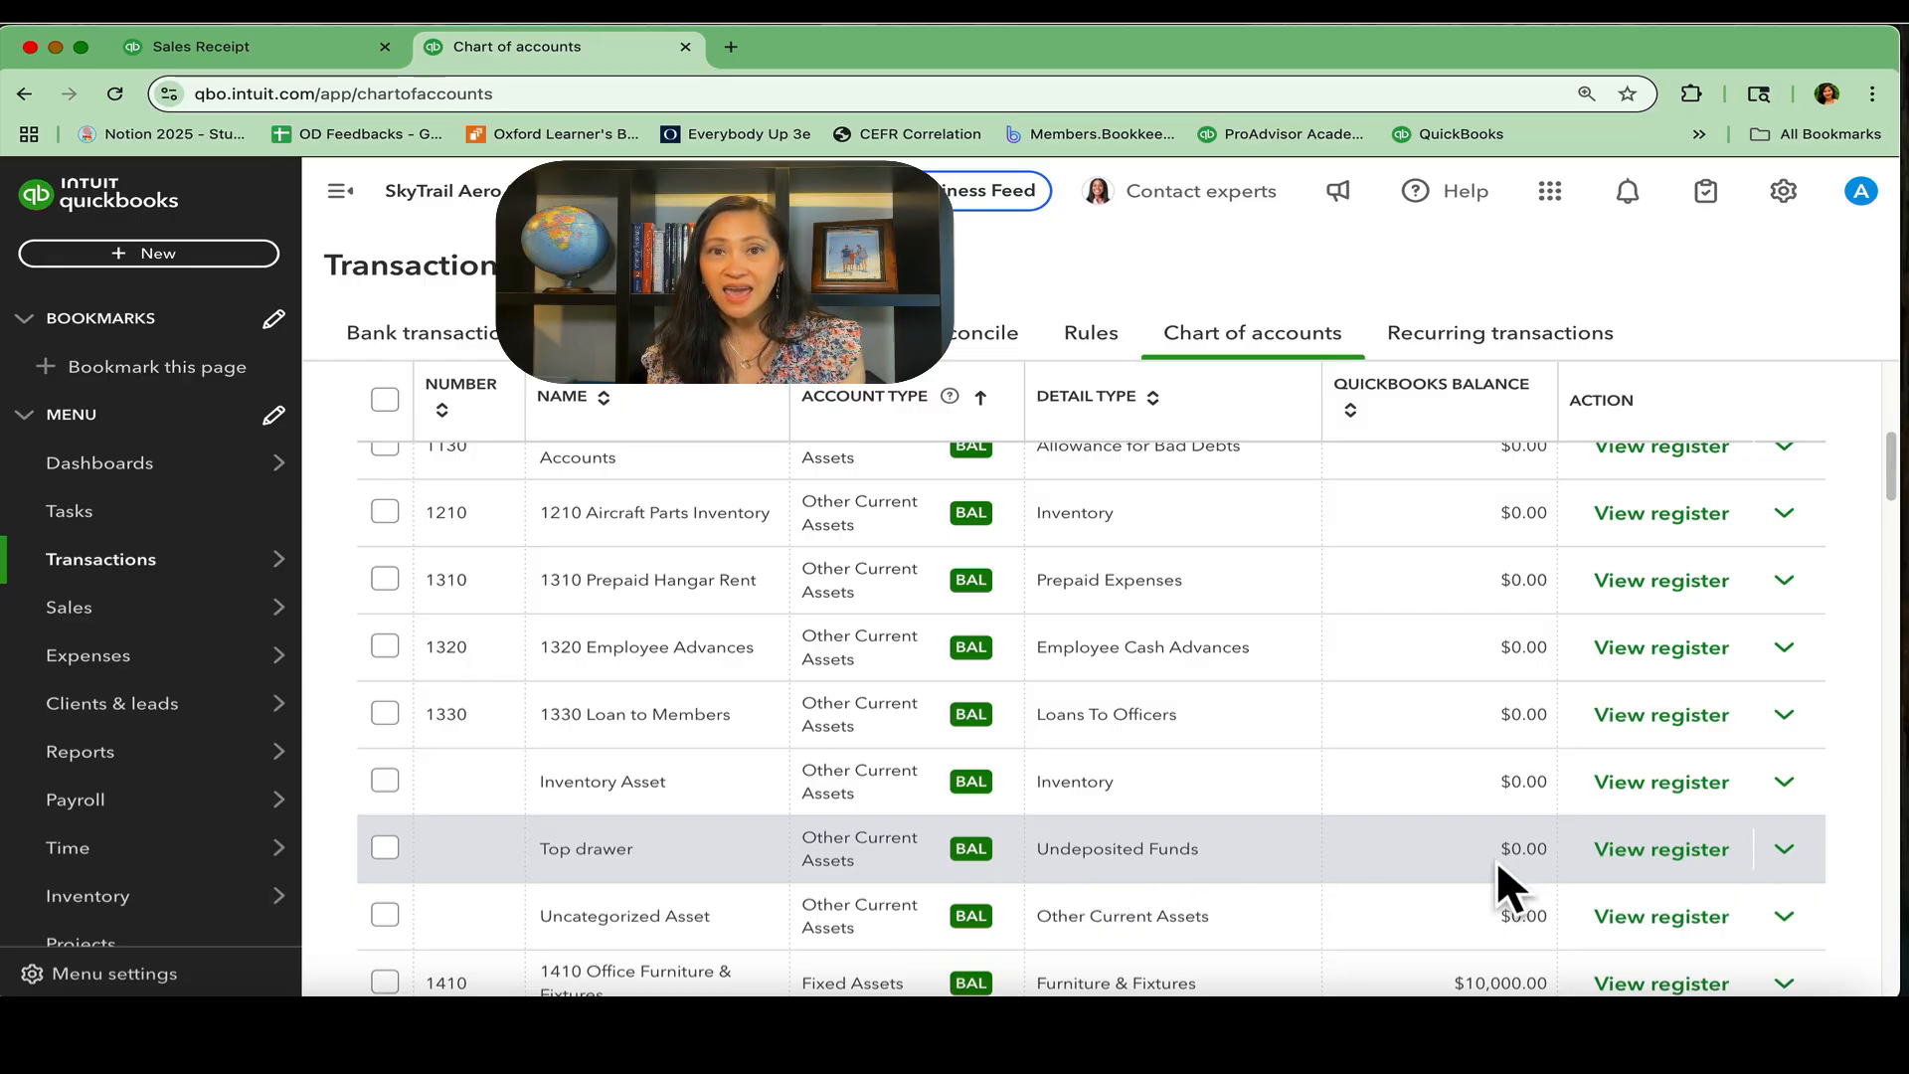
mouse_move(305, 61)
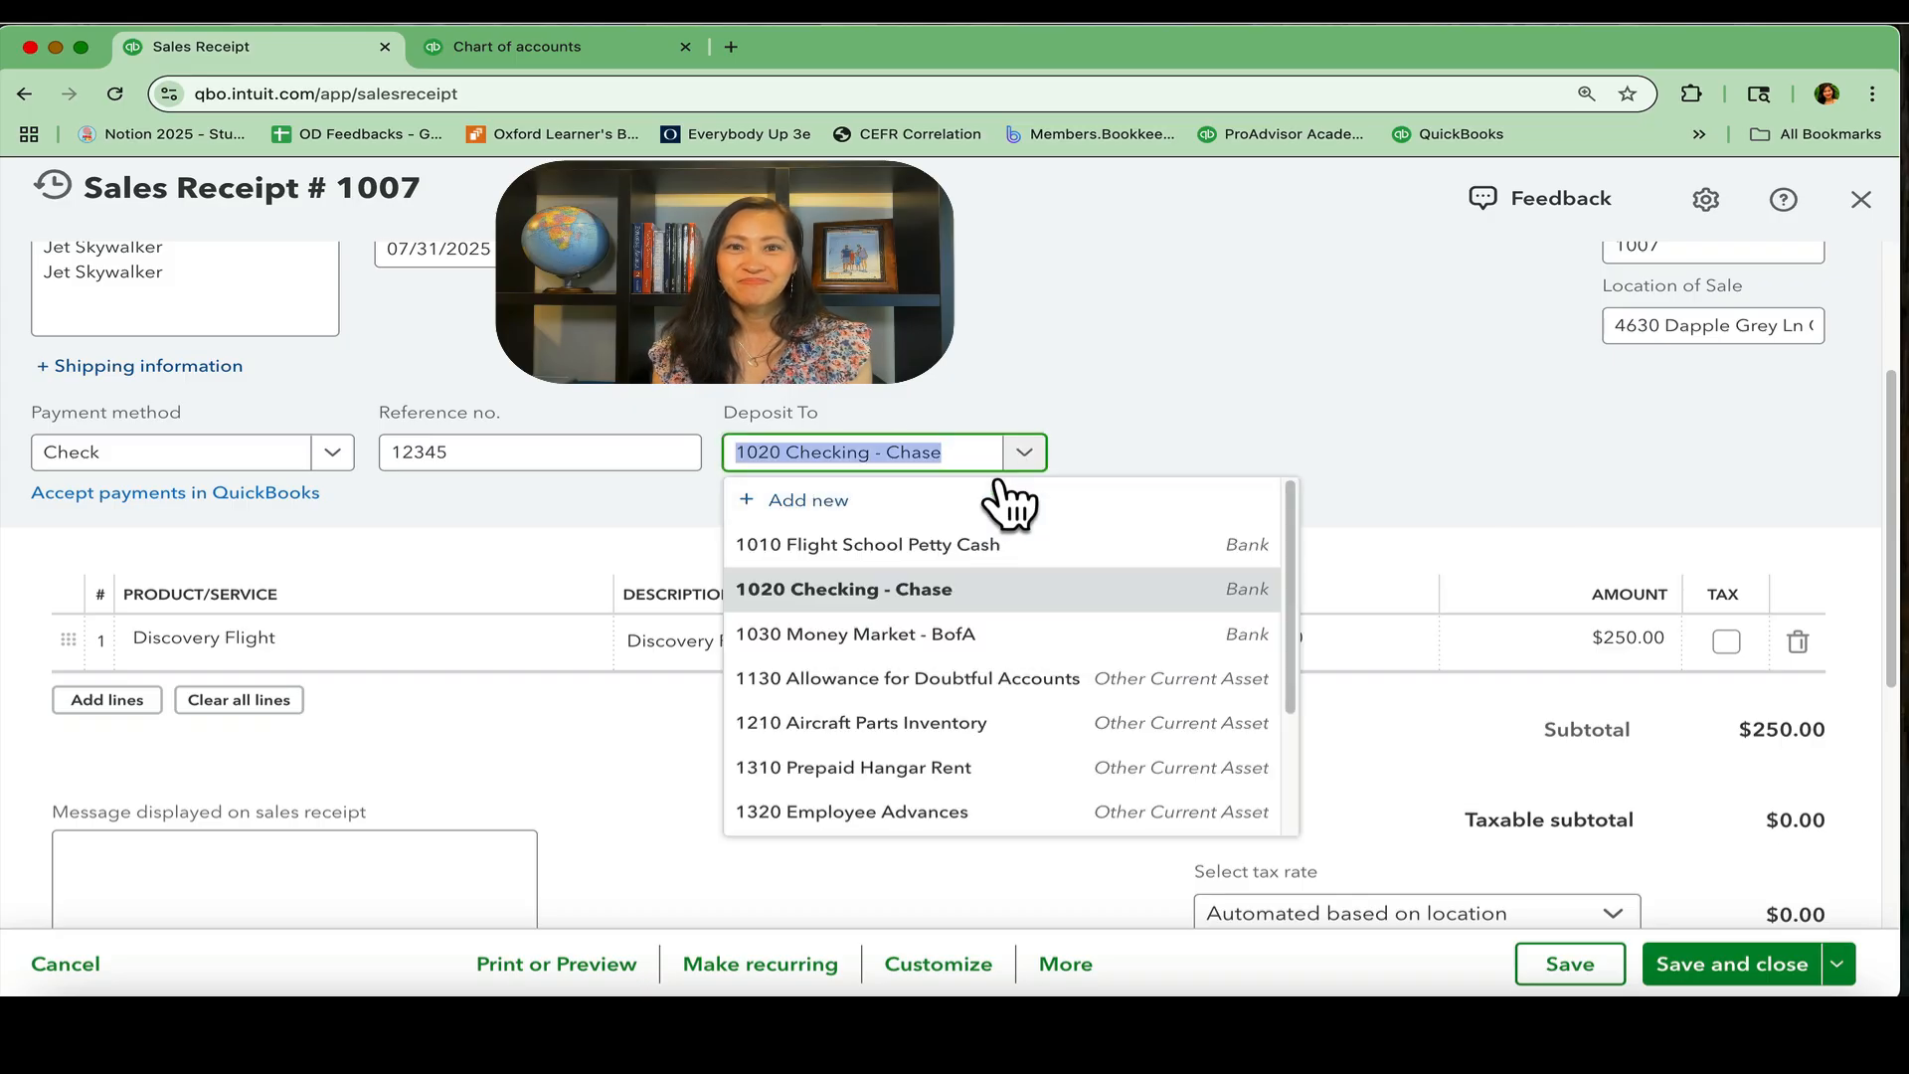
- Switch receipt 1007's deposit account to Top drawer and confirm its $250.00 balance
text(Top drawer)
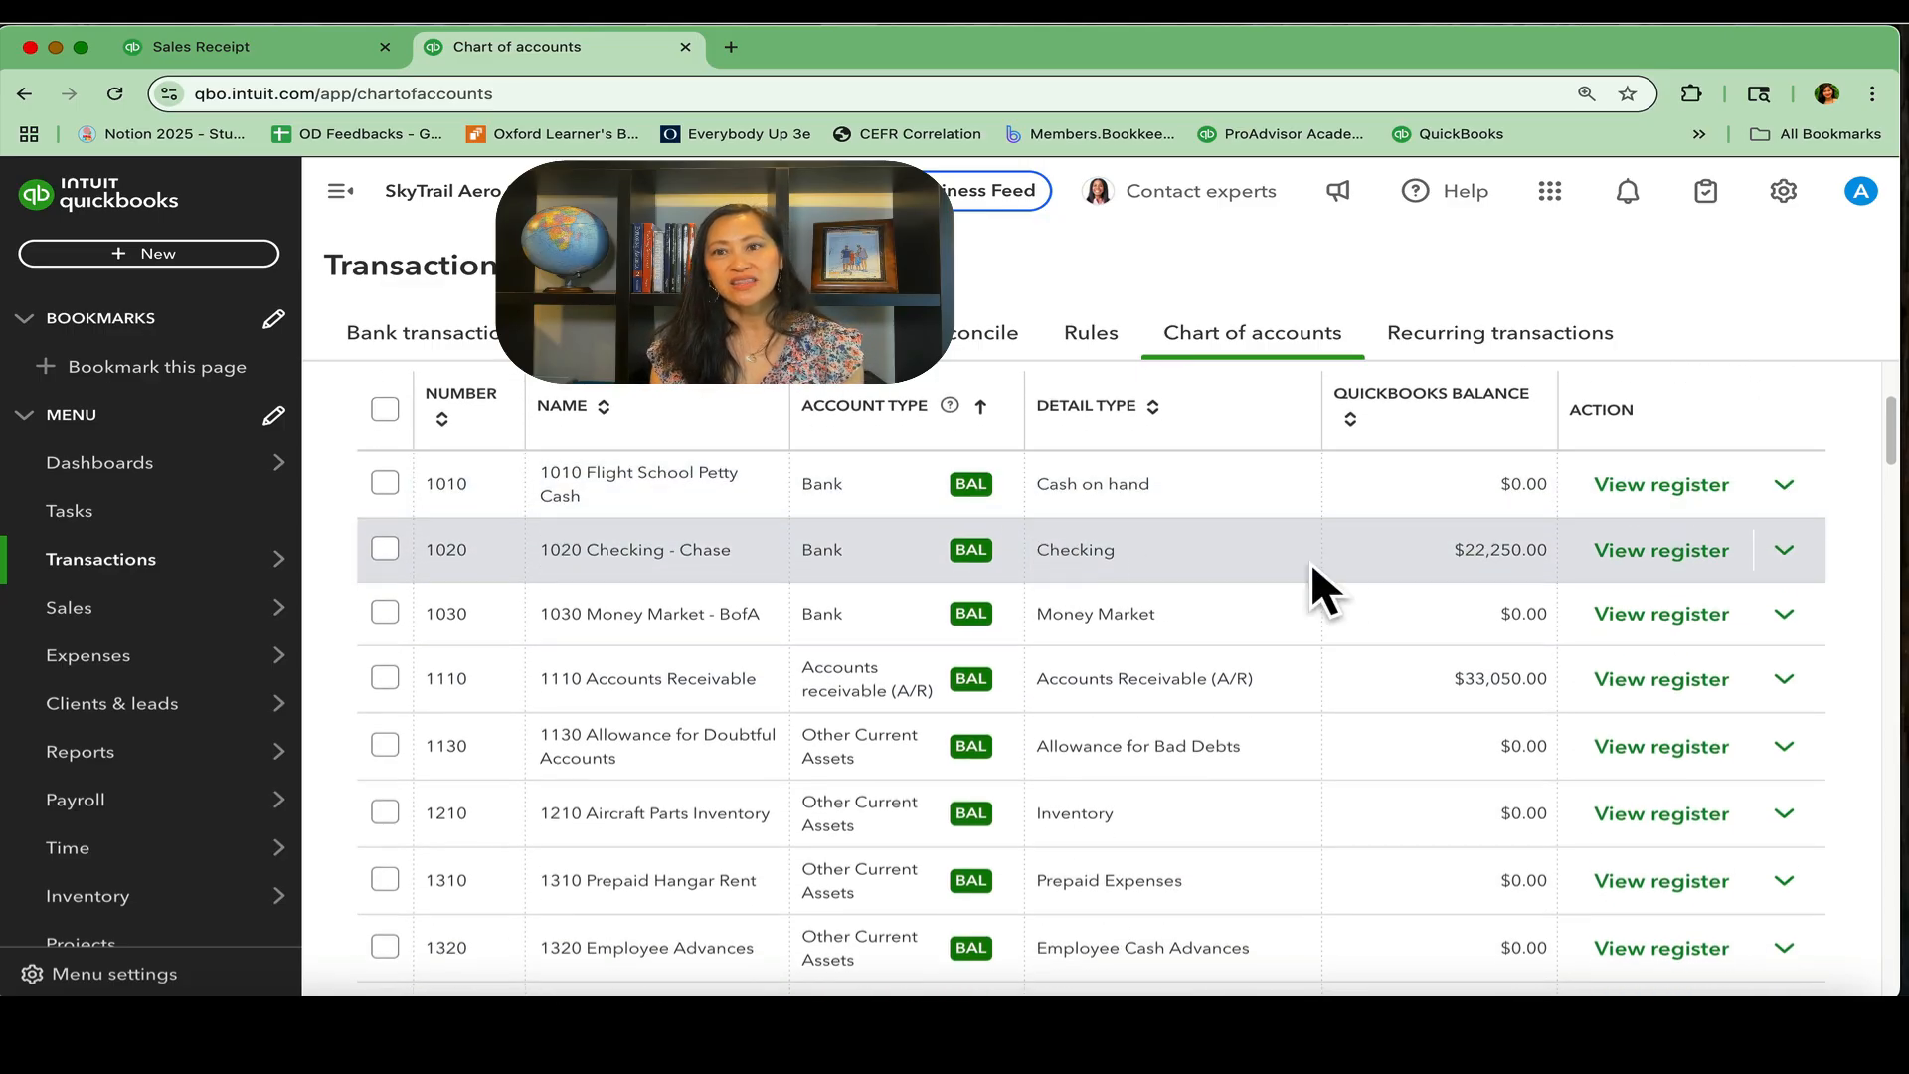
mouse_move(1525, 591)
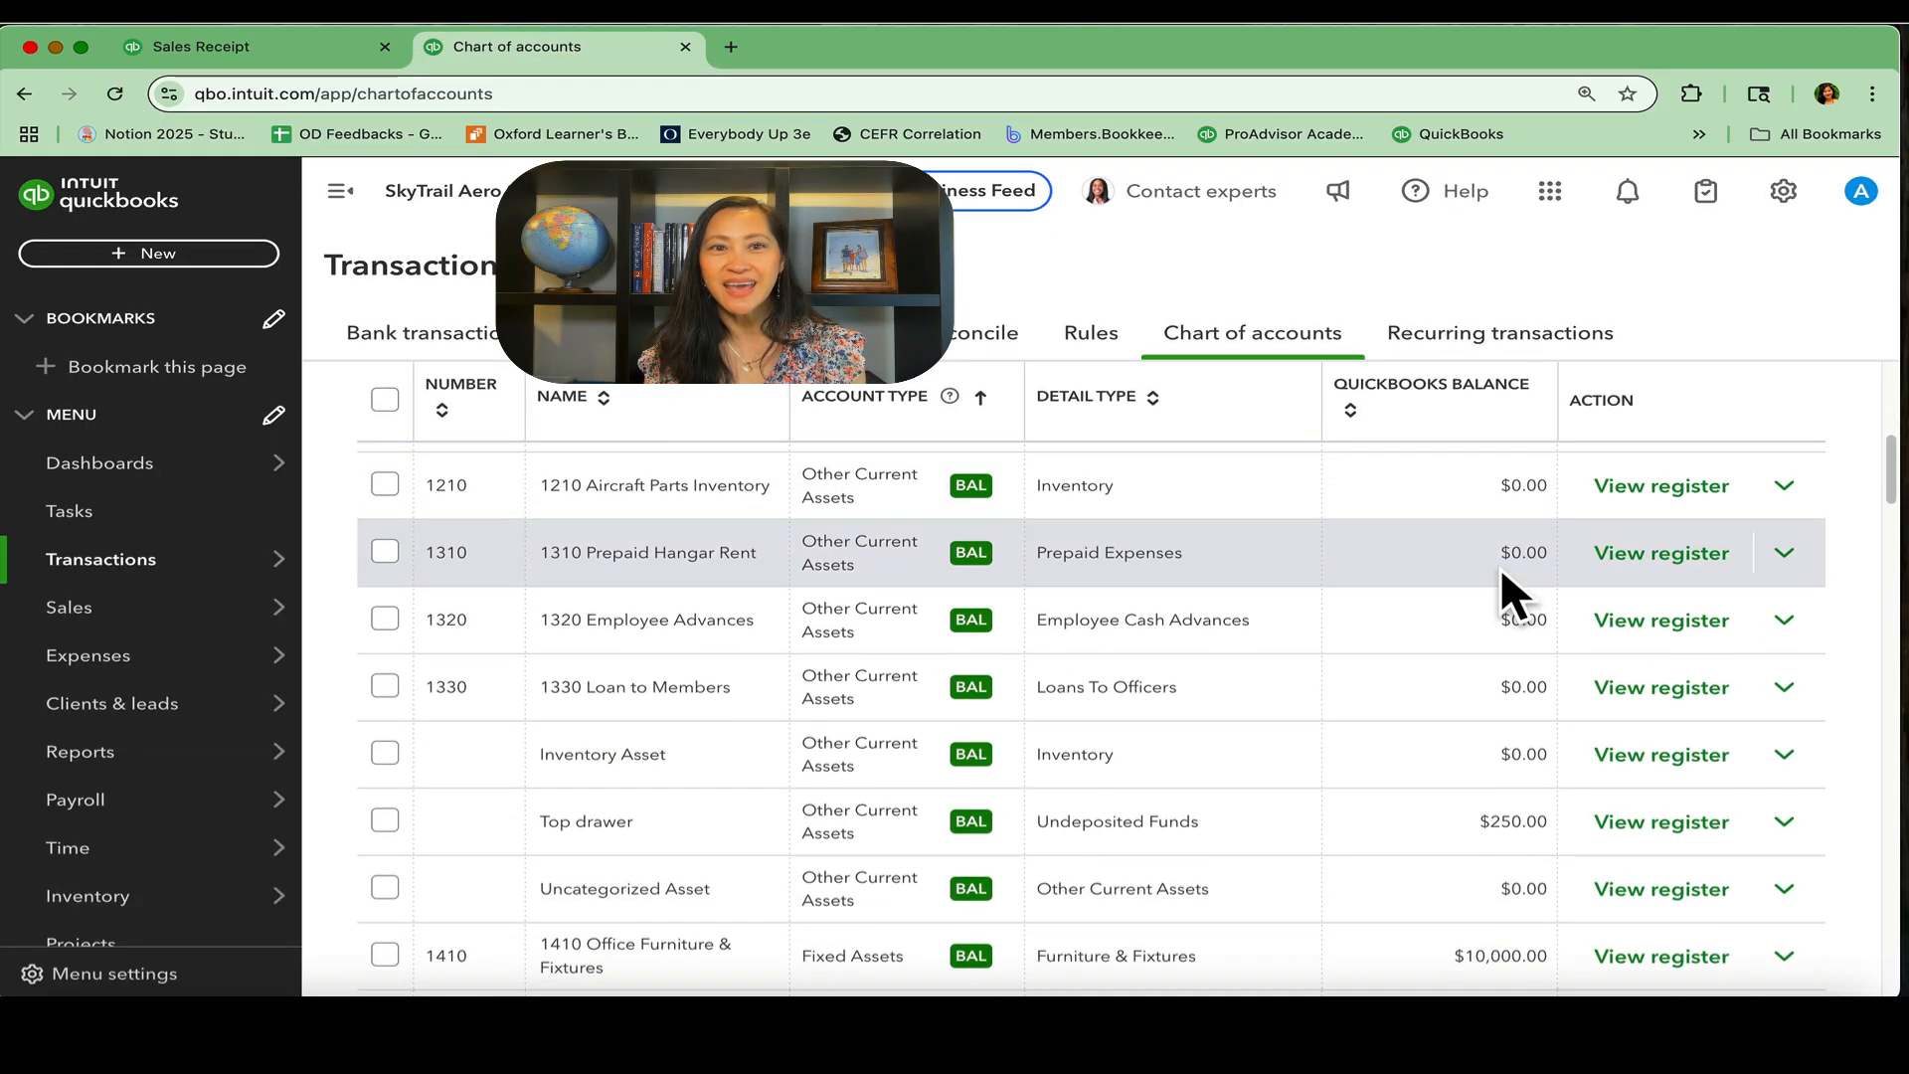
scroll(down, 3)
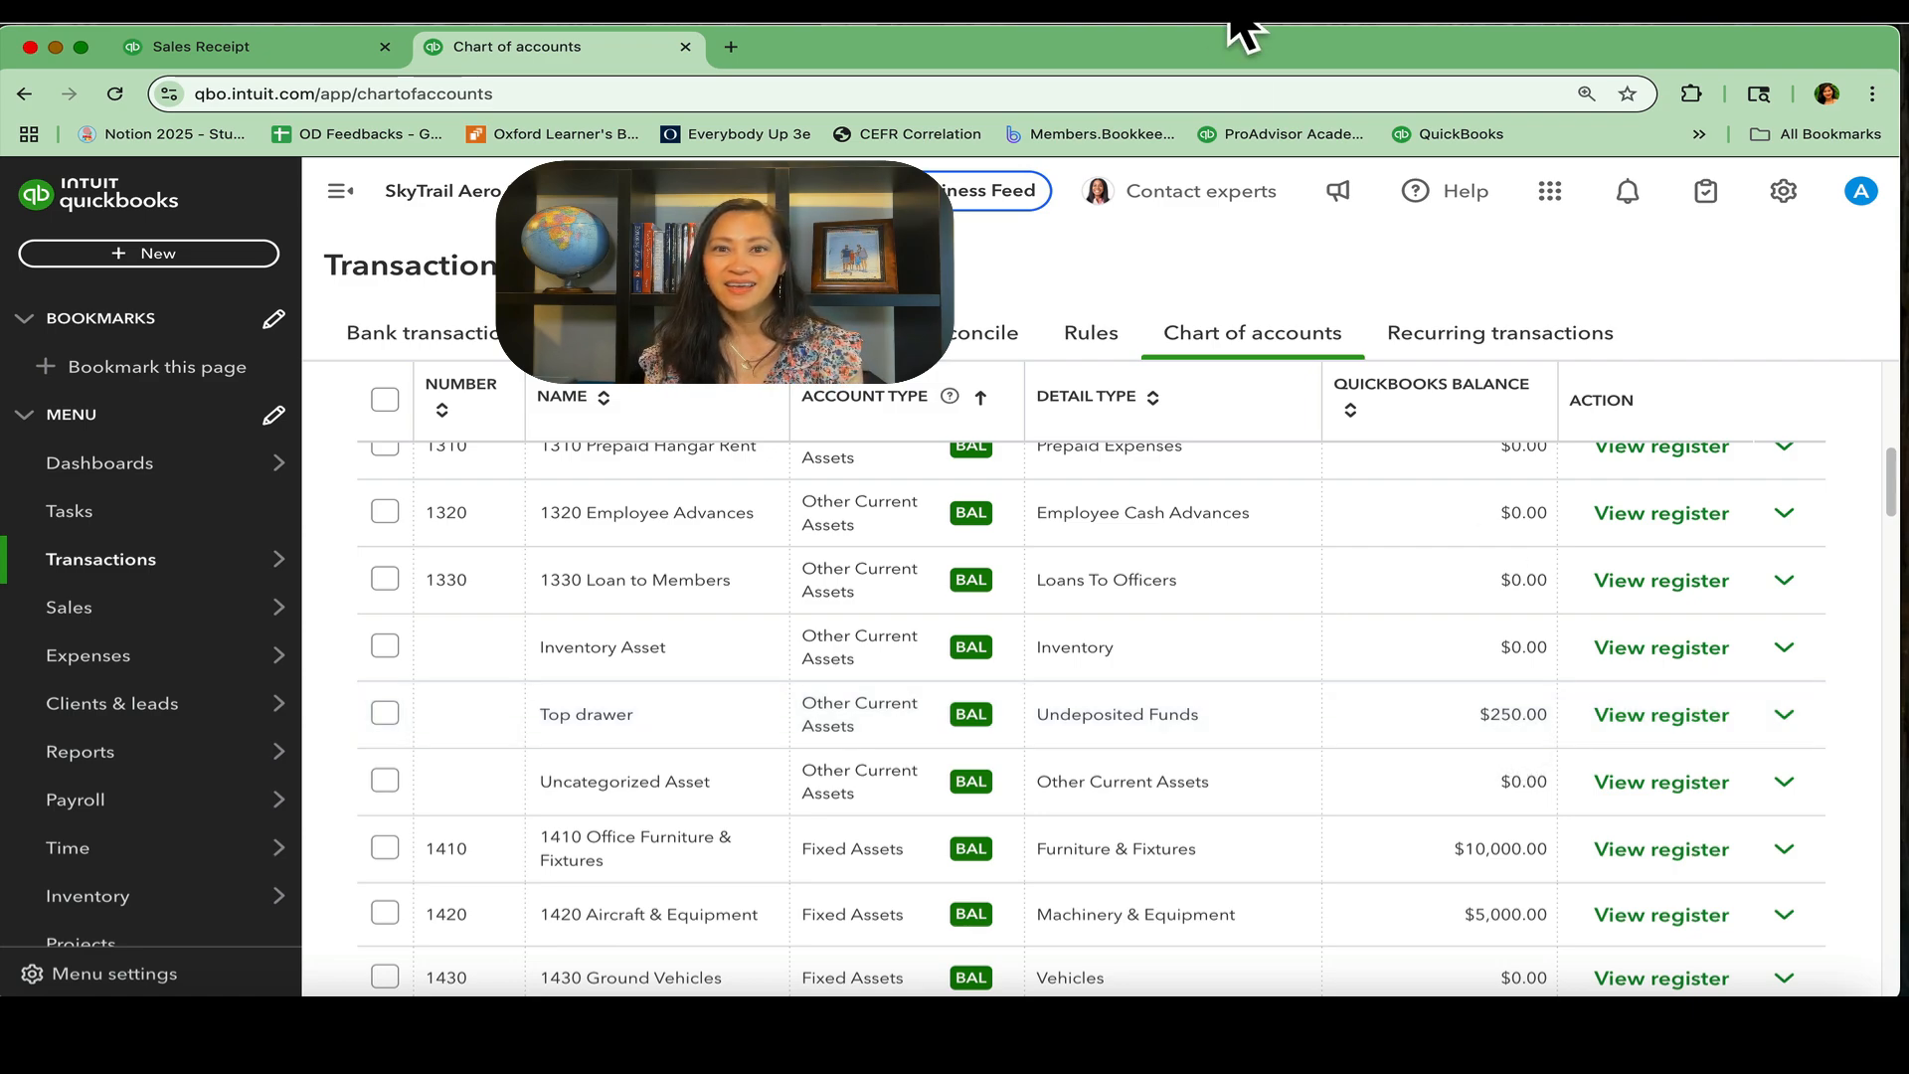
- Return to sales receipt 1007 and show its More actions list
click(243, 47)
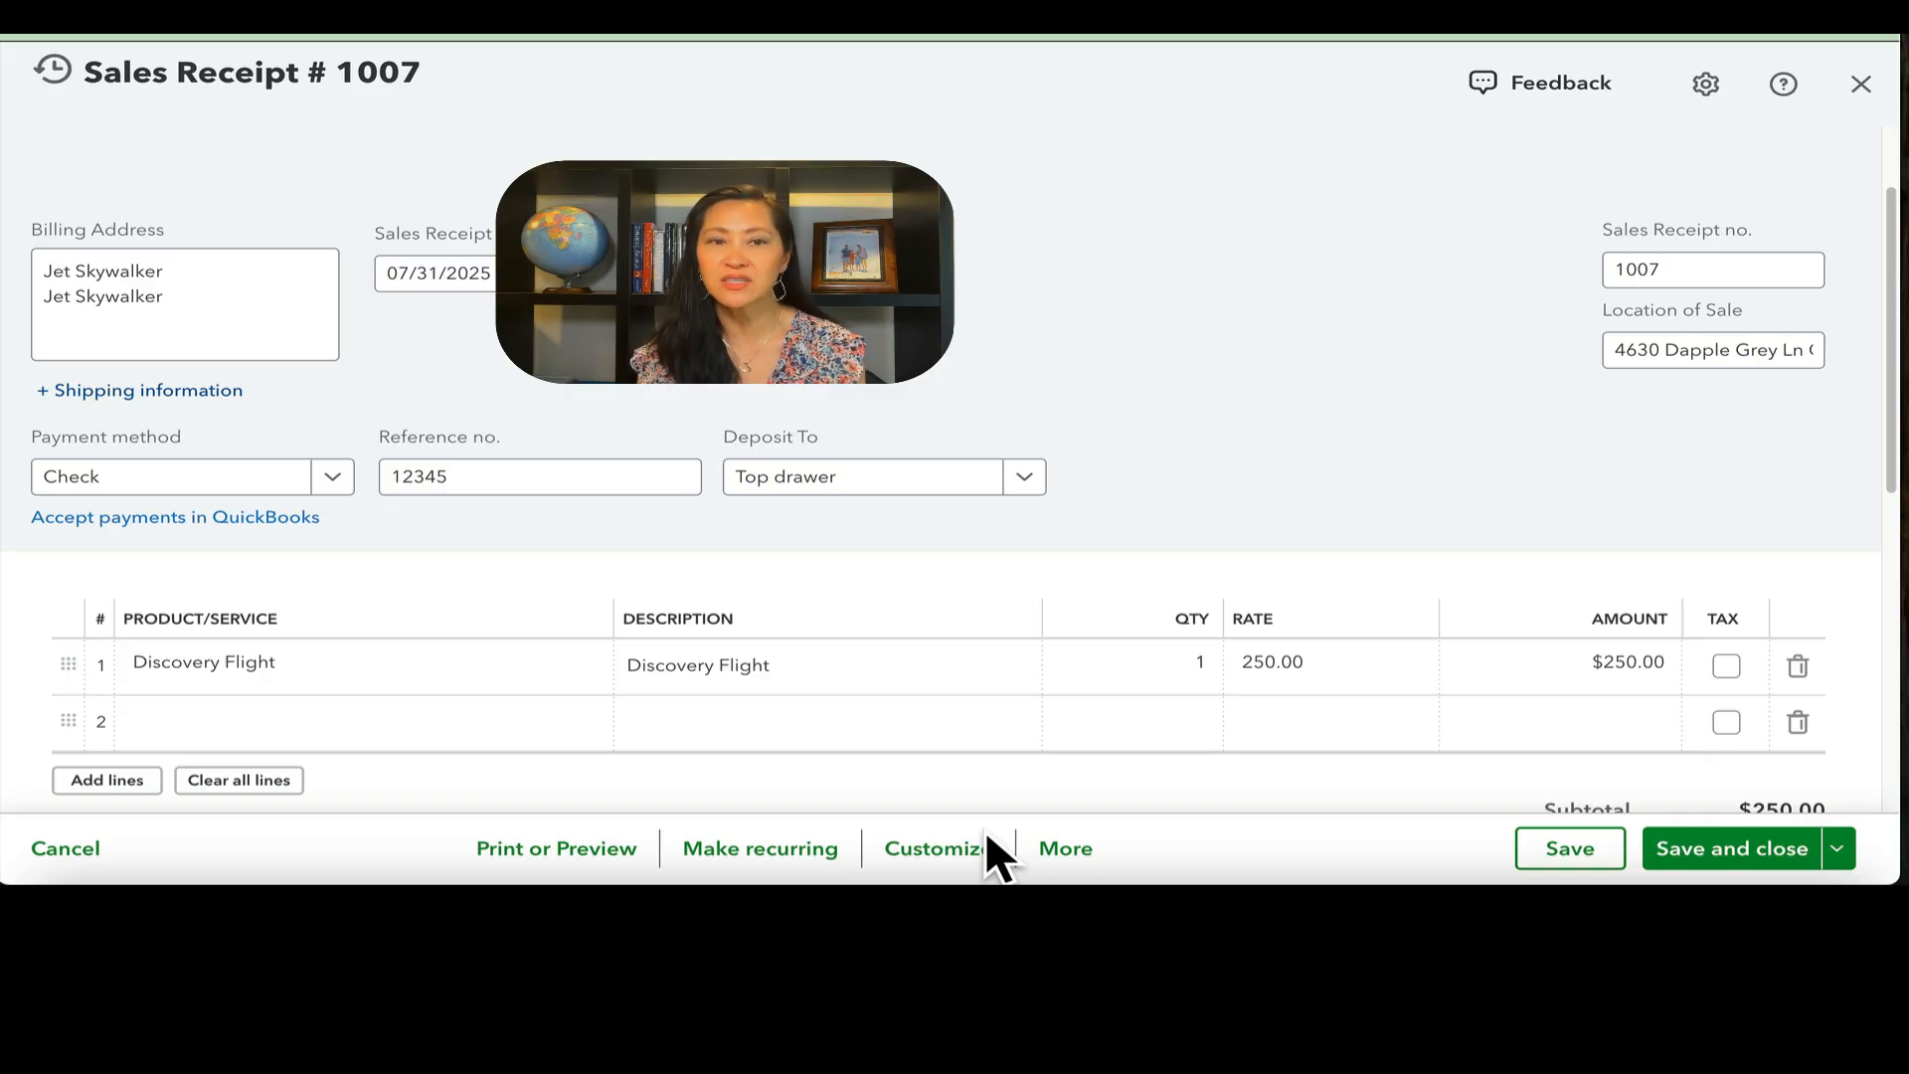
mouse_move(816, 847)
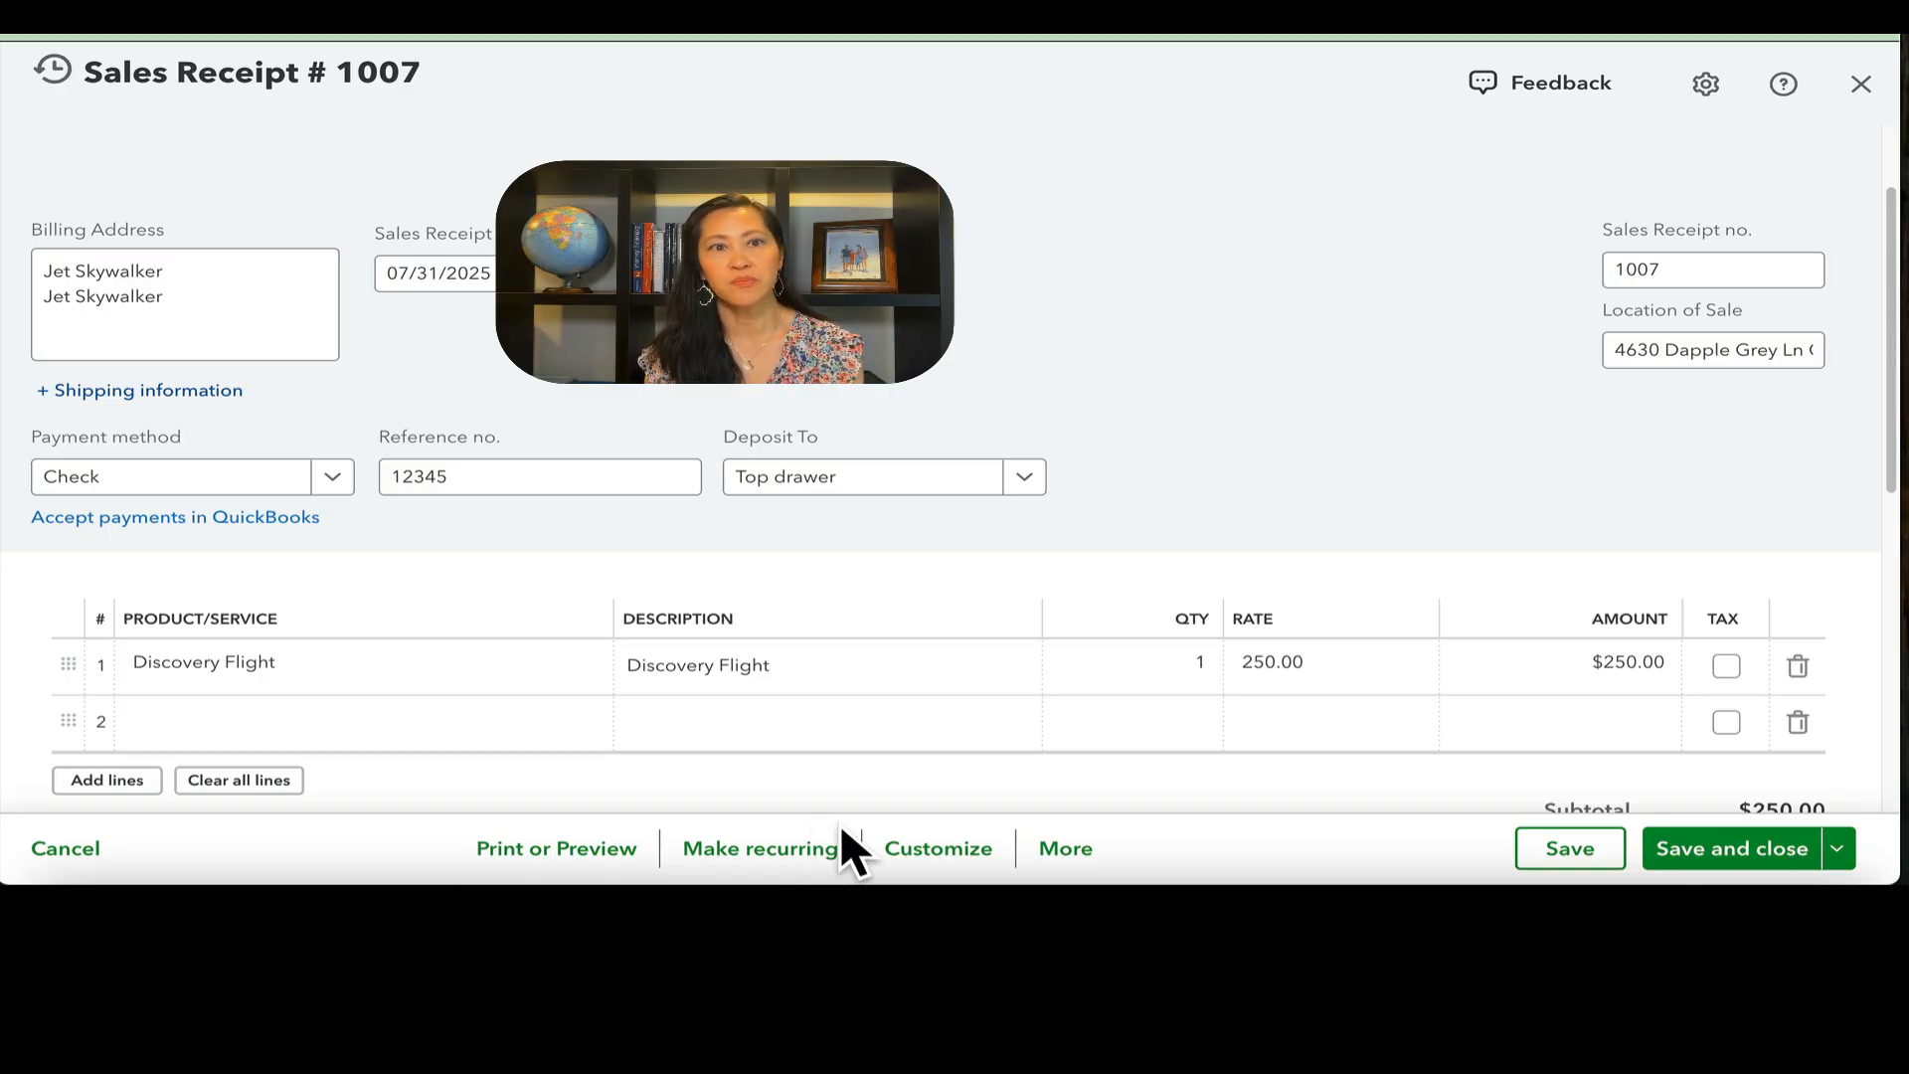
mouse_move(1077, 865)
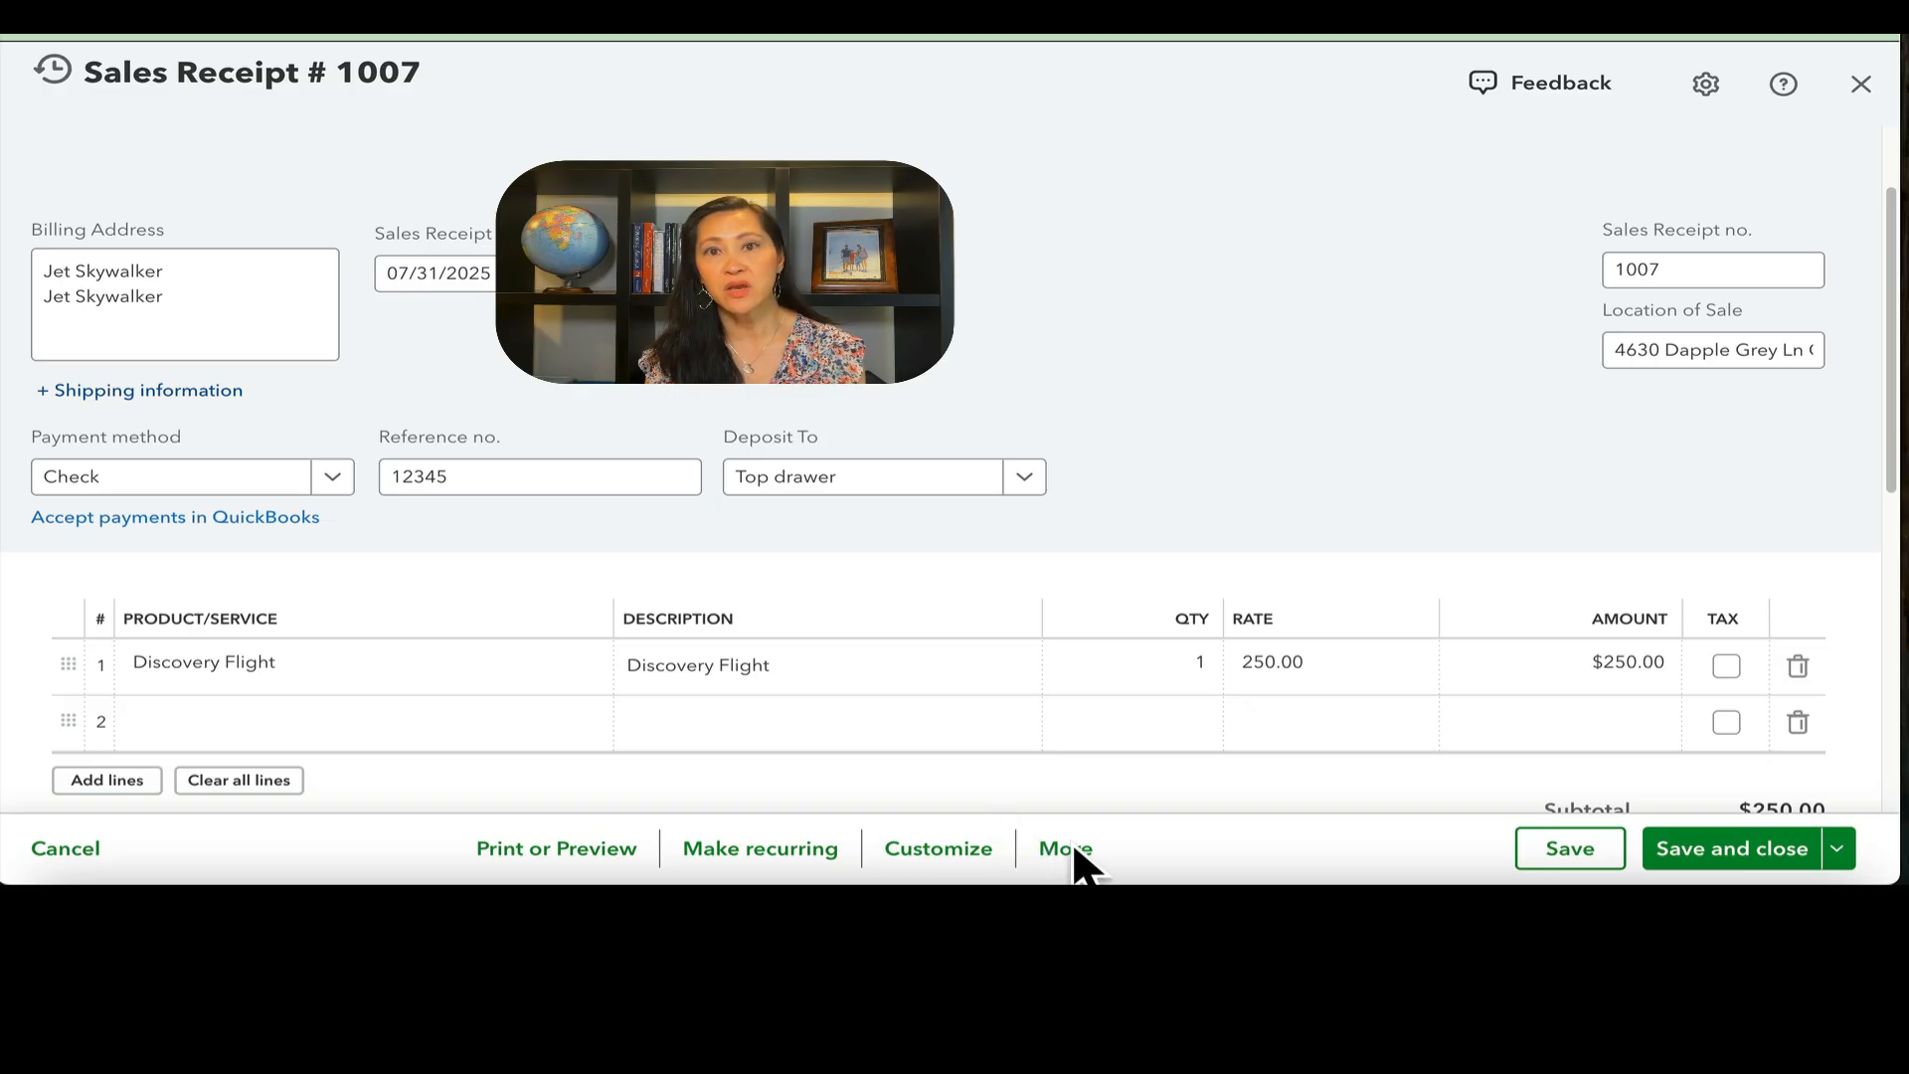
click(1065, 848)
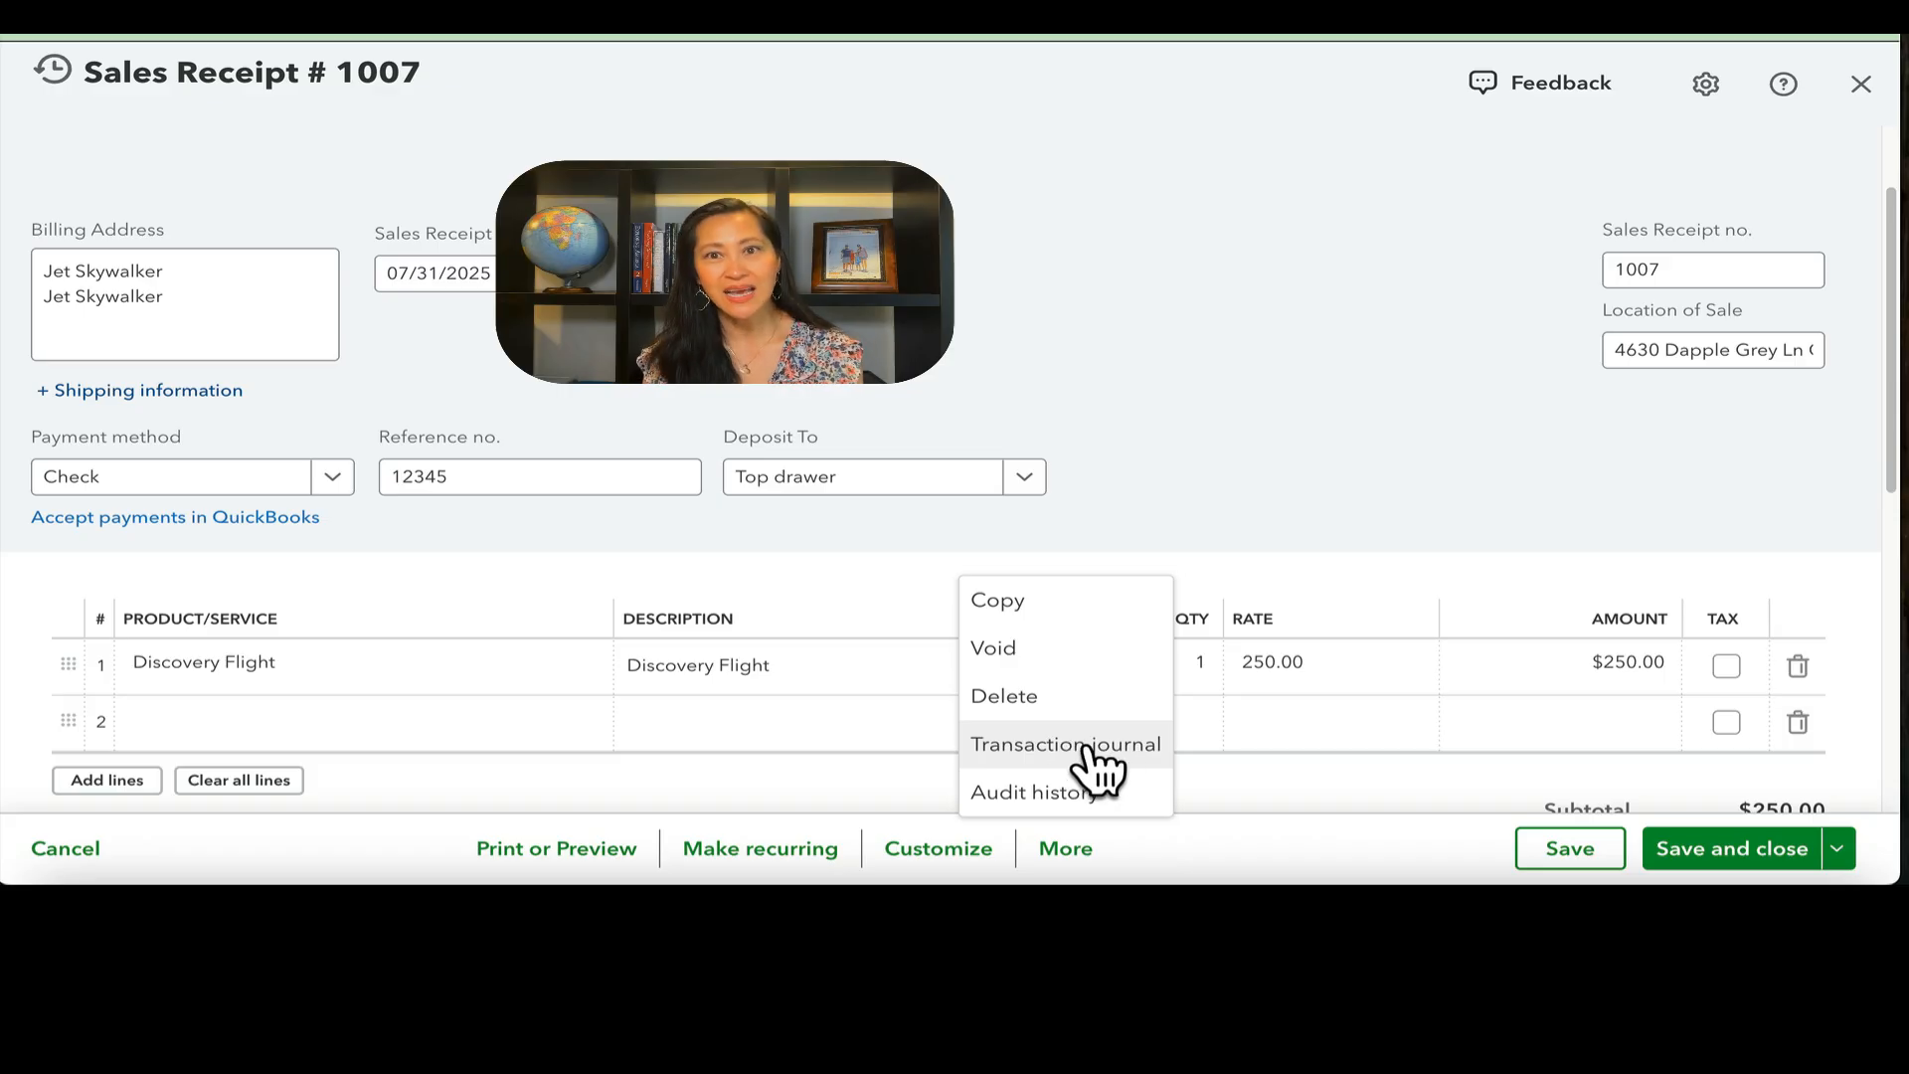
- View the transaction journal: $250.00 debited to Top drawer and credited to Services
click(1063, 744)
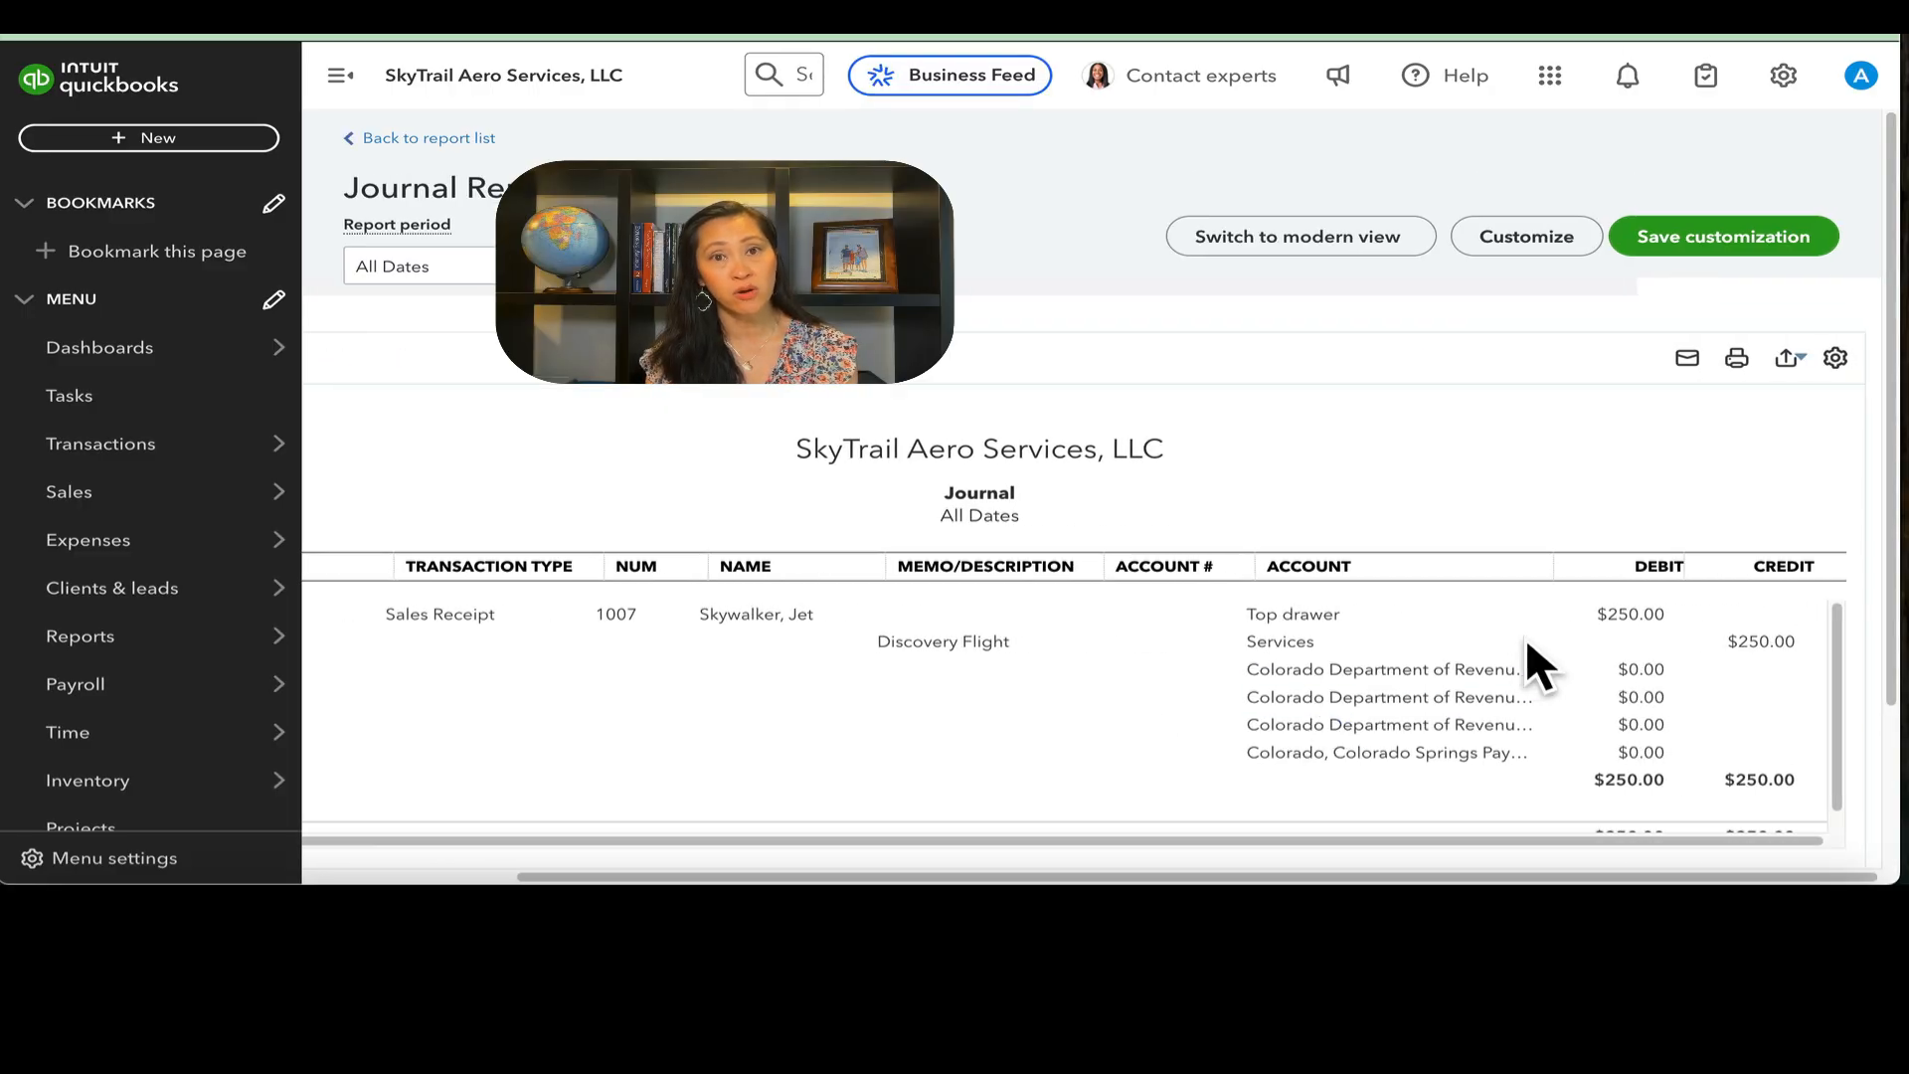
mouse_move(1293, 614)
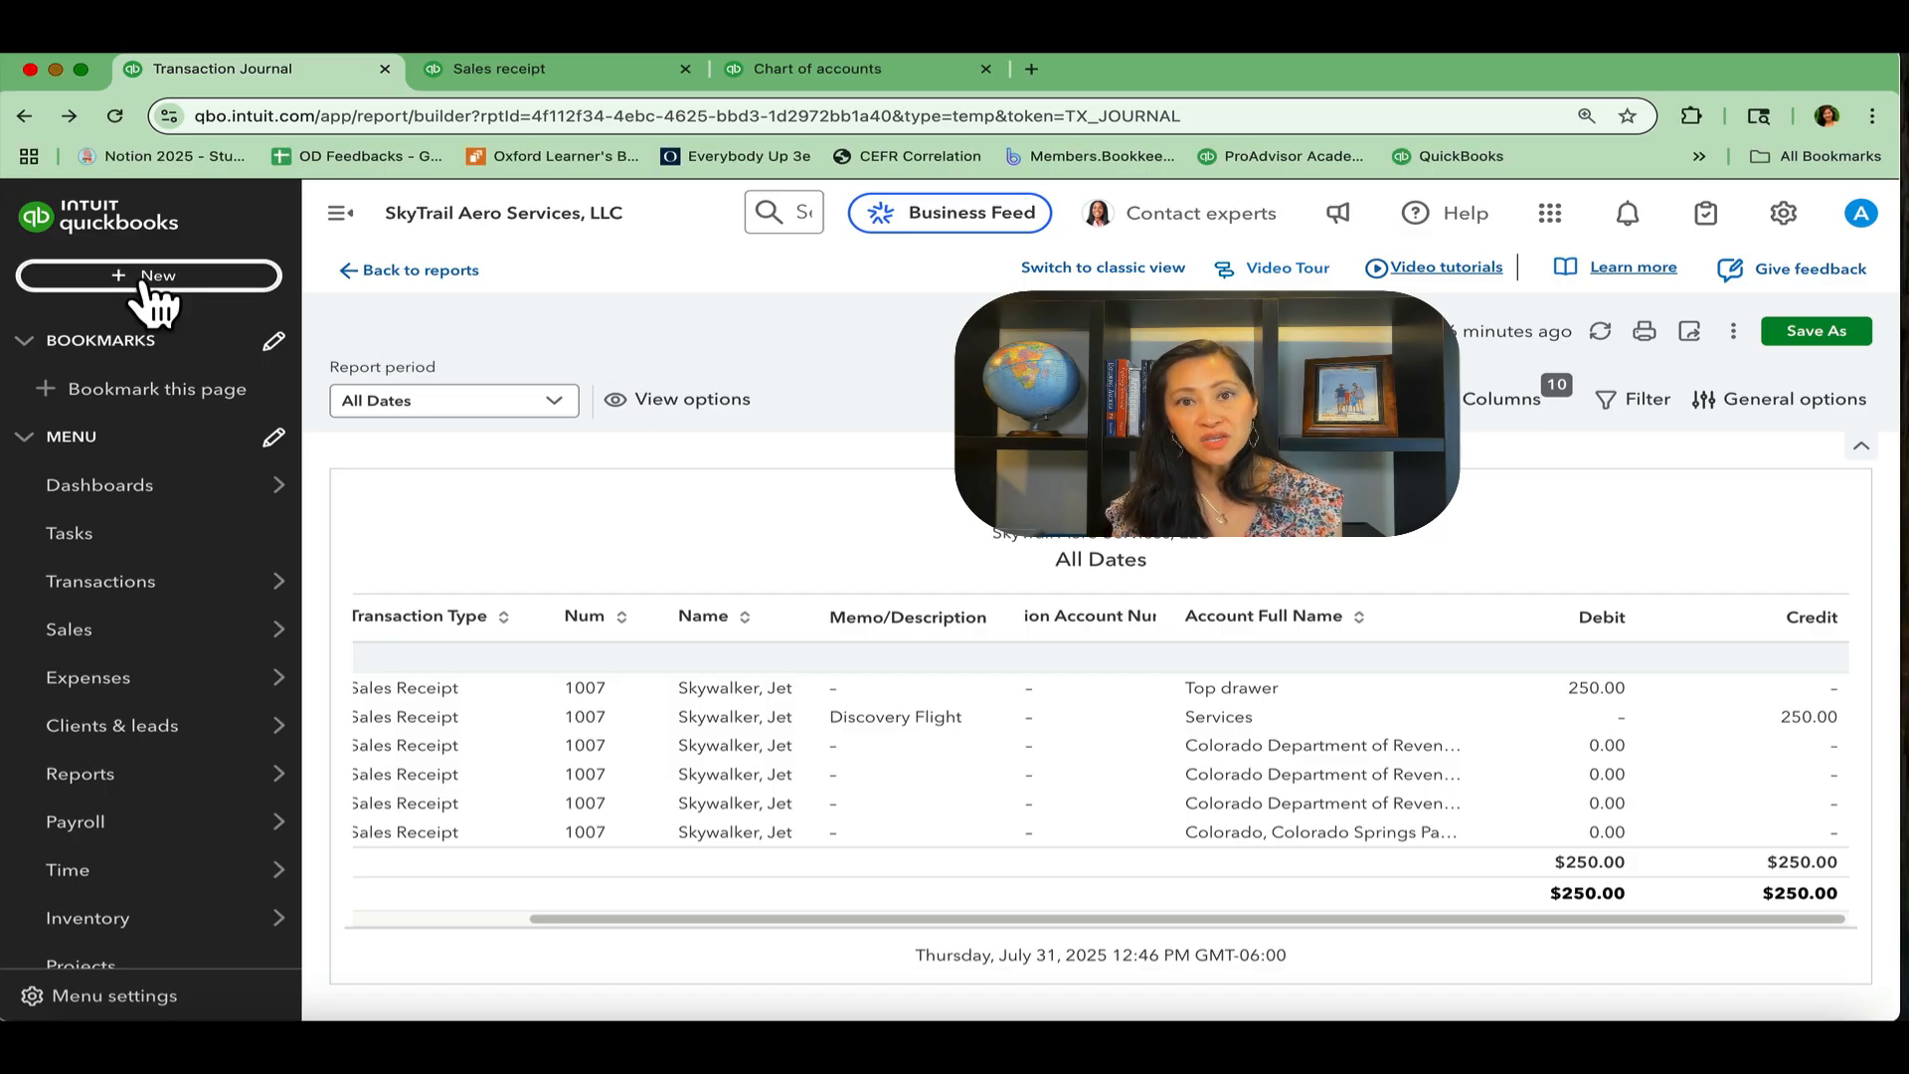
- Start new sales receipt 1008 and add a new client with company Falcon Air Solutions
click(148, 275)
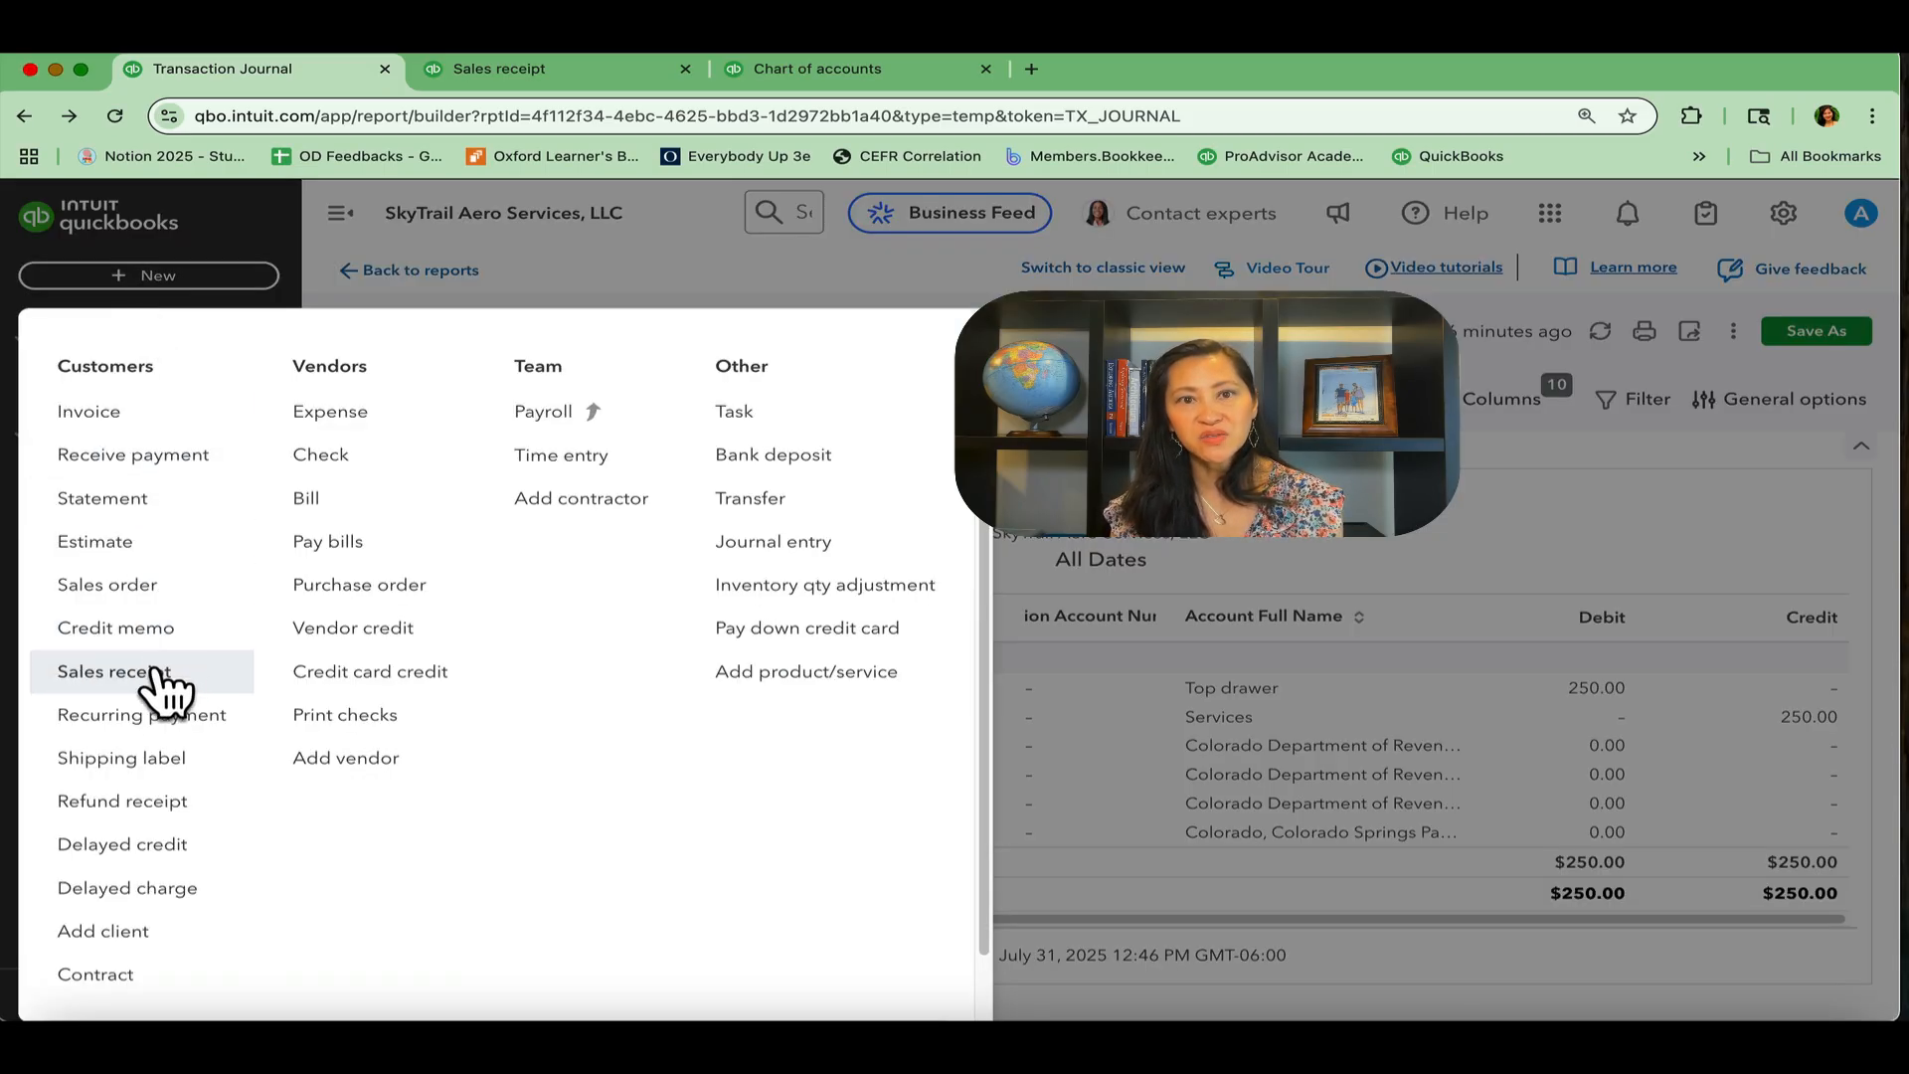
click(112, 671)
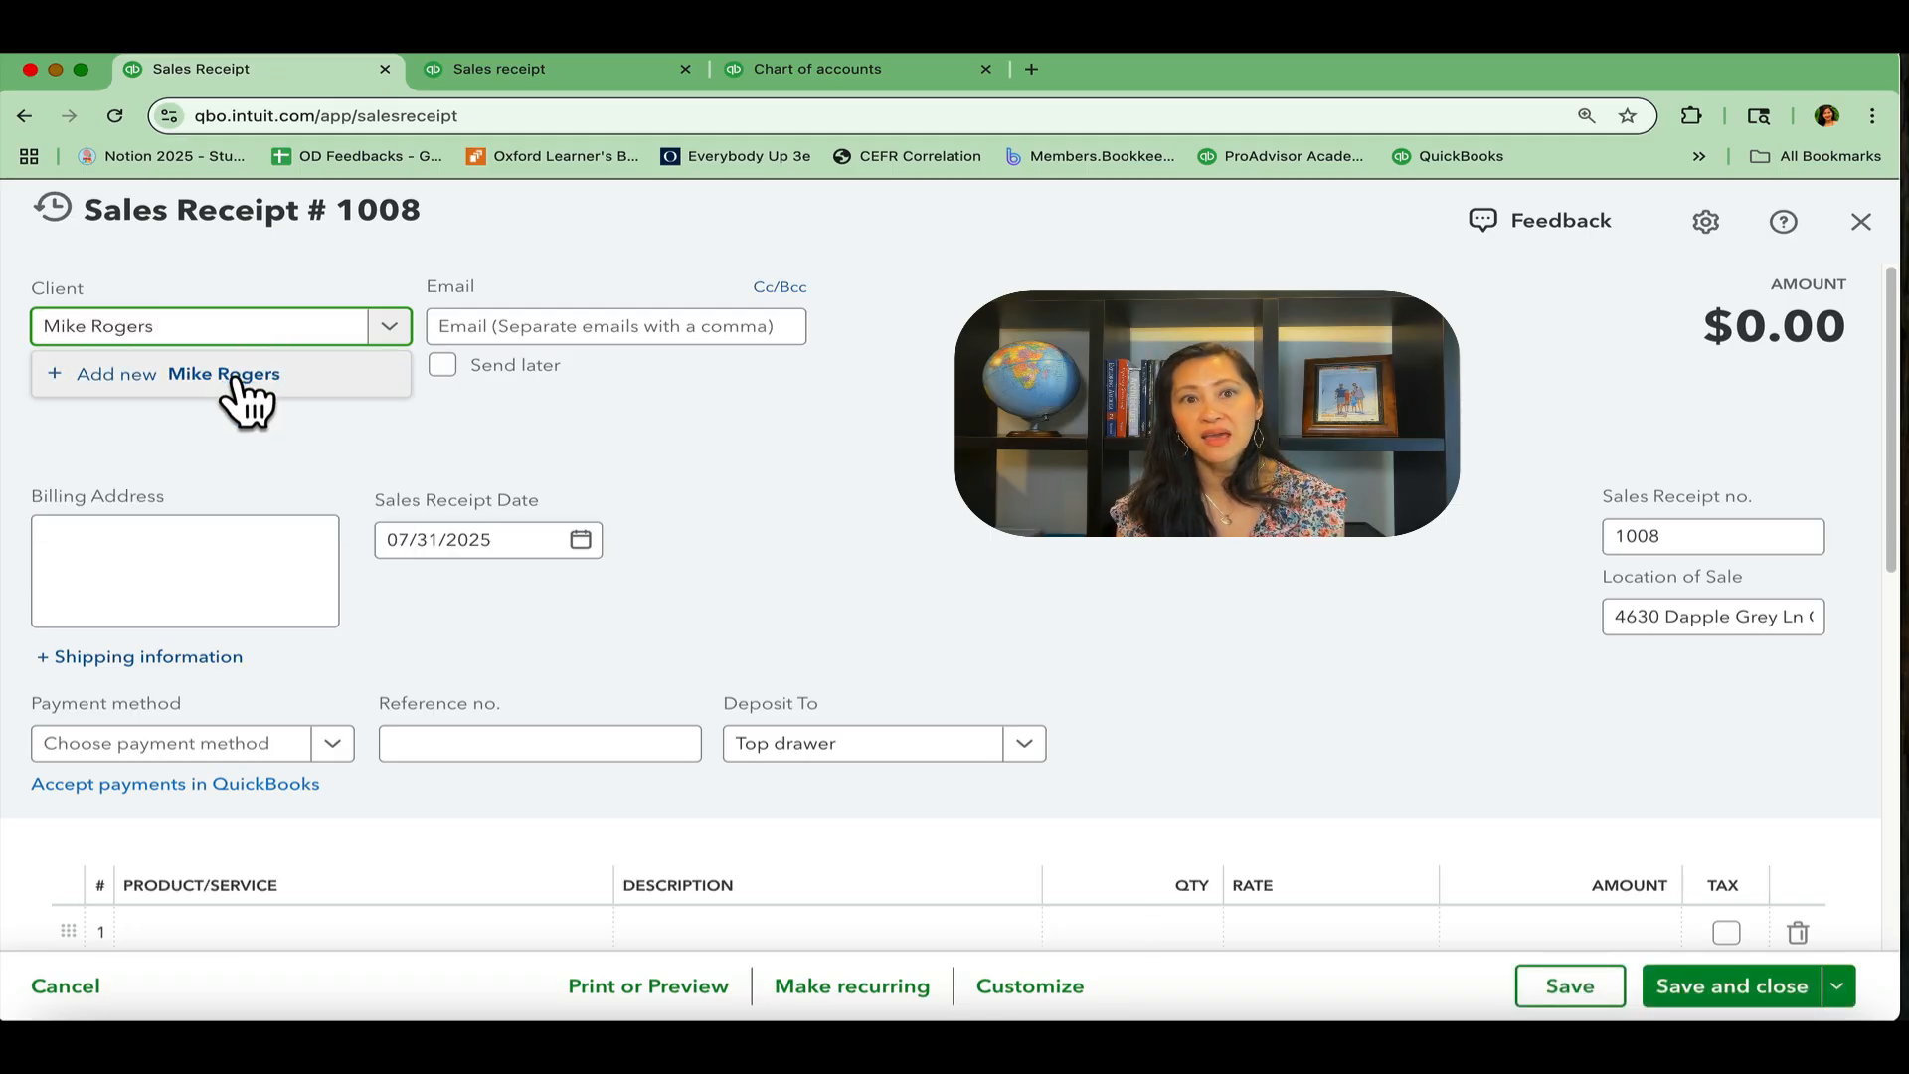
click(222, 374)
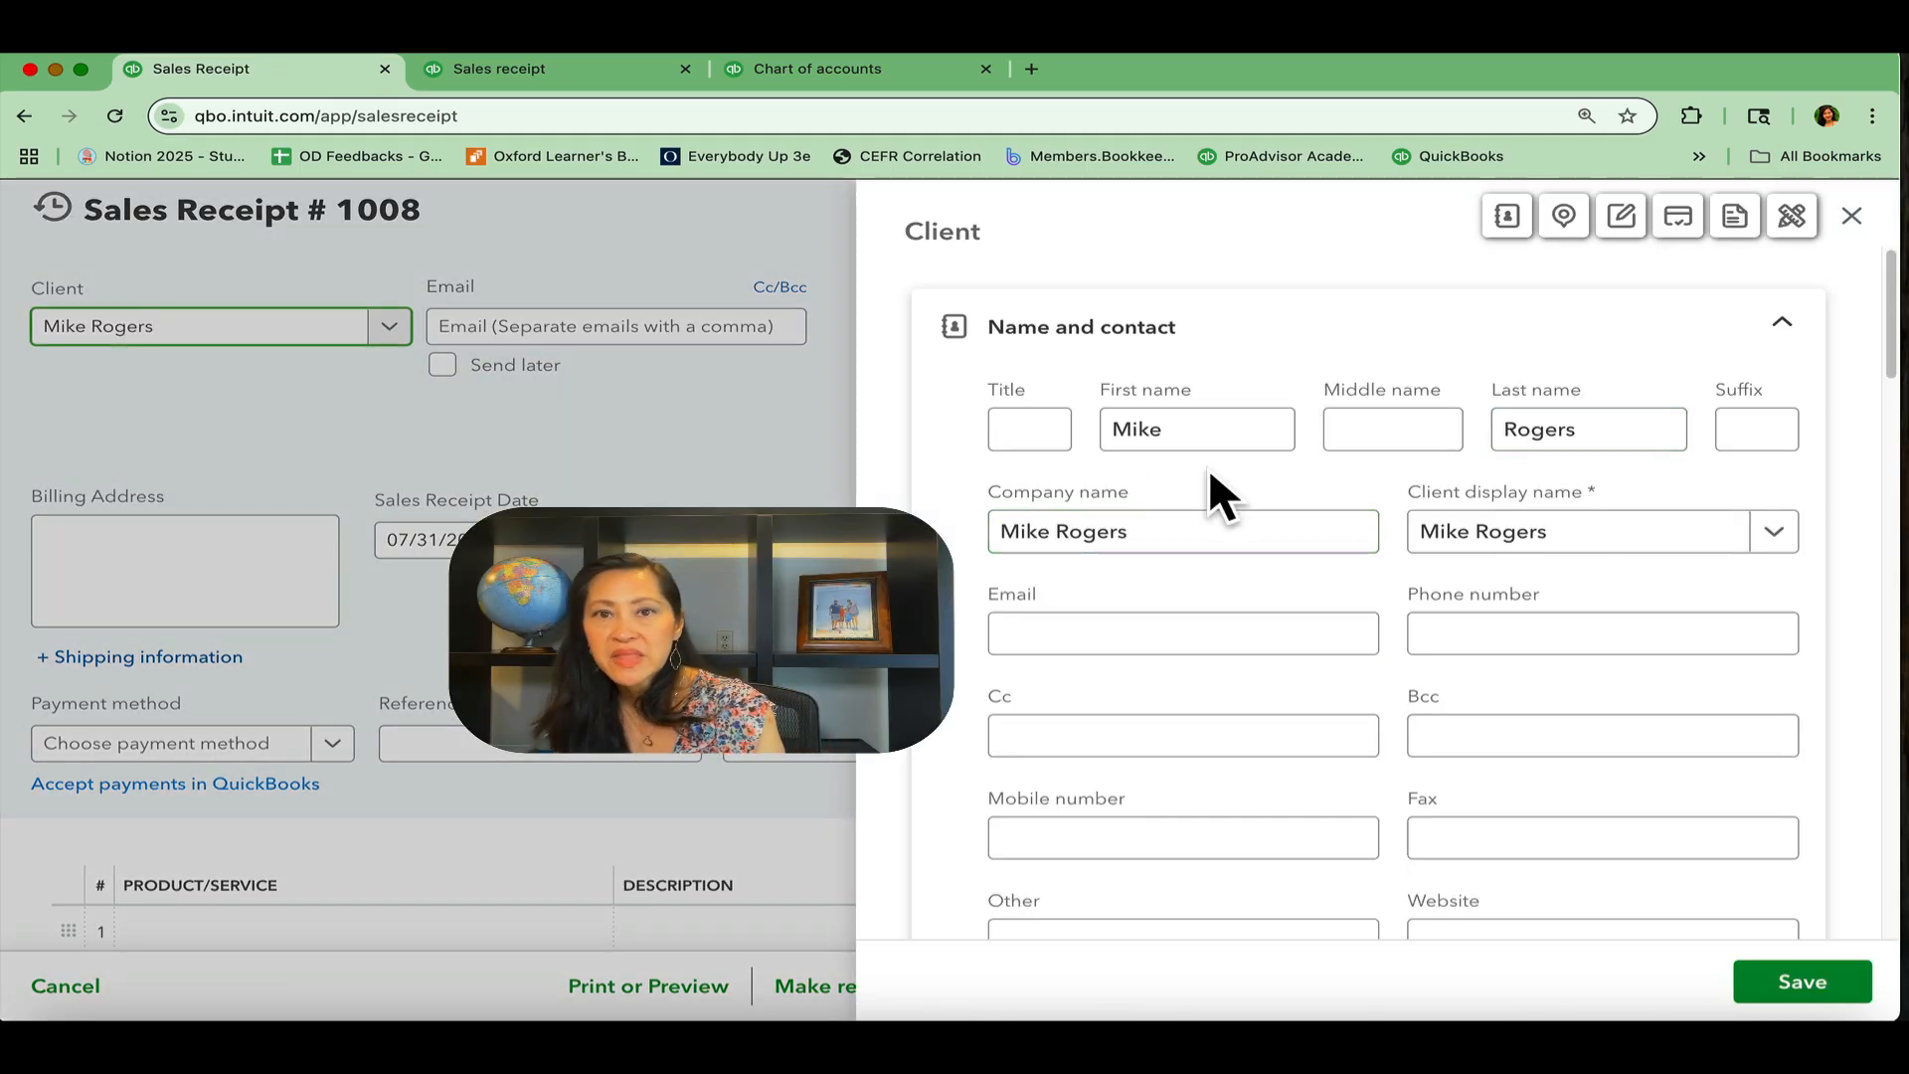
triple_click(1181, 531)
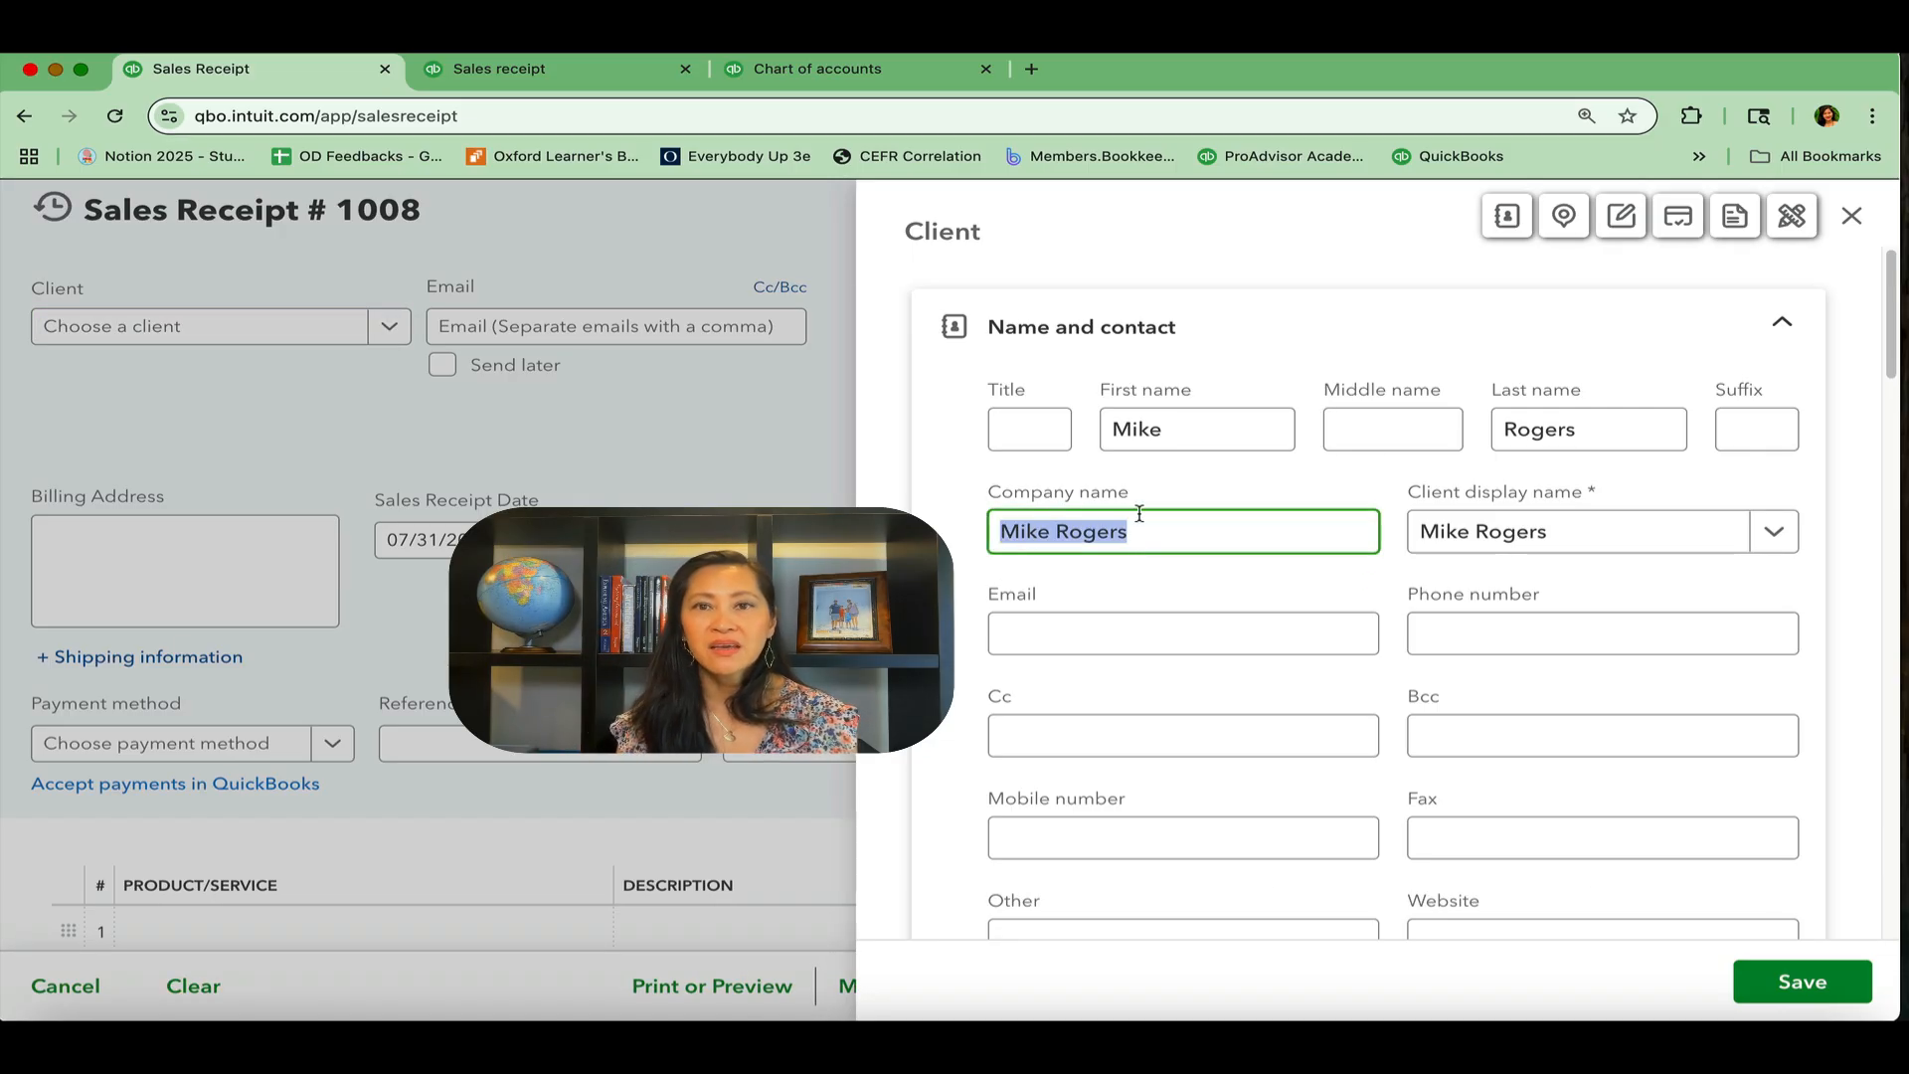
text(Falcon Ai)
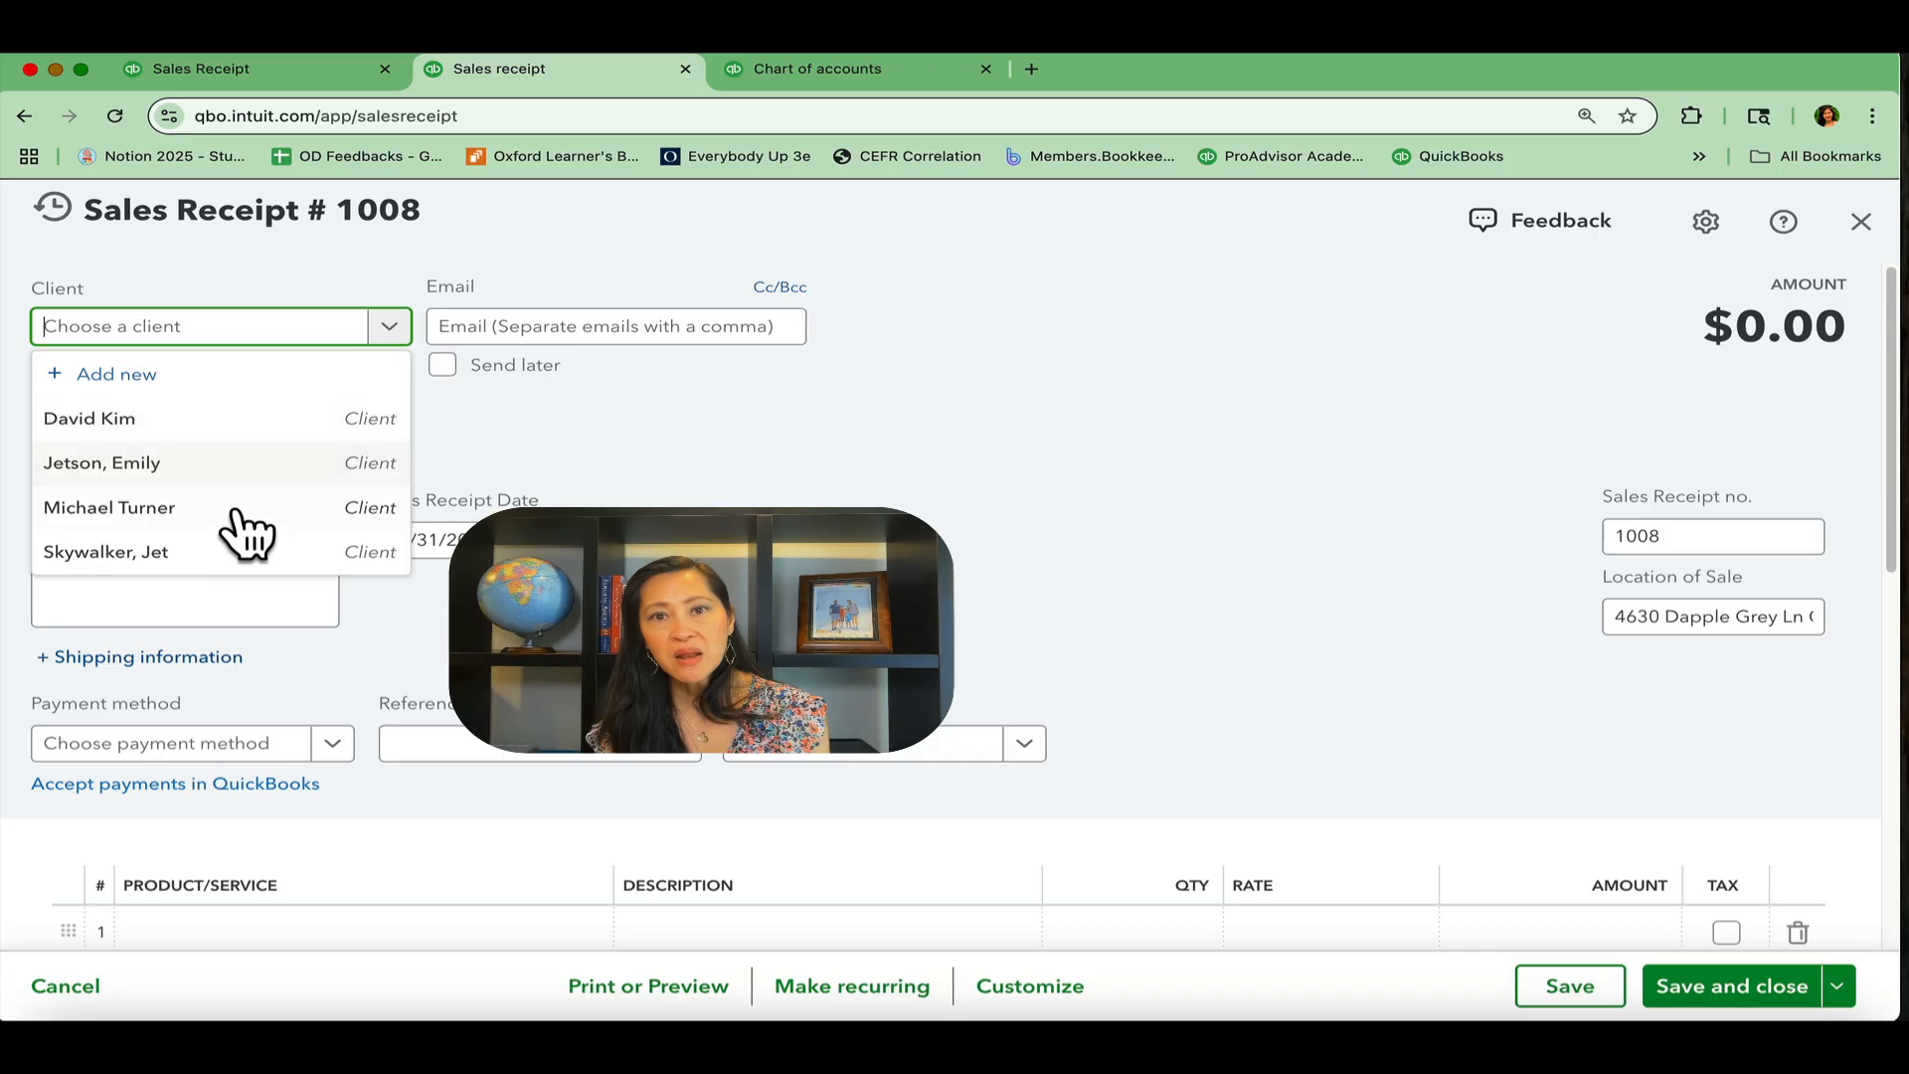
click(115, 374)
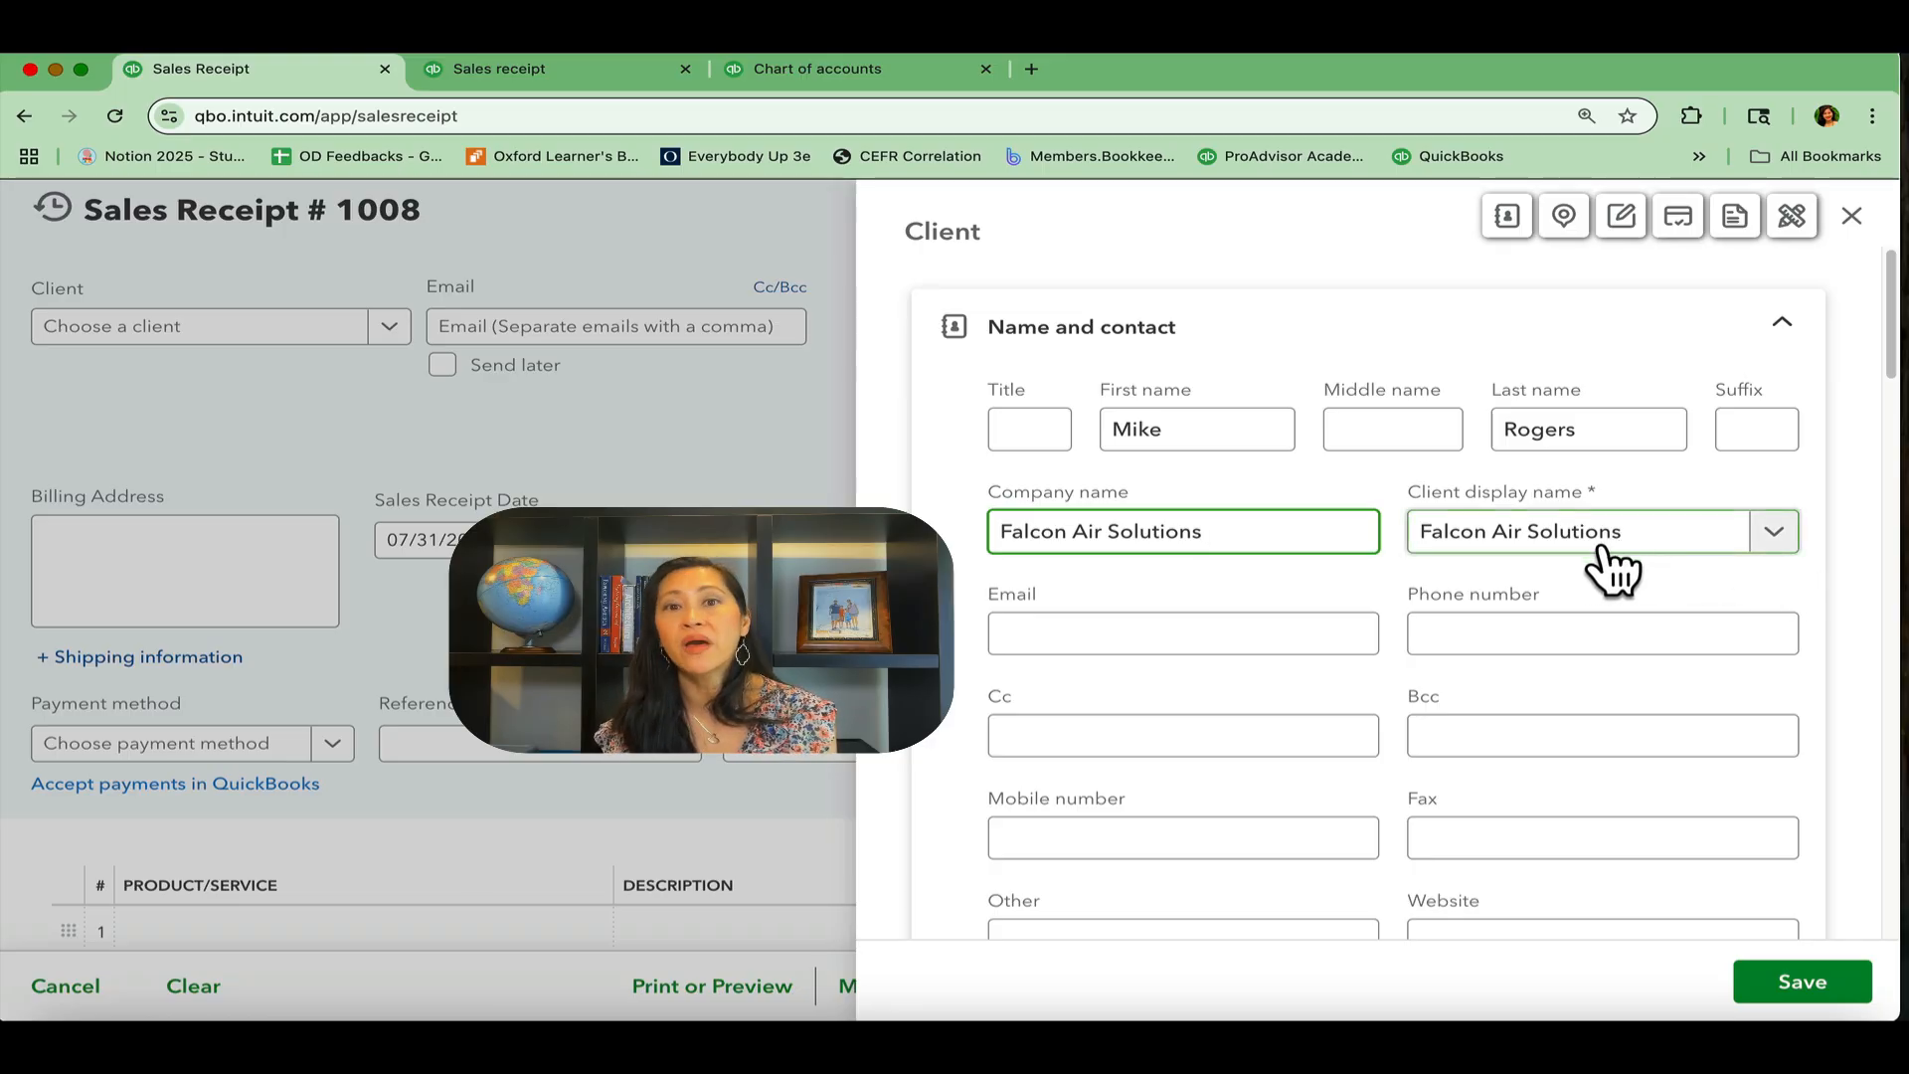
click(1181, 617)
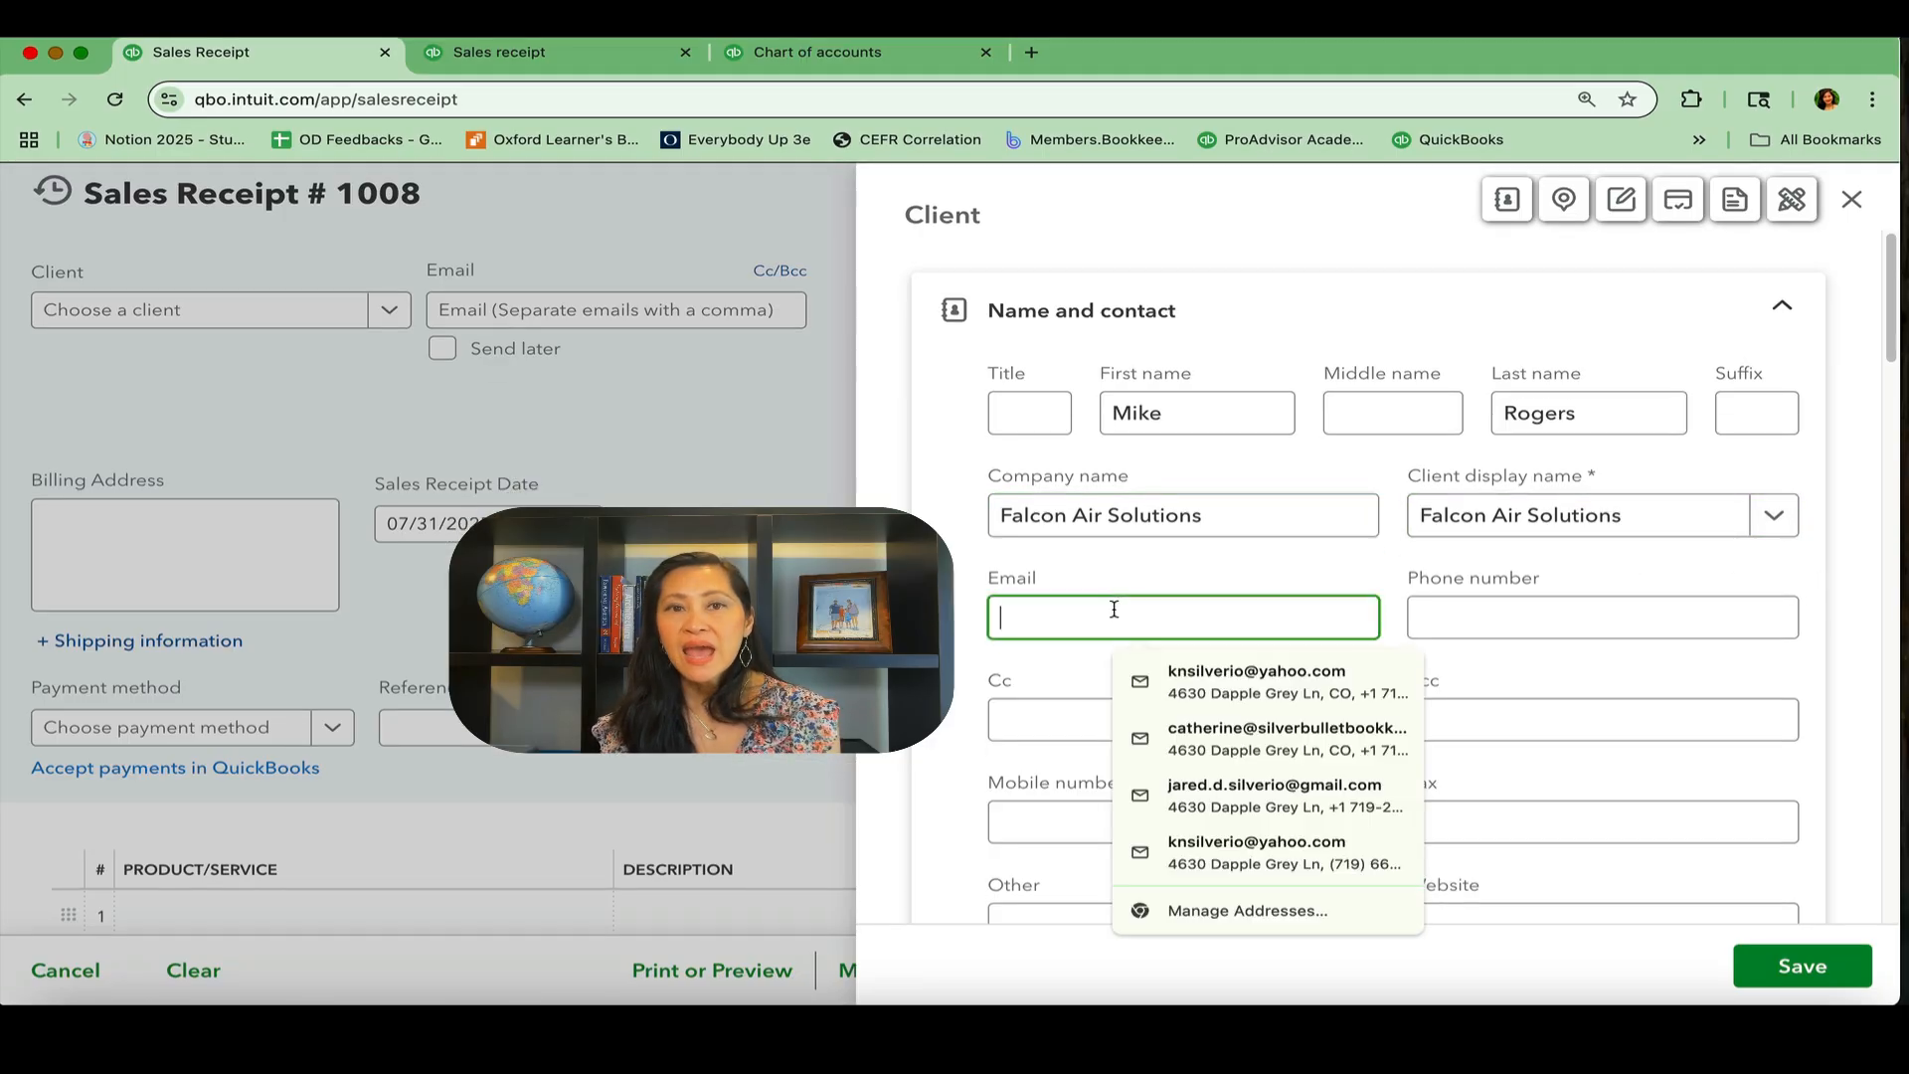
text(falcon@email.c)
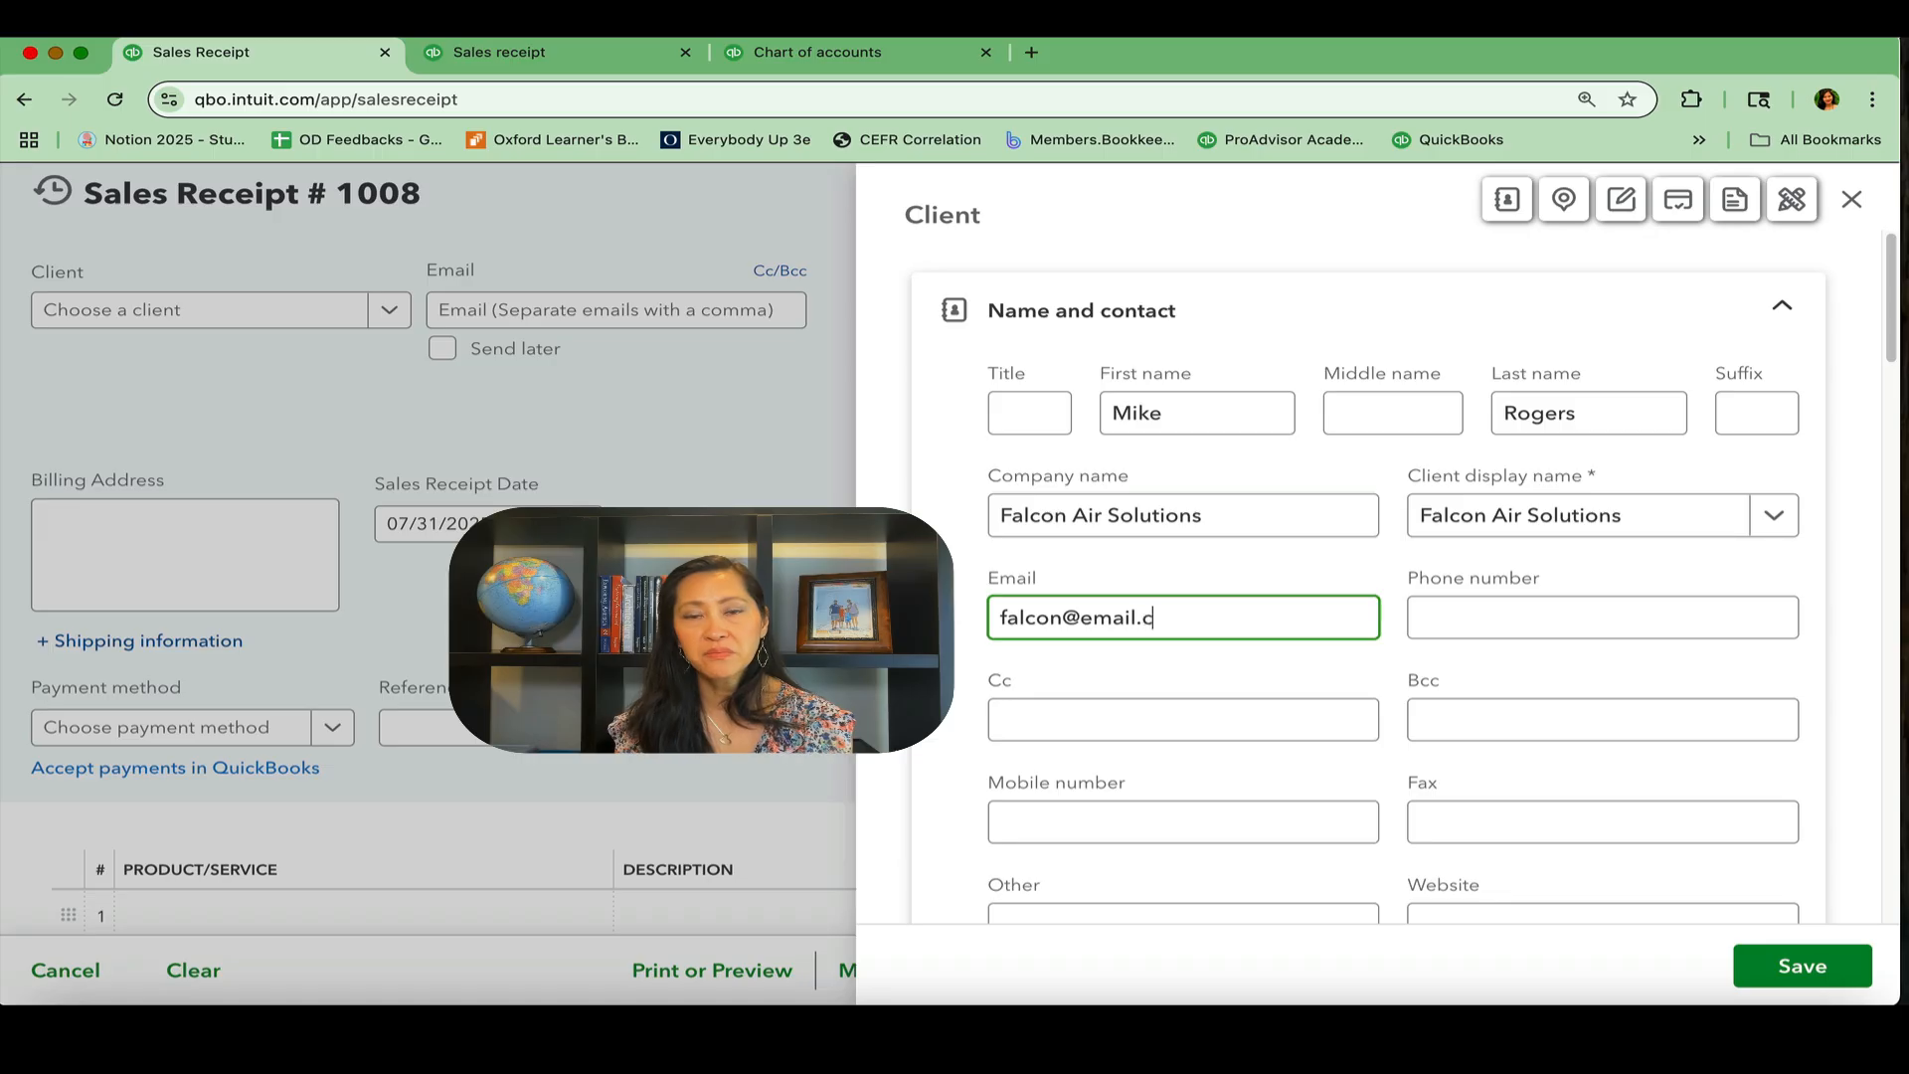
text(123-9876543)
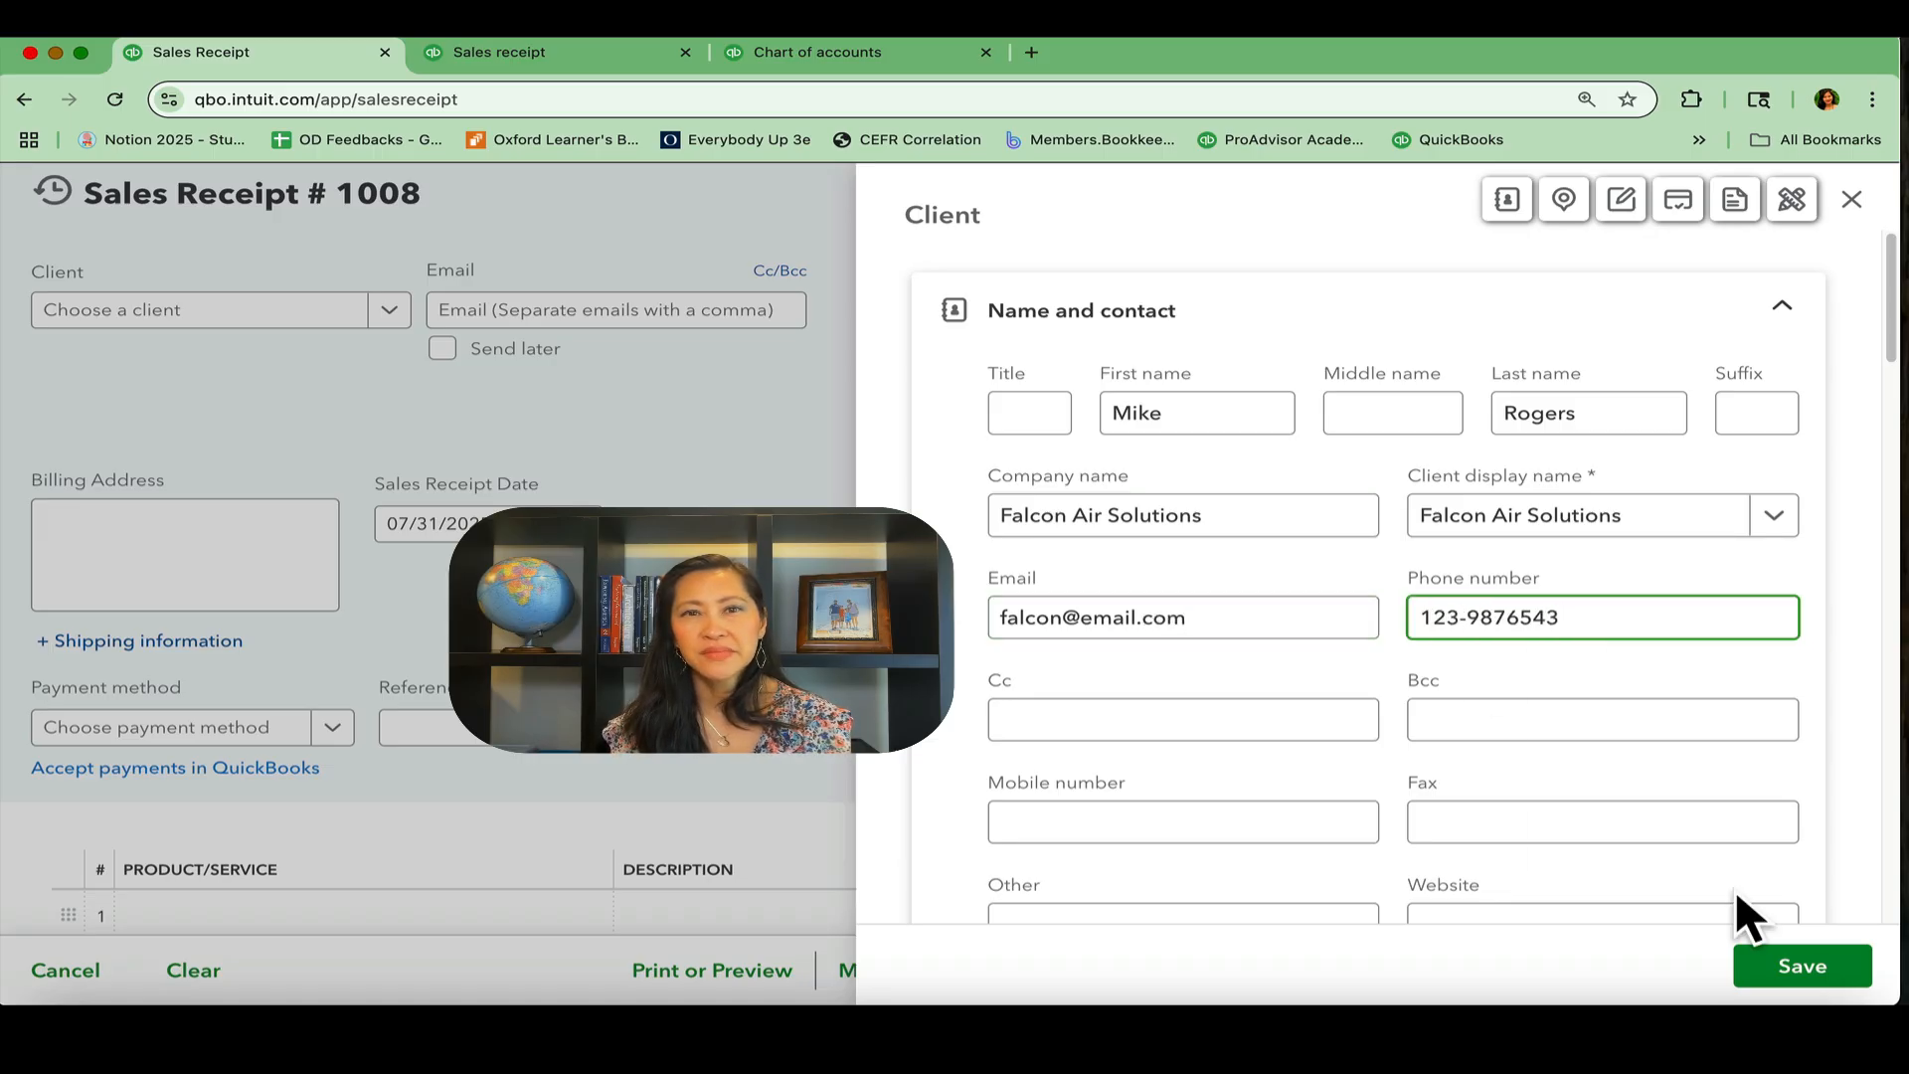
click(1800, 966)
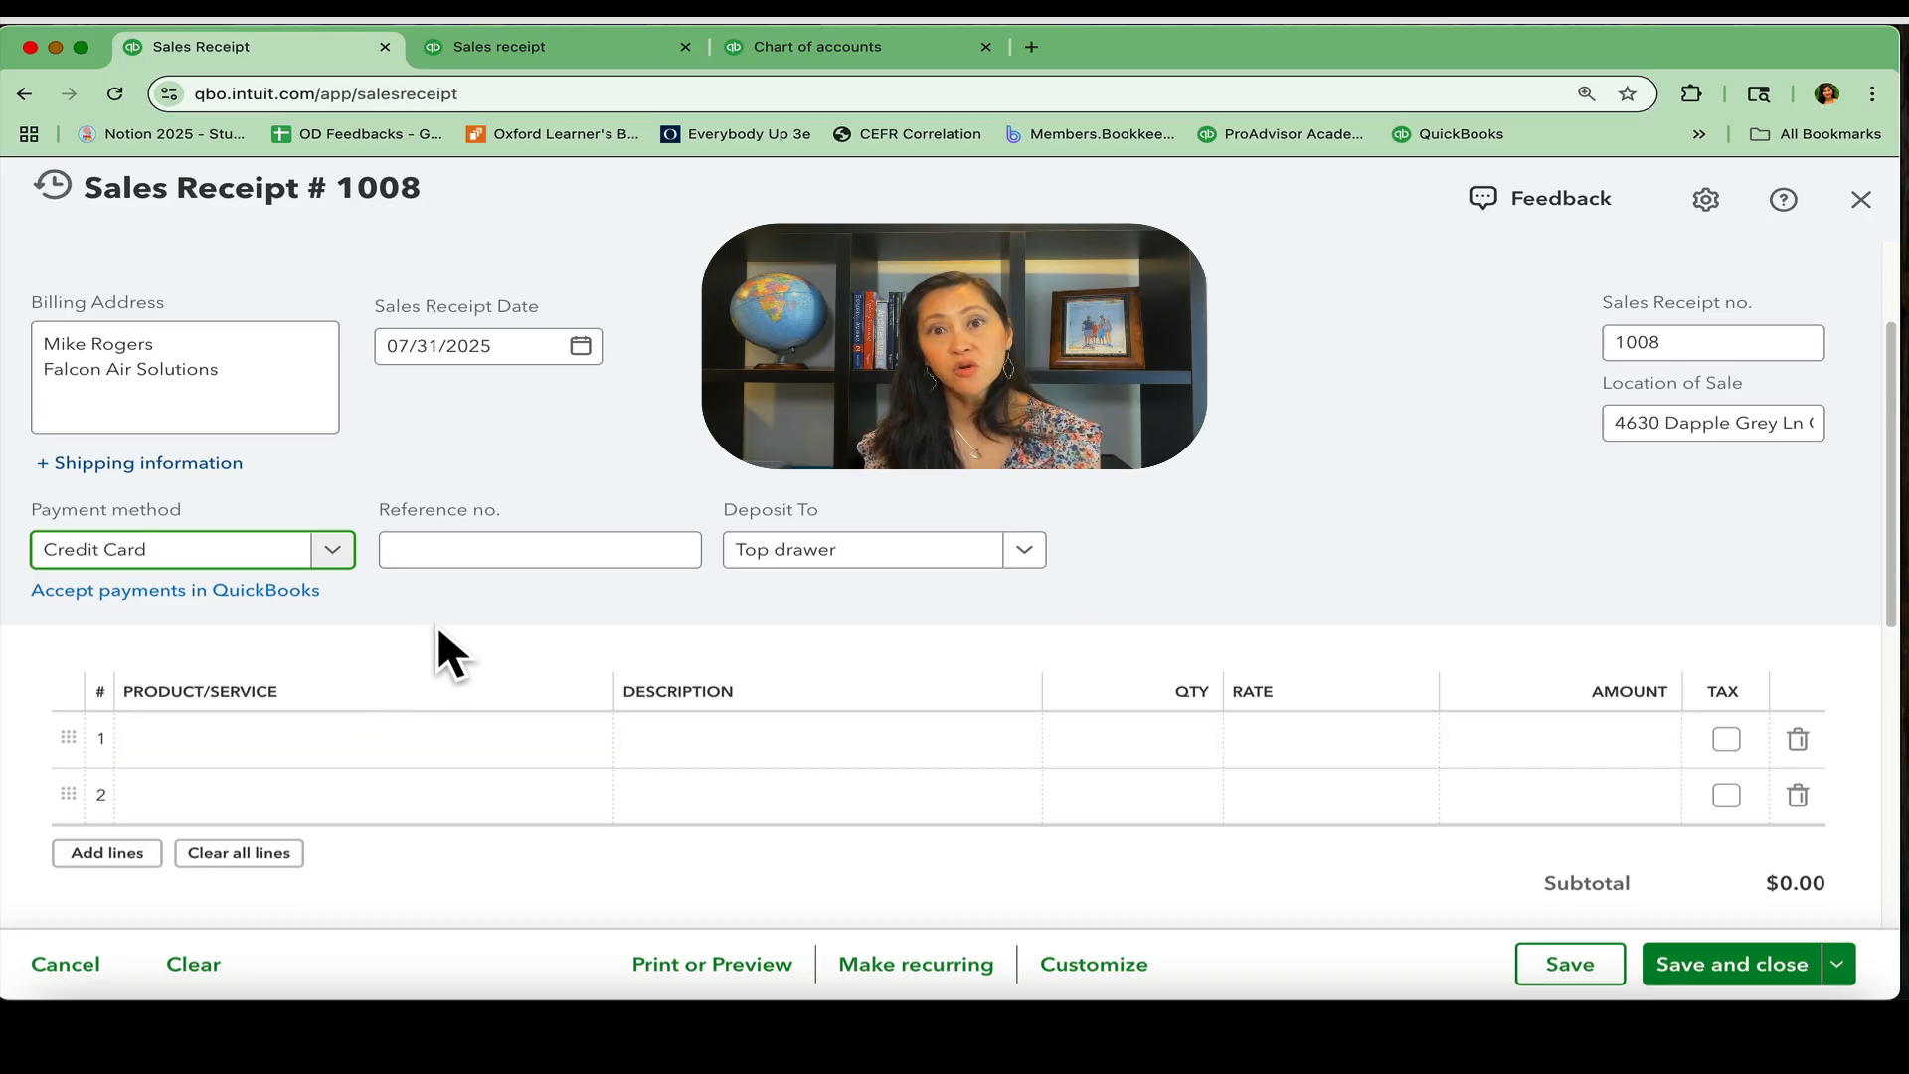
click(341, 737)
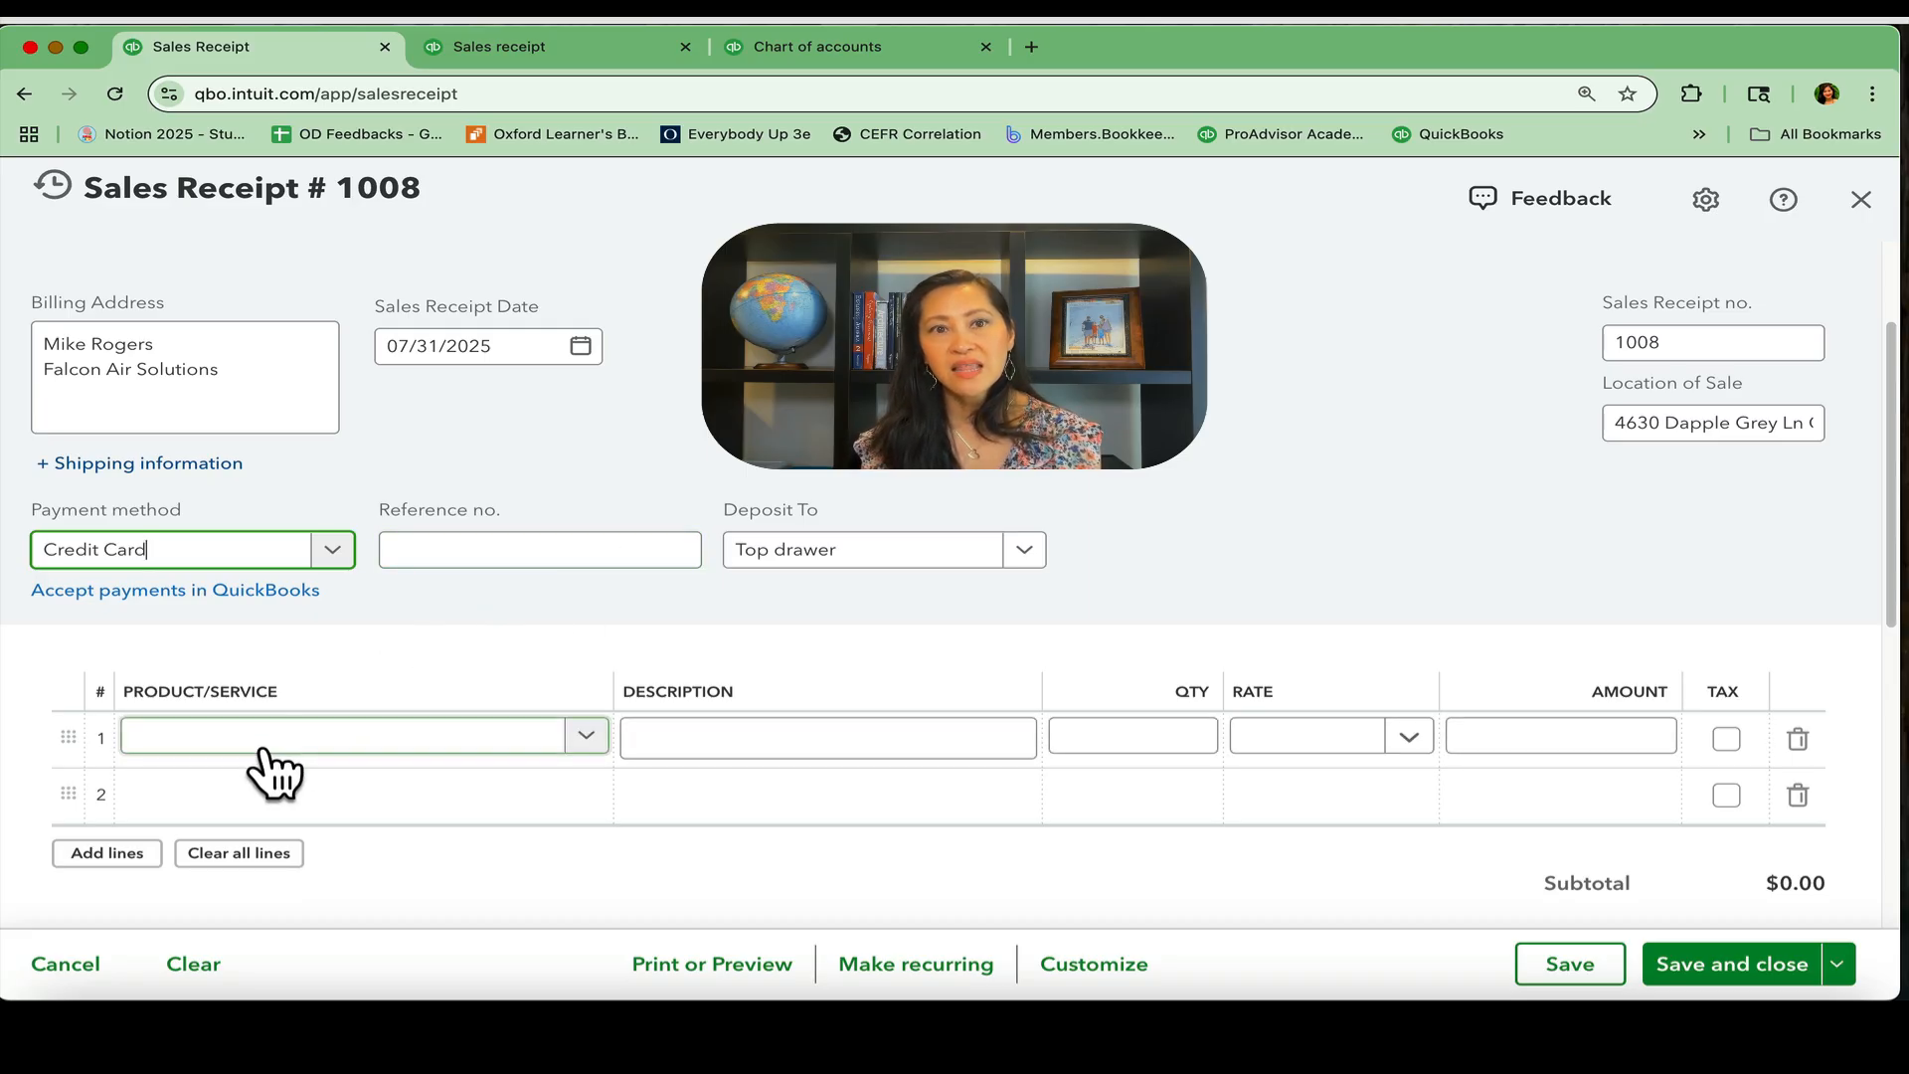
click(353, 734)
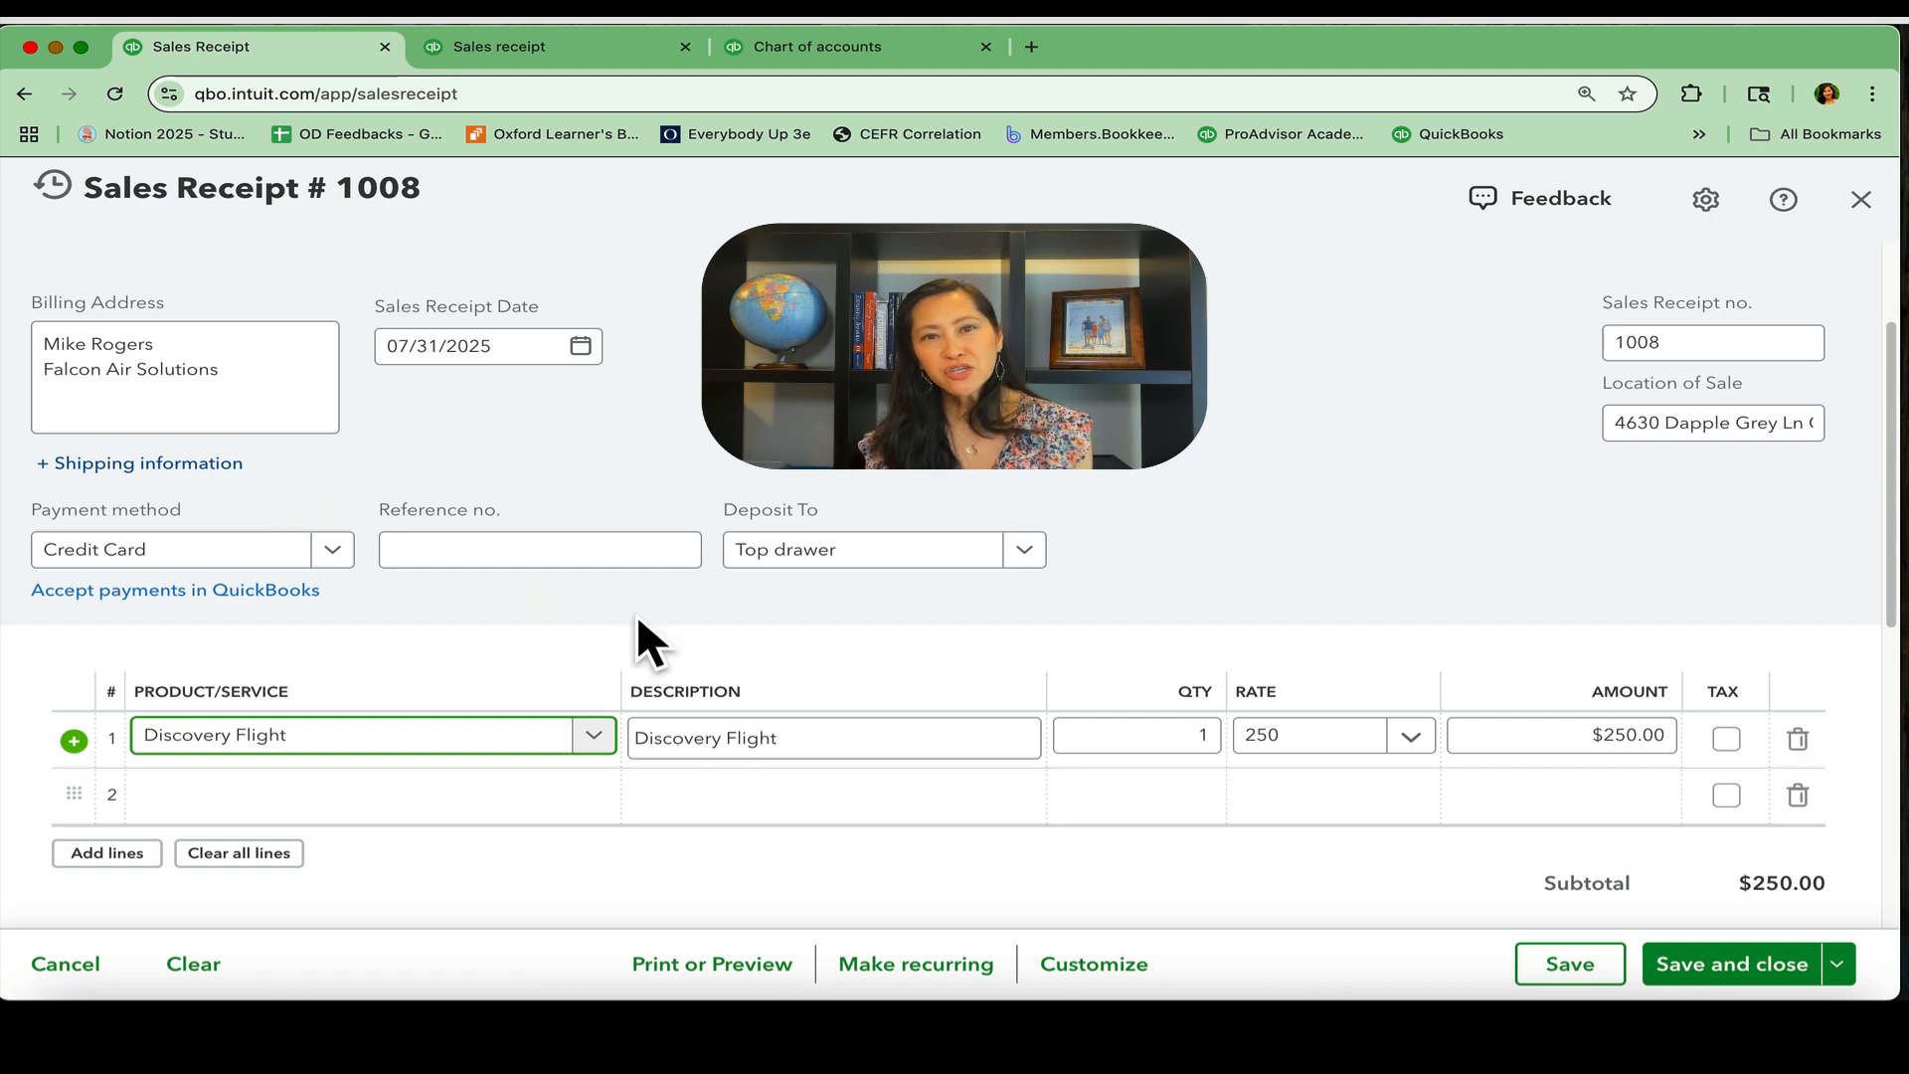
click(833, 737)
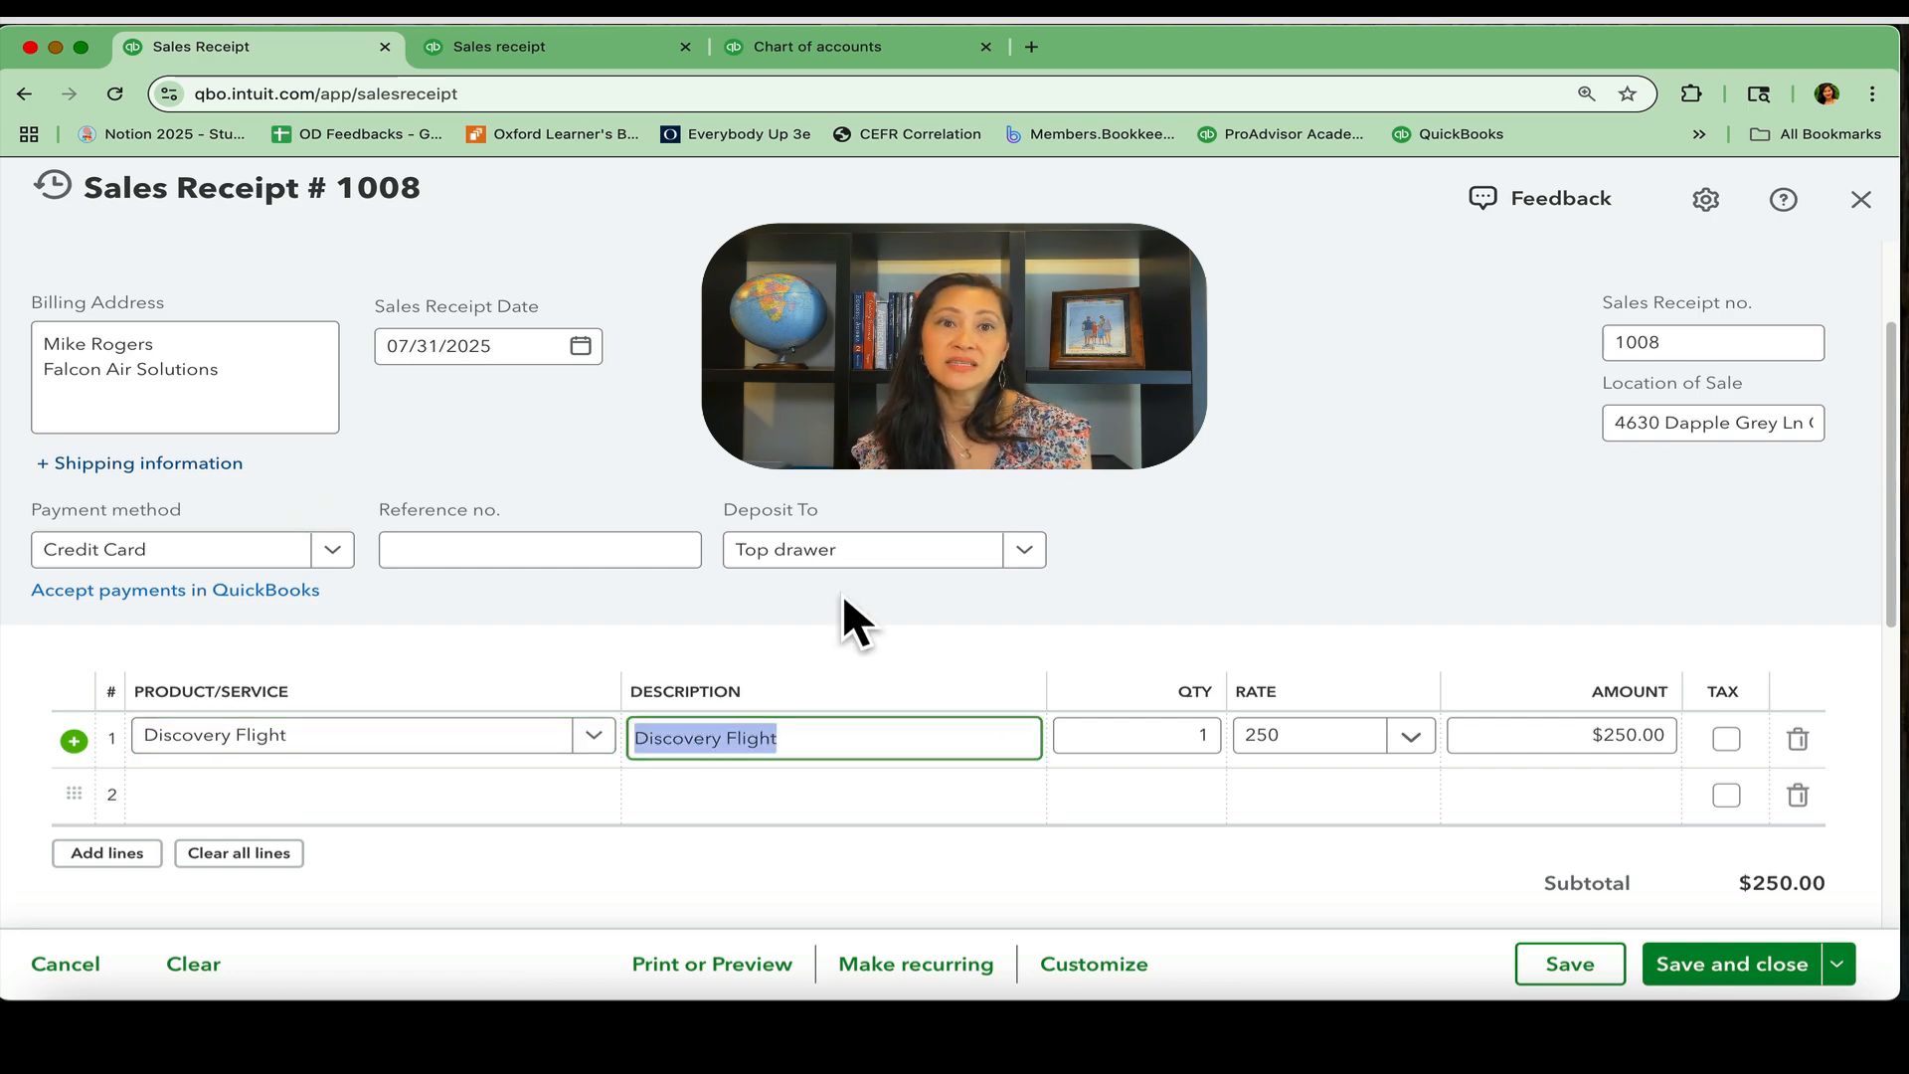
text(Student:)
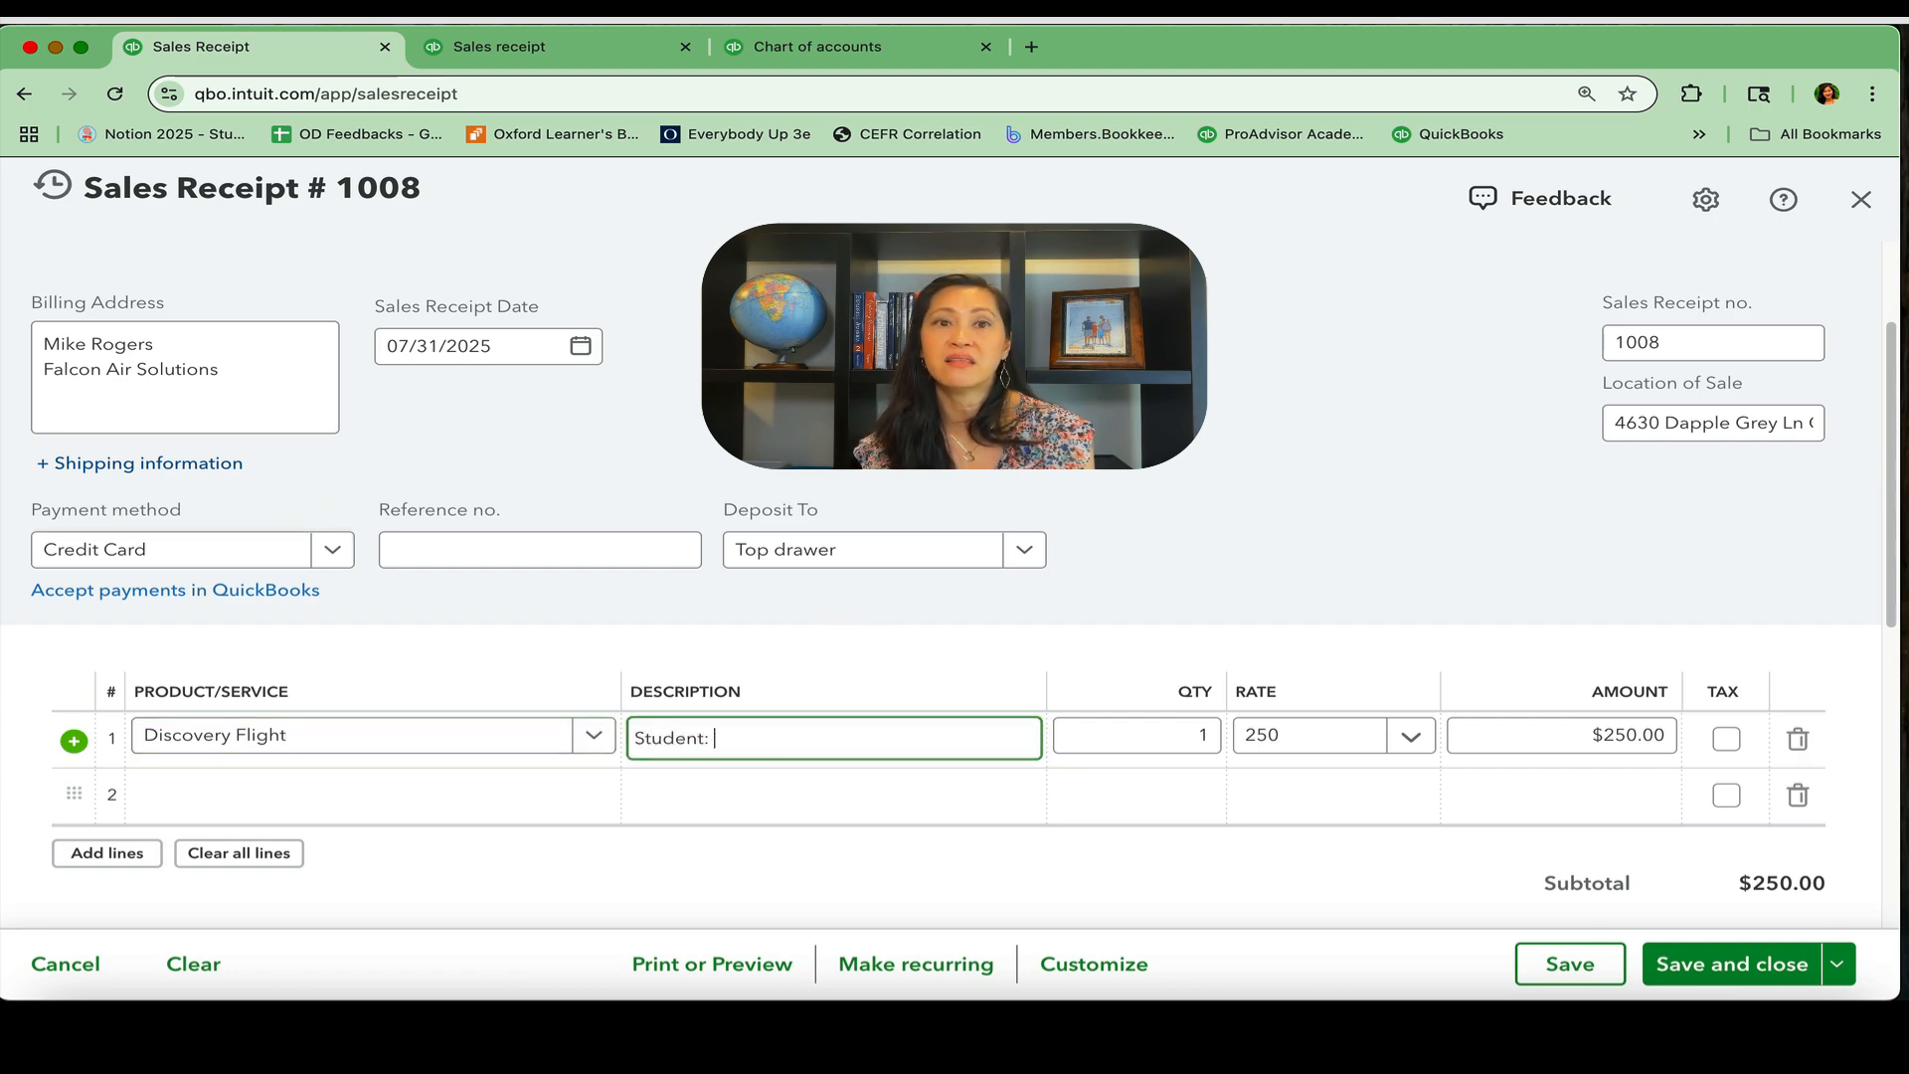
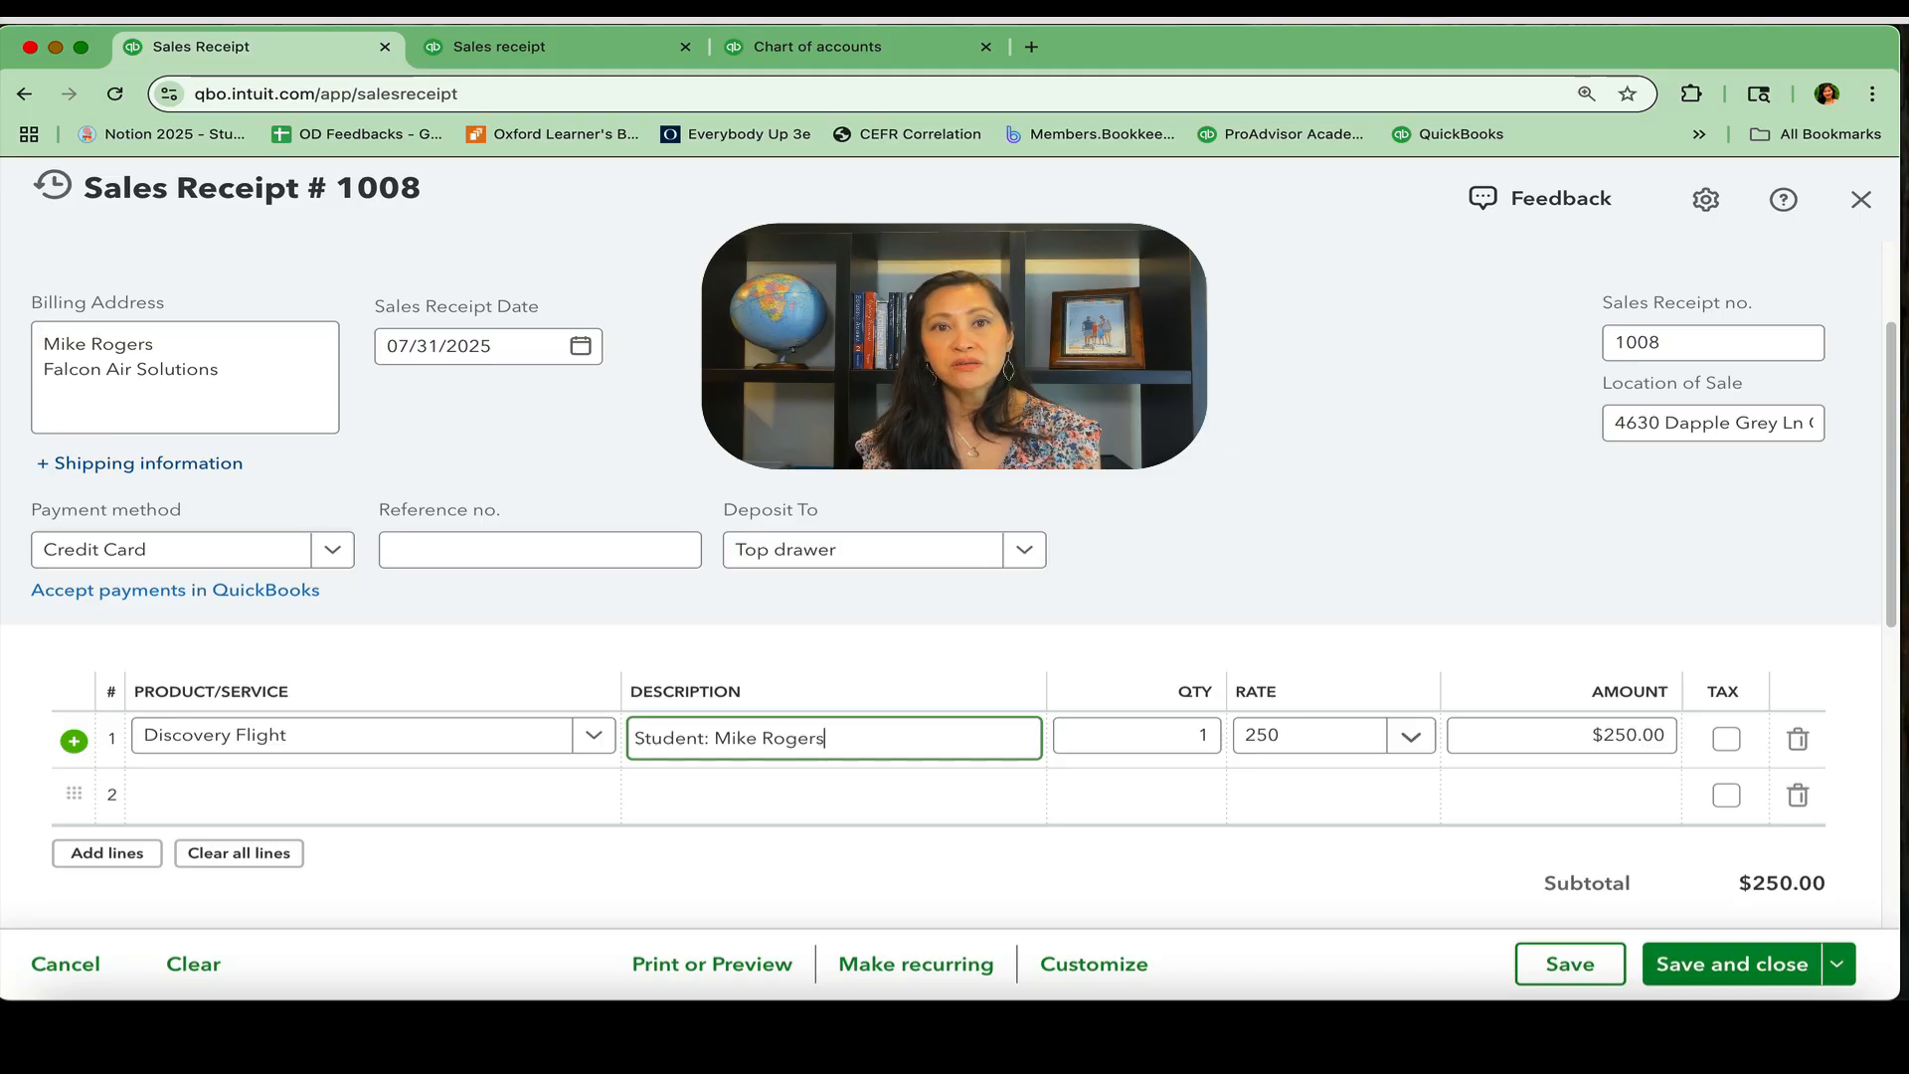
text(- Instrument rati)
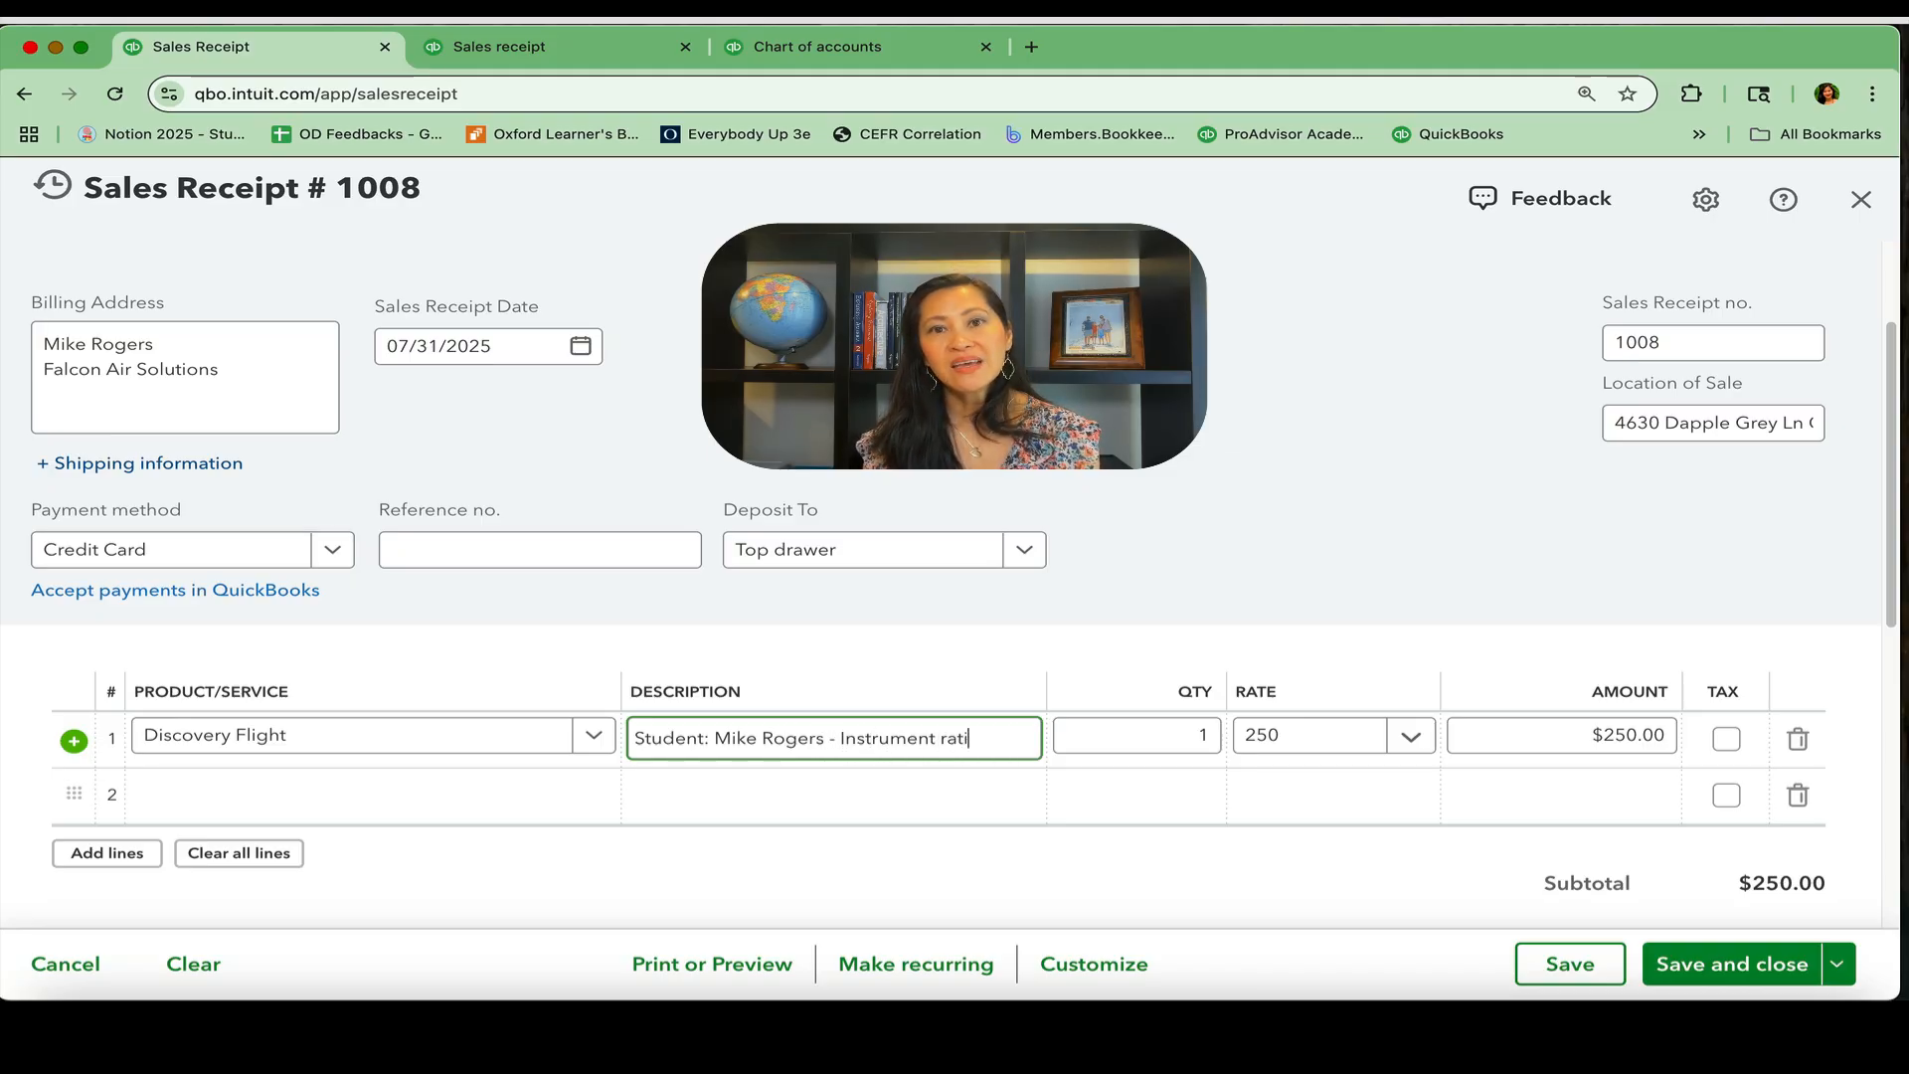
text(ng prep)
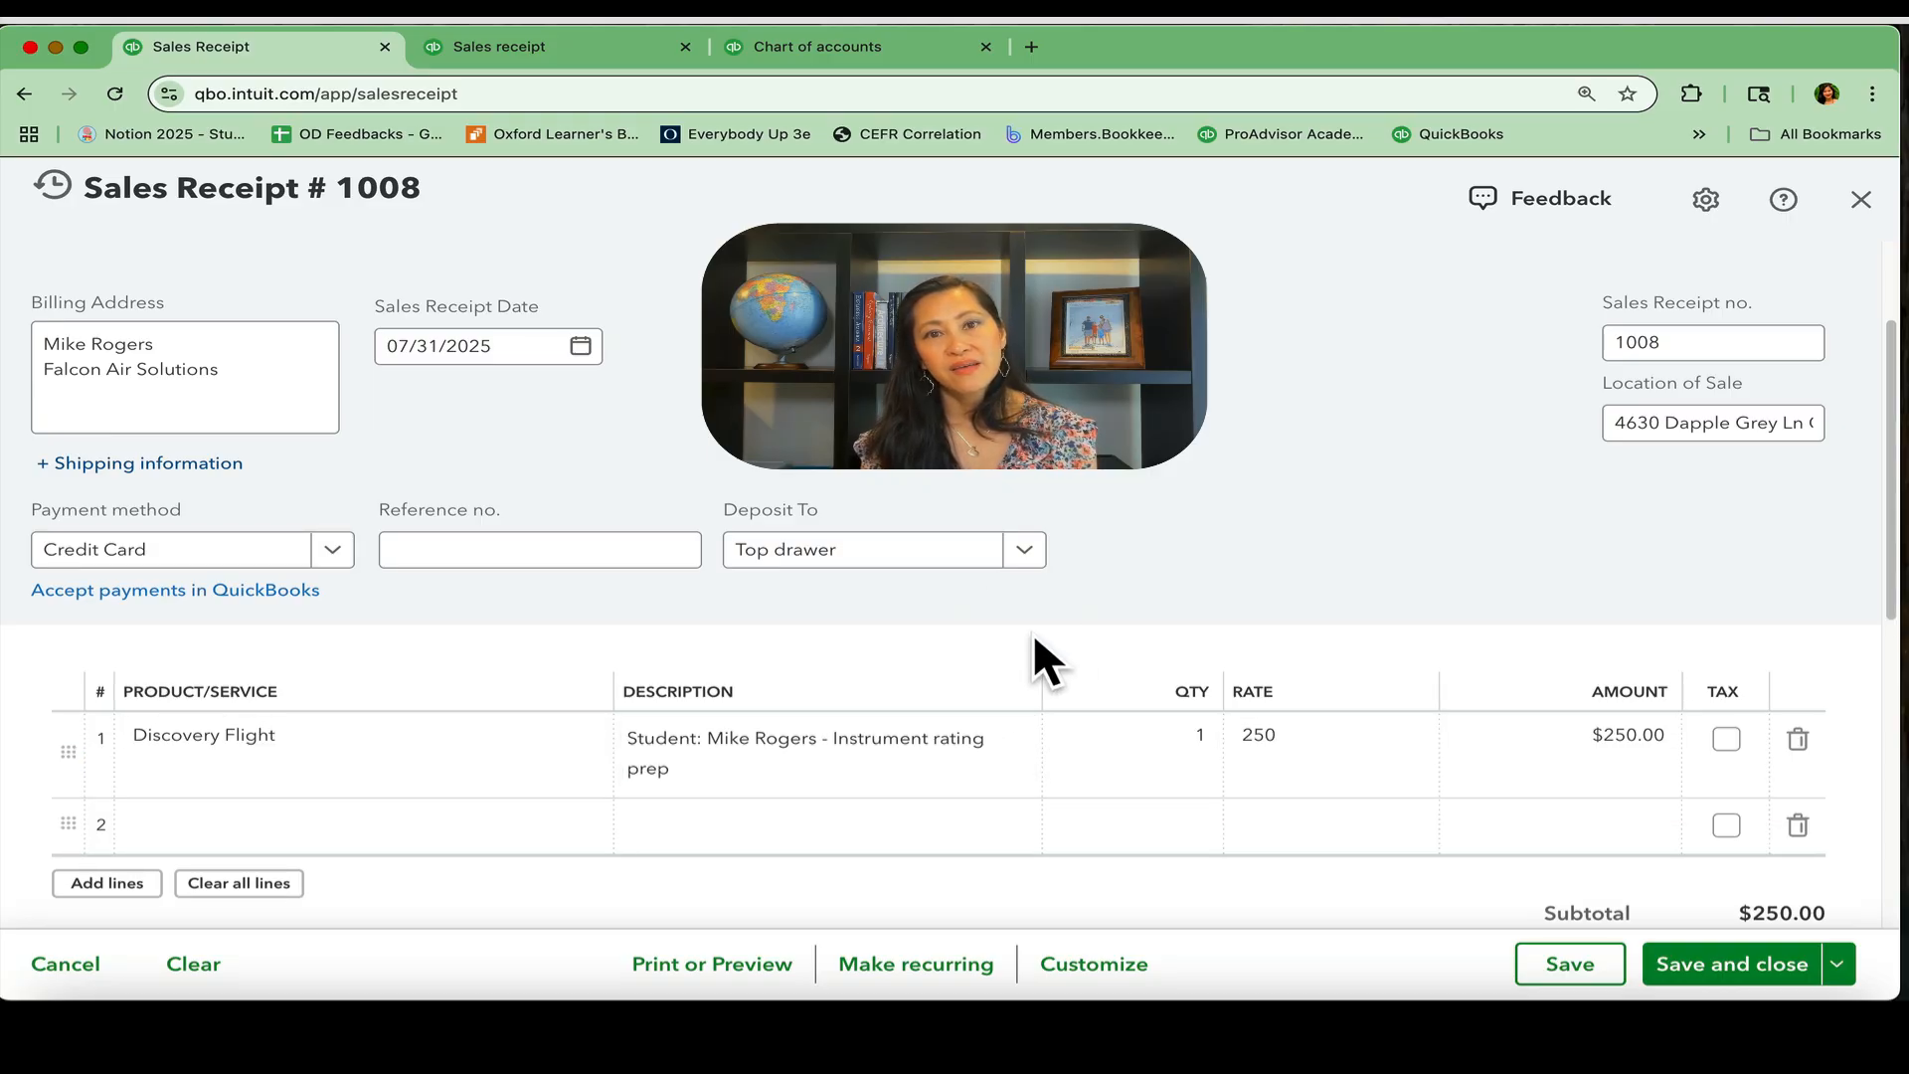
click(829, 753)
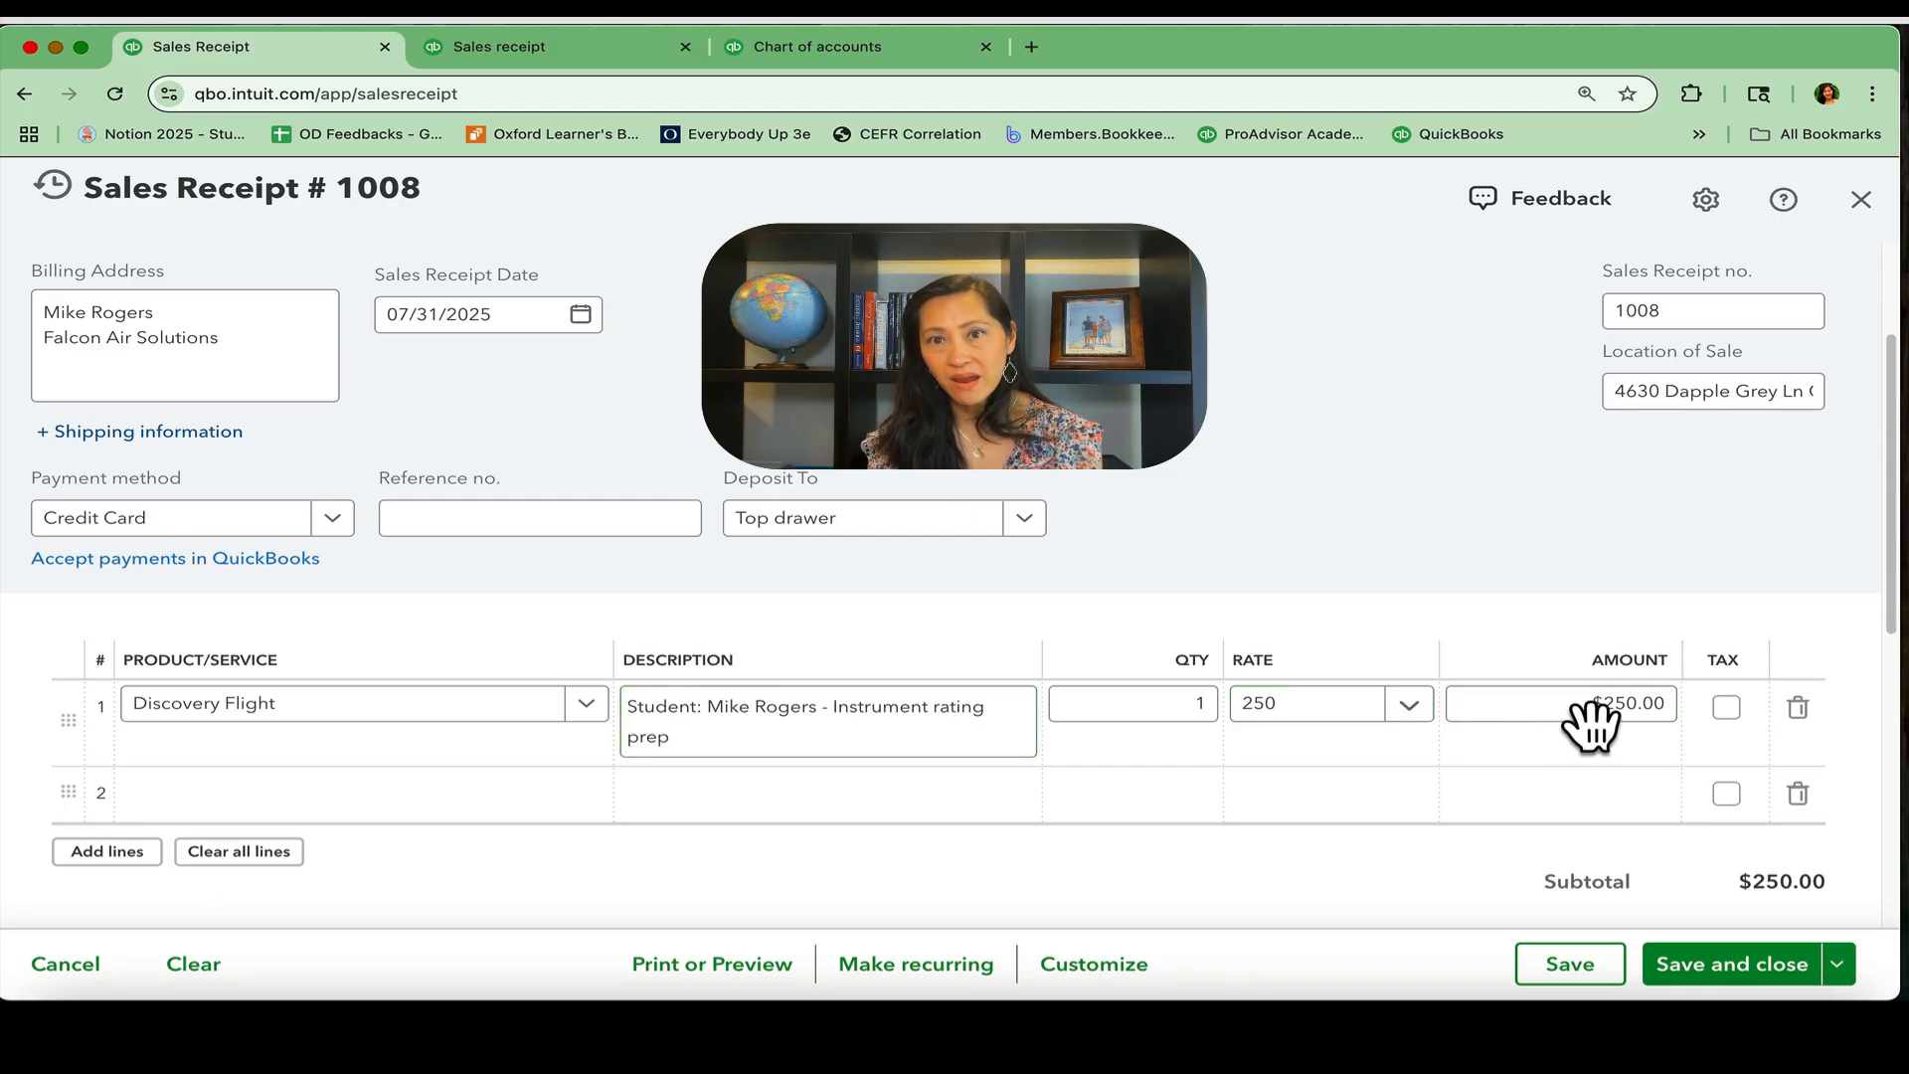
mouse_move(1638, 743)
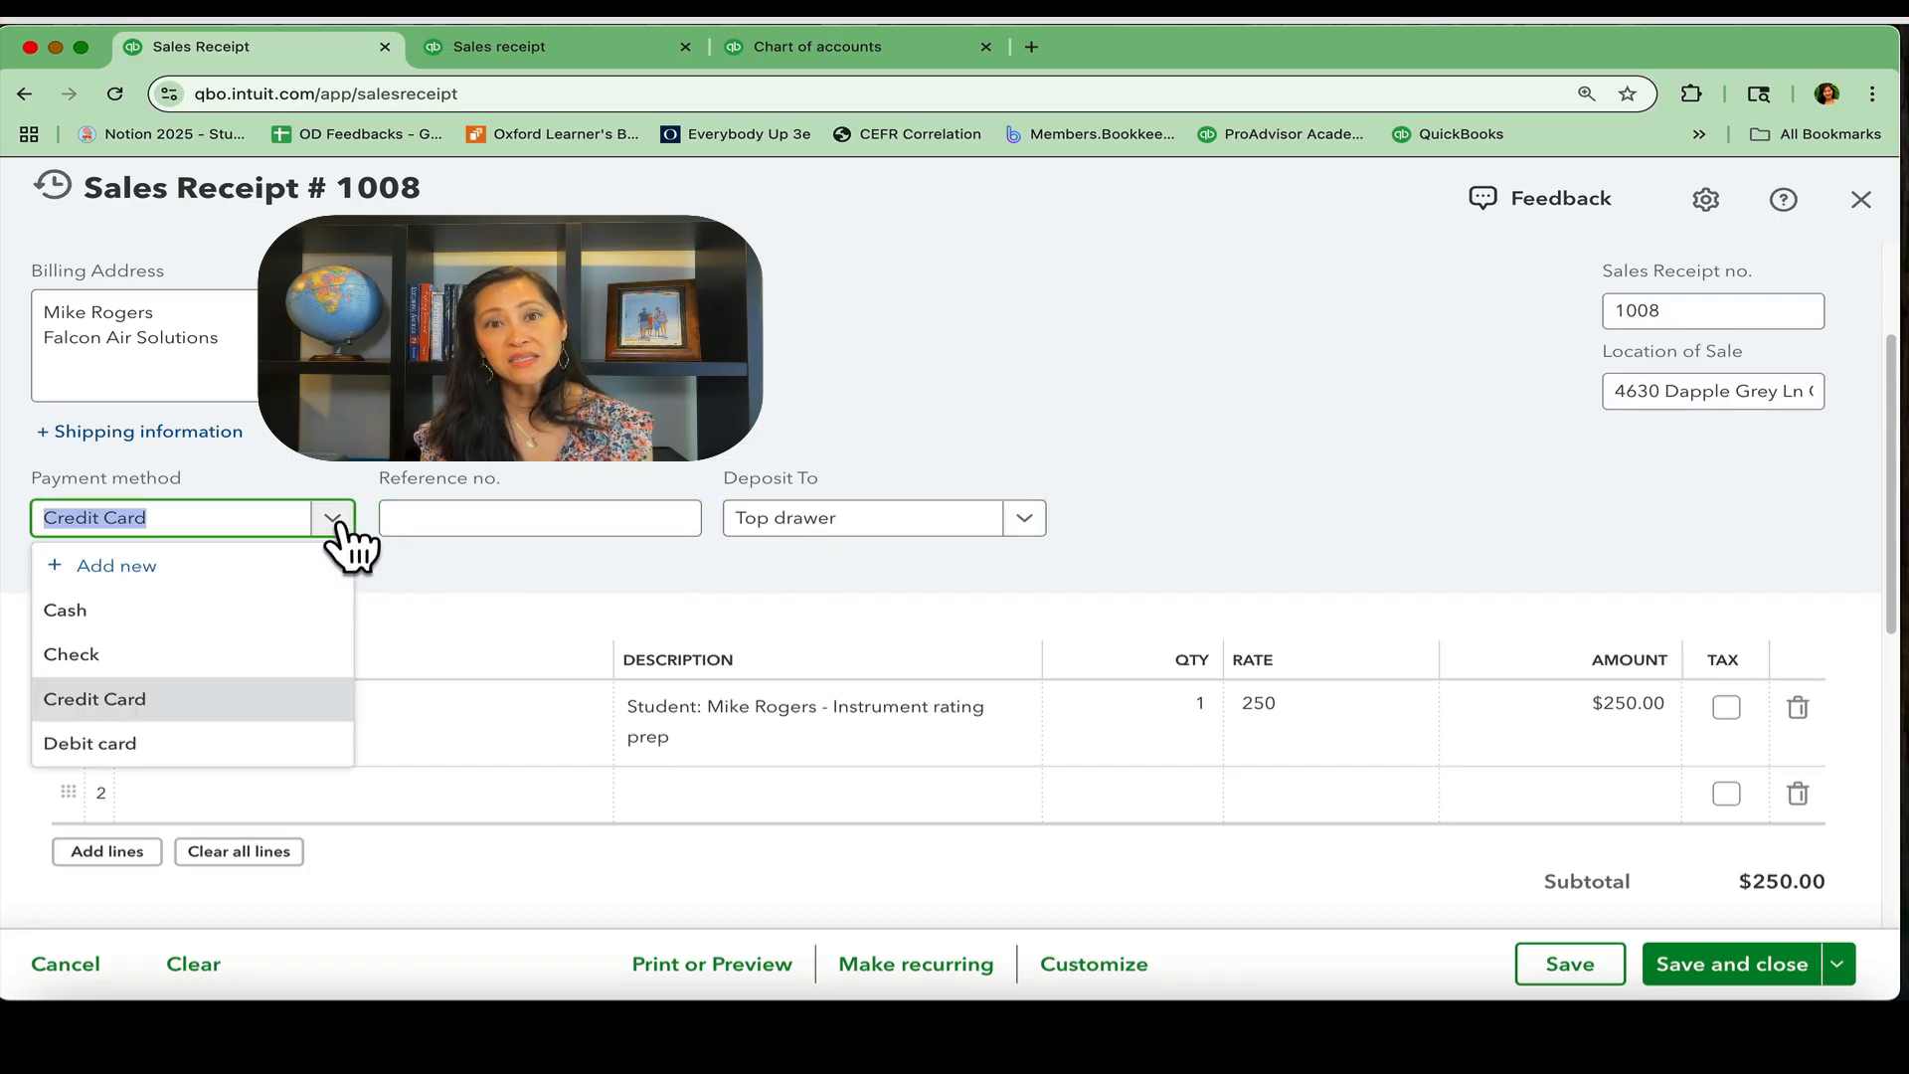
mouse_move(195, 633)
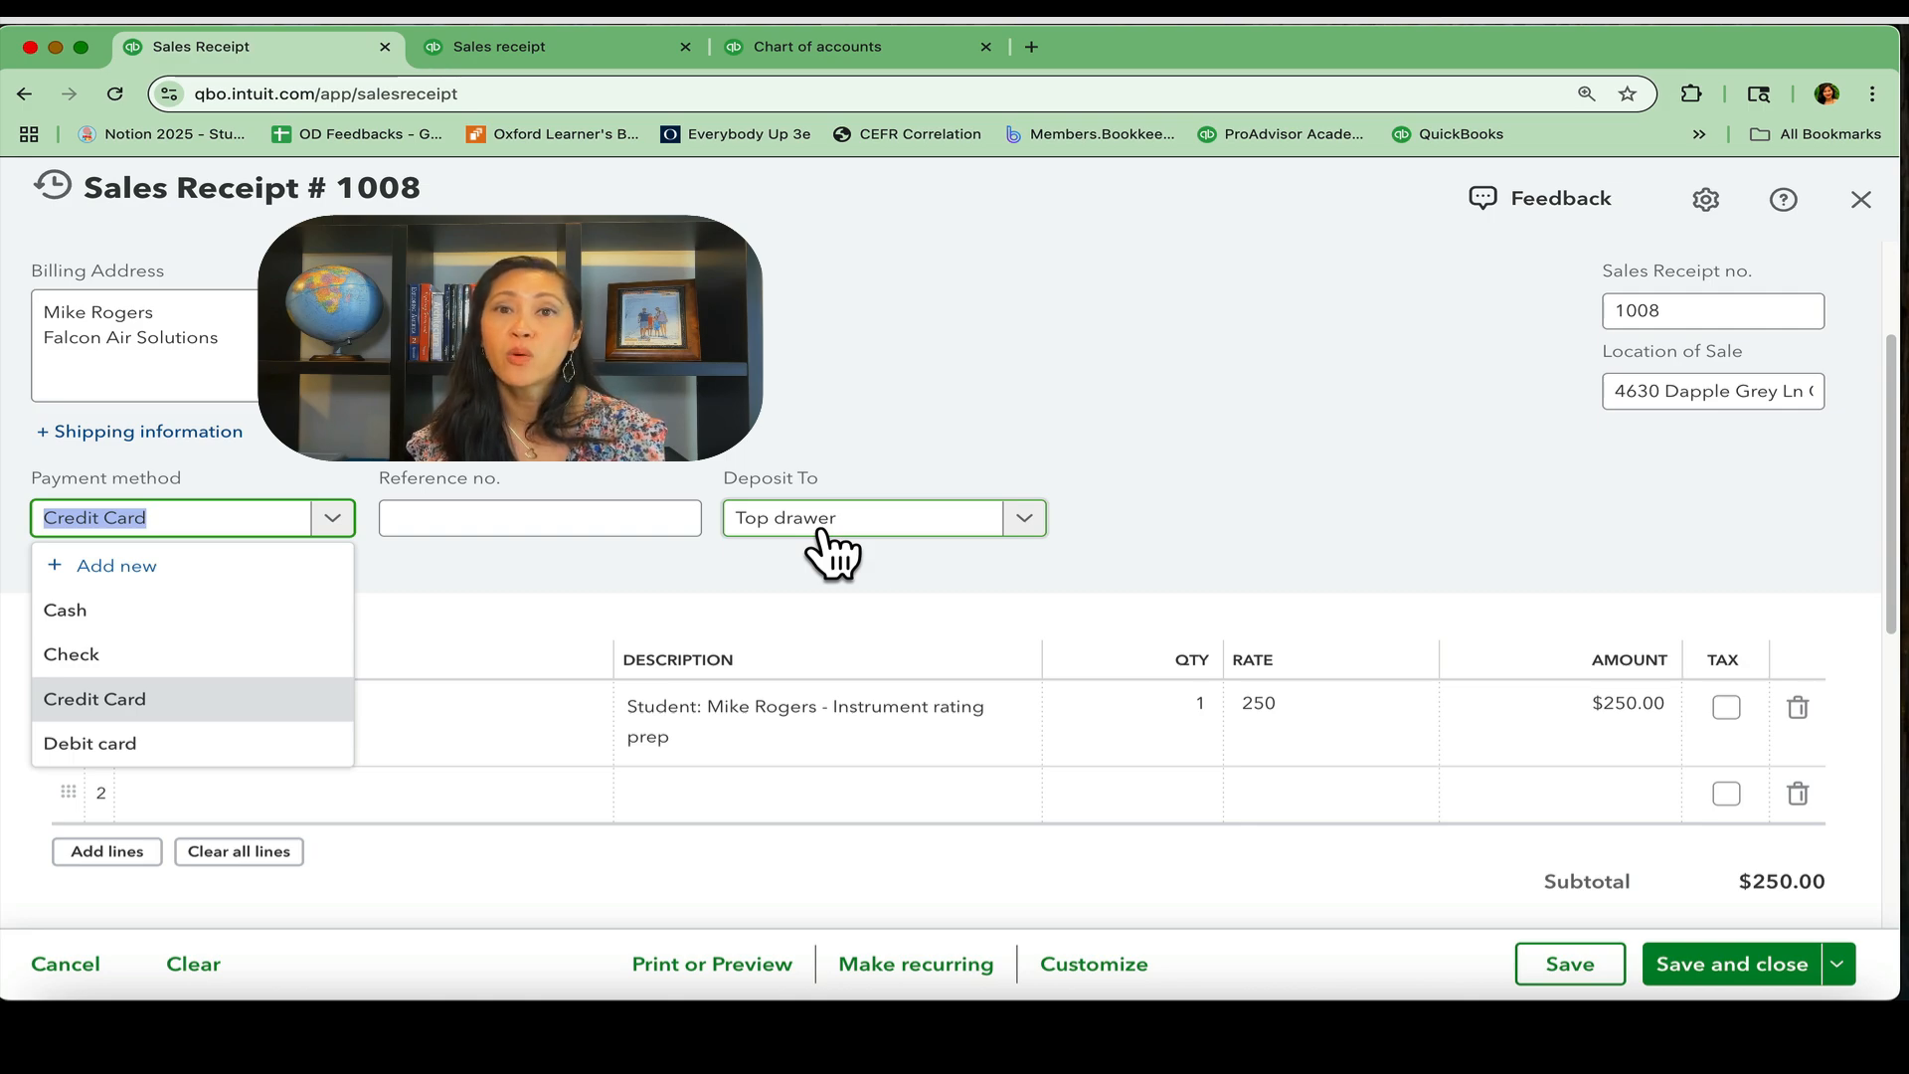
click(95, 699)
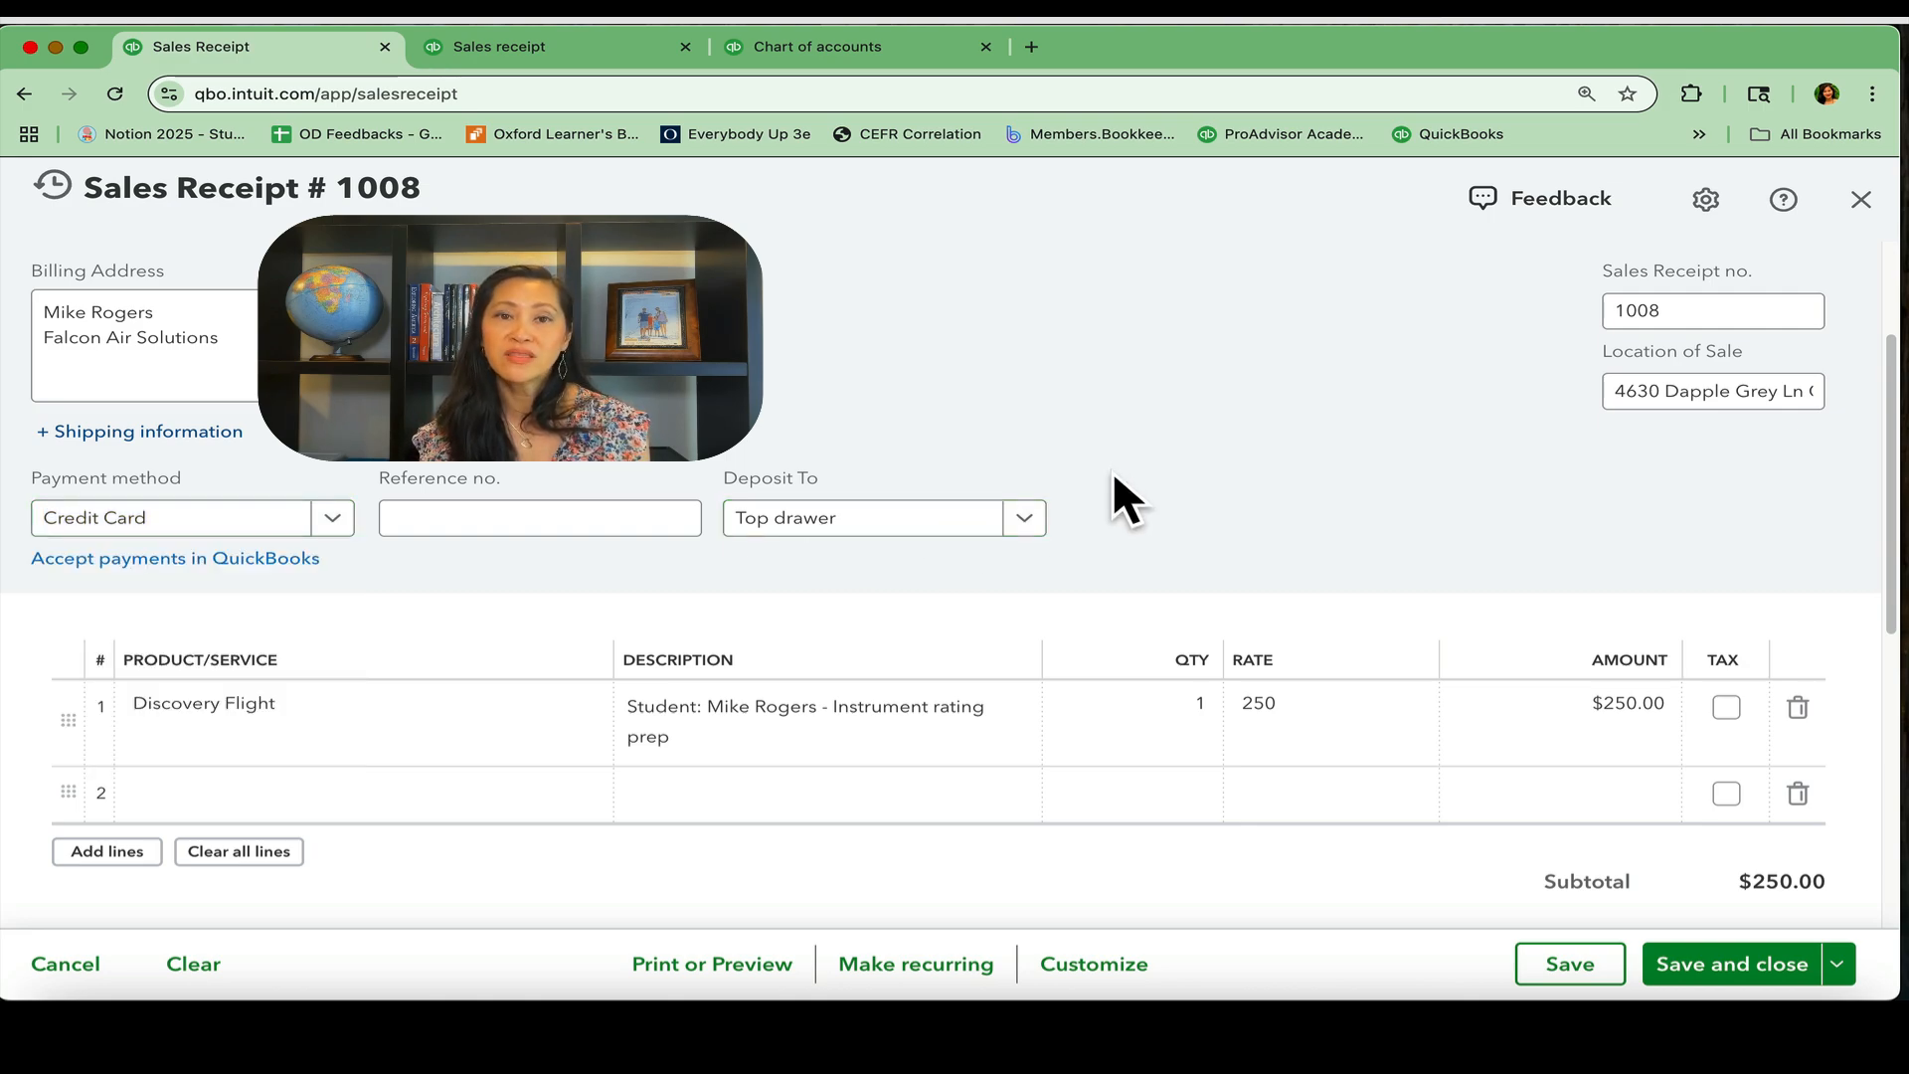
click(1568, 963)
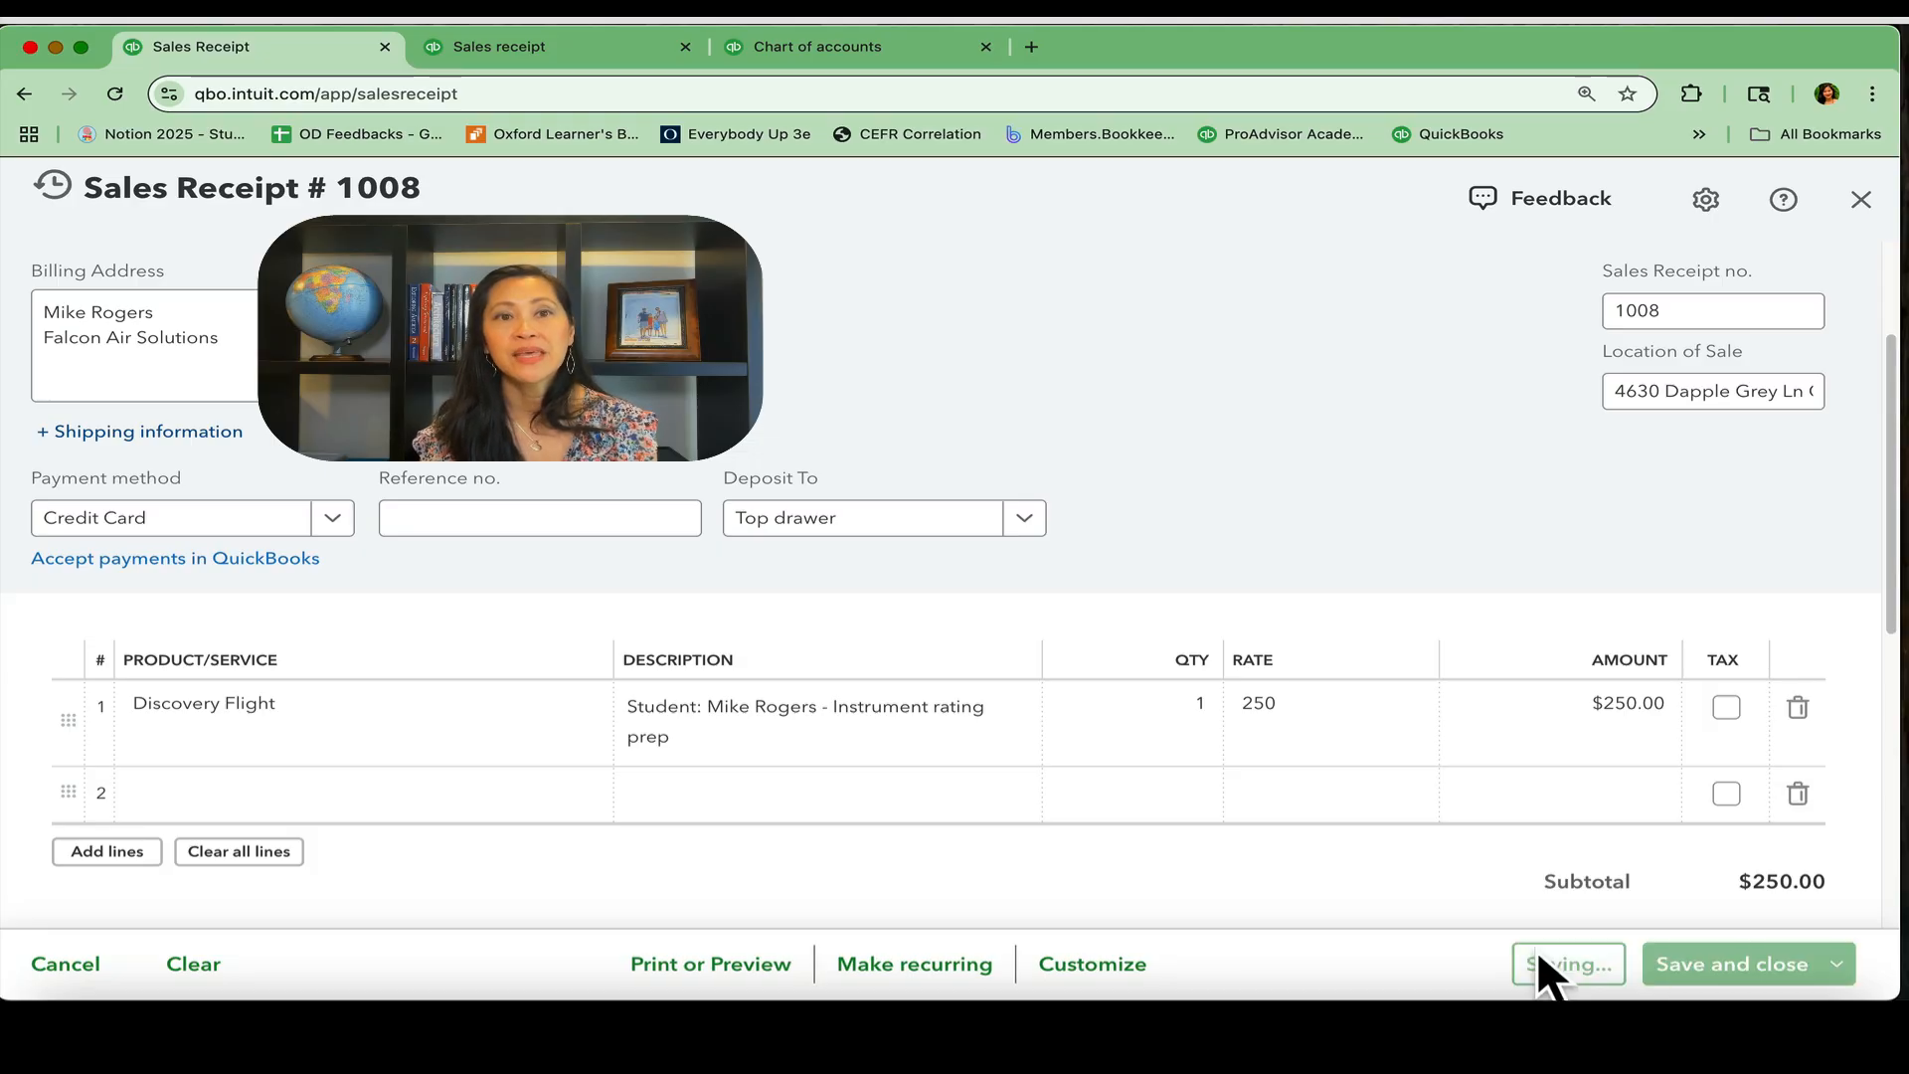
- Save receipt 1008 and refresh the chart of accounts to show Top drawer at $500.00
click(1569, 963)
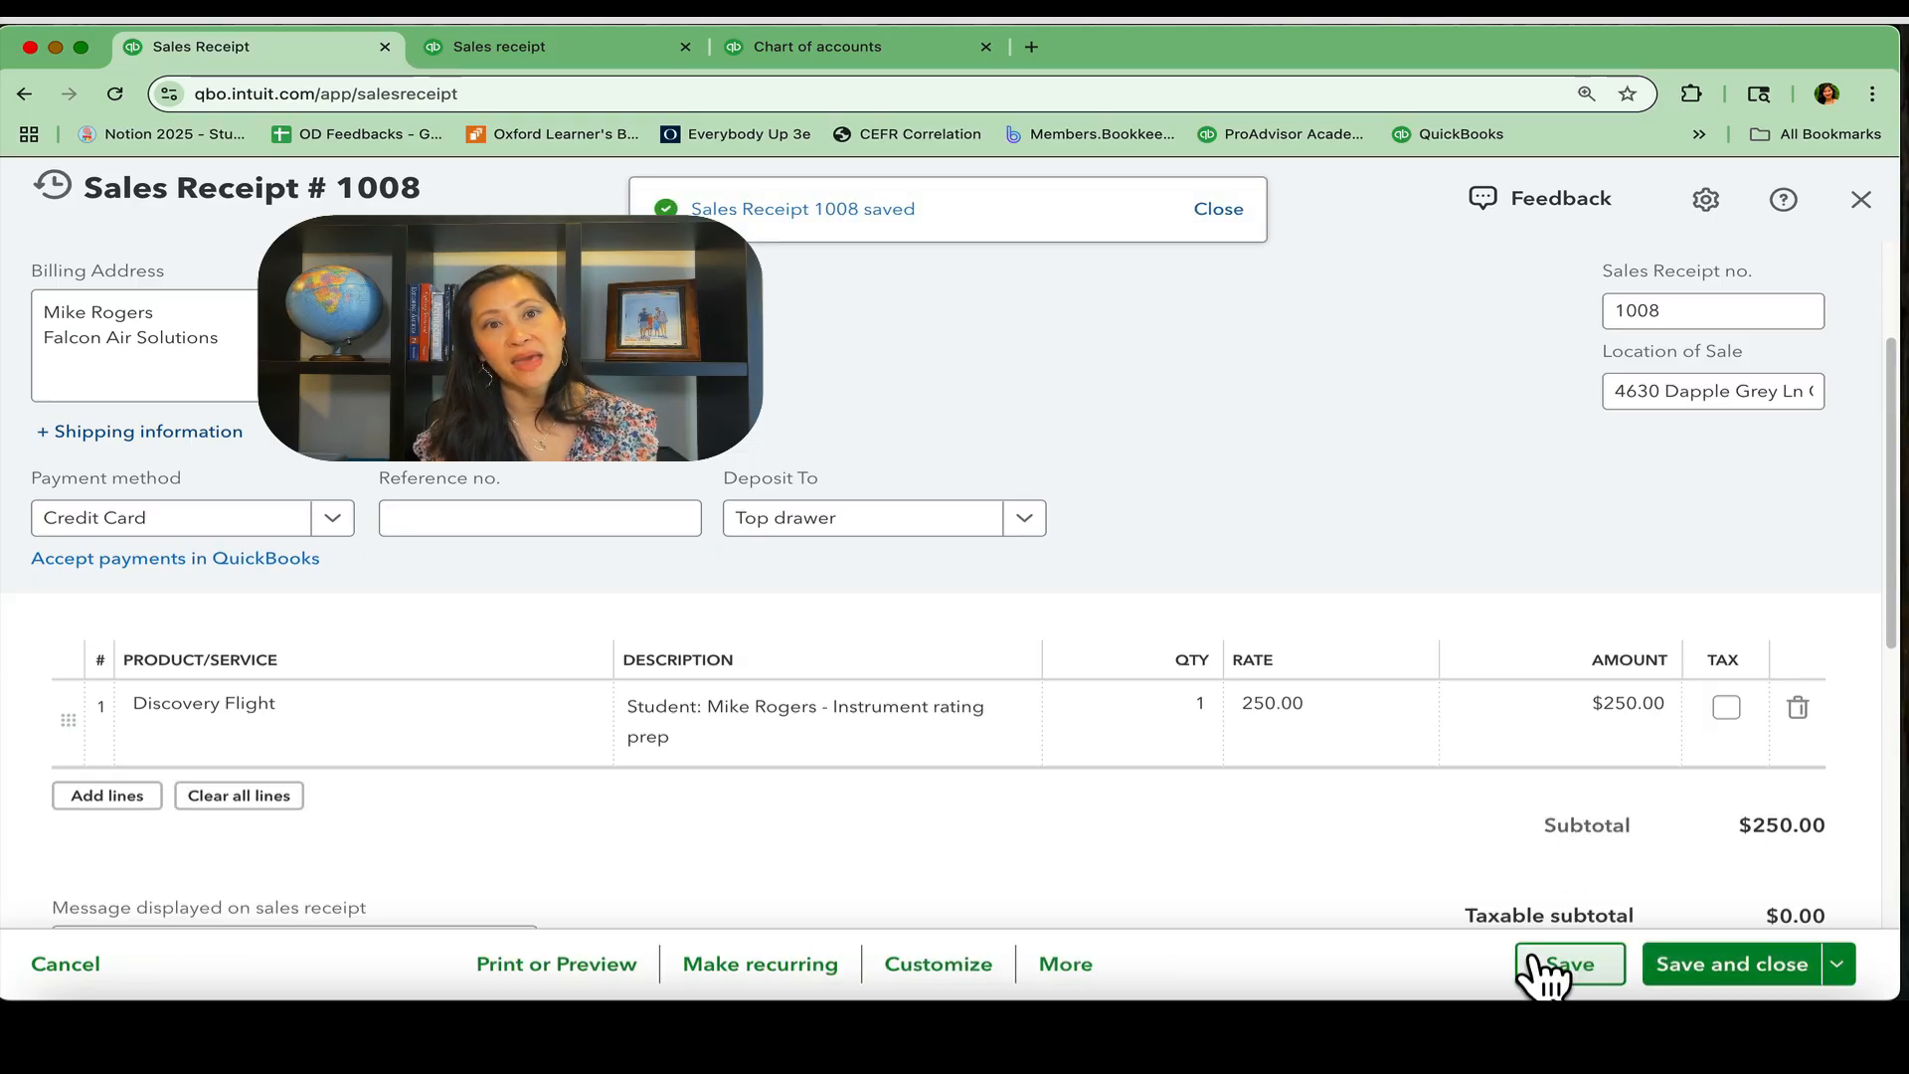
click(810, 47)
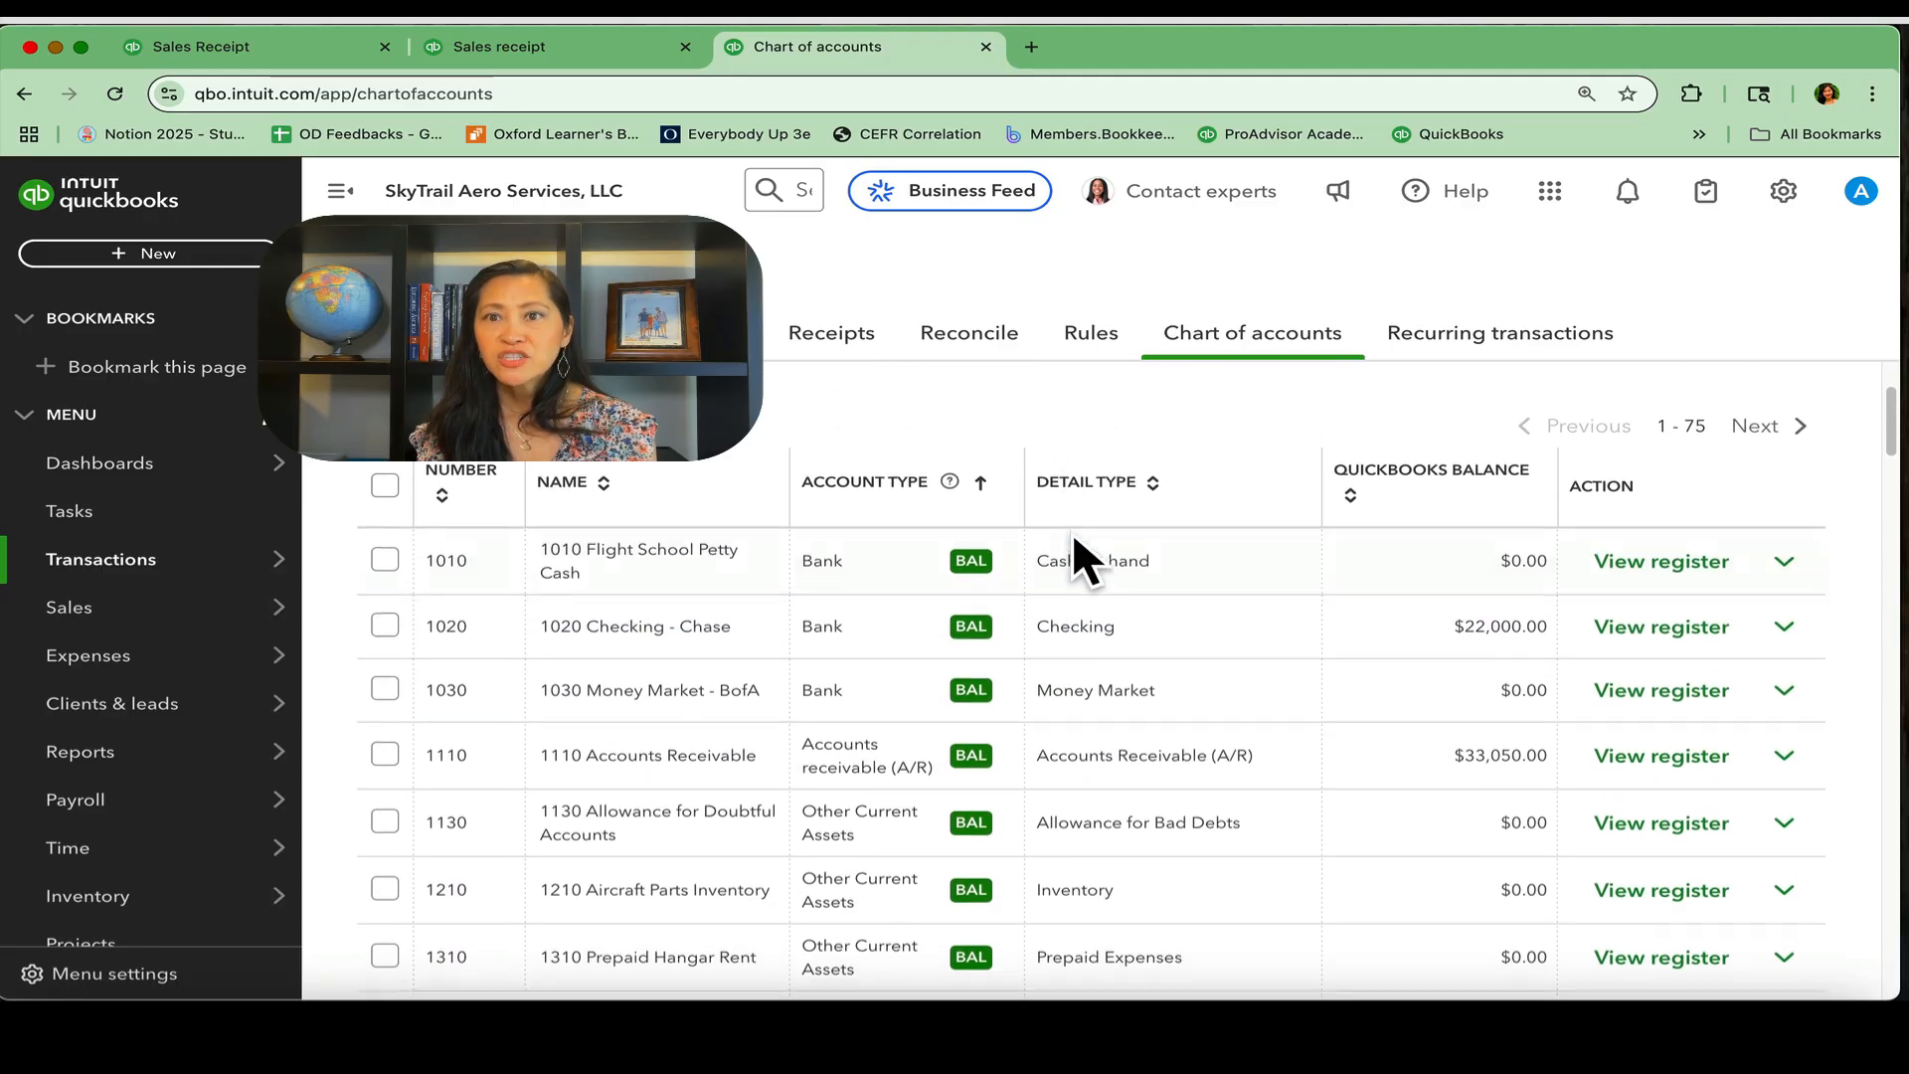
scroll(down, 3)
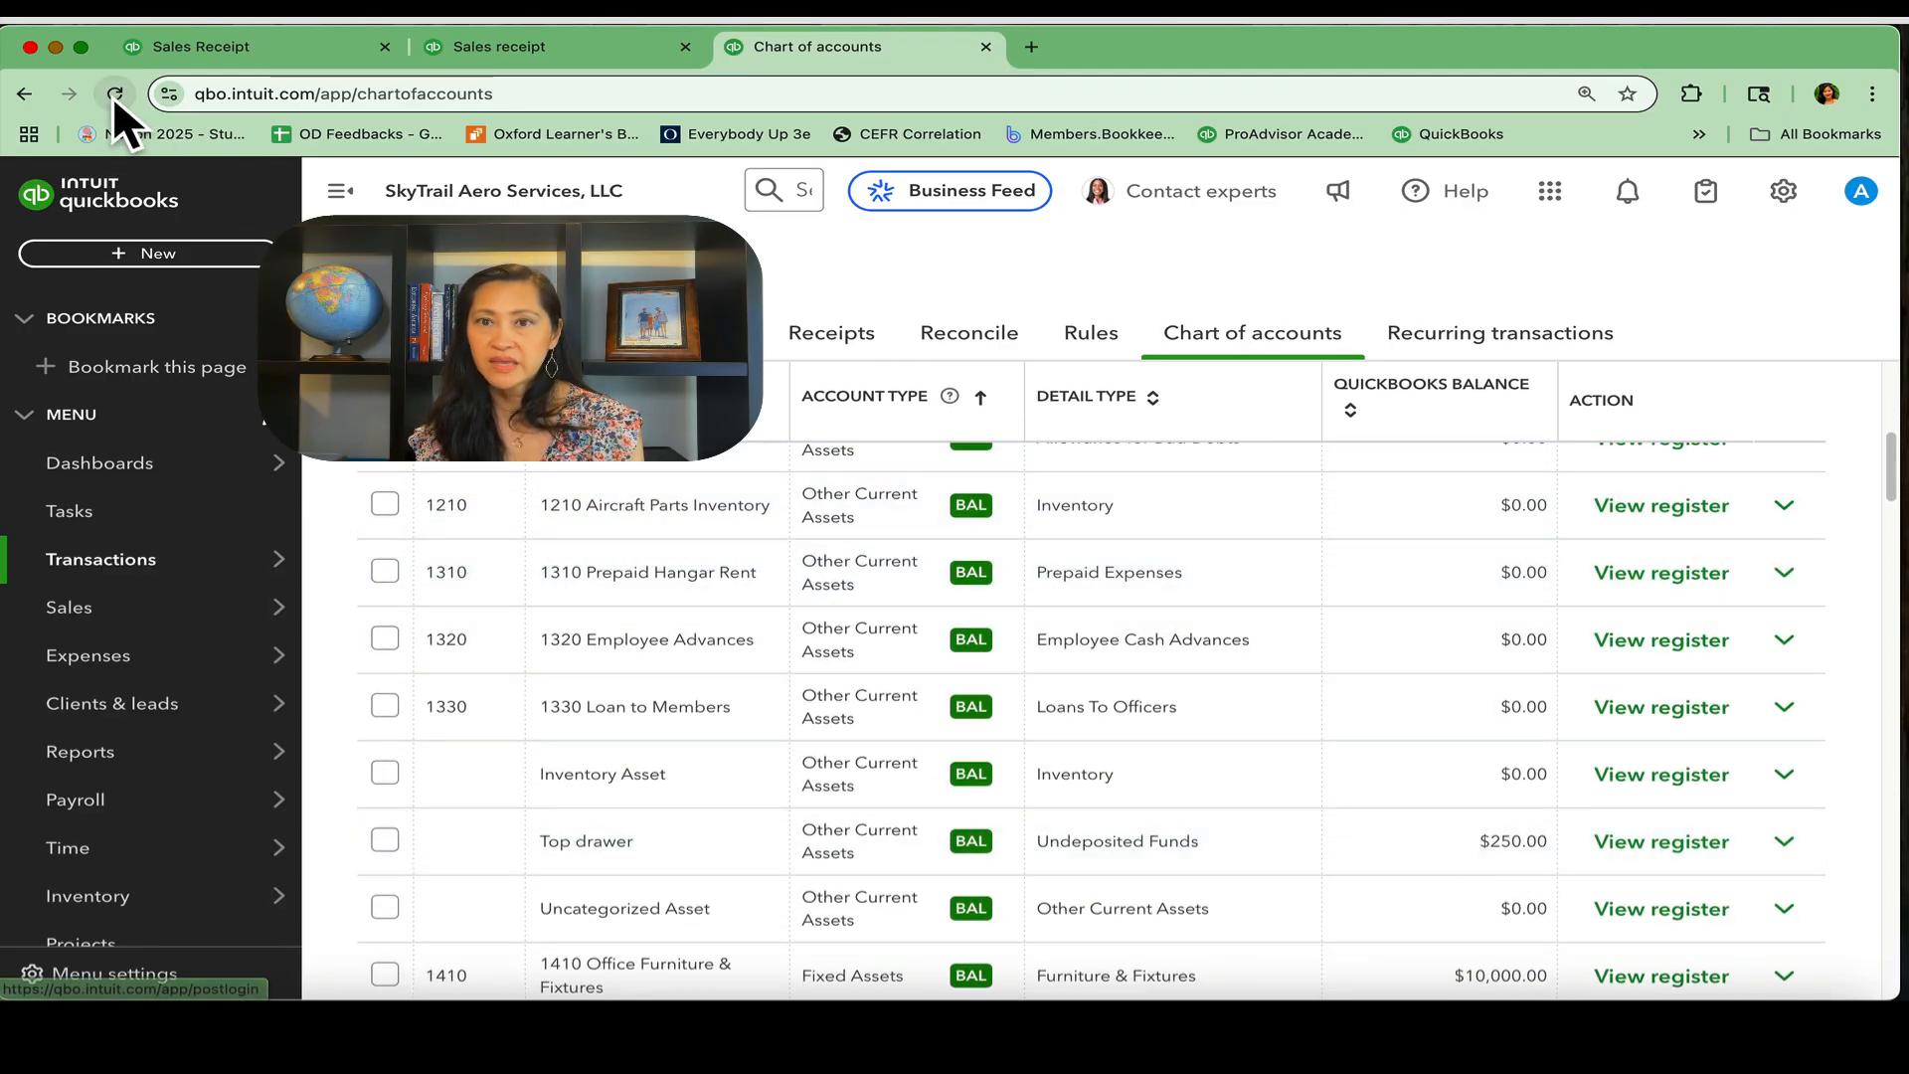
click(114, 94)
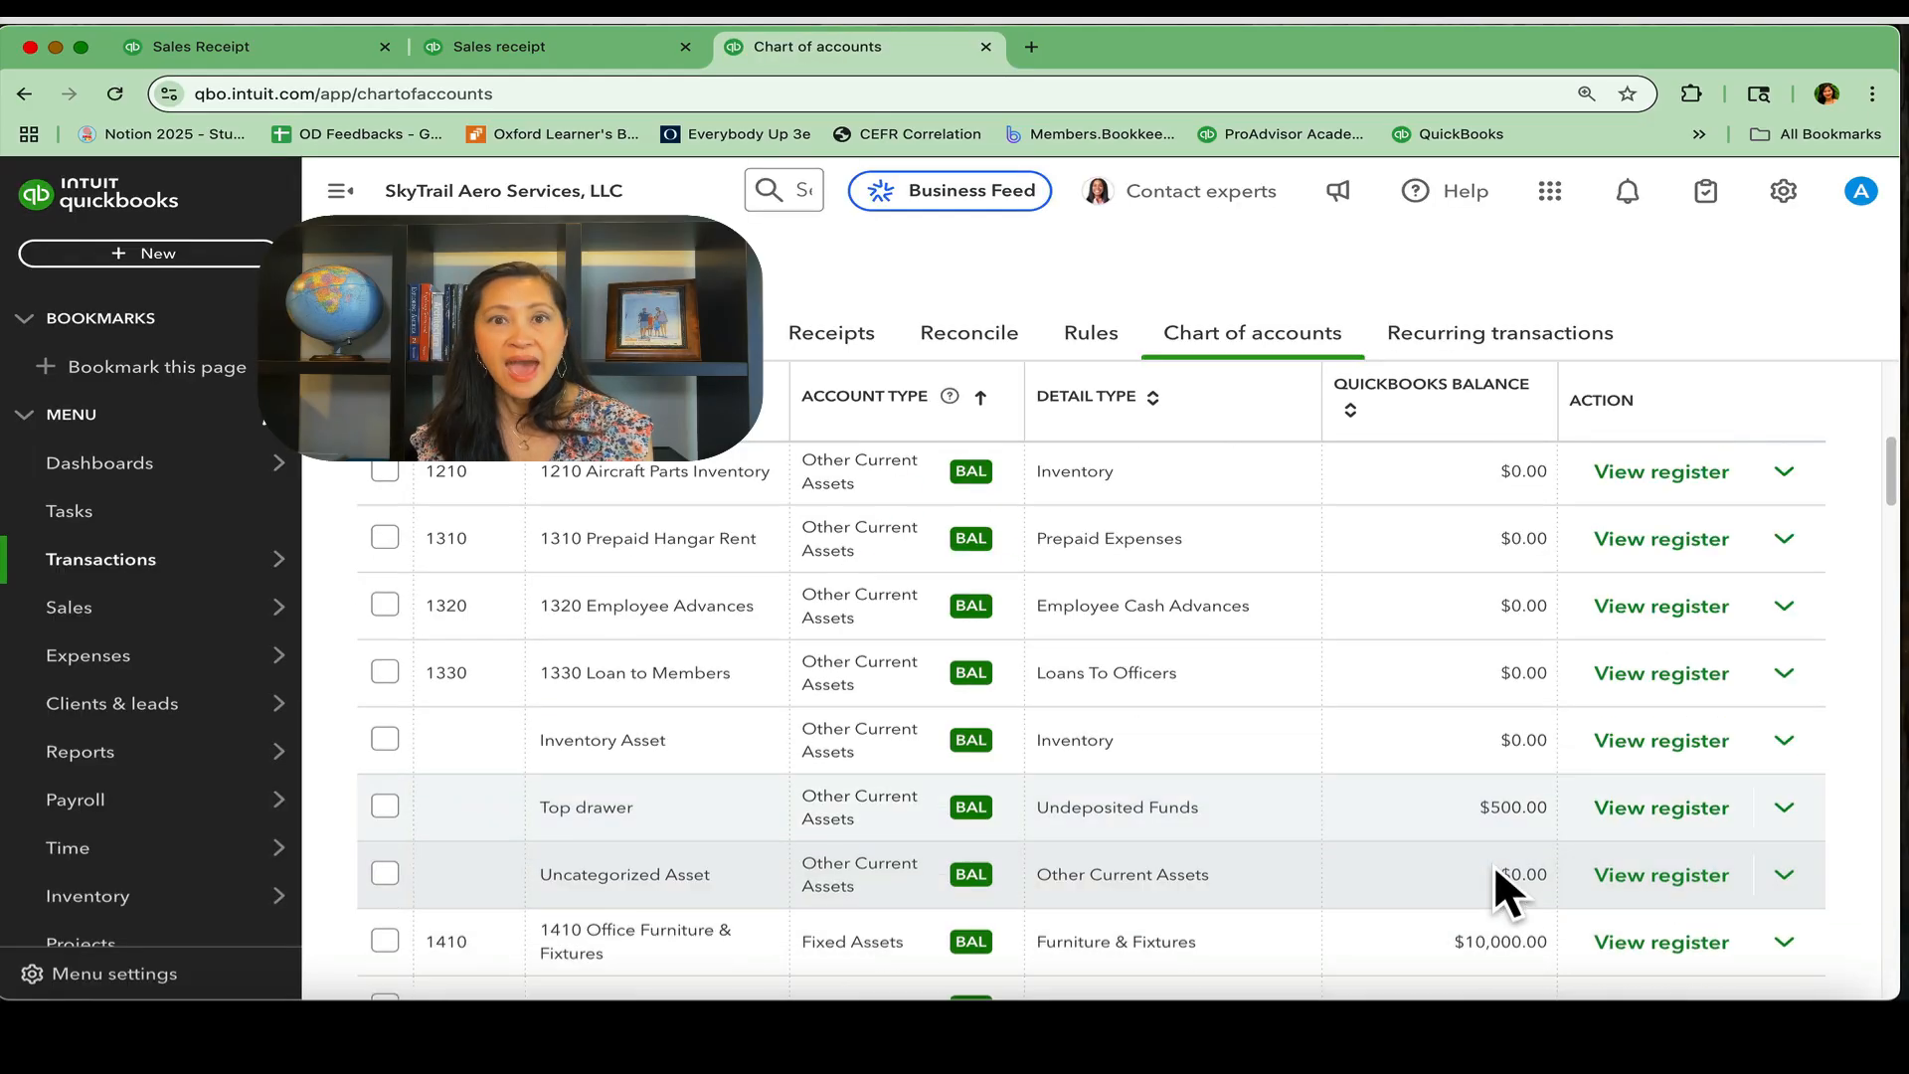
scroll(down, 3)
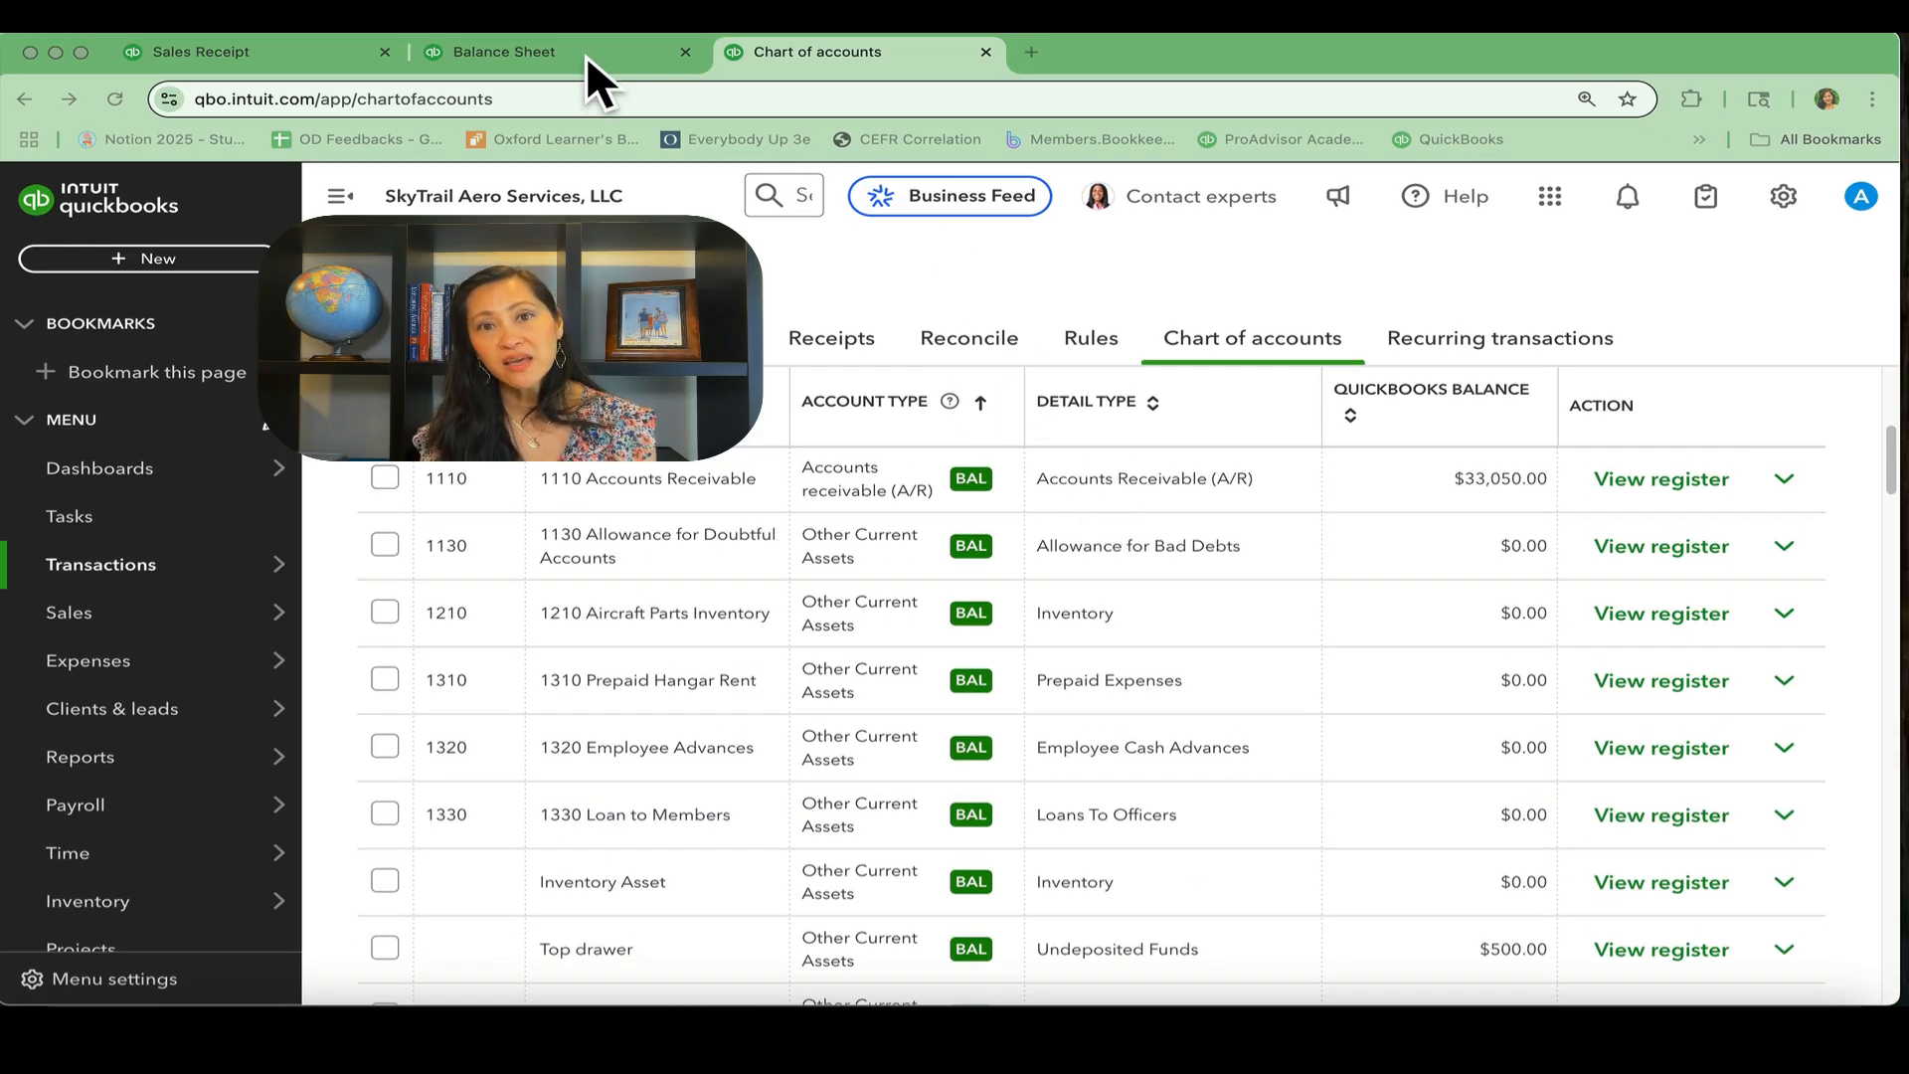
- Show the Open Invoices Report as of July 31, 2025, totaling $33,050.00
click(501, 51)
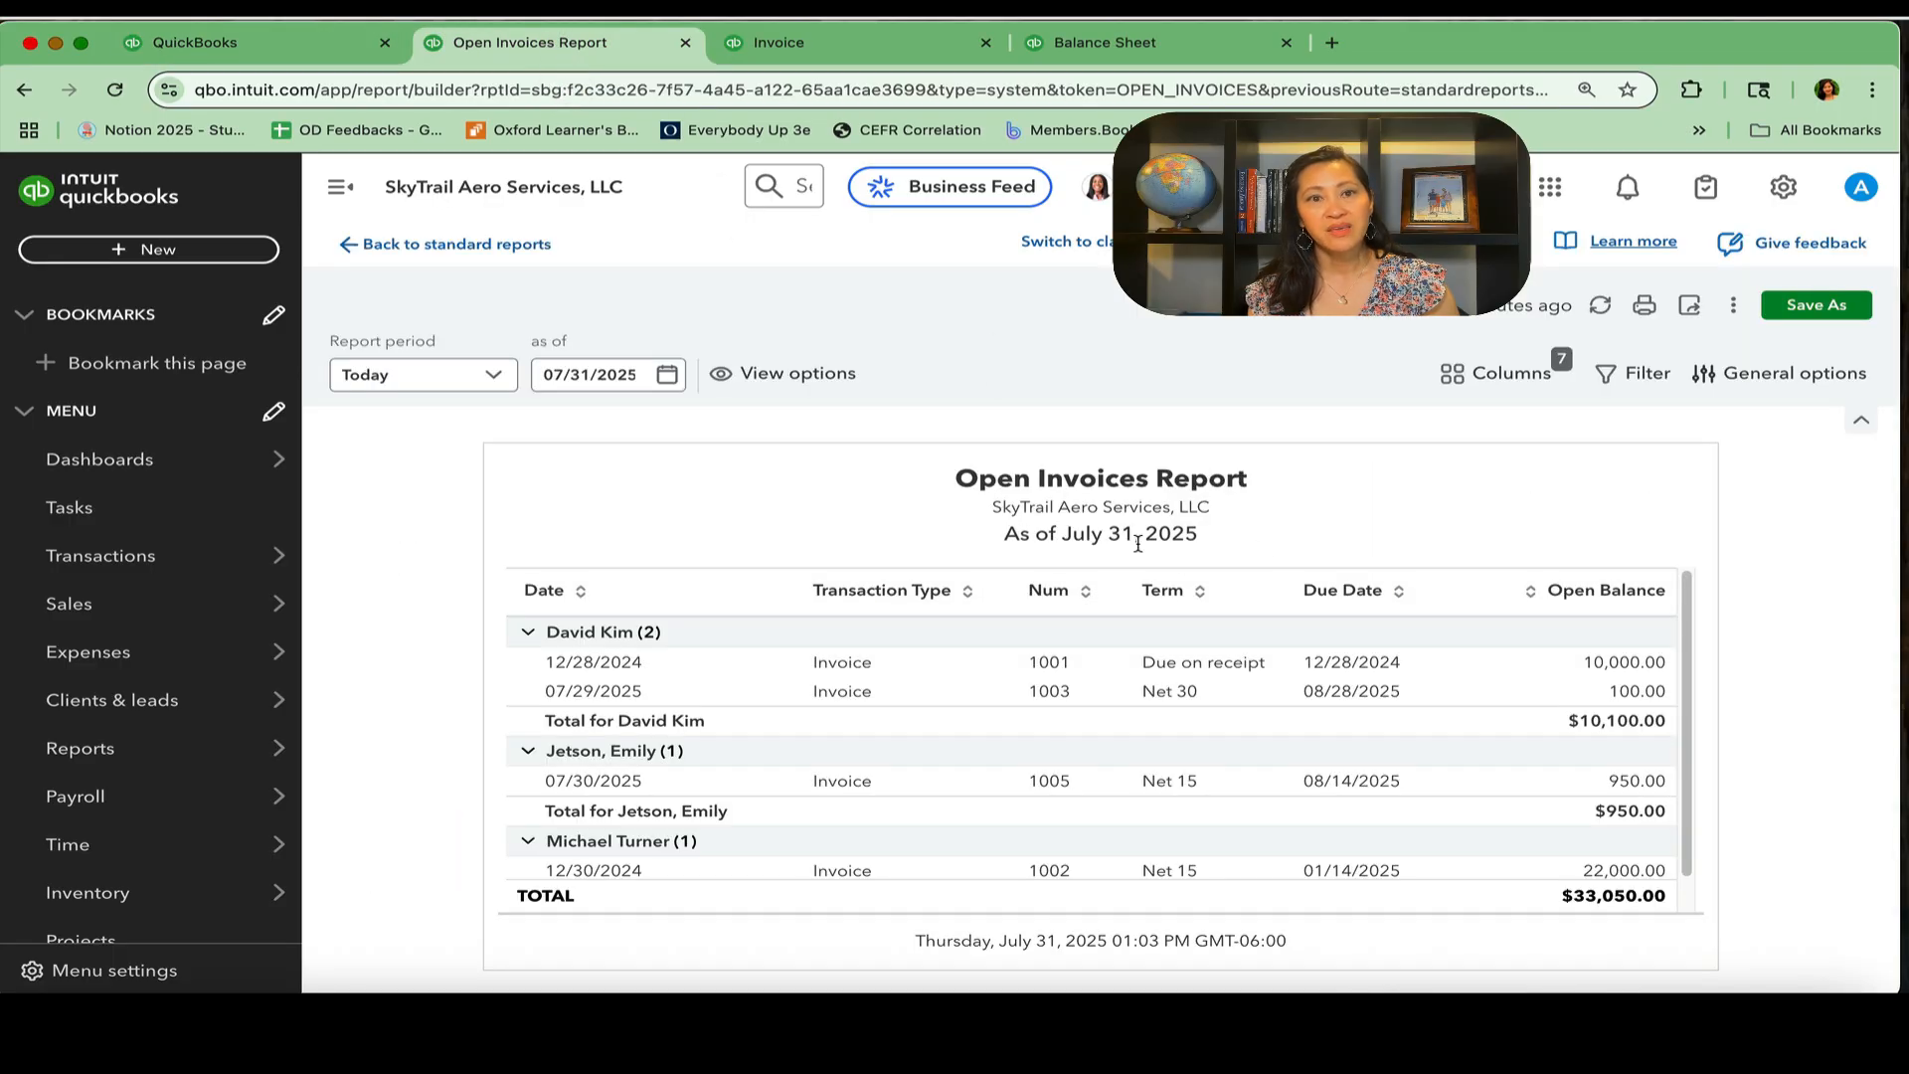
mouse_move(886, 798)
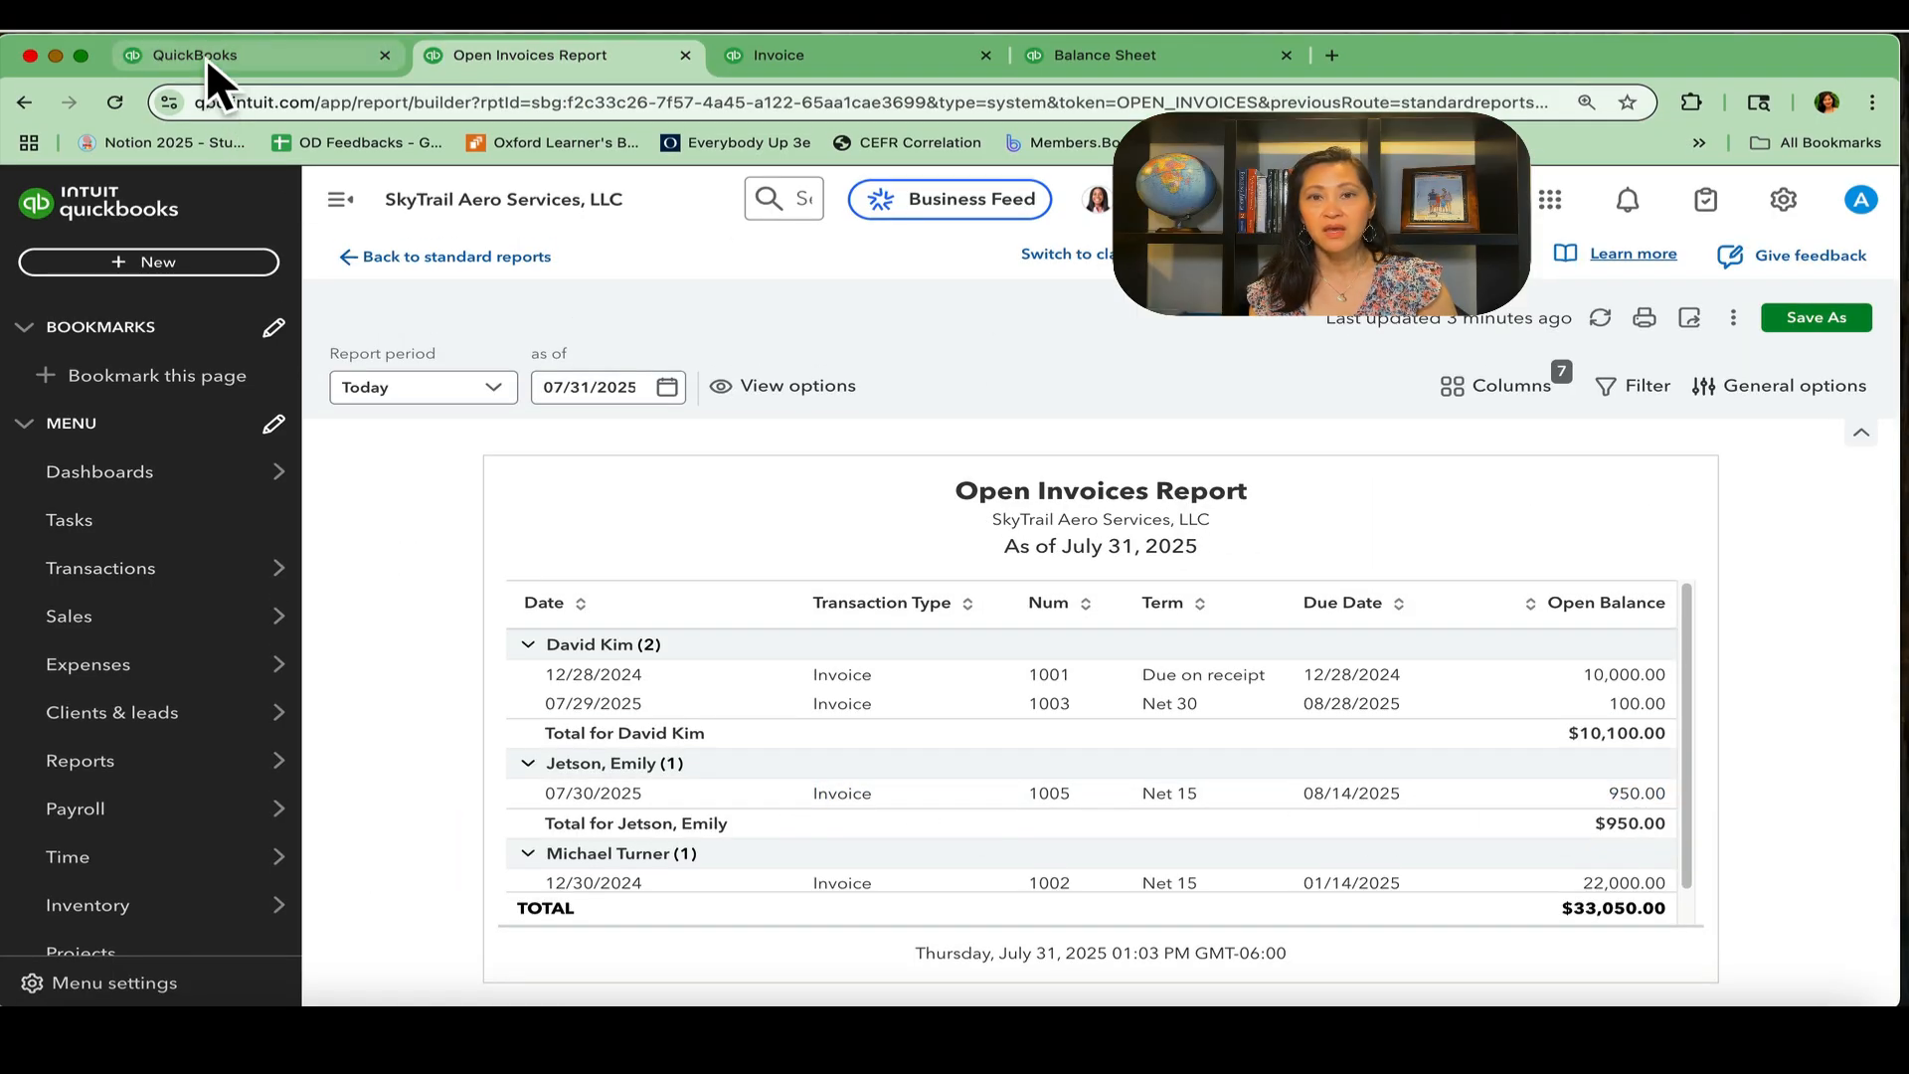
click(148, 261)
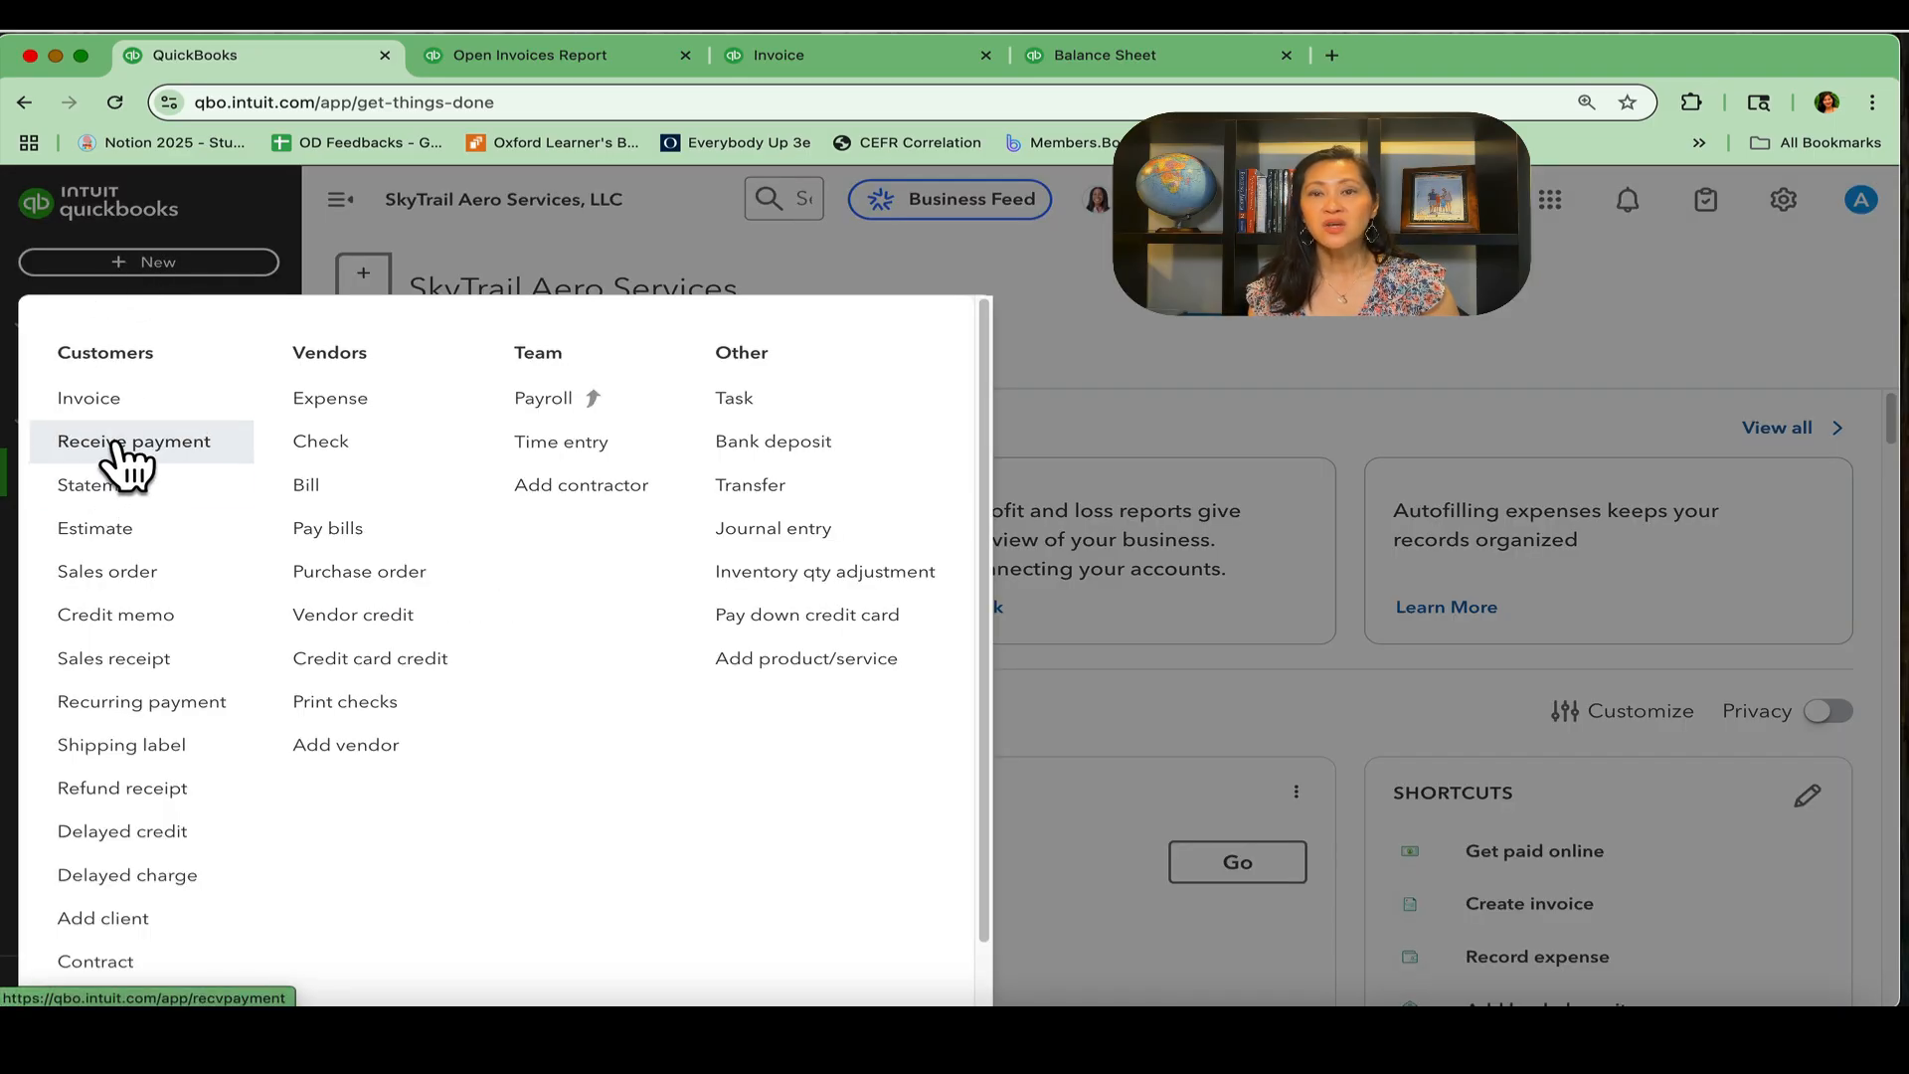
click(135, 441)
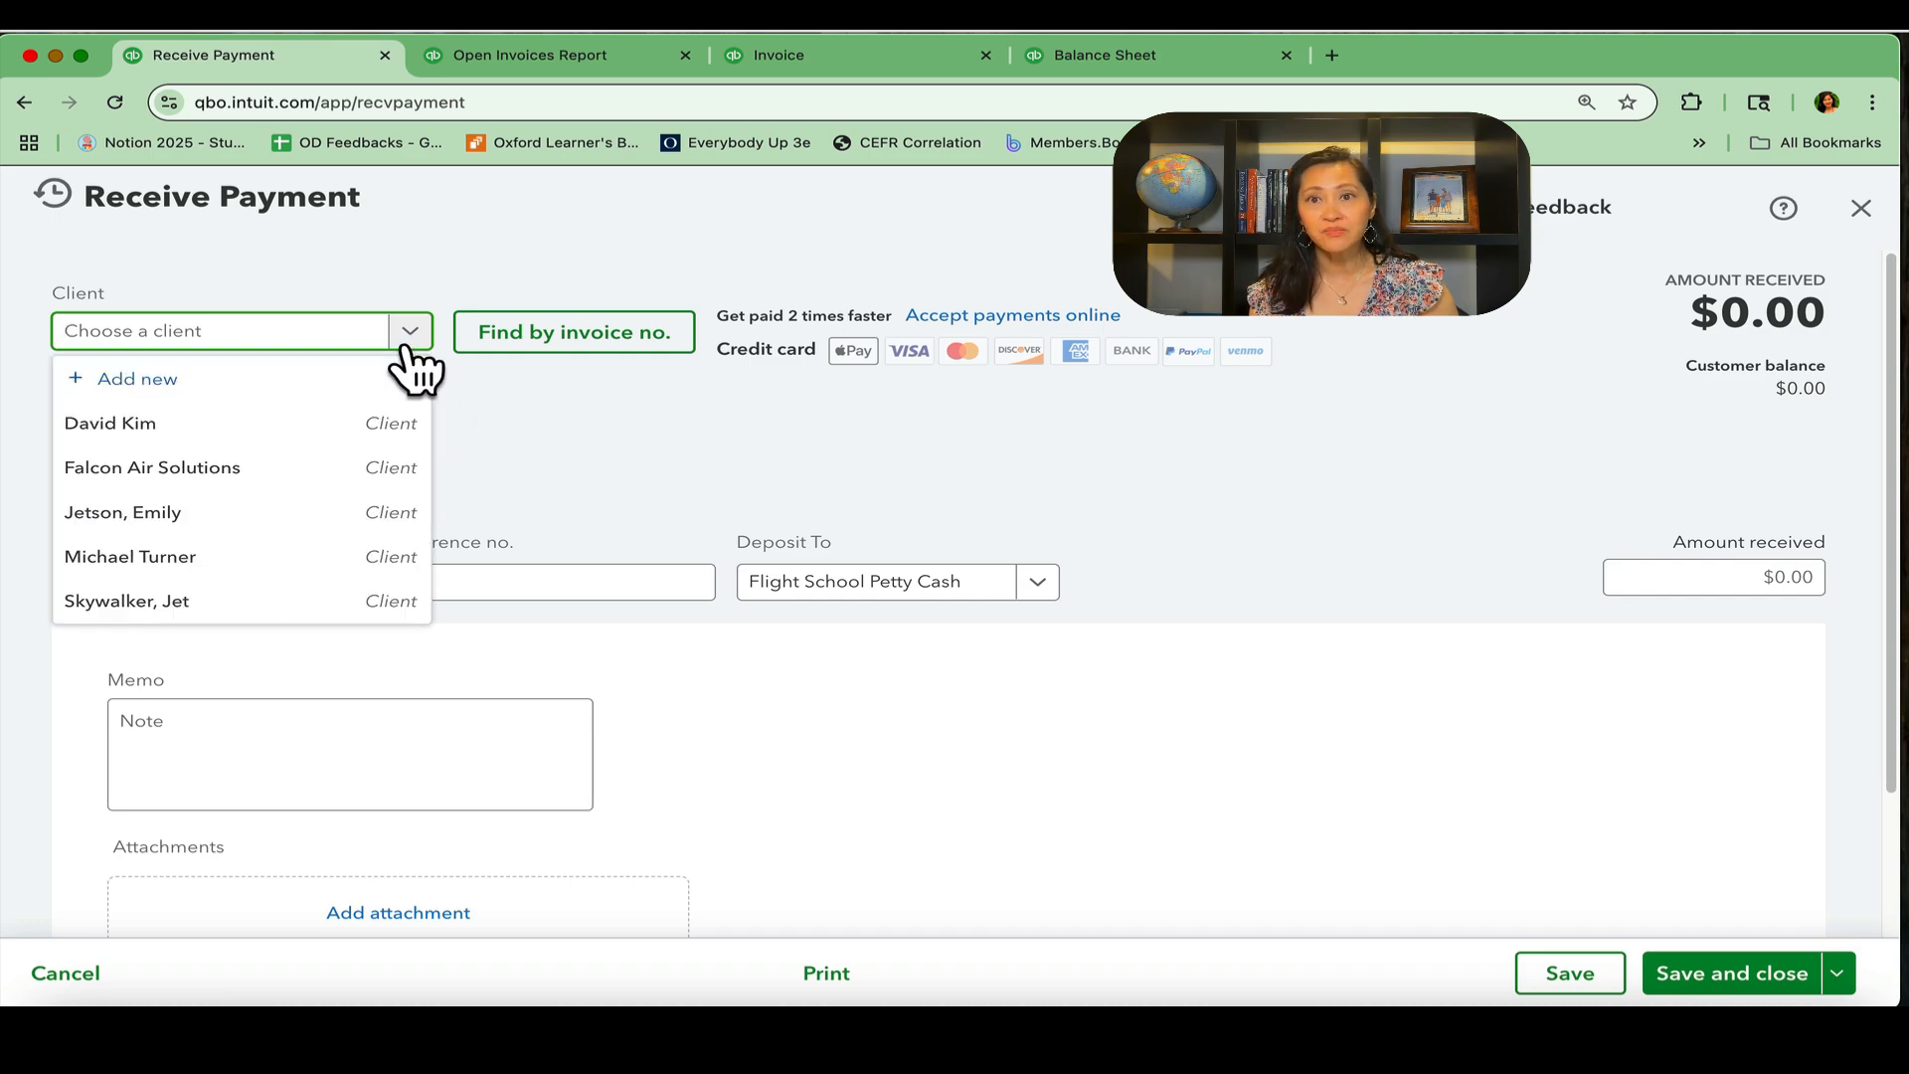
click(121, 511)
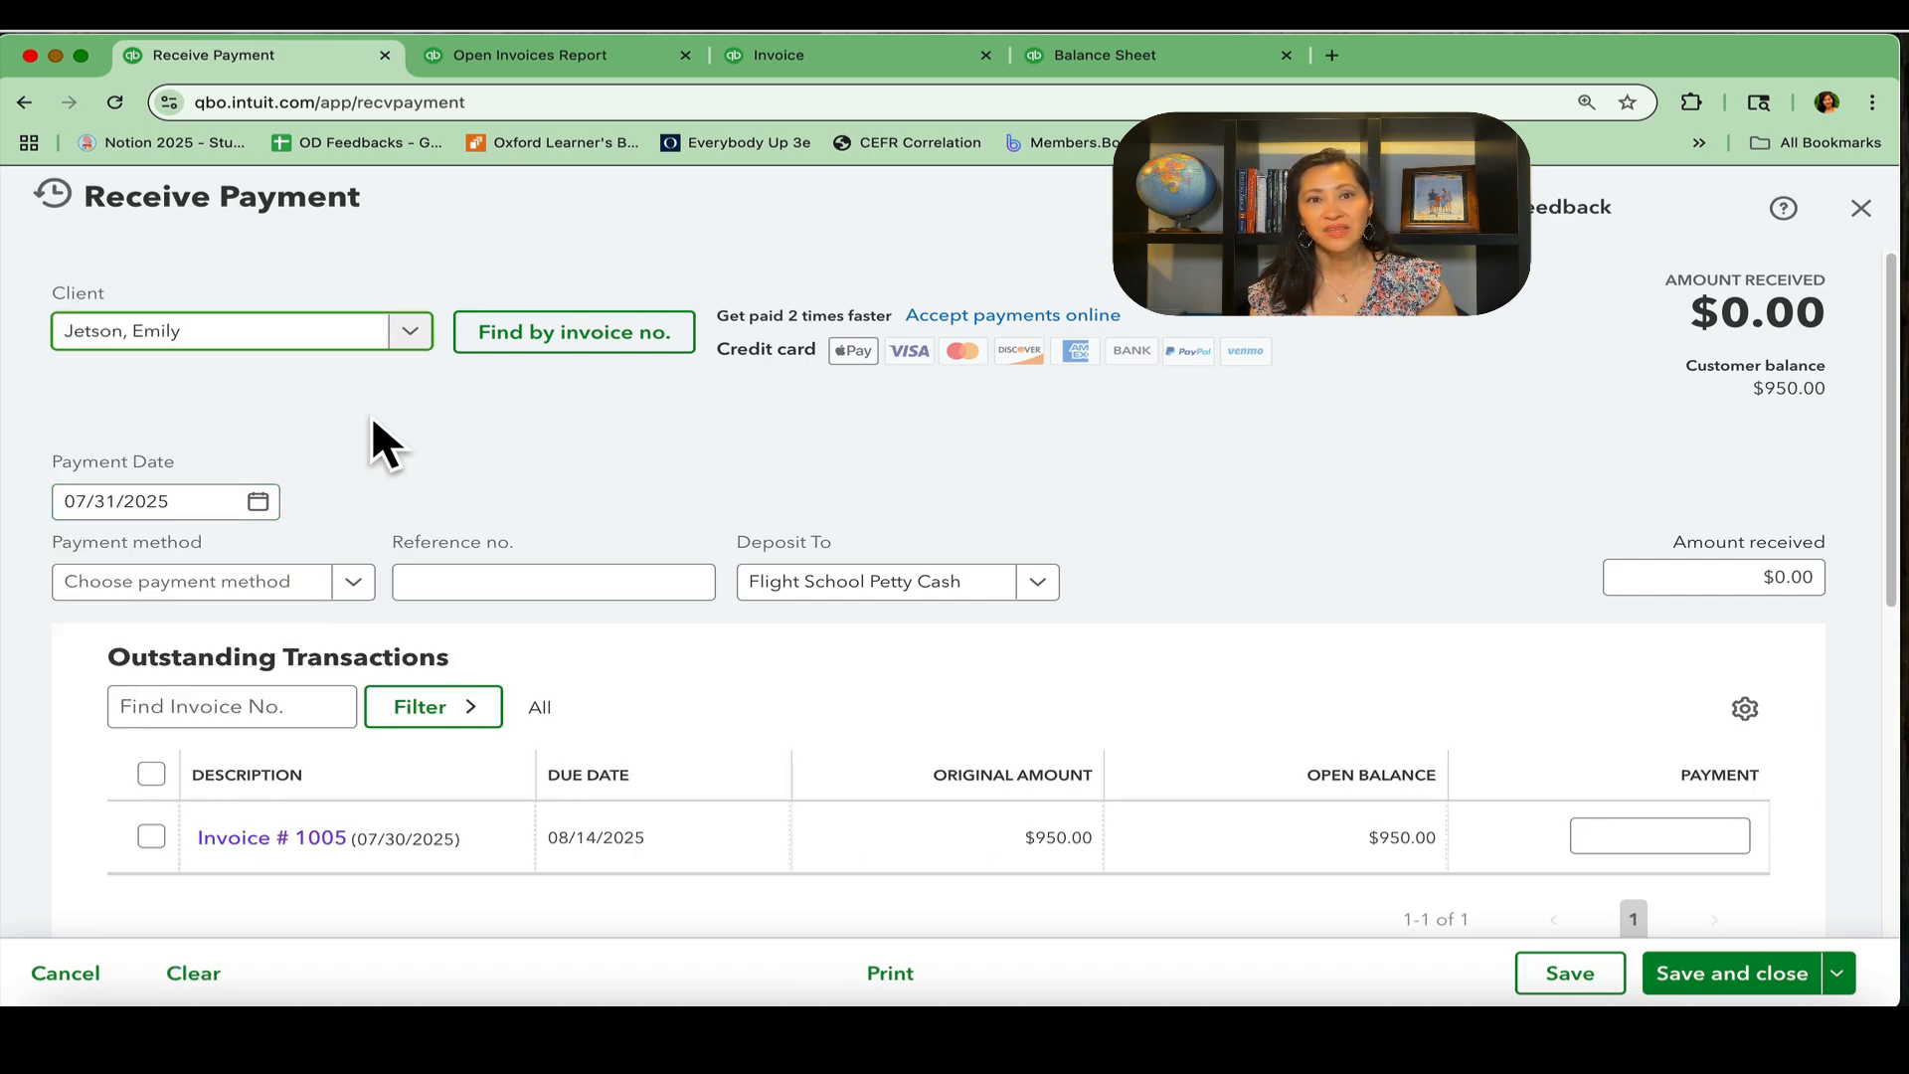
mouse_move(241, 566)
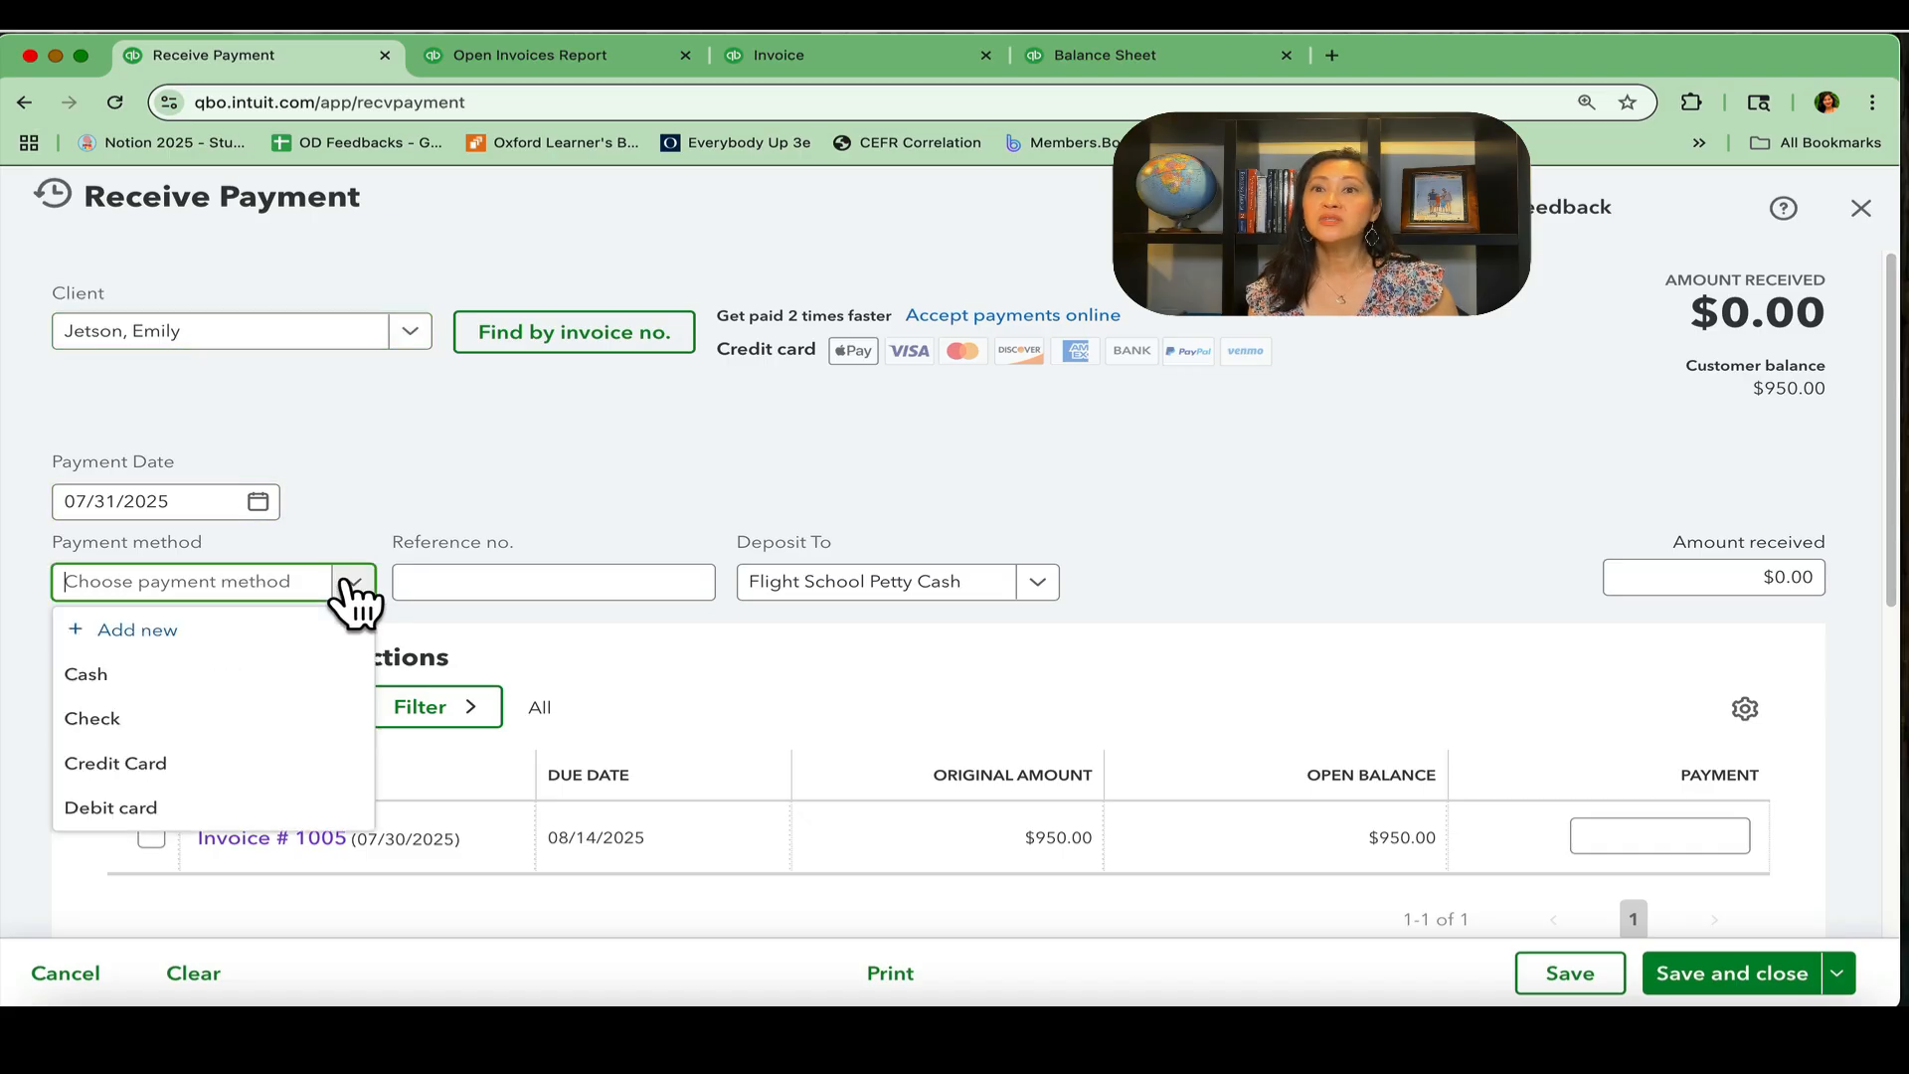
click(91, 717)
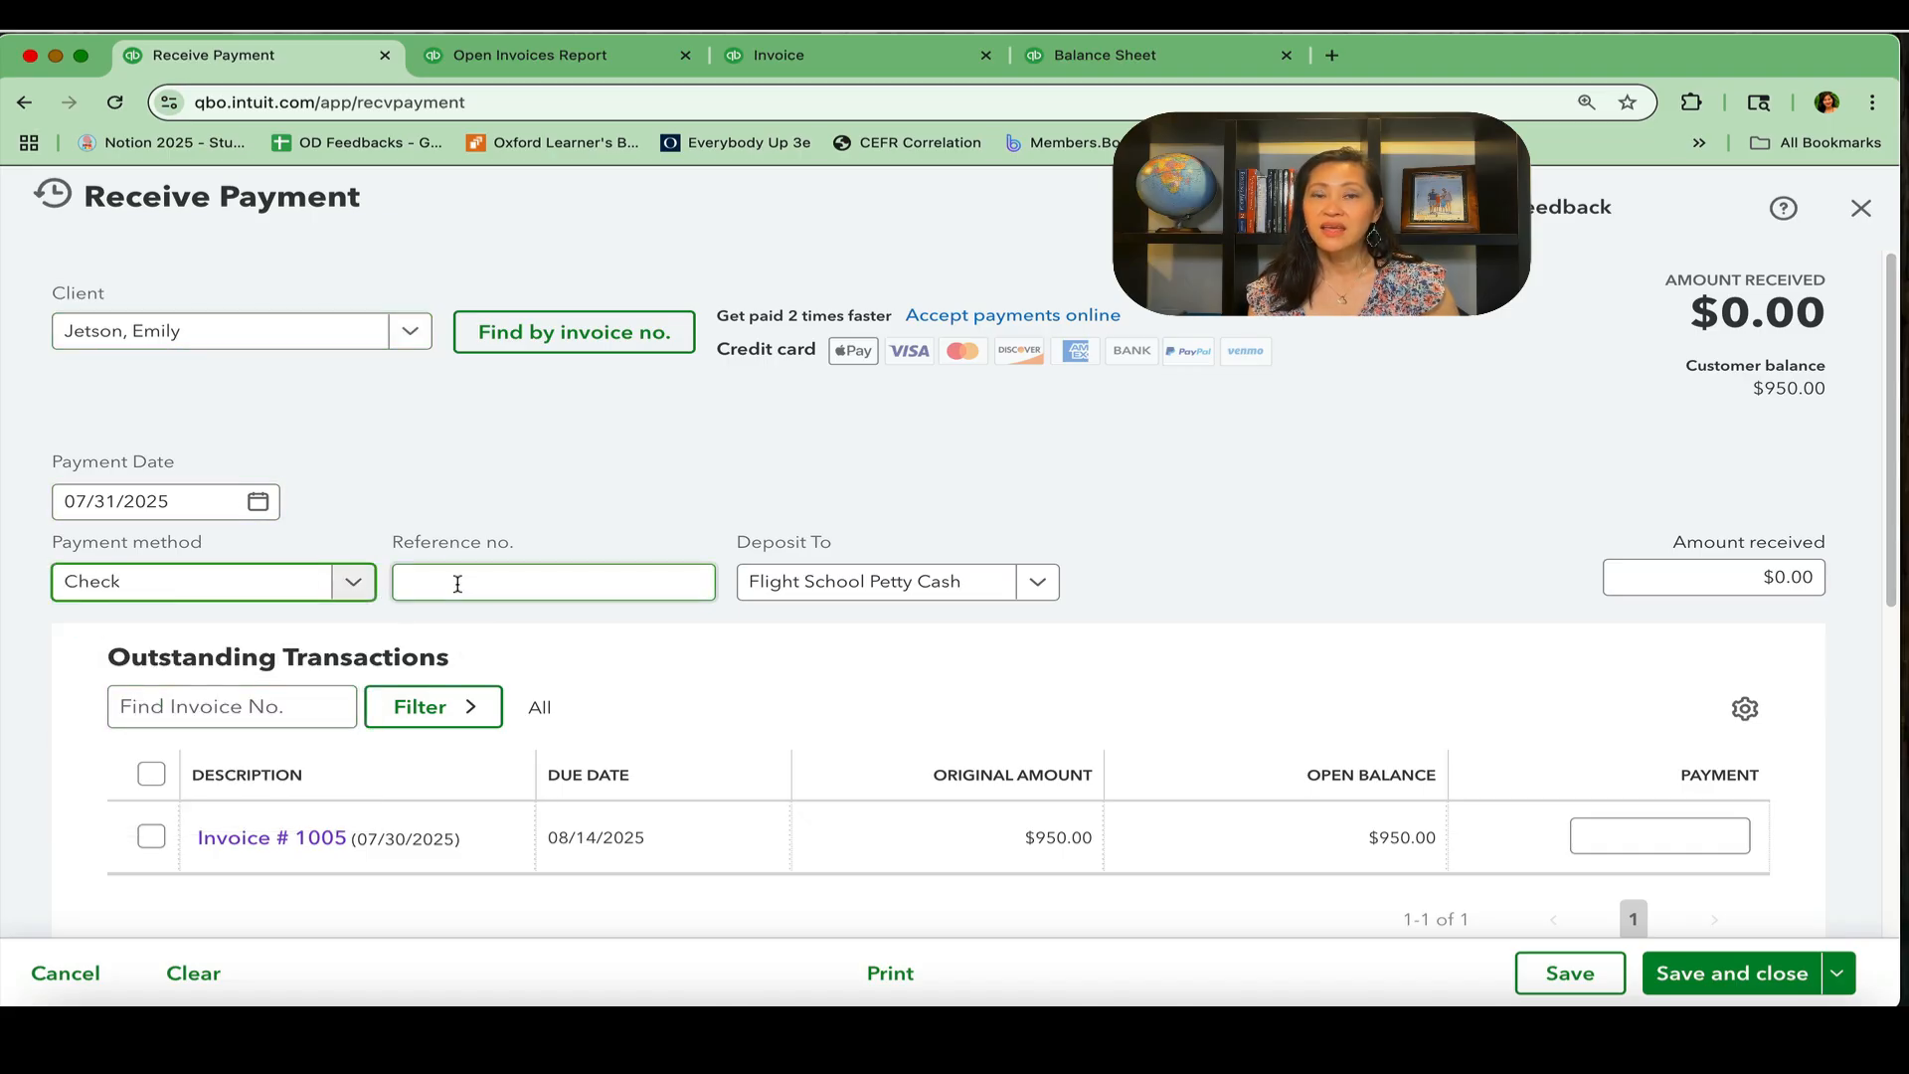
text(5432)
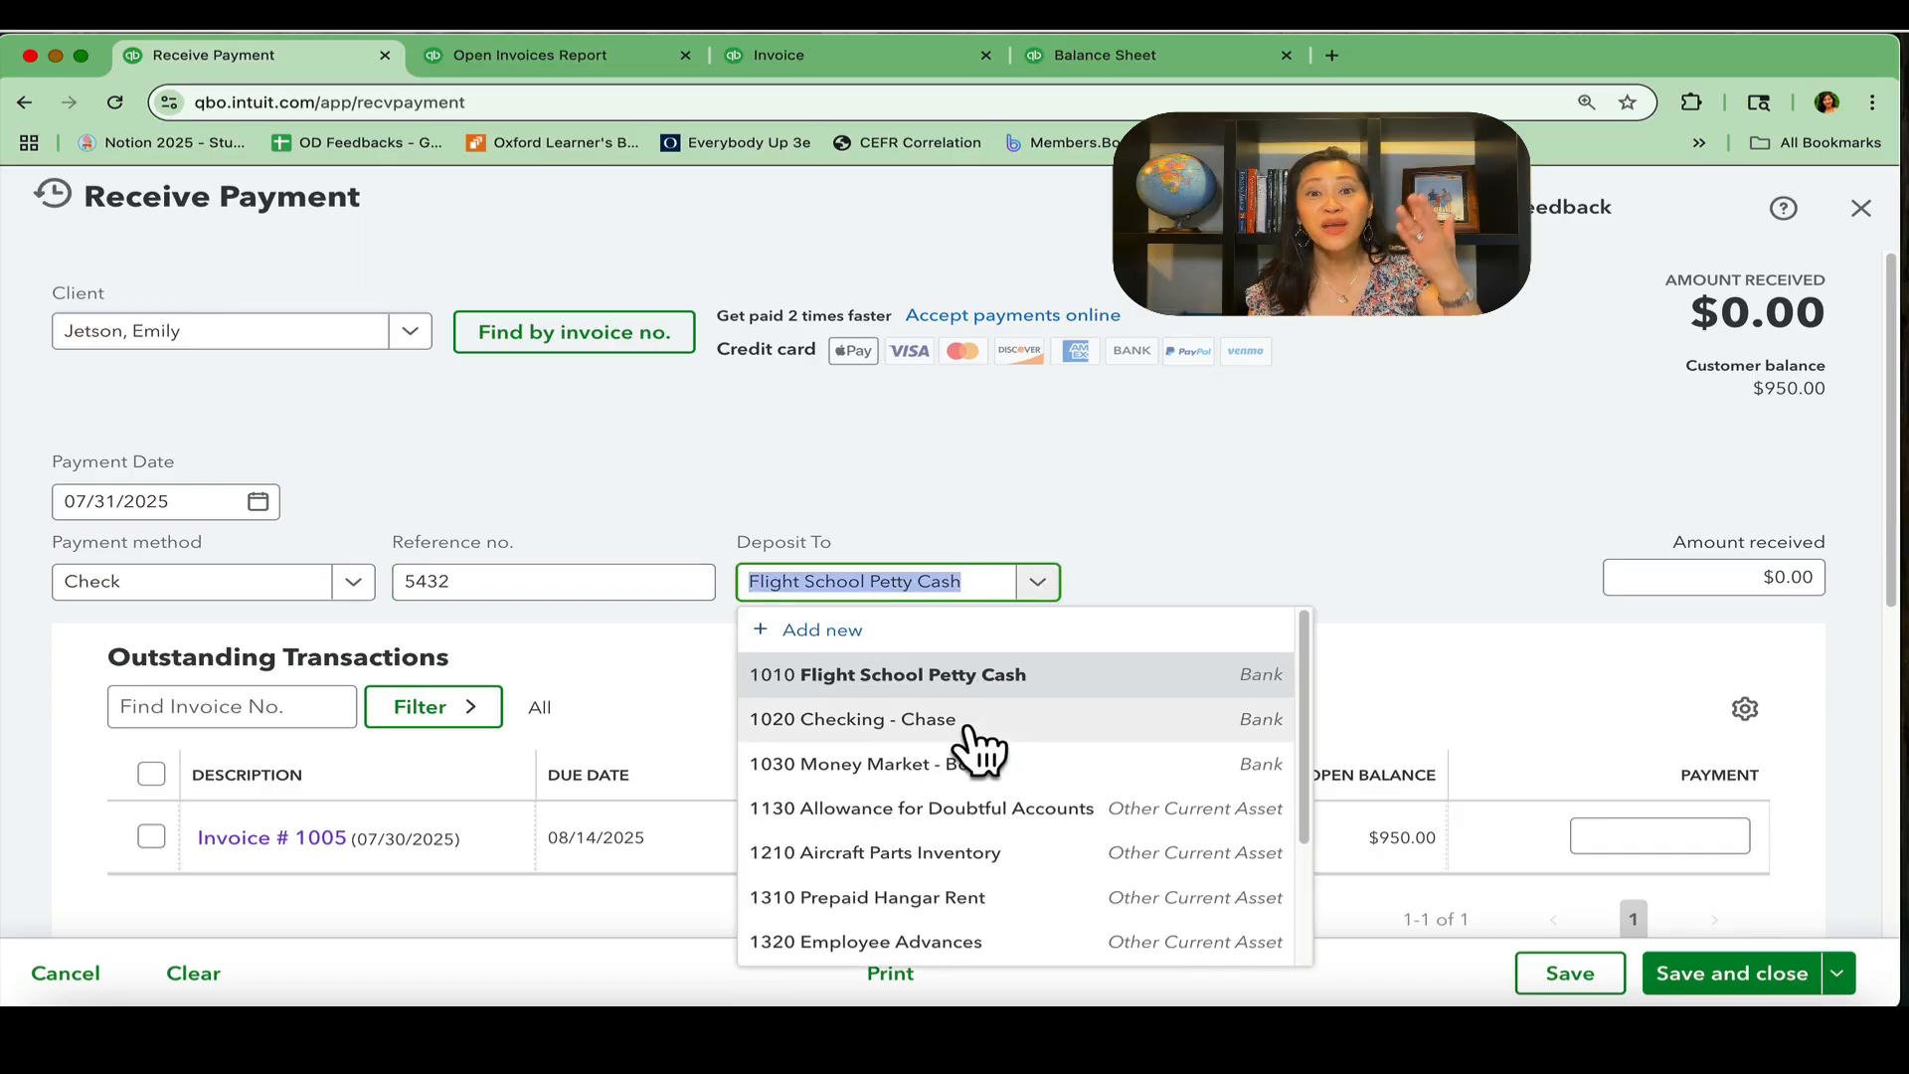
- Deposit the payment to Top drawer and enter 950 as the amount
click(853, 718)
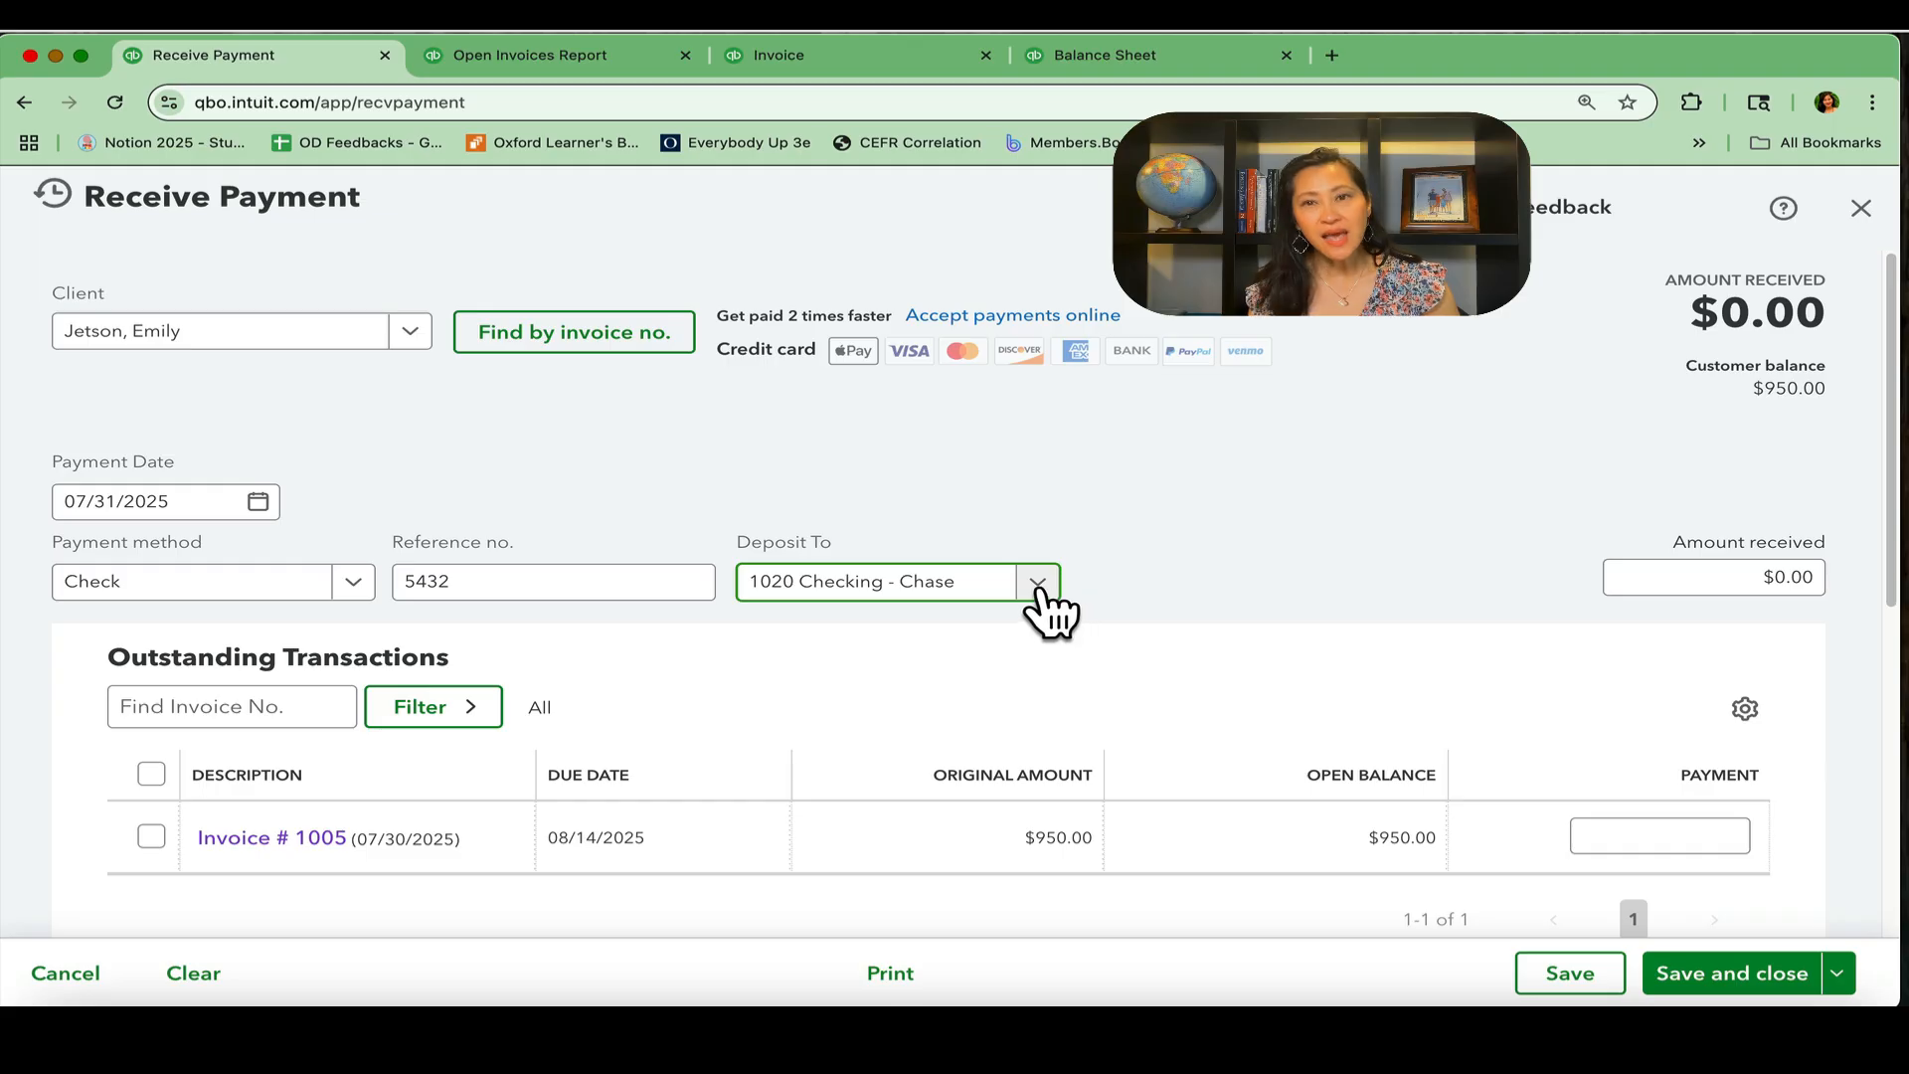
click(1036, 581)
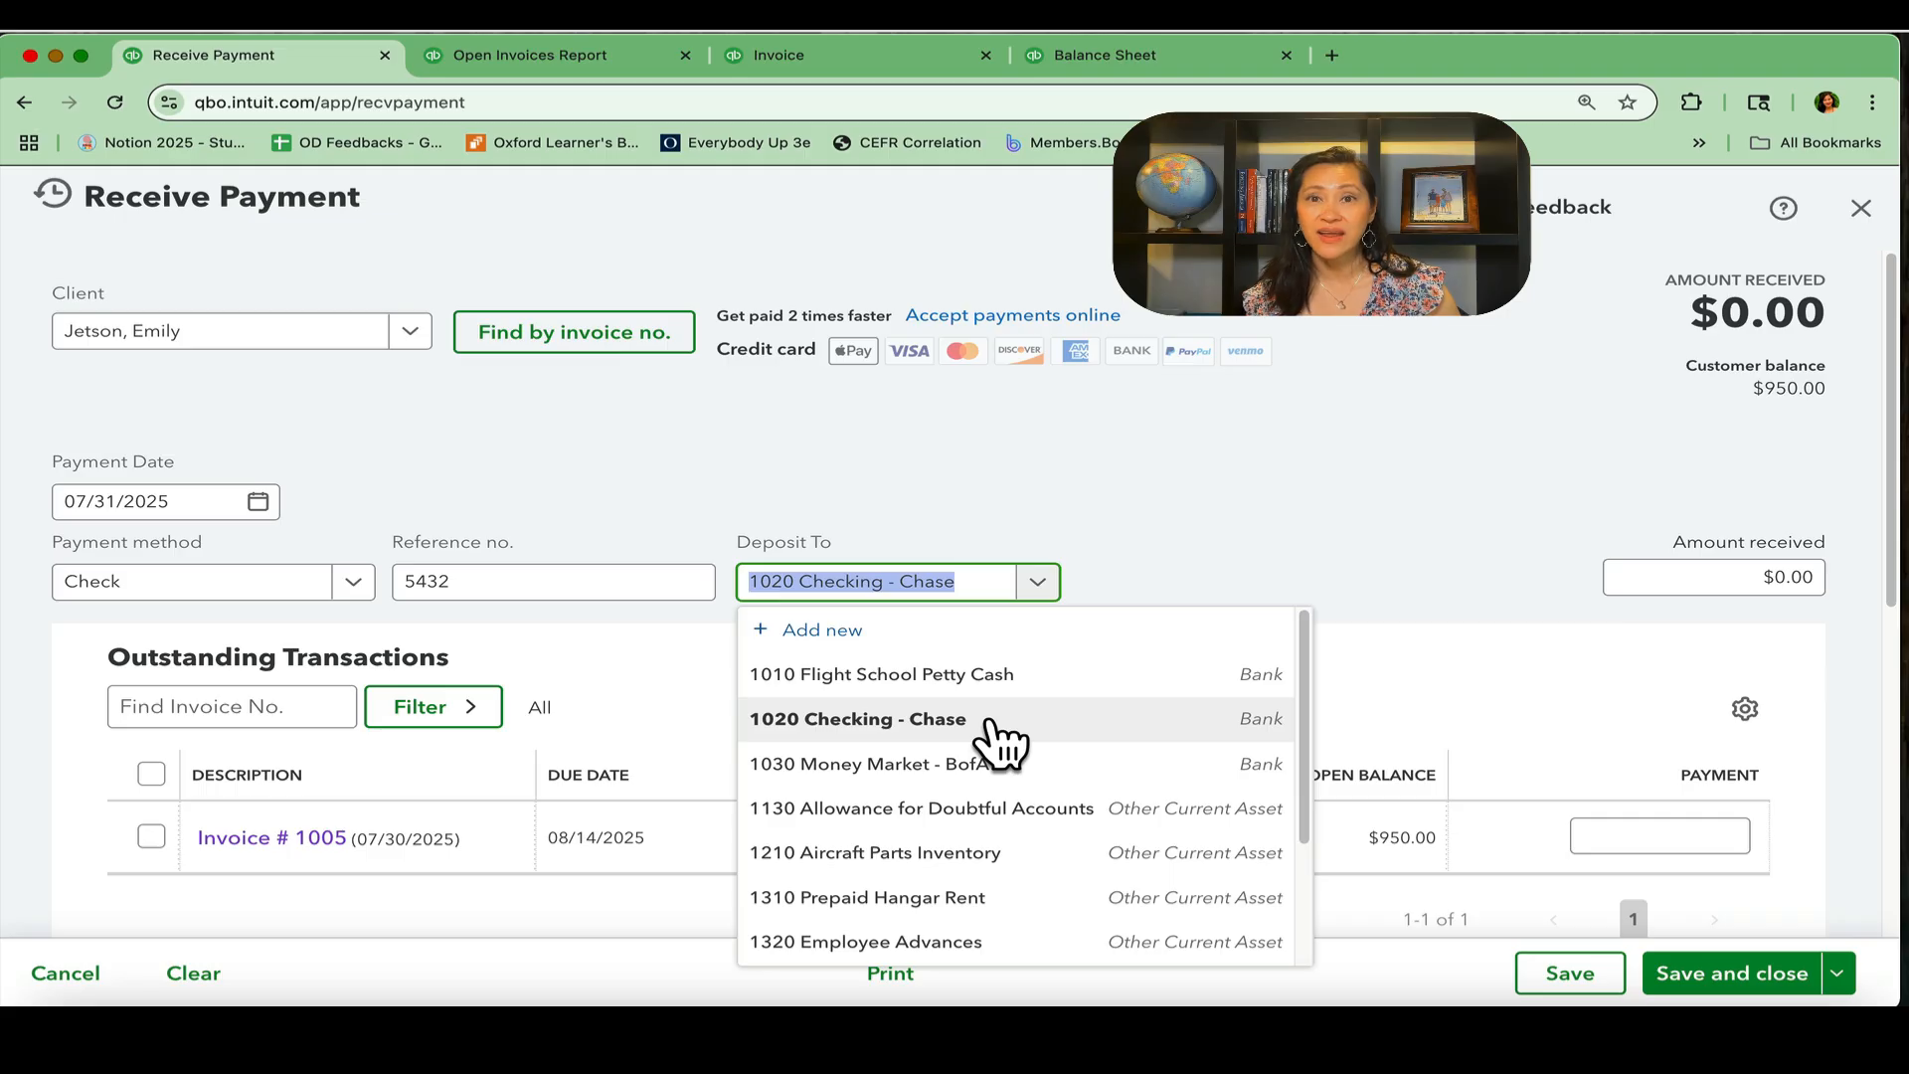
scroll(down, 3)
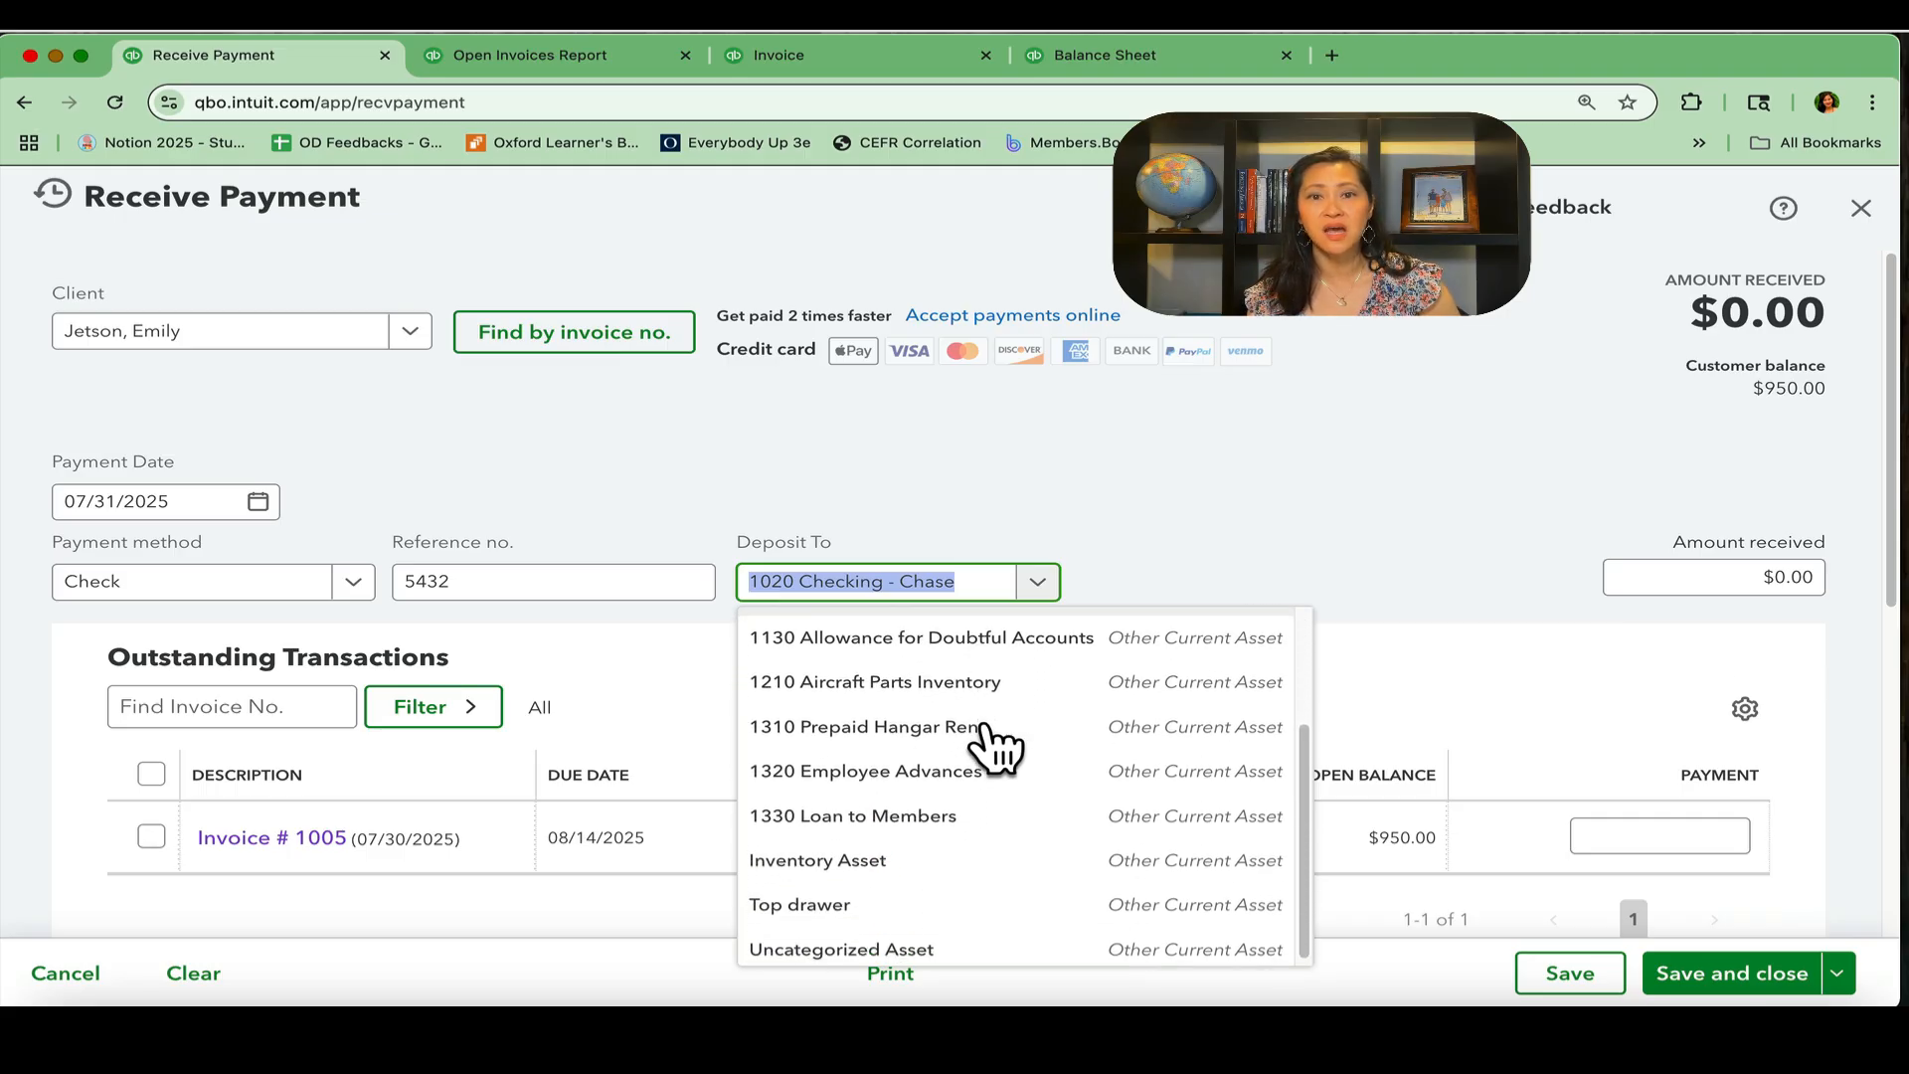
click(798, 904)
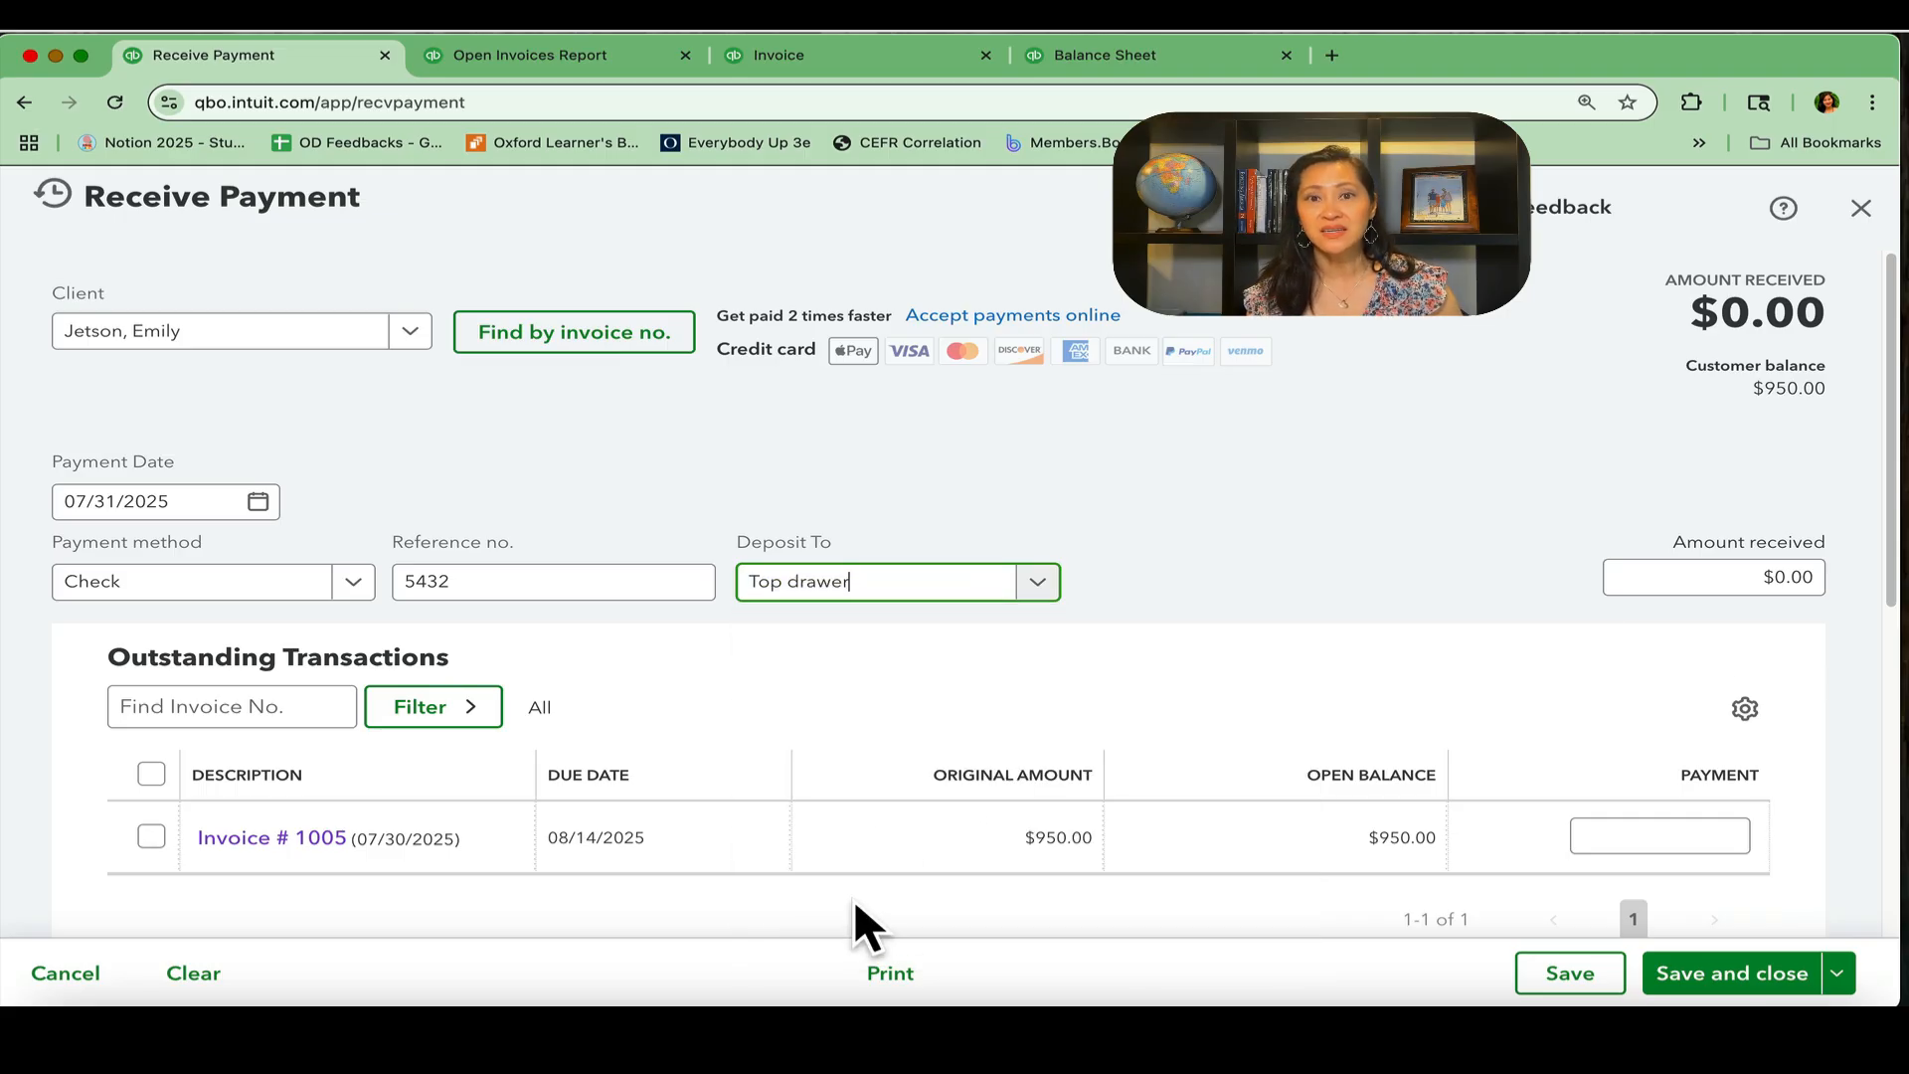
mouse_move(904, 627)
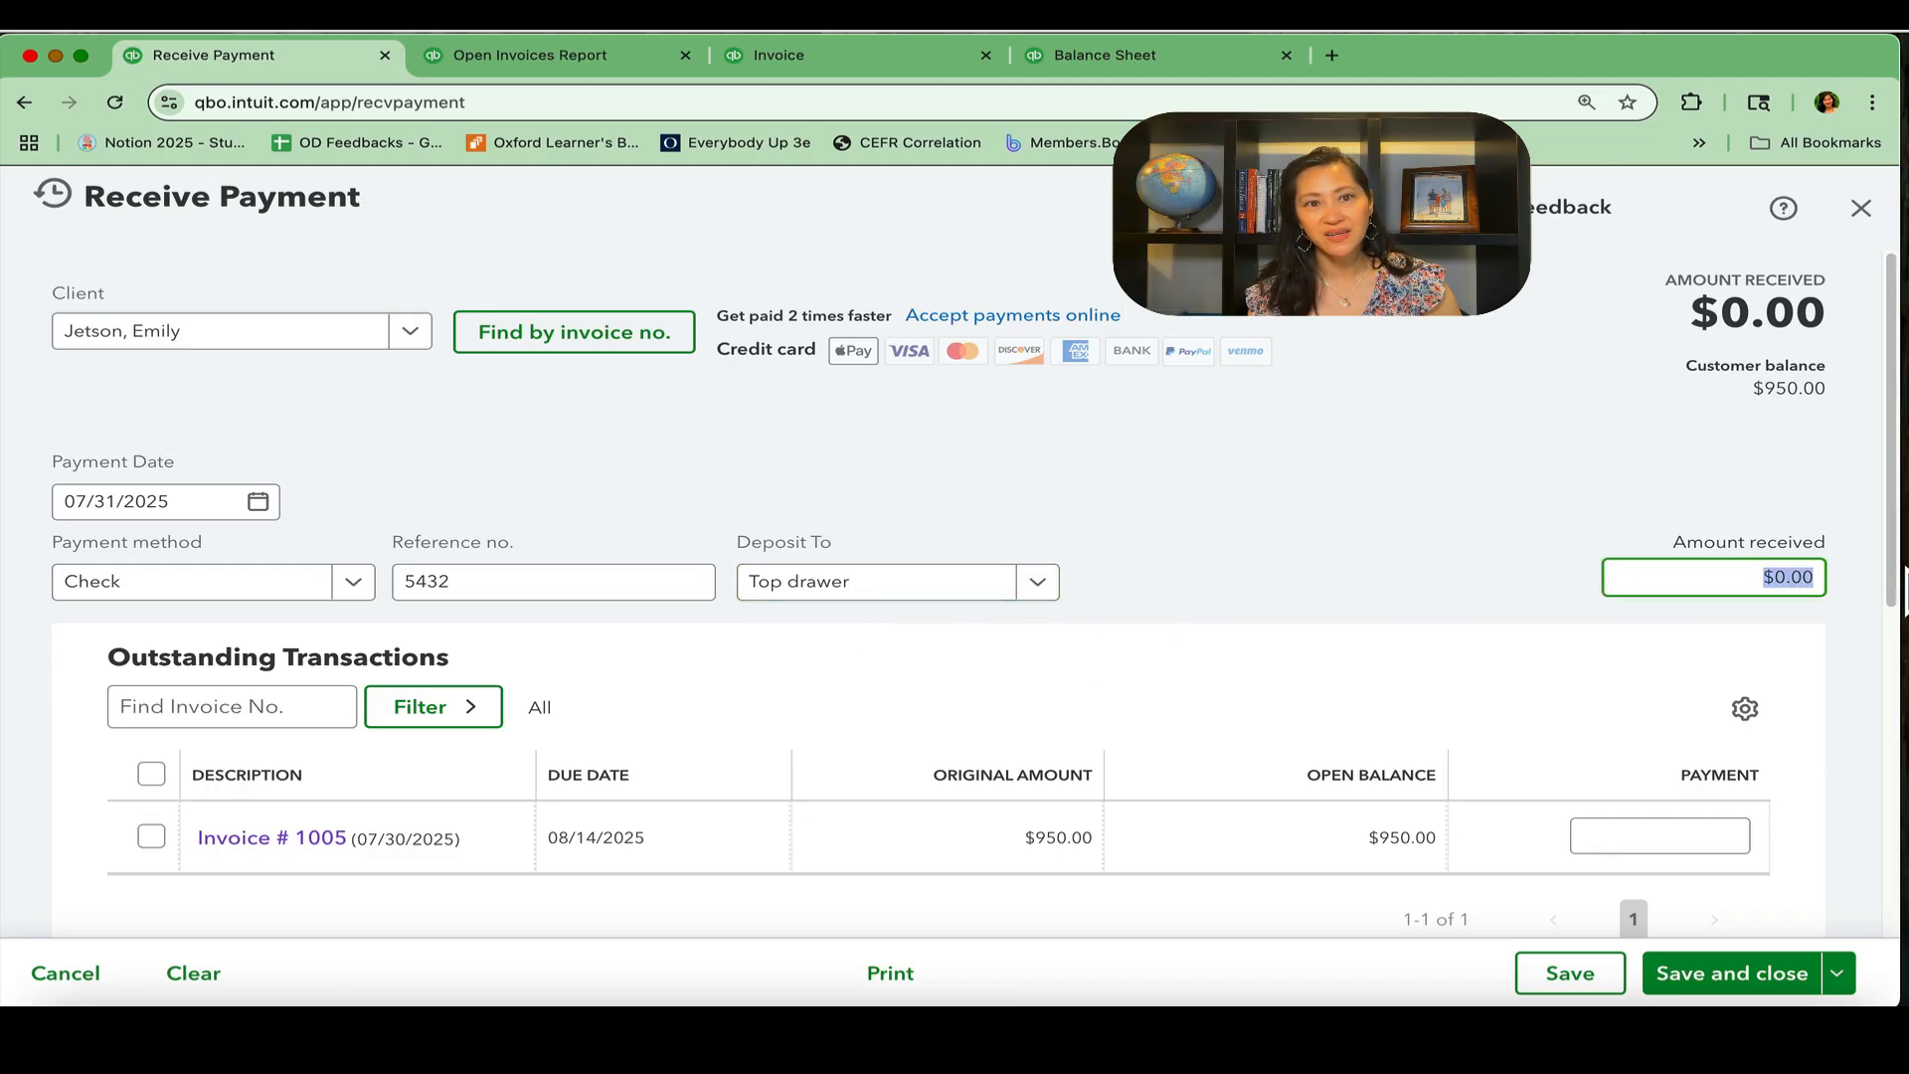
text(950)
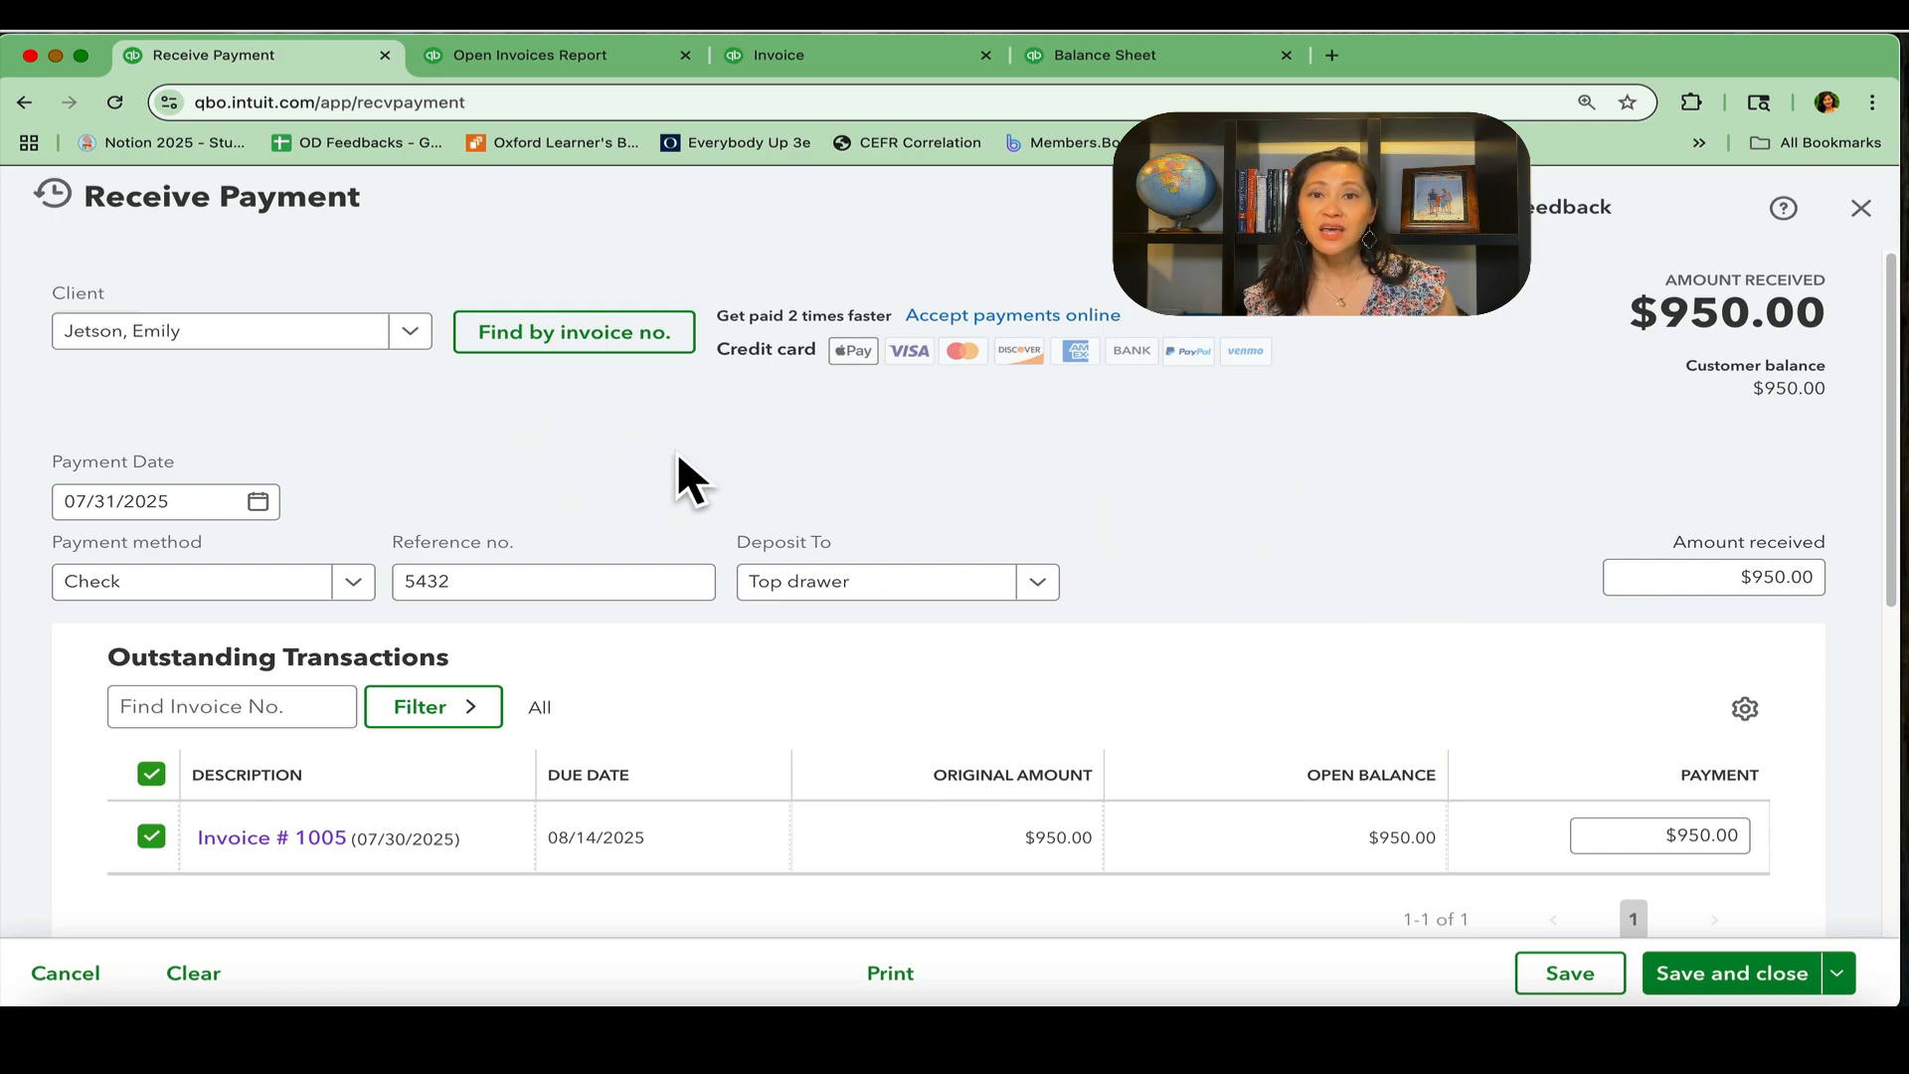
- View invoice 1005's $950.00 balance from the Open Invoices Report
scroll(down, 3)
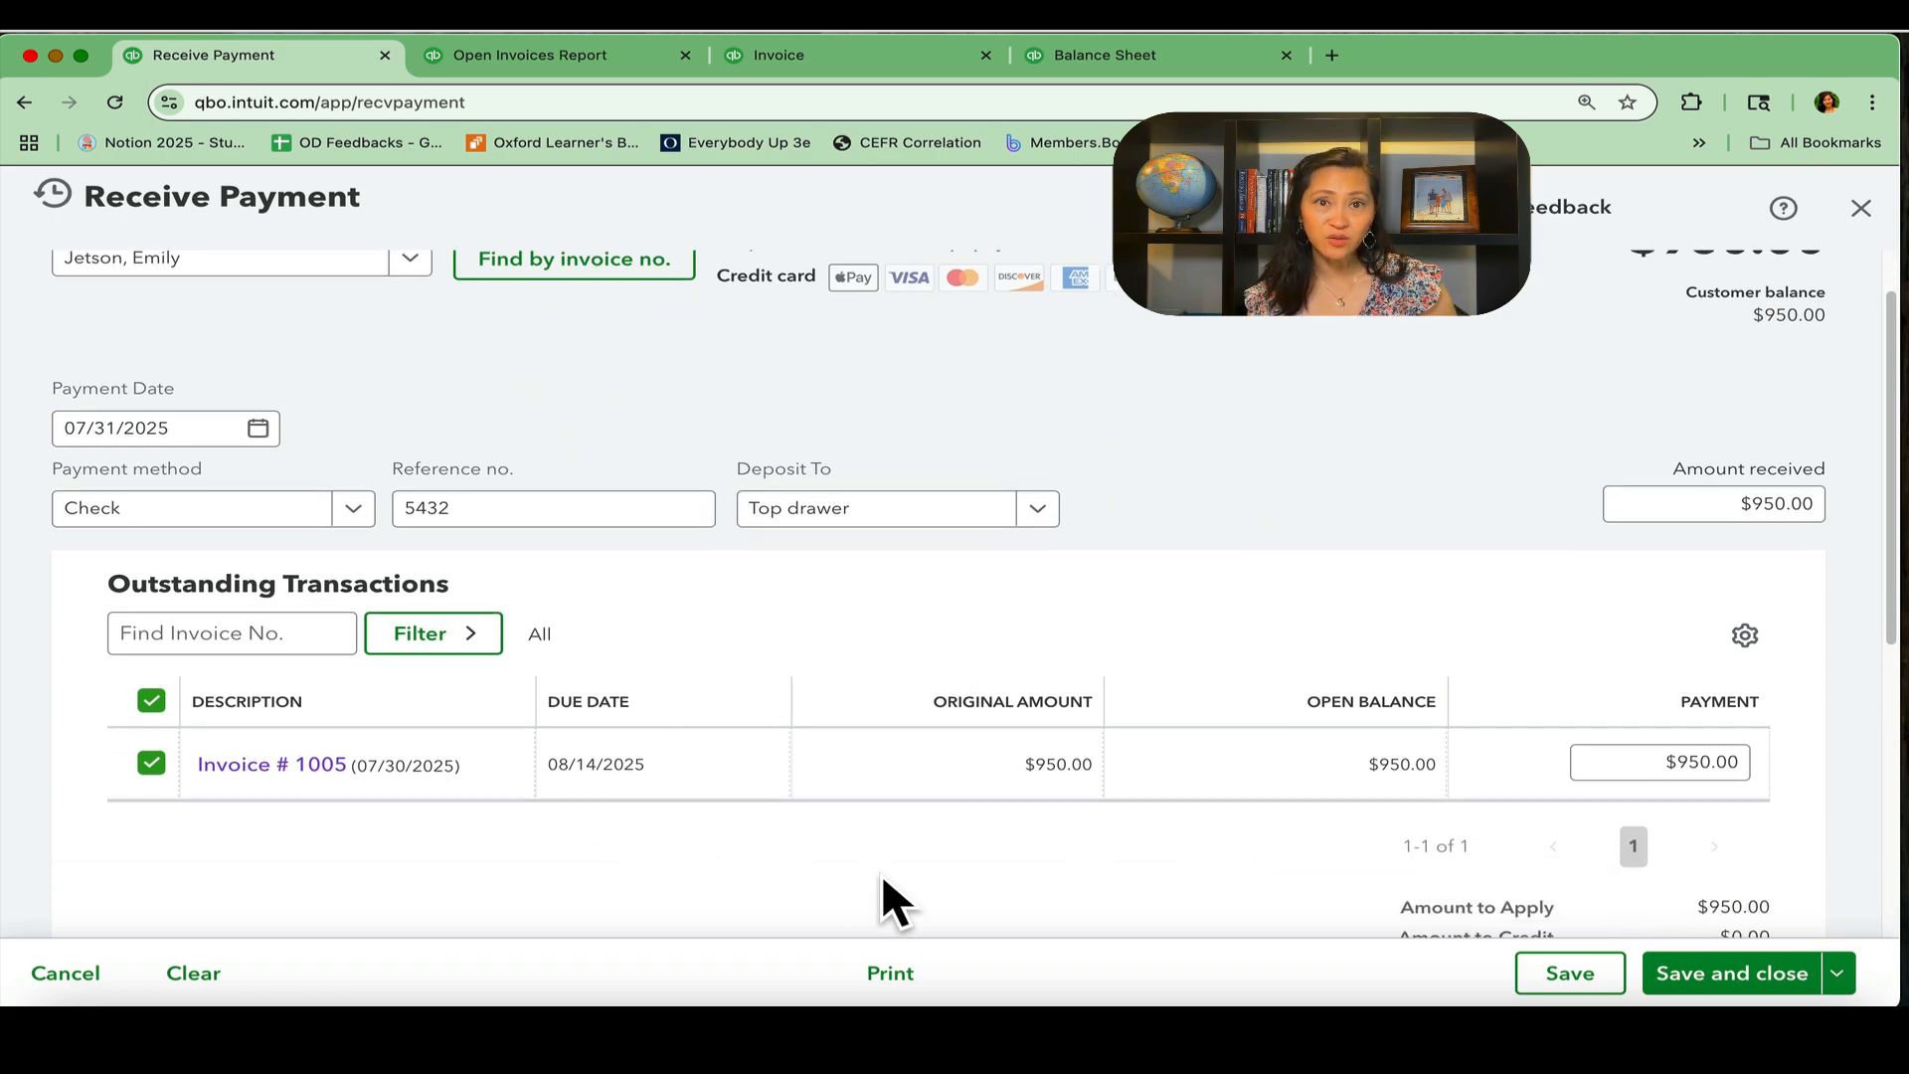
mouse_move(271, 765)
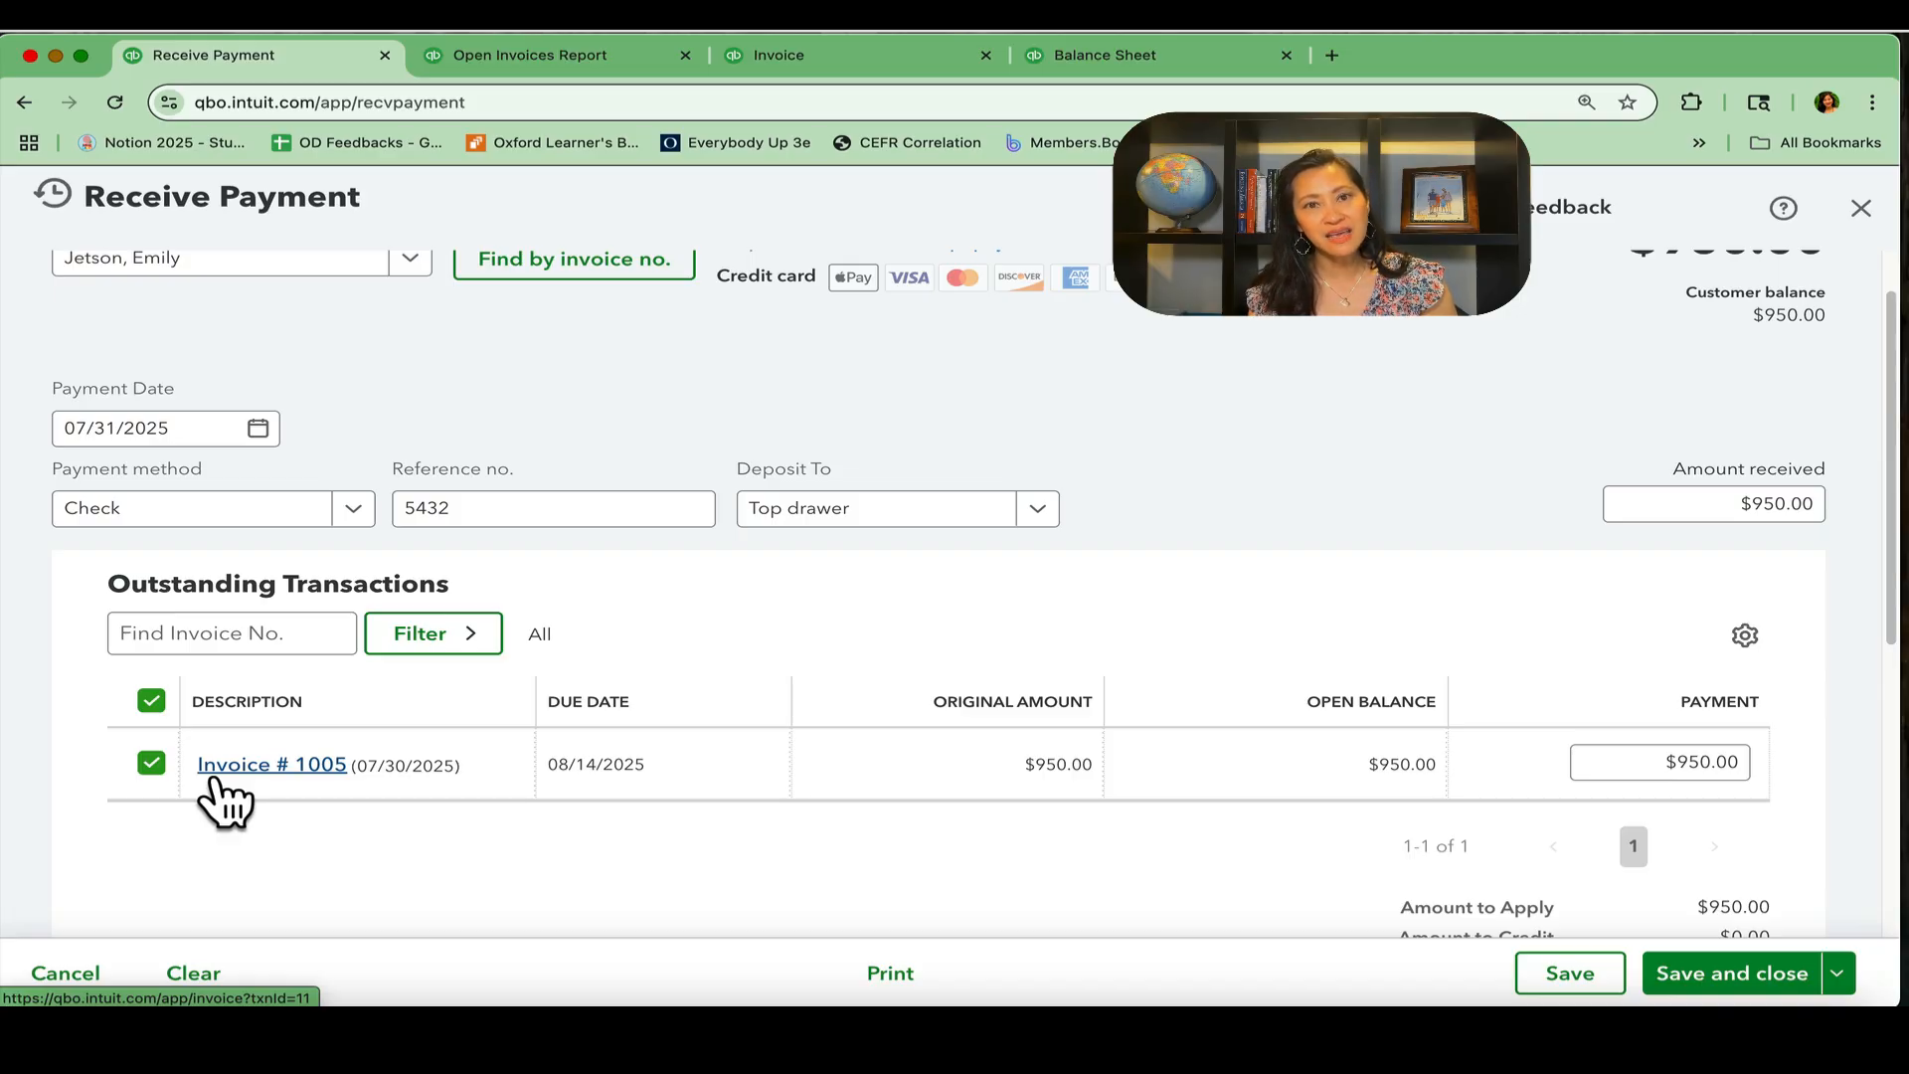
mouse_move(573, 646)
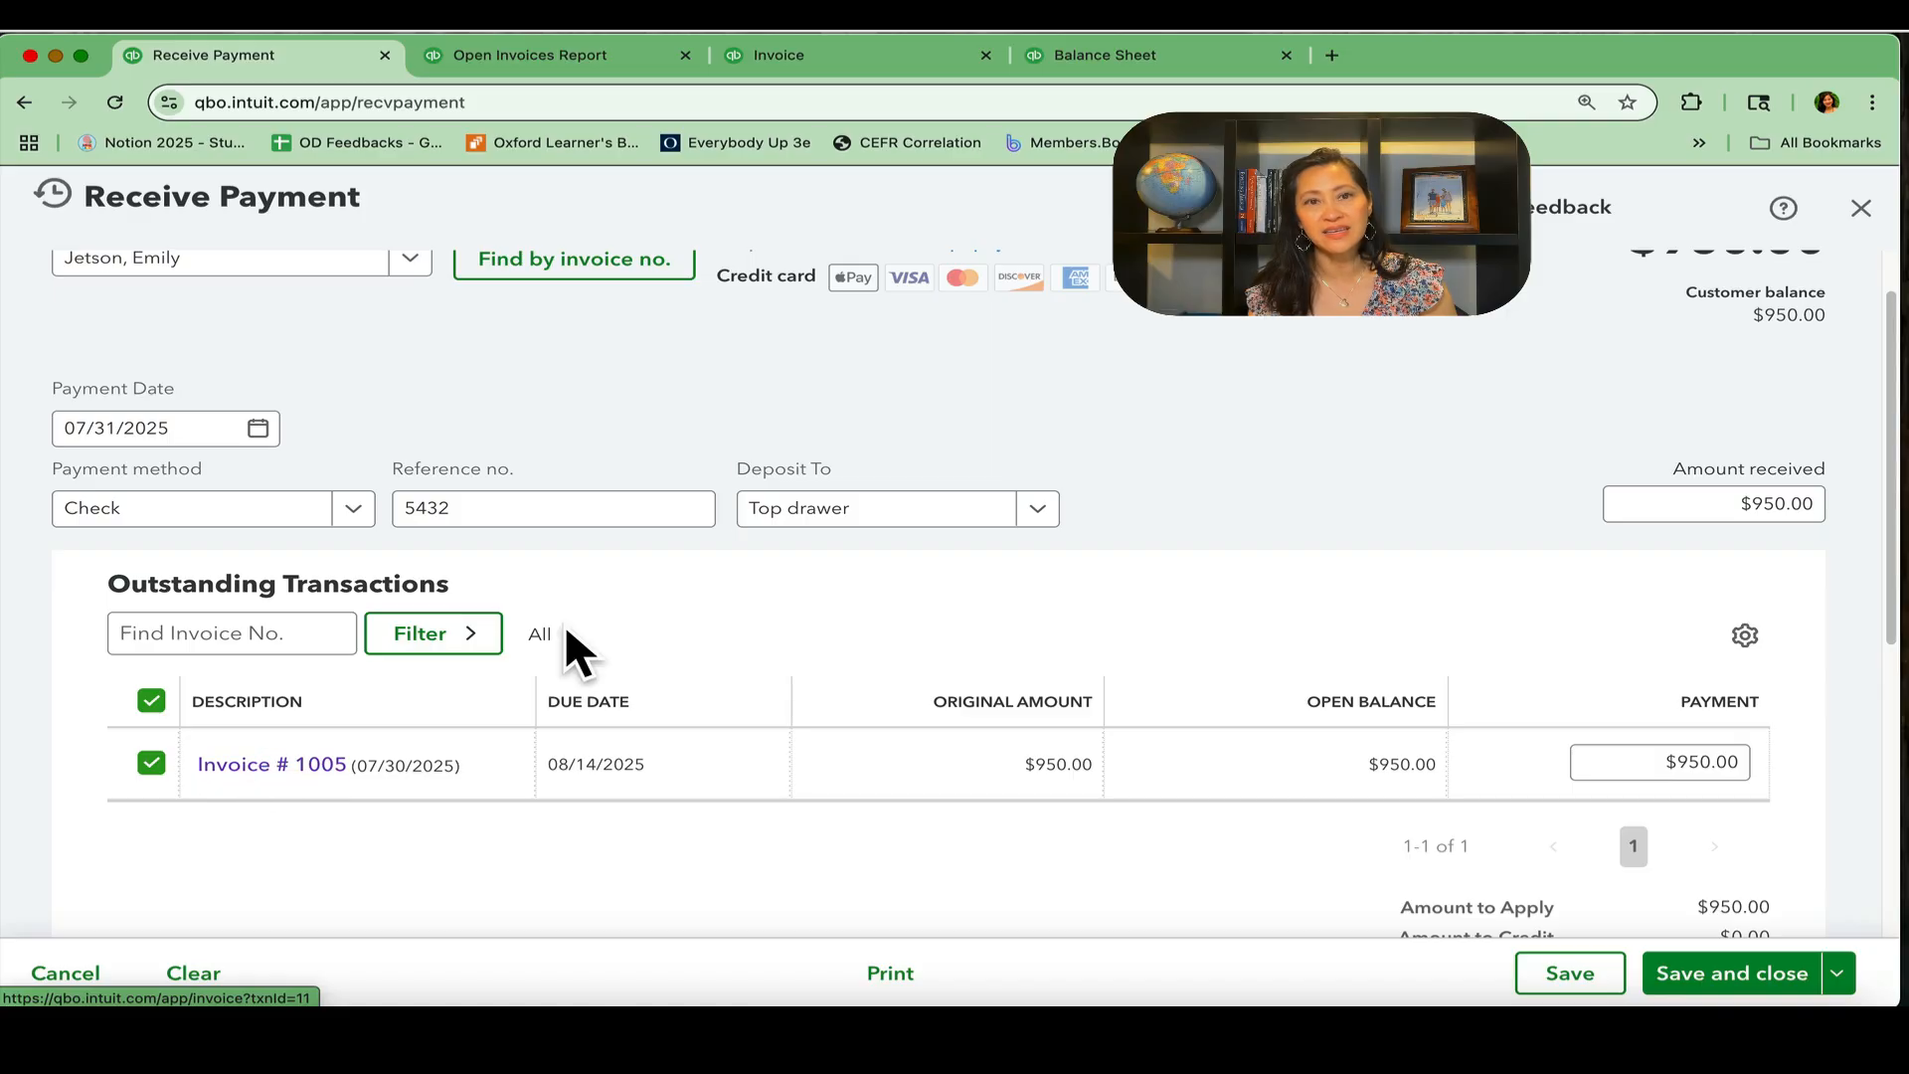
click(526, 54)
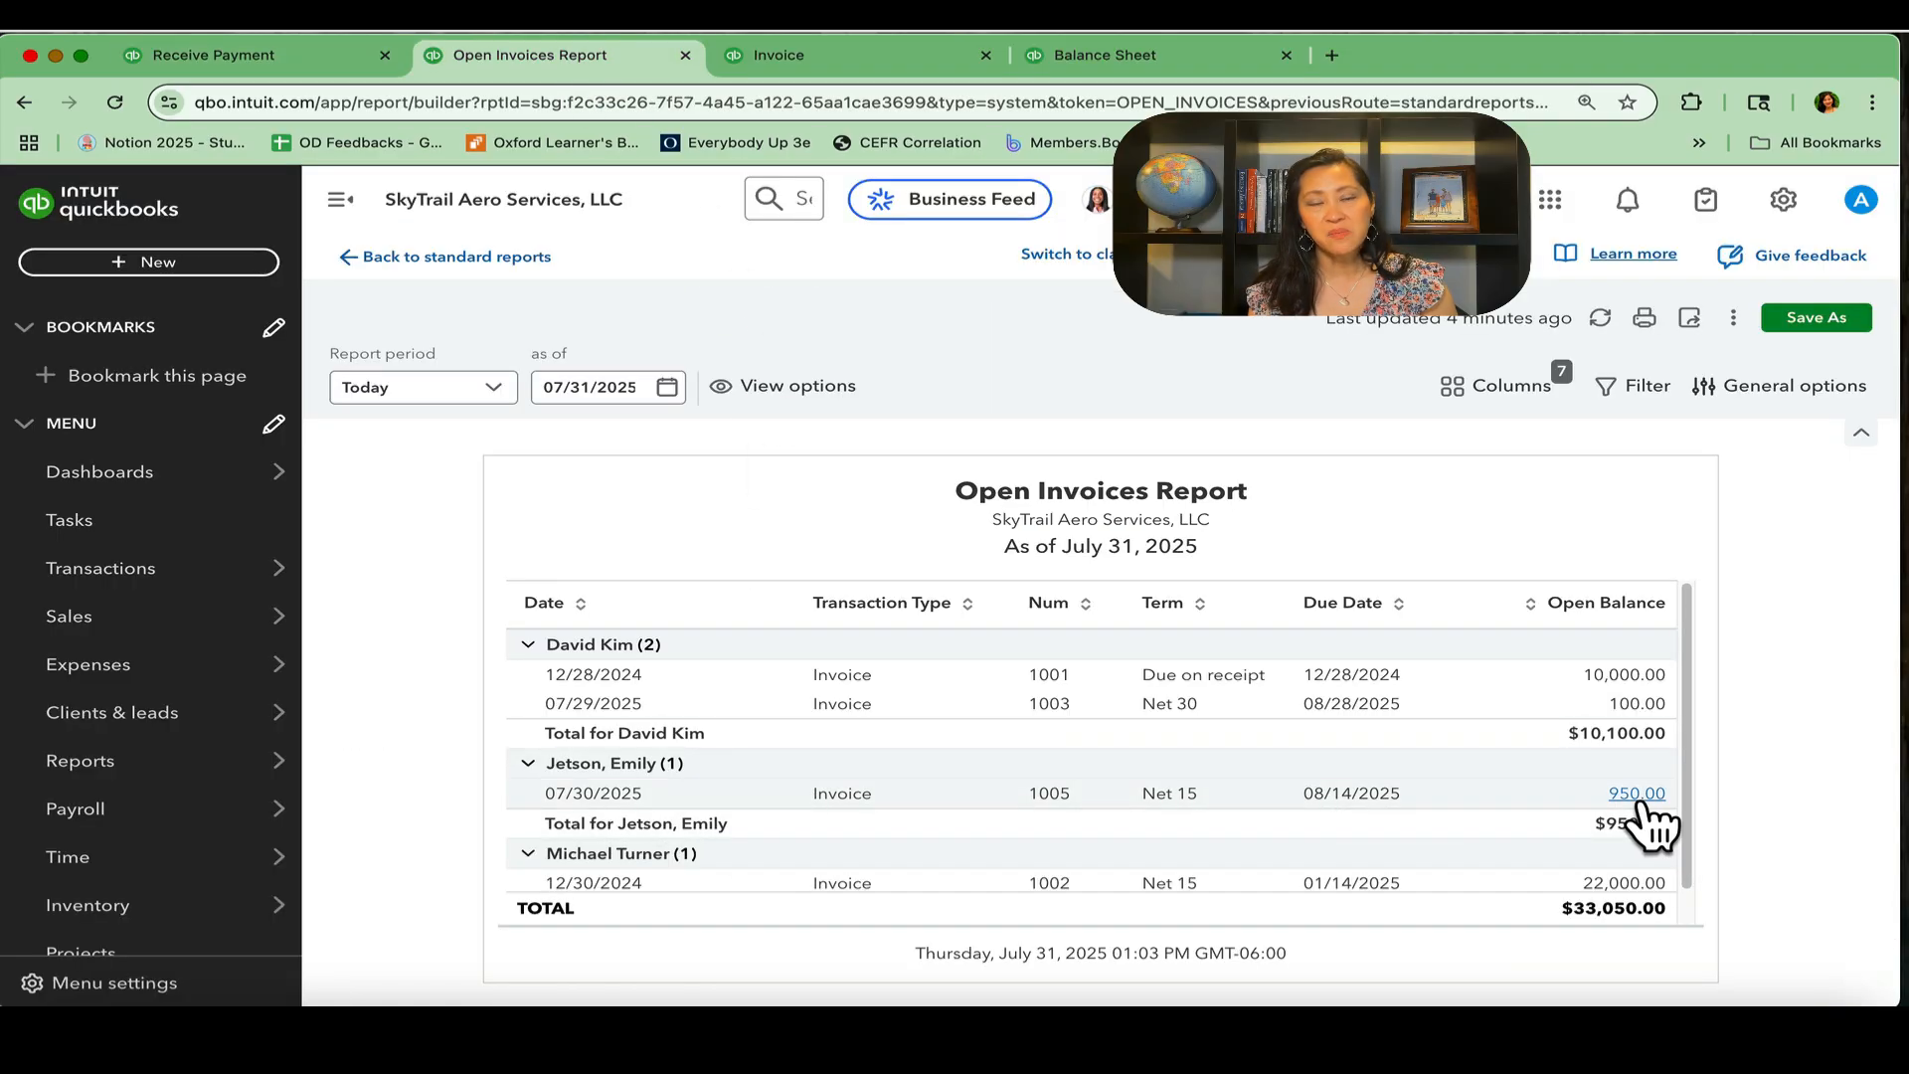
click(1107, 54)
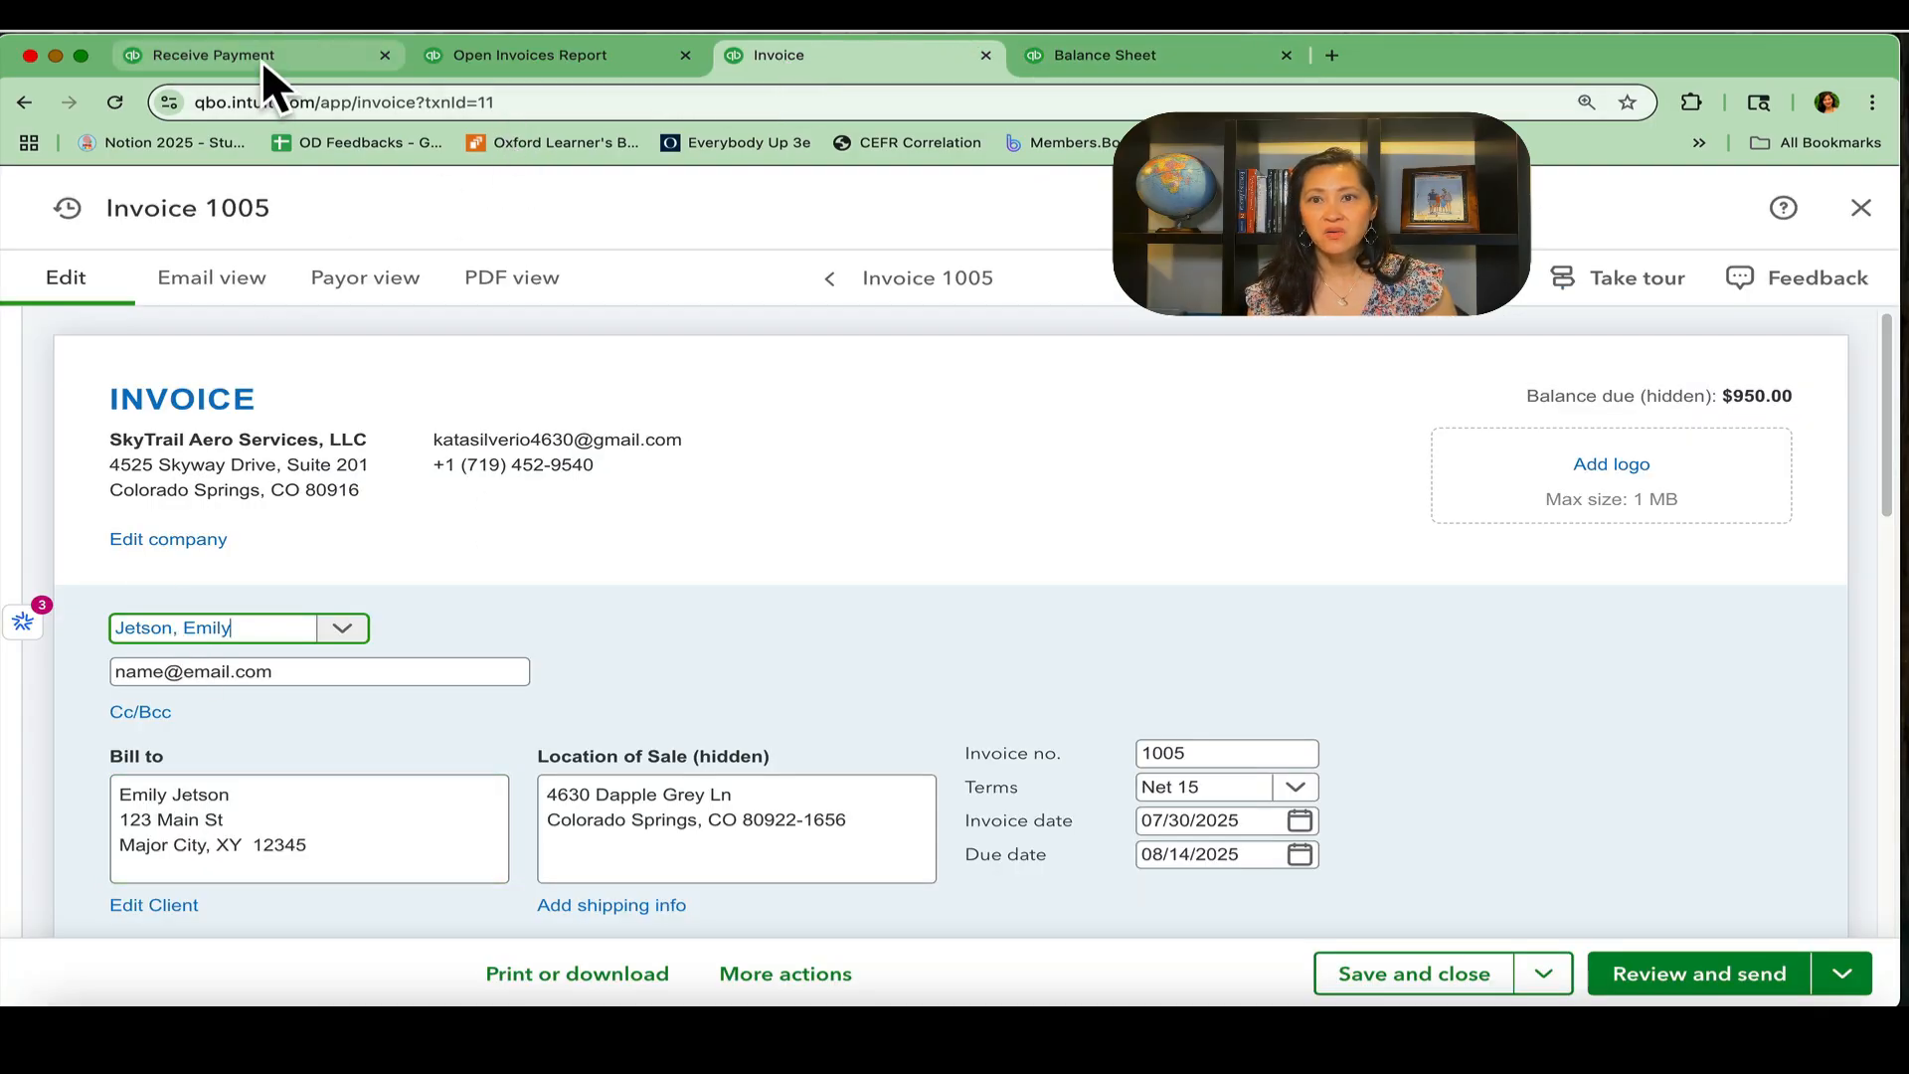
click(213, 55)
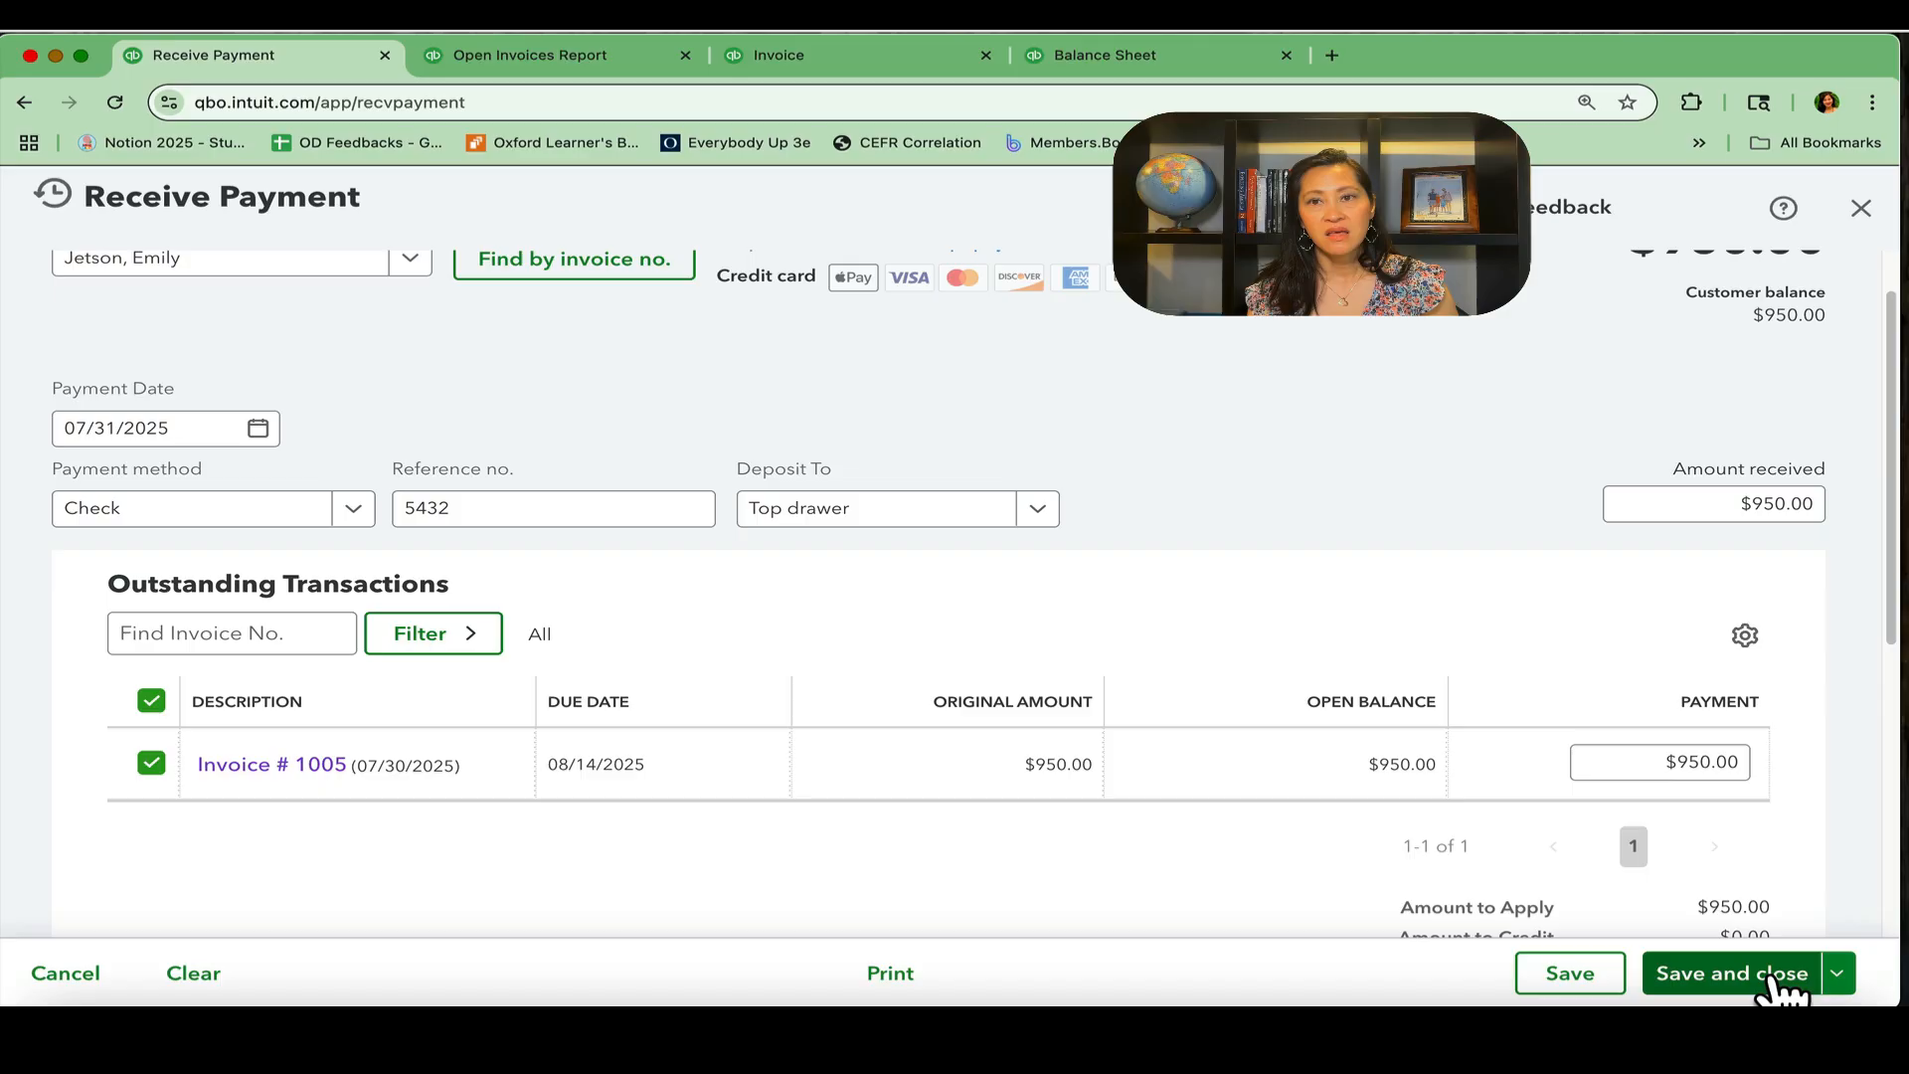
click(1730, 972)
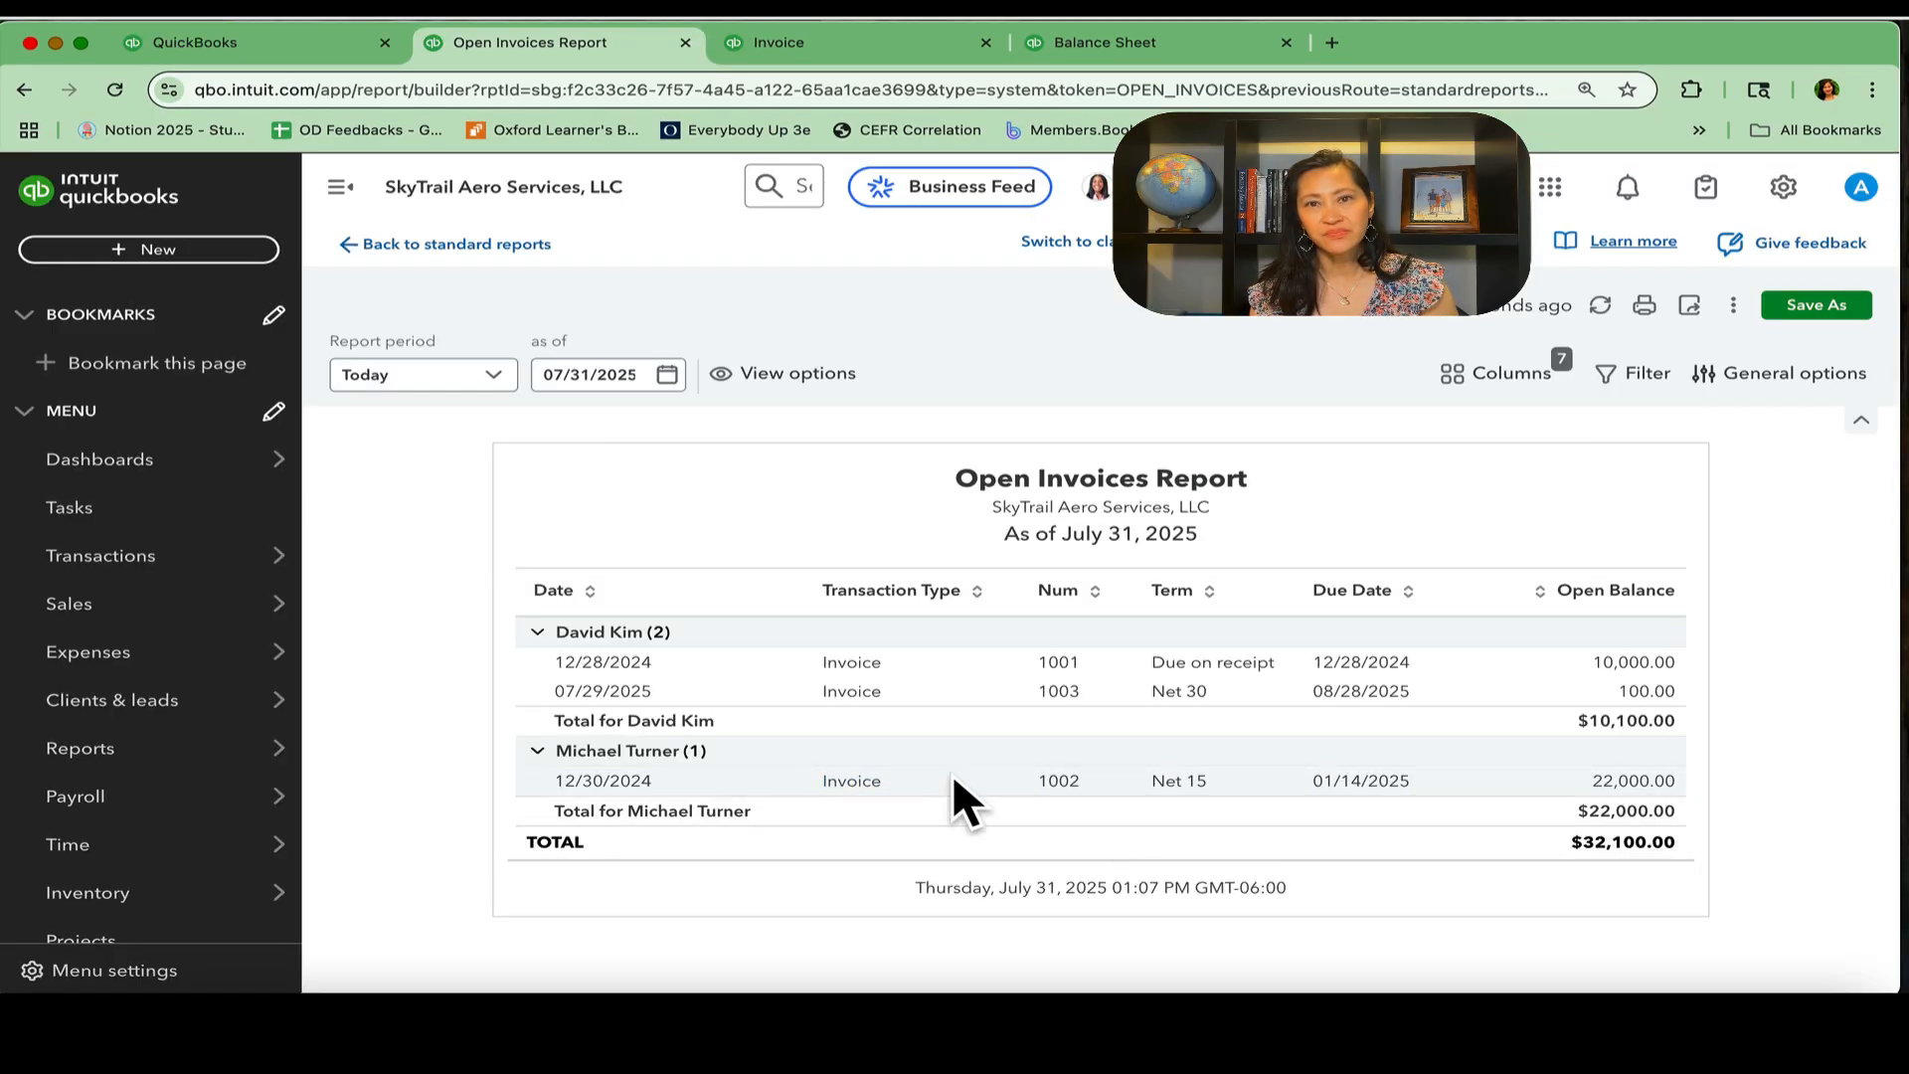
click(1118, 43)
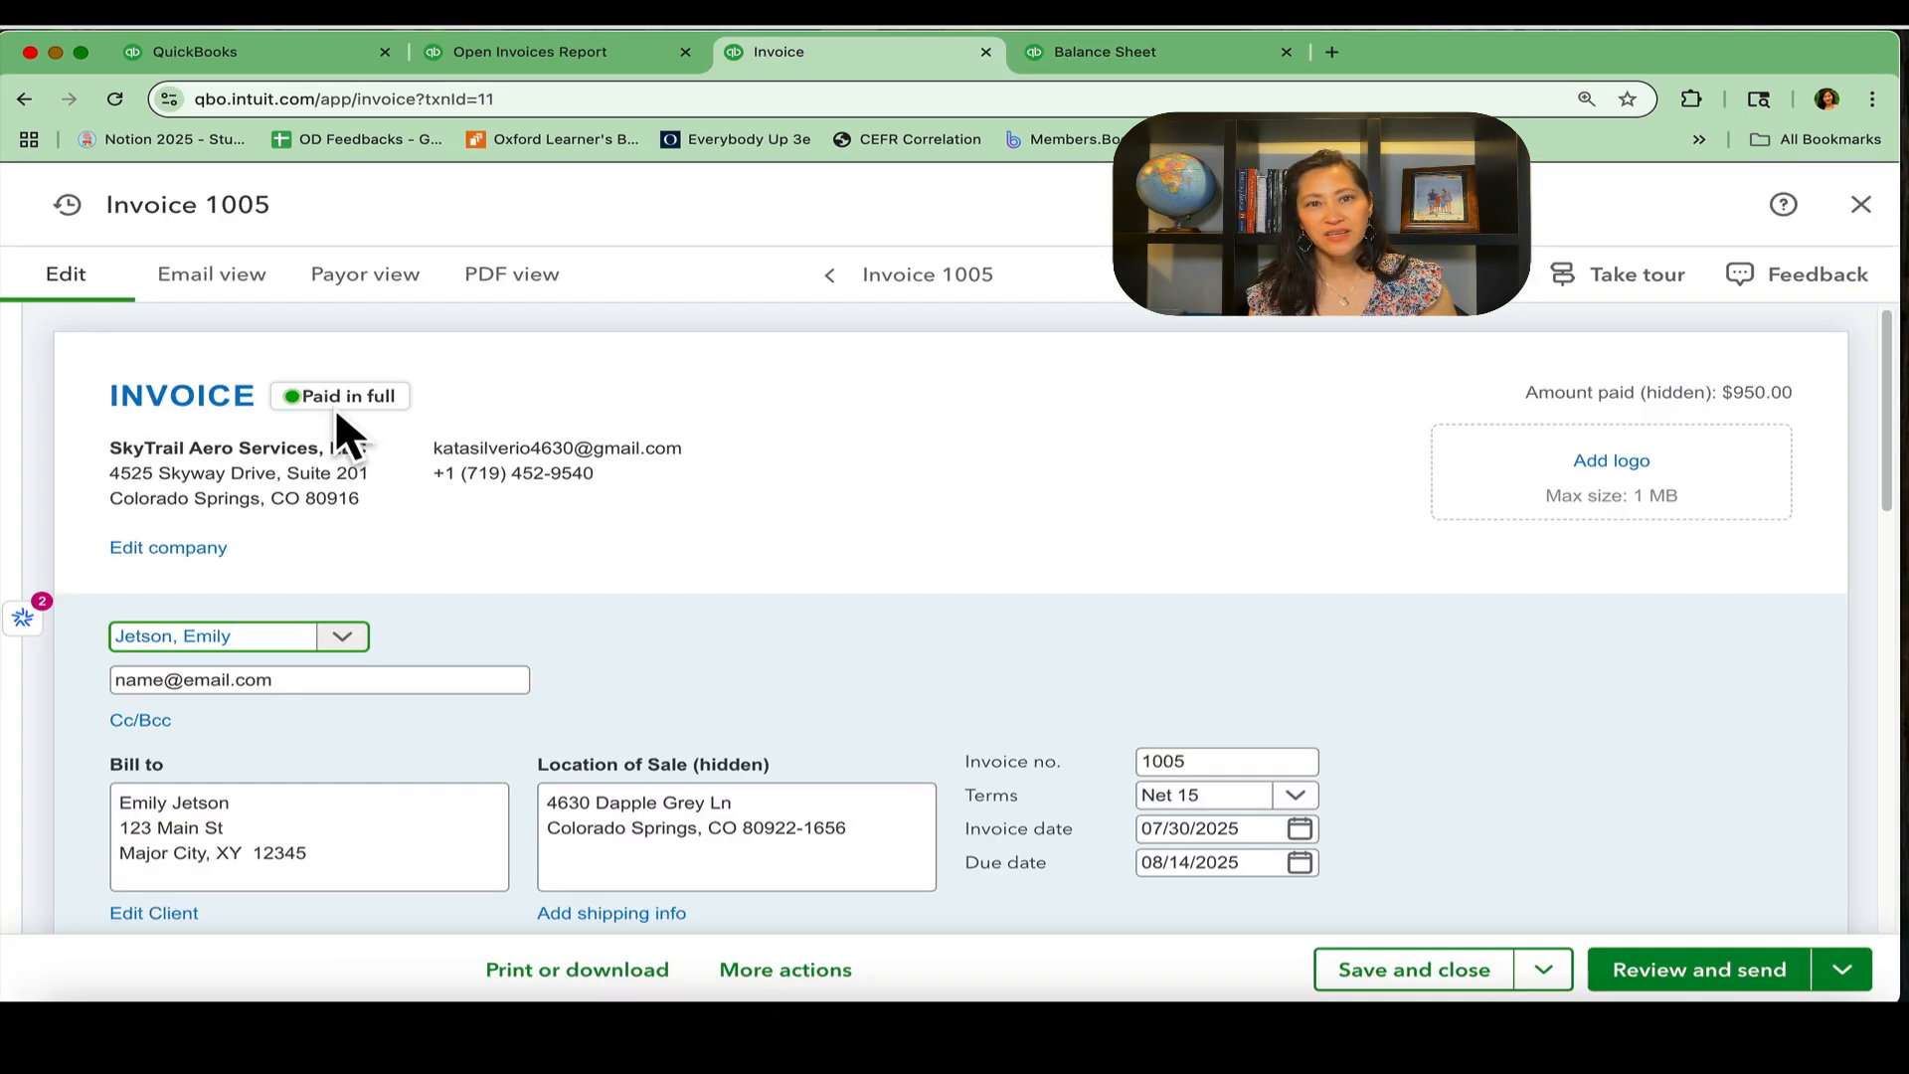
click(213, 636)
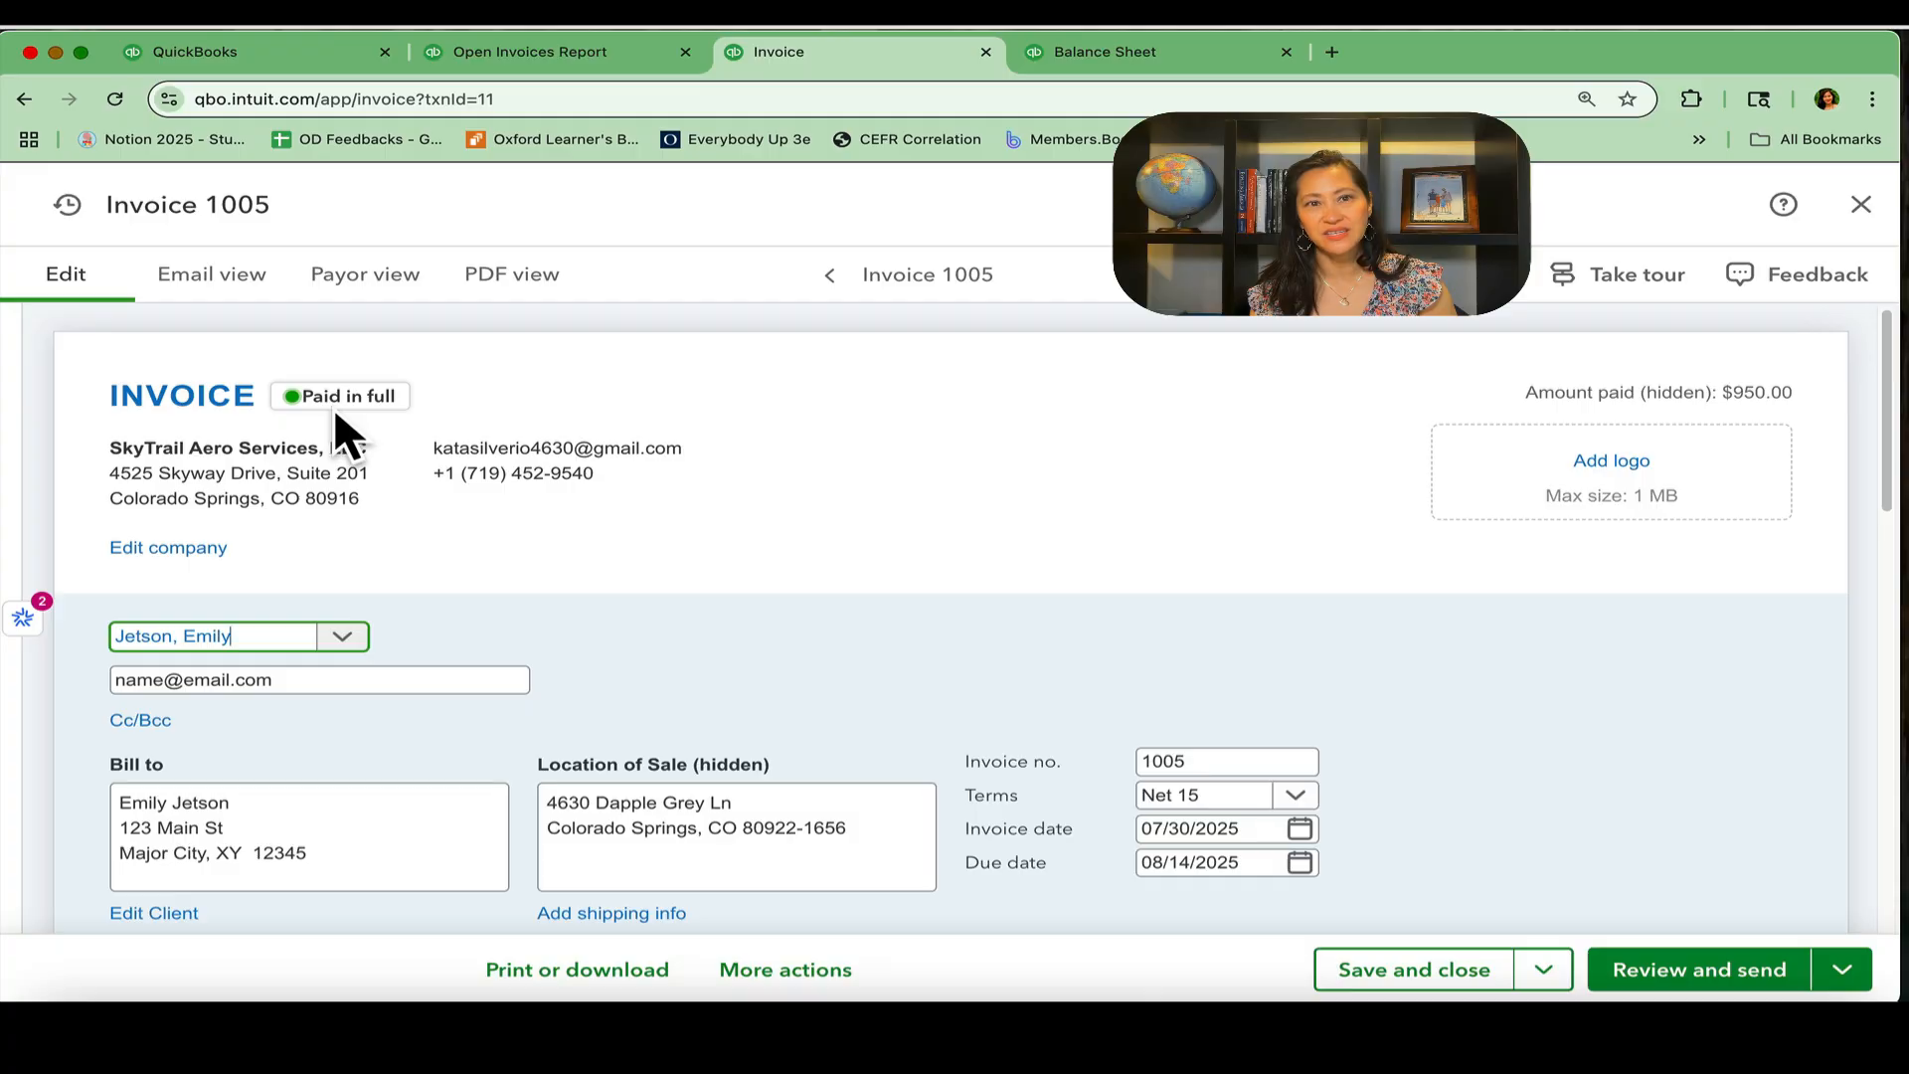
click(342, 396)
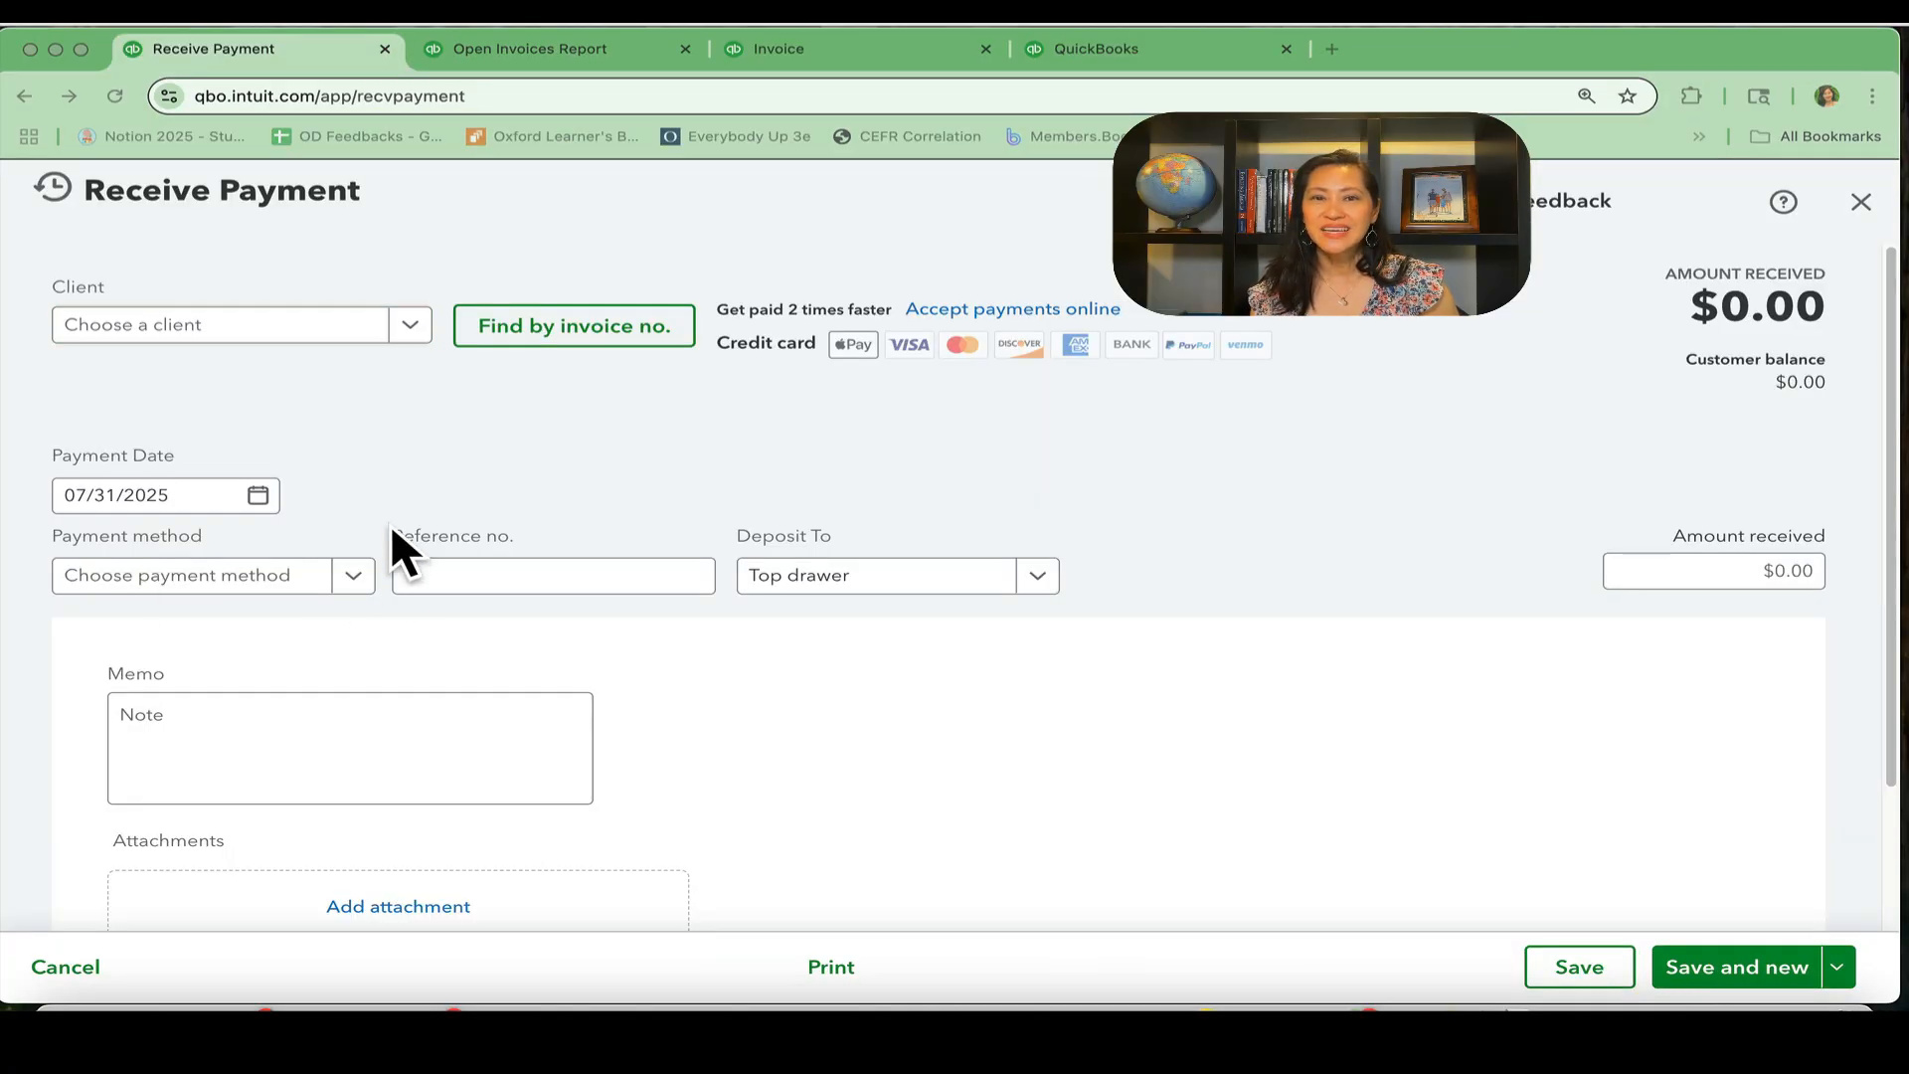
click(219, 324)
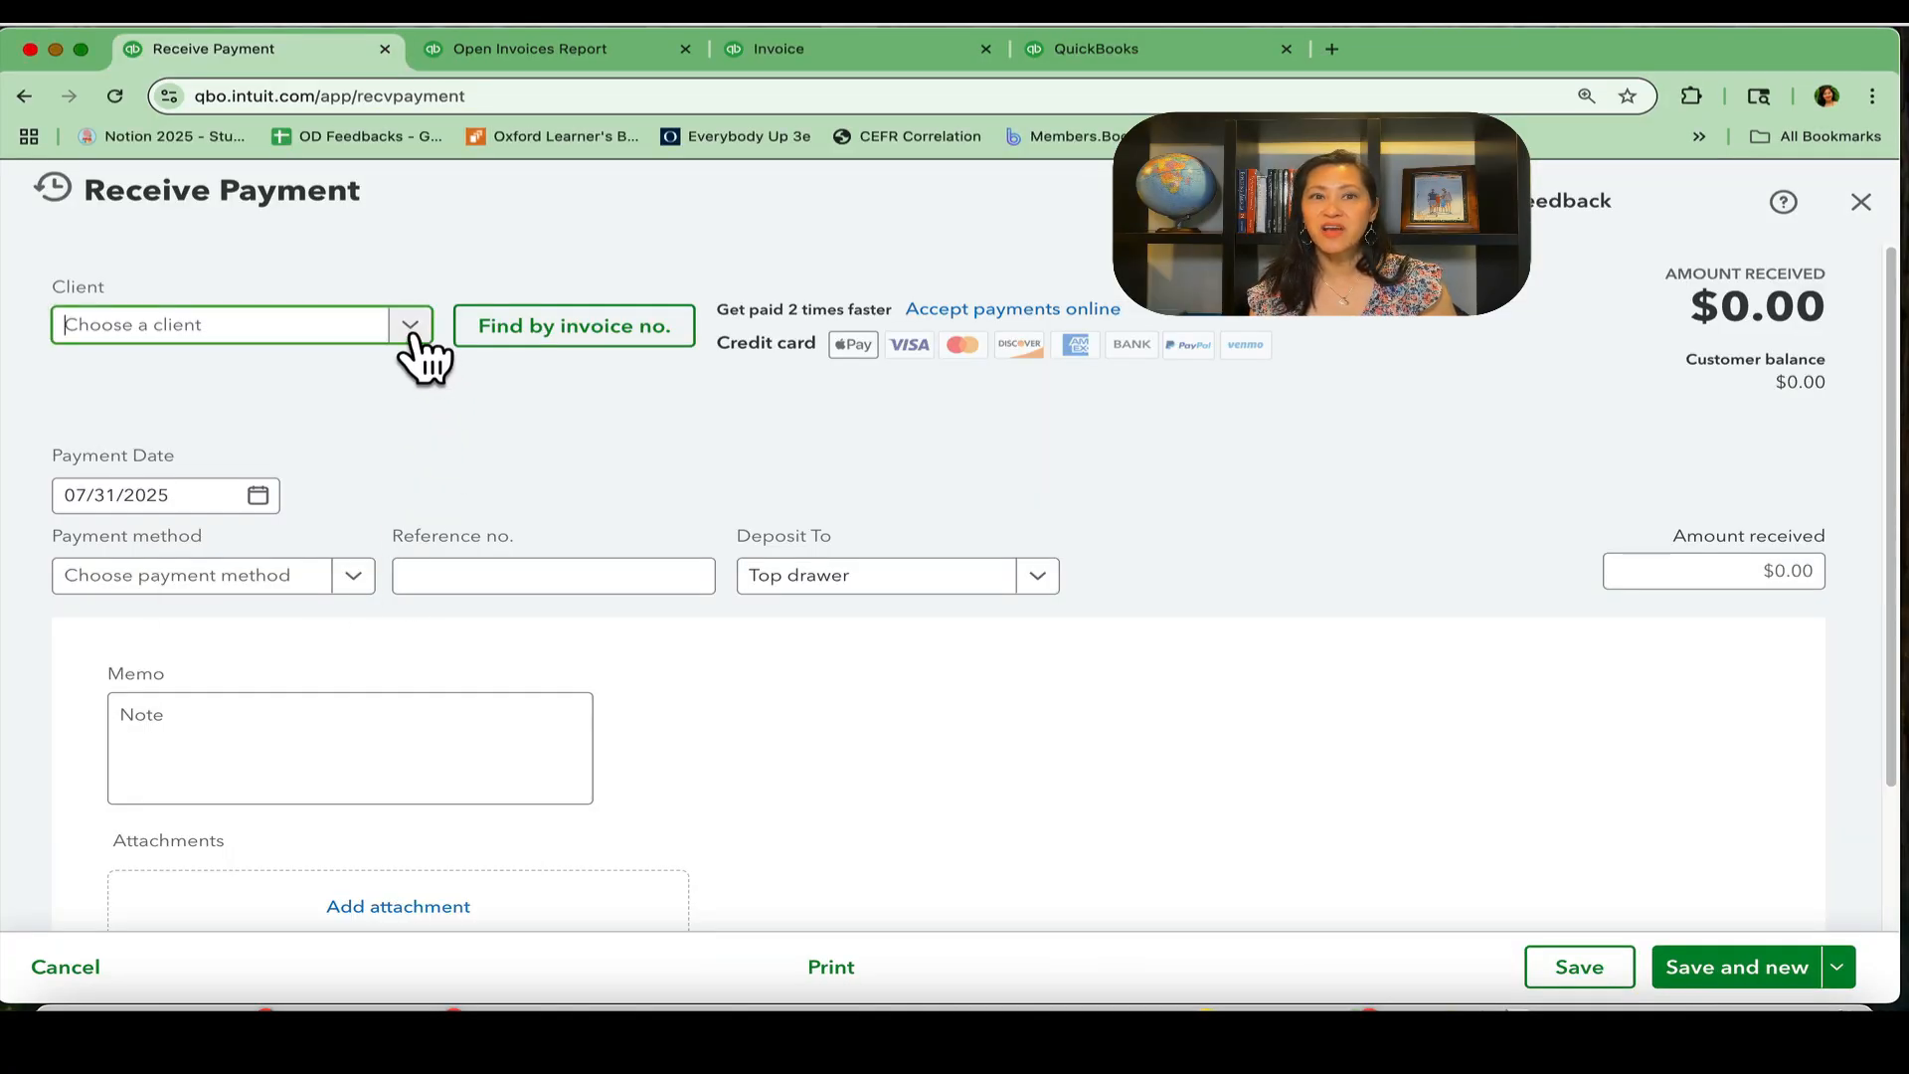
click(219, 324)
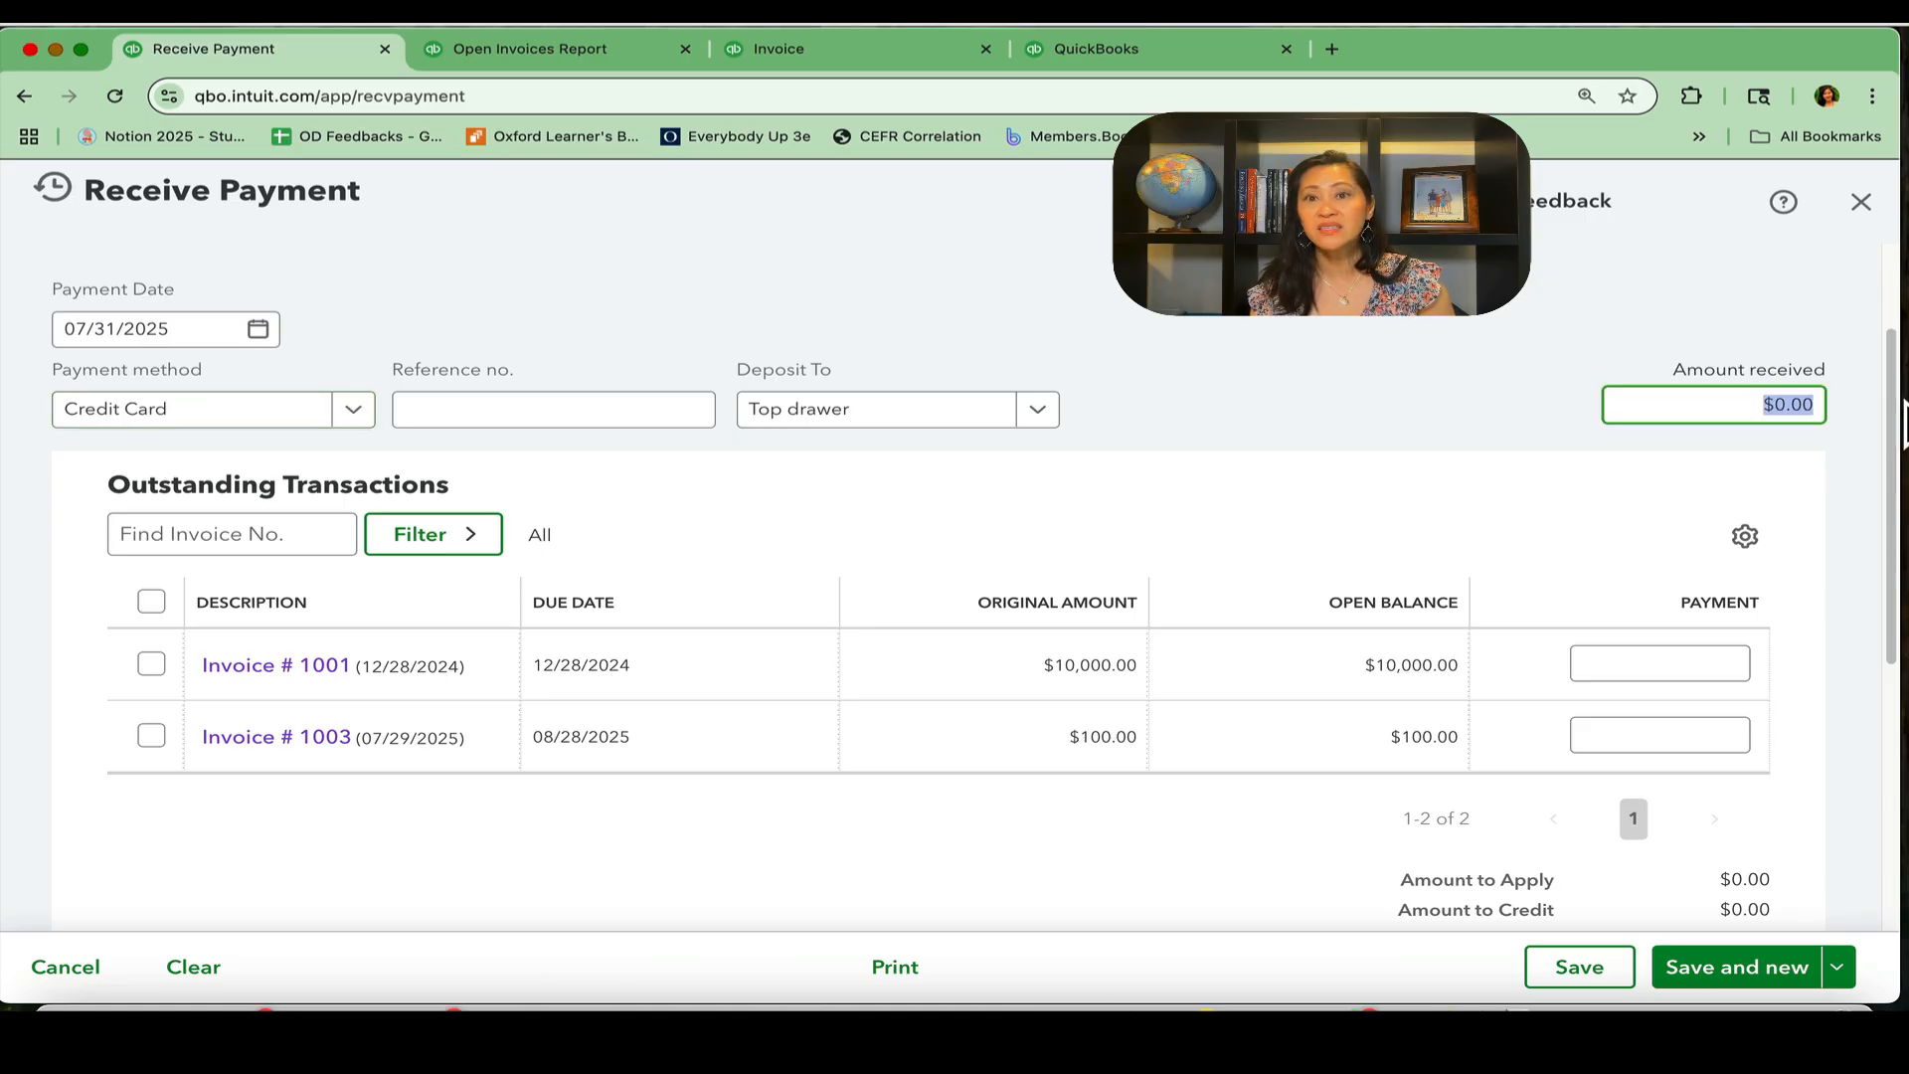
text(4500)
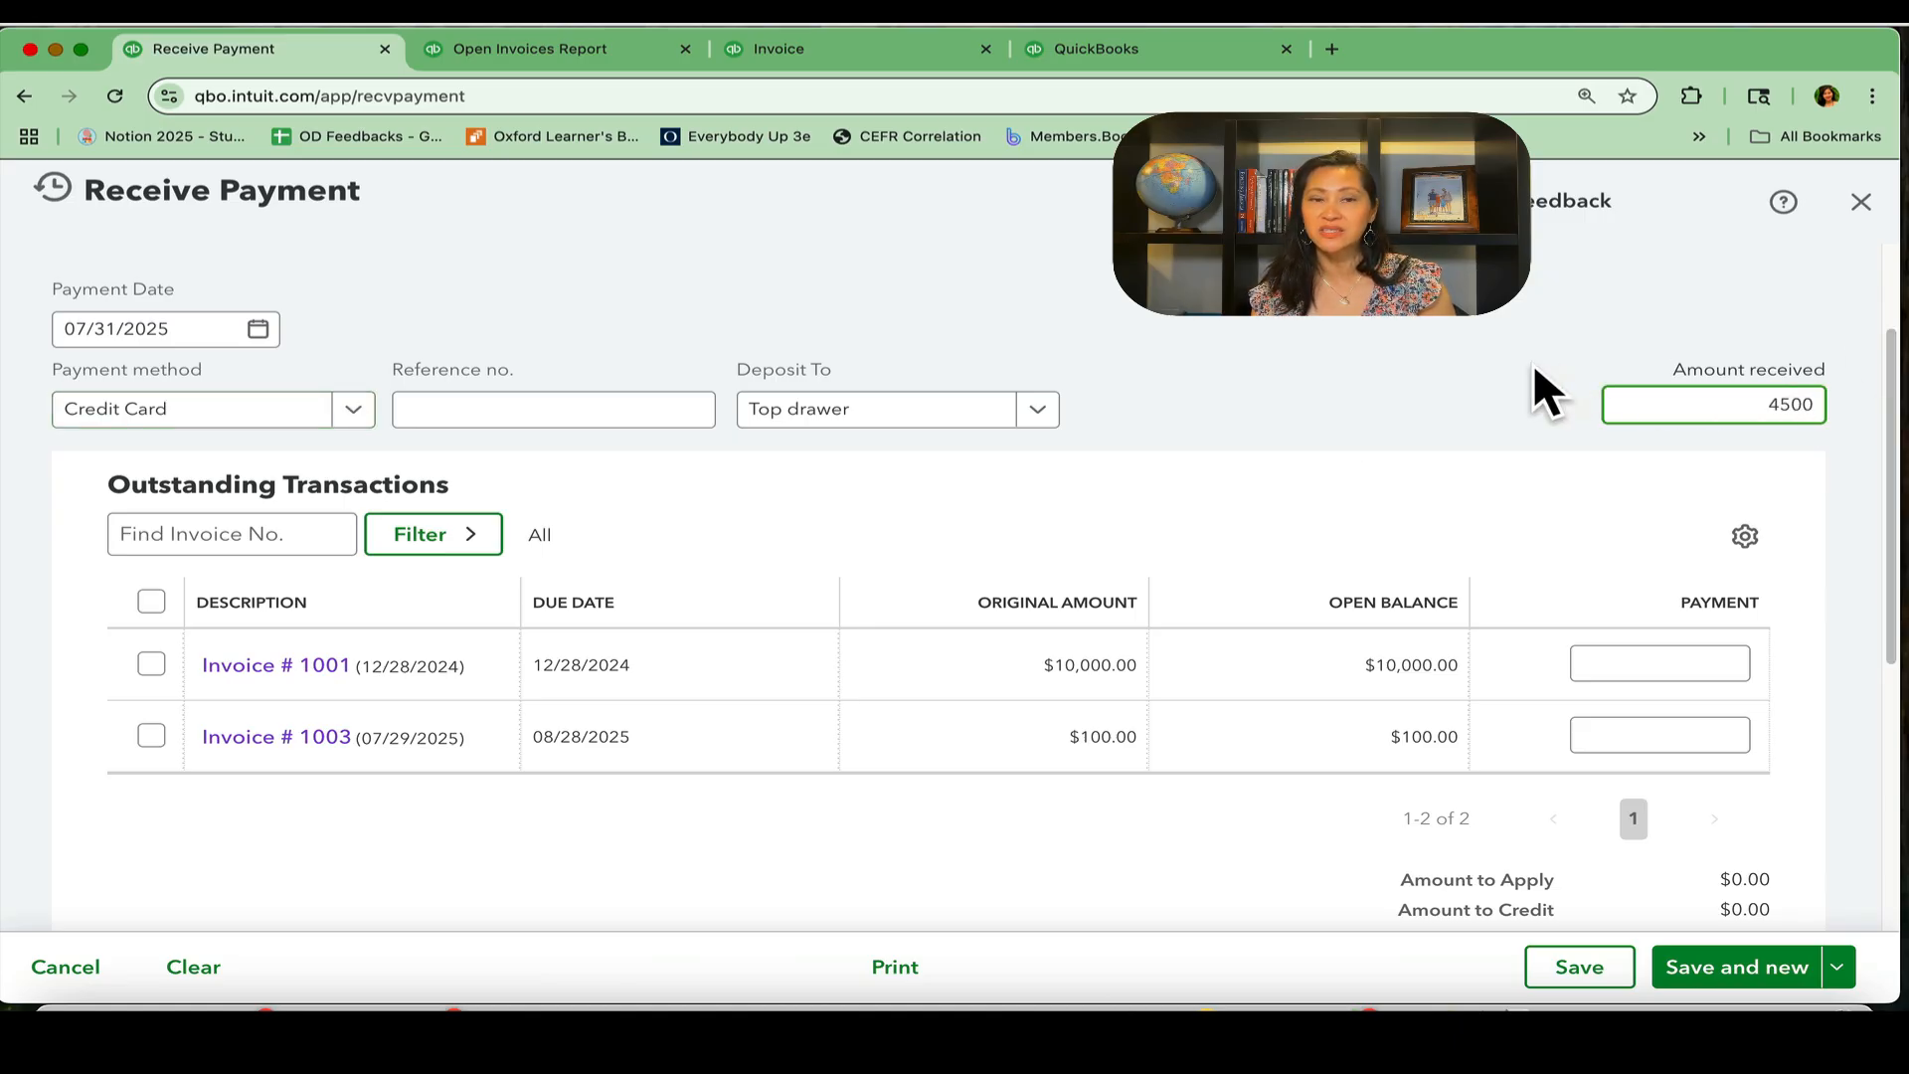
click(151, 663)
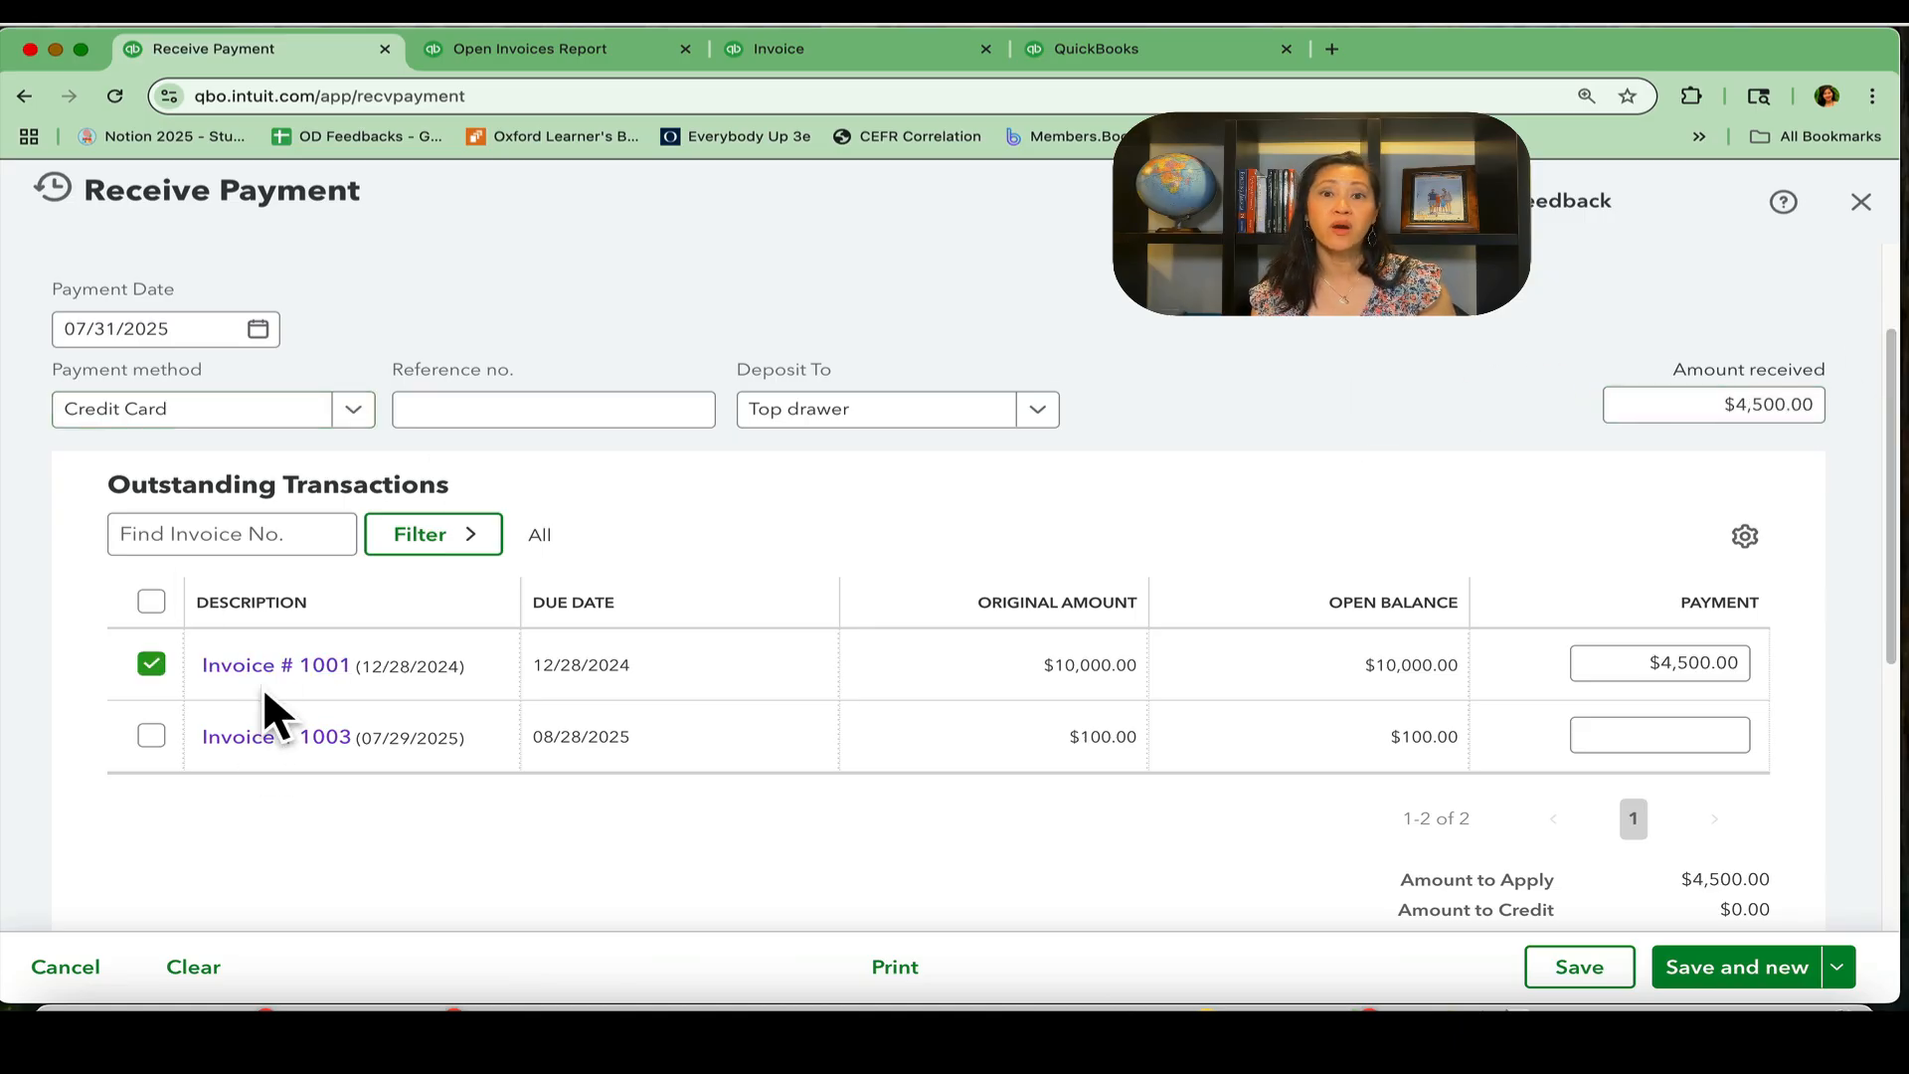
mouse_move(1315, 706)
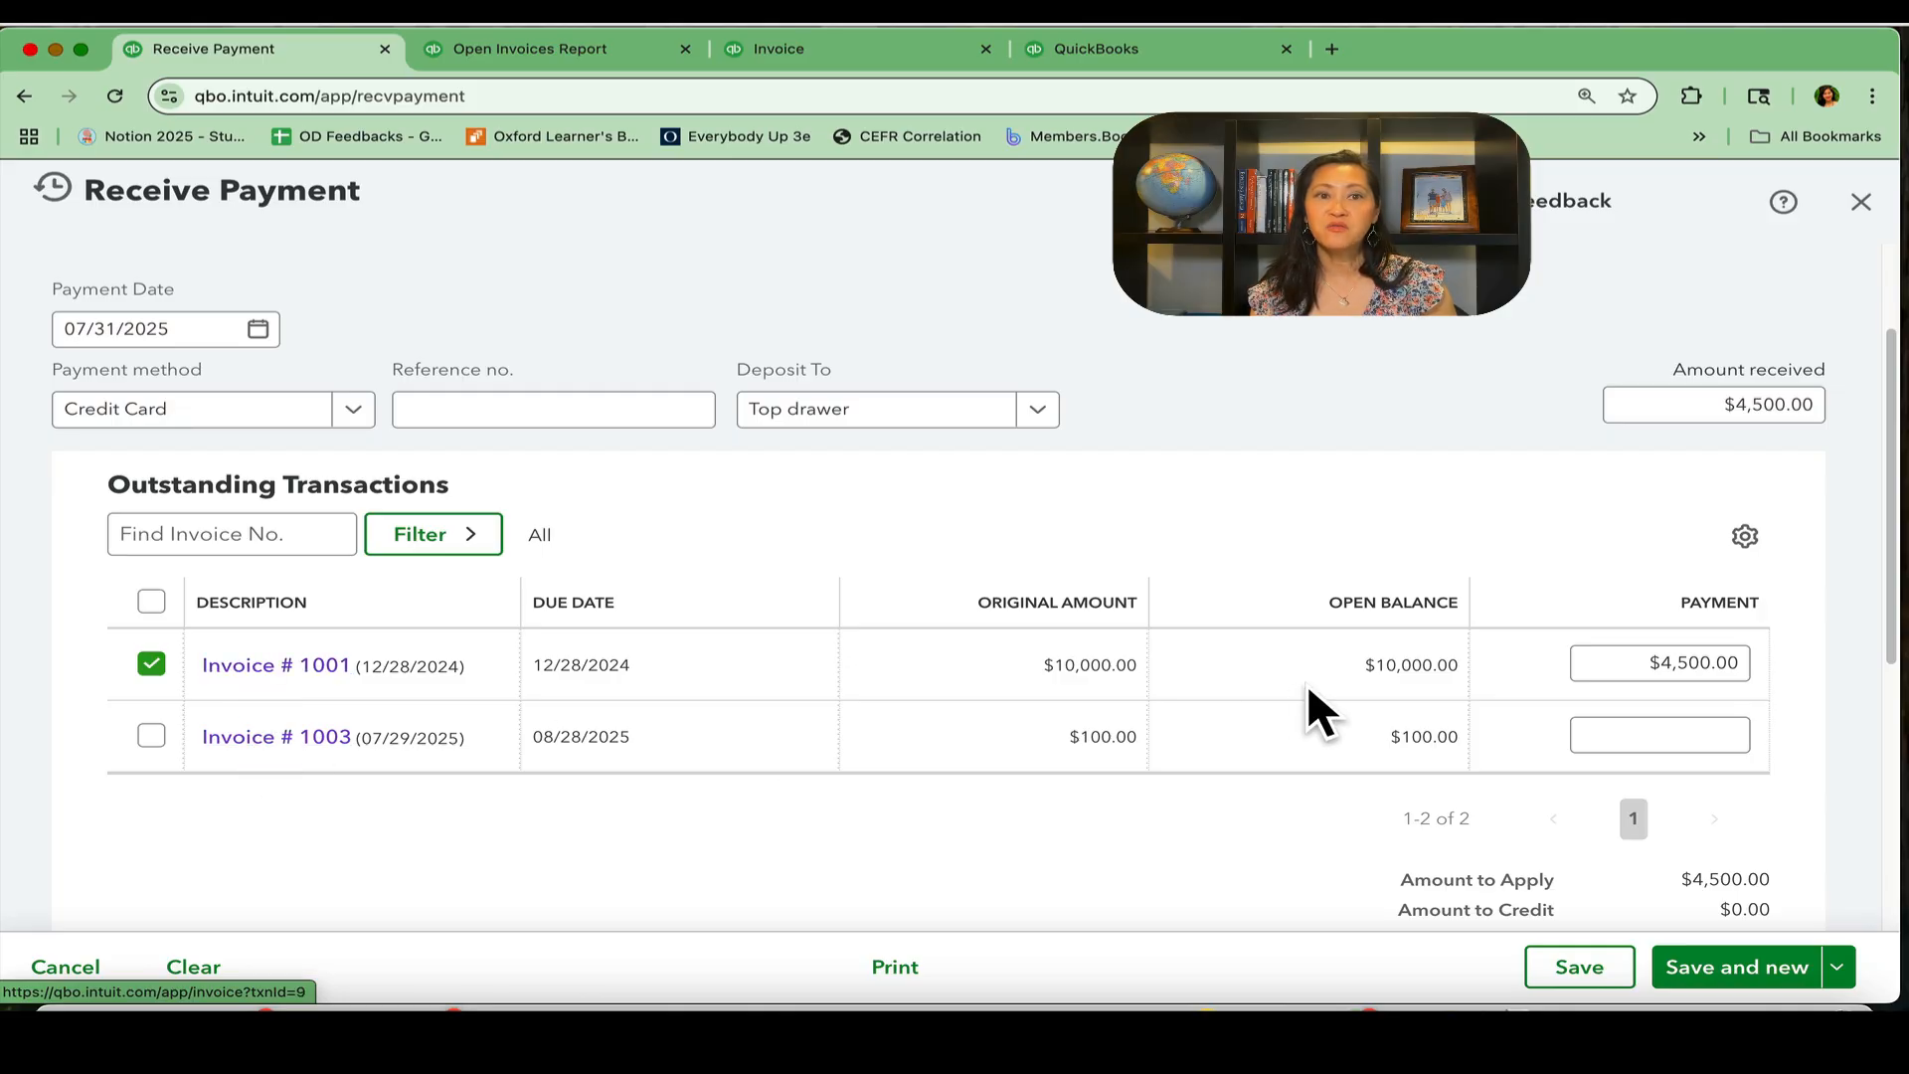
mouse_move(1108, 785)
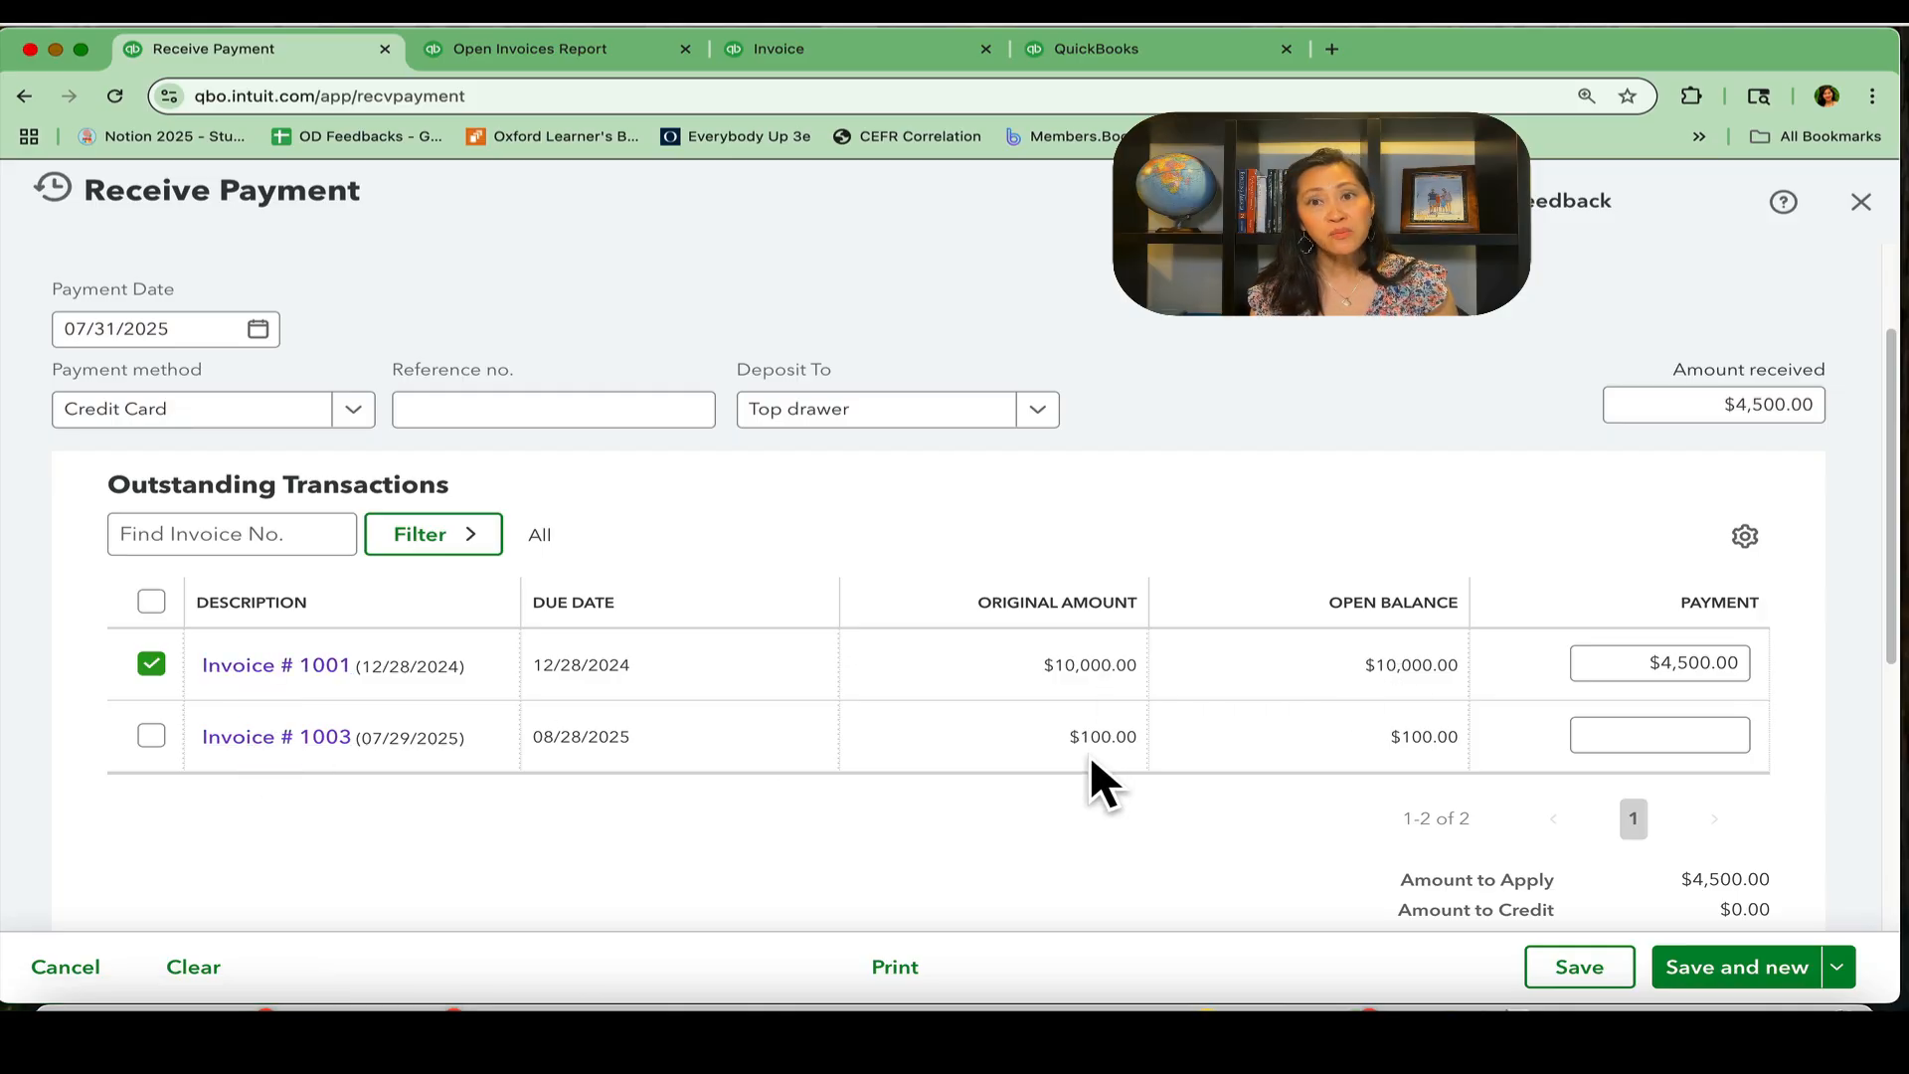
- Apply $4,400 to invoice 1001 and $100 to invoice 1003, then save
click(1659, 663)
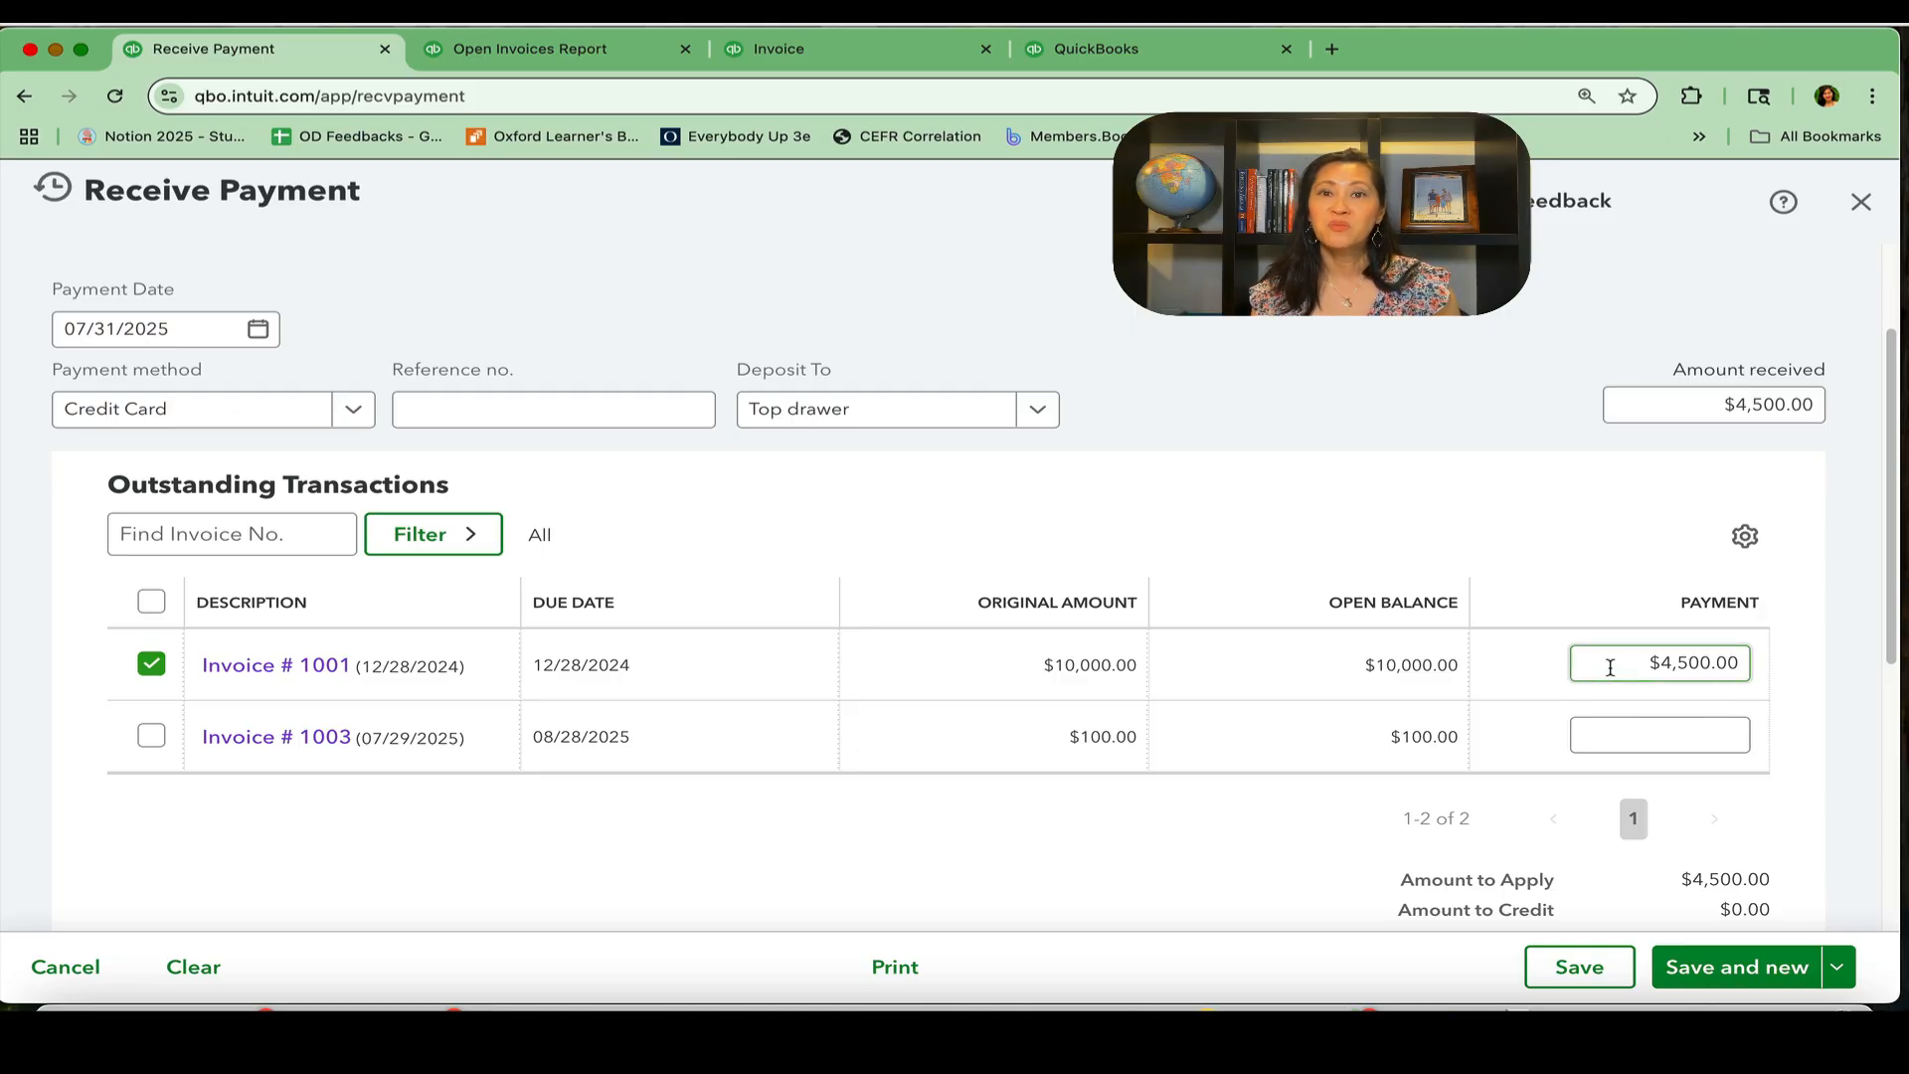
triple_click(1692, 663)
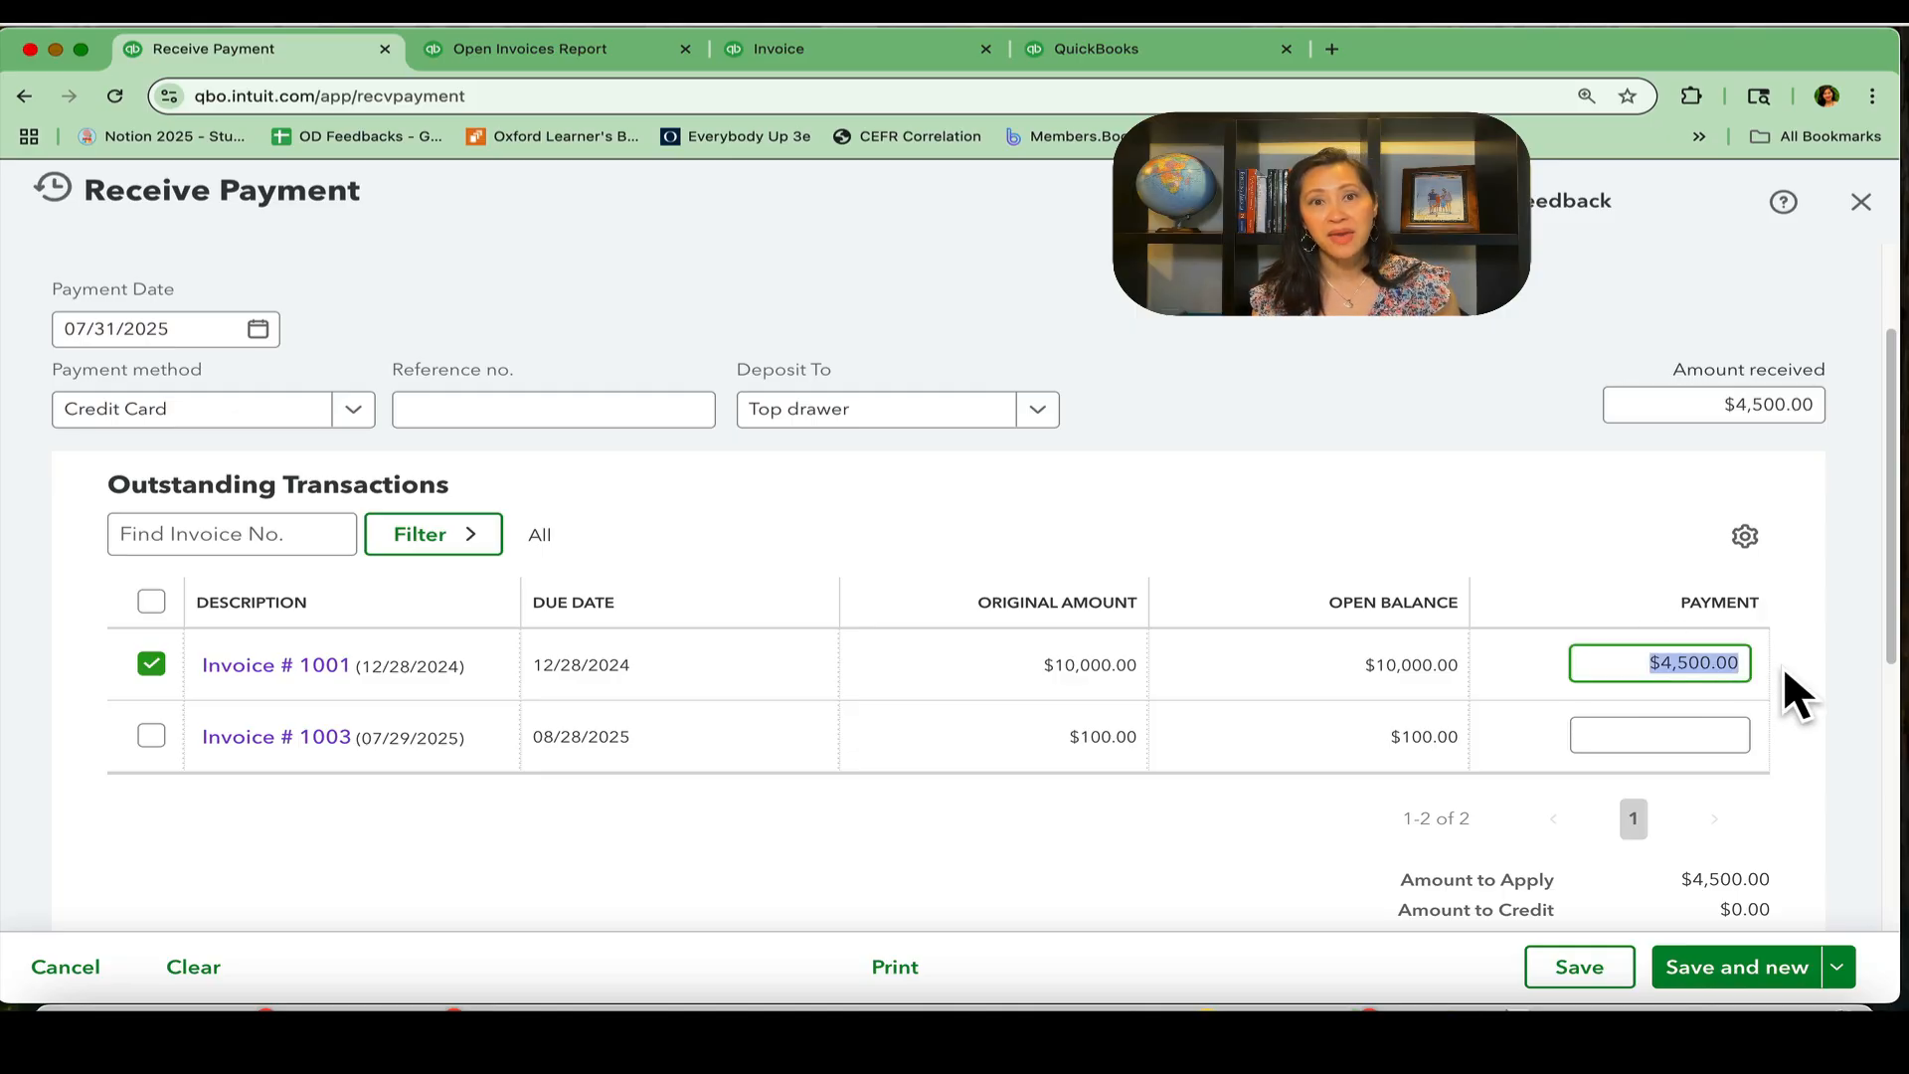
click(1659, 734)
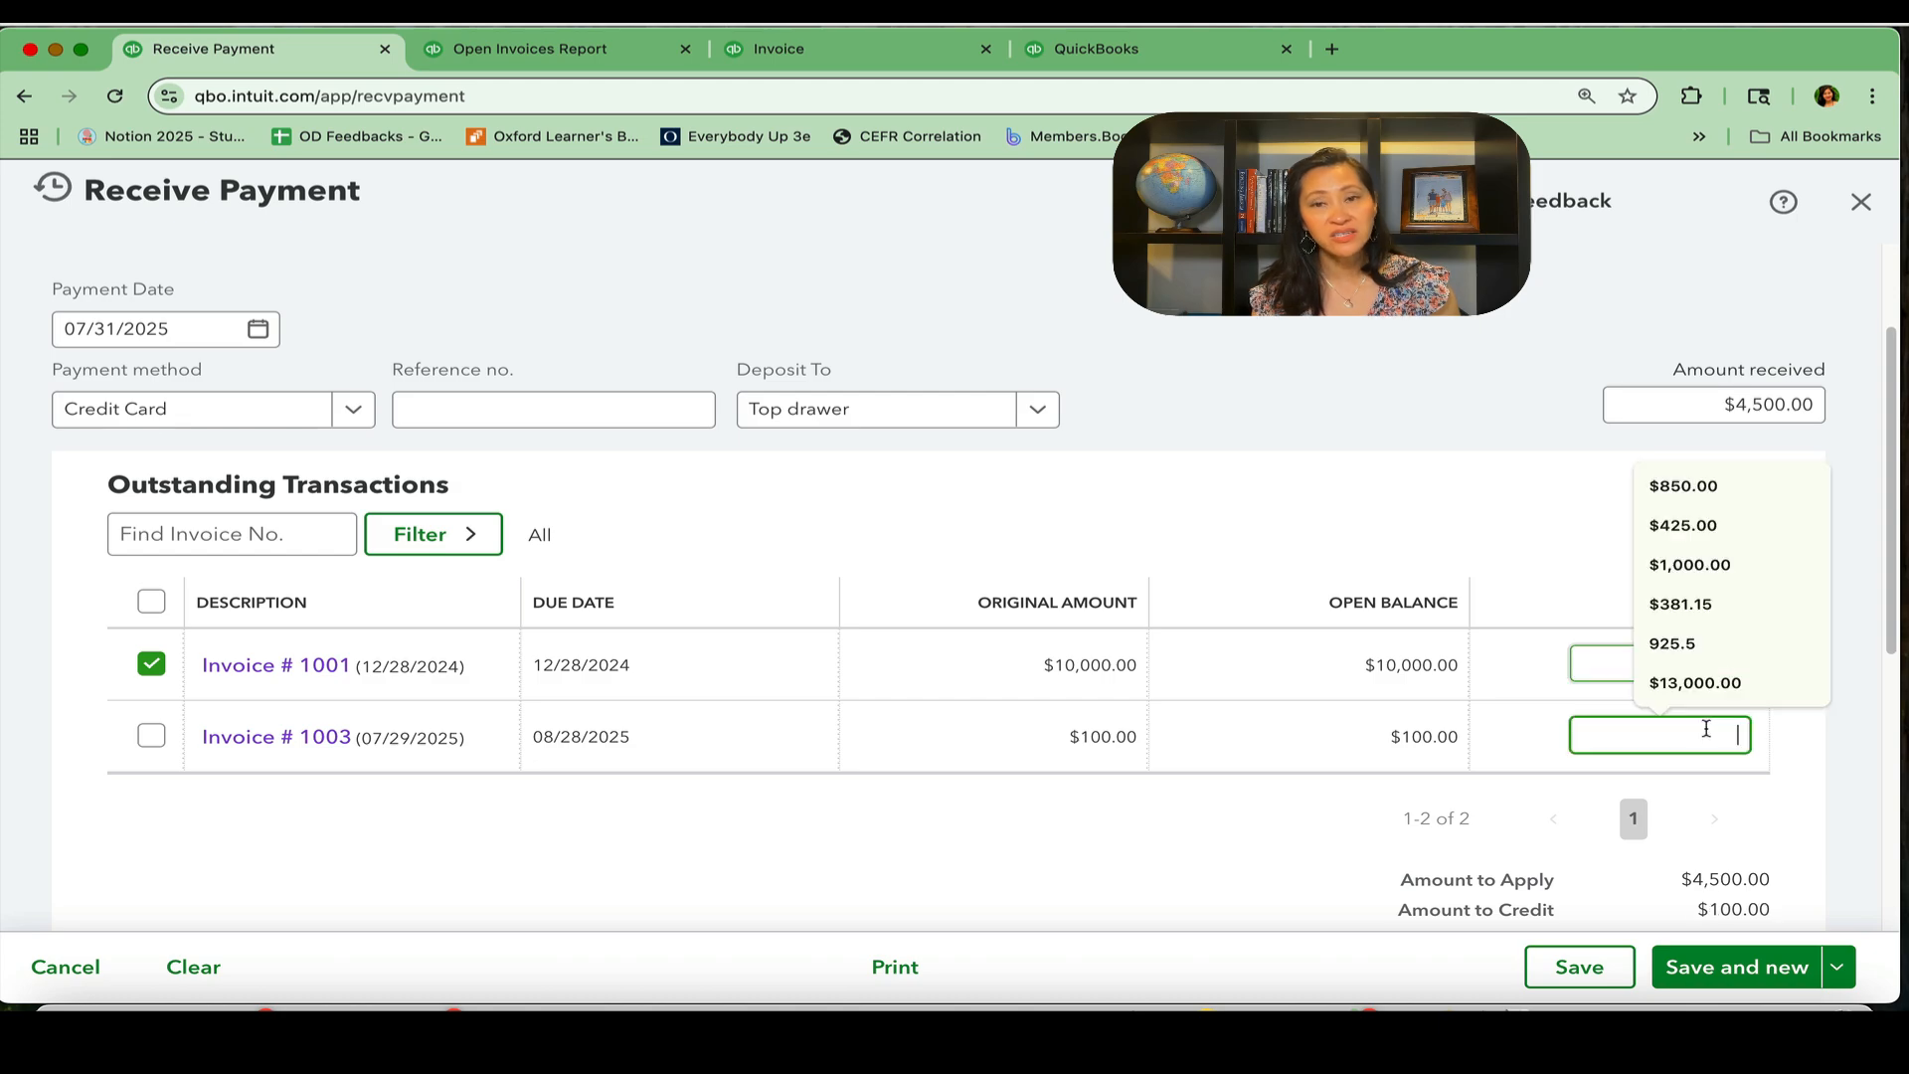
text(100.00)
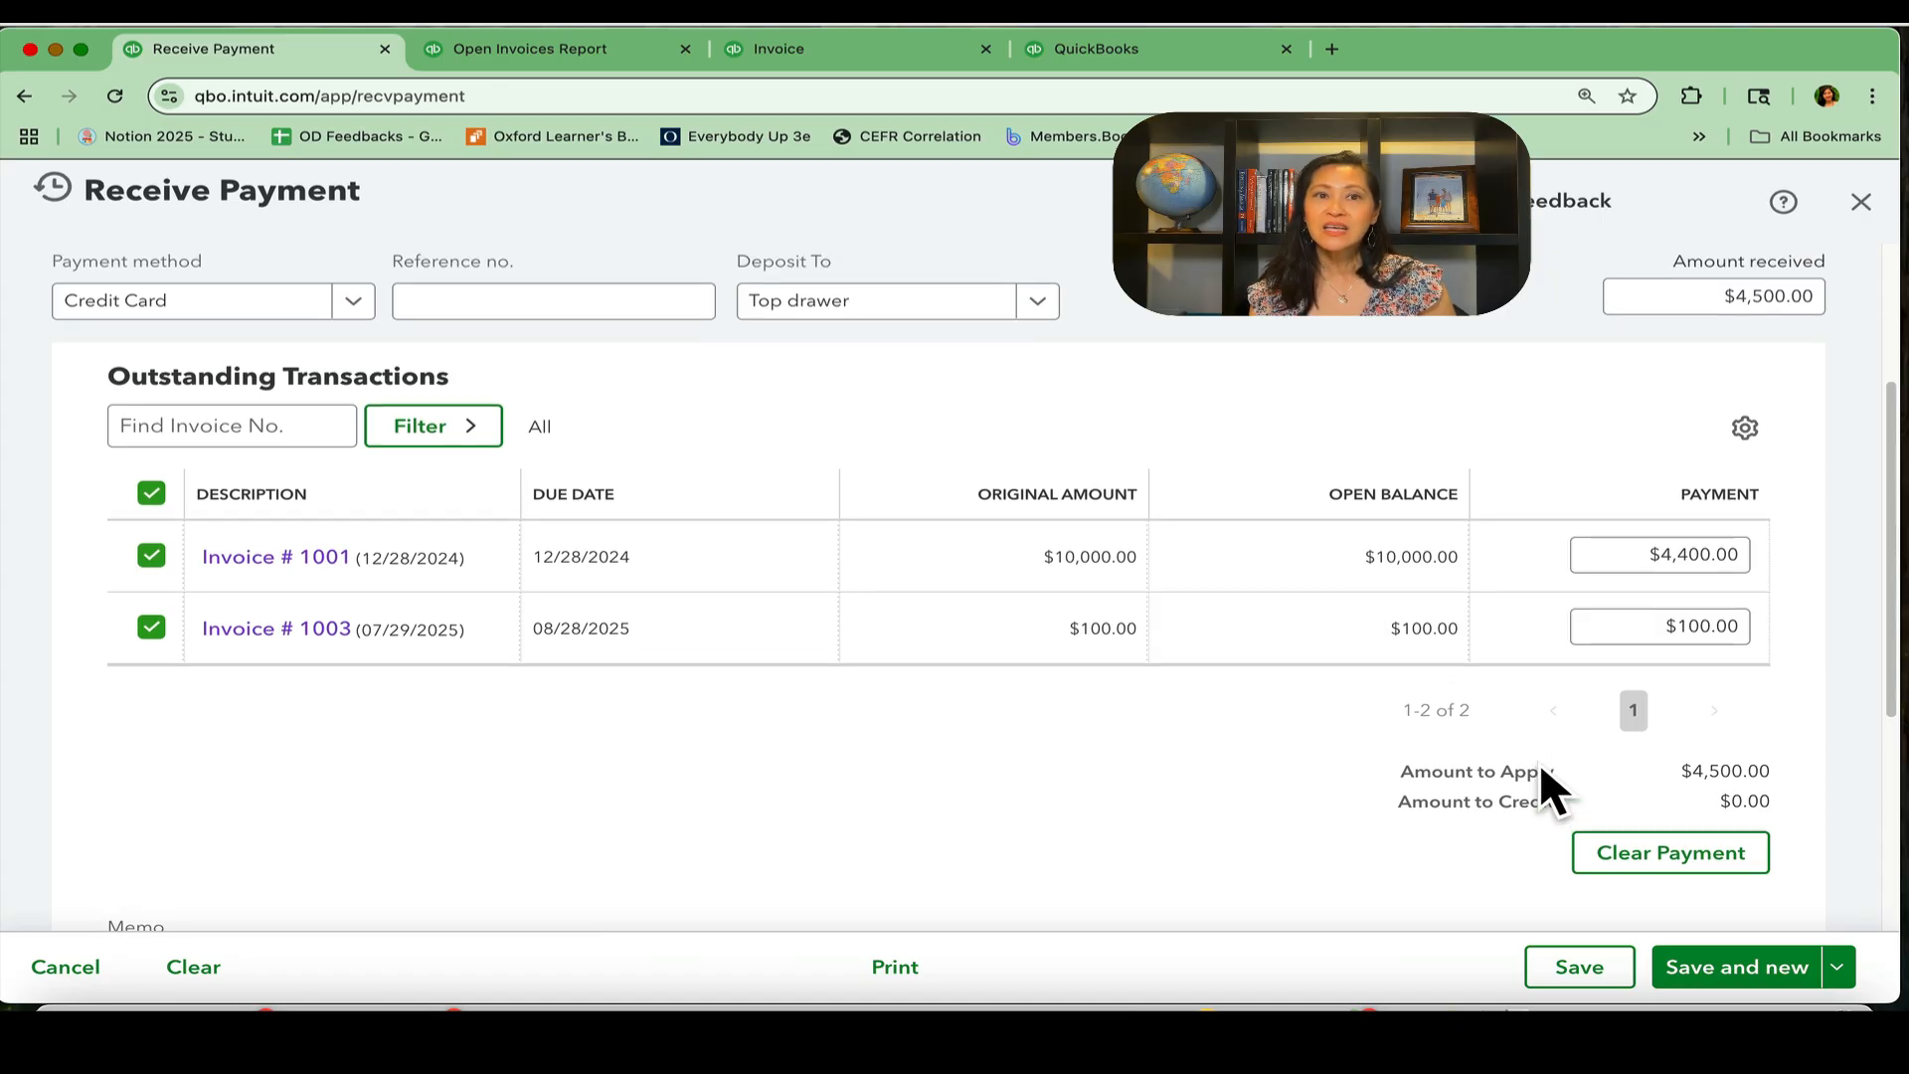
click(1578, 966)
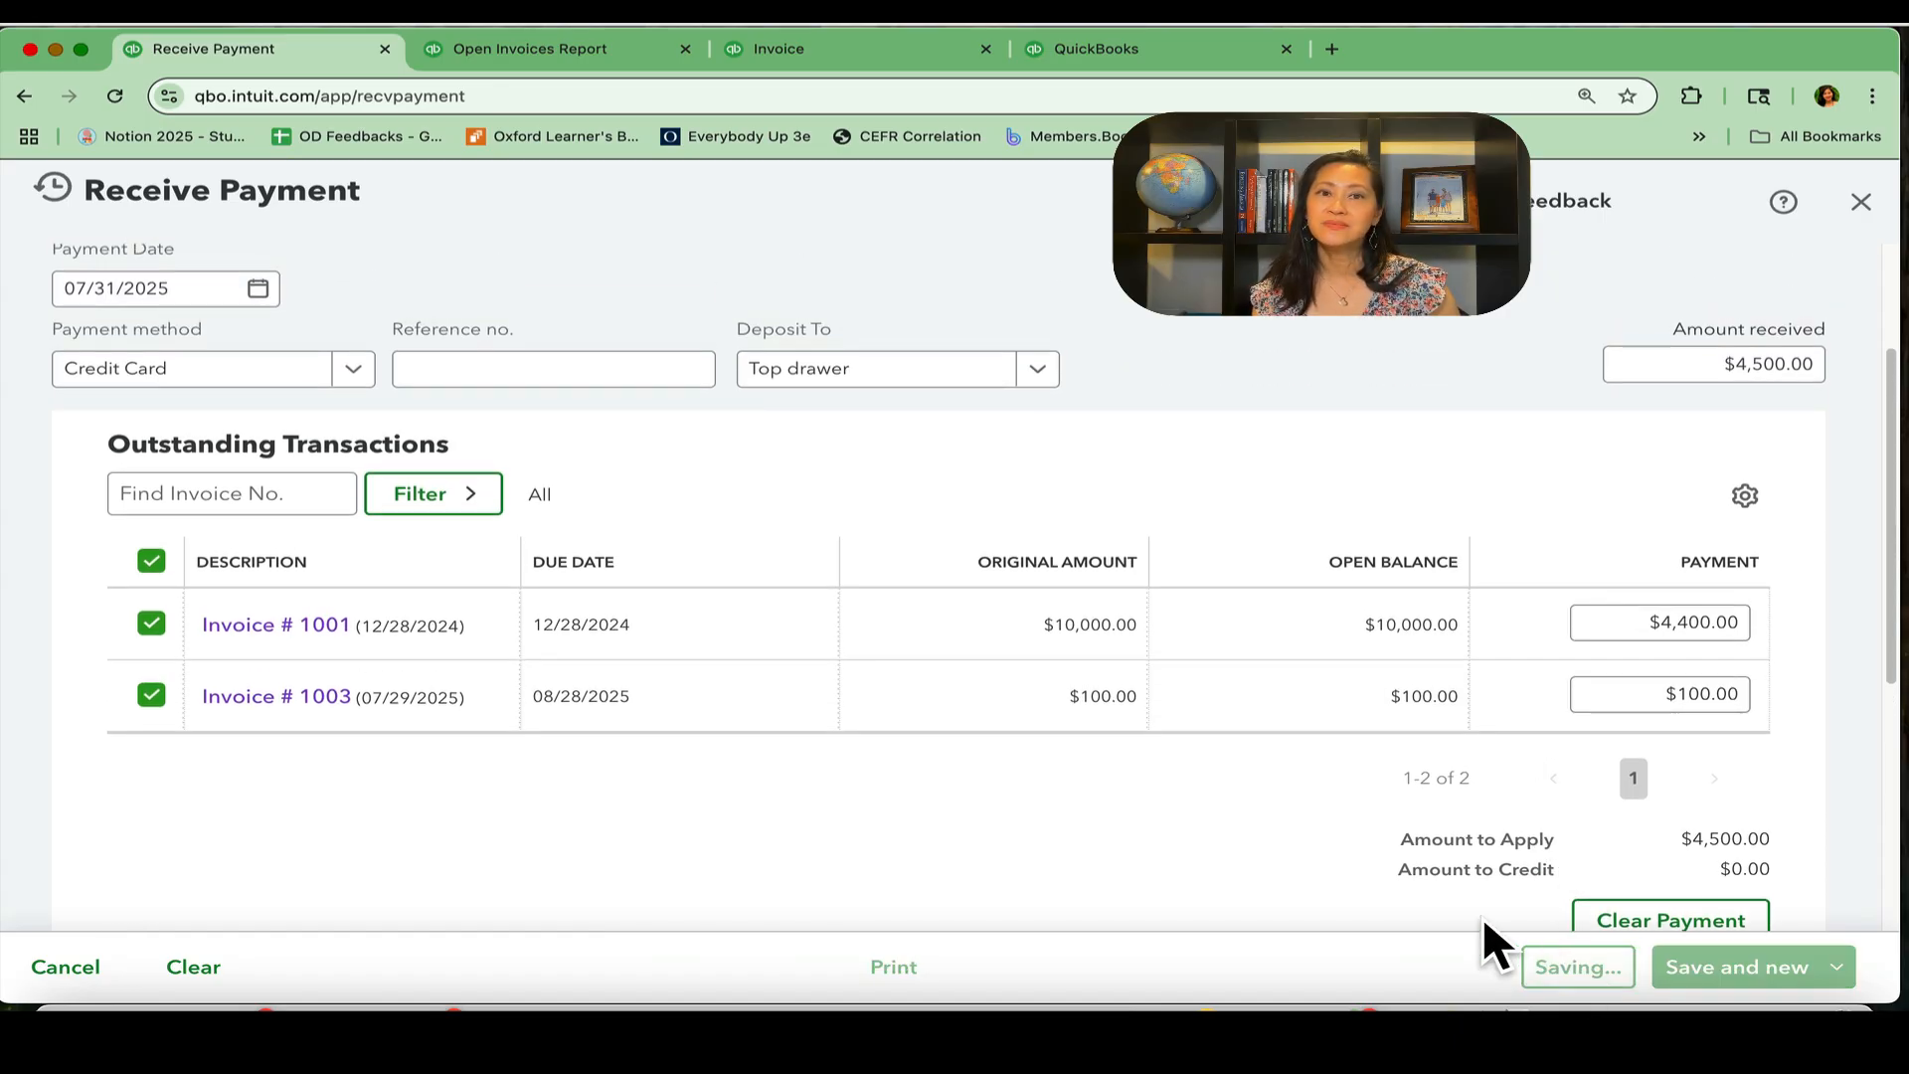
click(1578, 966)
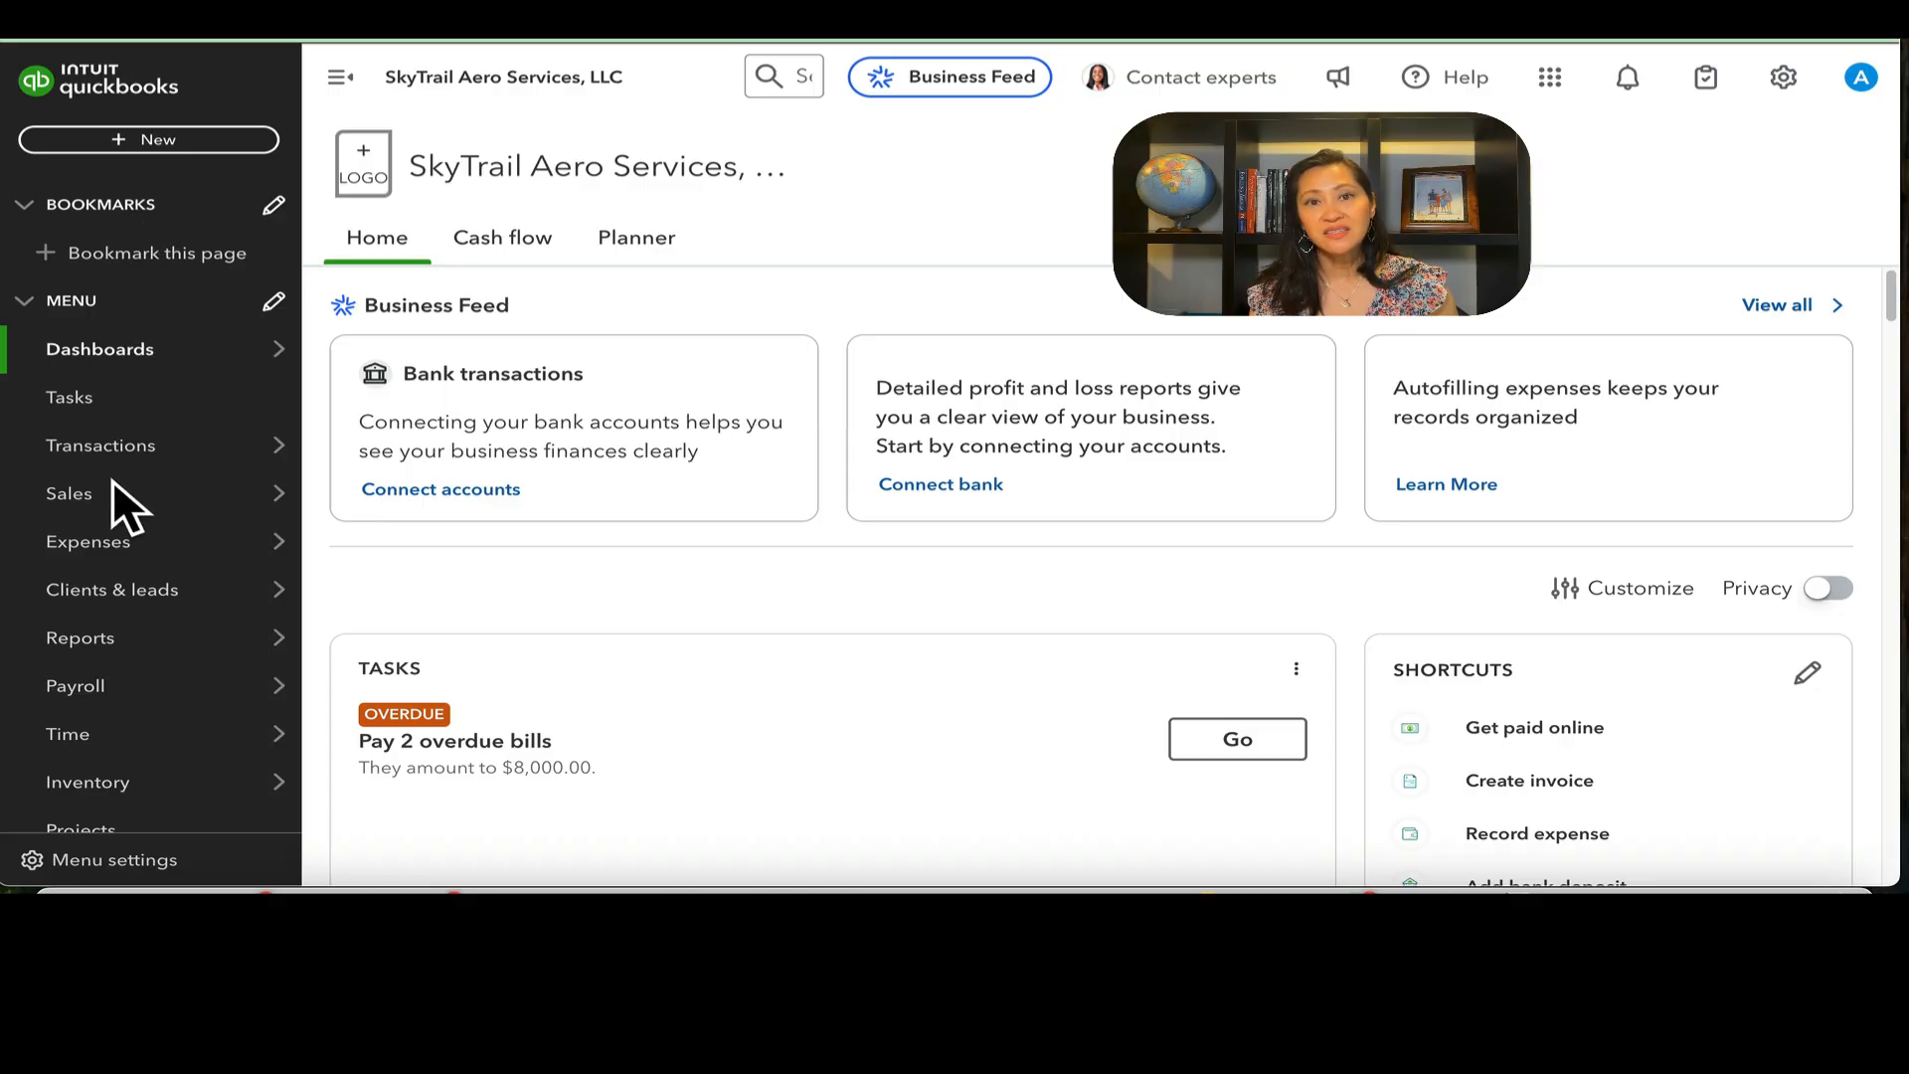
click(69, 493)
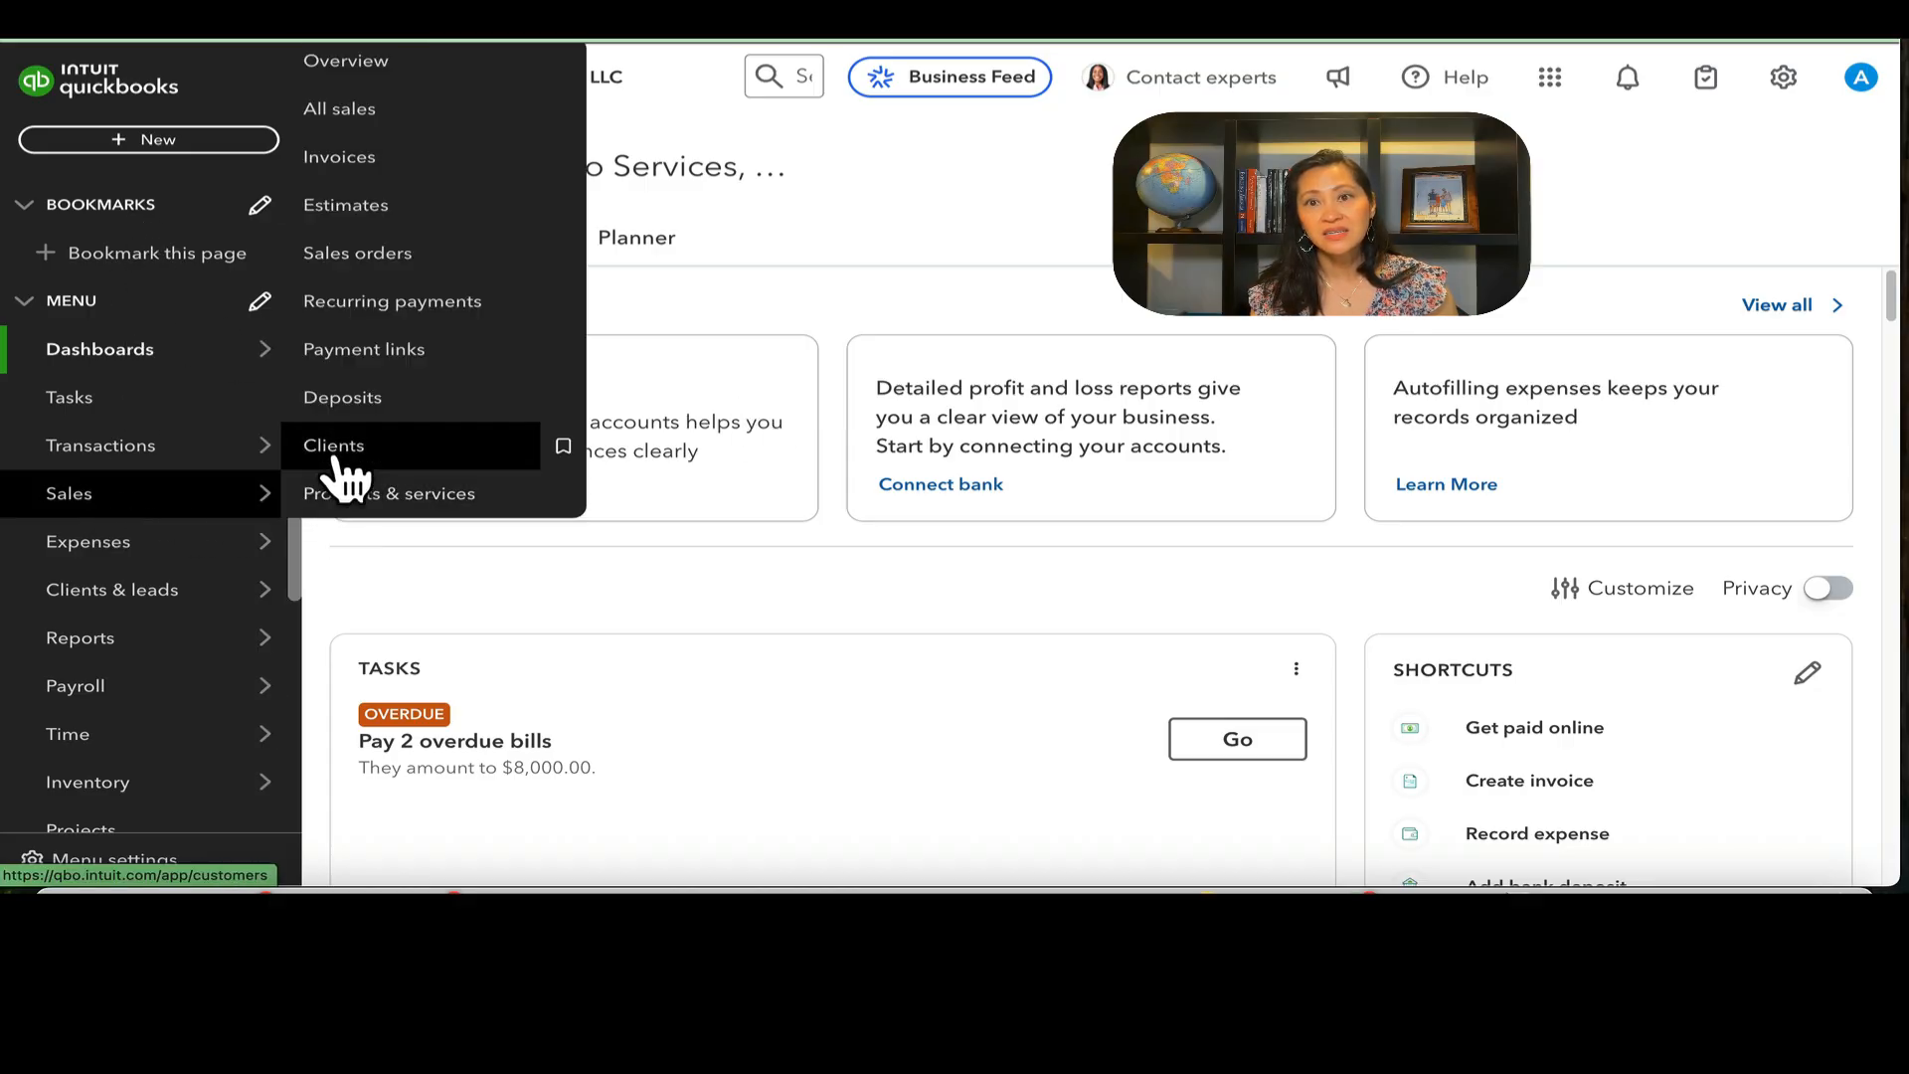
click(334, 445)
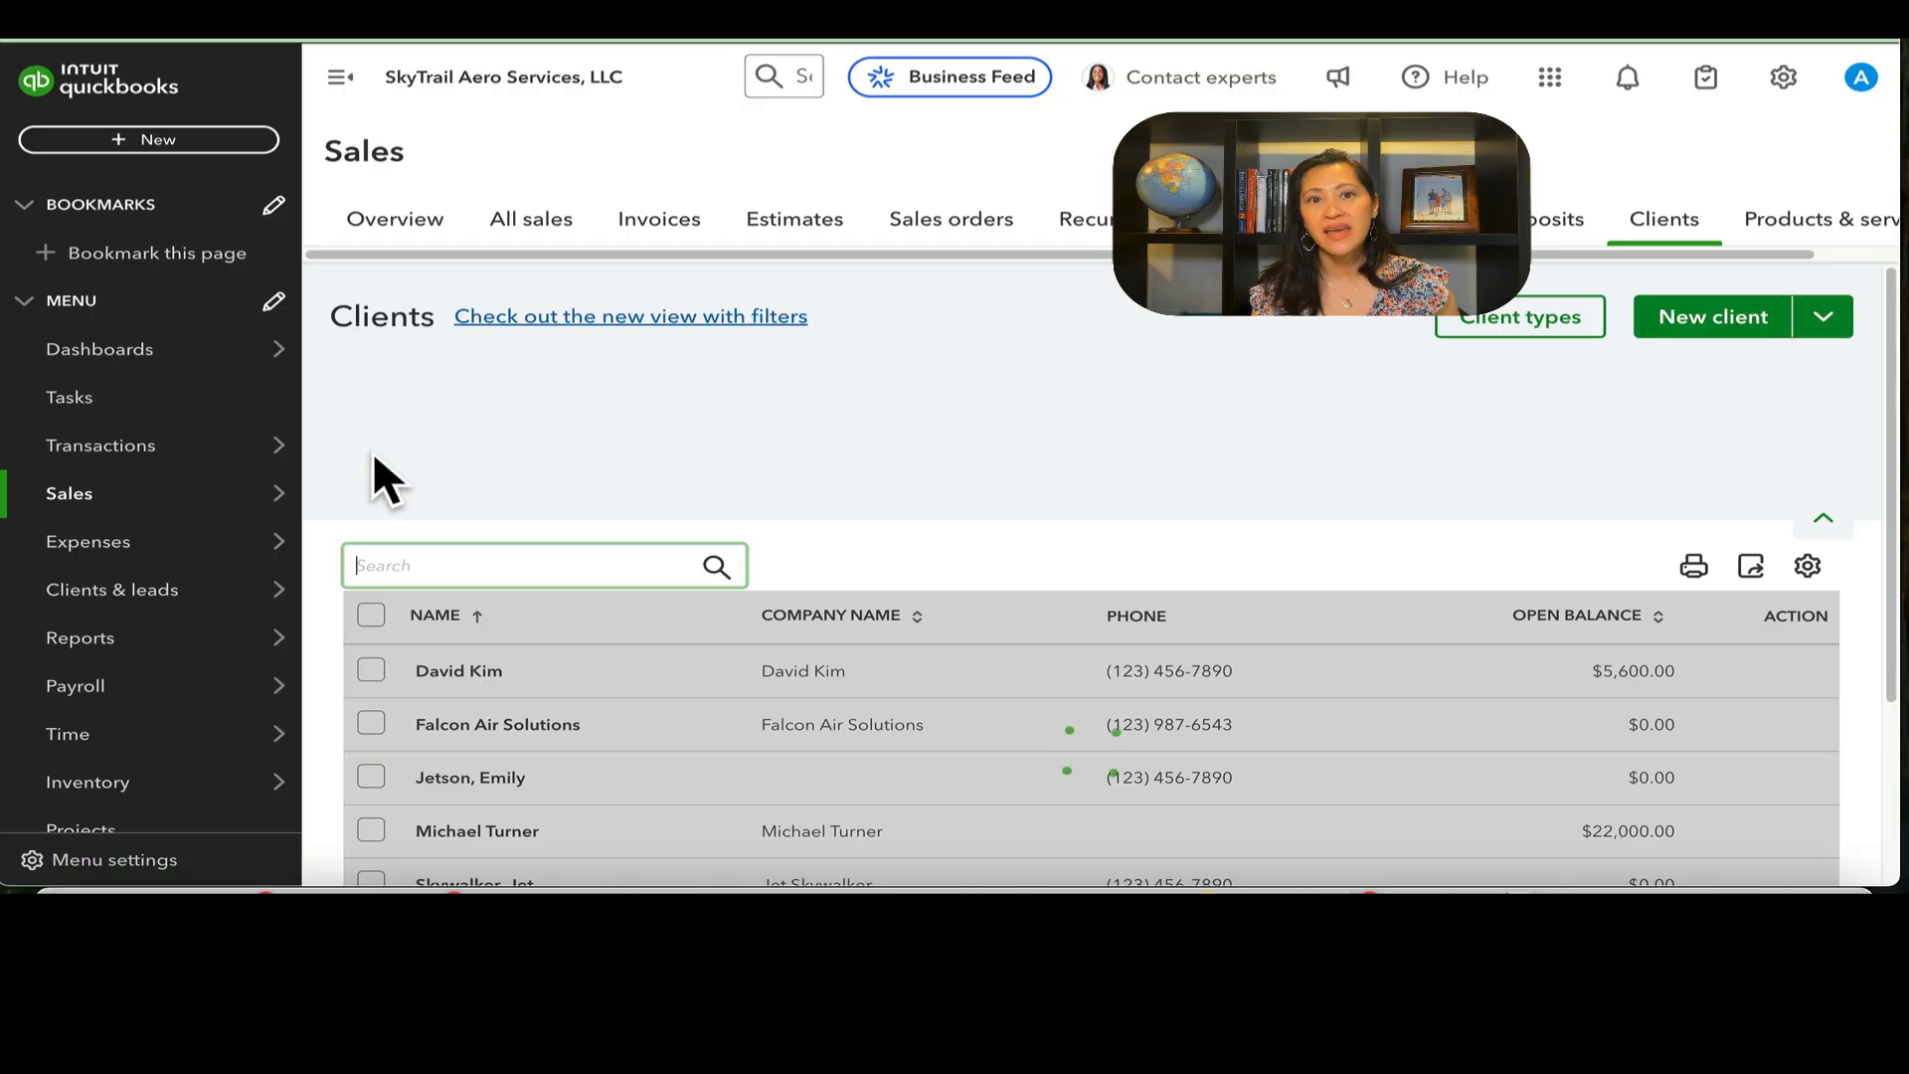
scroll(down, 3)
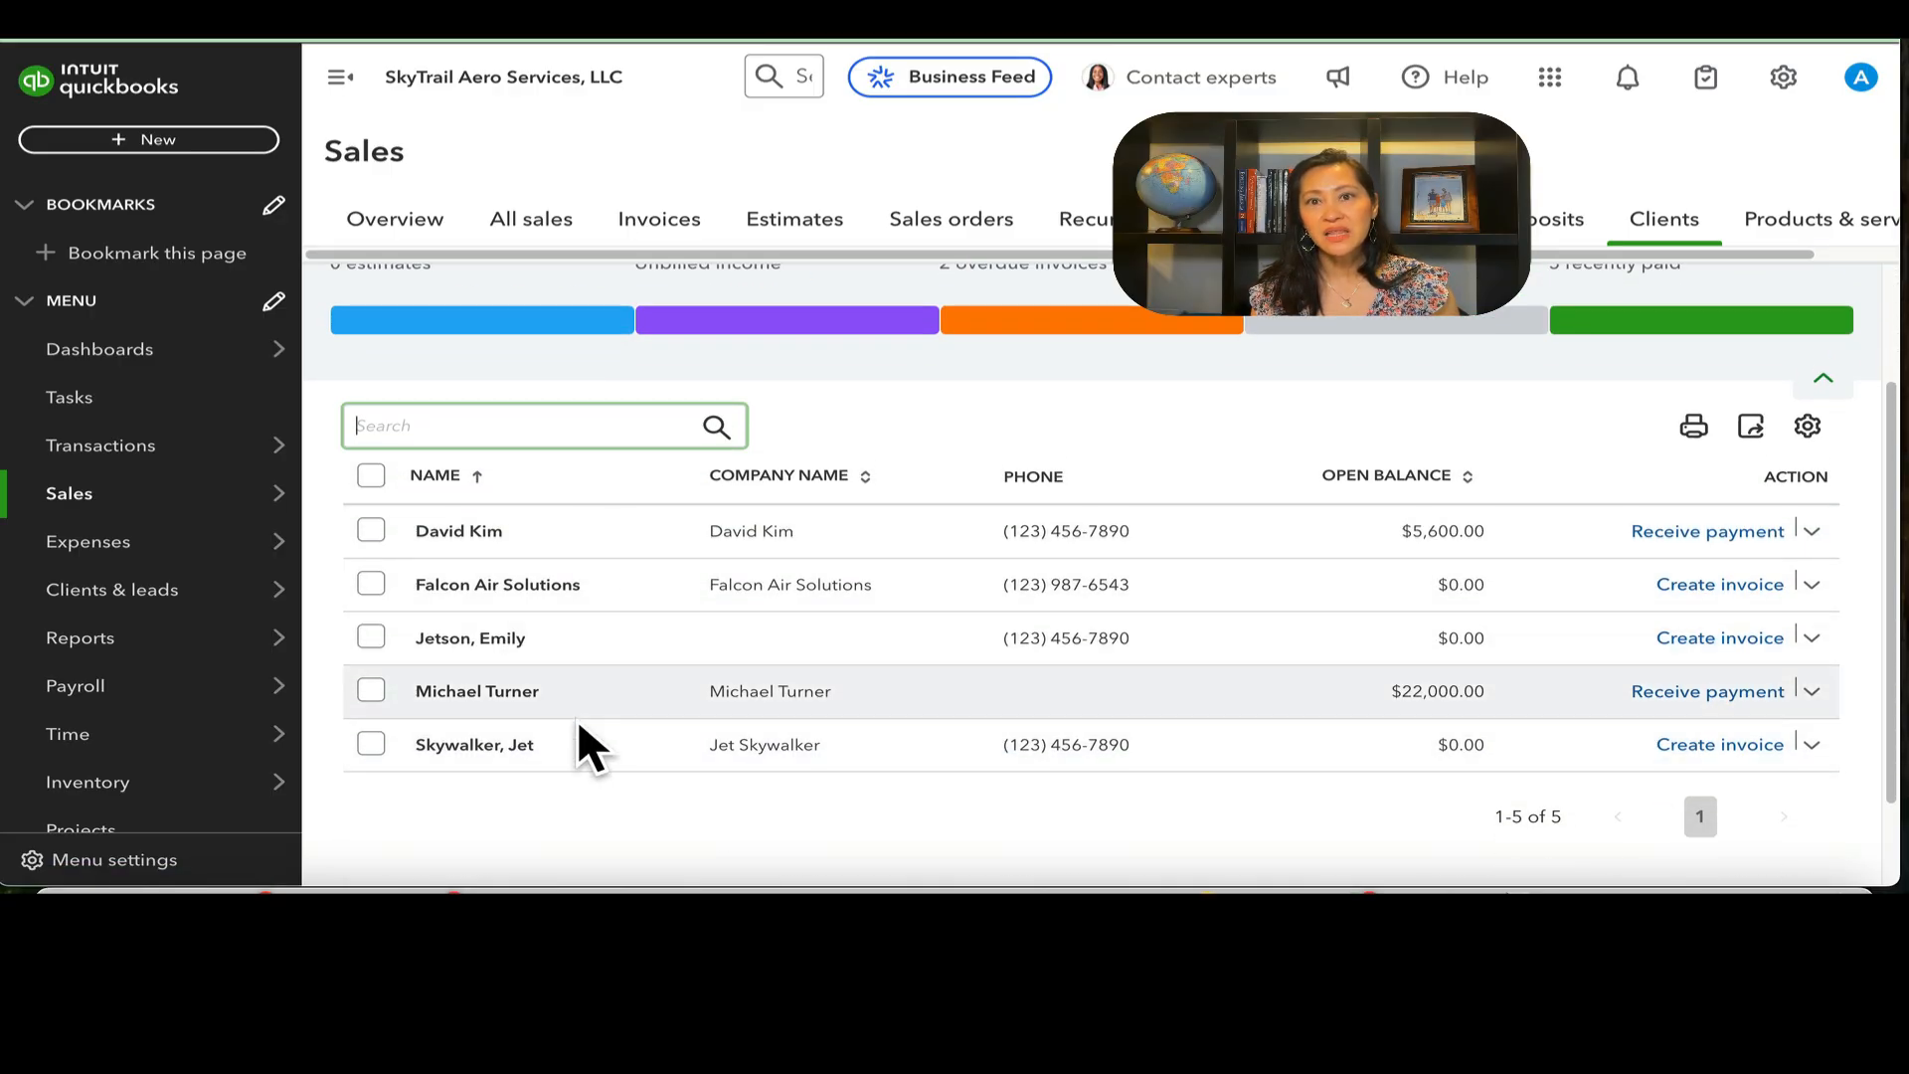
click(458, 530)
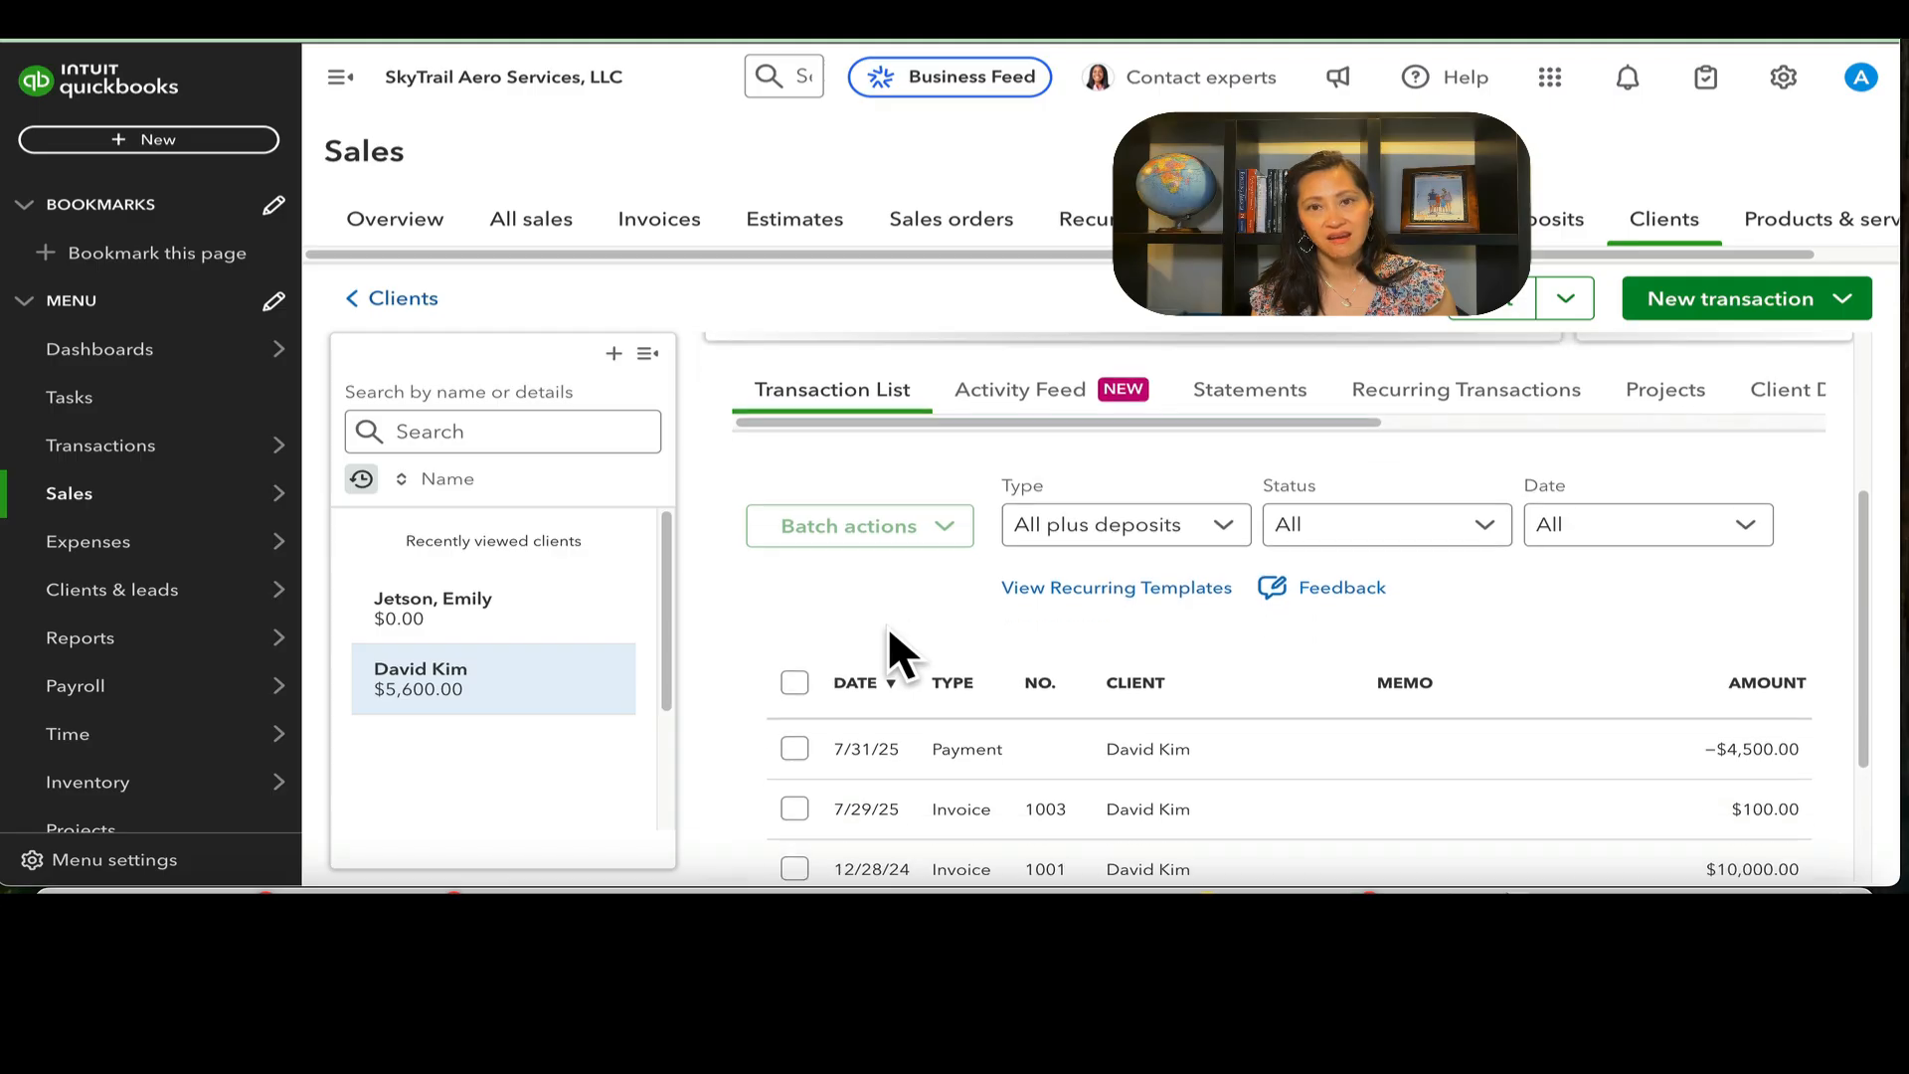
scroll(down, 3)
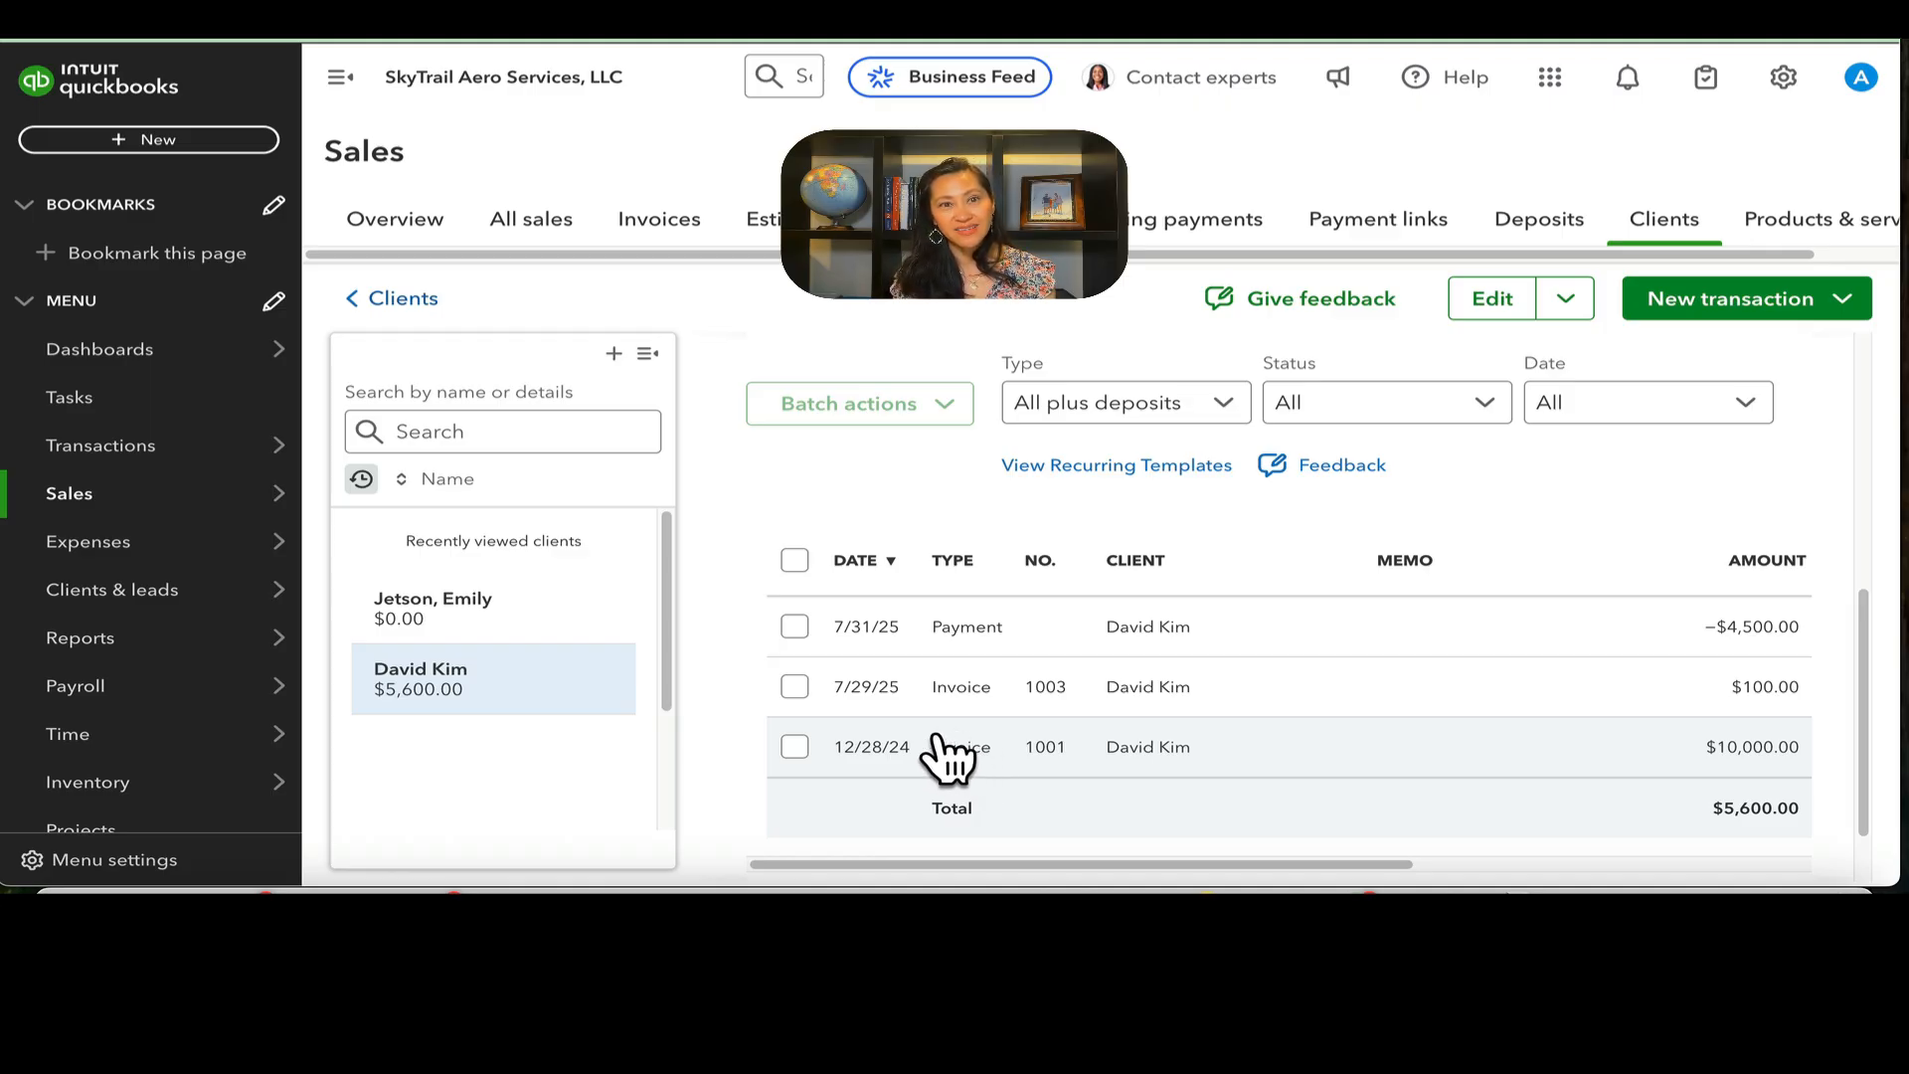
- Run the A/R Aging Summary report from Standard reports, totalling $27,600.00
click(80, 638)
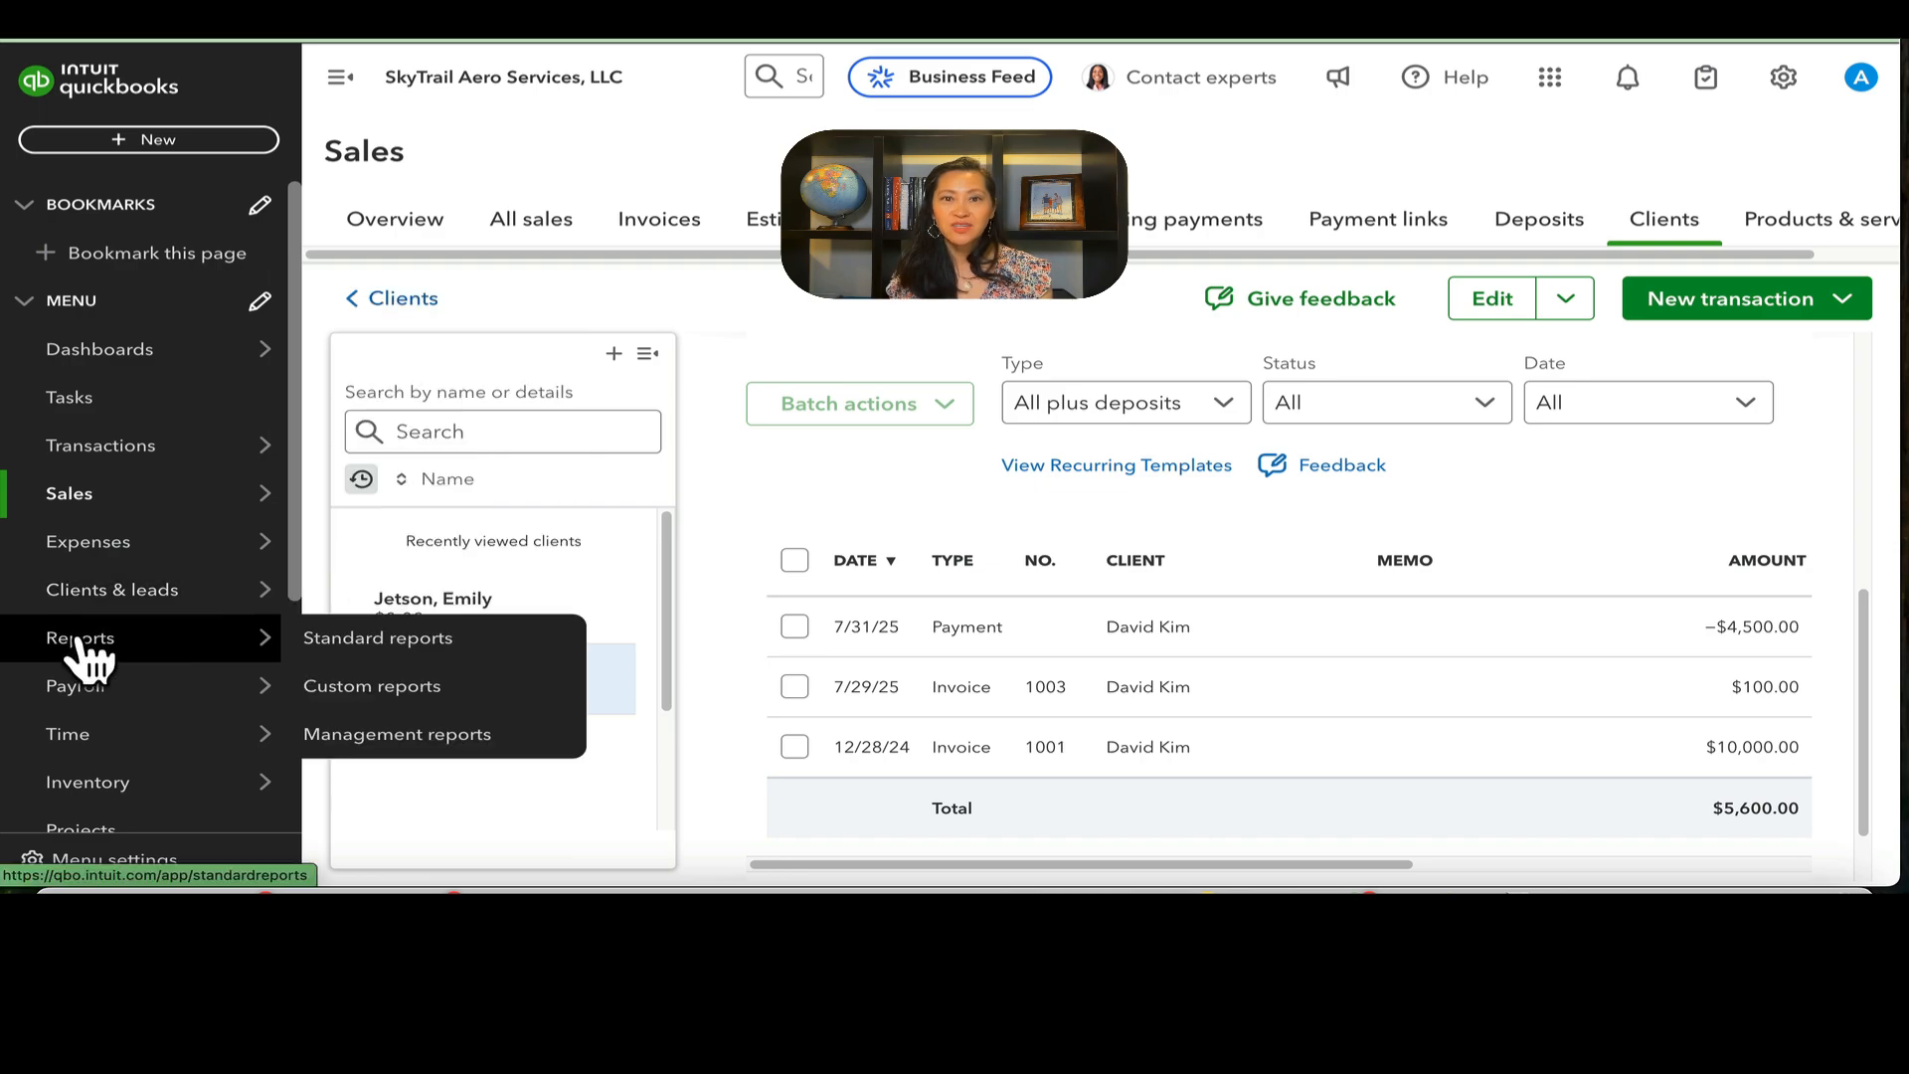
click(378, 637)
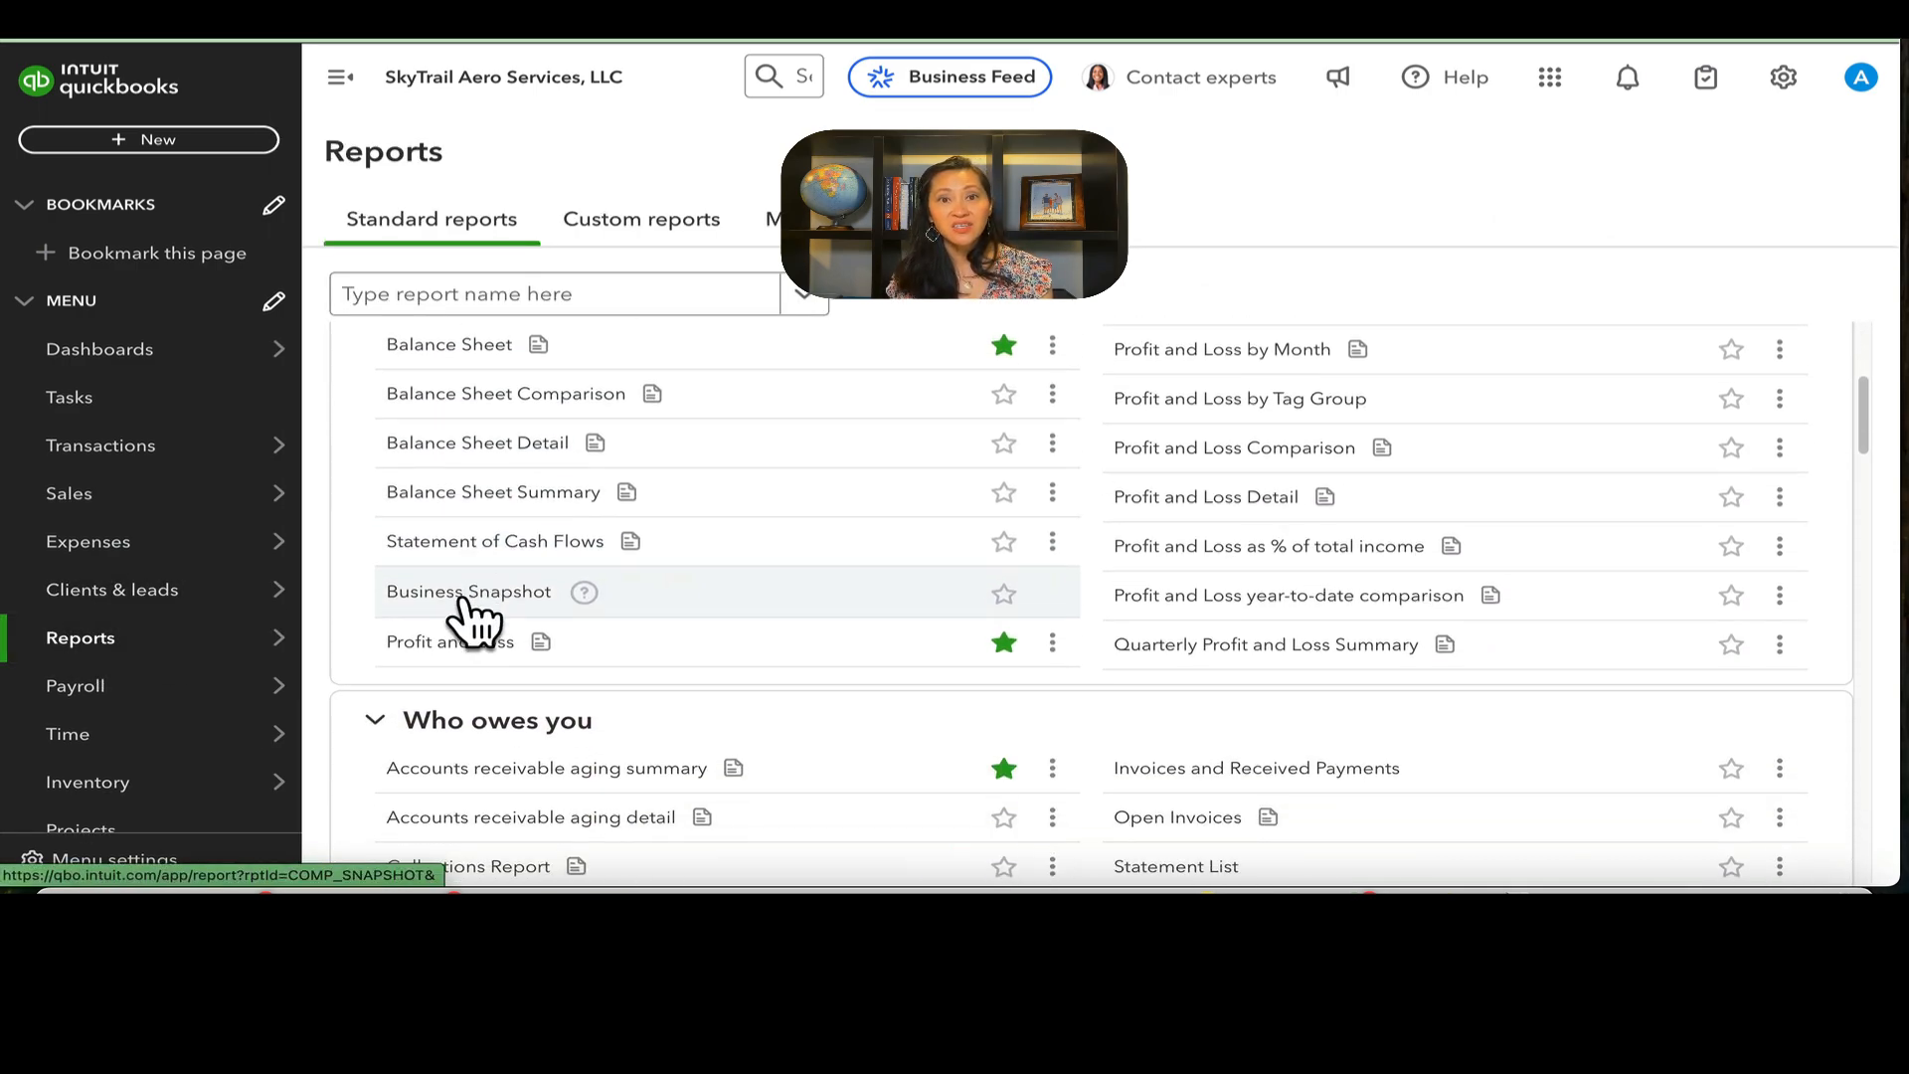
scroll(down, 3)
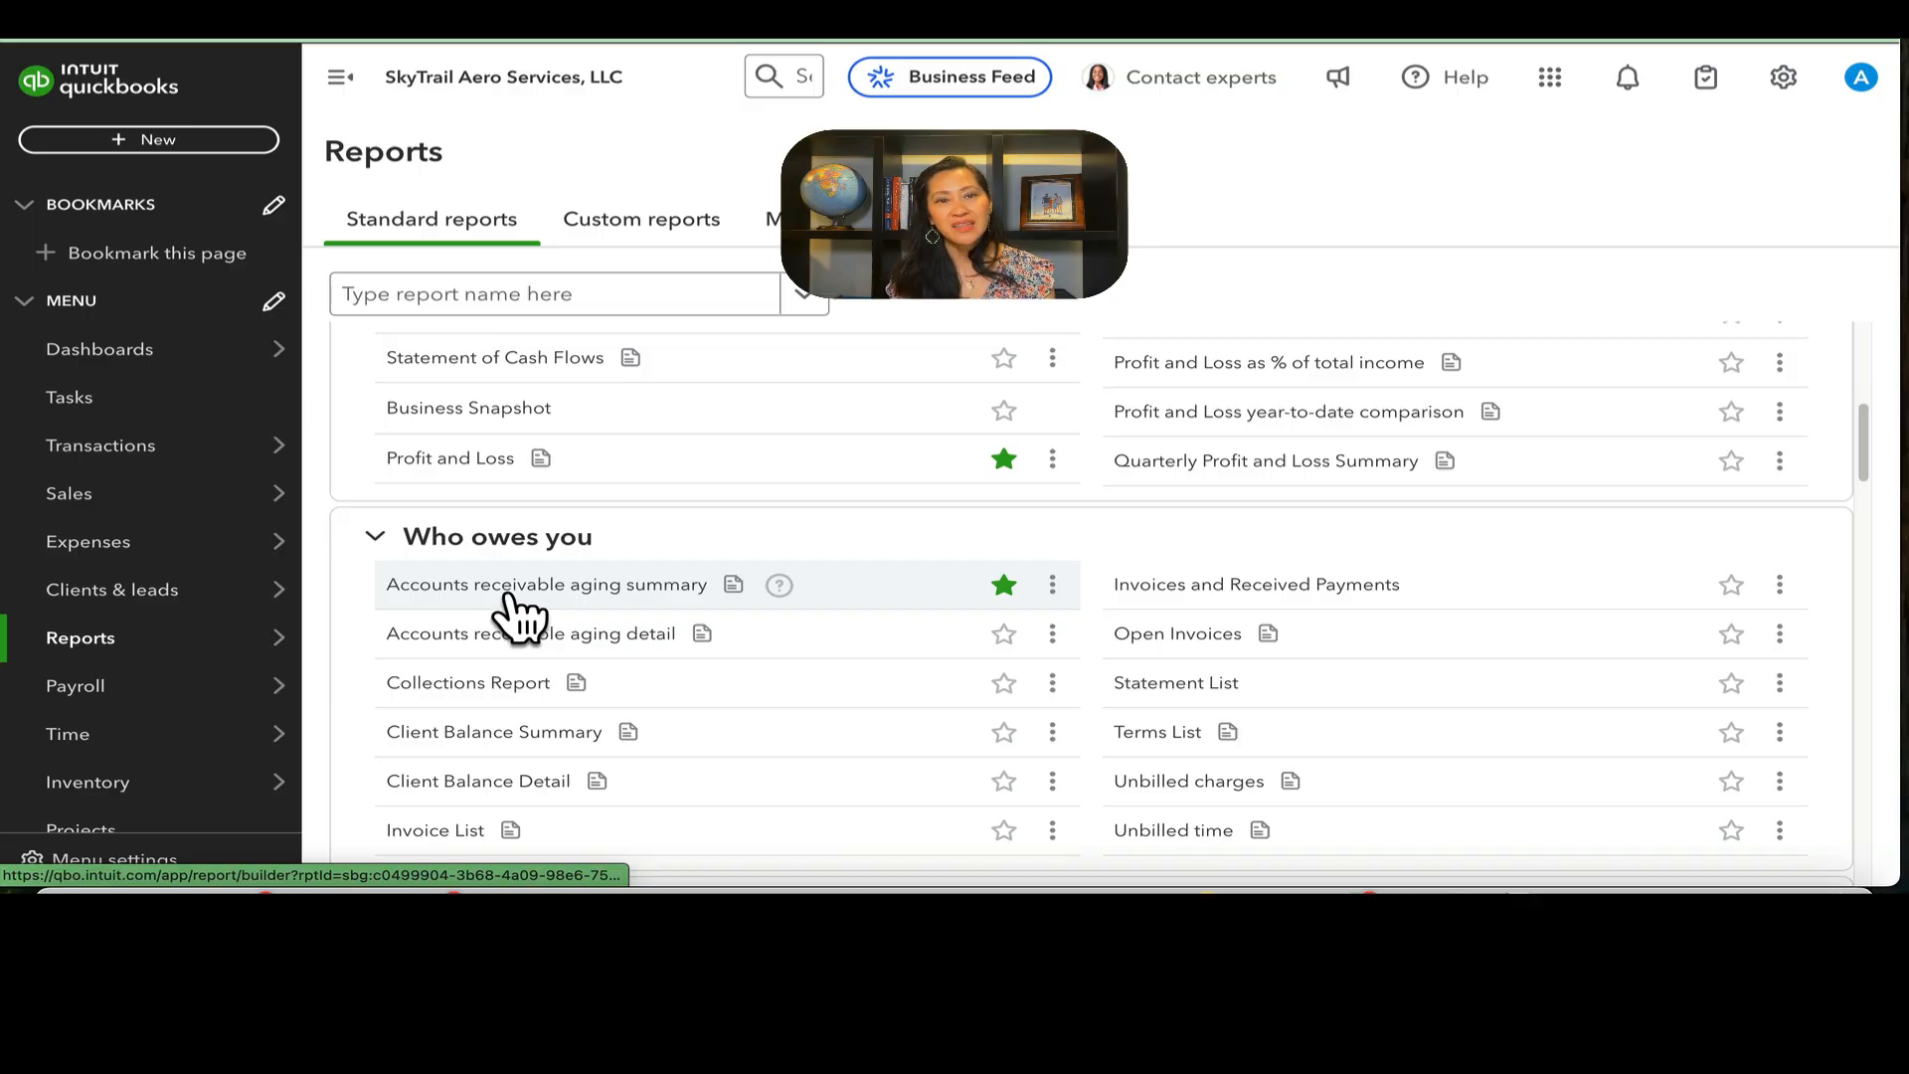
click(546, 585)
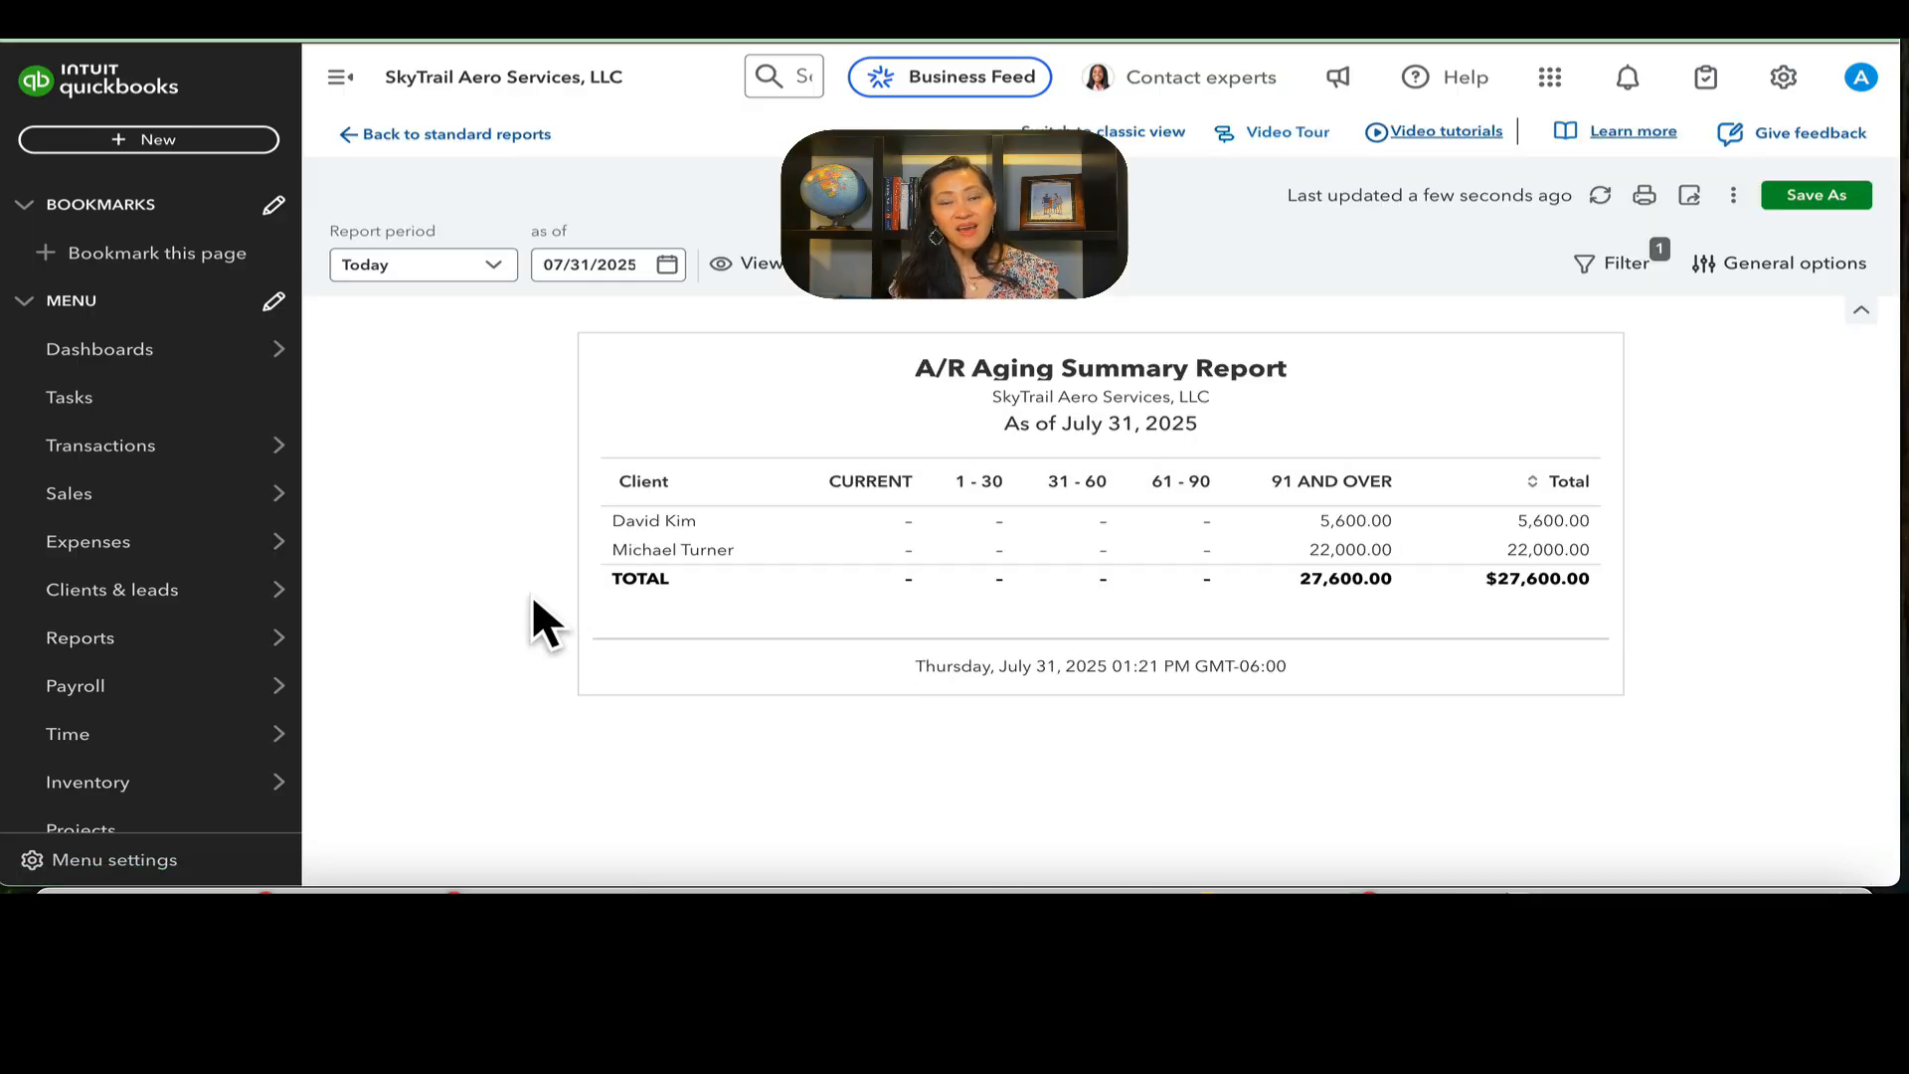
mouse_move(966, 412)
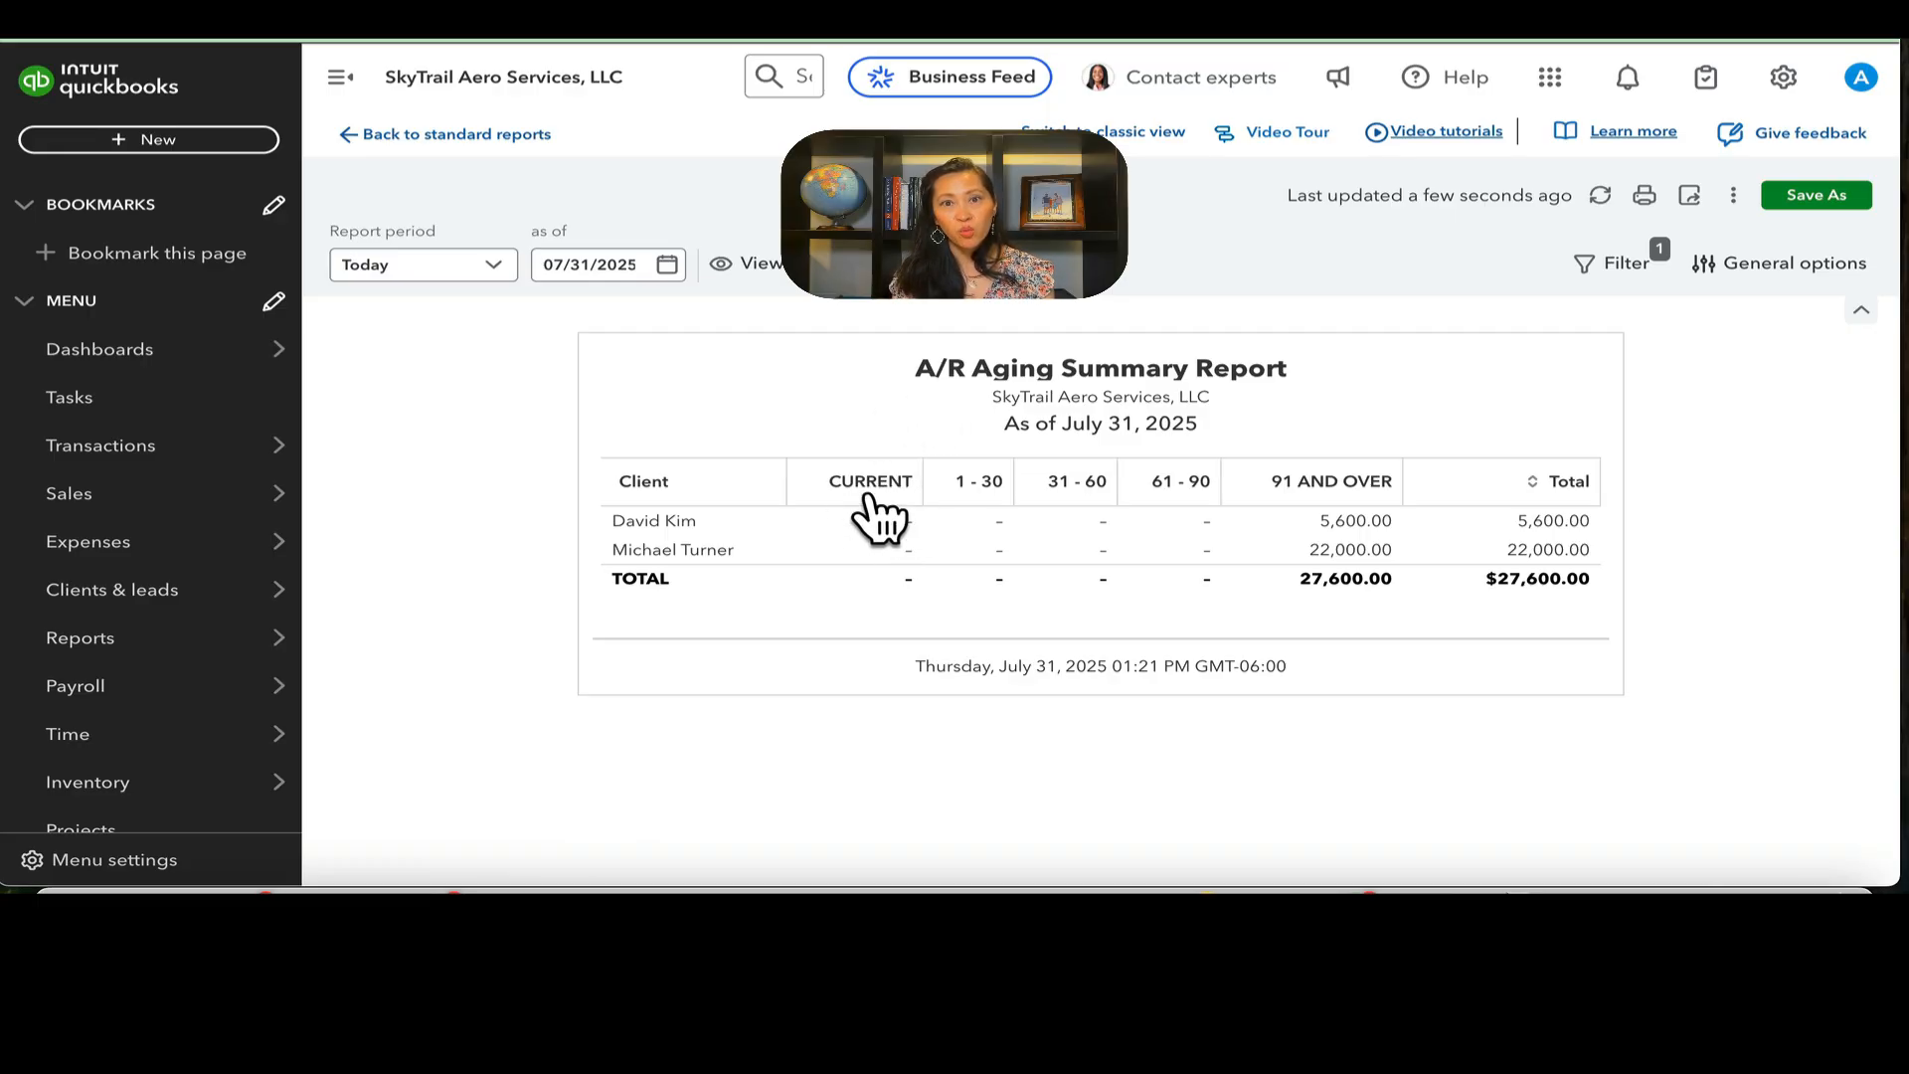
mouse_move(995, 521)
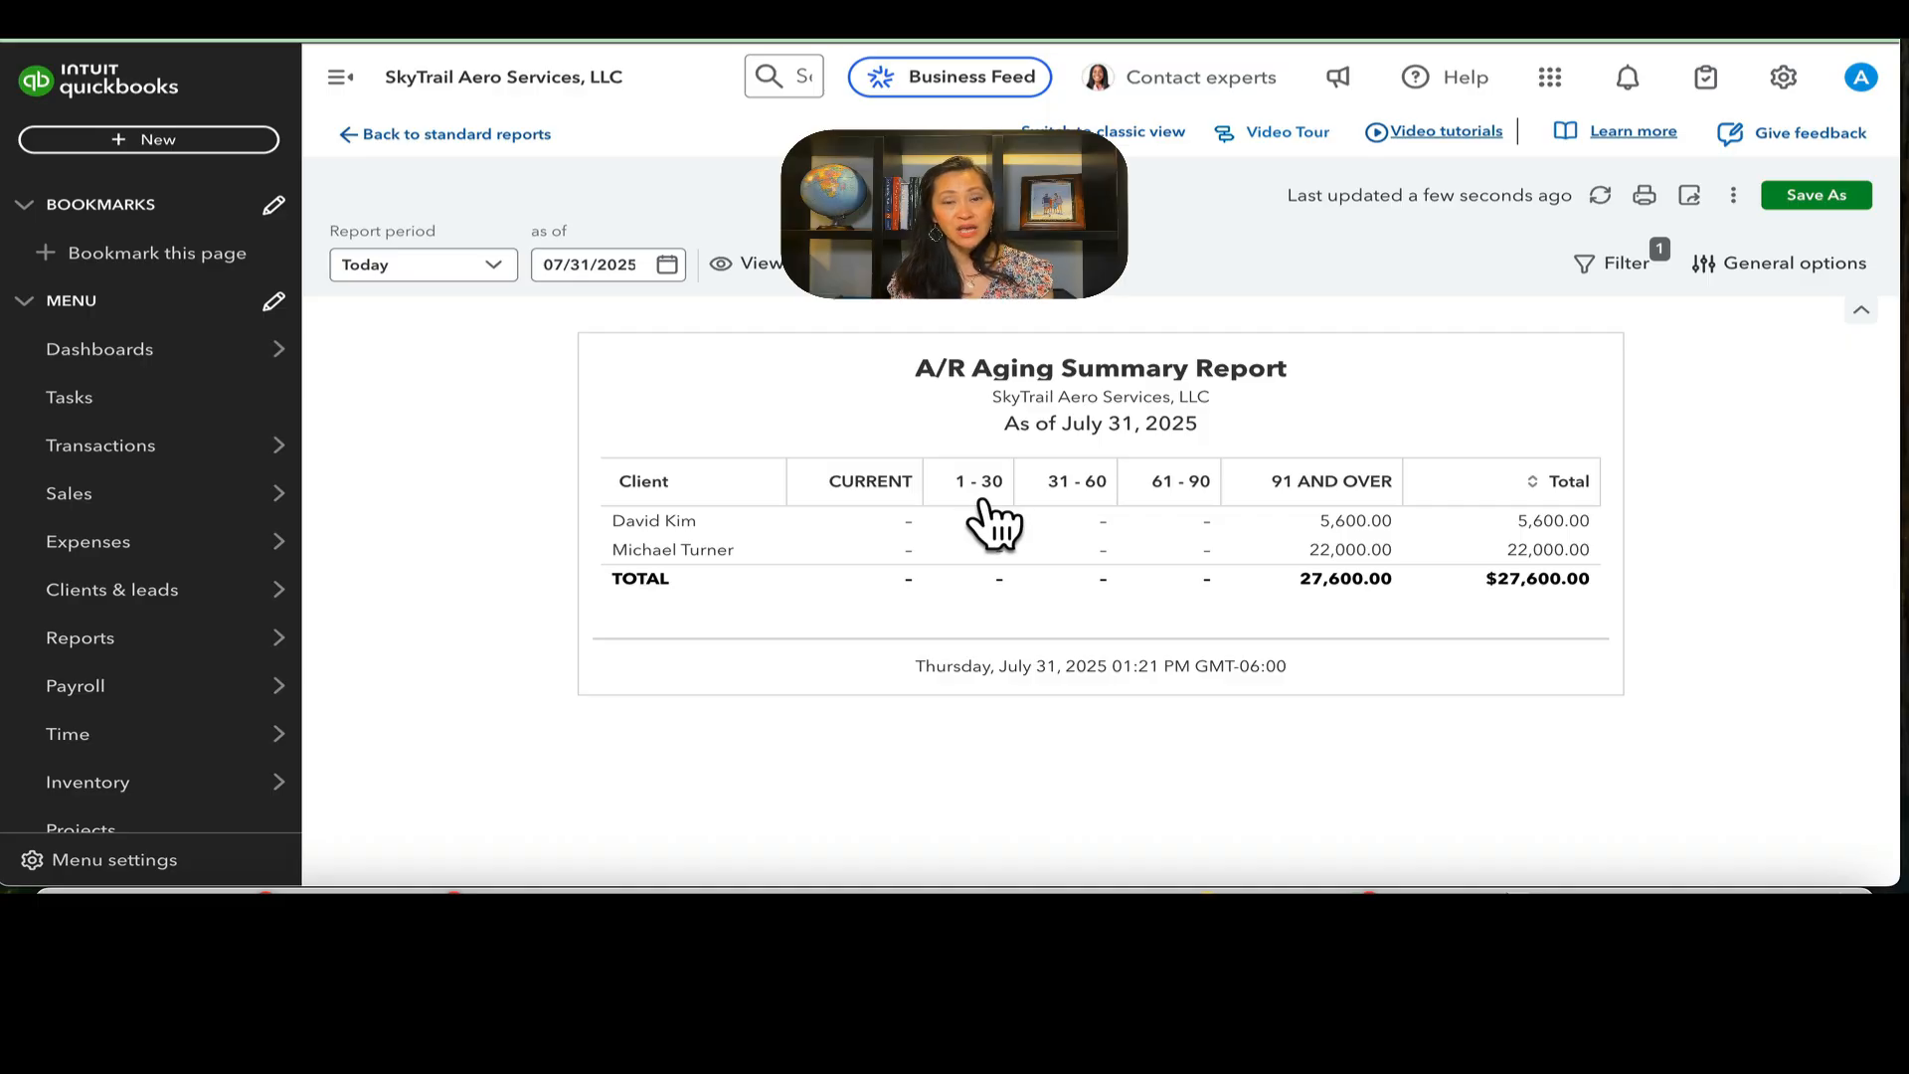
mouse_move(1111, 497)
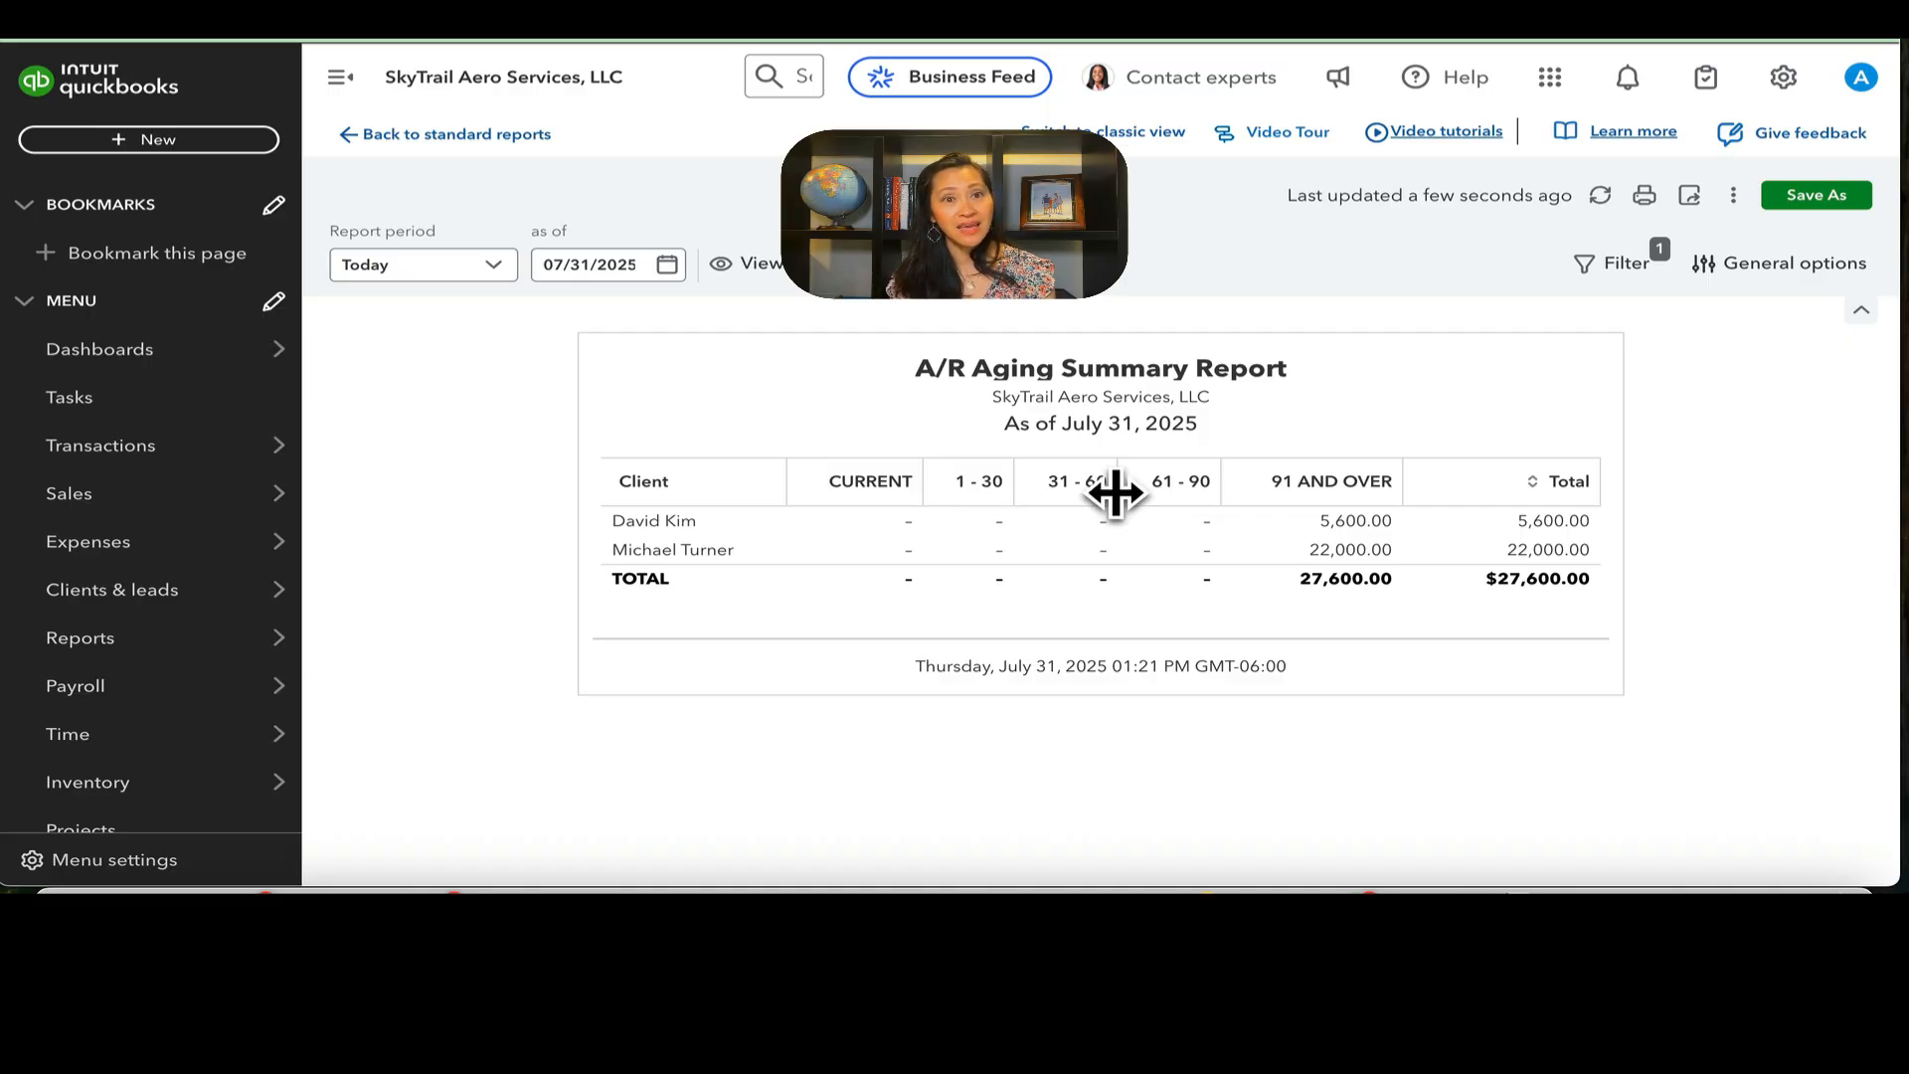